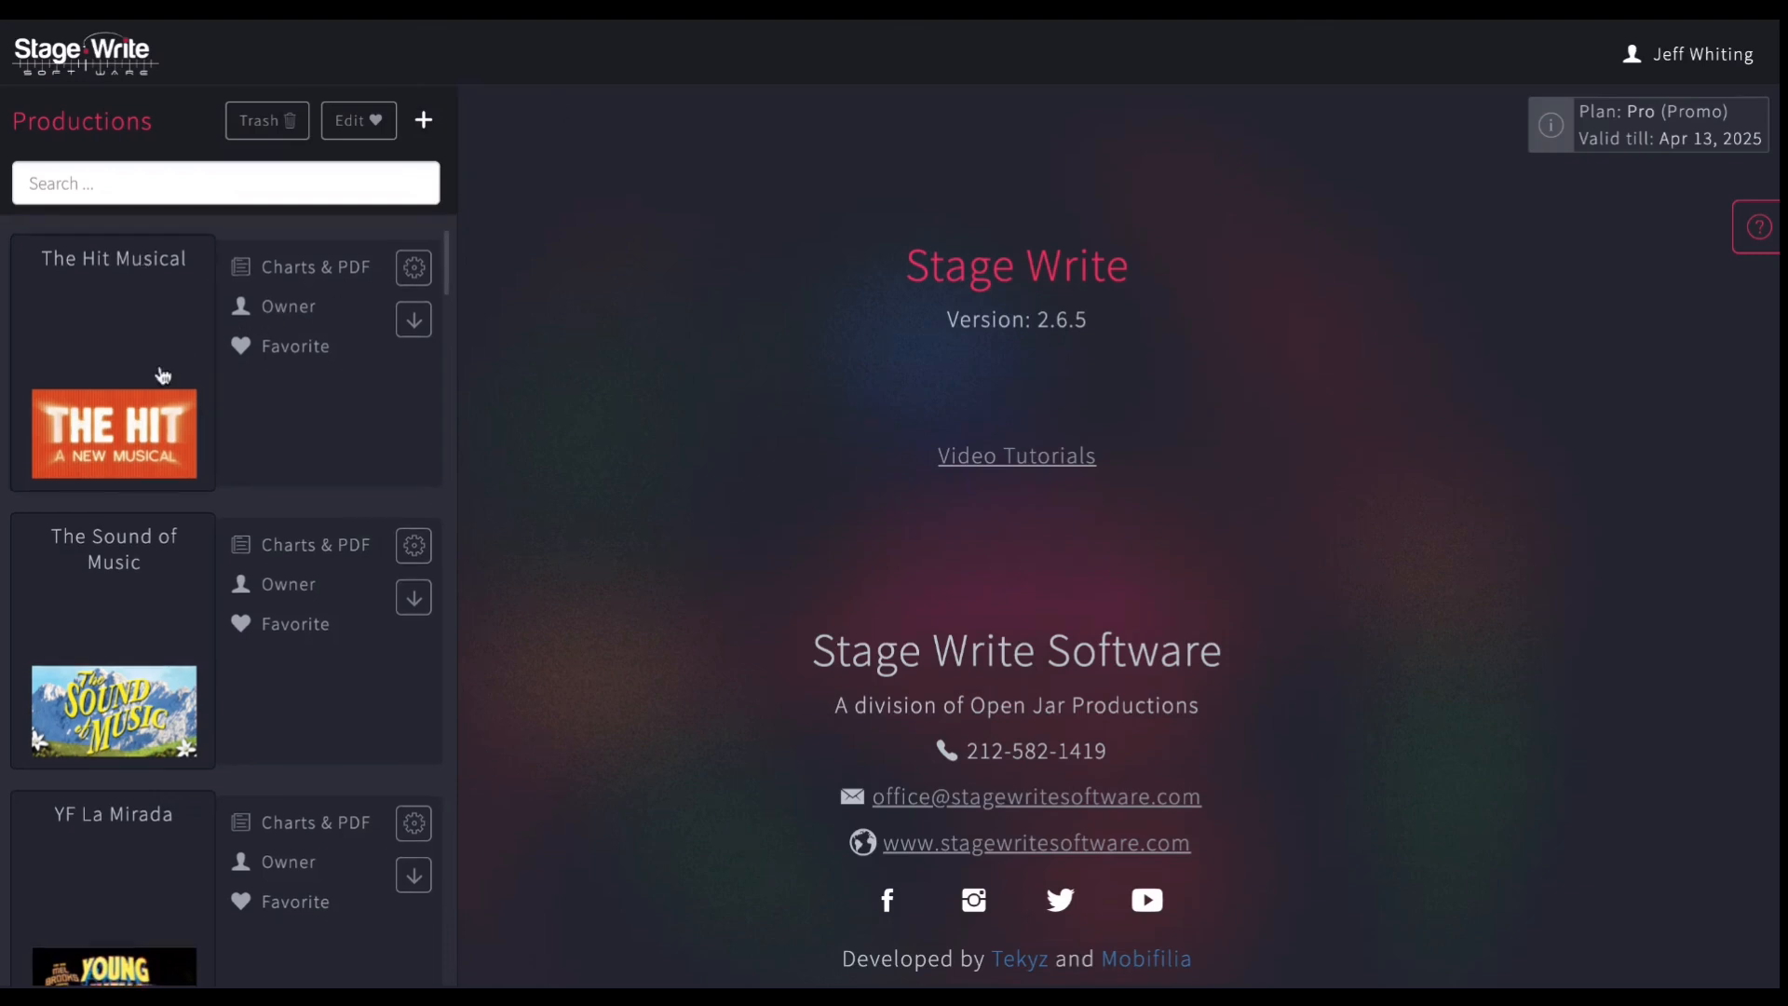
# Mark 12J SLS as a favorite production so it sits at the top of the list
pyautogui.scroll(-3)
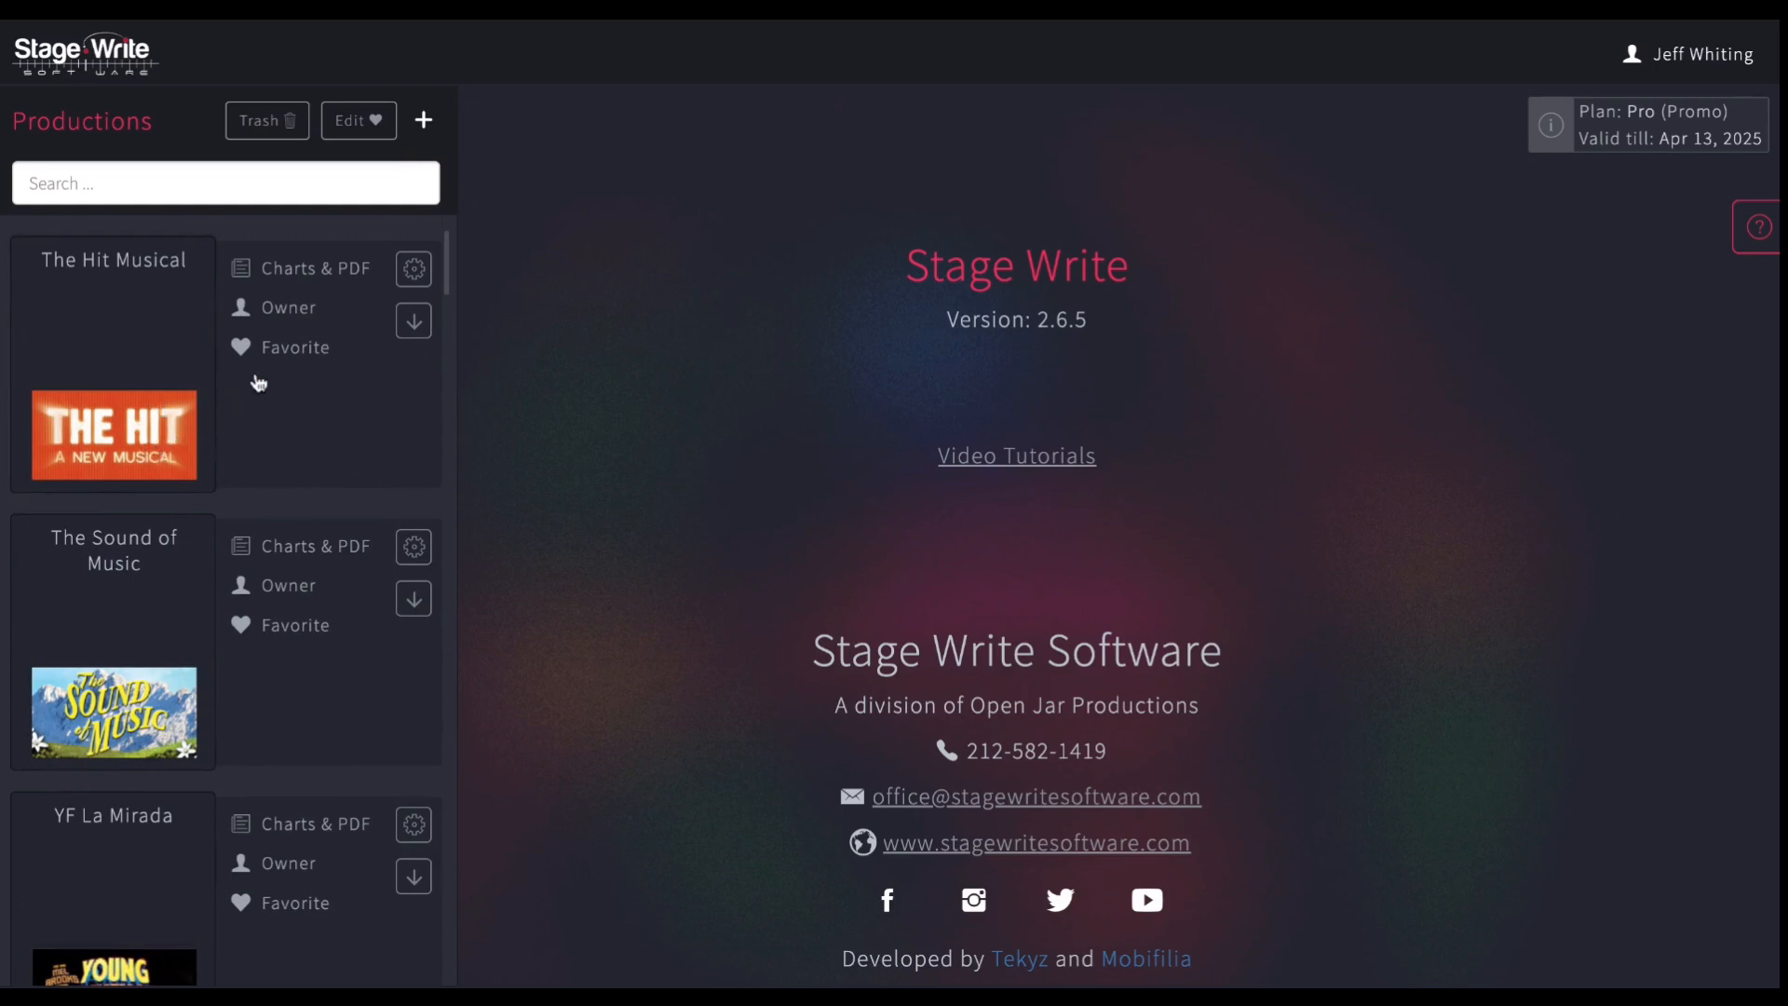
pyautogui.moveTo(246, 365)
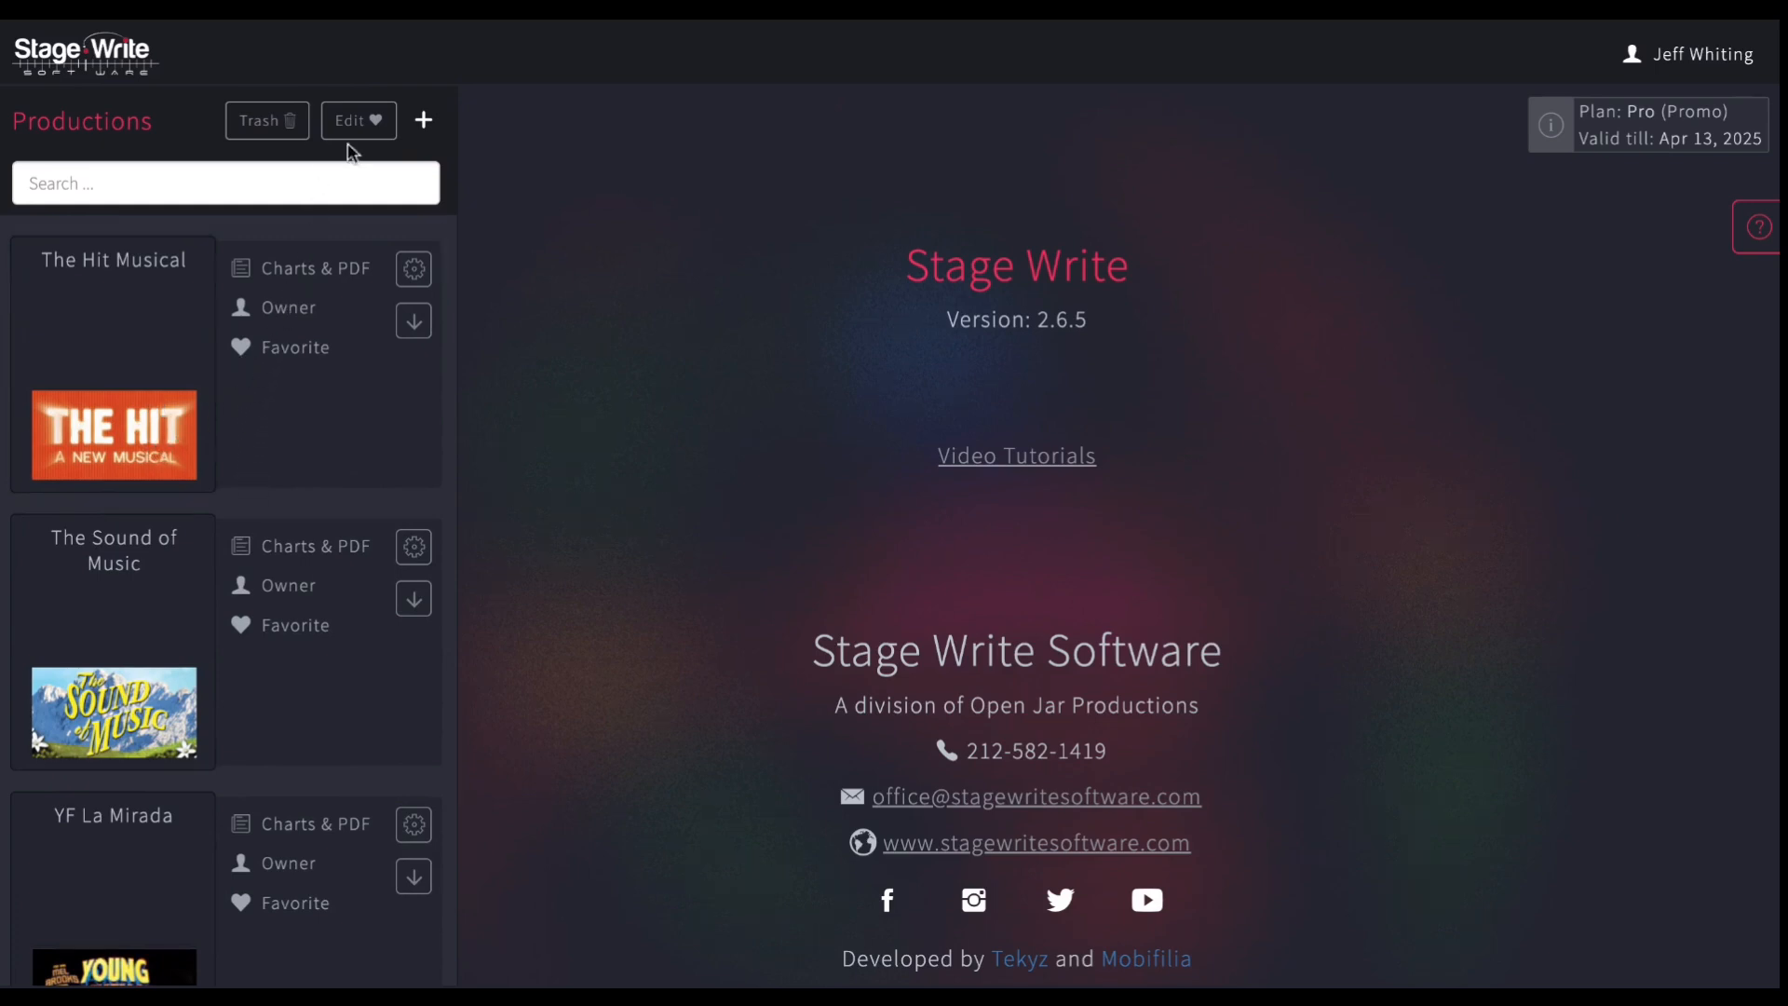
pyautogui.click(358, 119)
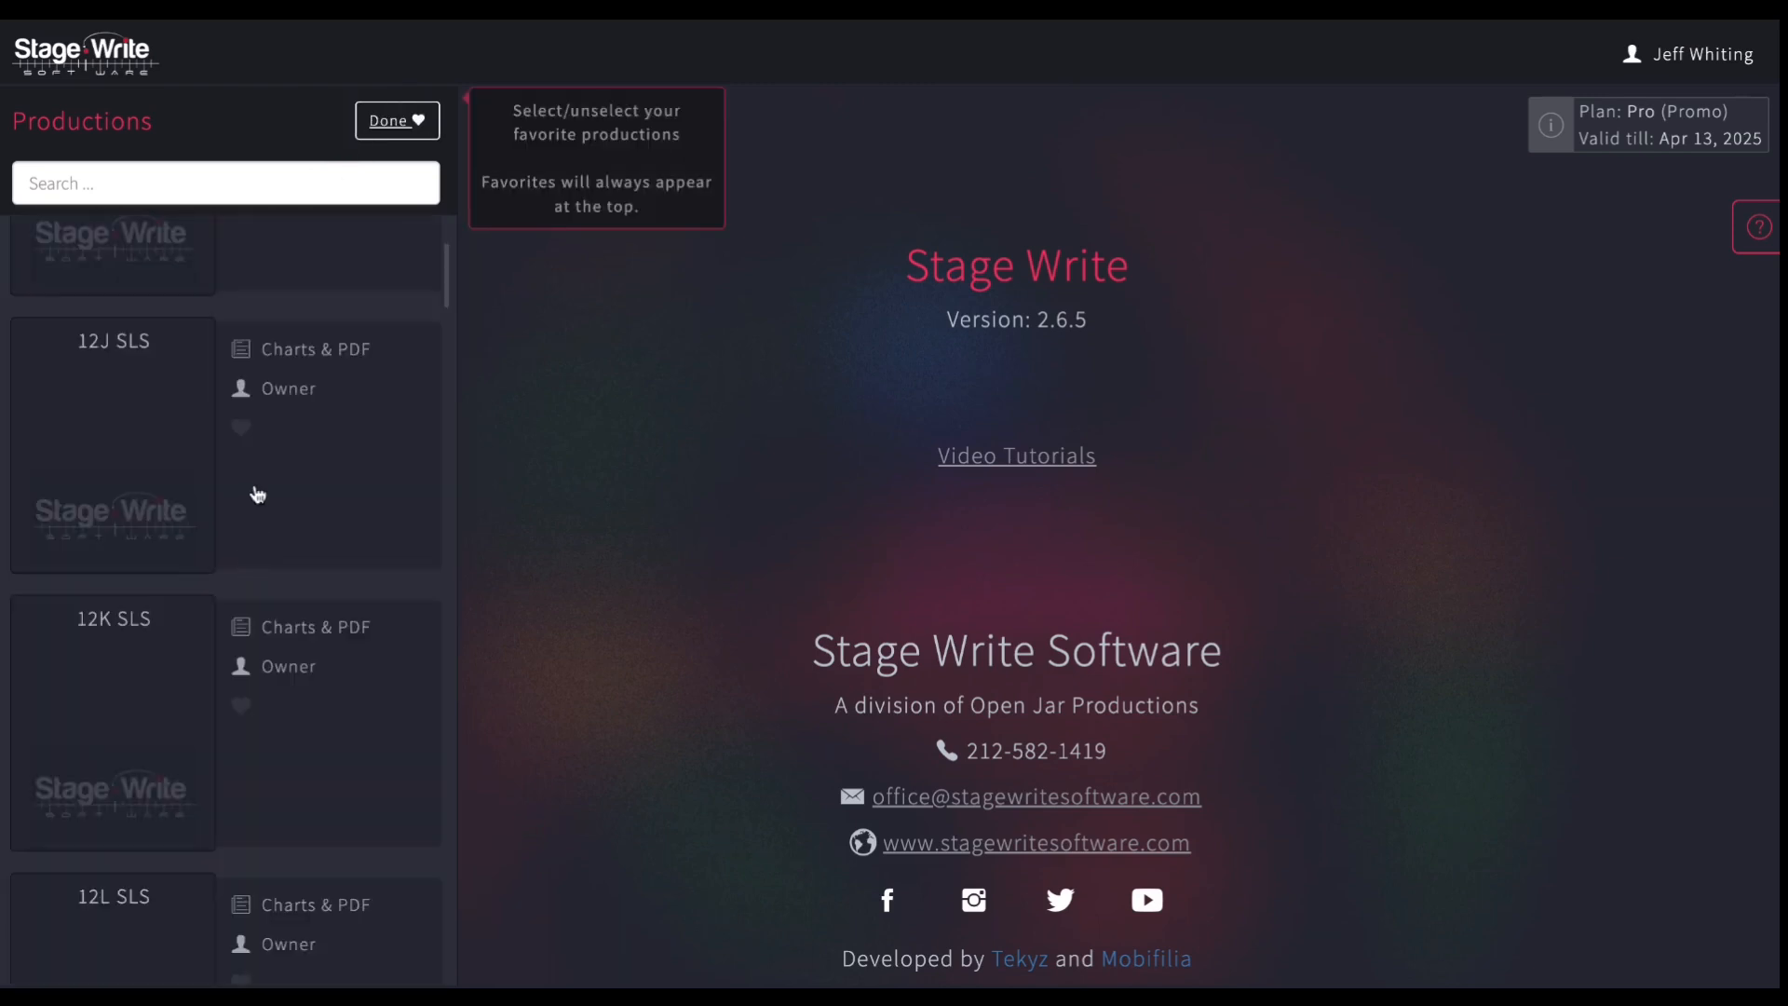
pyautogui.click(395, 121)
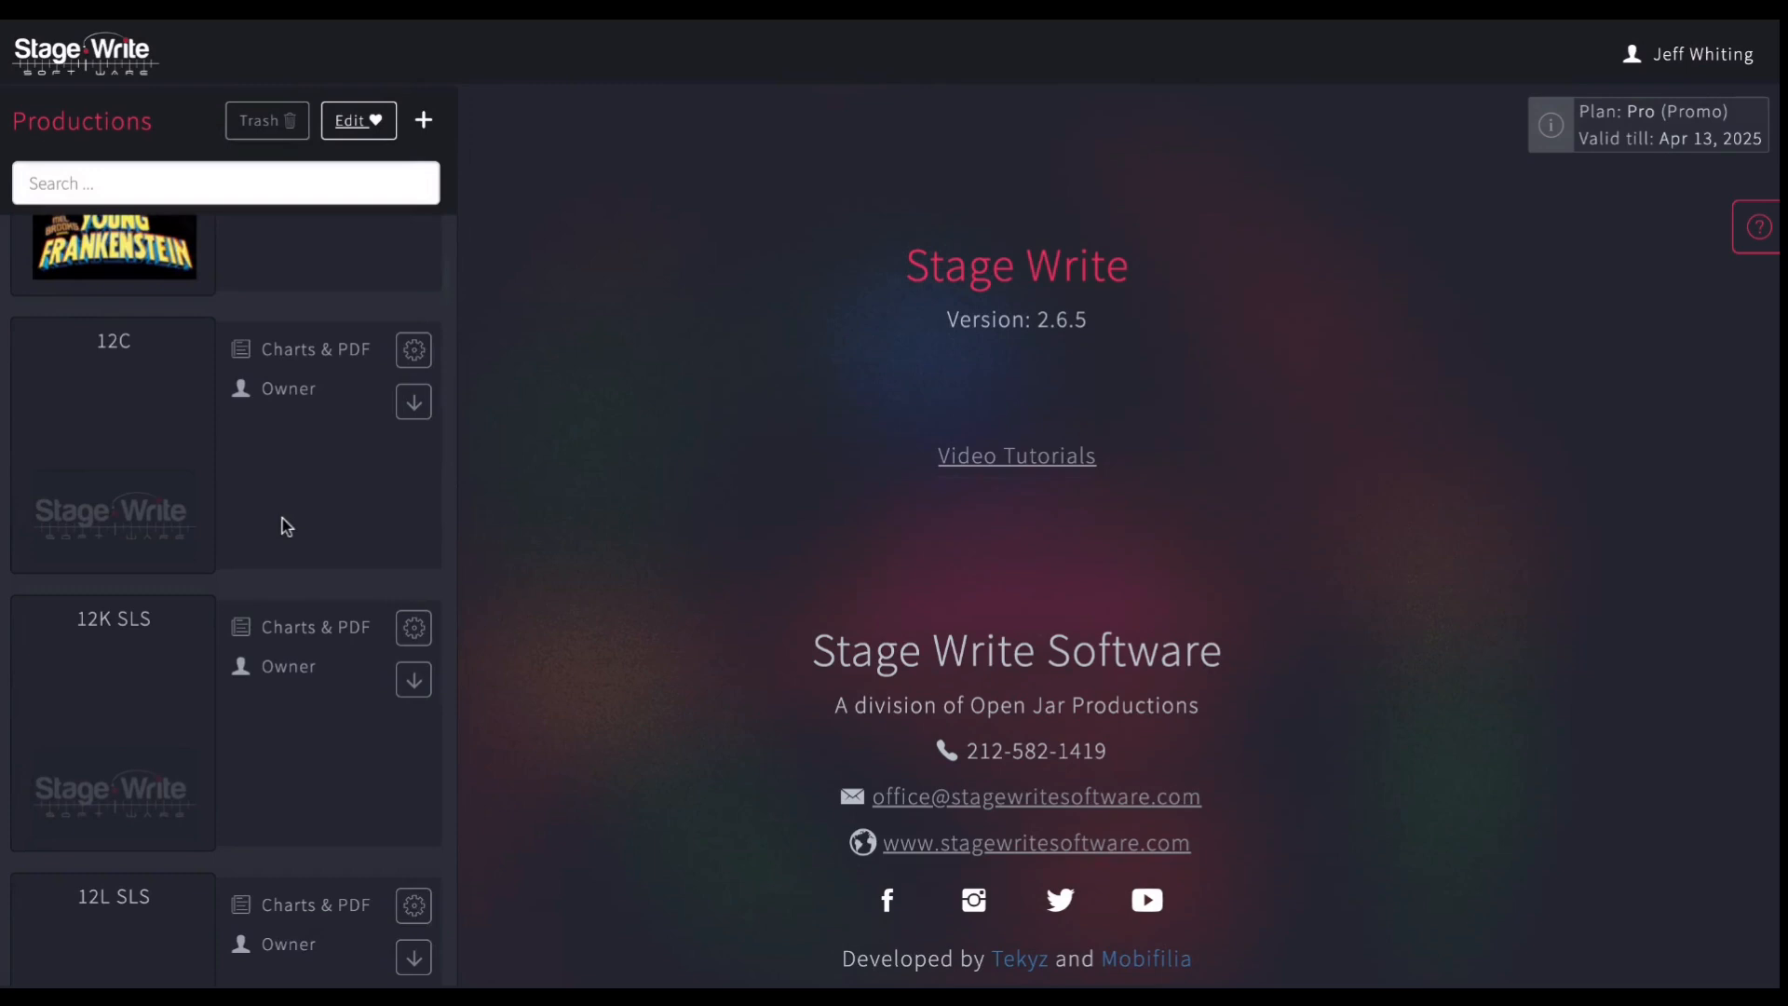
# Search the productions for 'hunger', then clear the search back to the full list
pyautogui.scroll(-3)
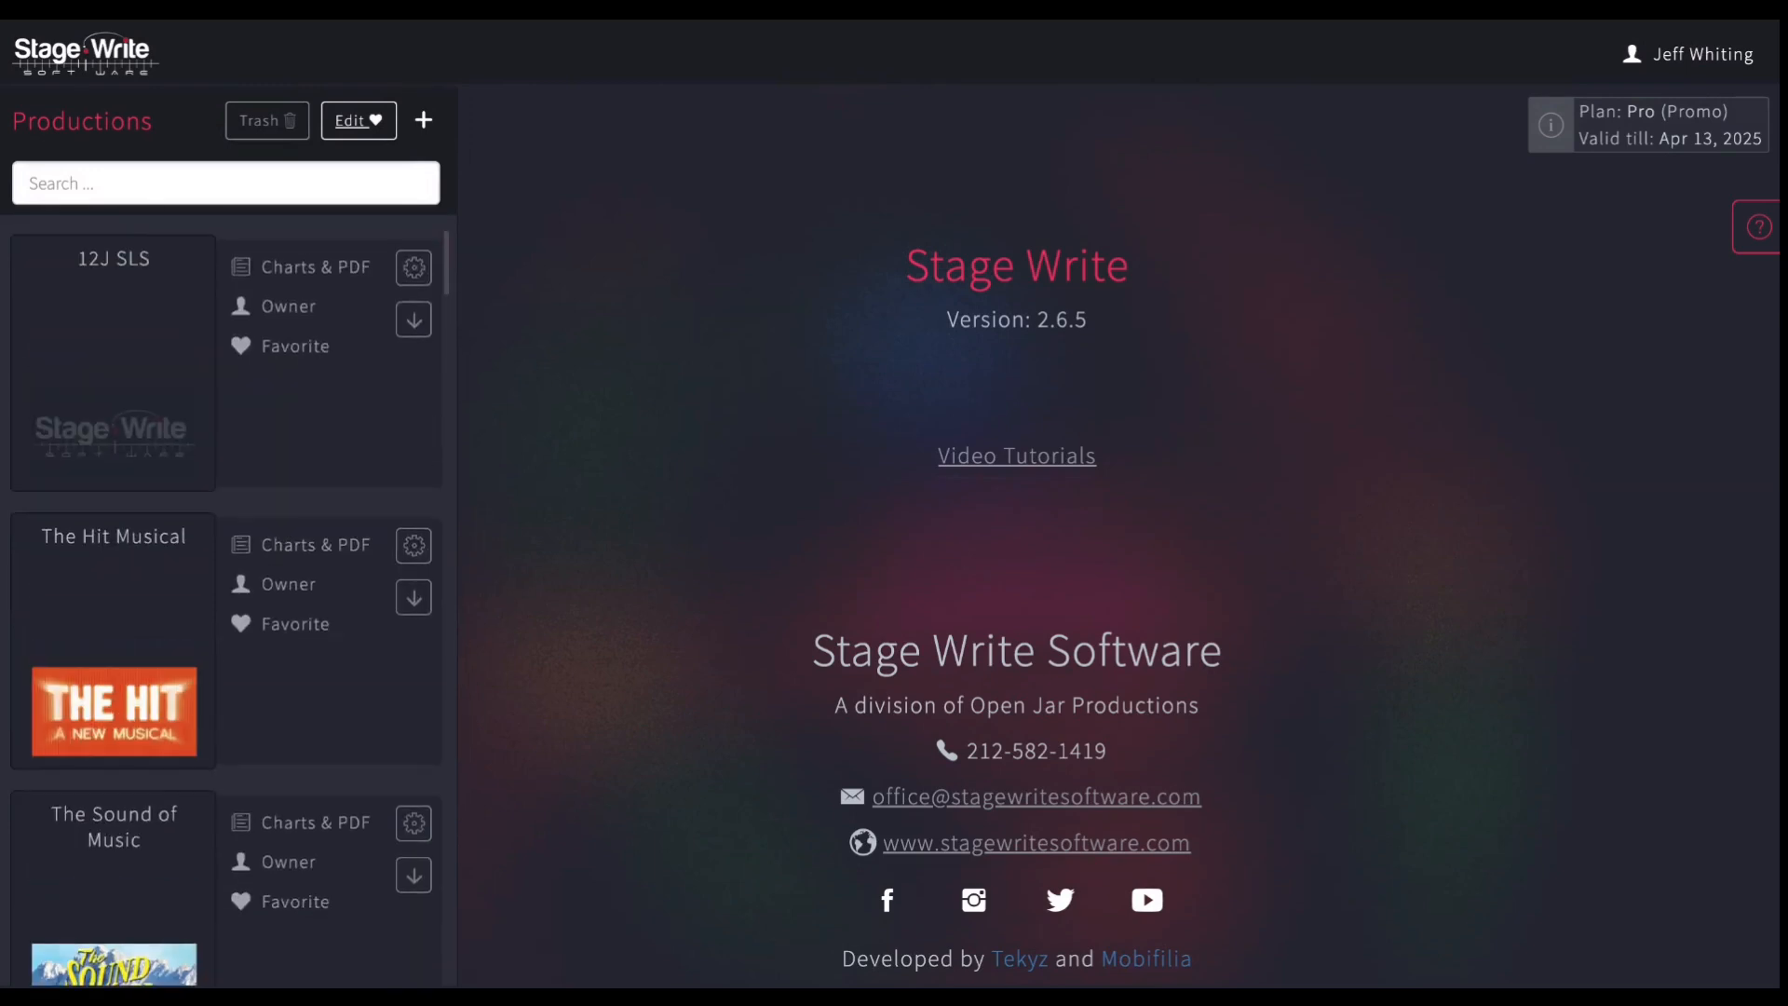
pyautogui.scroll(-3)
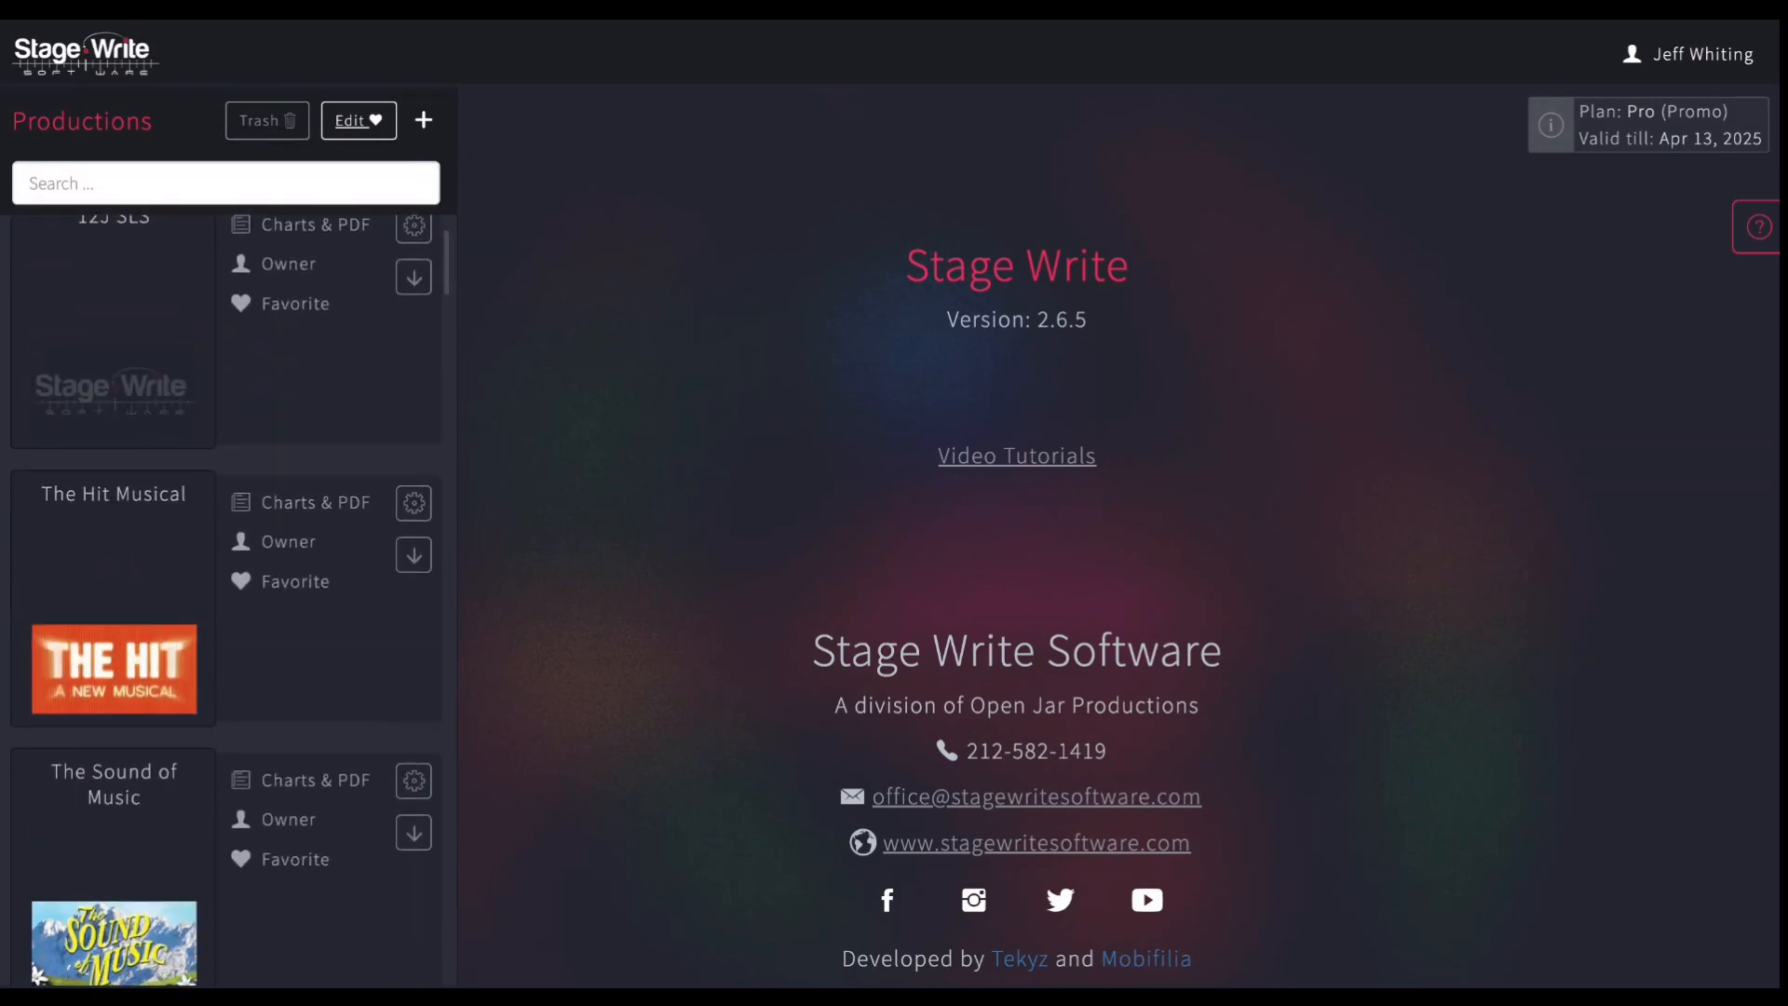
pyautogui.scroll(3)
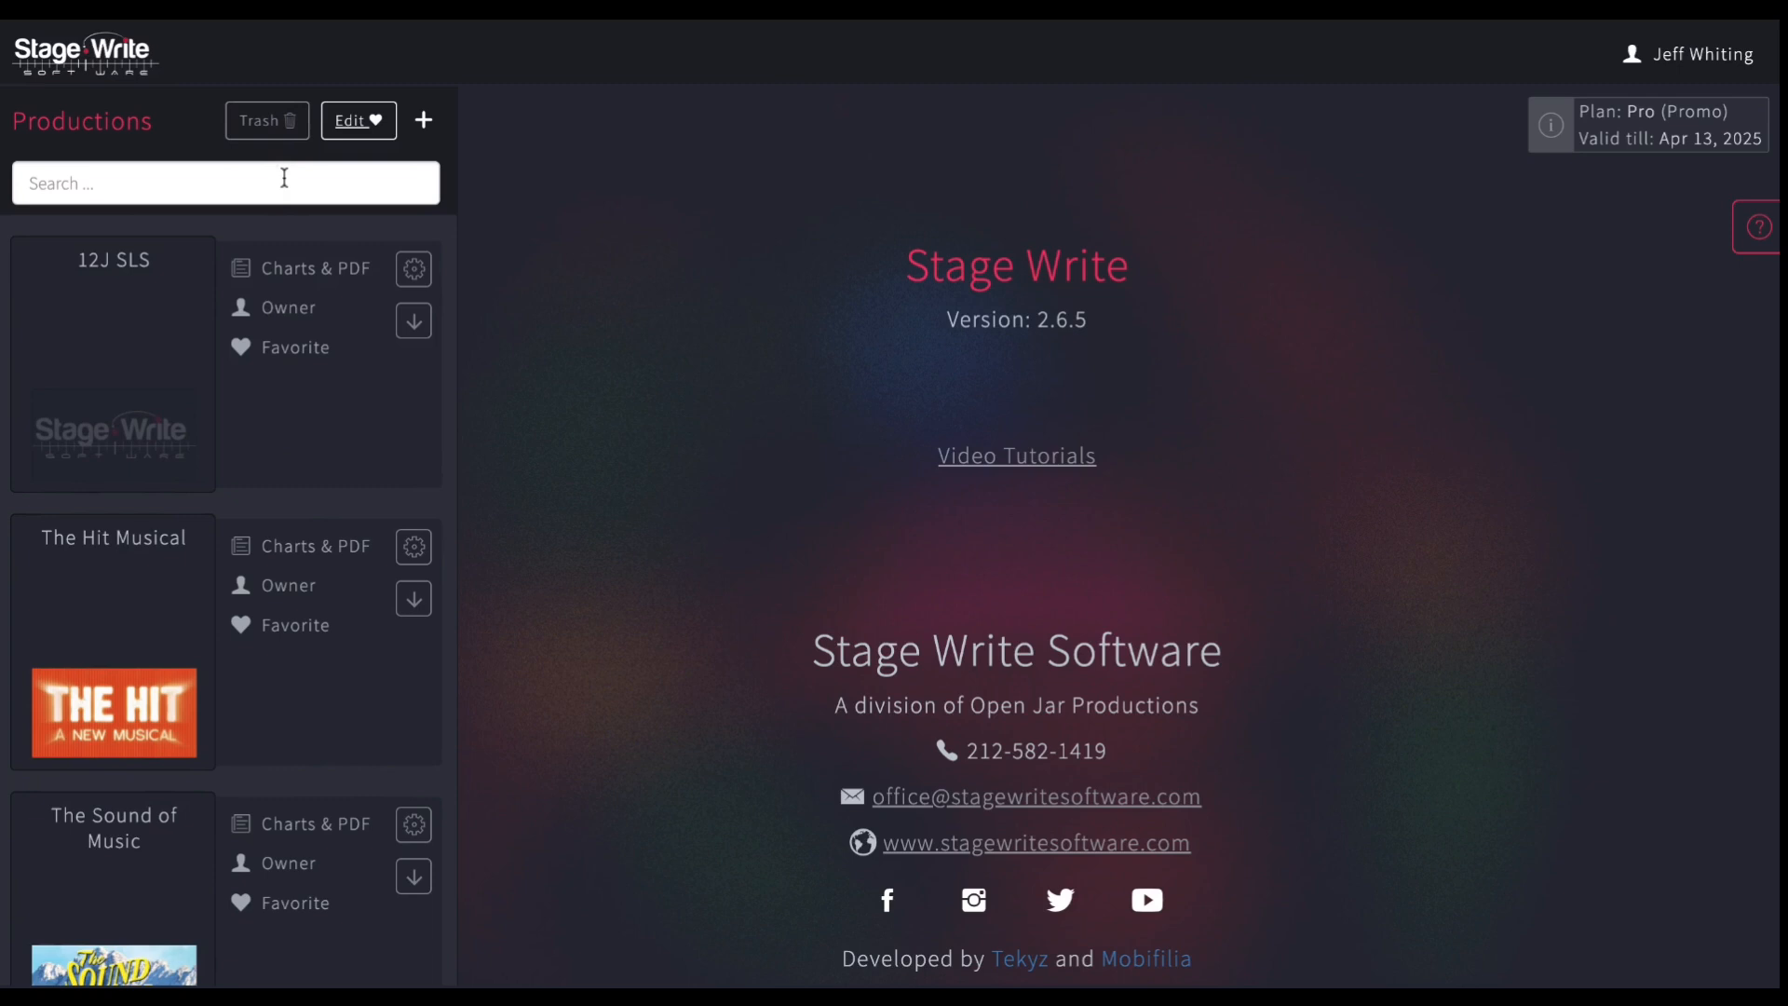
pyautogui.write('hunger')
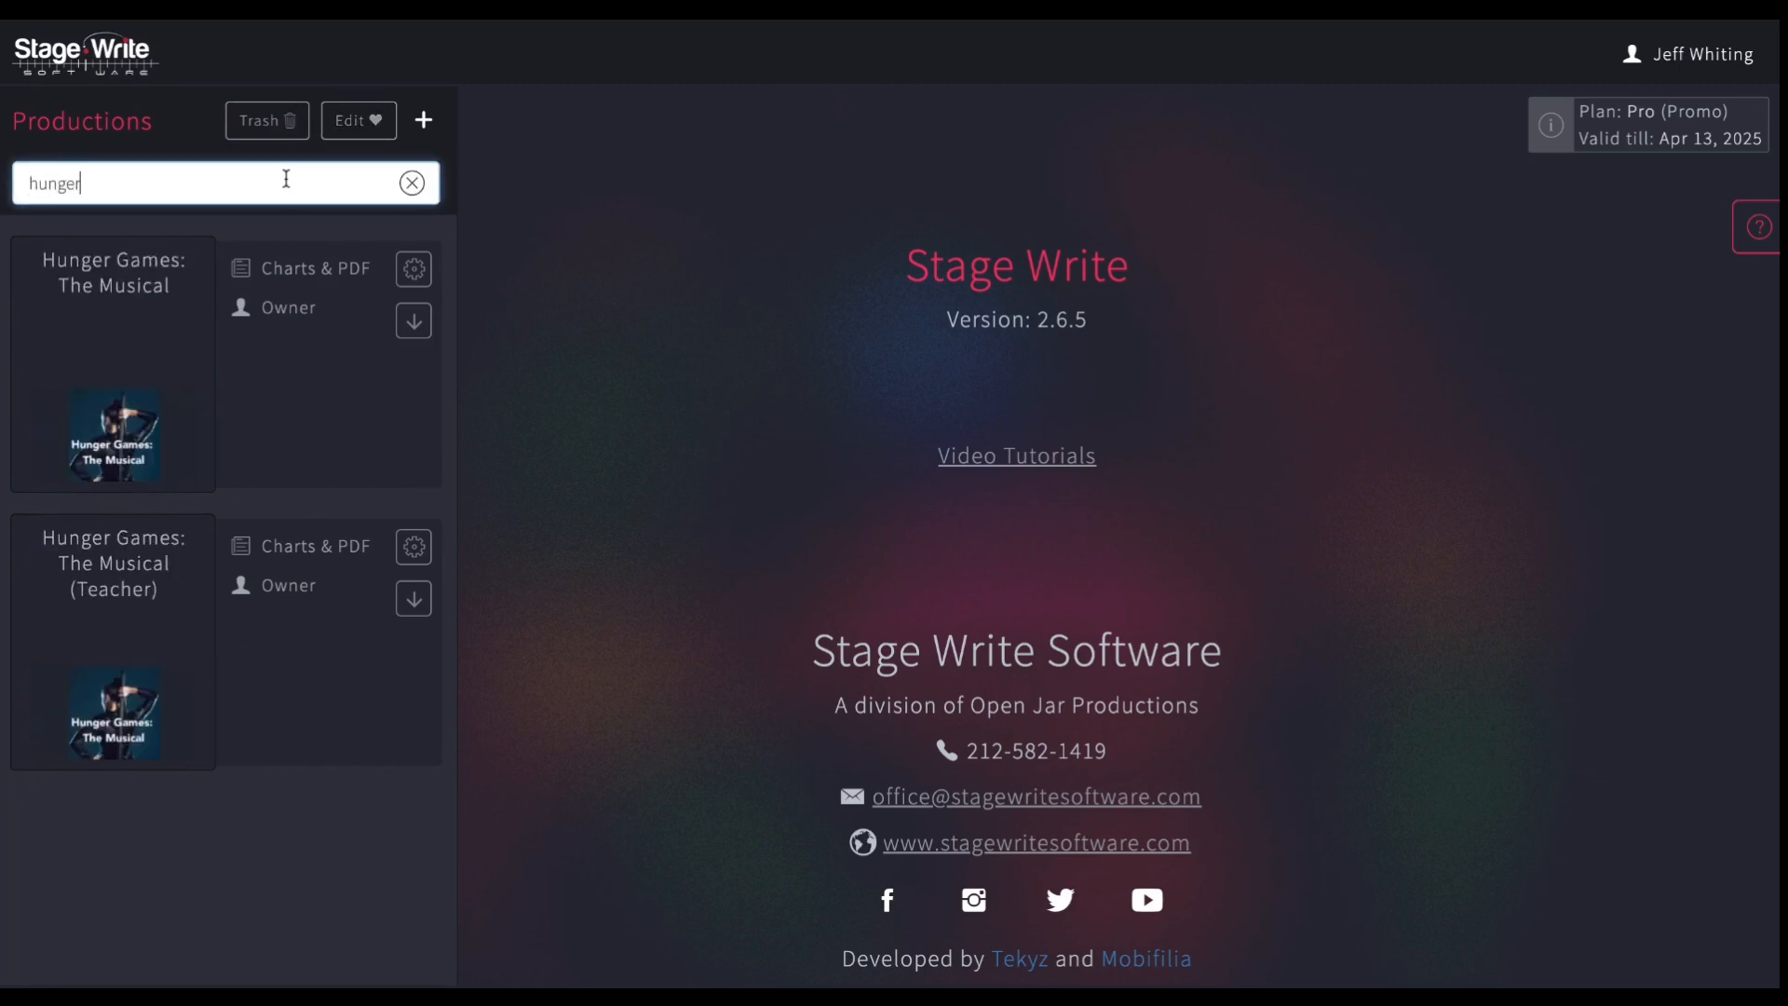
pyautogui.click(410, 183)
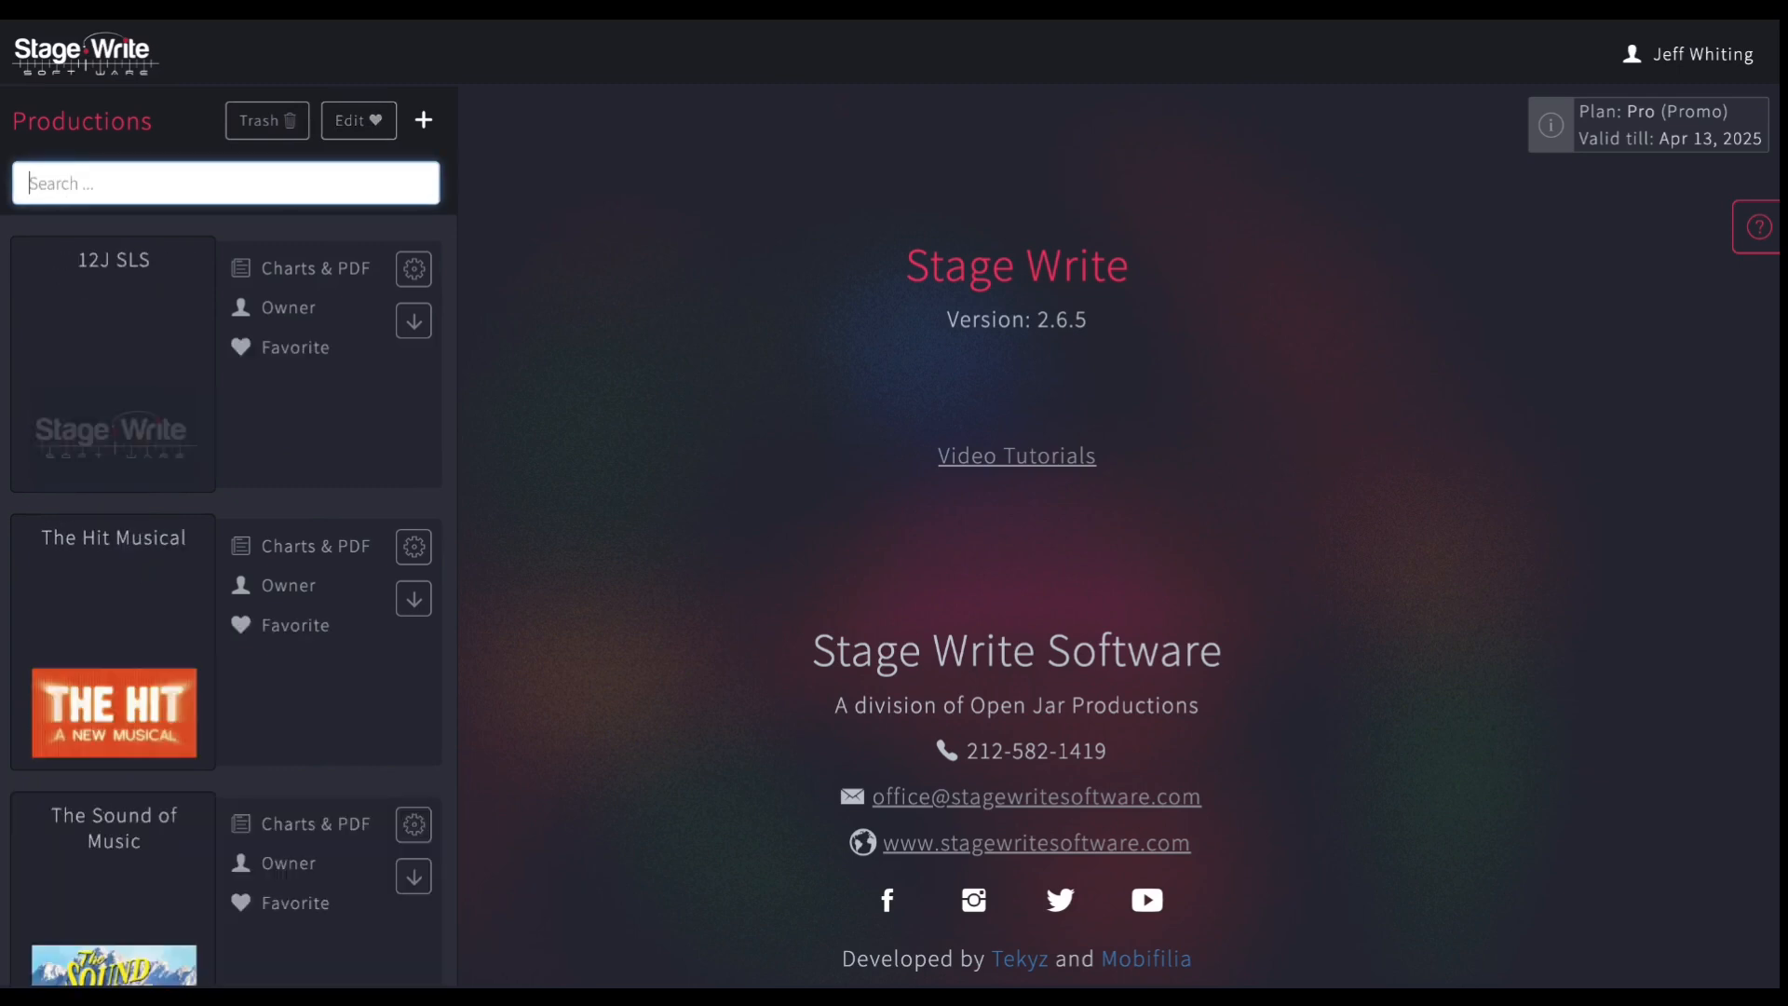
pyautogui.moveTo(128, 596)
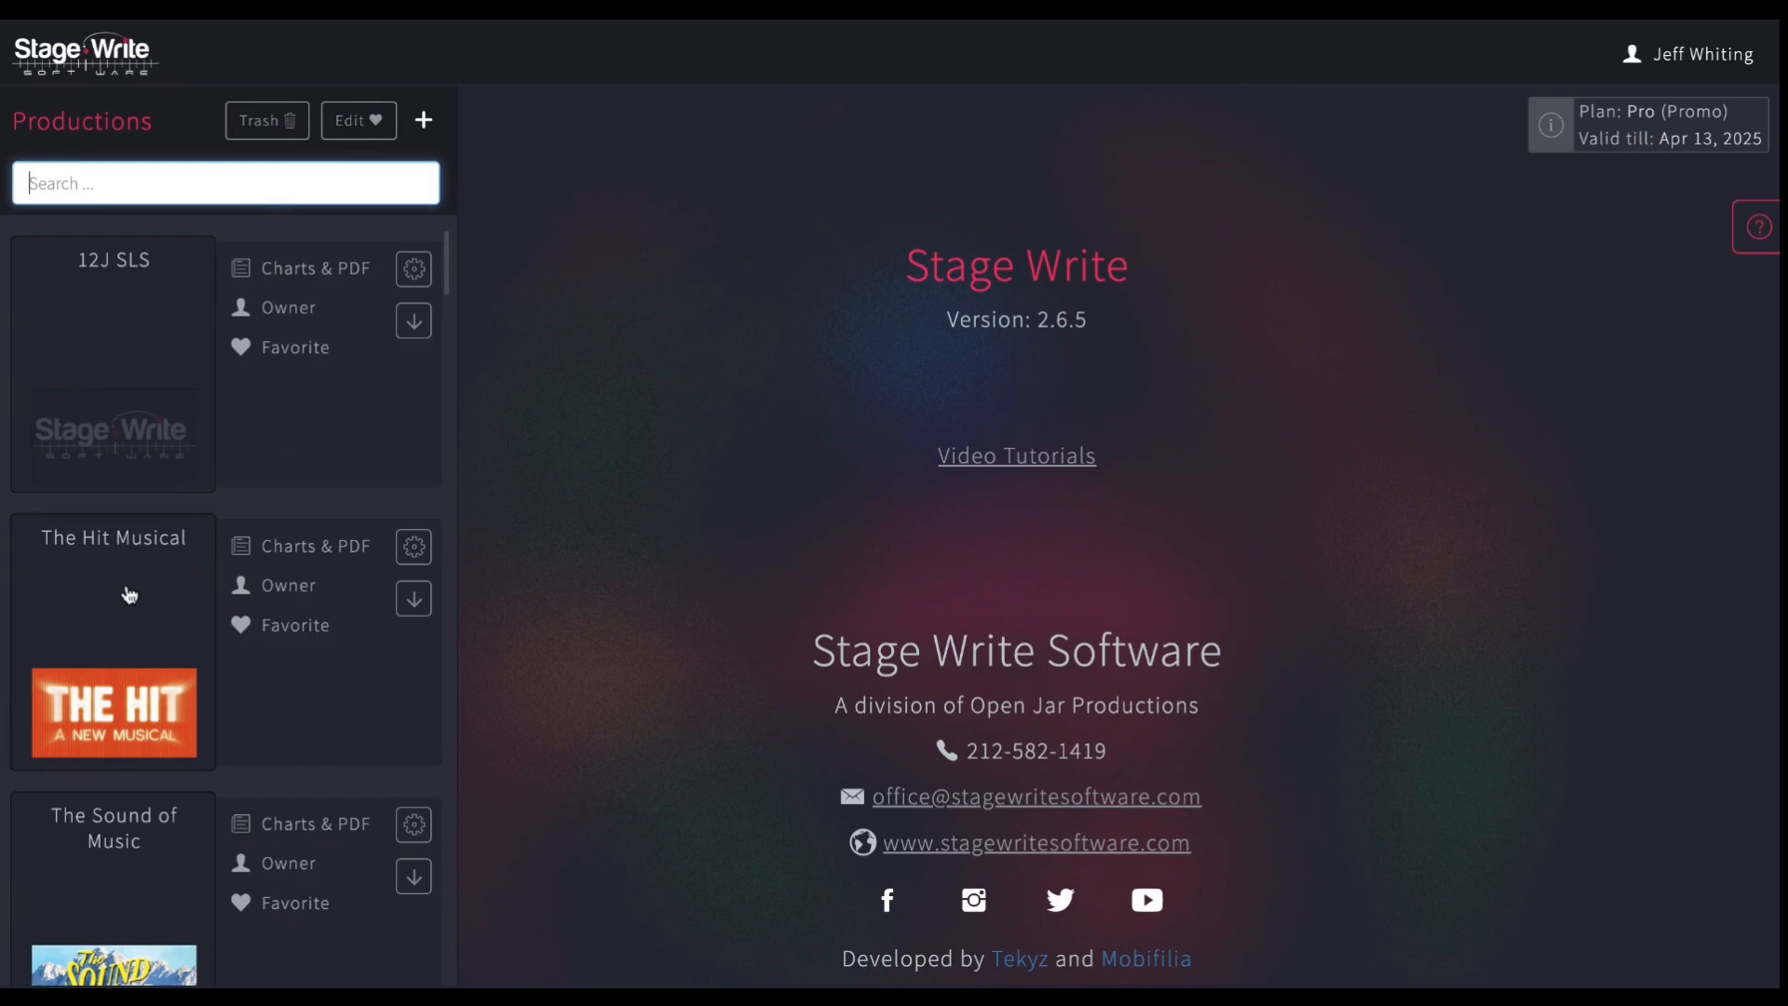
pyautogui.moveTo(102, 639)
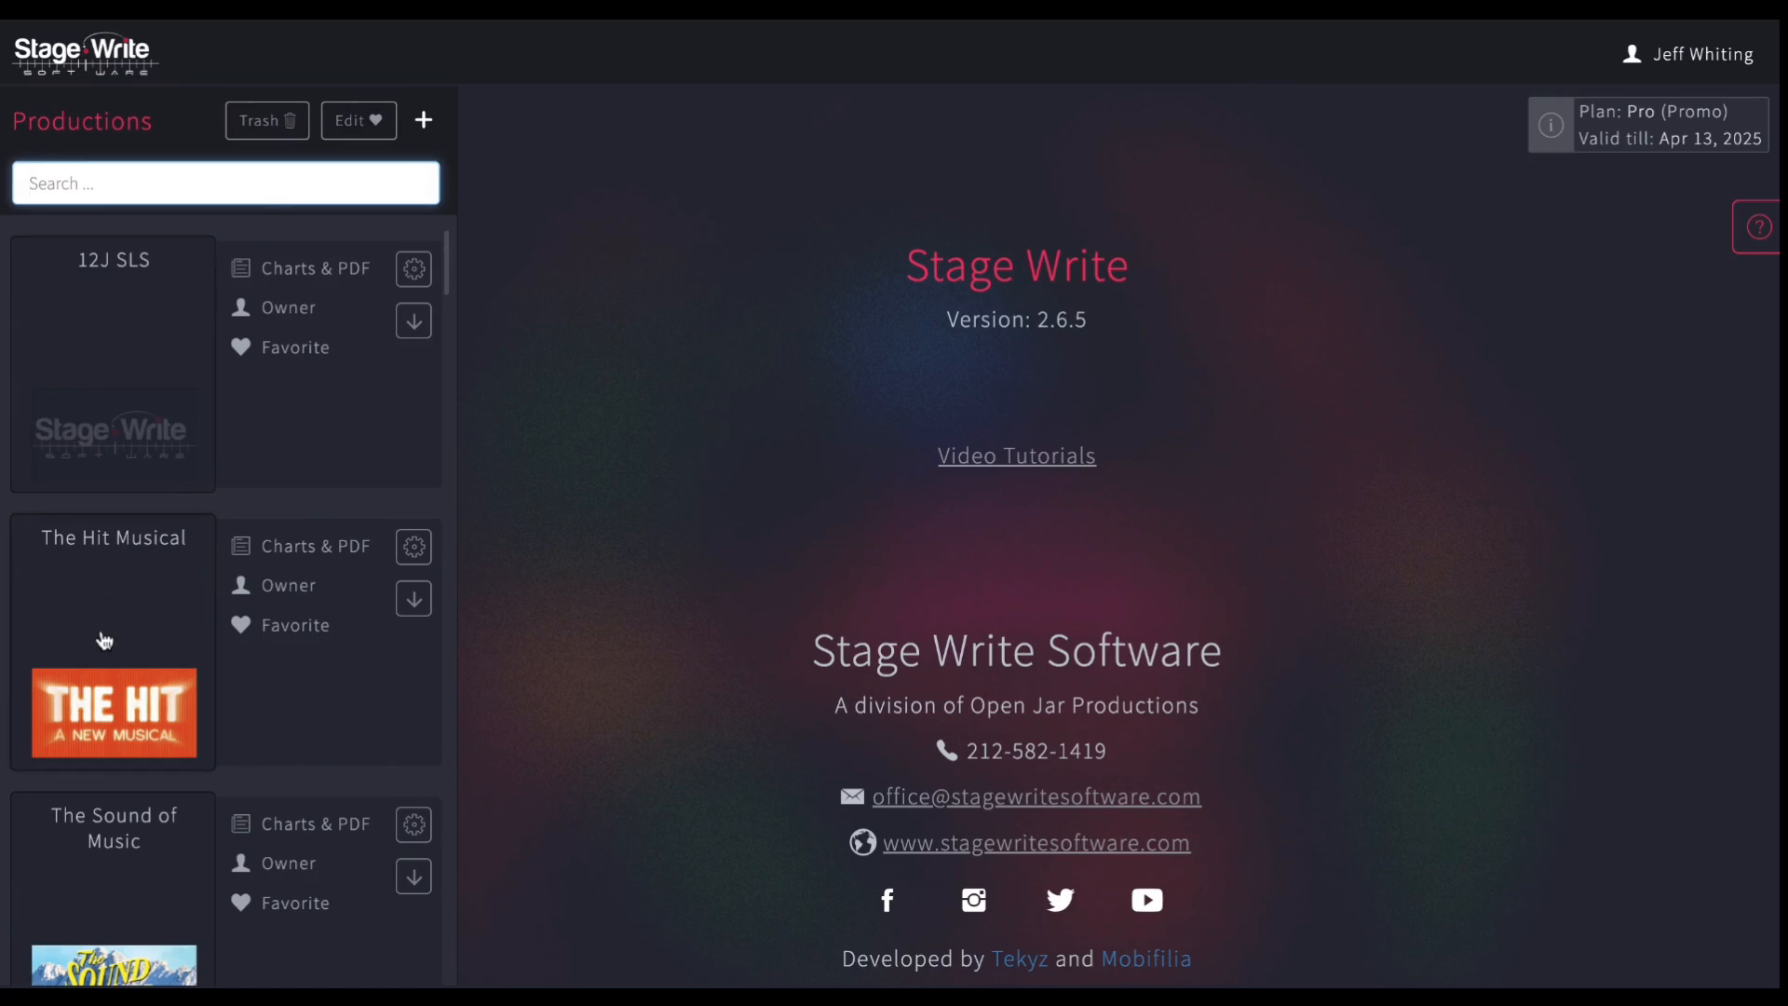
pyautogui.click(112, 715)
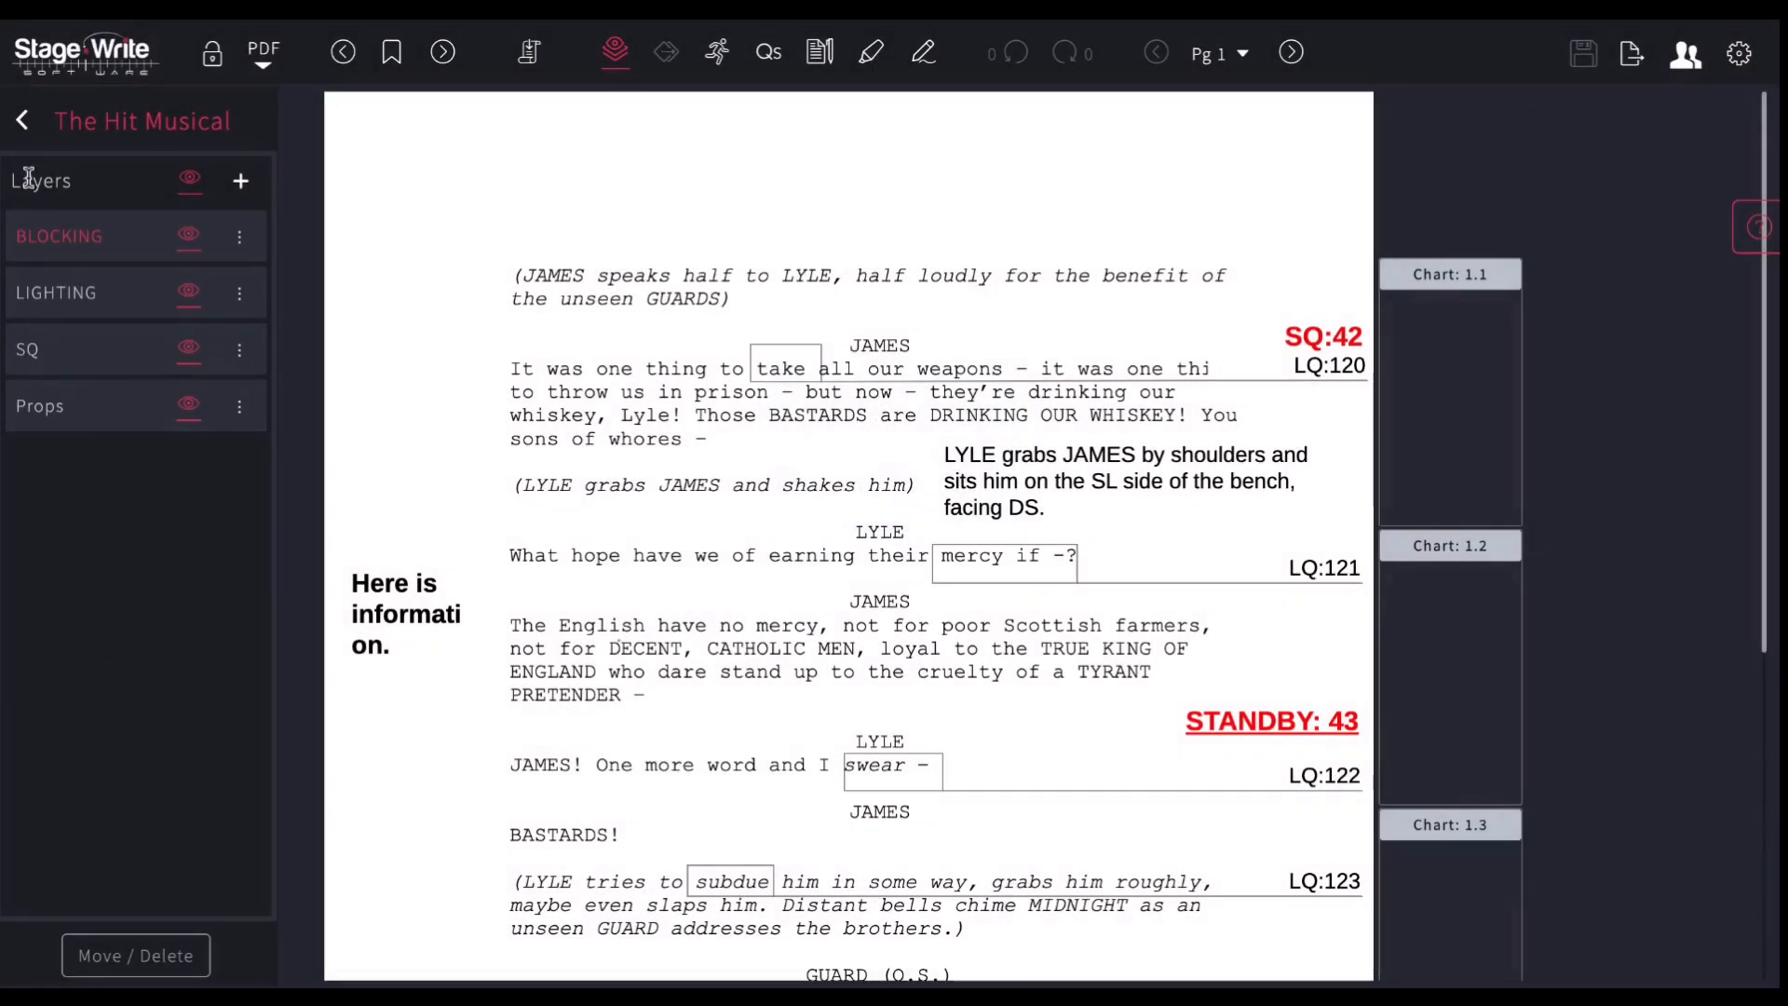
pyautogui.click(20, 119)
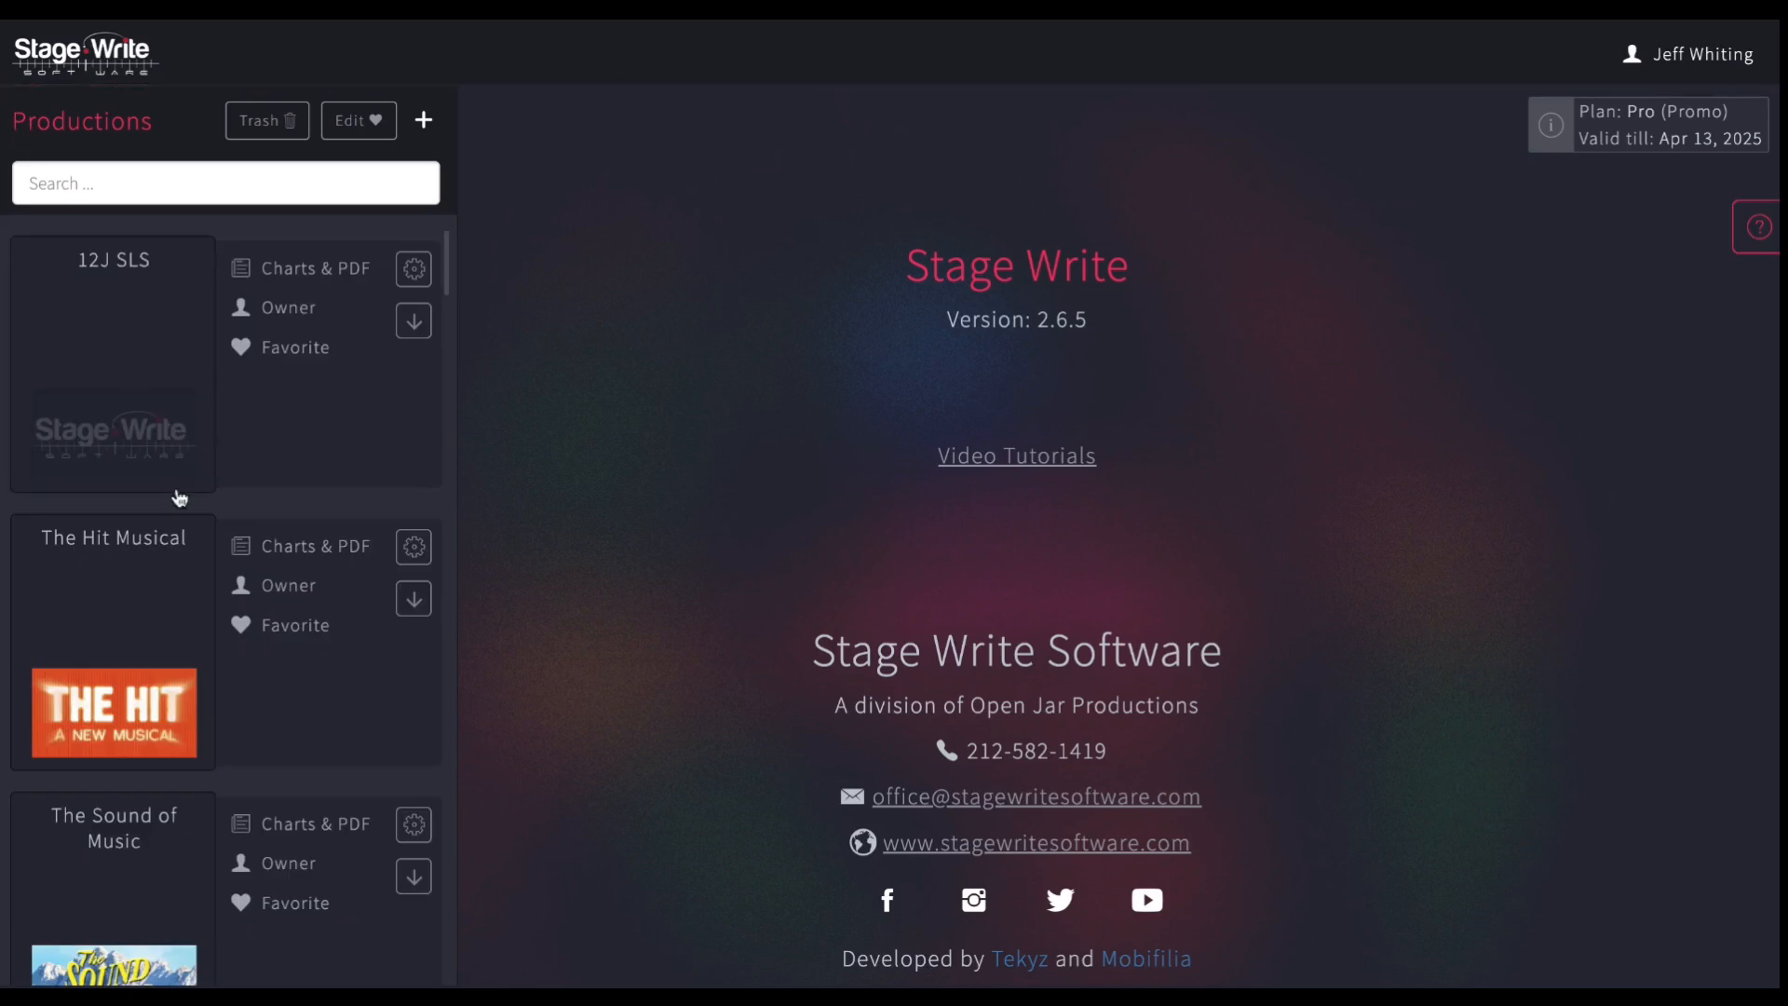
pyautogui.moveTo(278, 562)
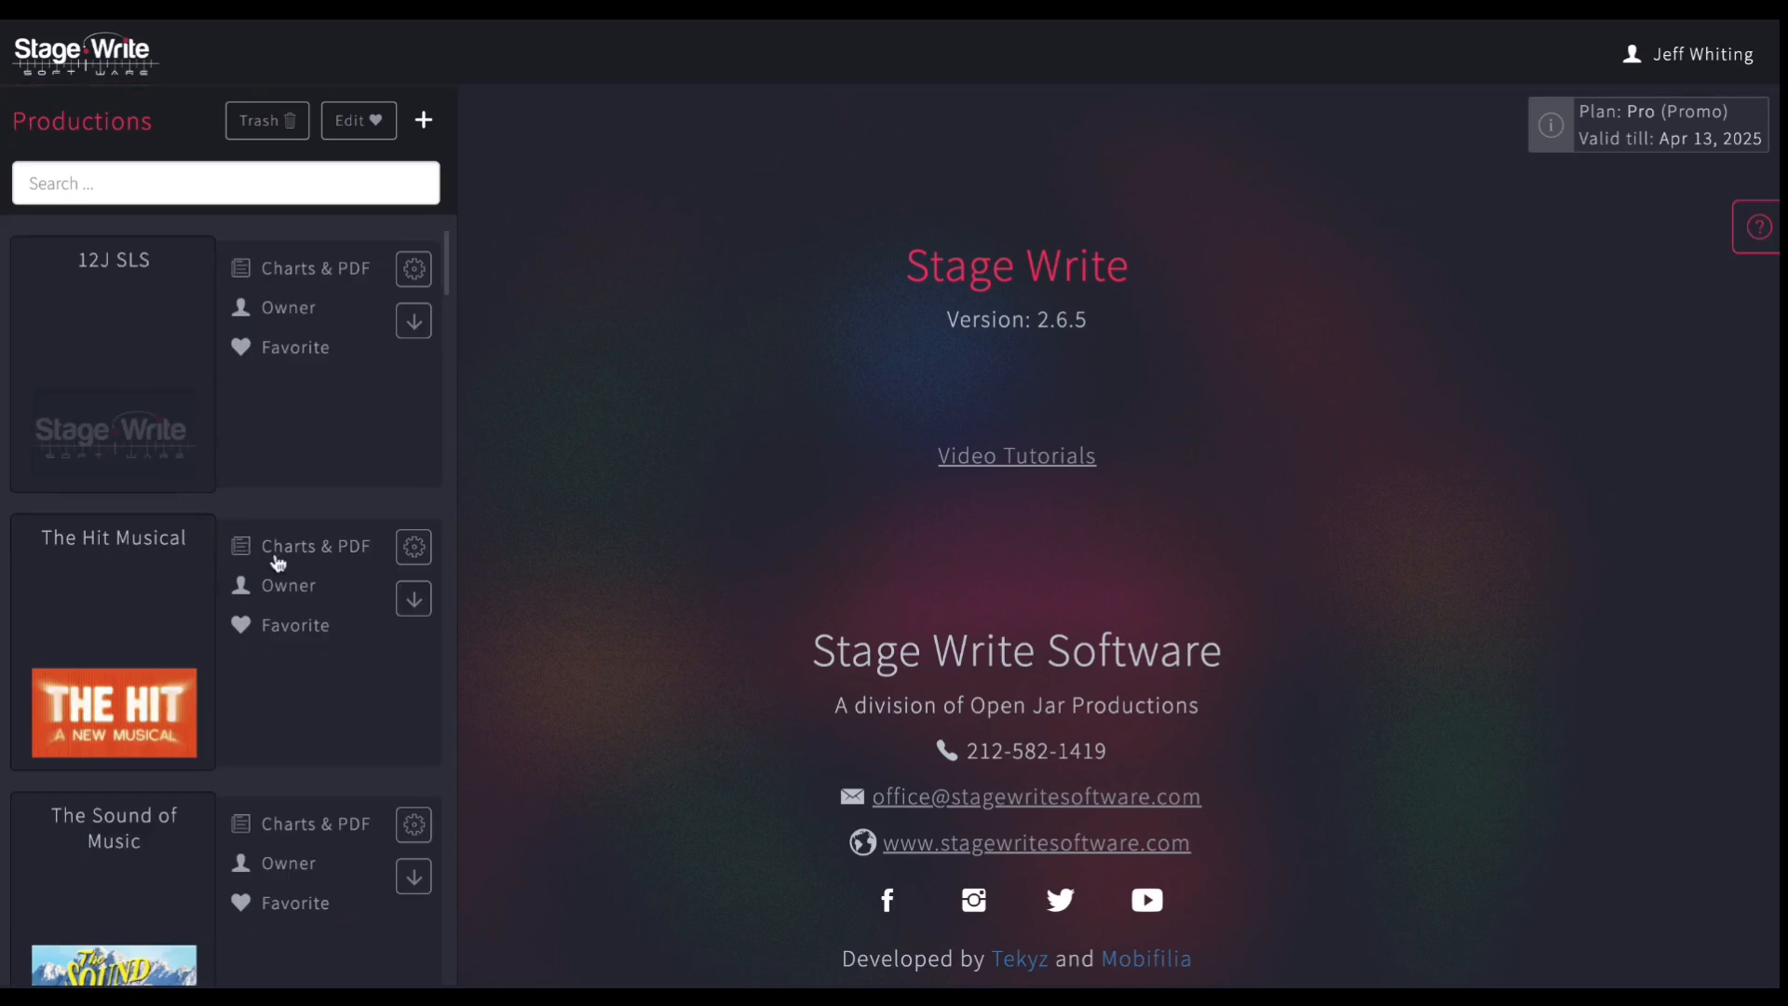
pyautogui.moveTo(354, 566)
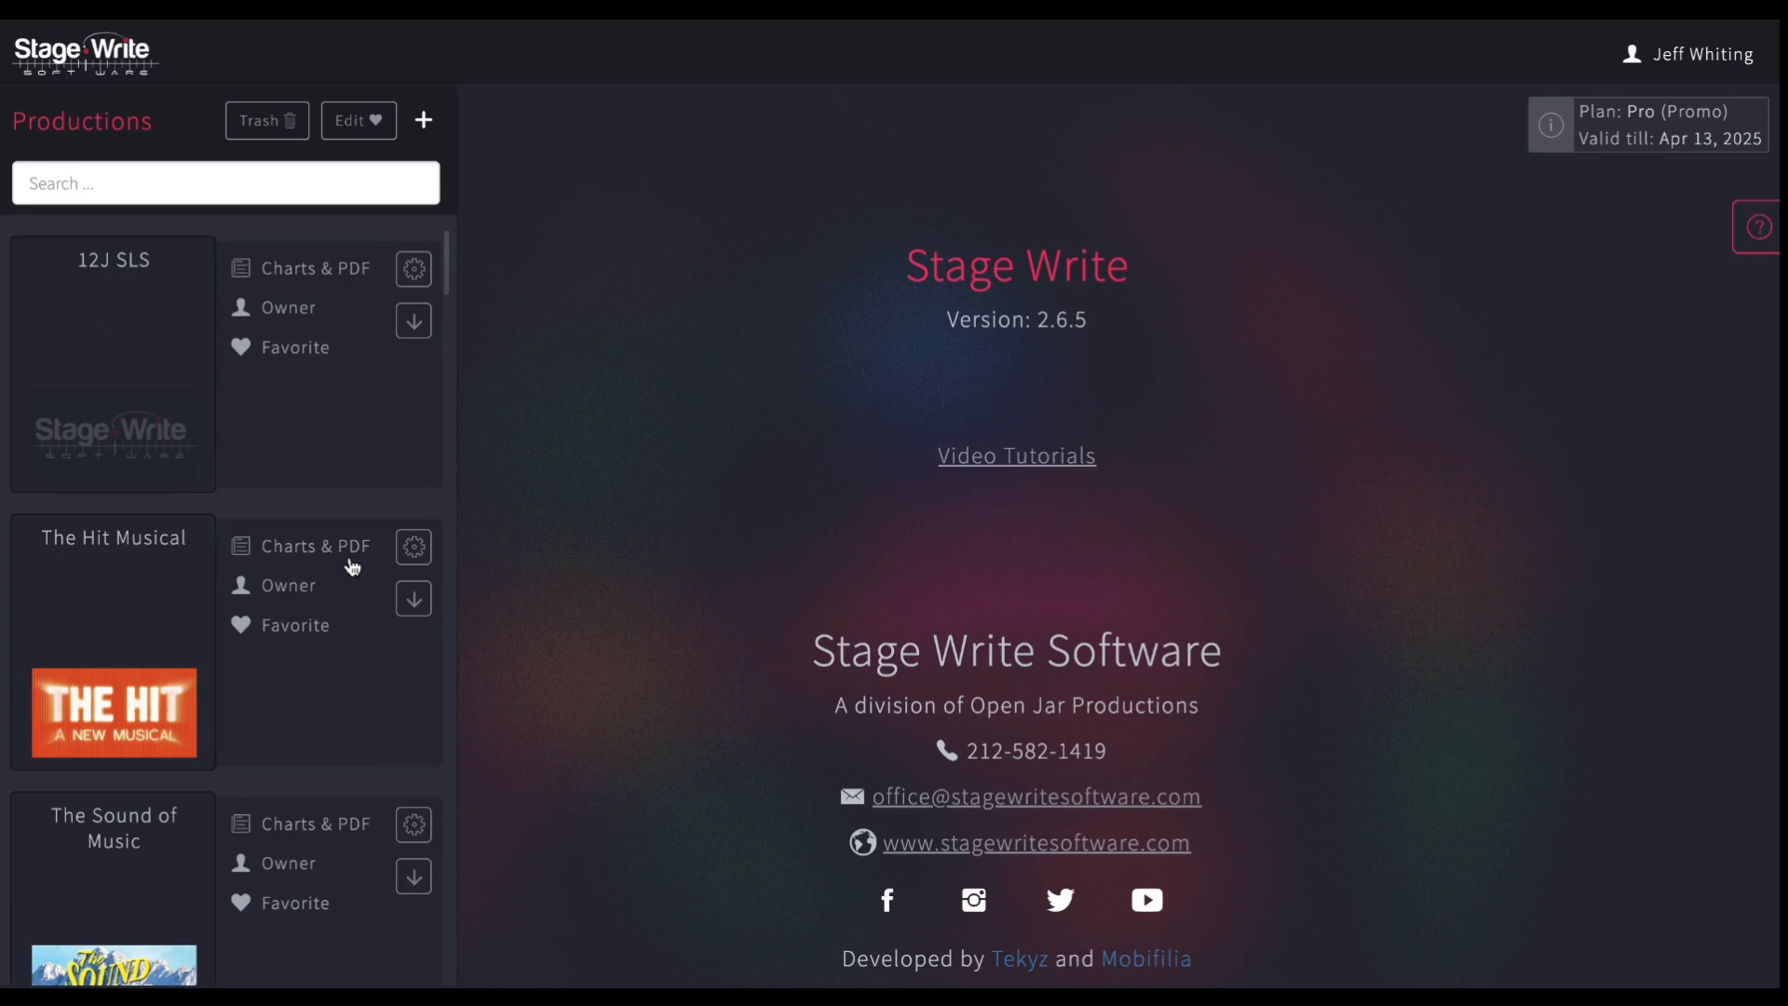
pyautogui.moveTo(268, 601)
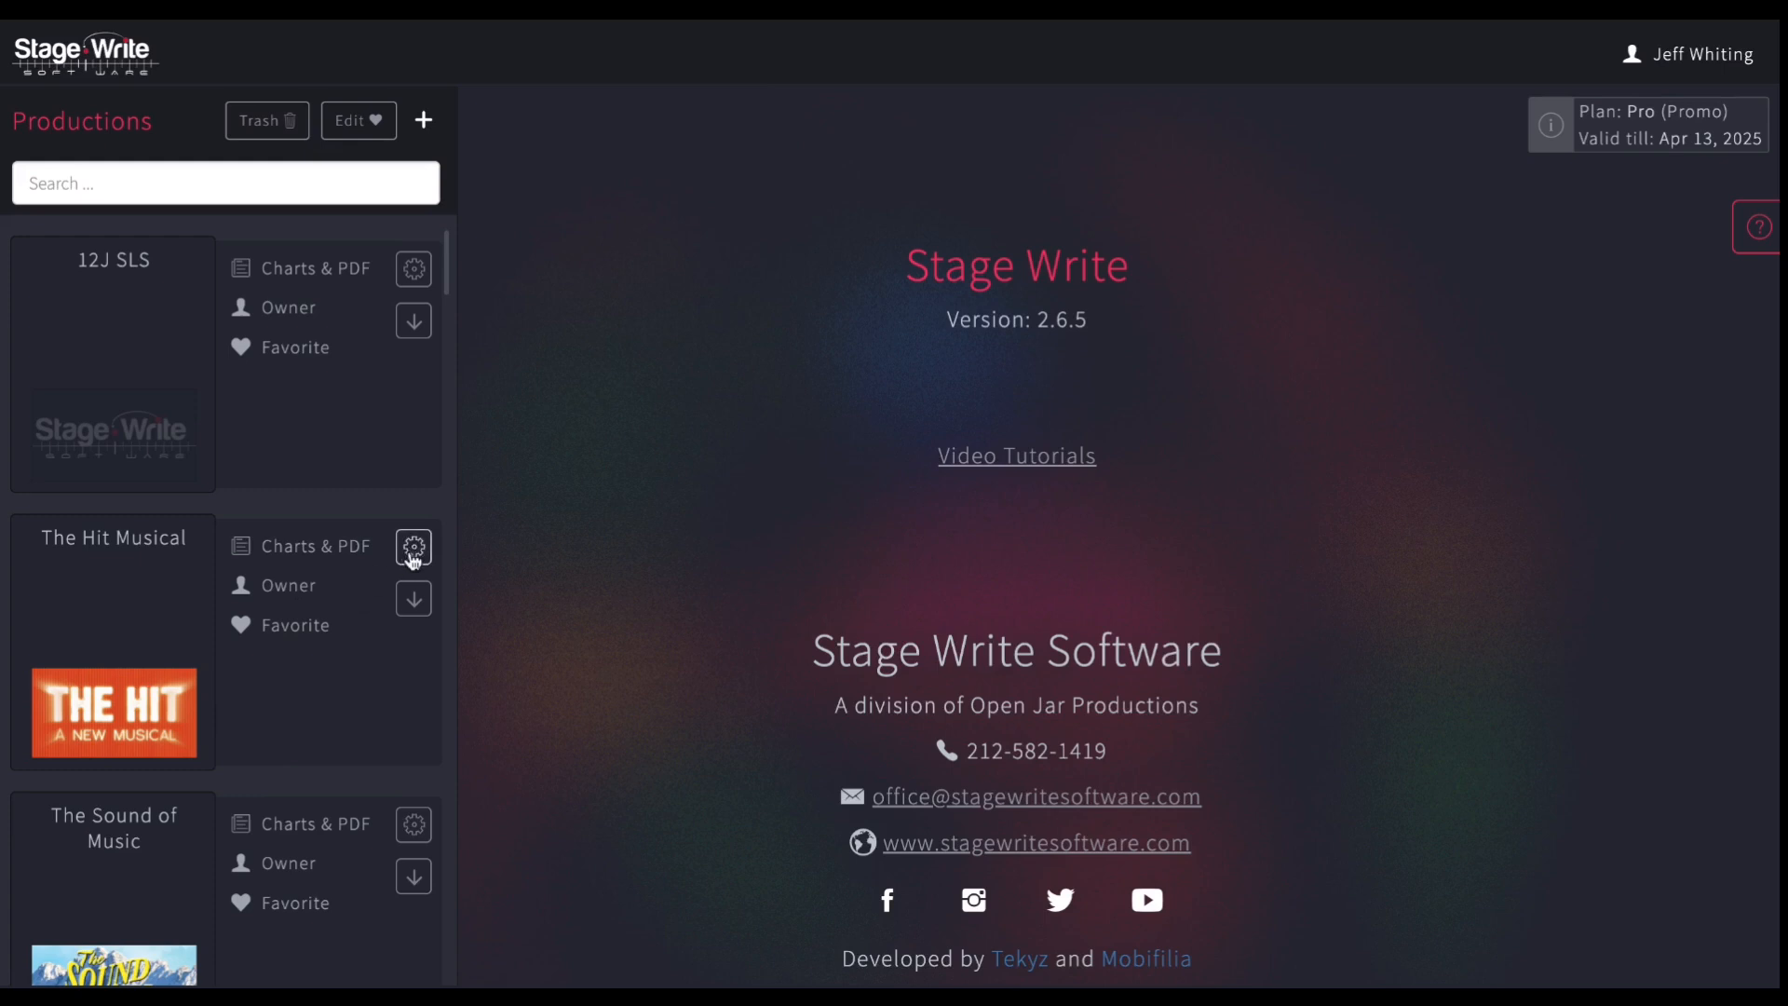
pyautogui.moveTo(414, 599)
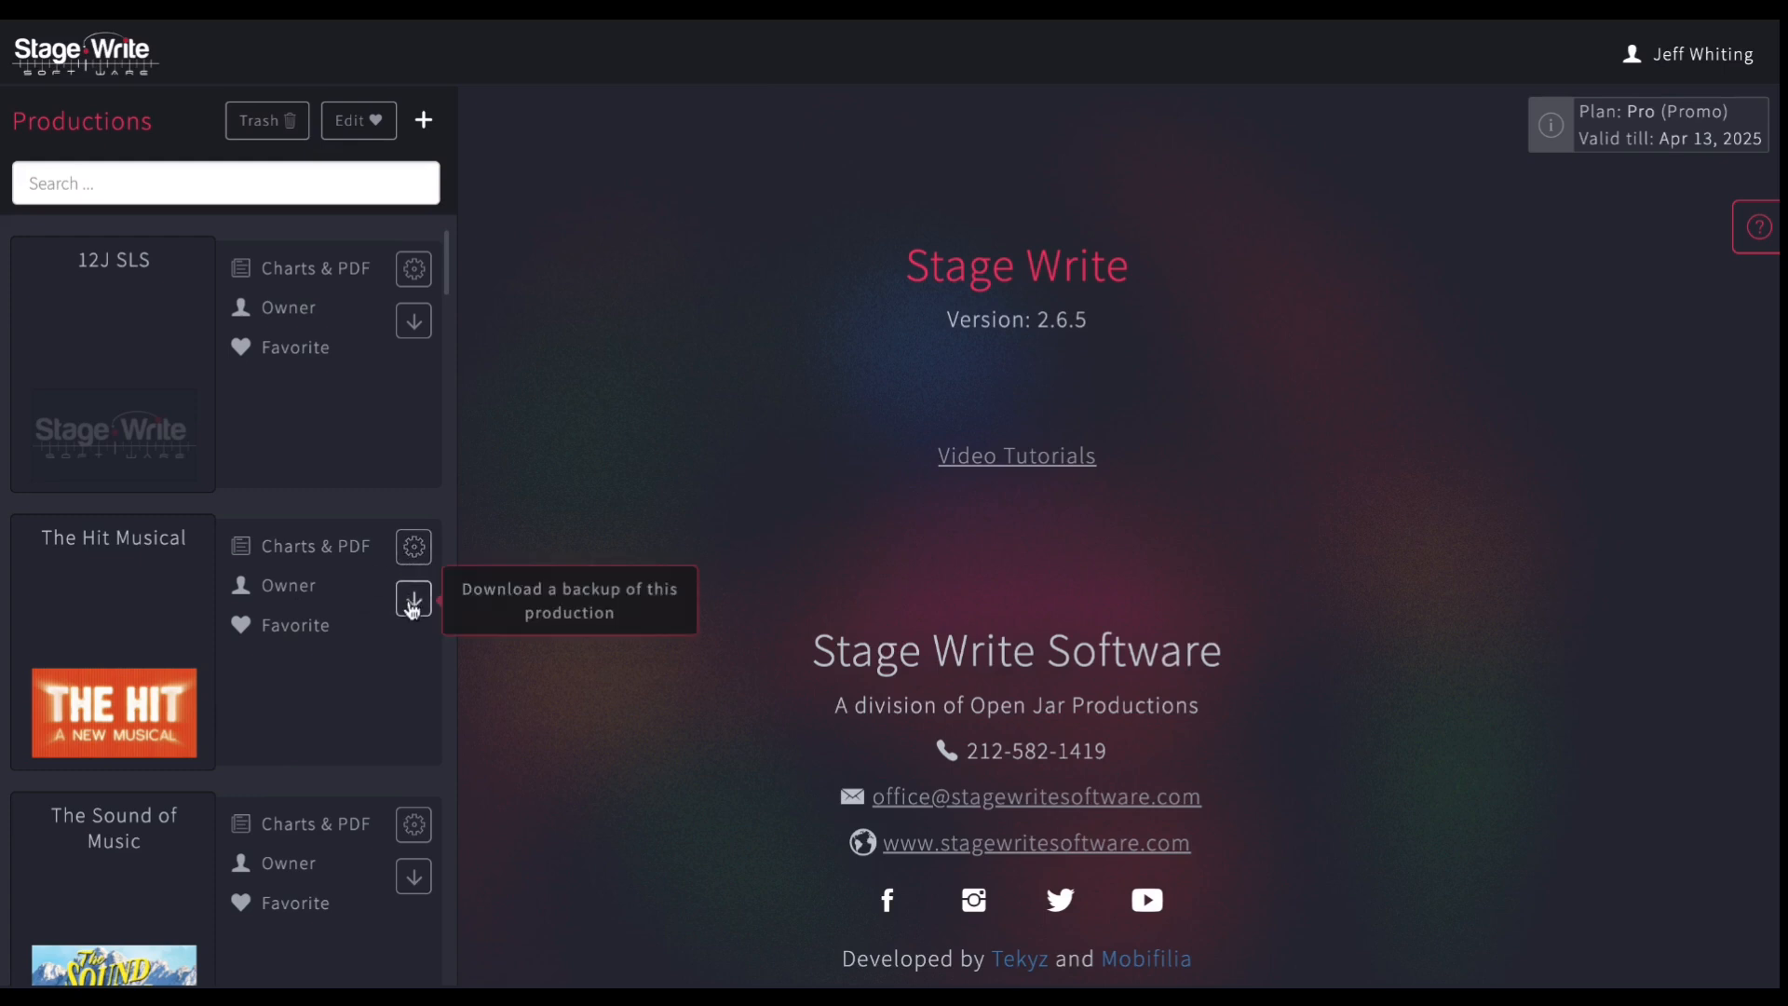
pyautogui.click(414, 598)
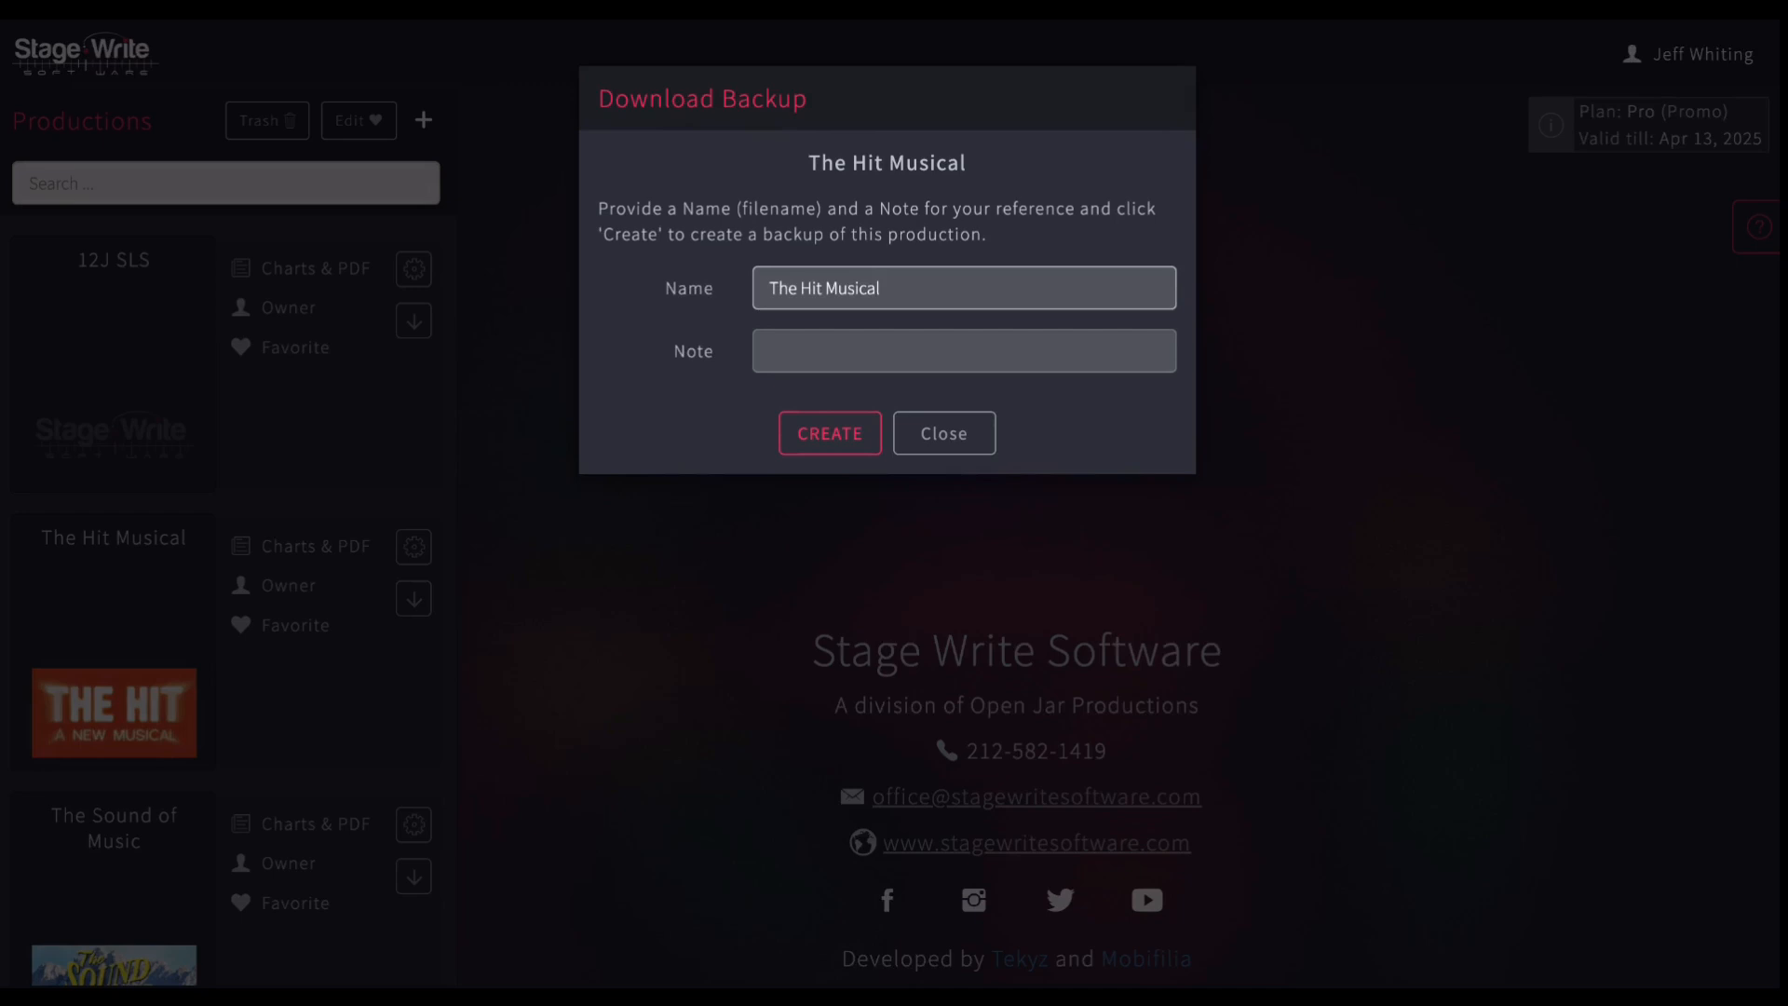
pyautogui.click(942, 434)
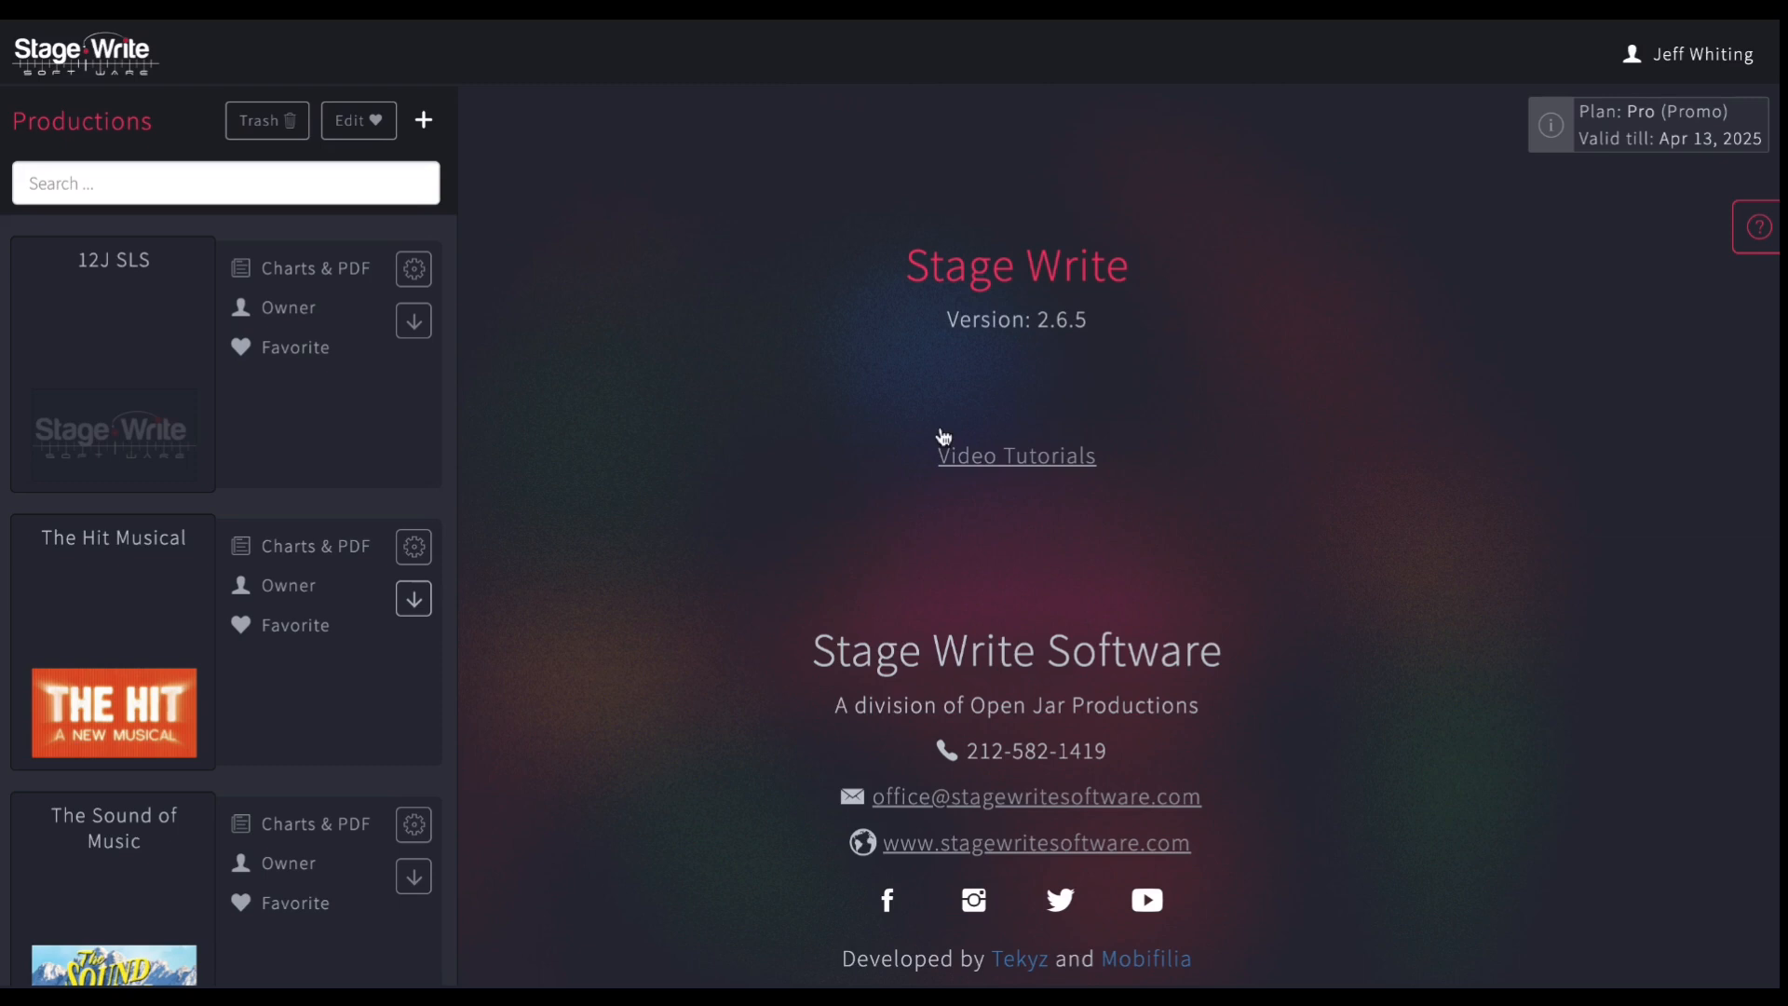
pyautogui.moveTo(262, 683)
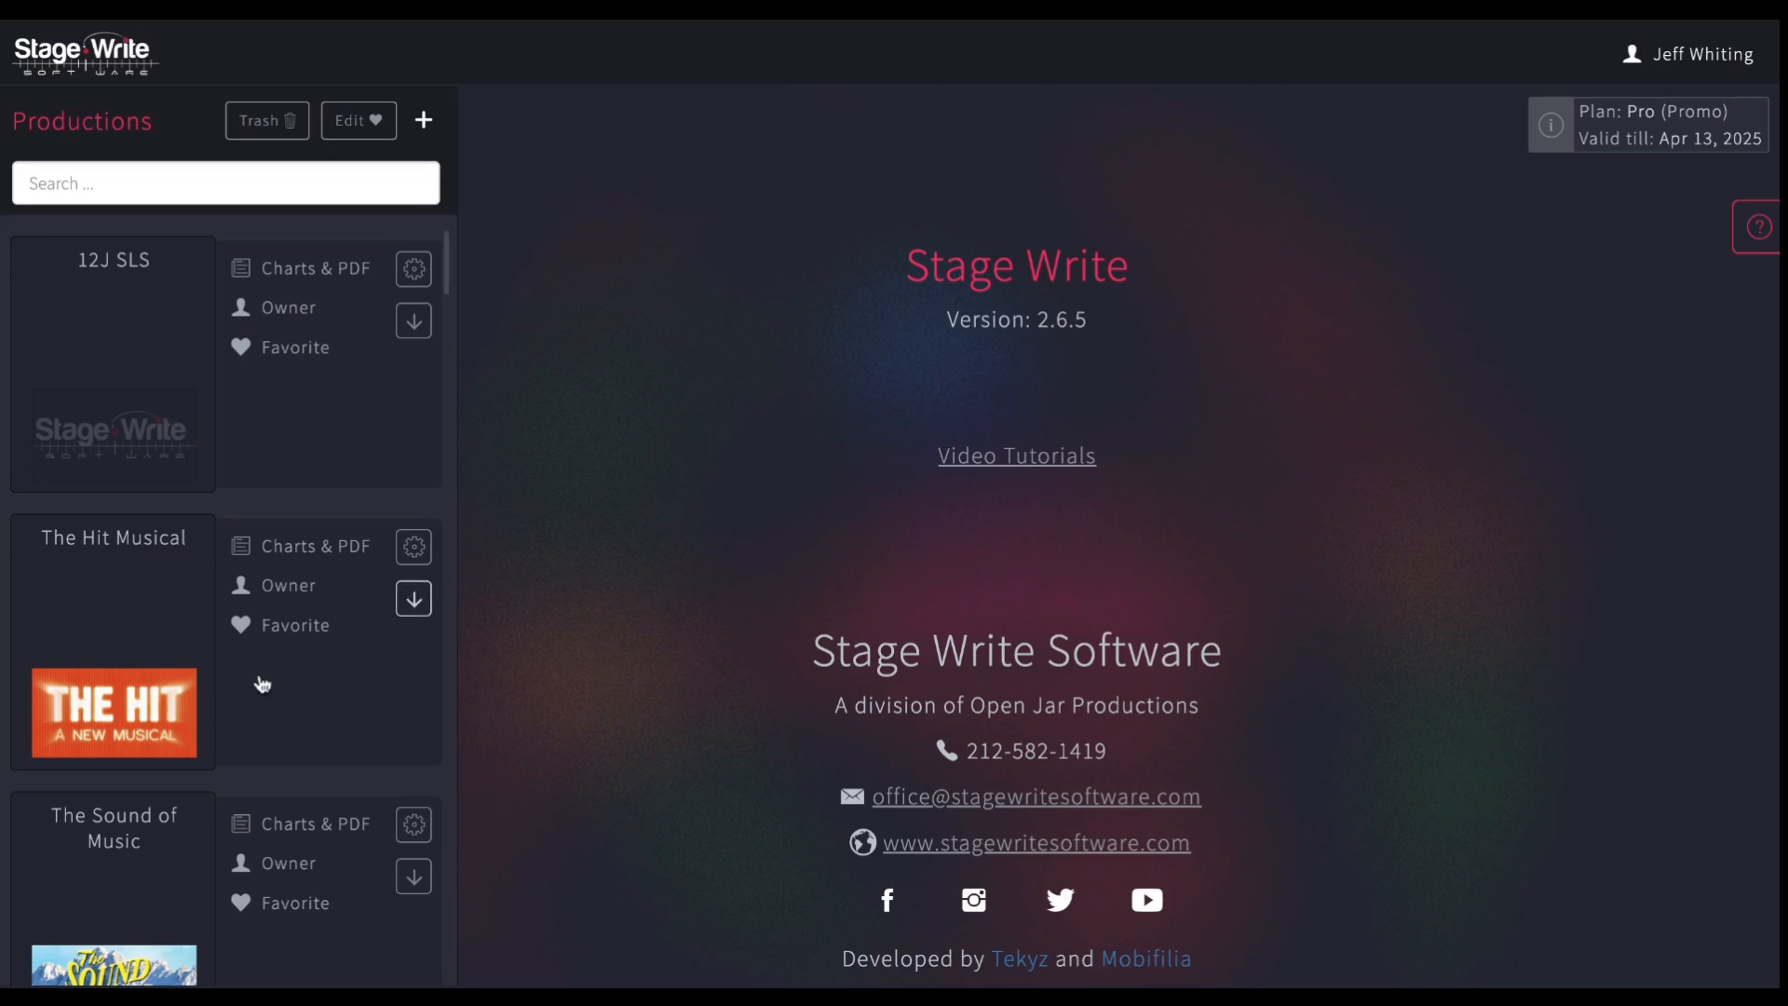
pyautogui.moveTo(346, 246)
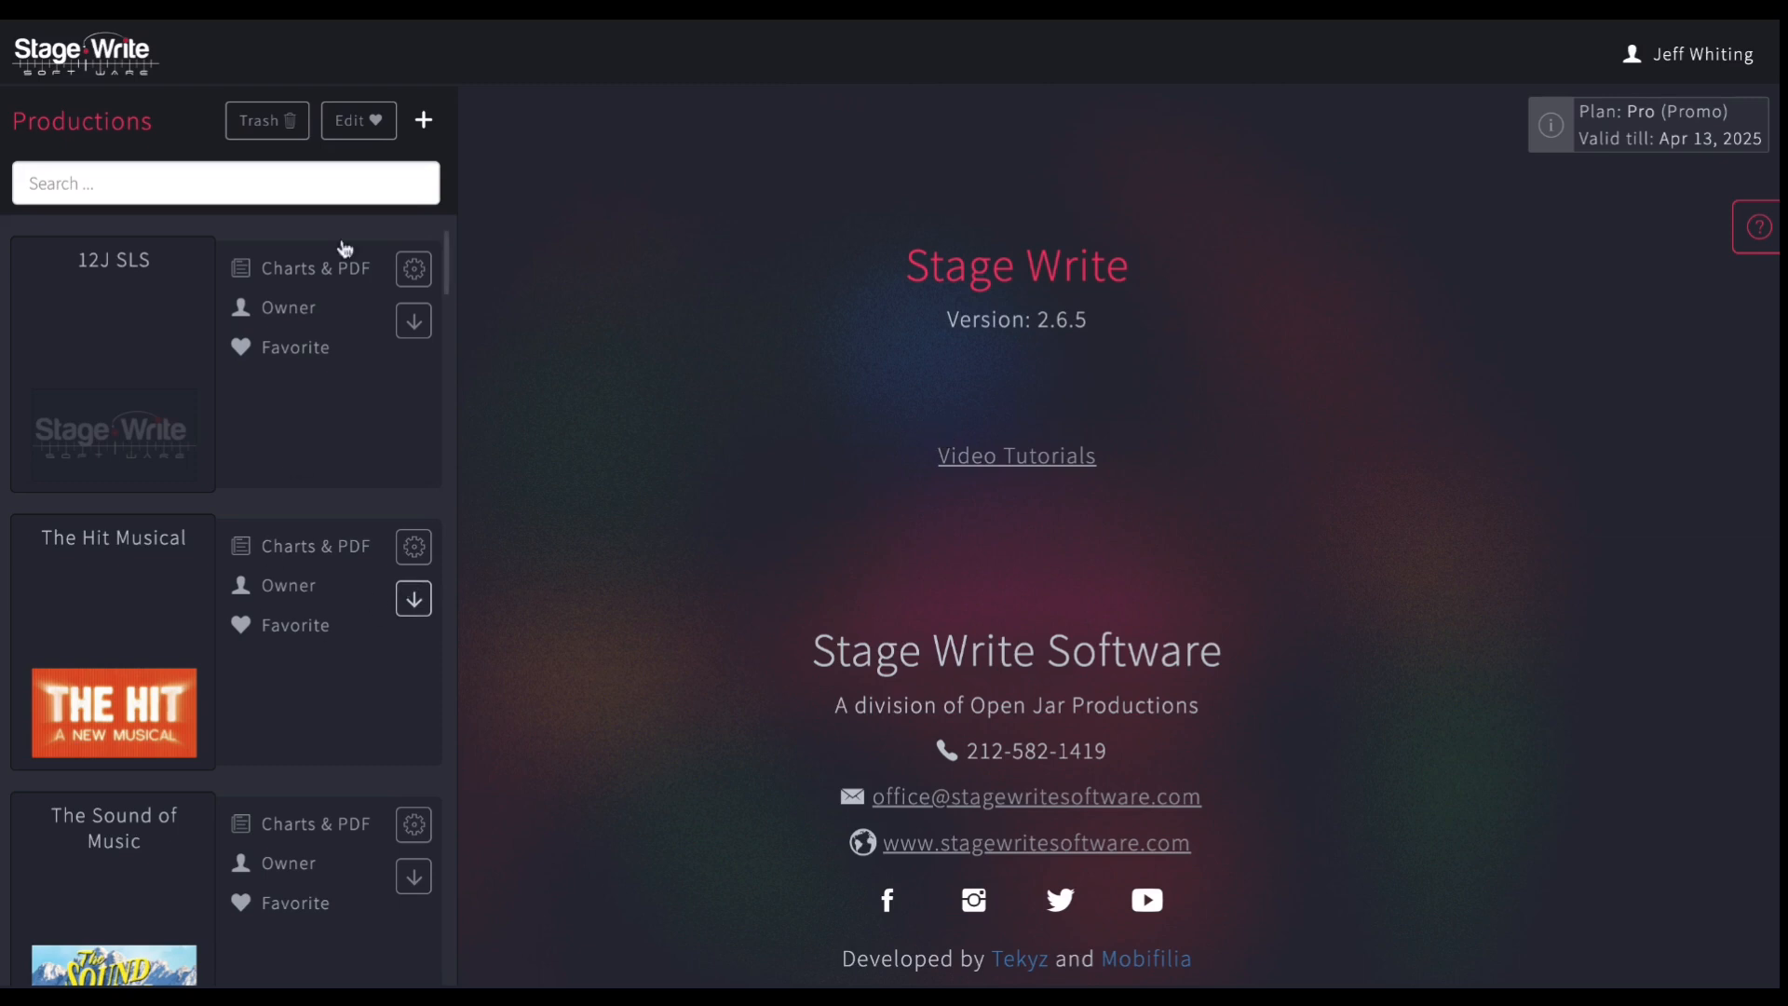
pyautogui.click(423, 121)
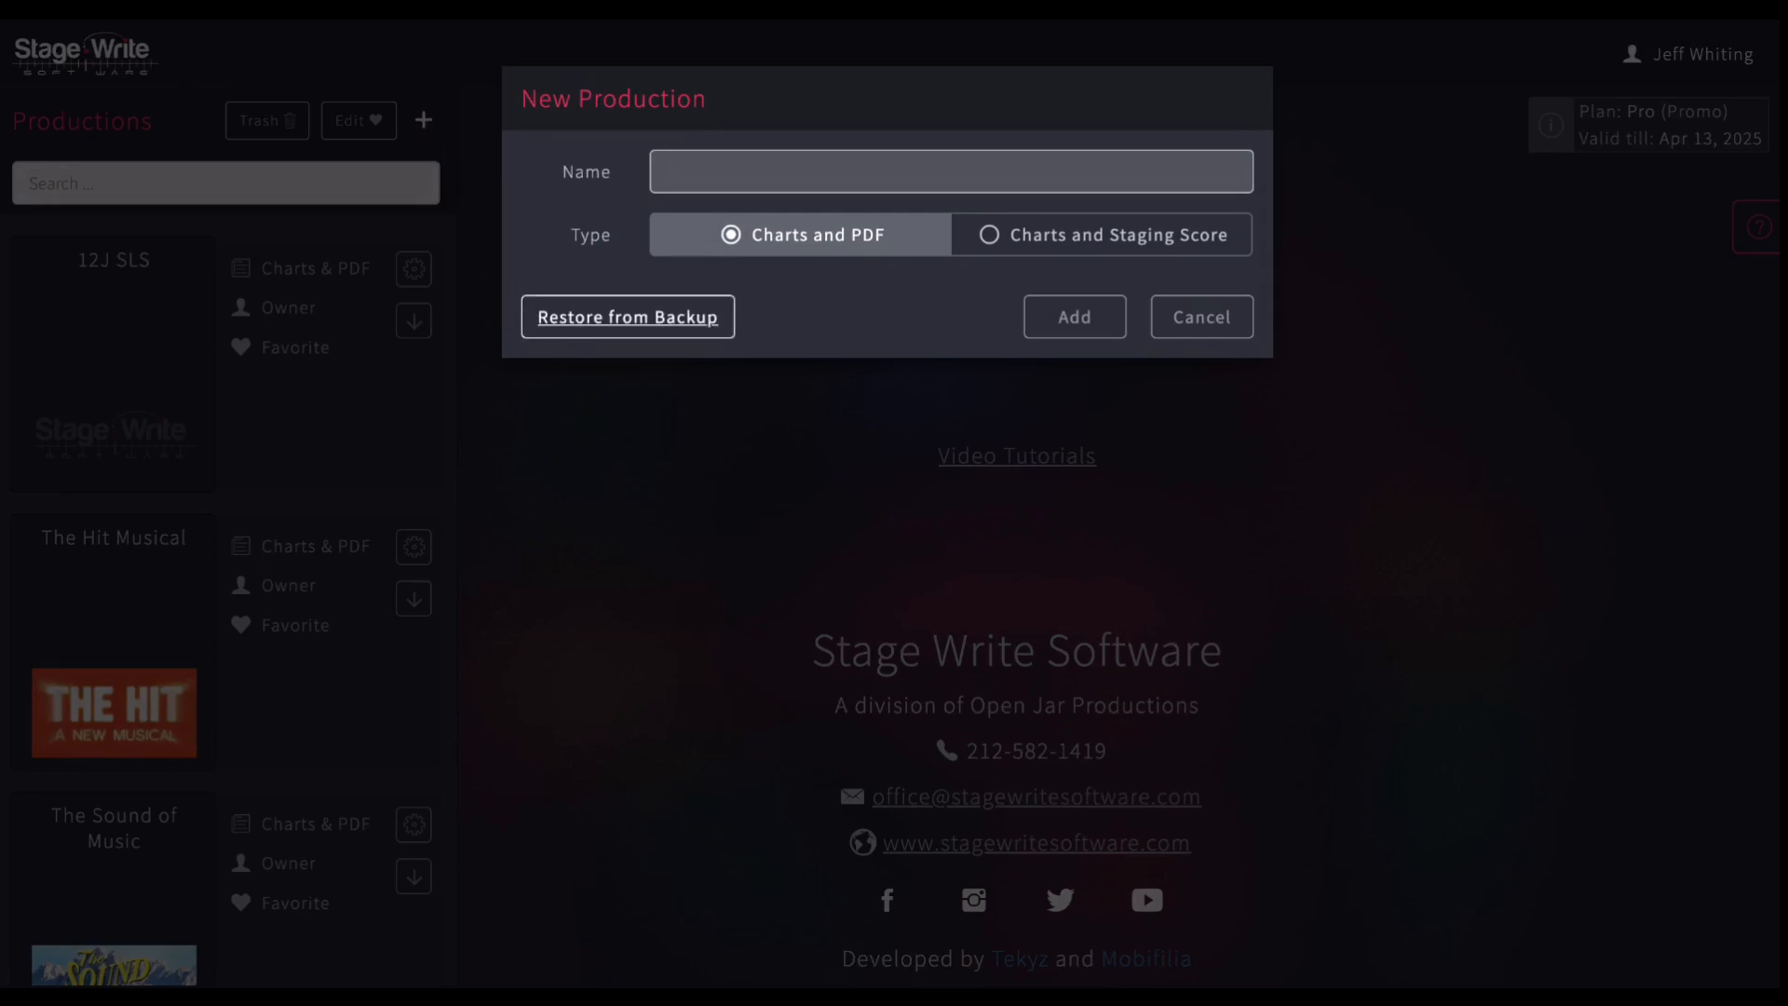
pyautogui.click(628, 316)
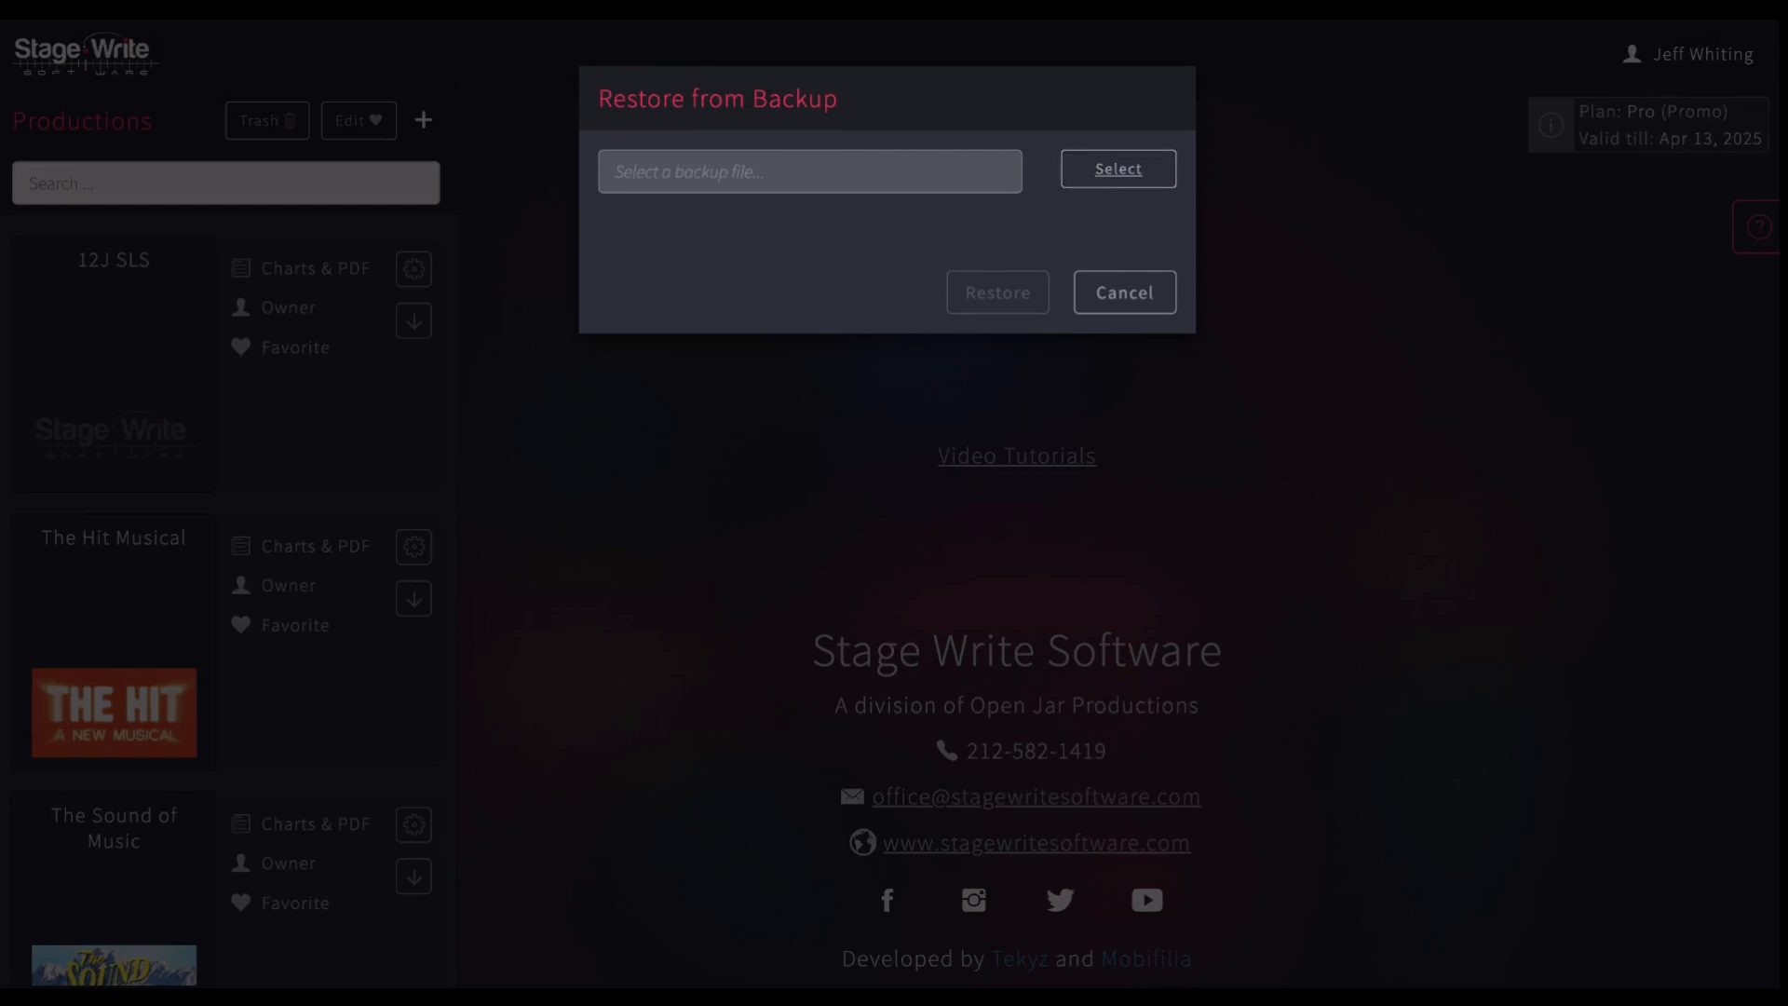
pyautogui.click(1116, 168)
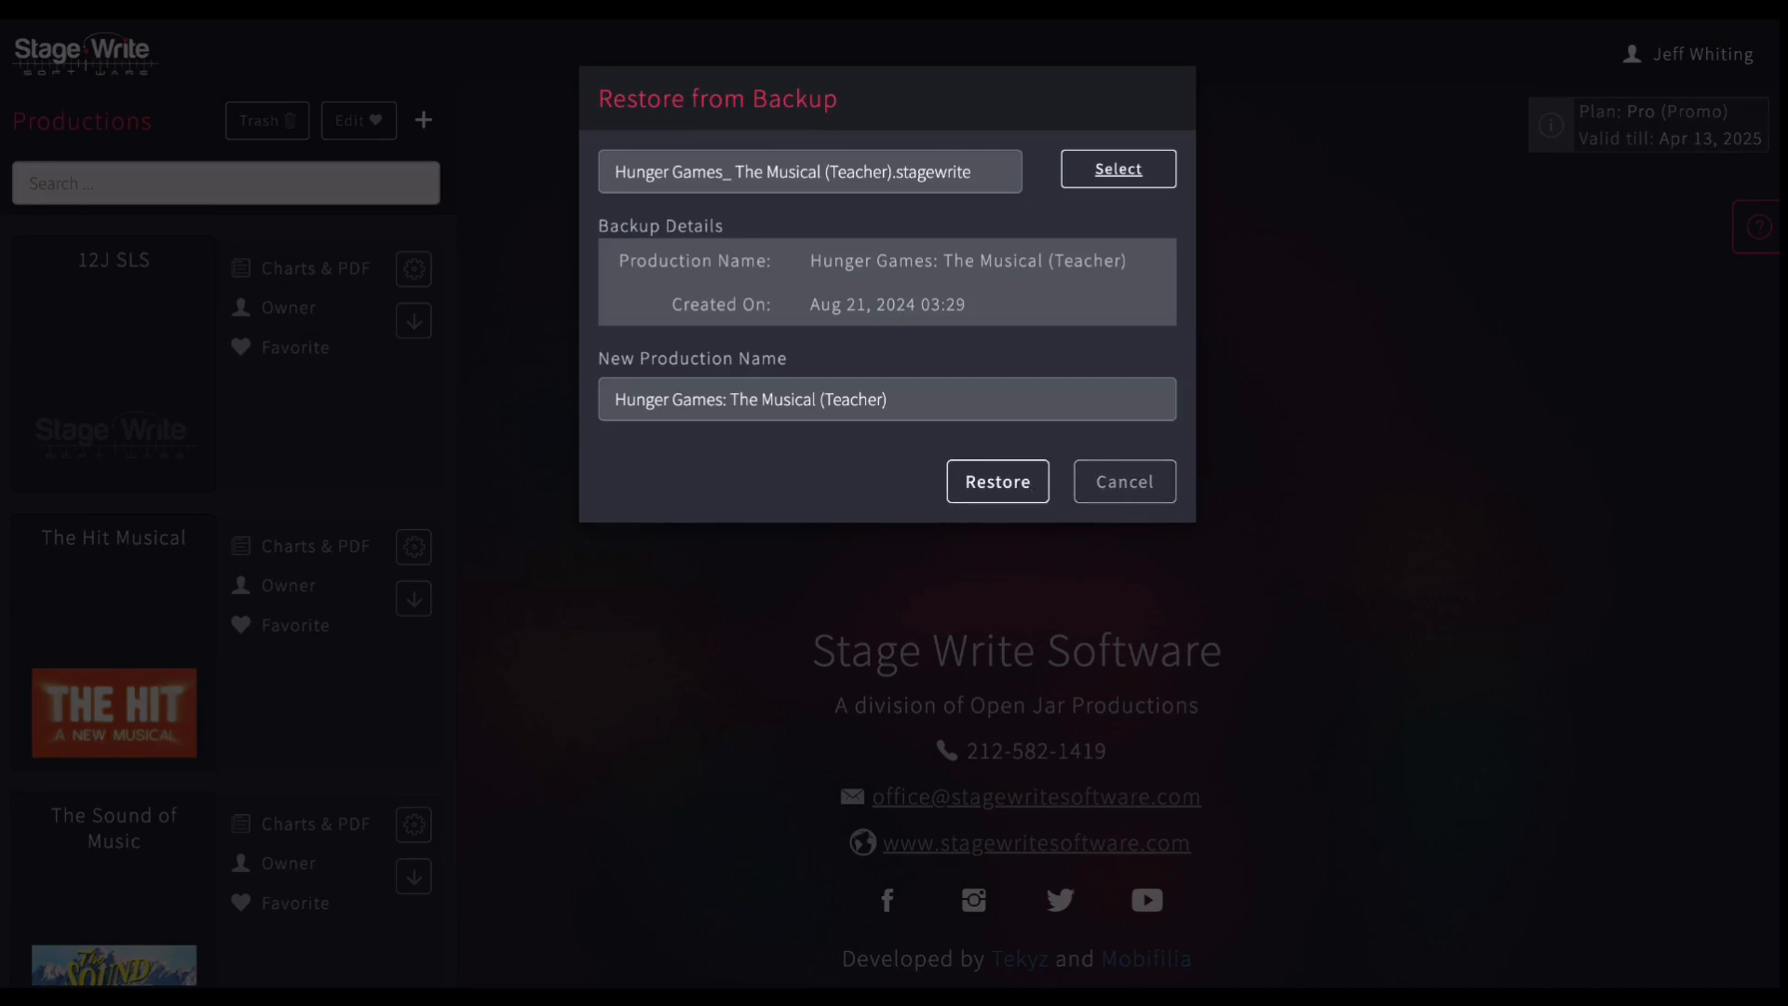
pyautogui.click(1121, 481)
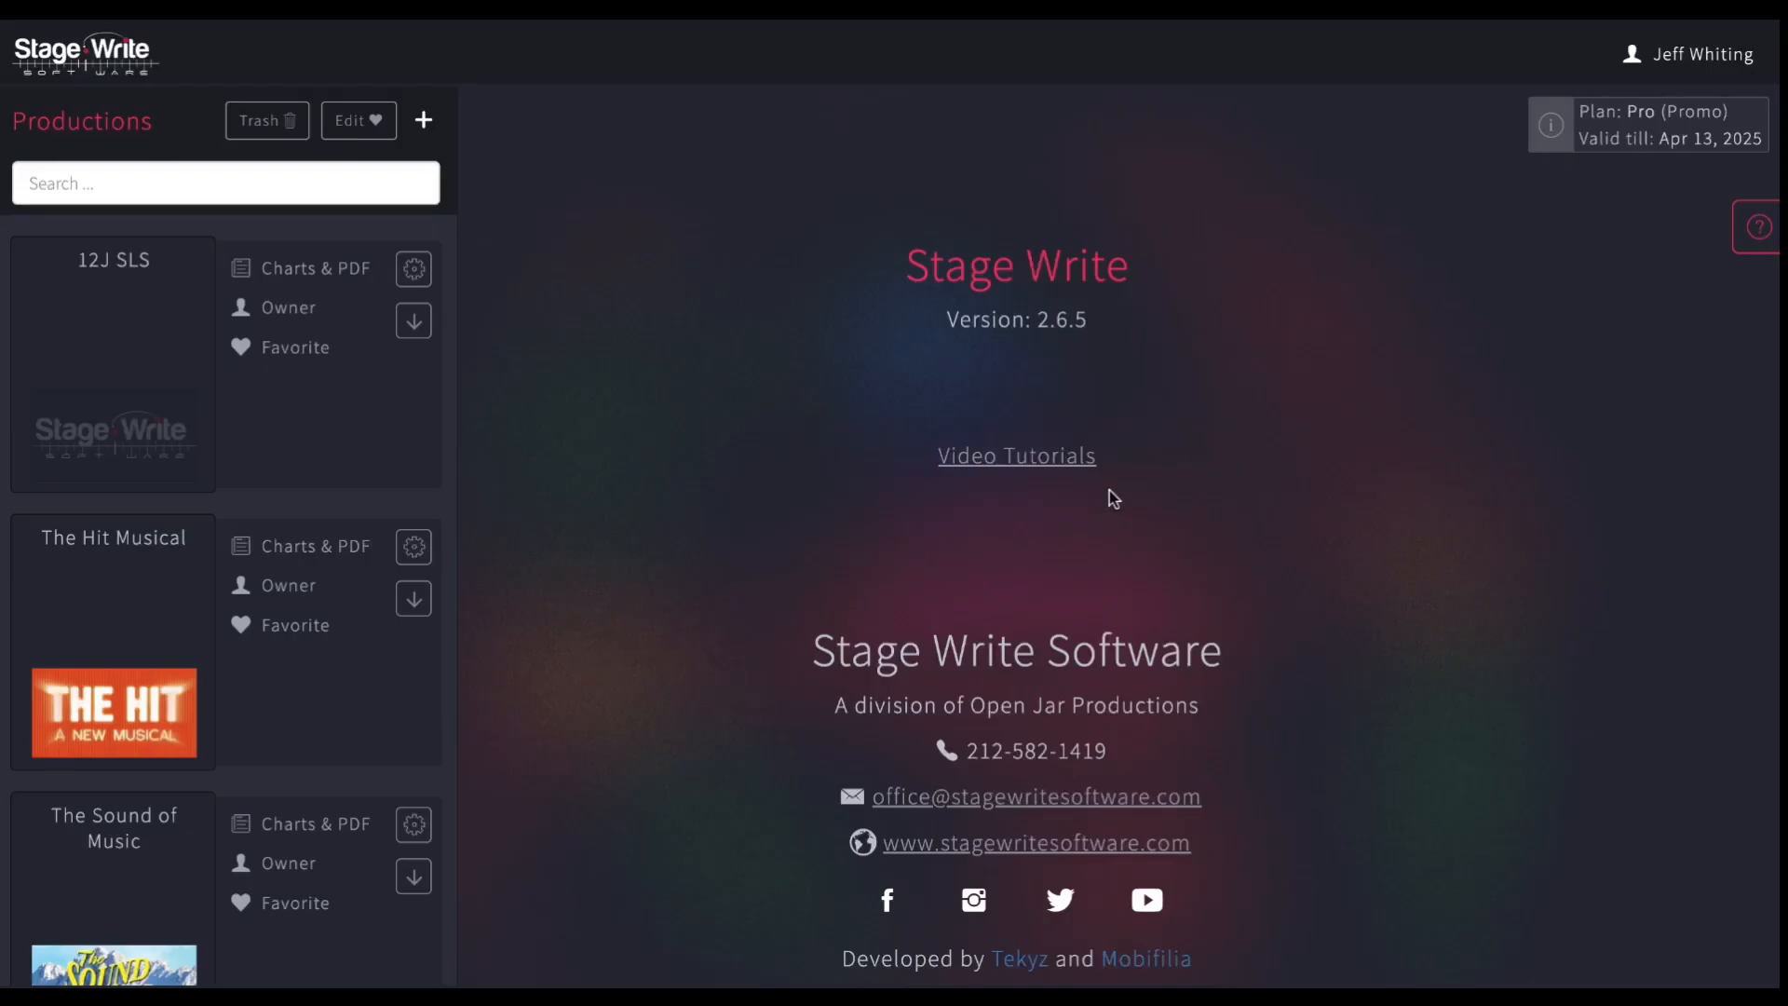
pyautogui.click(422, 121)
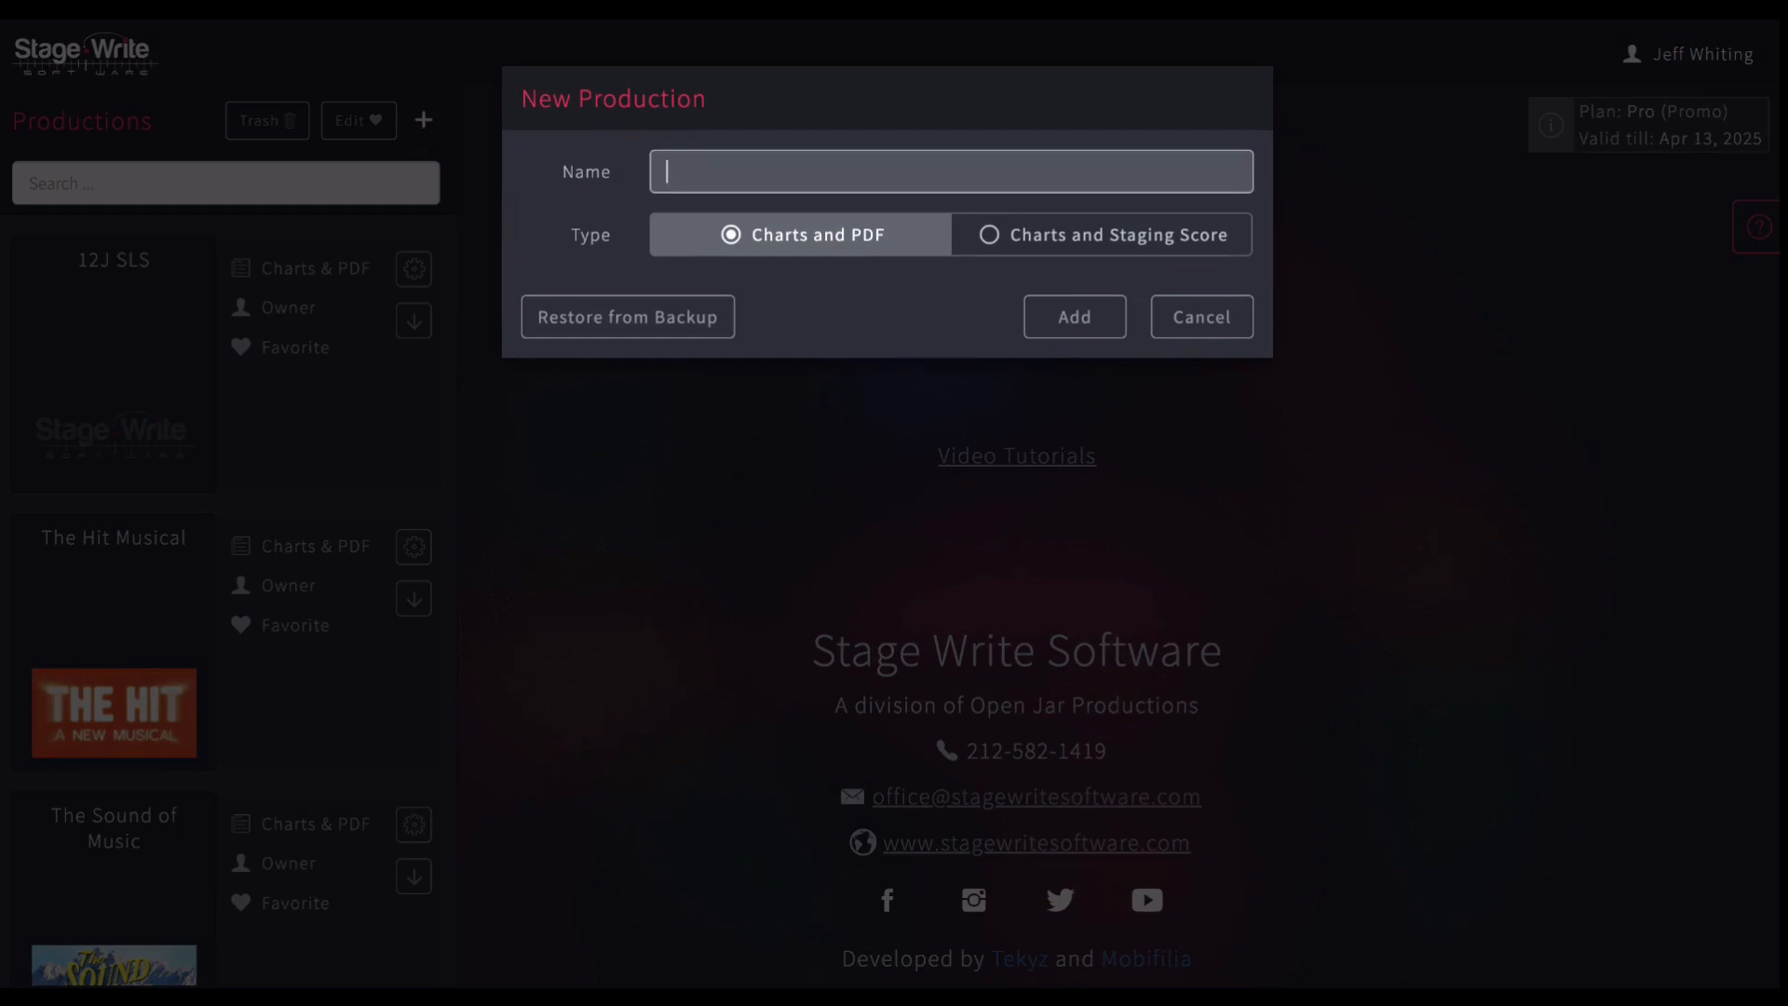
# Name the new Charts and PDF production 'The New Hit Show' and add it
pyautogui.write('The New Hit S')
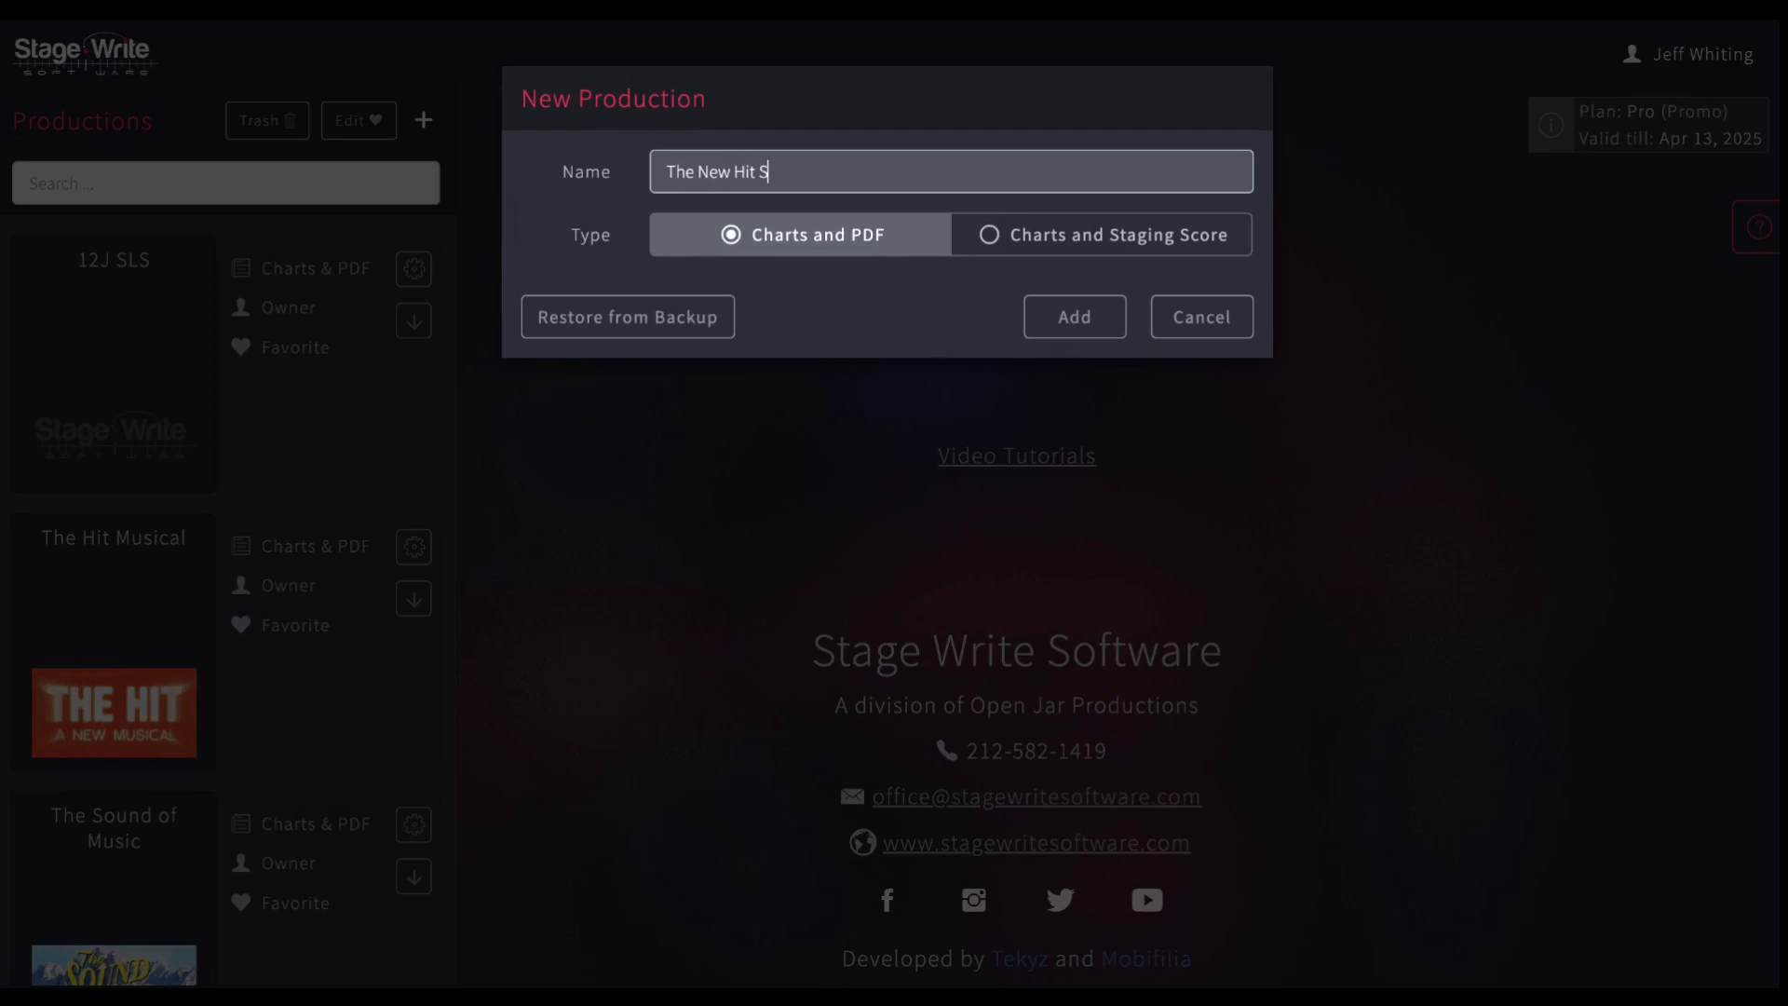
pyautogui.write('how')
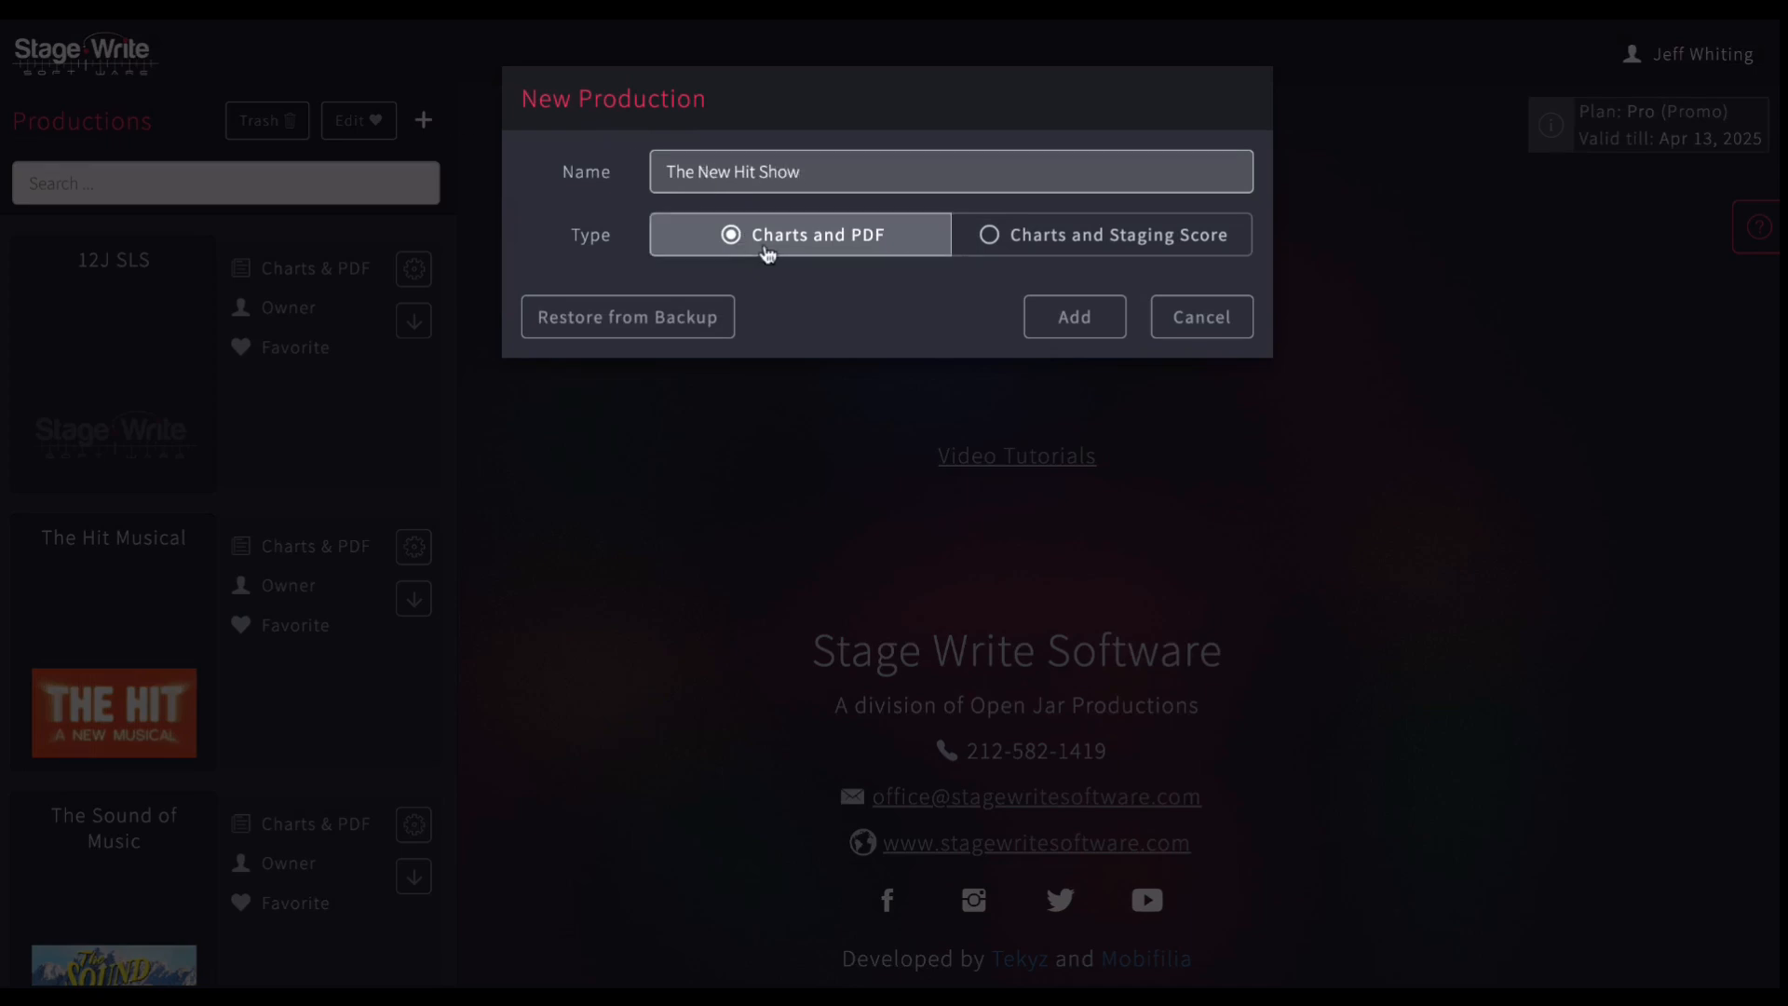
pyautogui.moveTo(1101, 246)
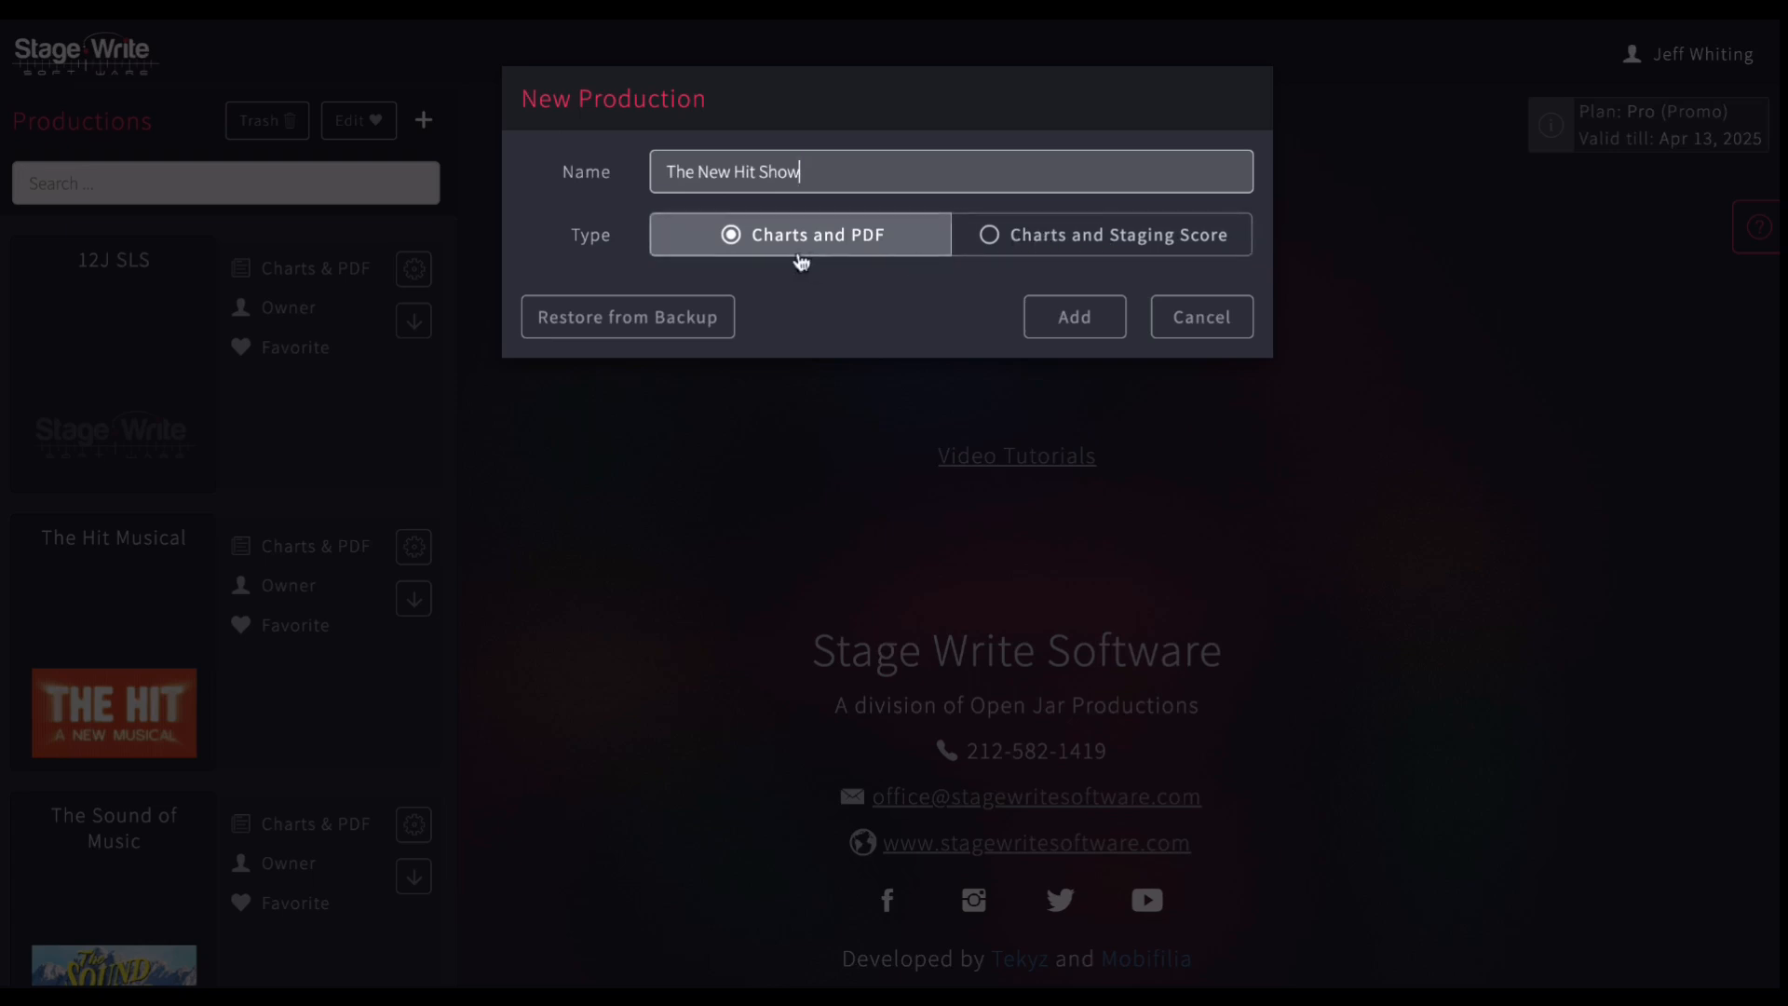
pyautogui.moveTo(1034, 311)
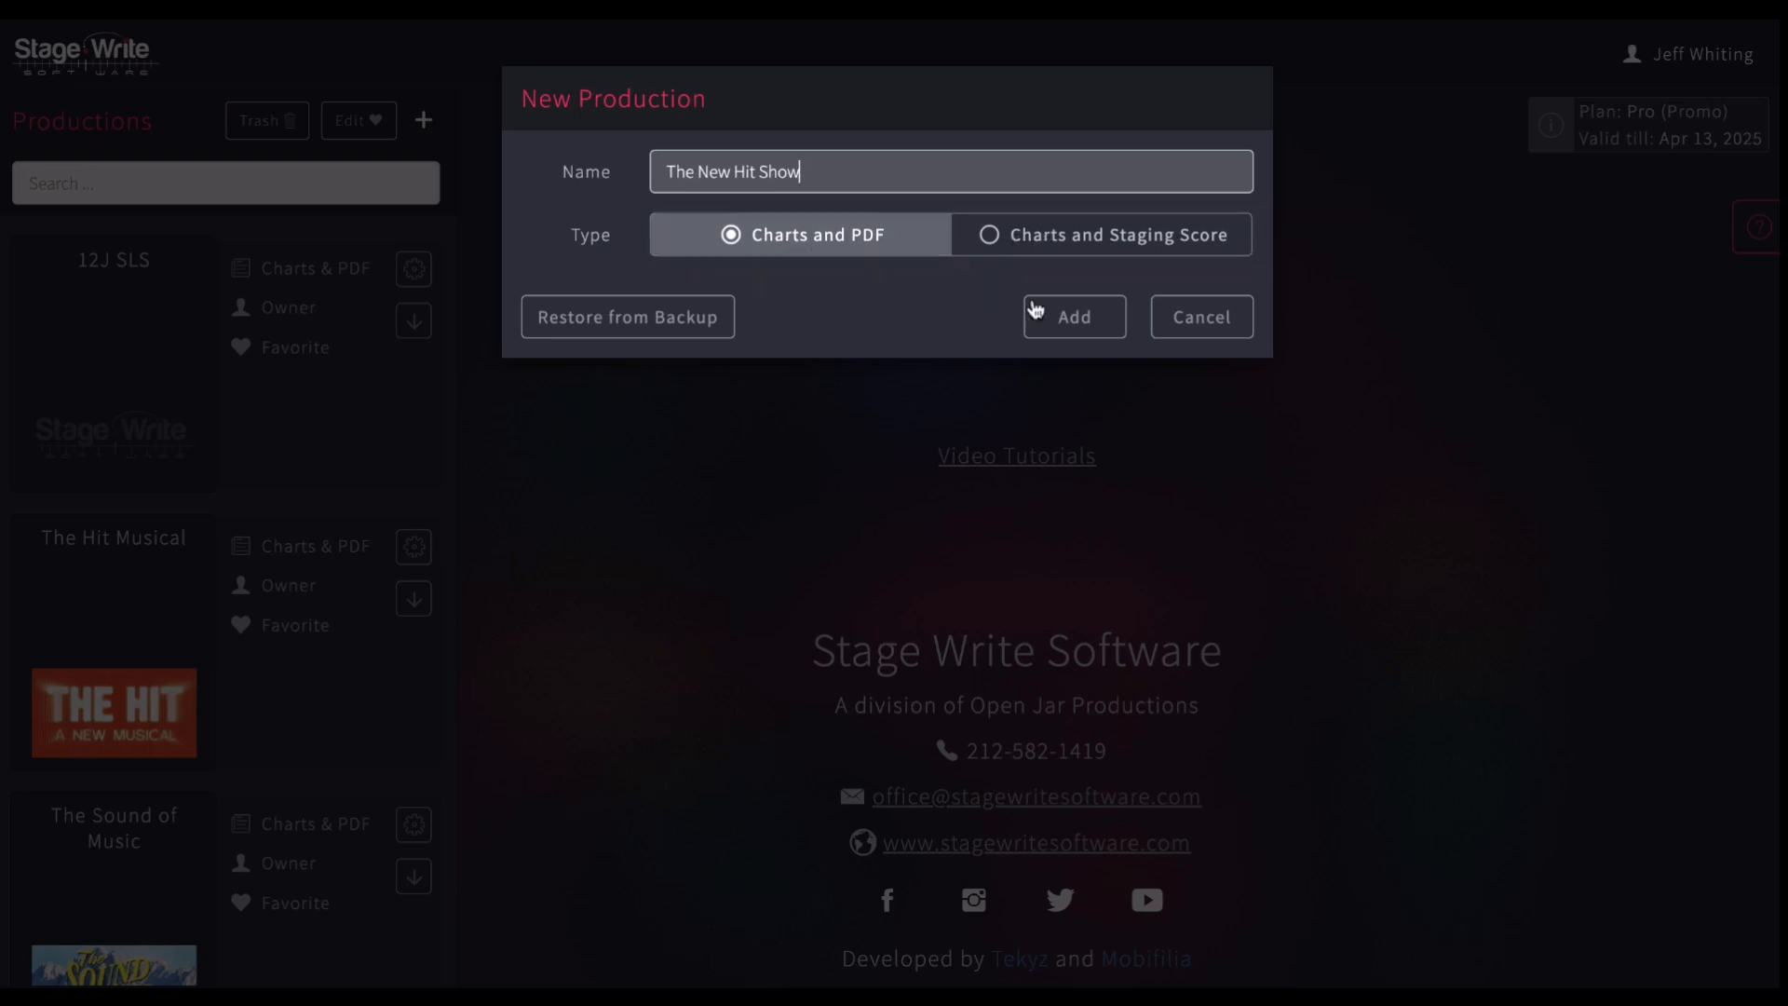
pyautogui.click(1069, 317)
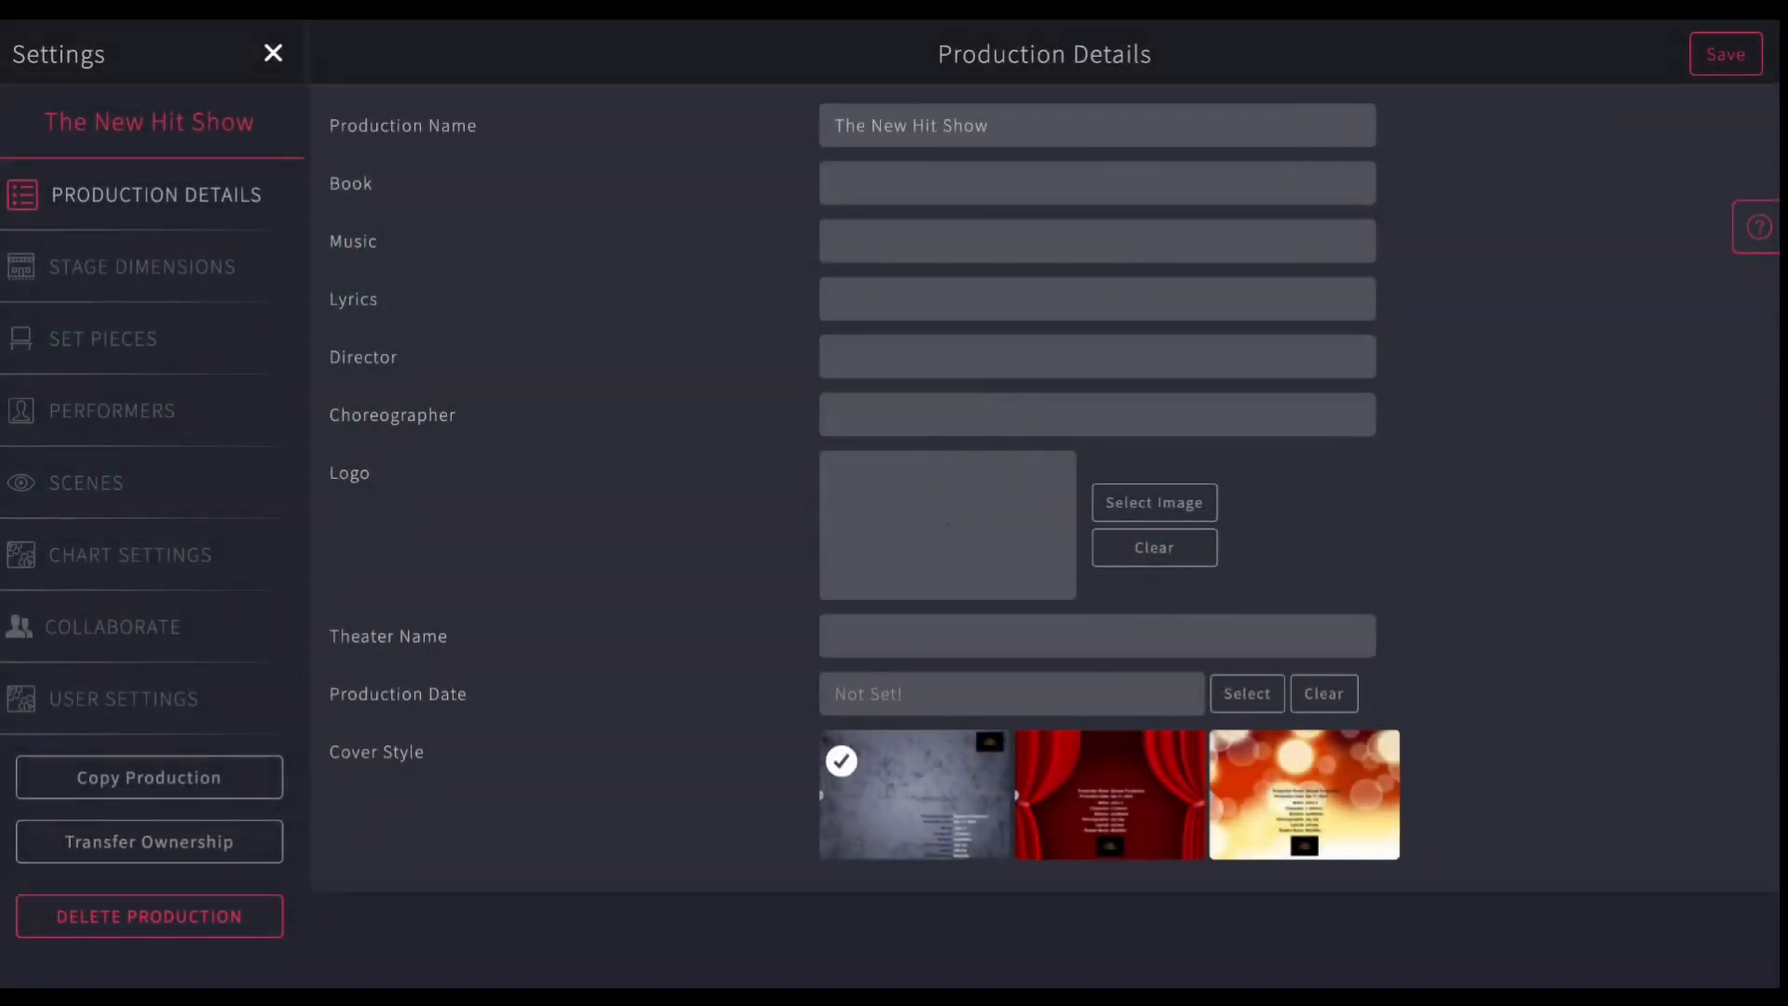
pyautogui.click(1095, 185)
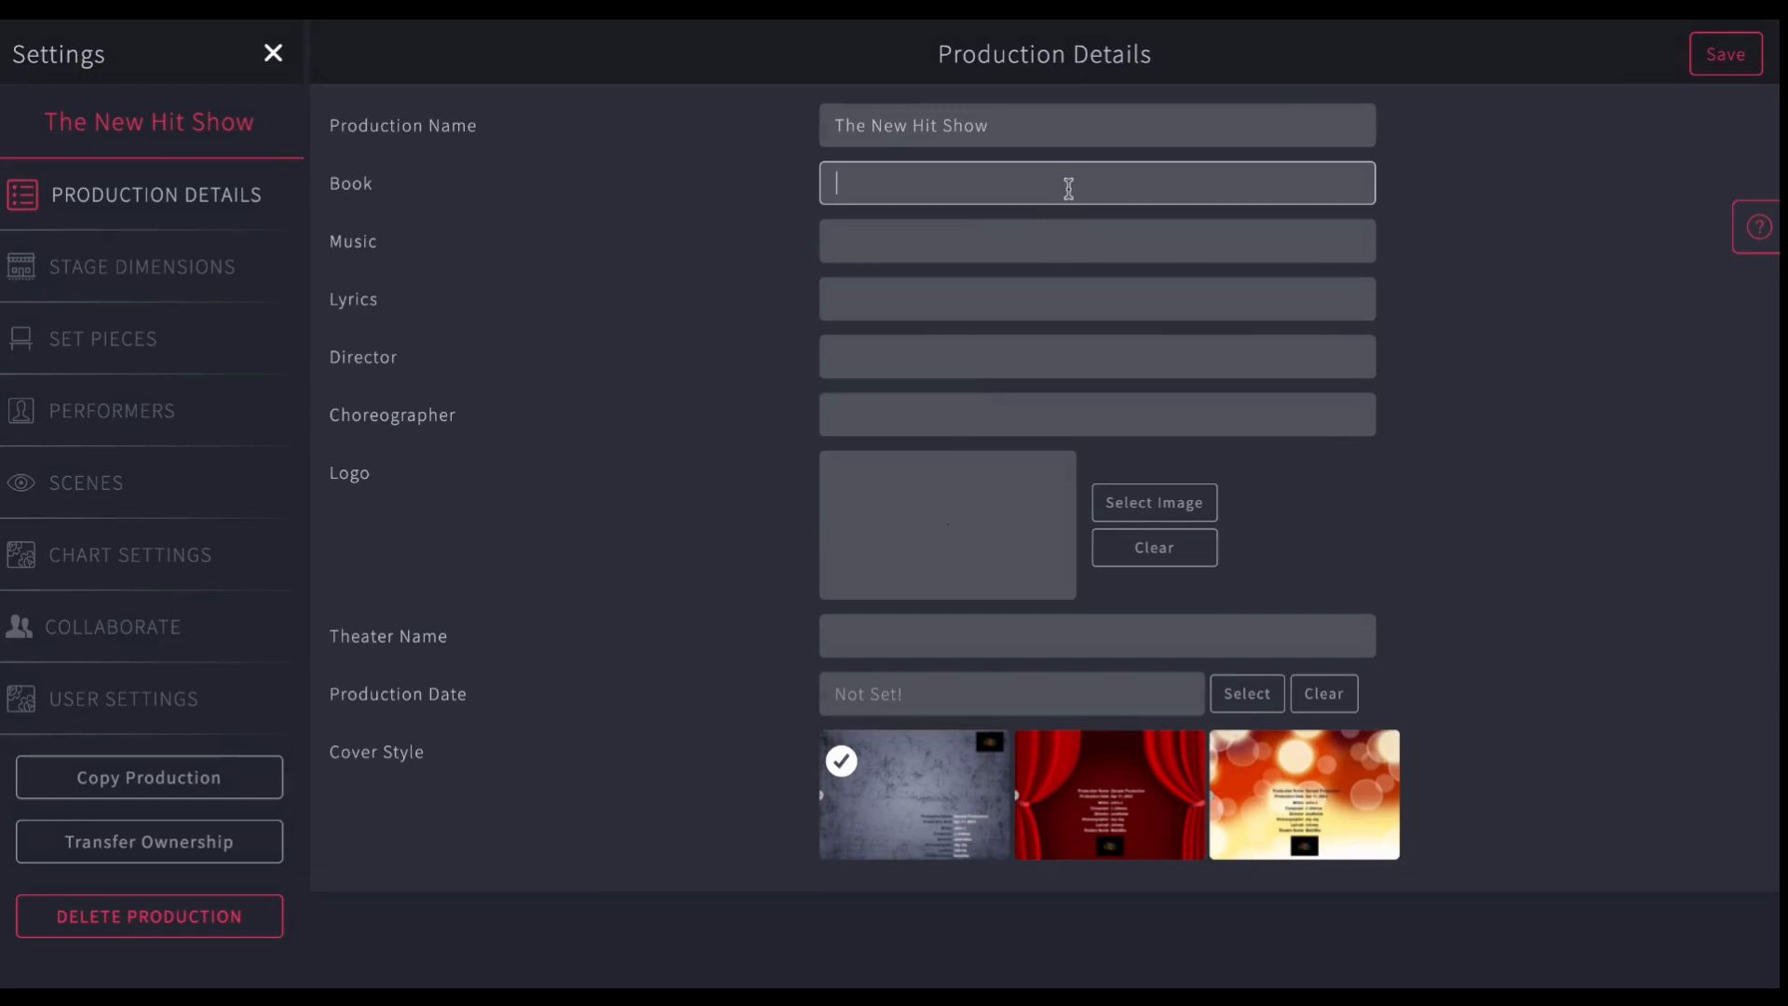
pyautogui.write('Lynn Ahrens')
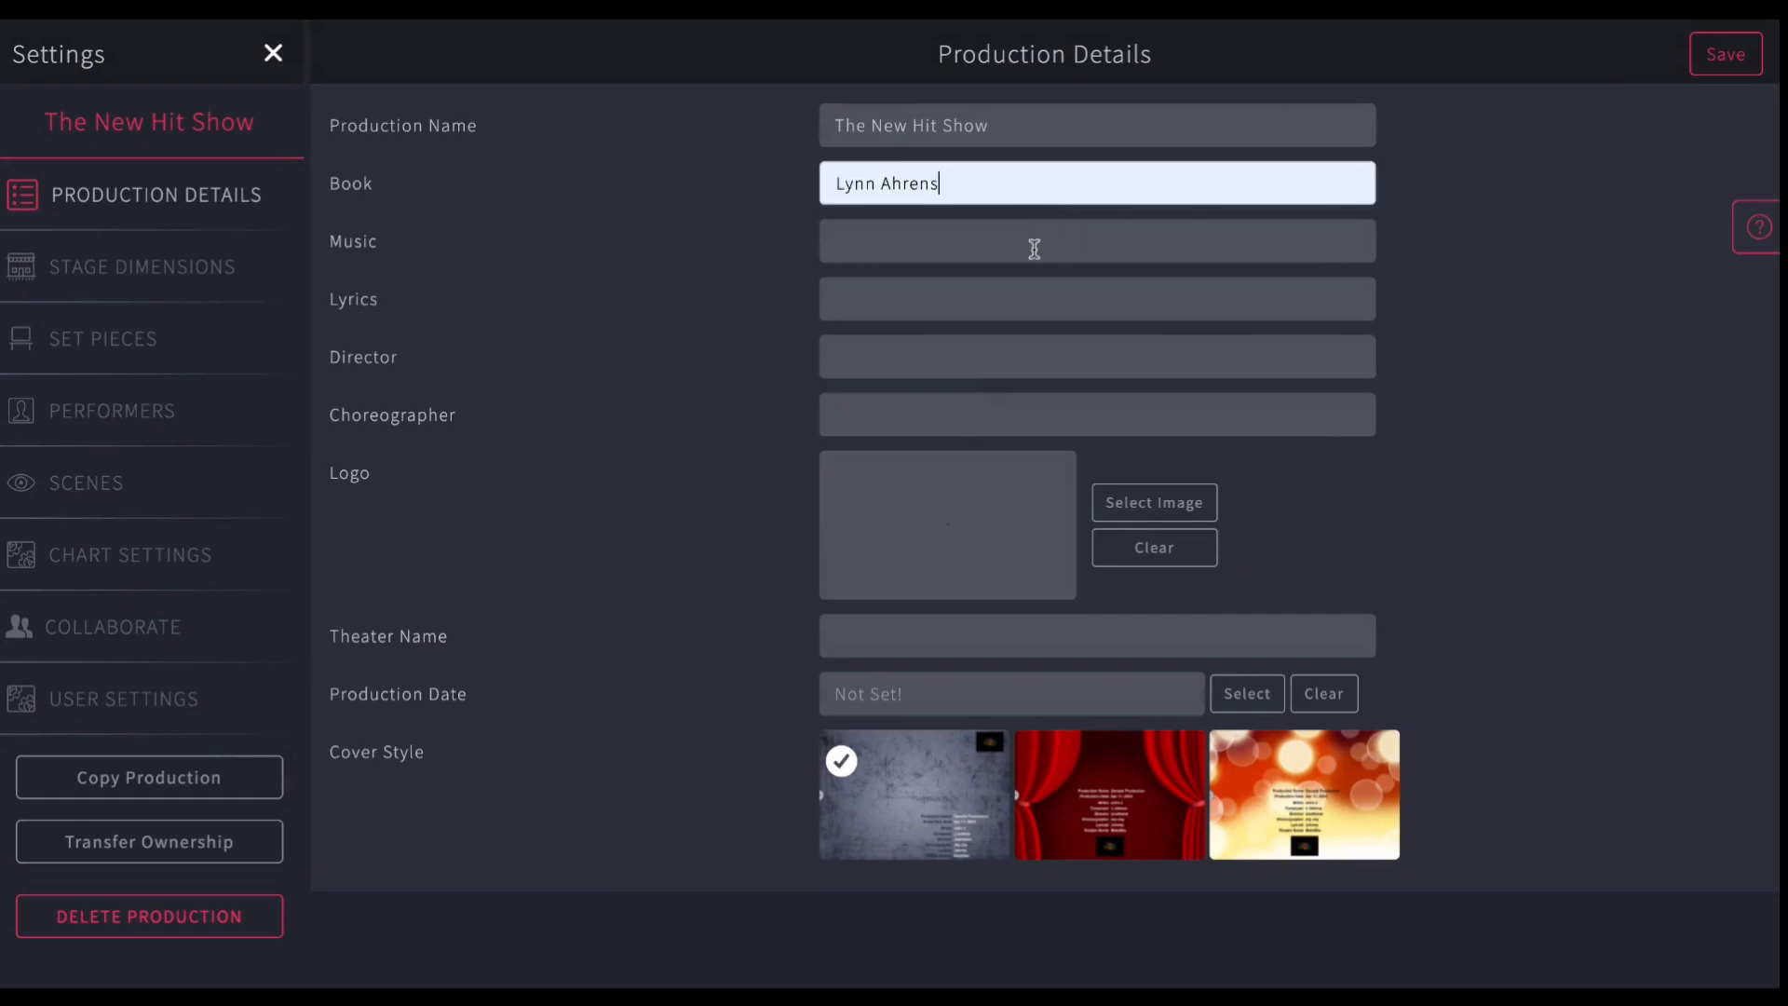
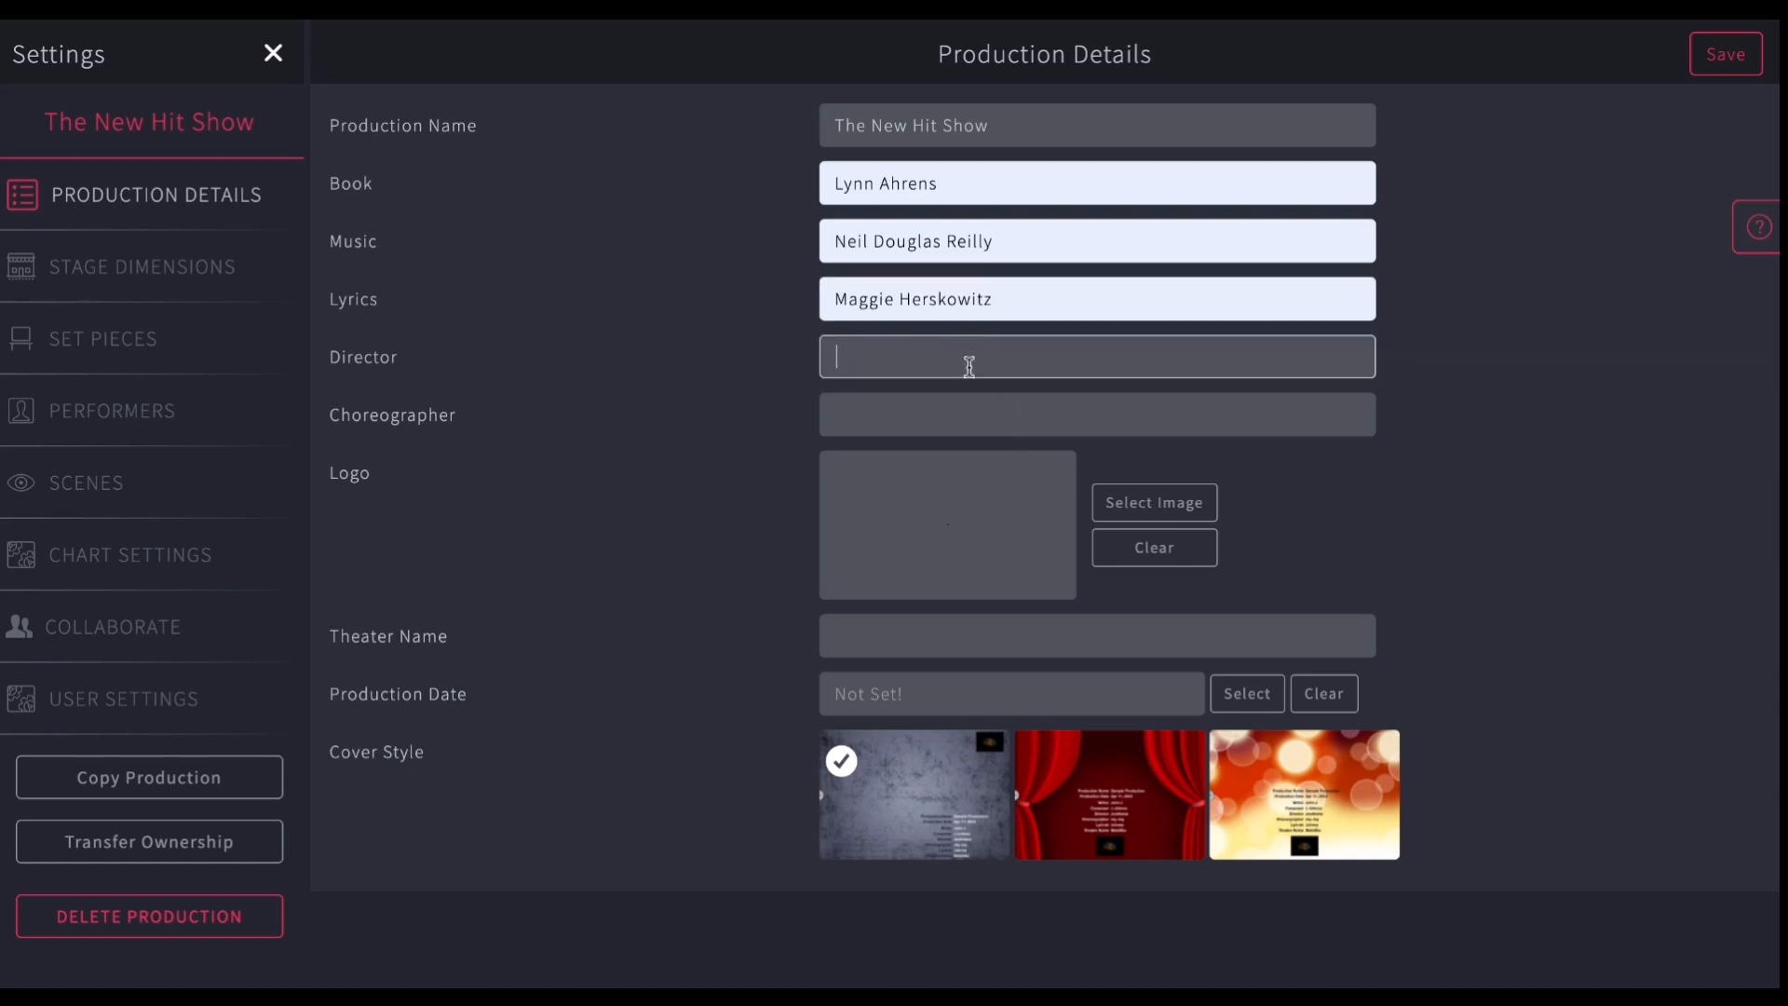
pyautogui.write('Susan Stroman')
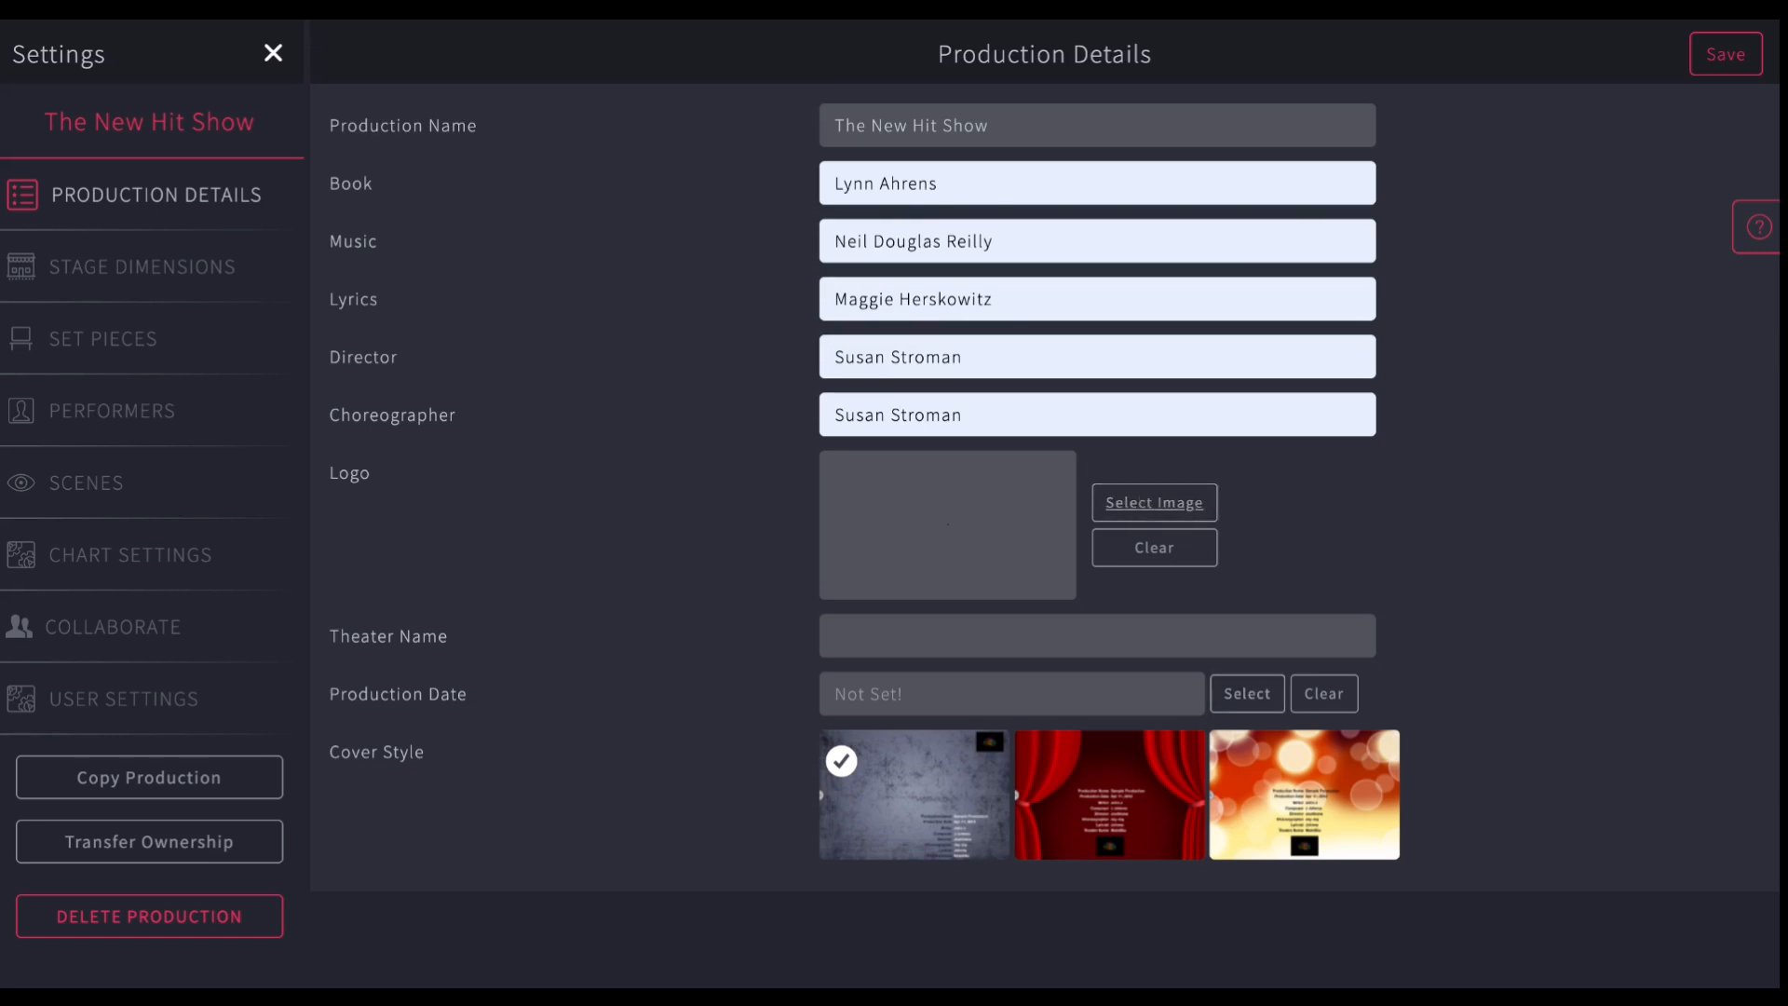
# Add a logo image, theater New World Stages and date Mar 12, 2025, then save the details
pyautogui.click(1153, 501)
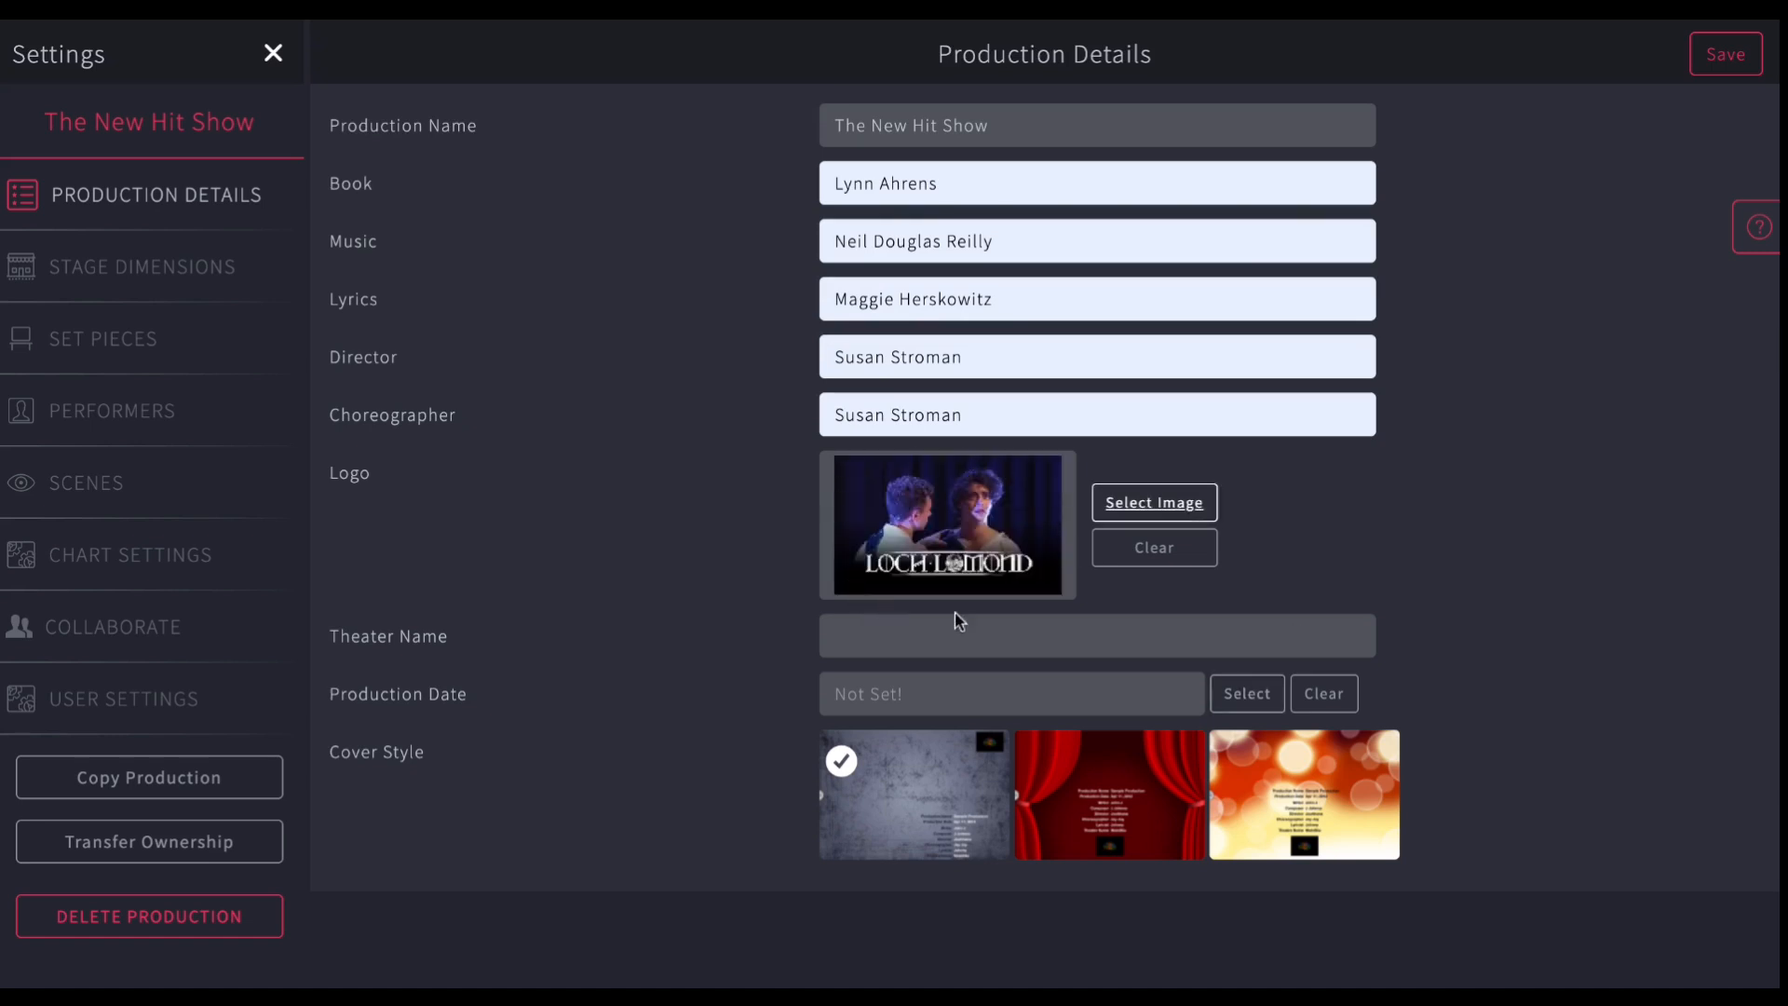
pyautogui.click(1093, 635)
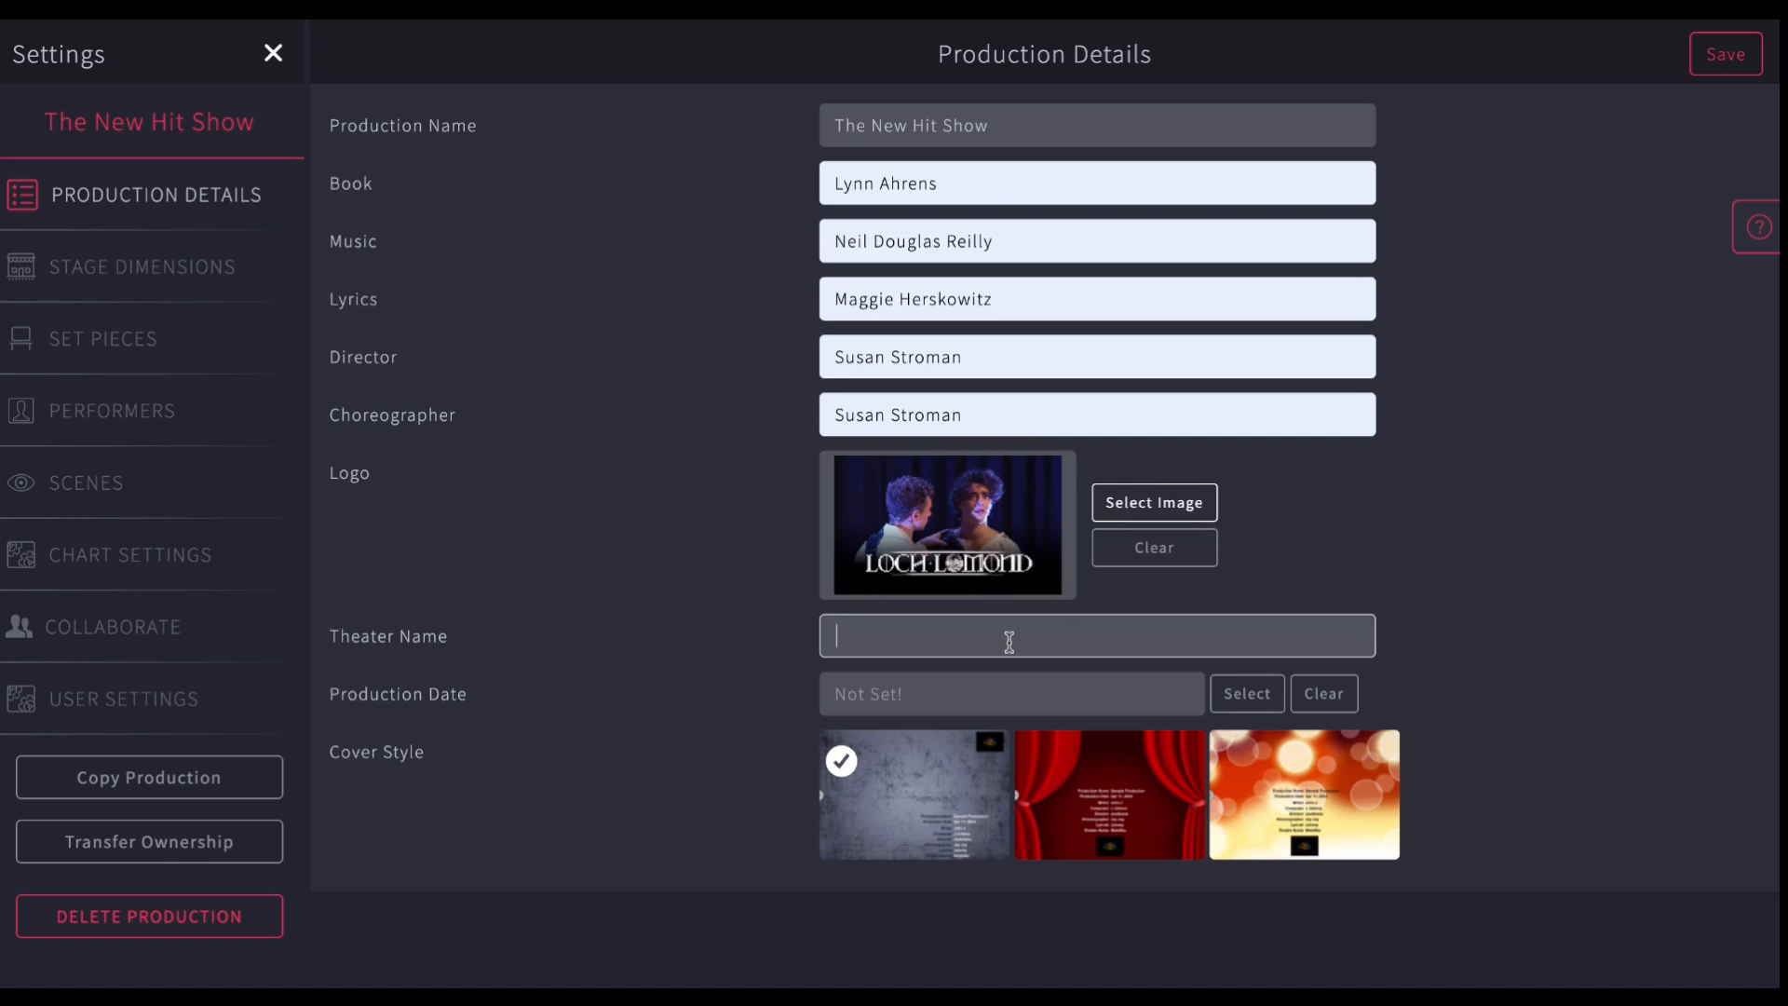
pyautogui.write('New World Stages')
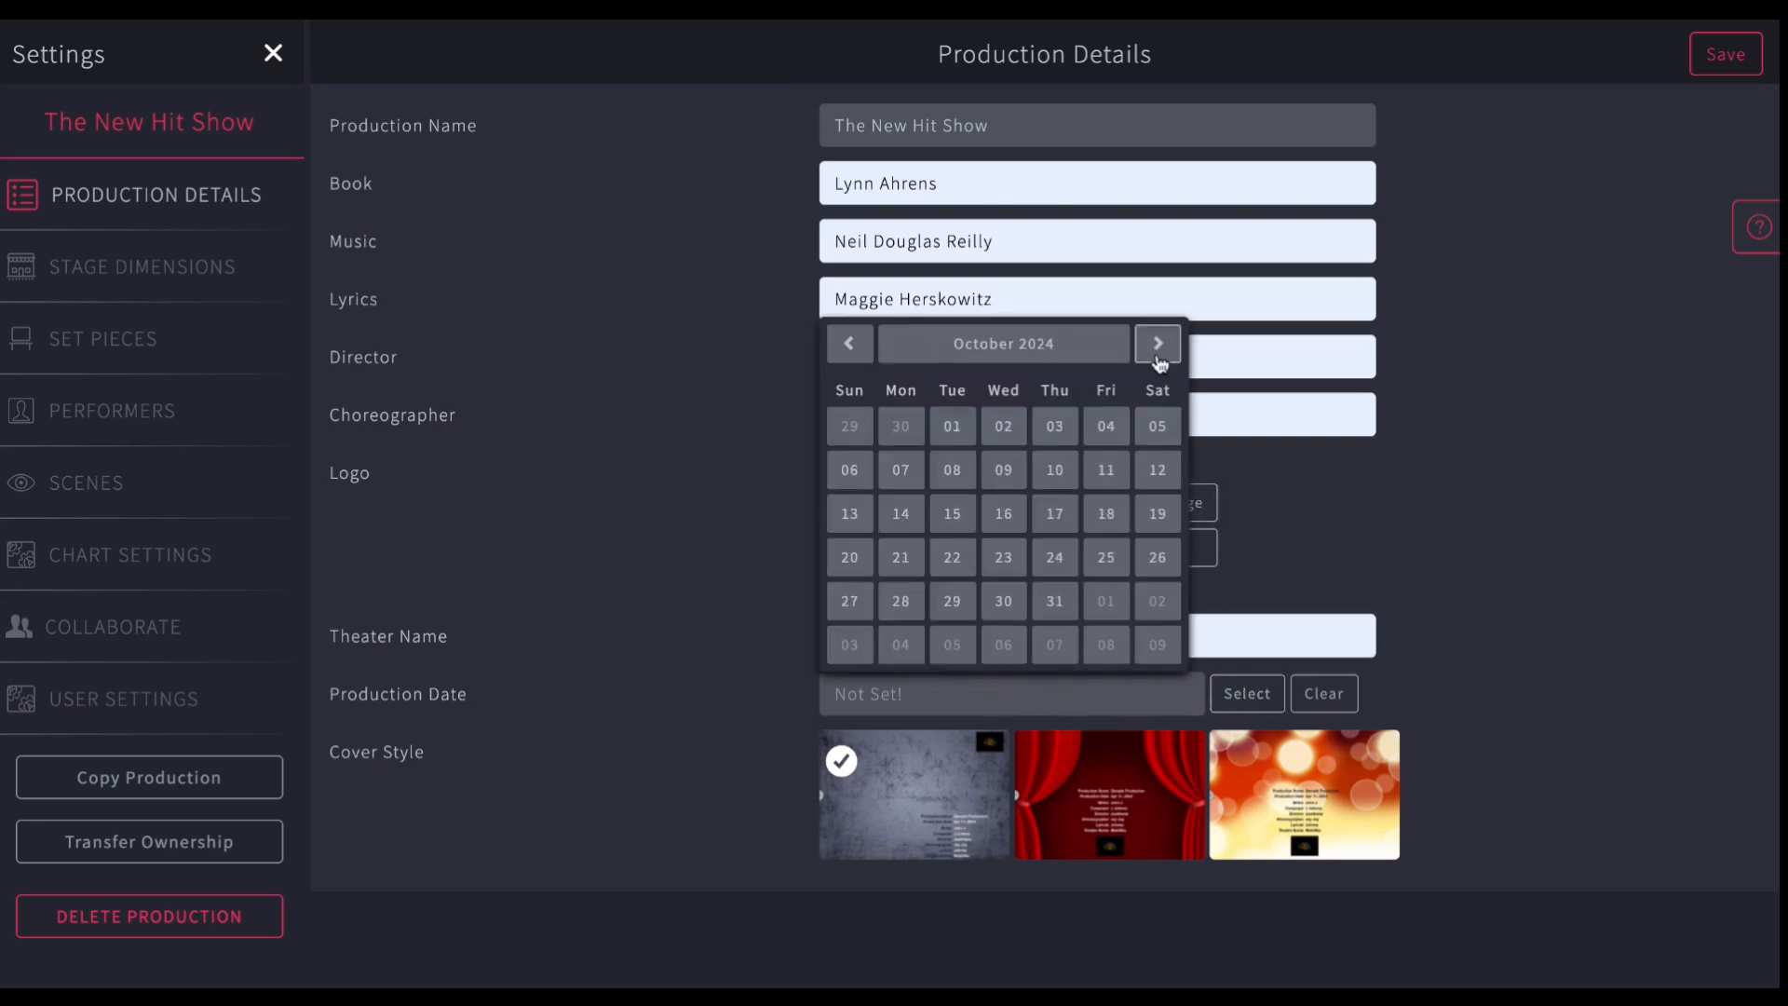
pyautogui.click(1155, 342)
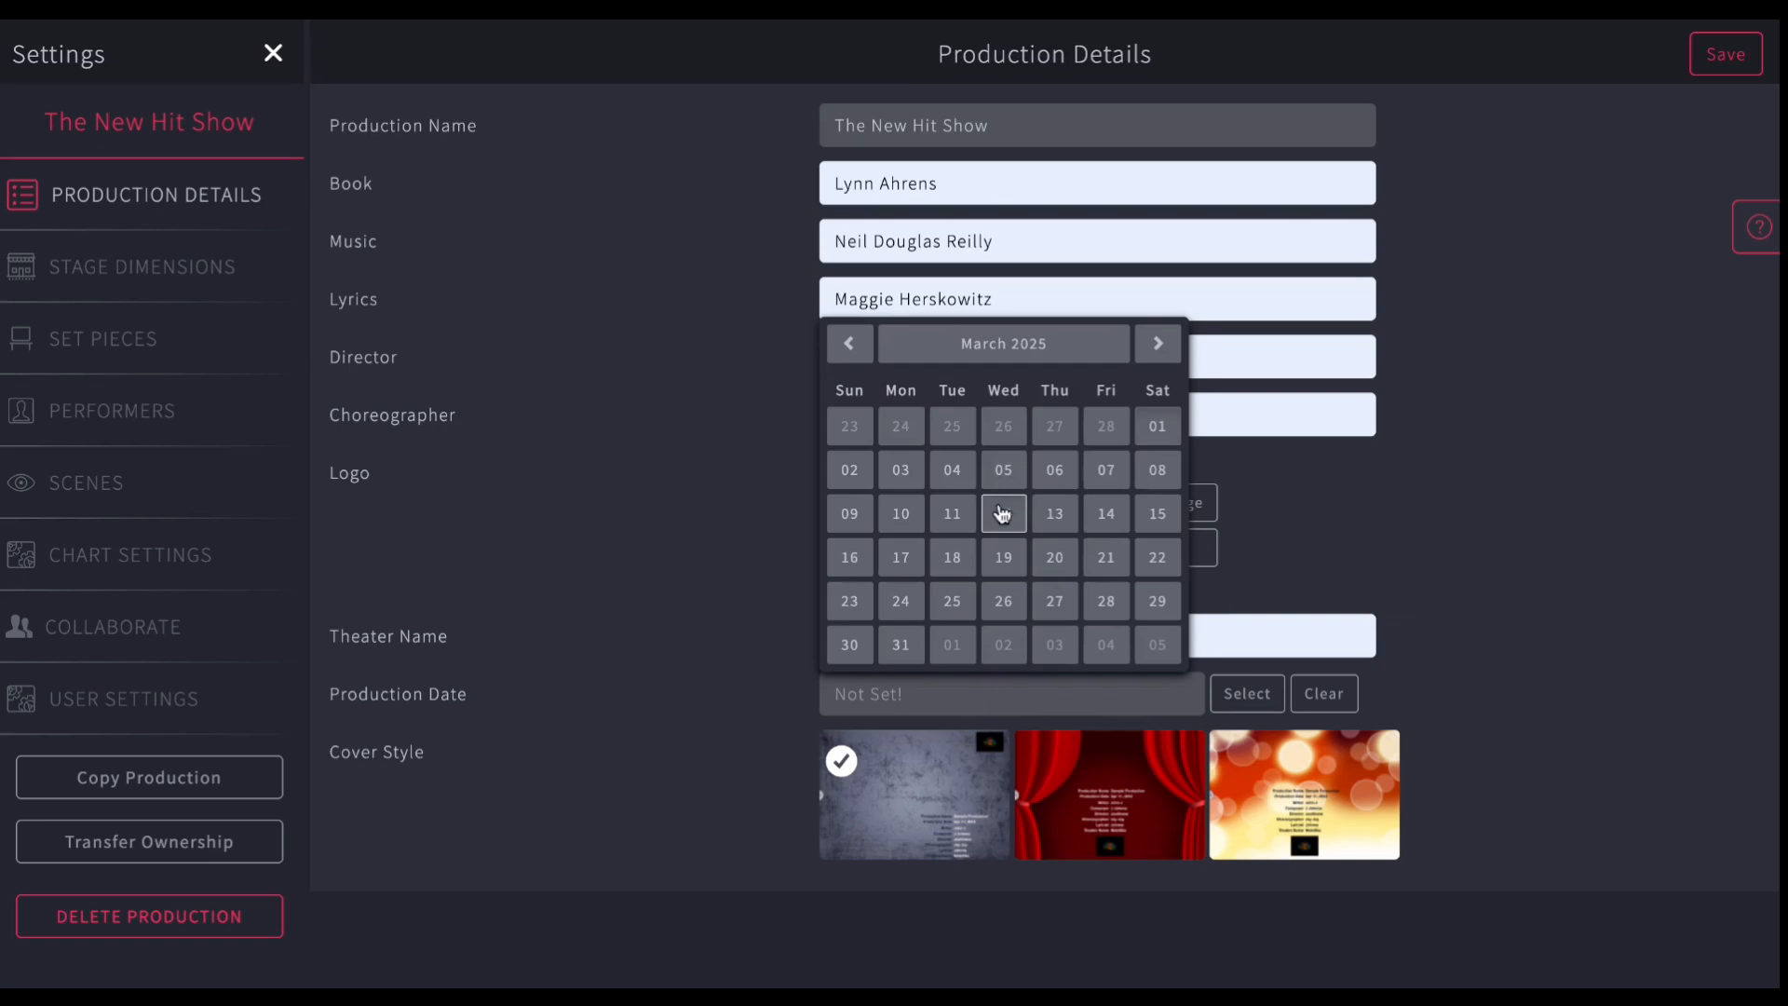
pyautogui.click(1002, 514)
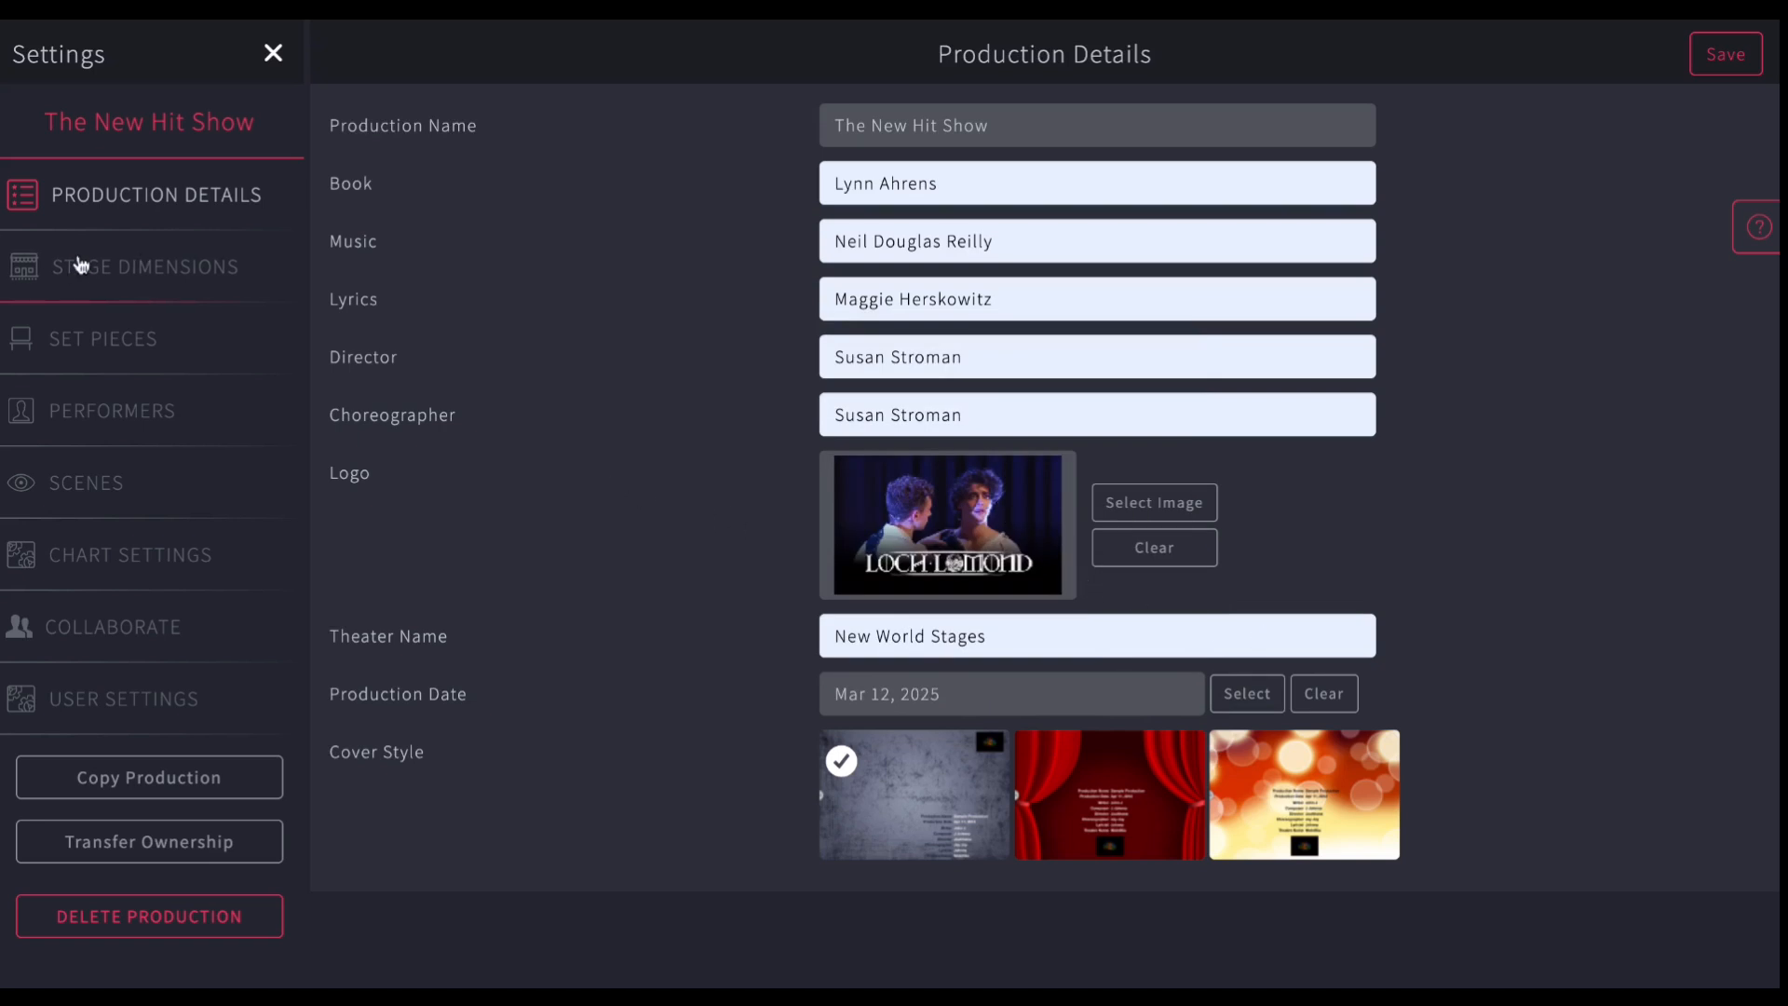
pyautogui.click(145, 266)
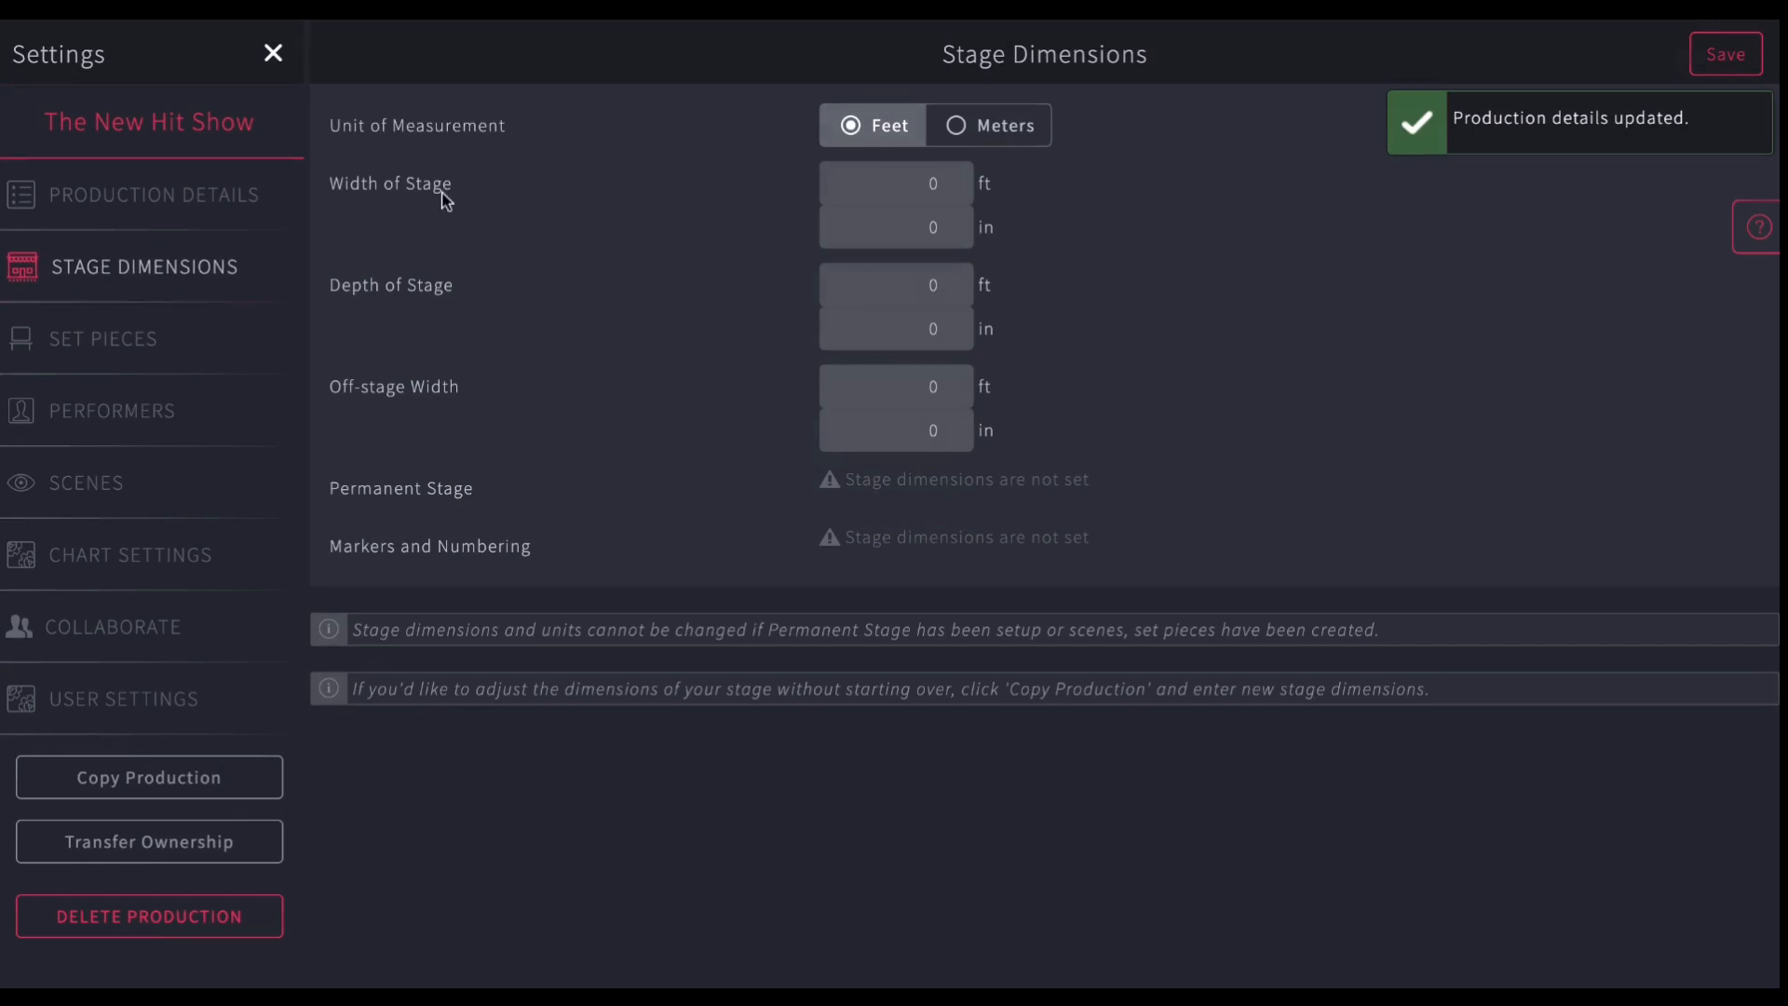
pyautogui.moveTo(668, 220)
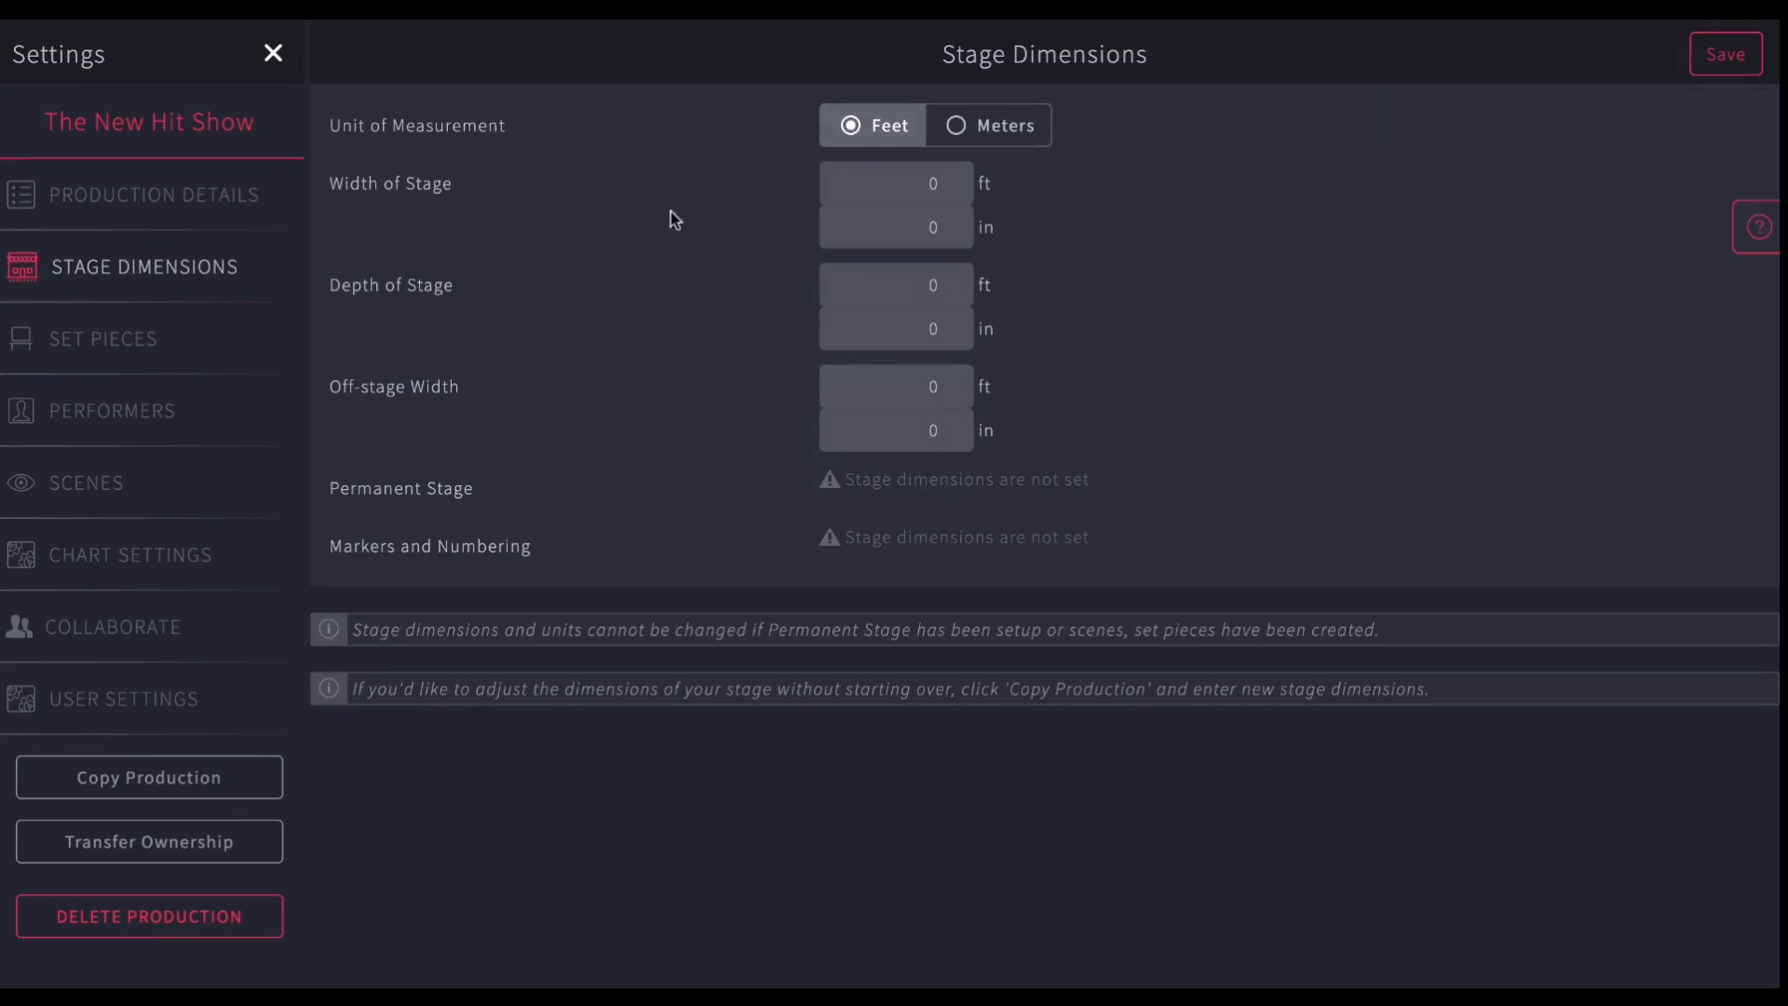
pyautogui.moveTo(872, 125)
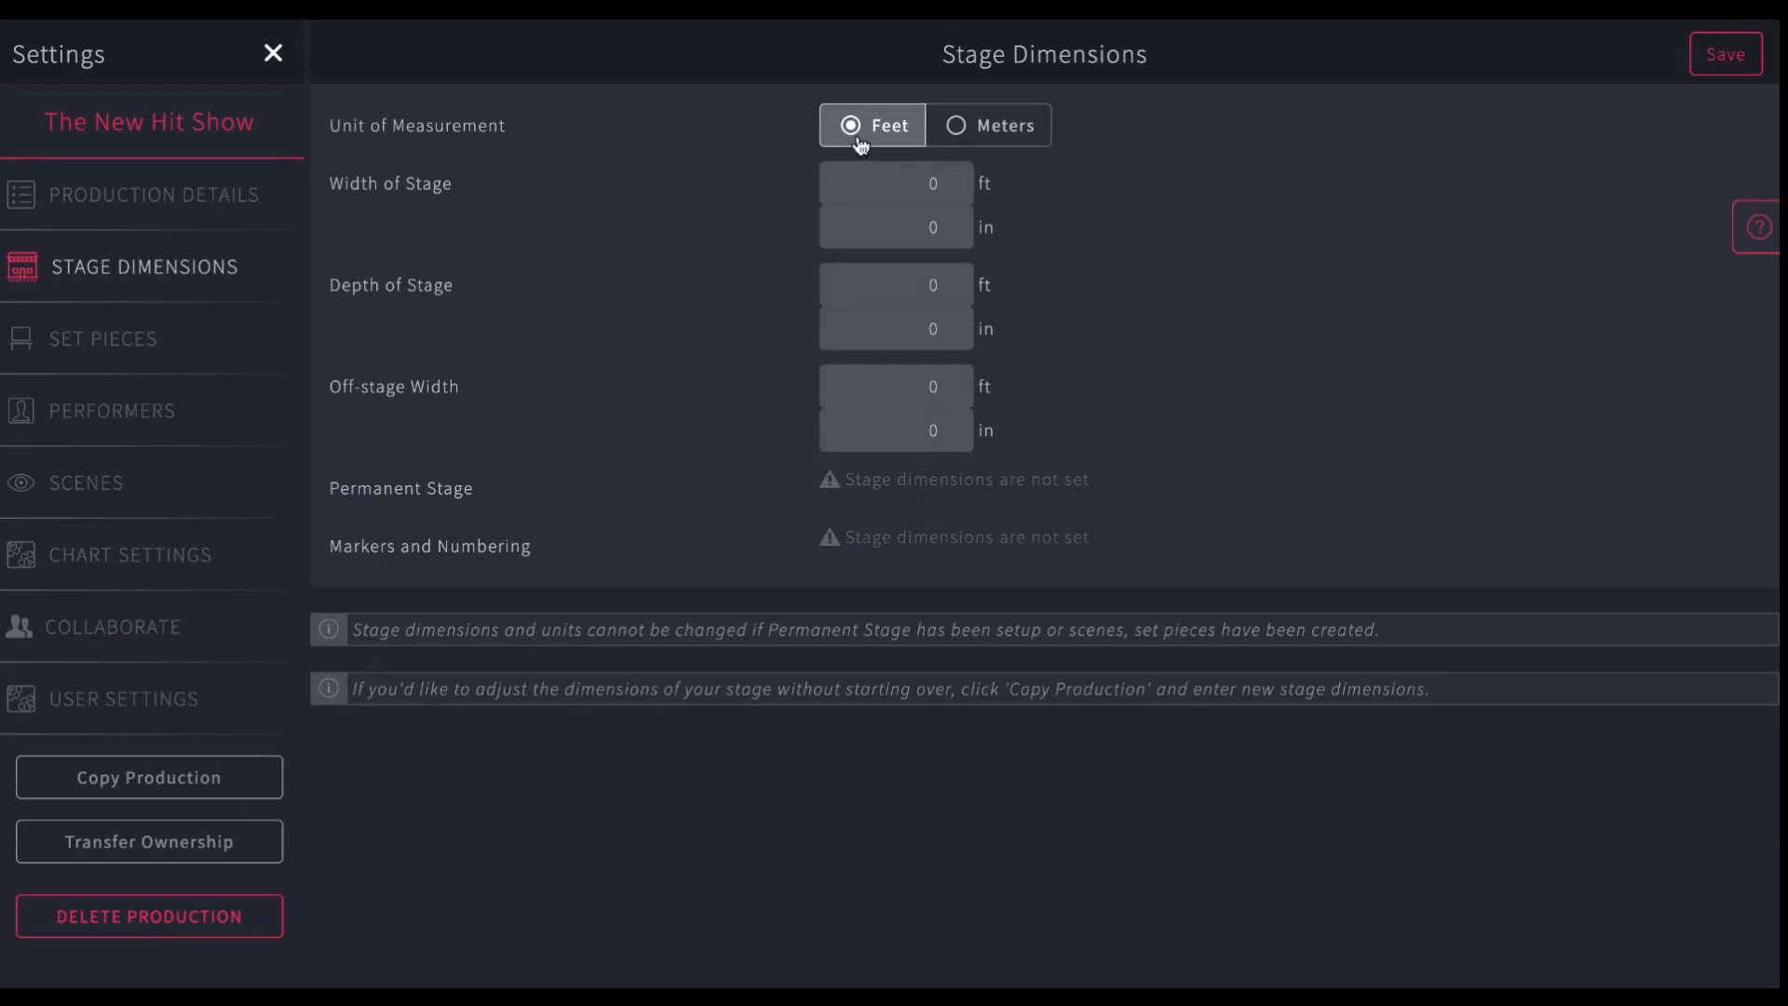
# Set the stage width to 35 ft and the depth to 30 ft
pyautogui.click(896, 183)
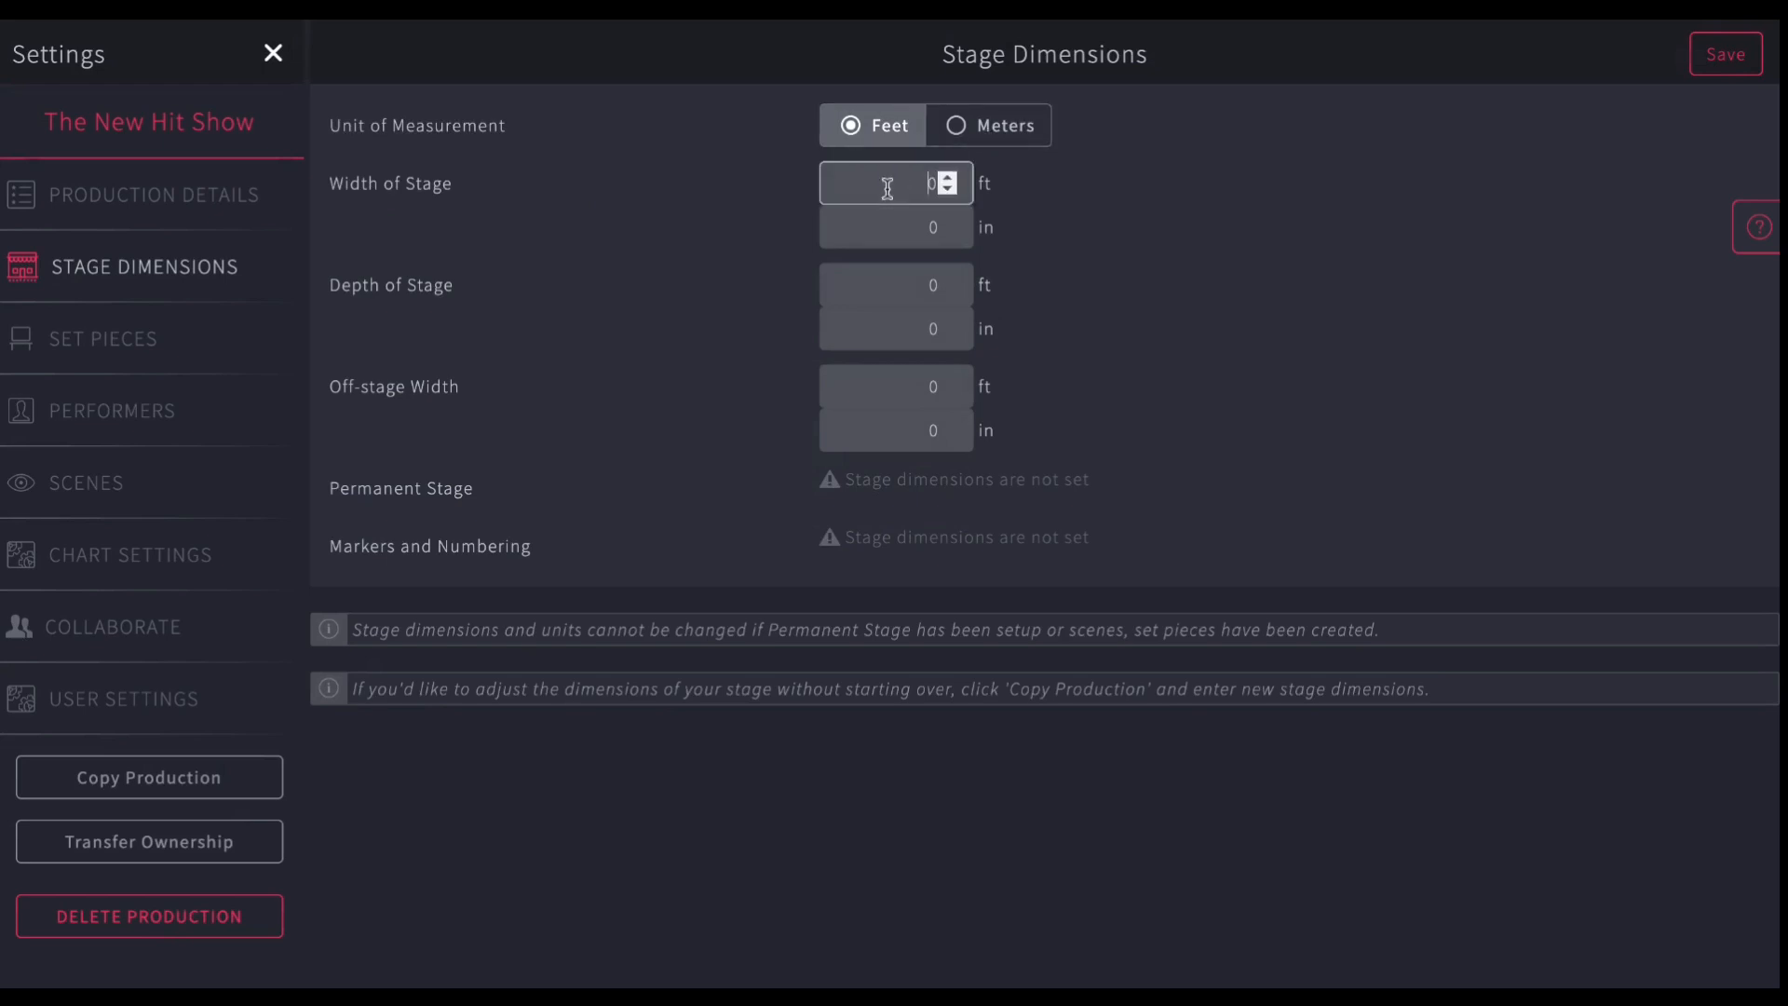
pyautogui.write('35')
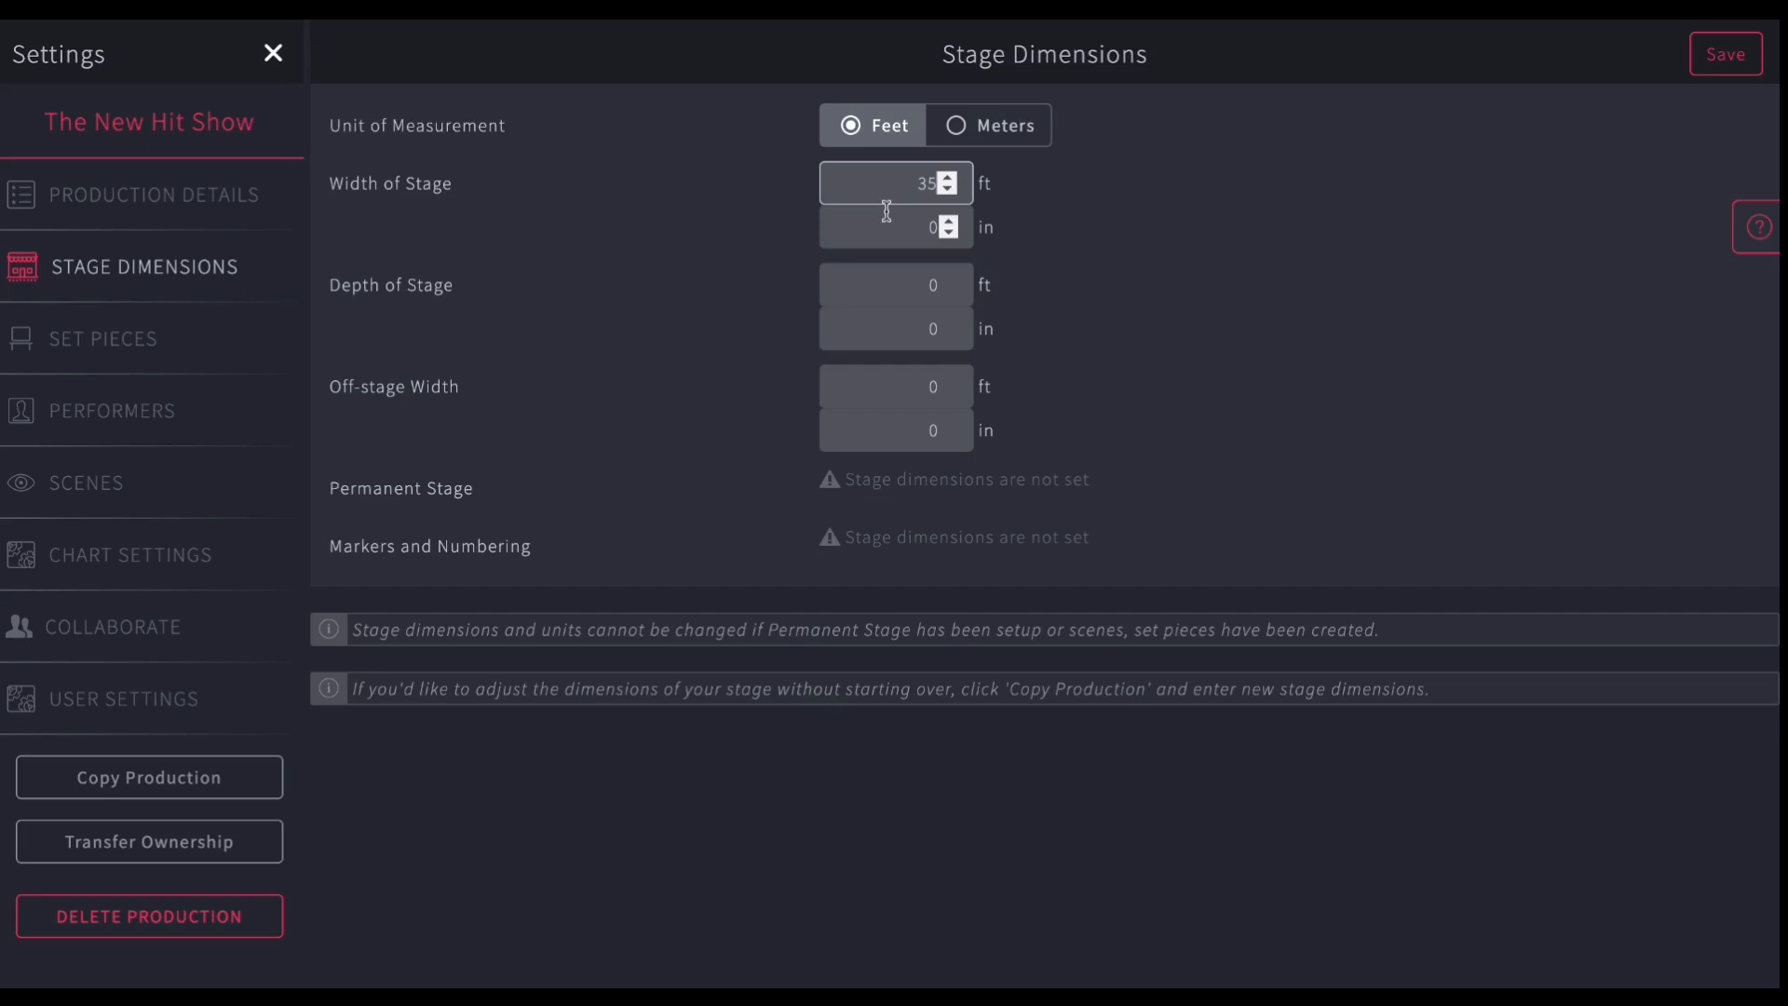
pyautogui.click(896, 285)
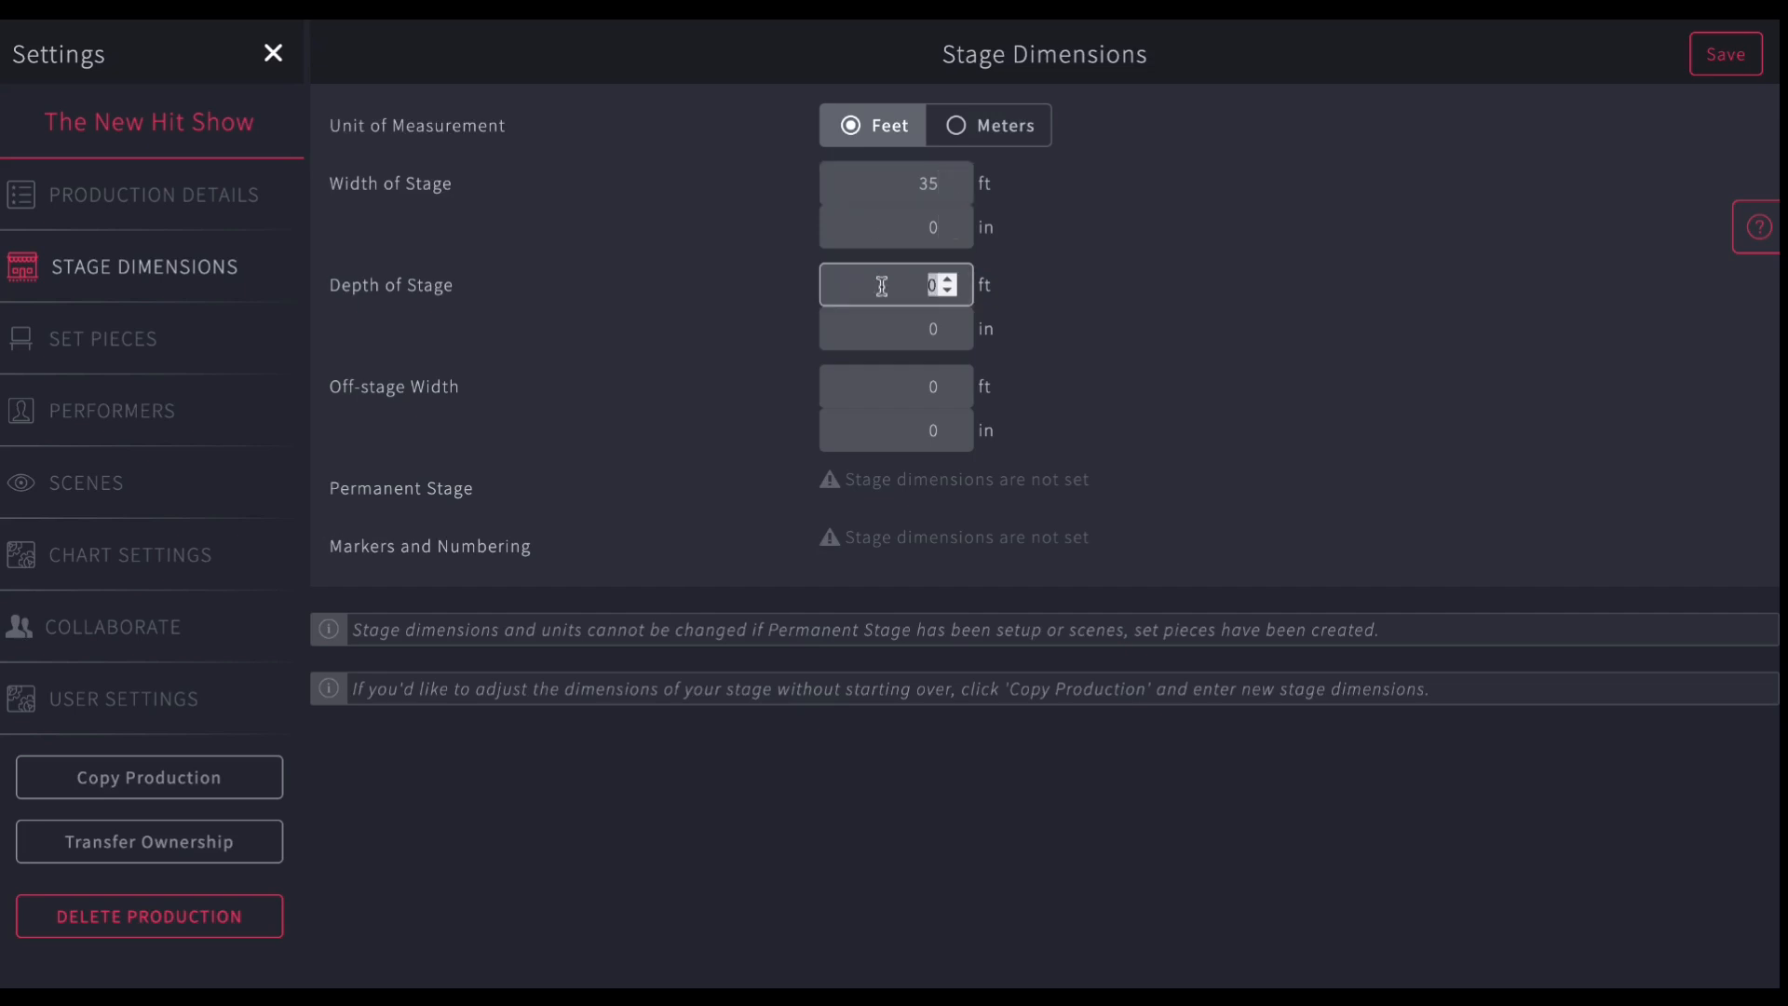
pyautogui.write('30')
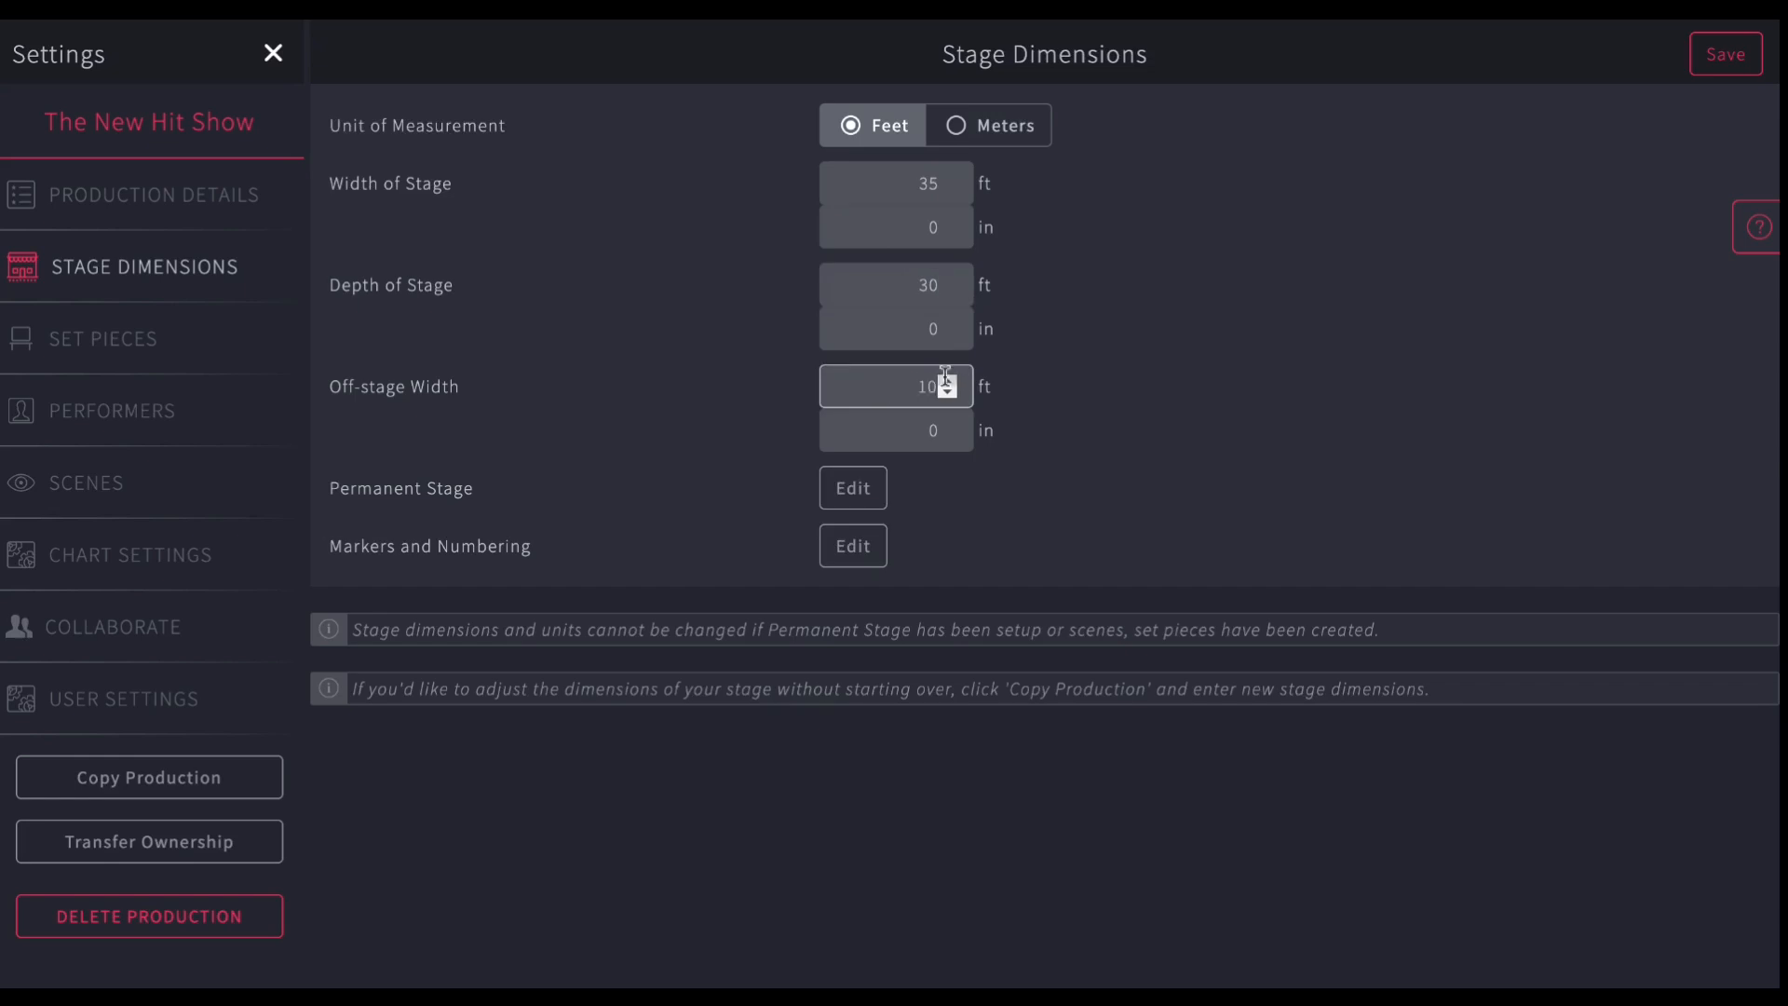
pyautogui.moveTo(901, 484)
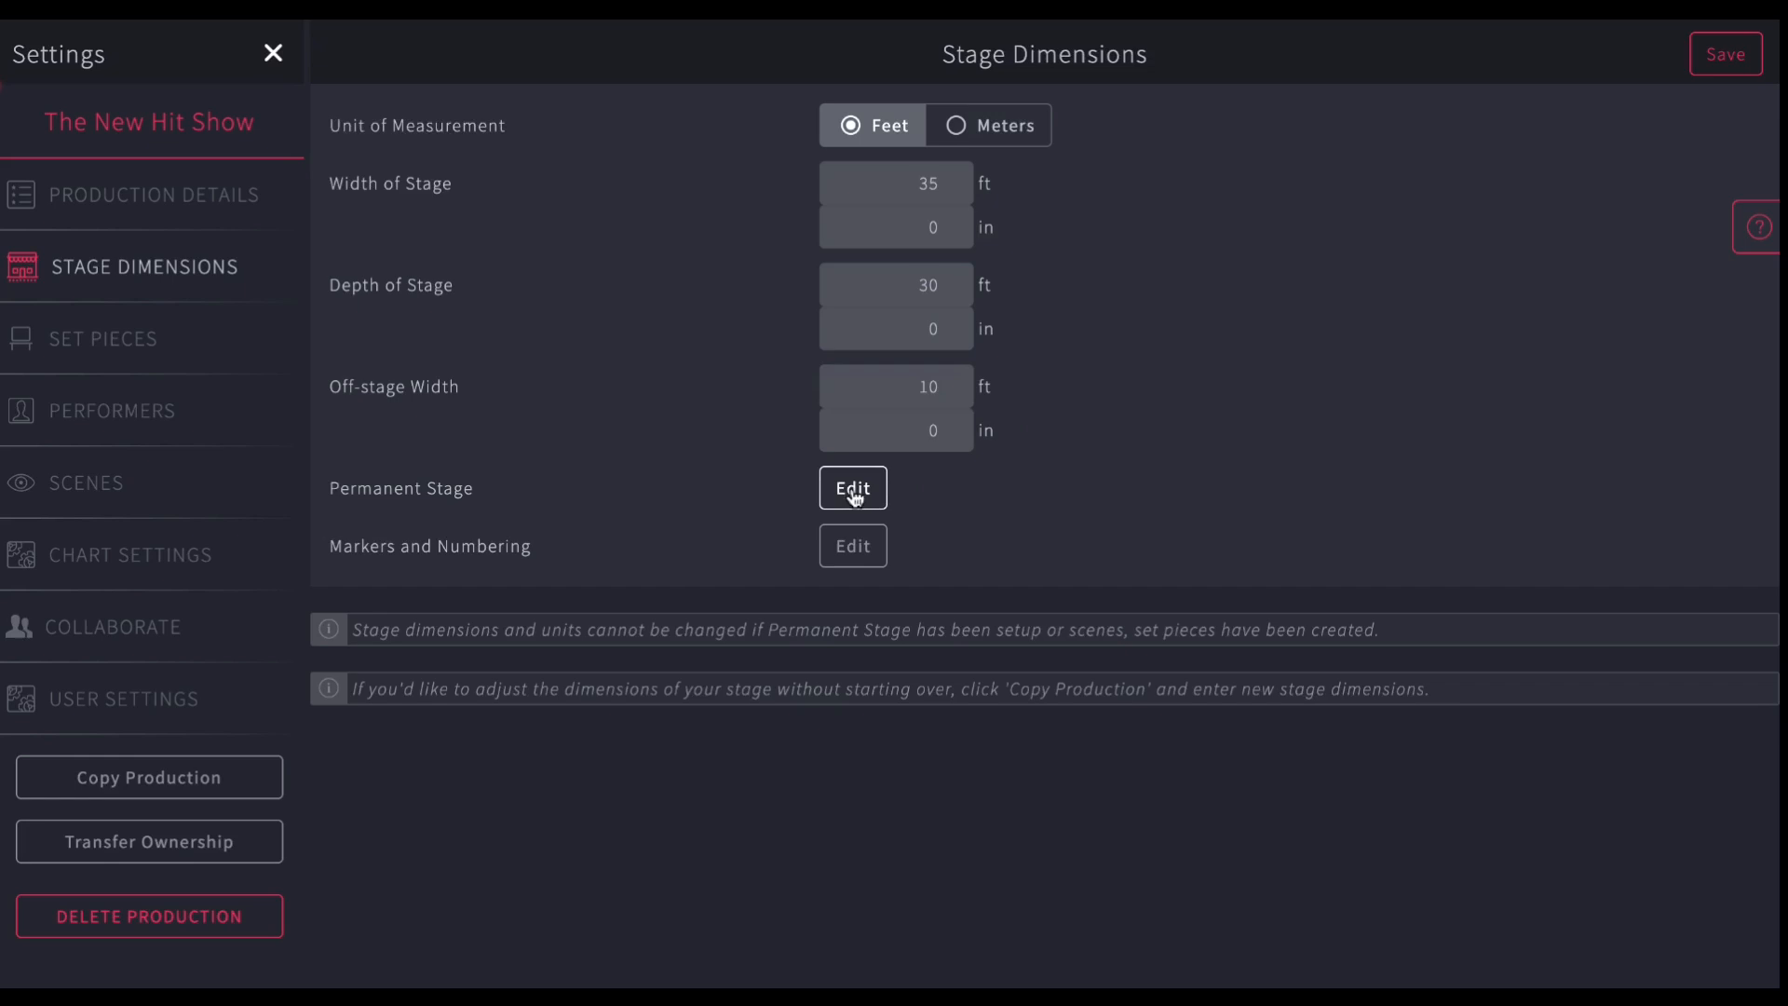
# Bring up the Permanent Stage Editor showing the blank measured stage grid
pyautogui.click(851, 488)
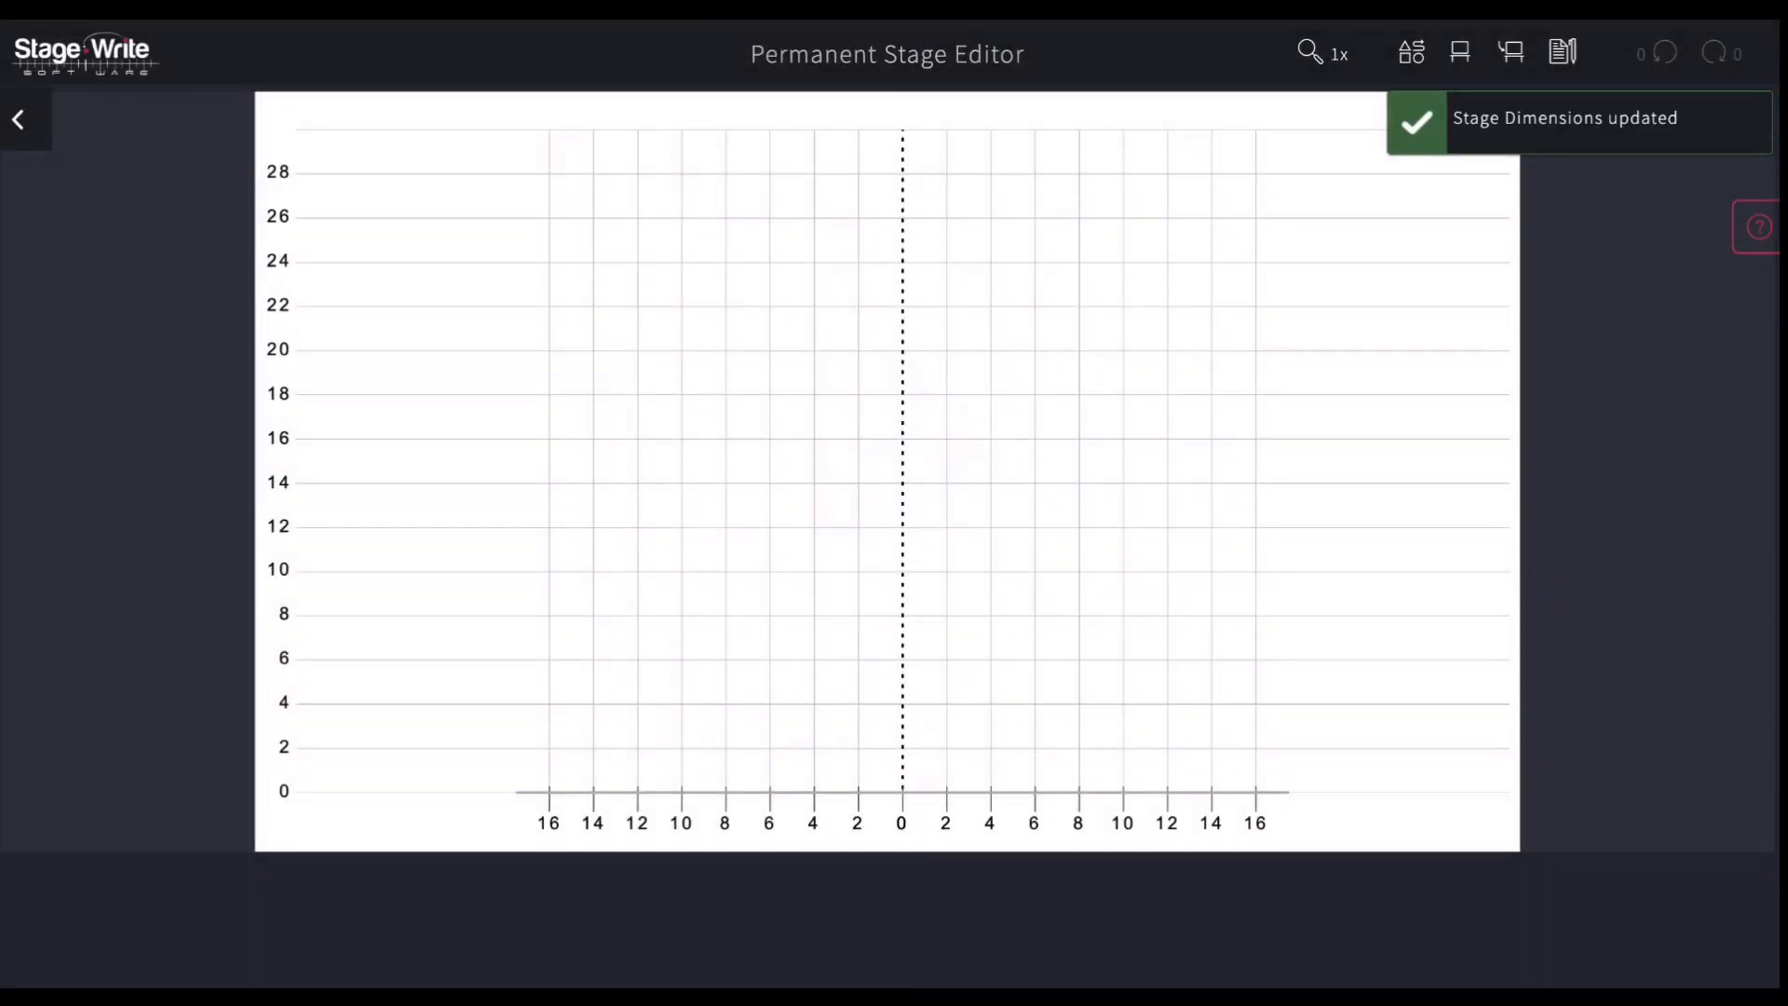
pyautogui.moveTo(728, 810)
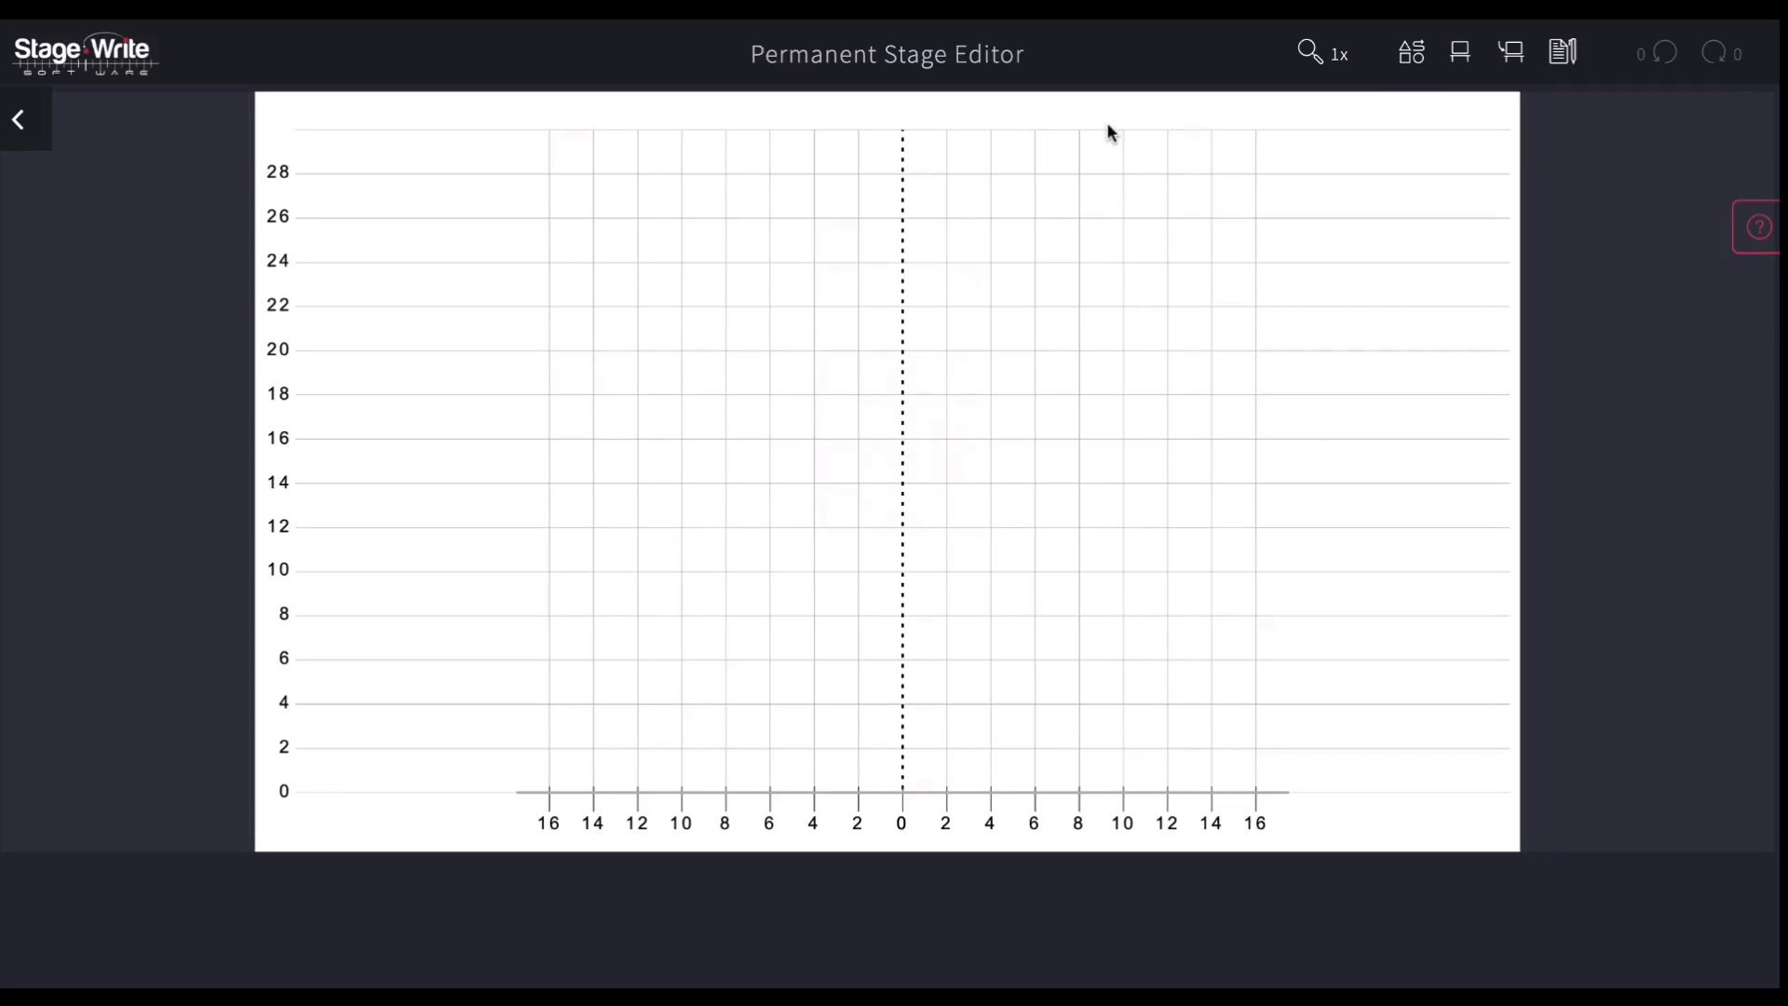
pyautogui.moveTo(311, 804)
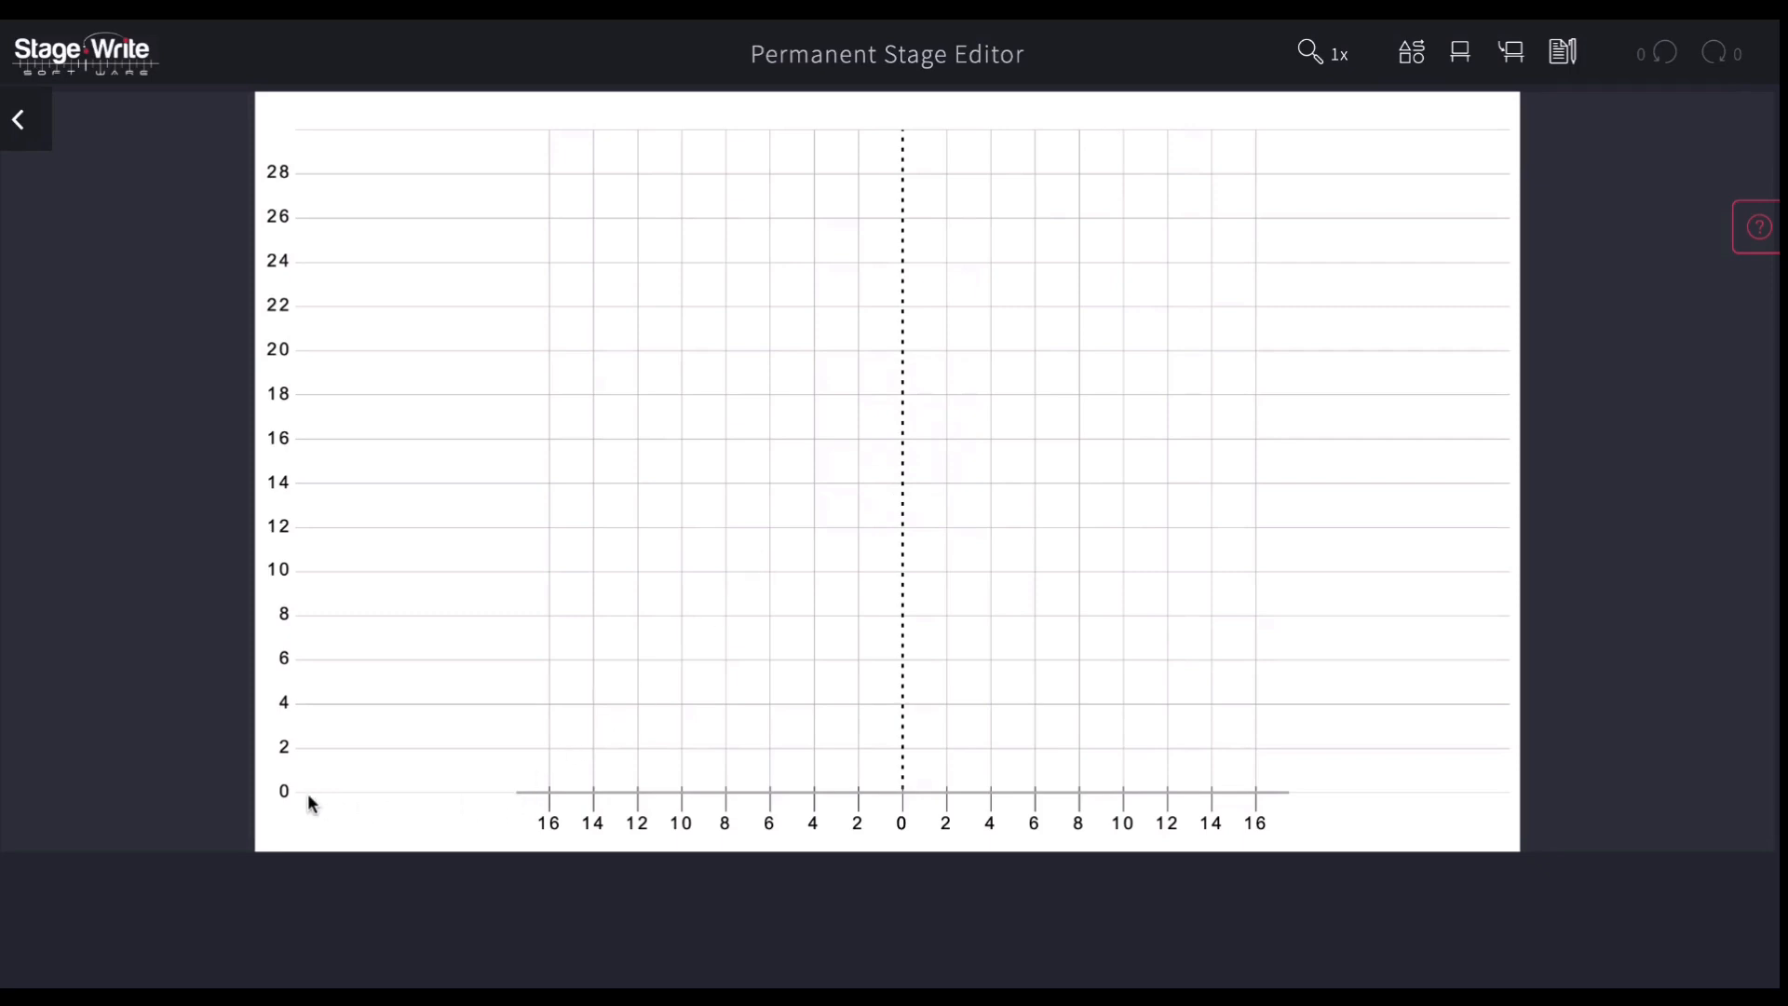
pyautogui.moveTo(1345, 799)
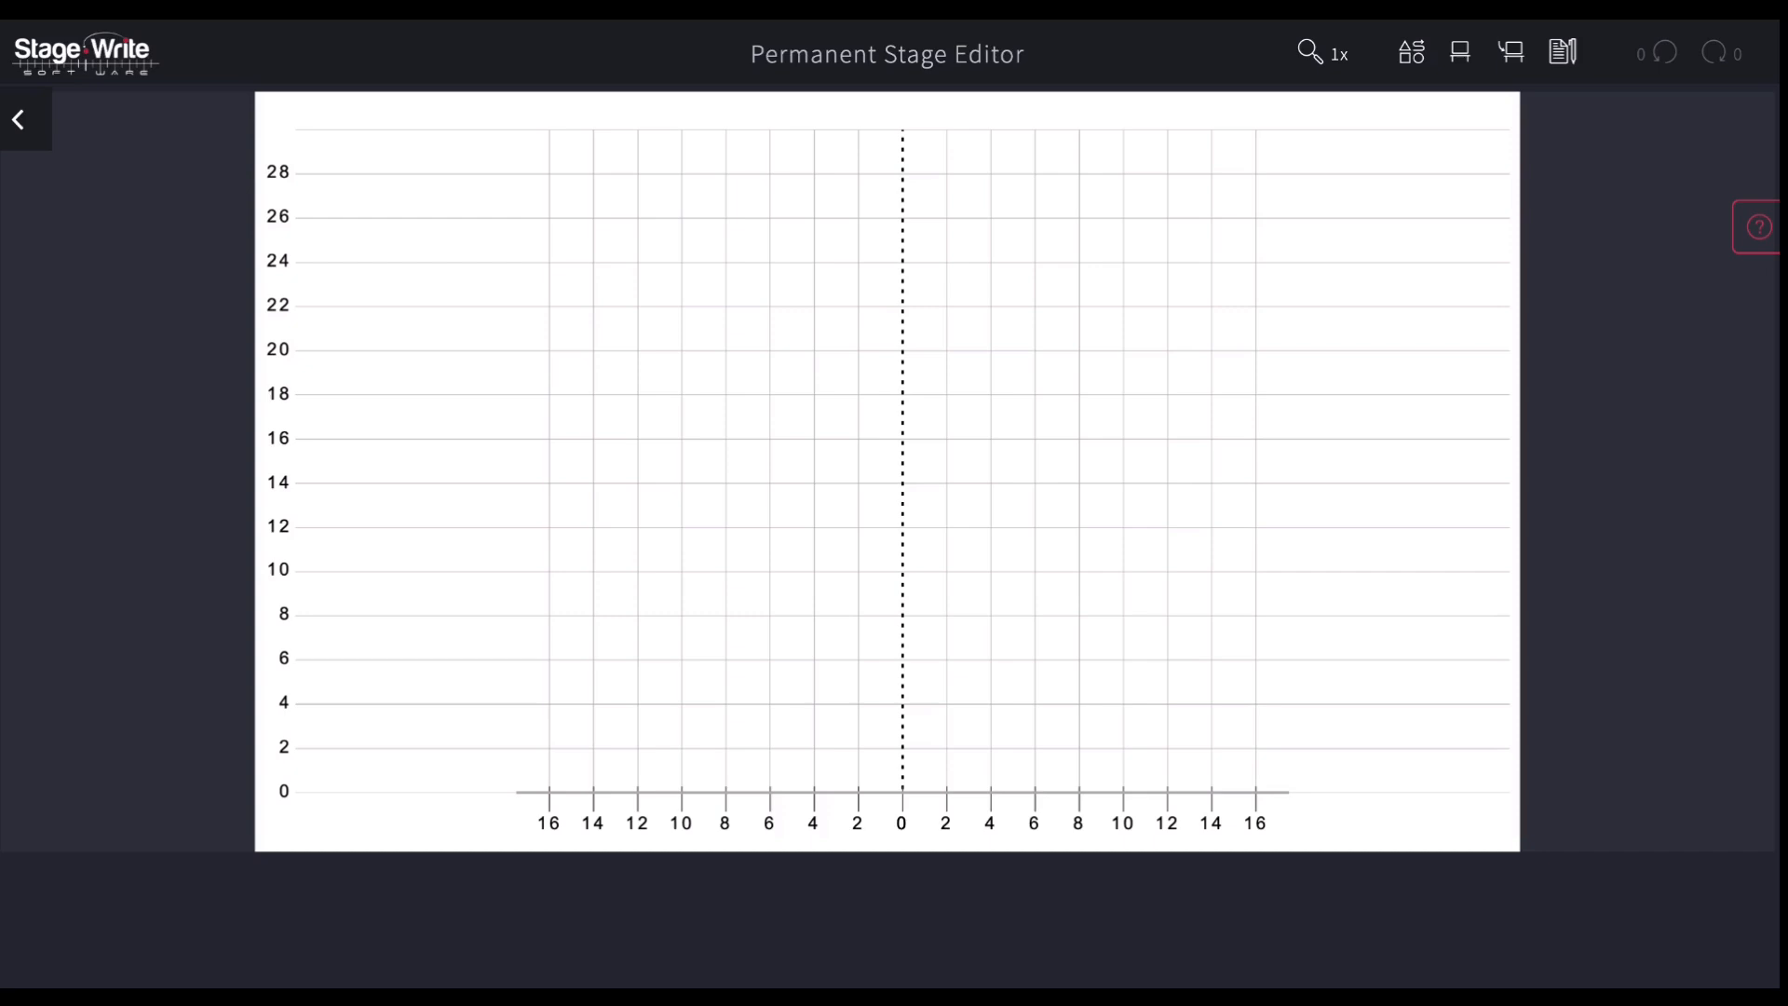
pyautogui.moveTo(1224, 140)
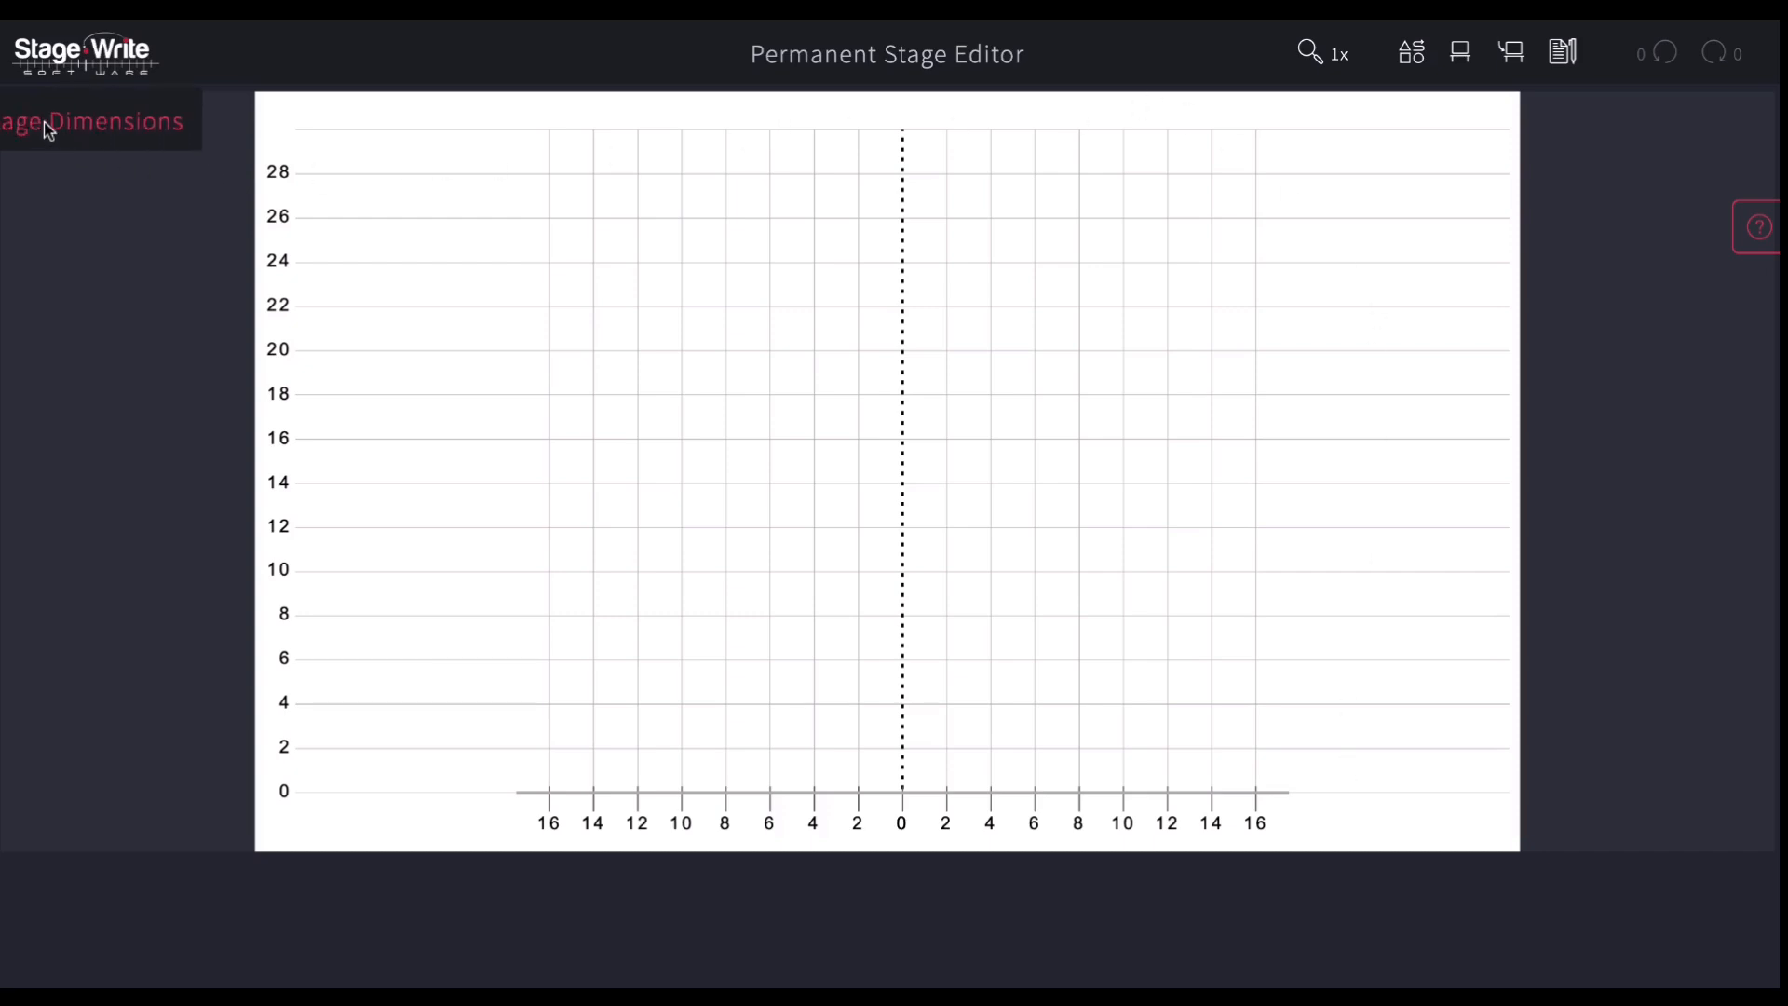
# Change the stage depth to 25 ft and reopen the permanent stage with the shallower grid
pyautogui.click(91, 121)
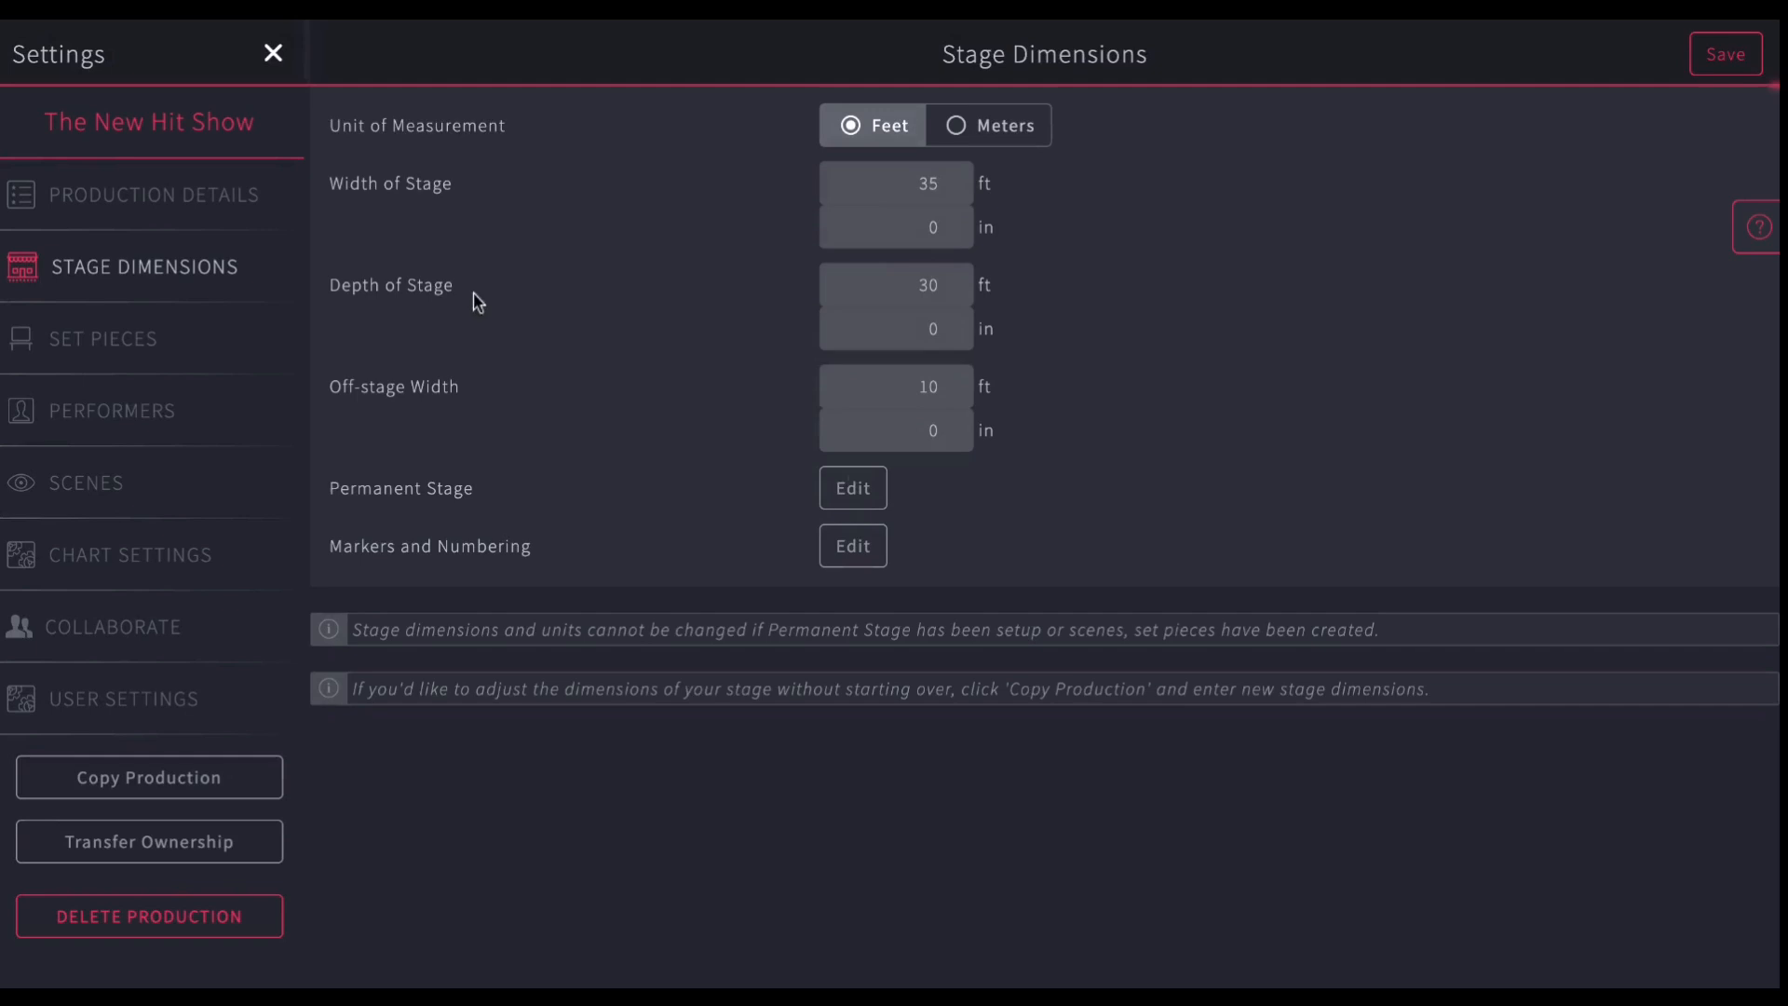
pyautogui.click(946, 293)
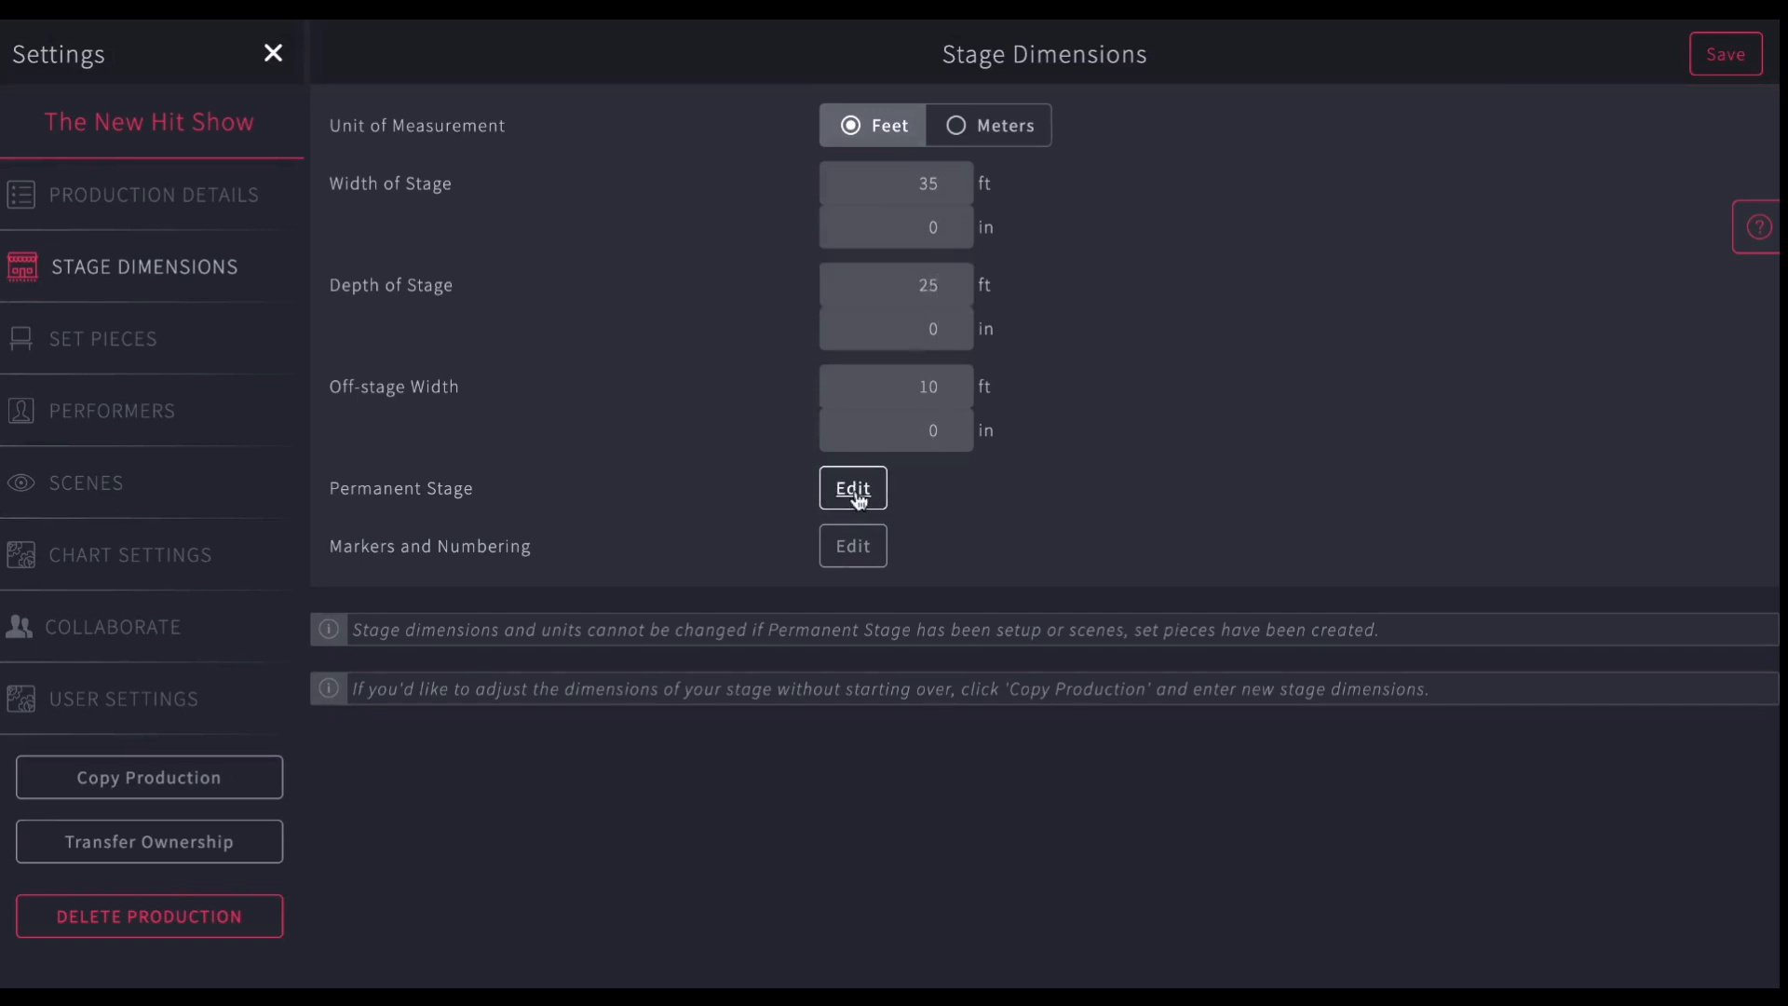
pyautogui.click(851, 488)
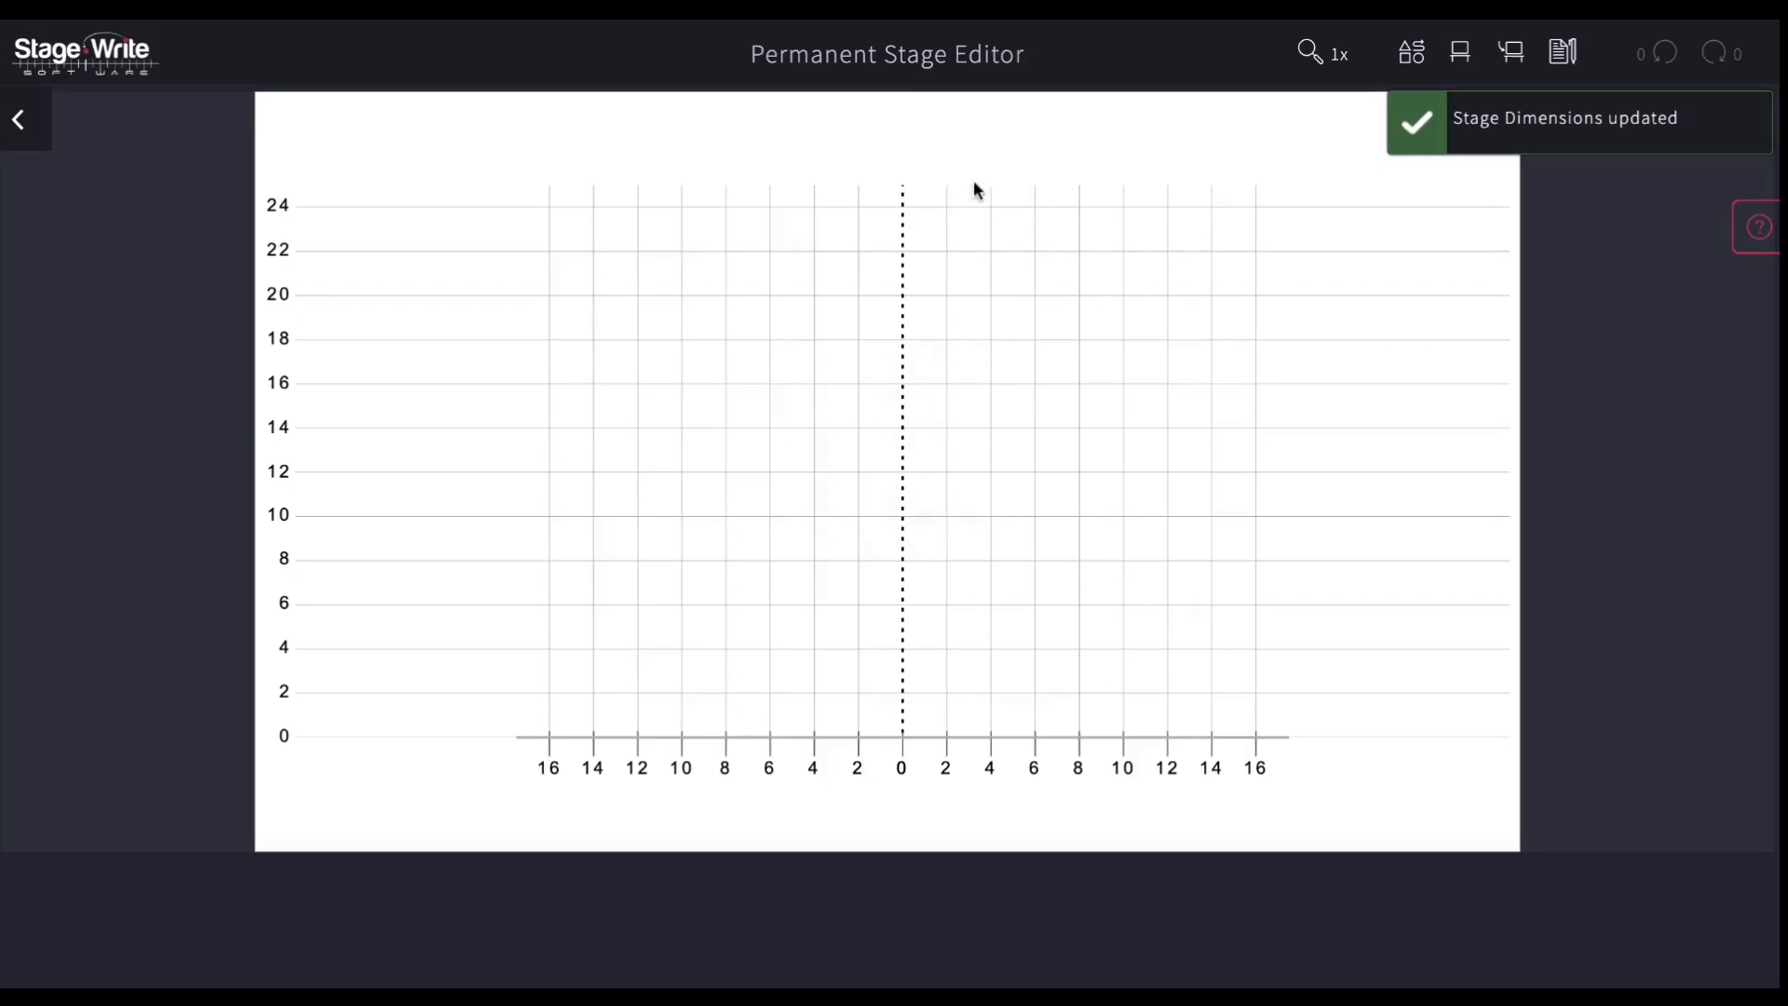
pyautogui.moveTo(1310, 184)
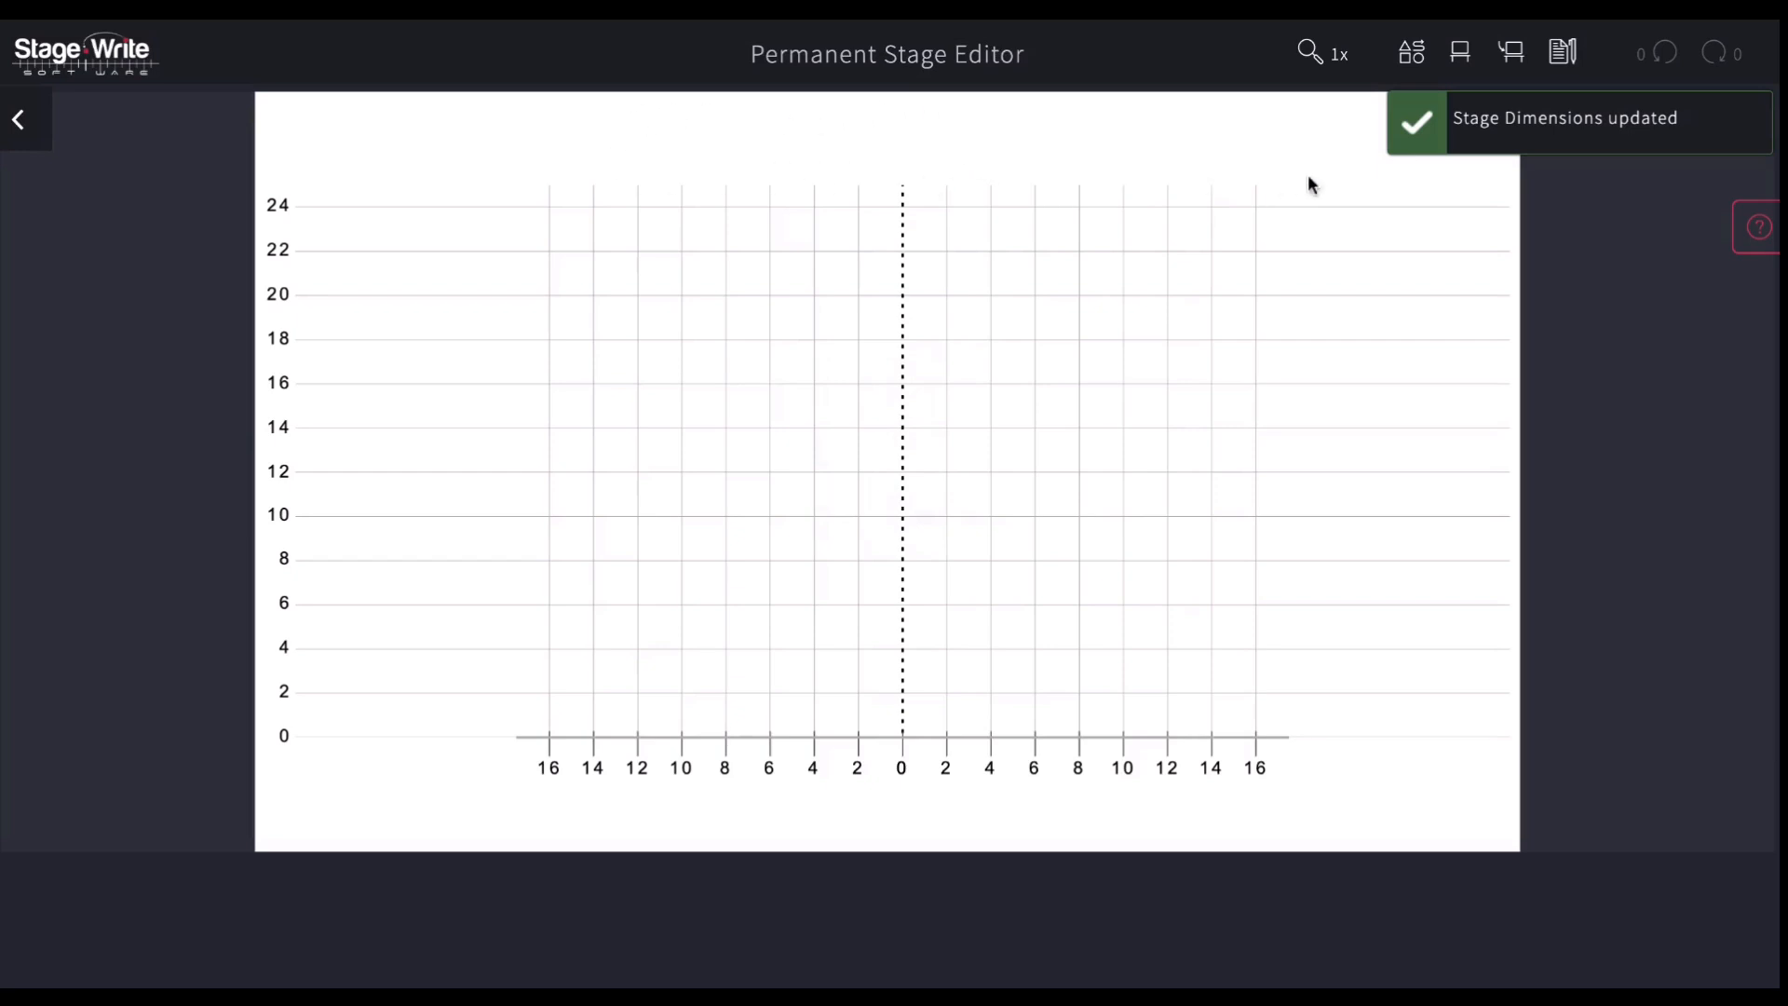
pyautogui.moveTo(1462, 190)
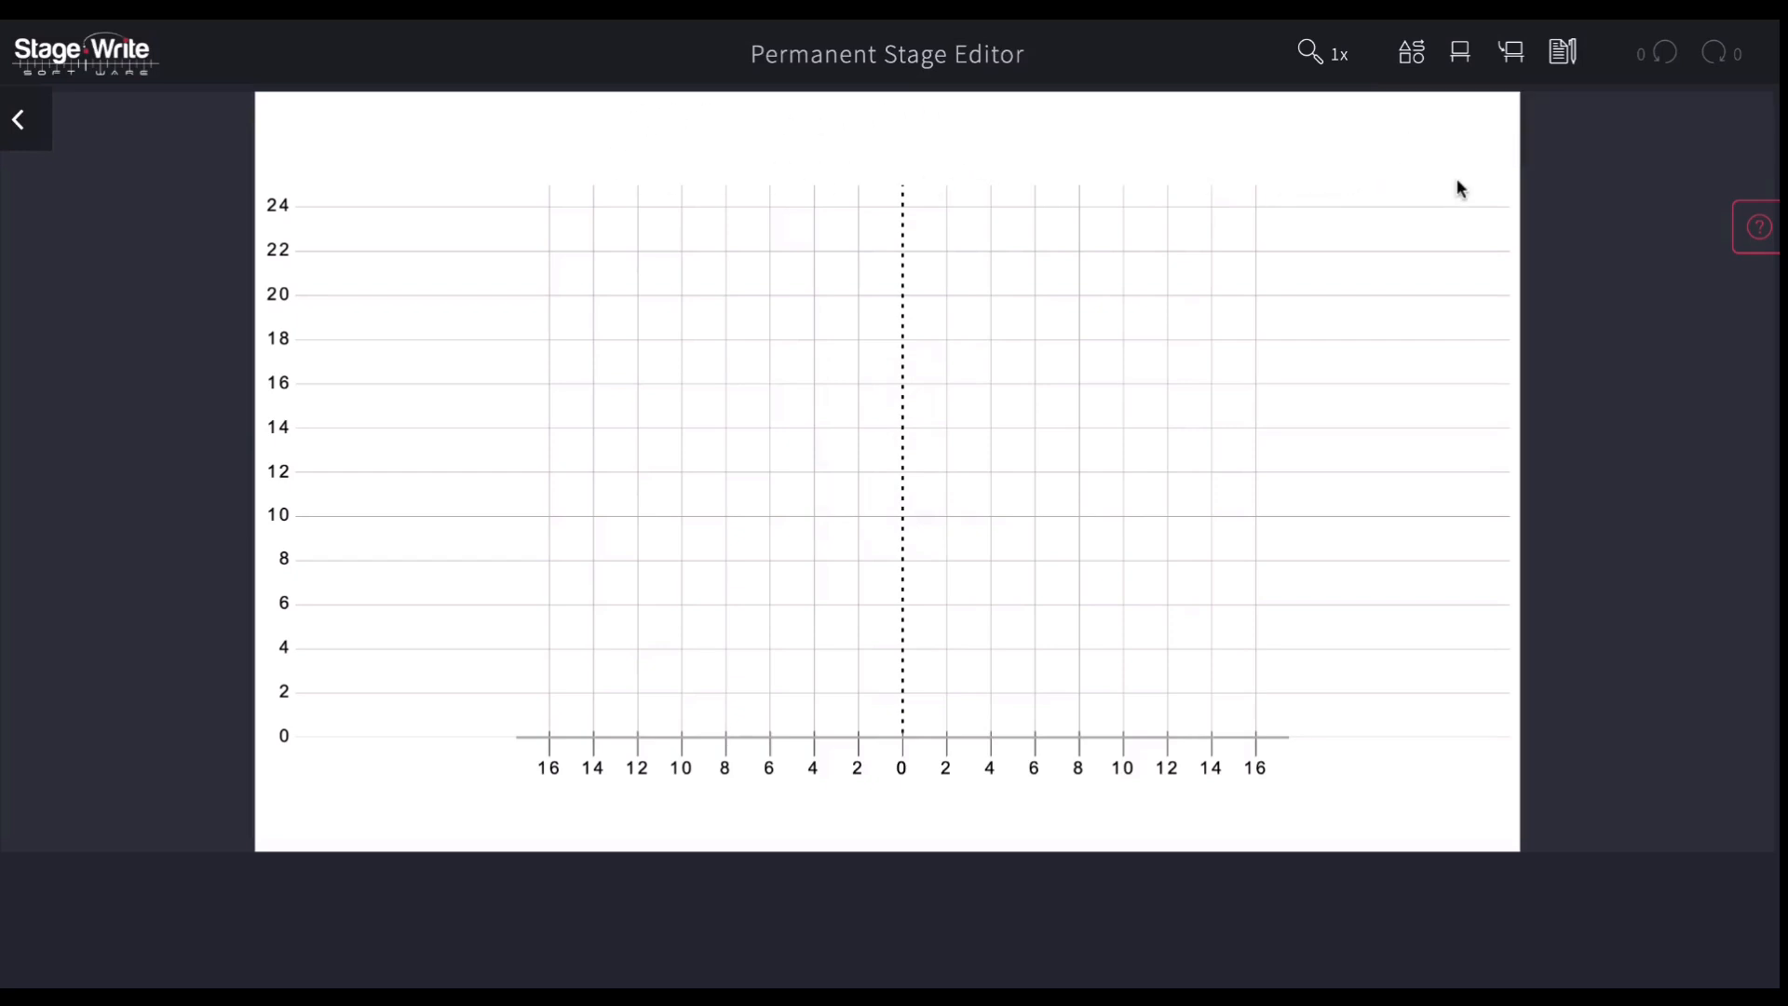
pyautogui.moveTo(292, 136)
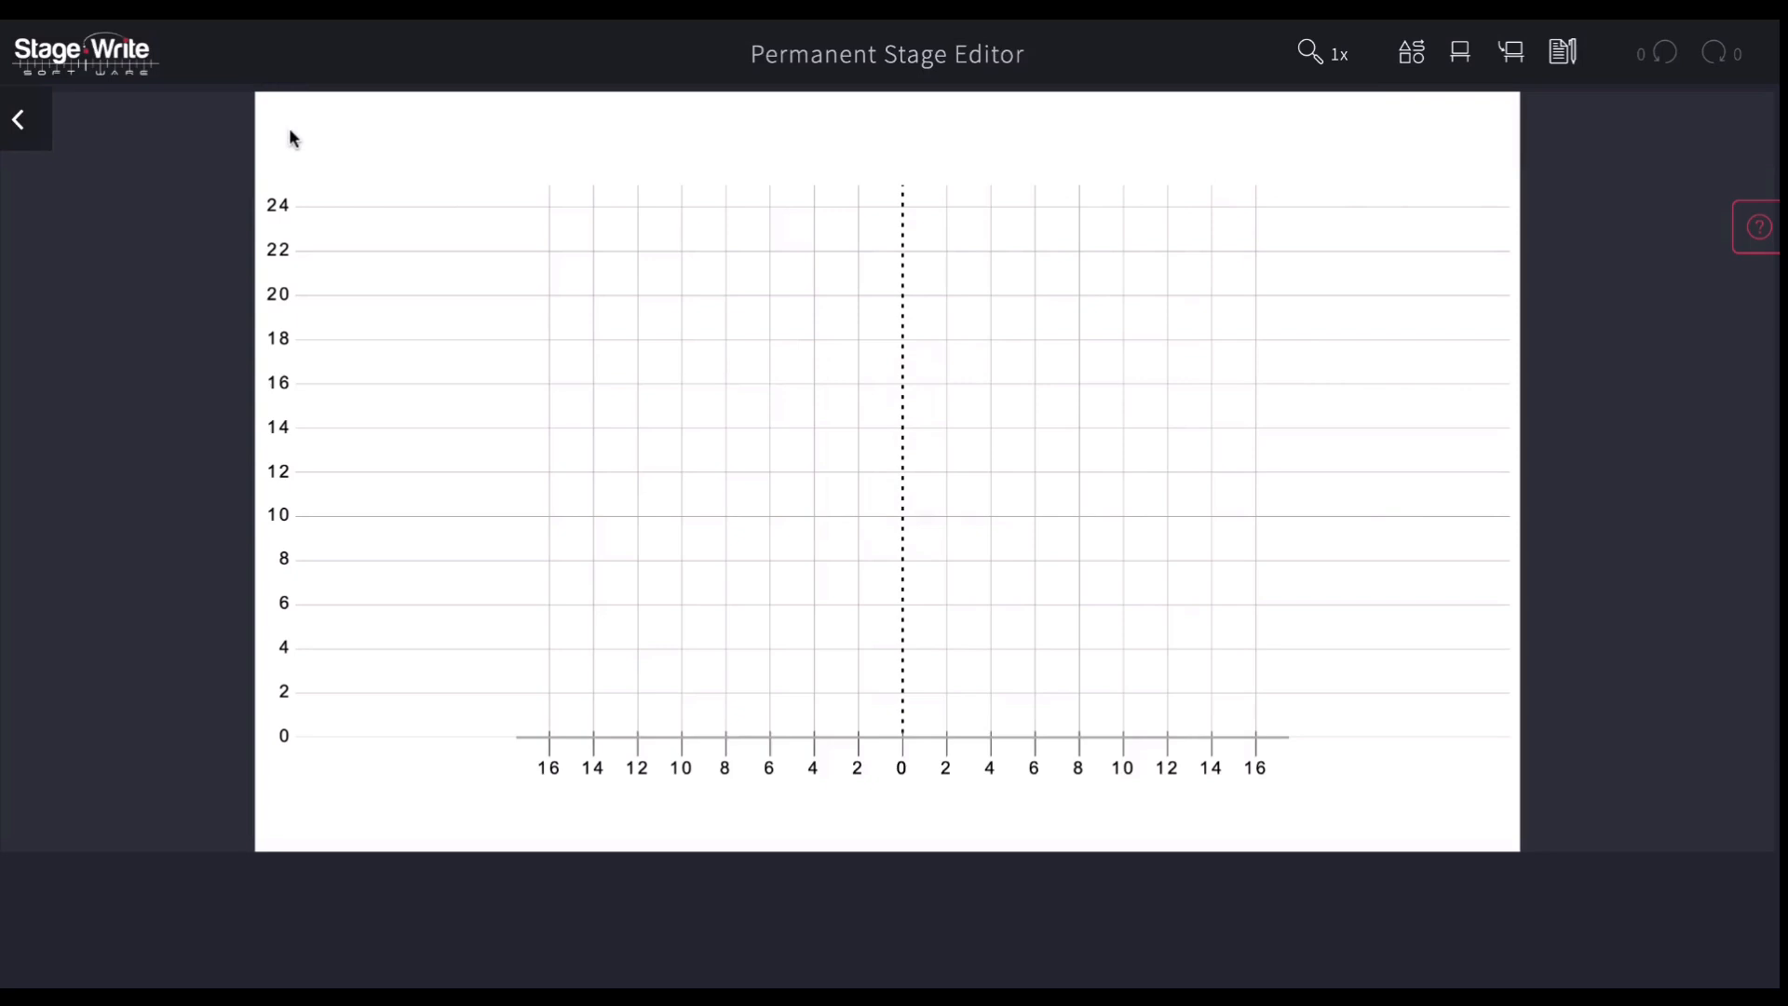
pyautogui.moveTo(1242, 235)
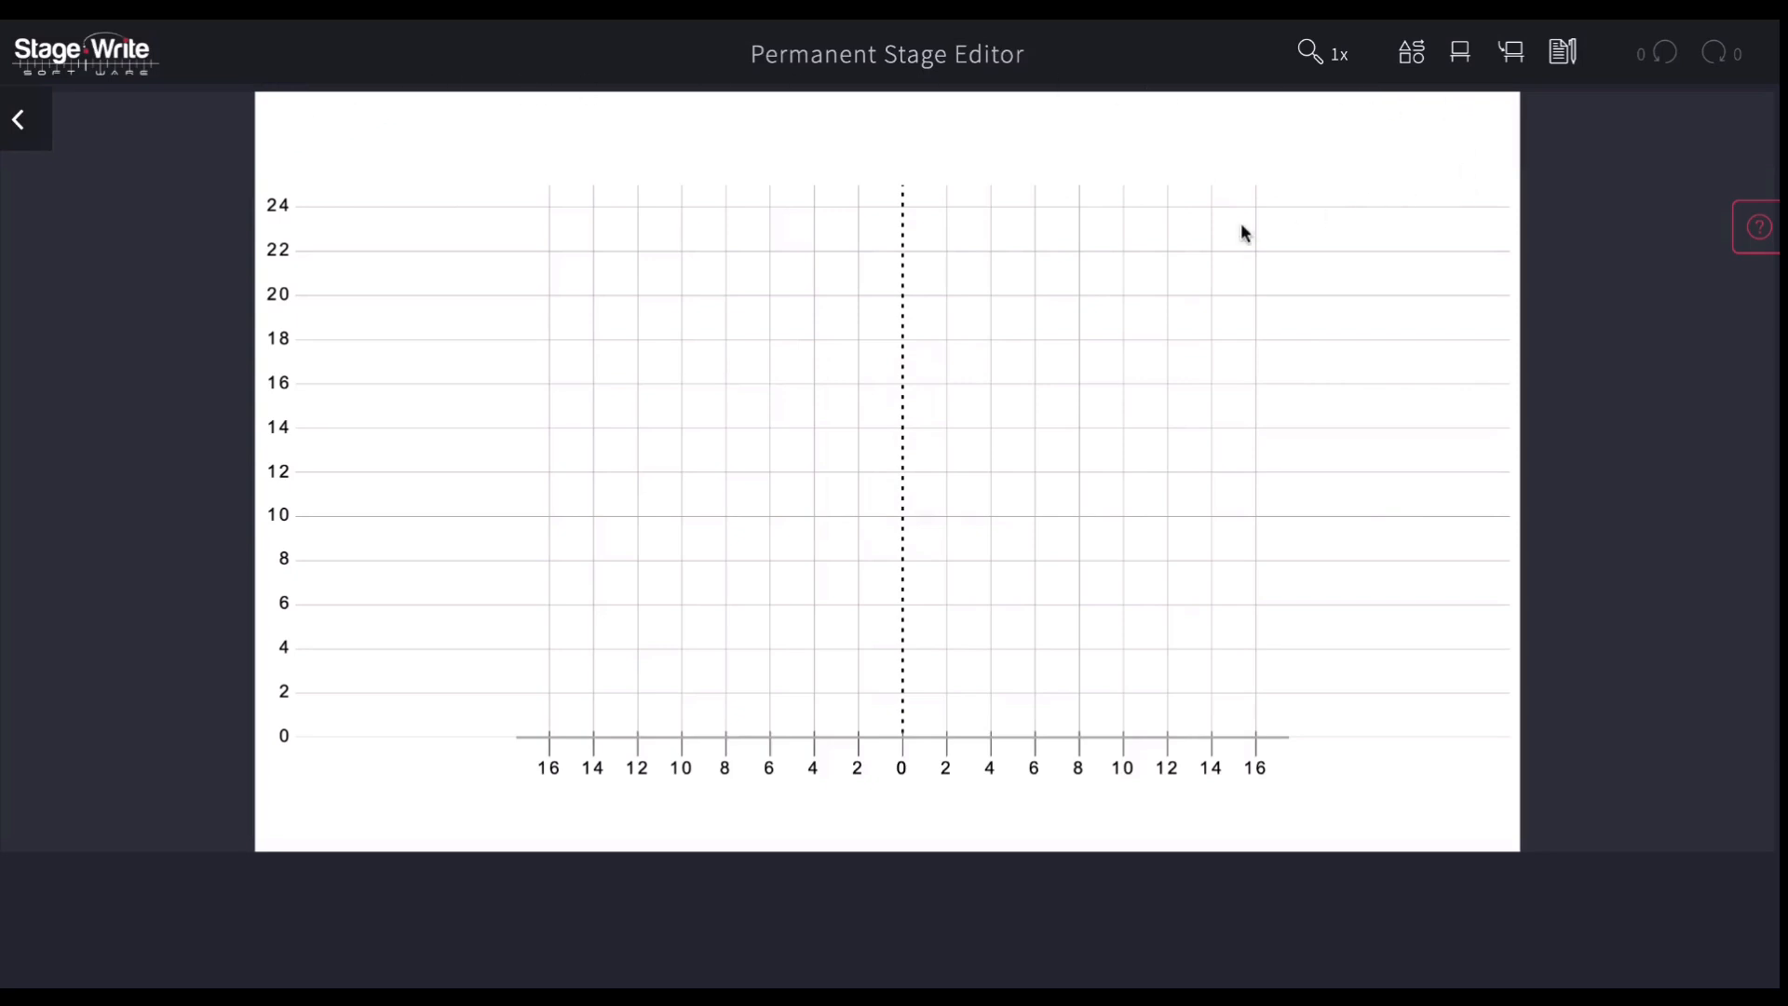
pyautogui.moveTo(283, 115)
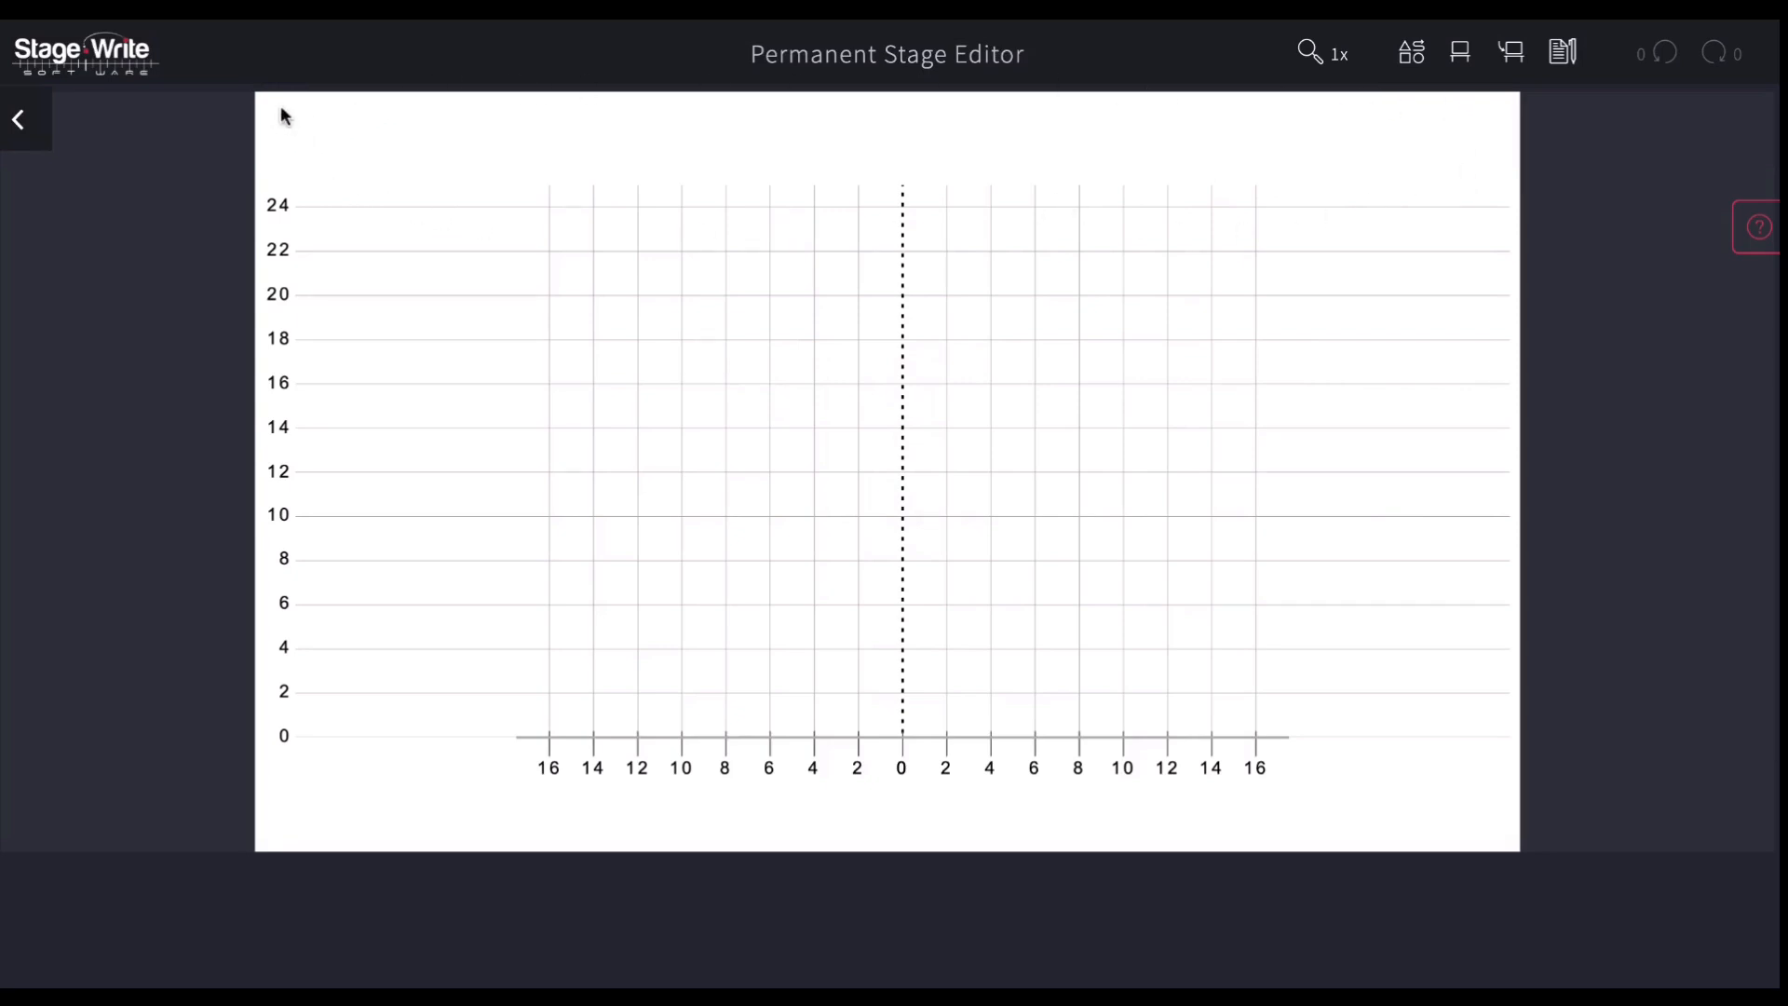
pyautogui.moveTo(387, 151)
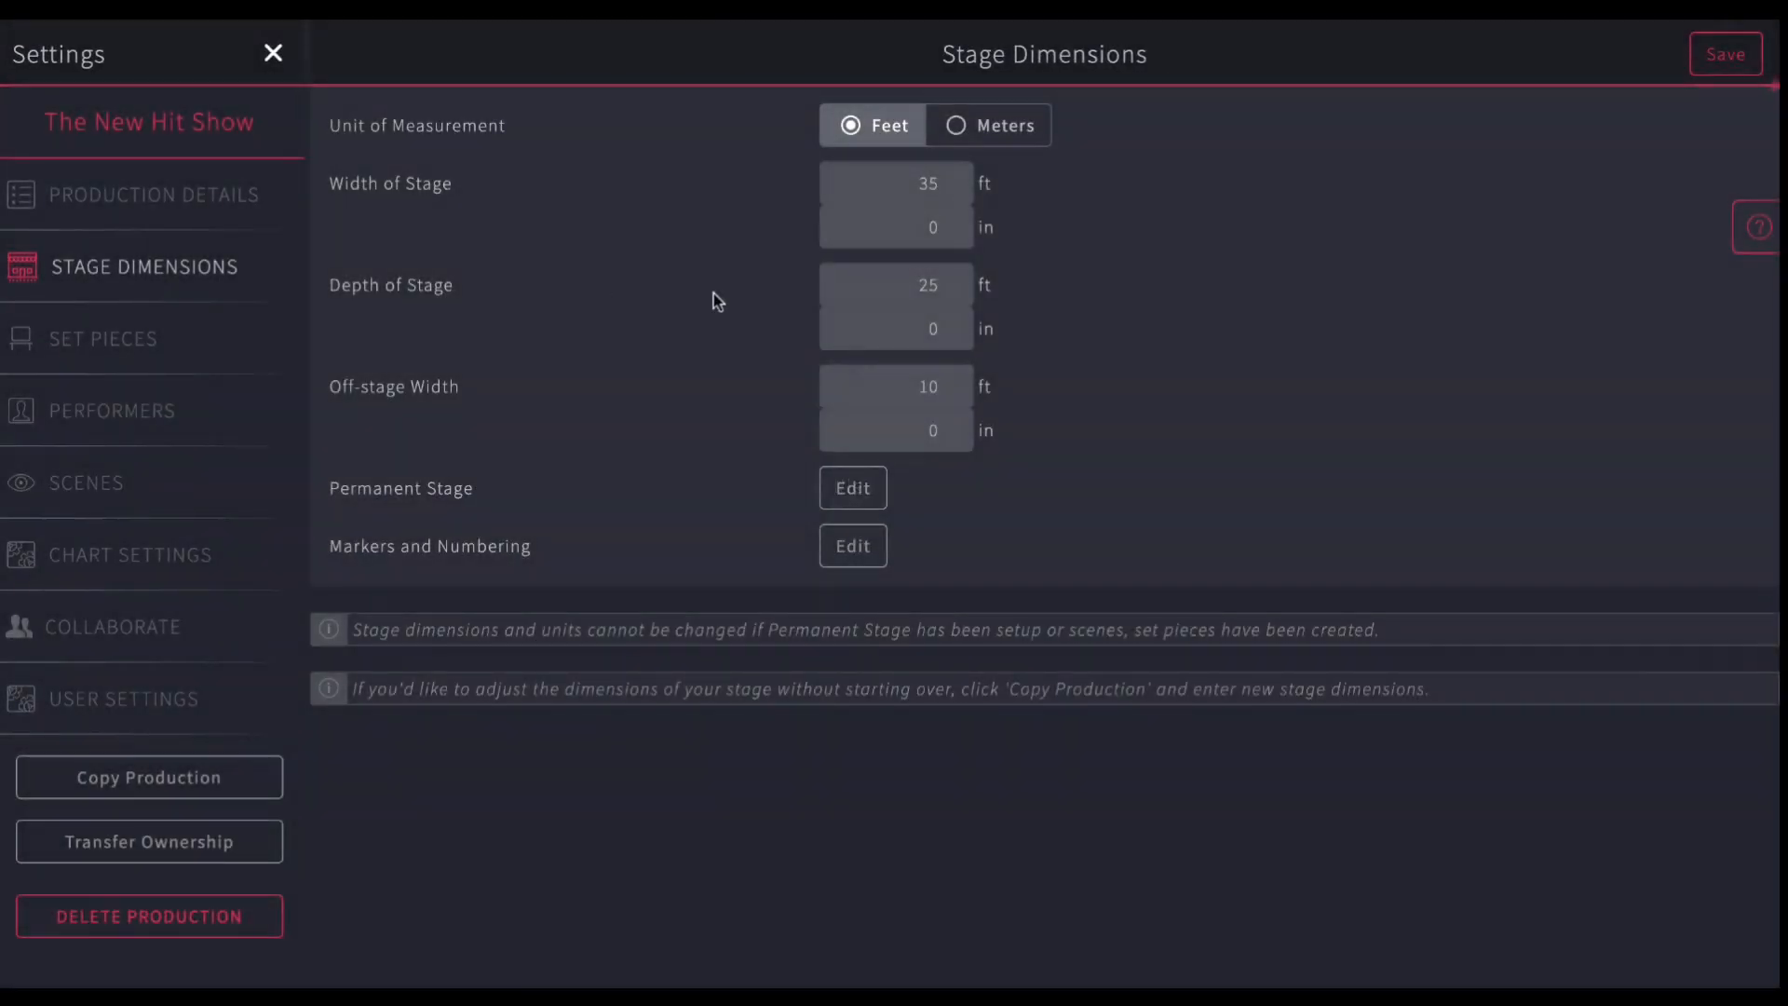
# Save a deeper stage depth so the permanent stage grid runs past 28 ft
pyautogui.click(952, 278)
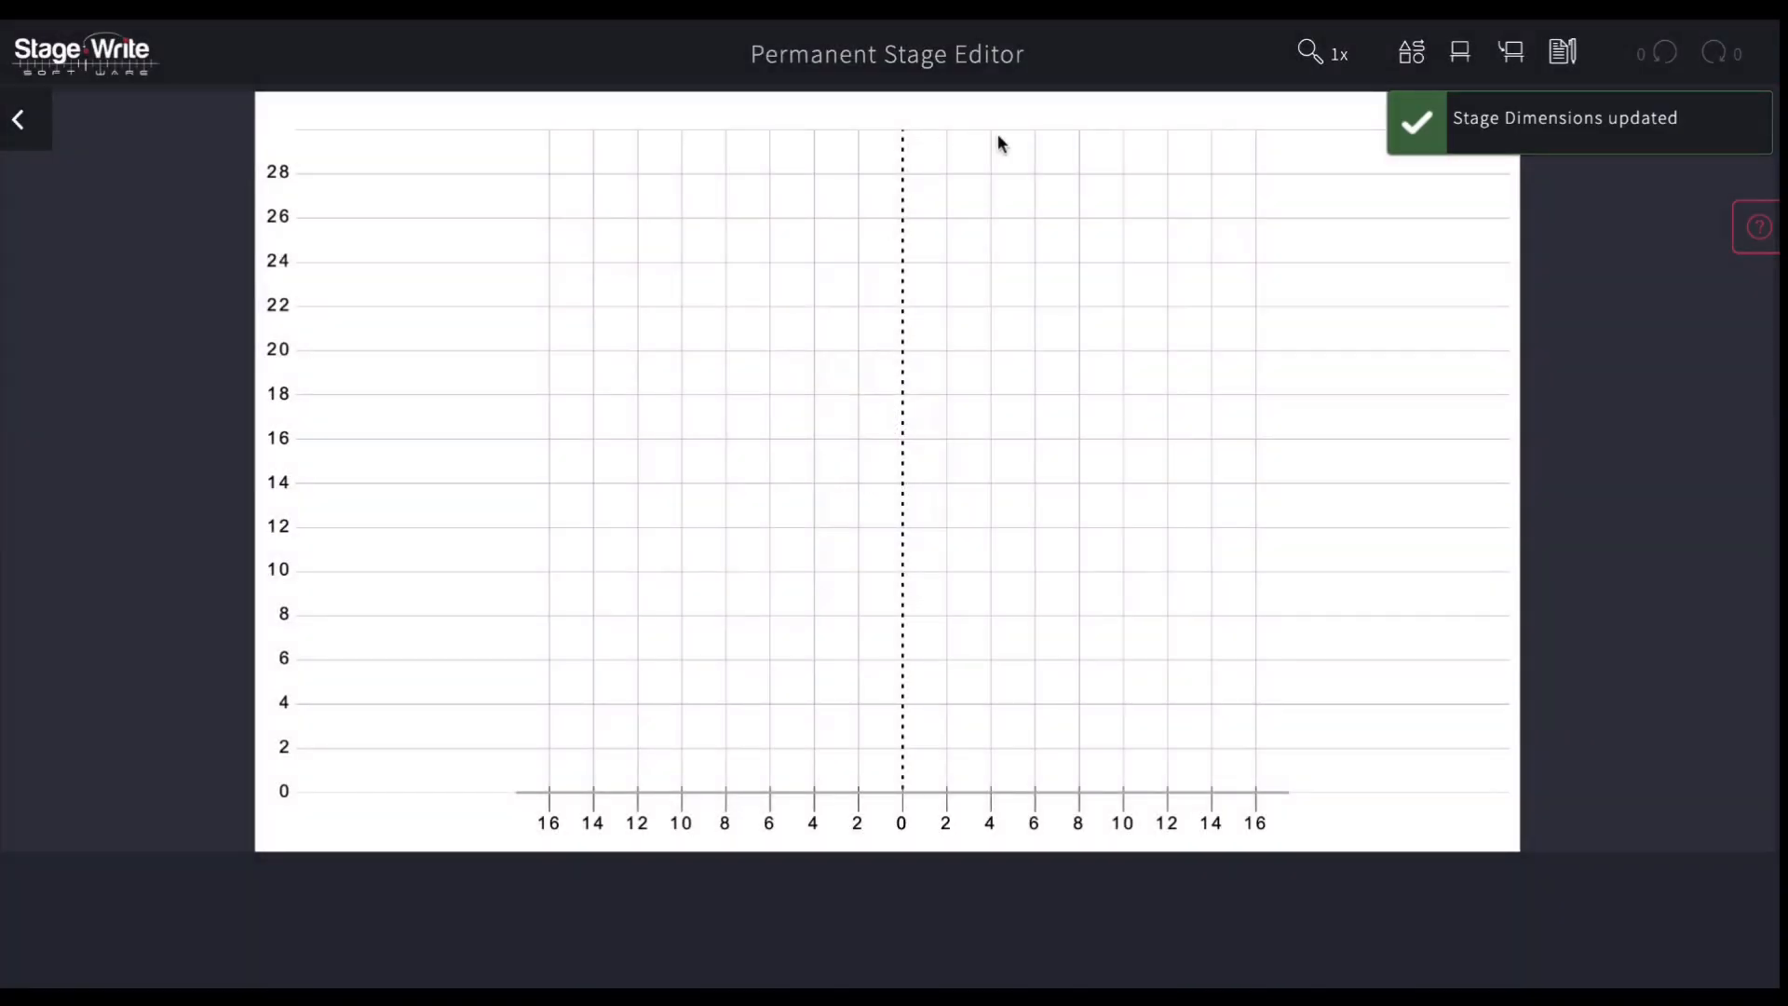
pyautogui.moveTo(903, 526)
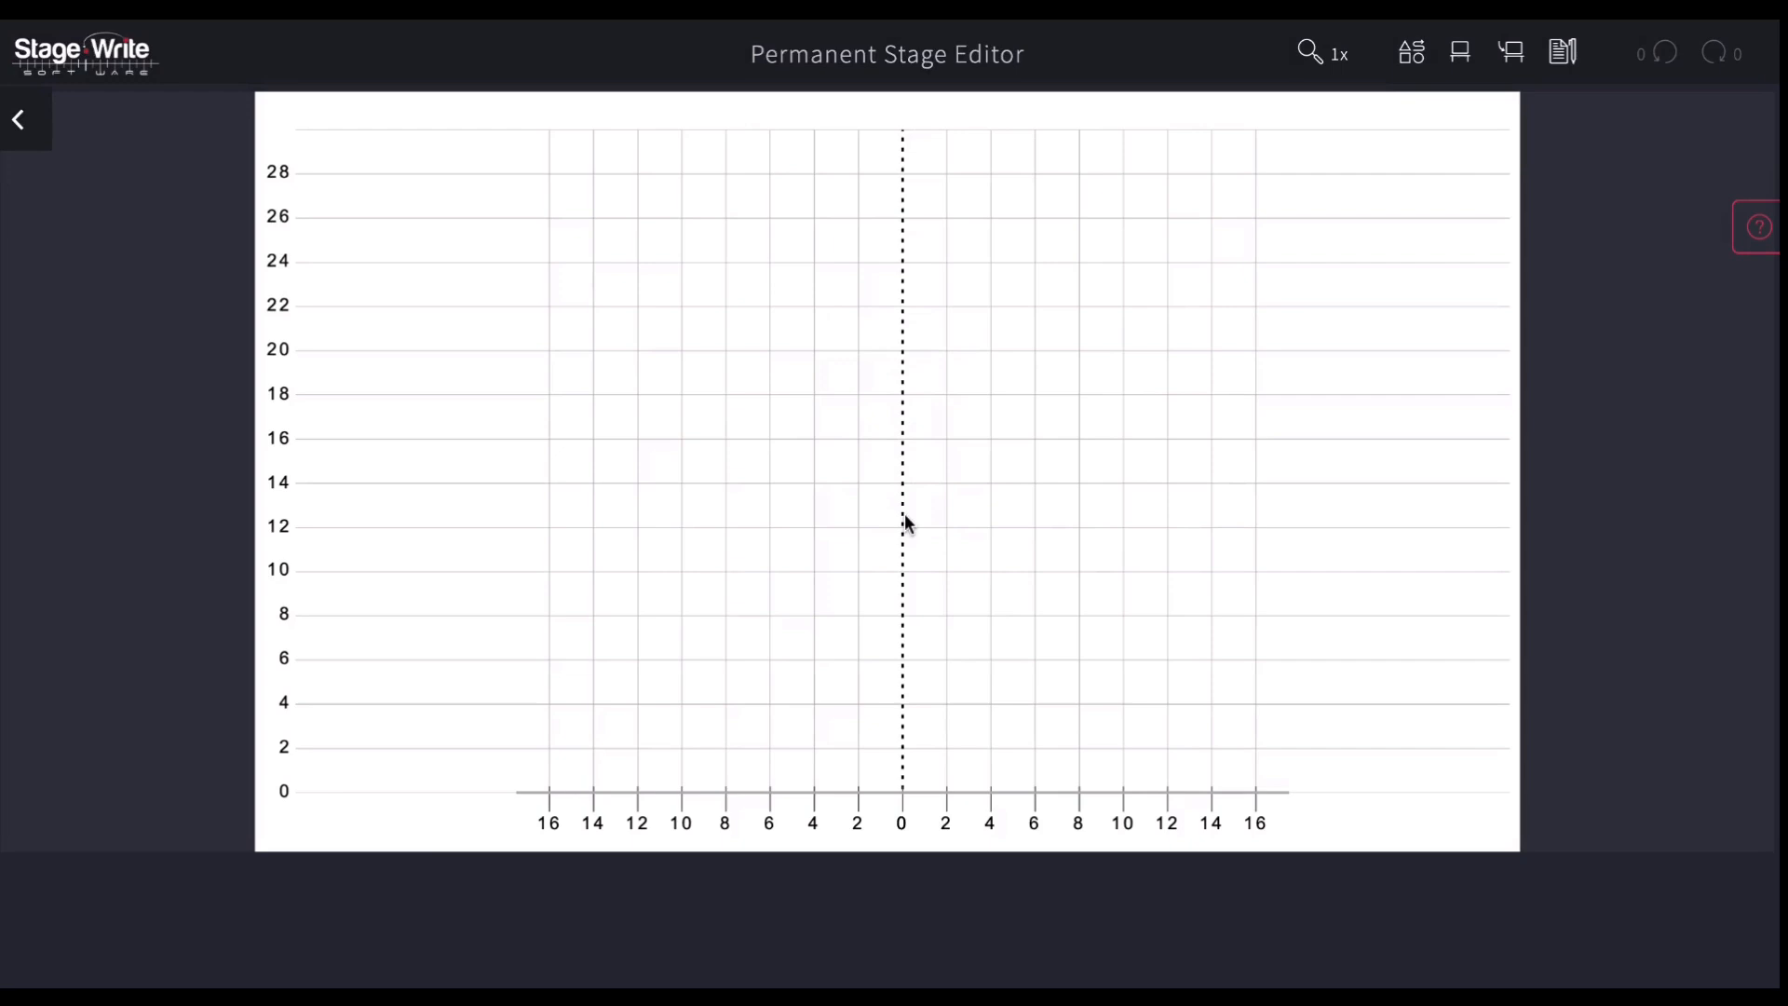
pyautogui.moveTo(905, 525)
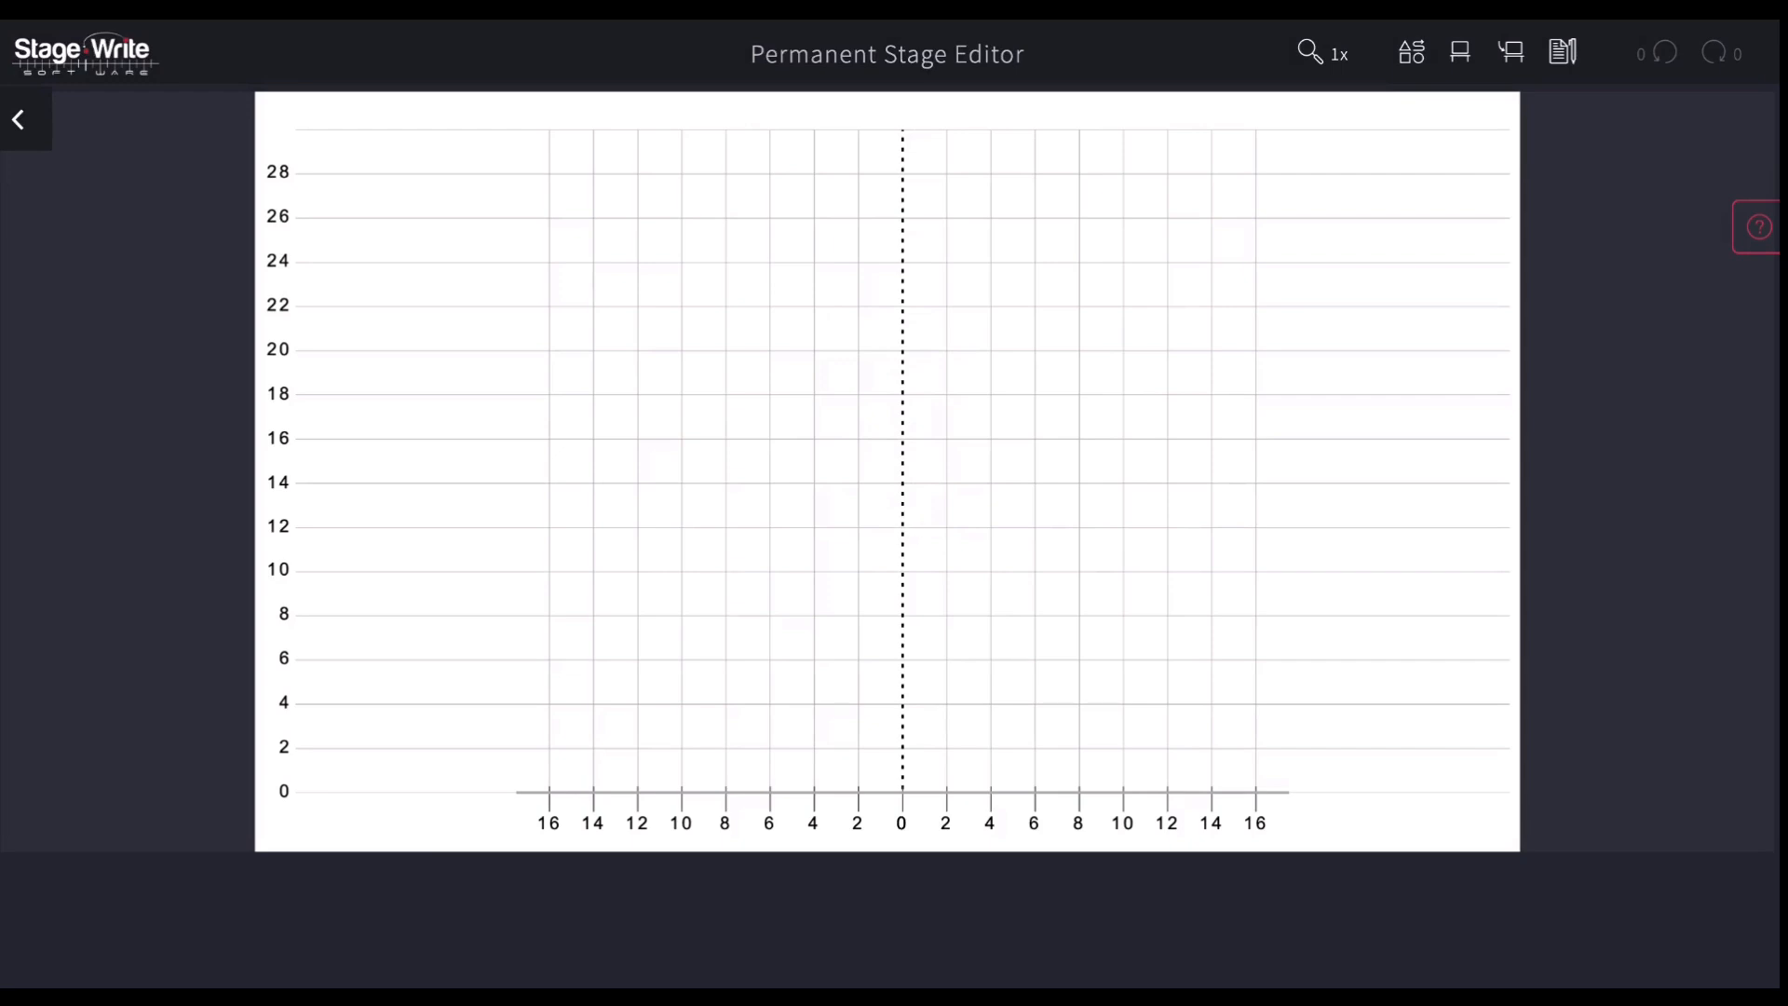
pyautogui.moveTo(1366, 93)
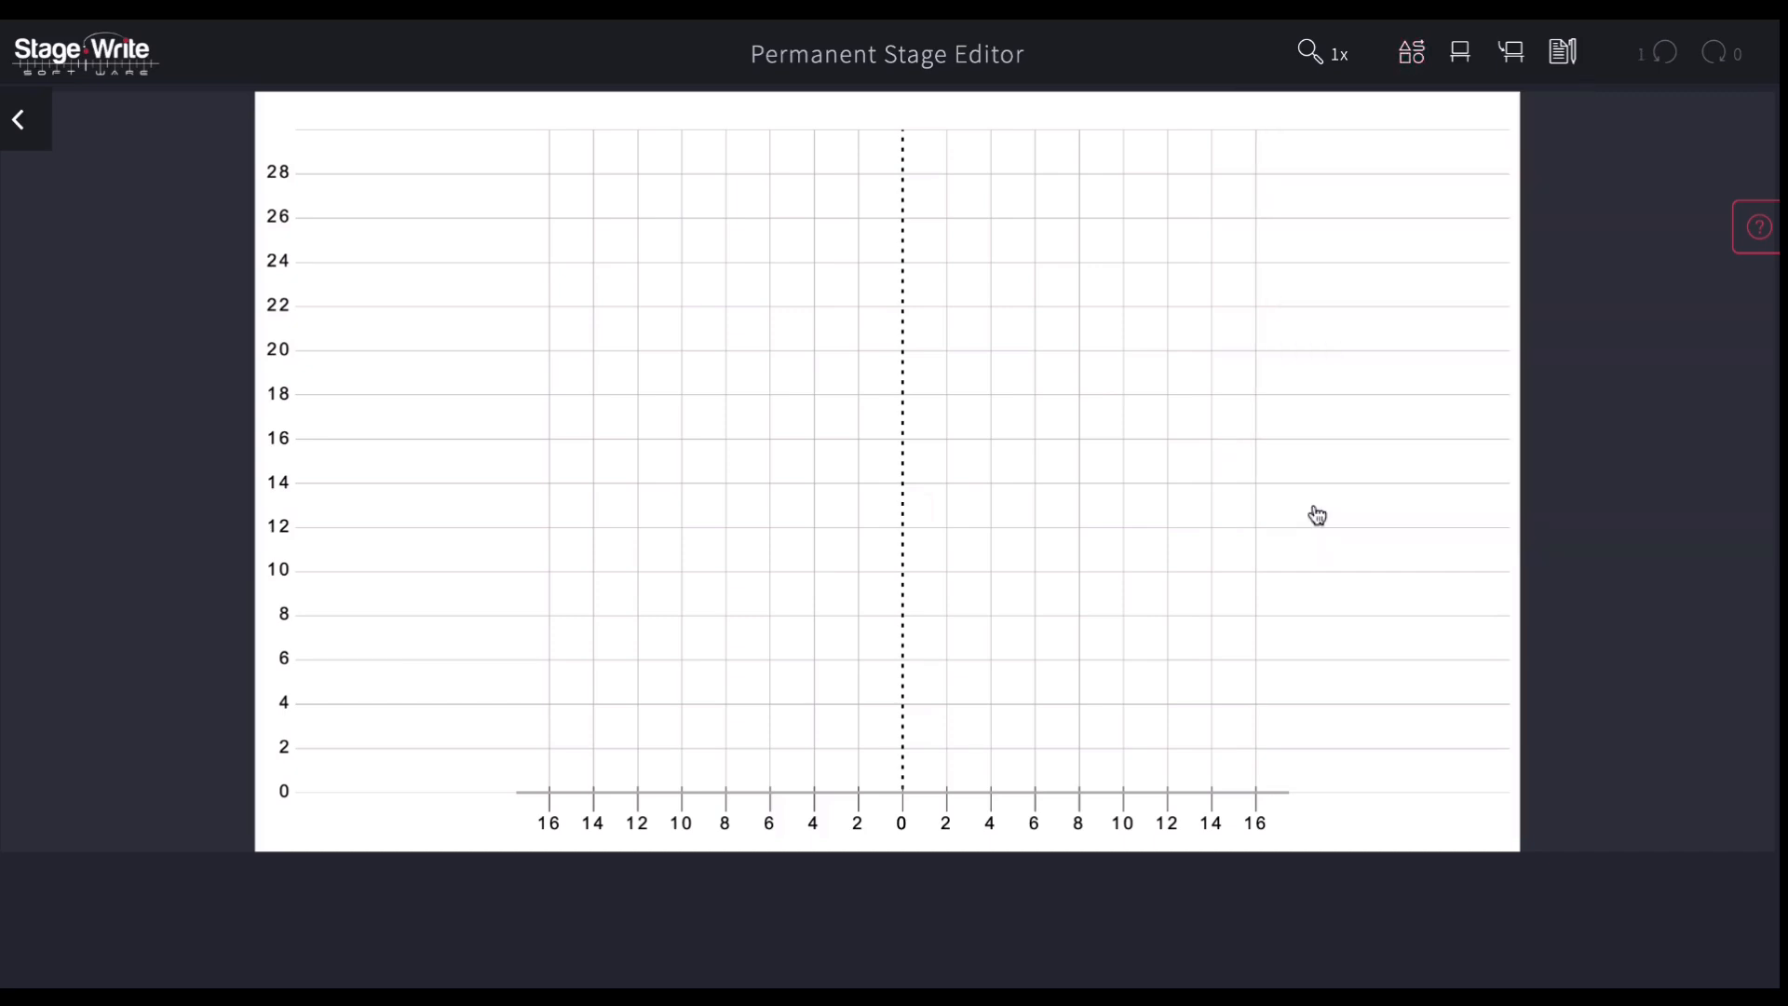
# Place a leg on the stage, paste a copy and position it further upstage
pyautogui.click(586, 581)
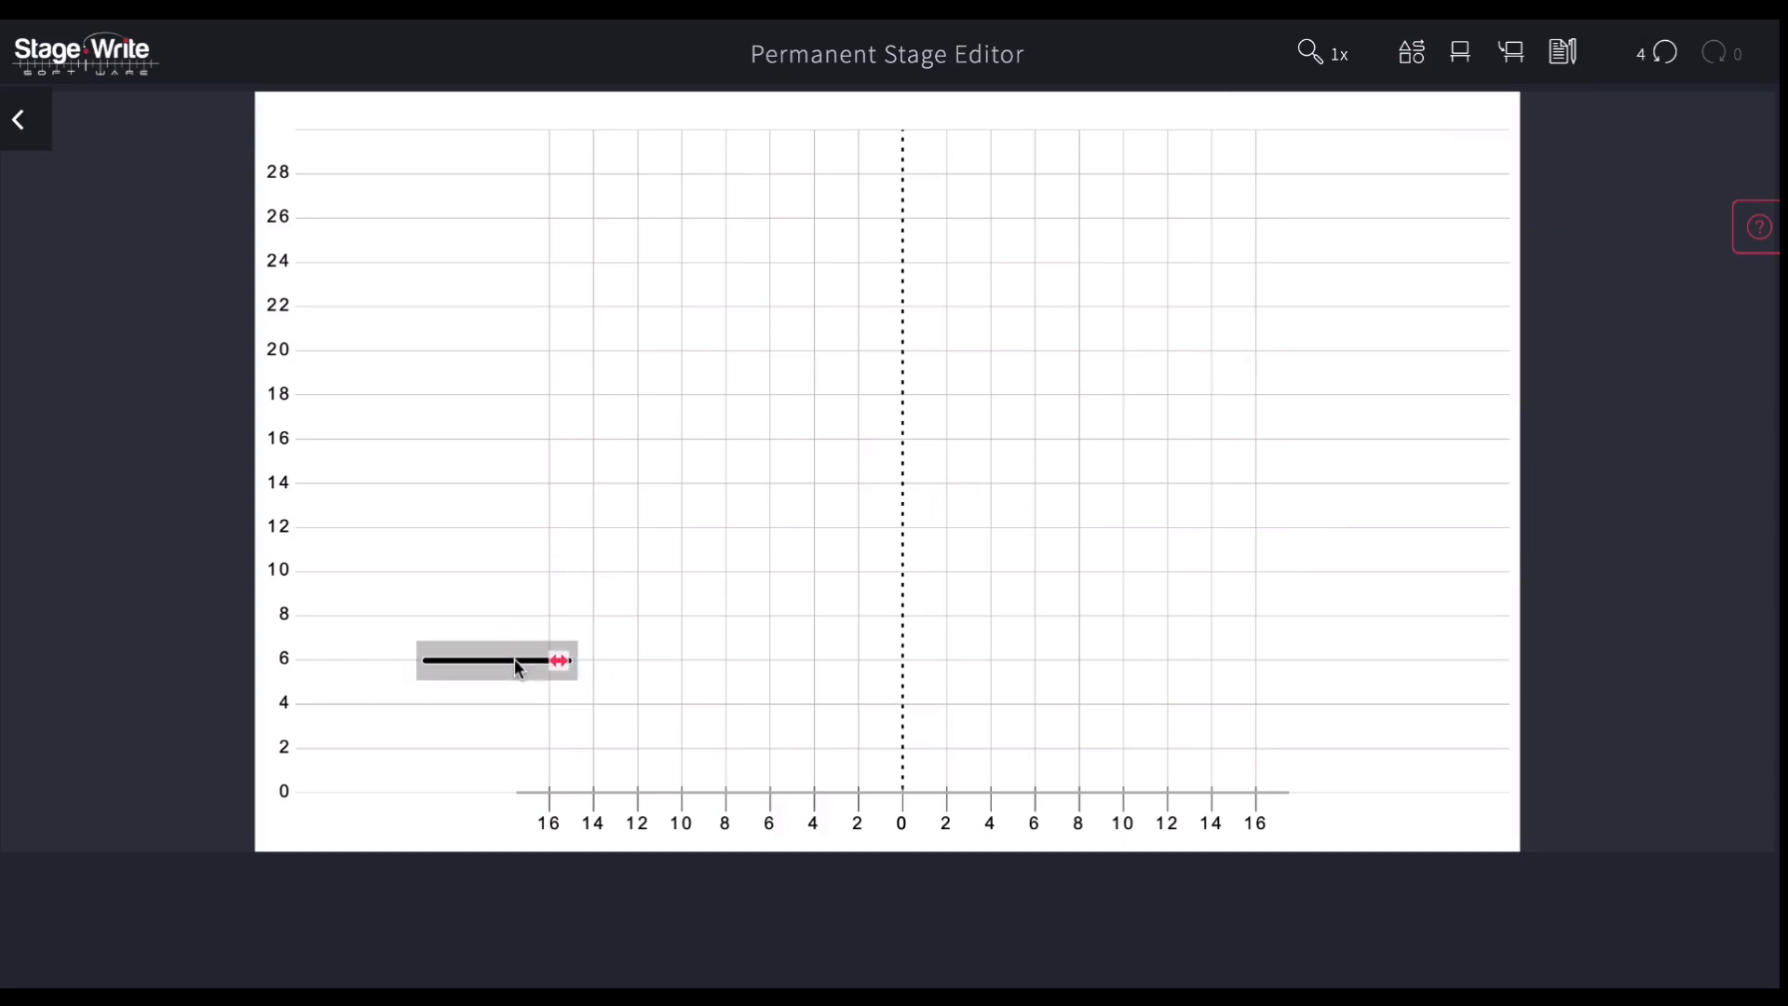
pyautogui.press('cmd+v')
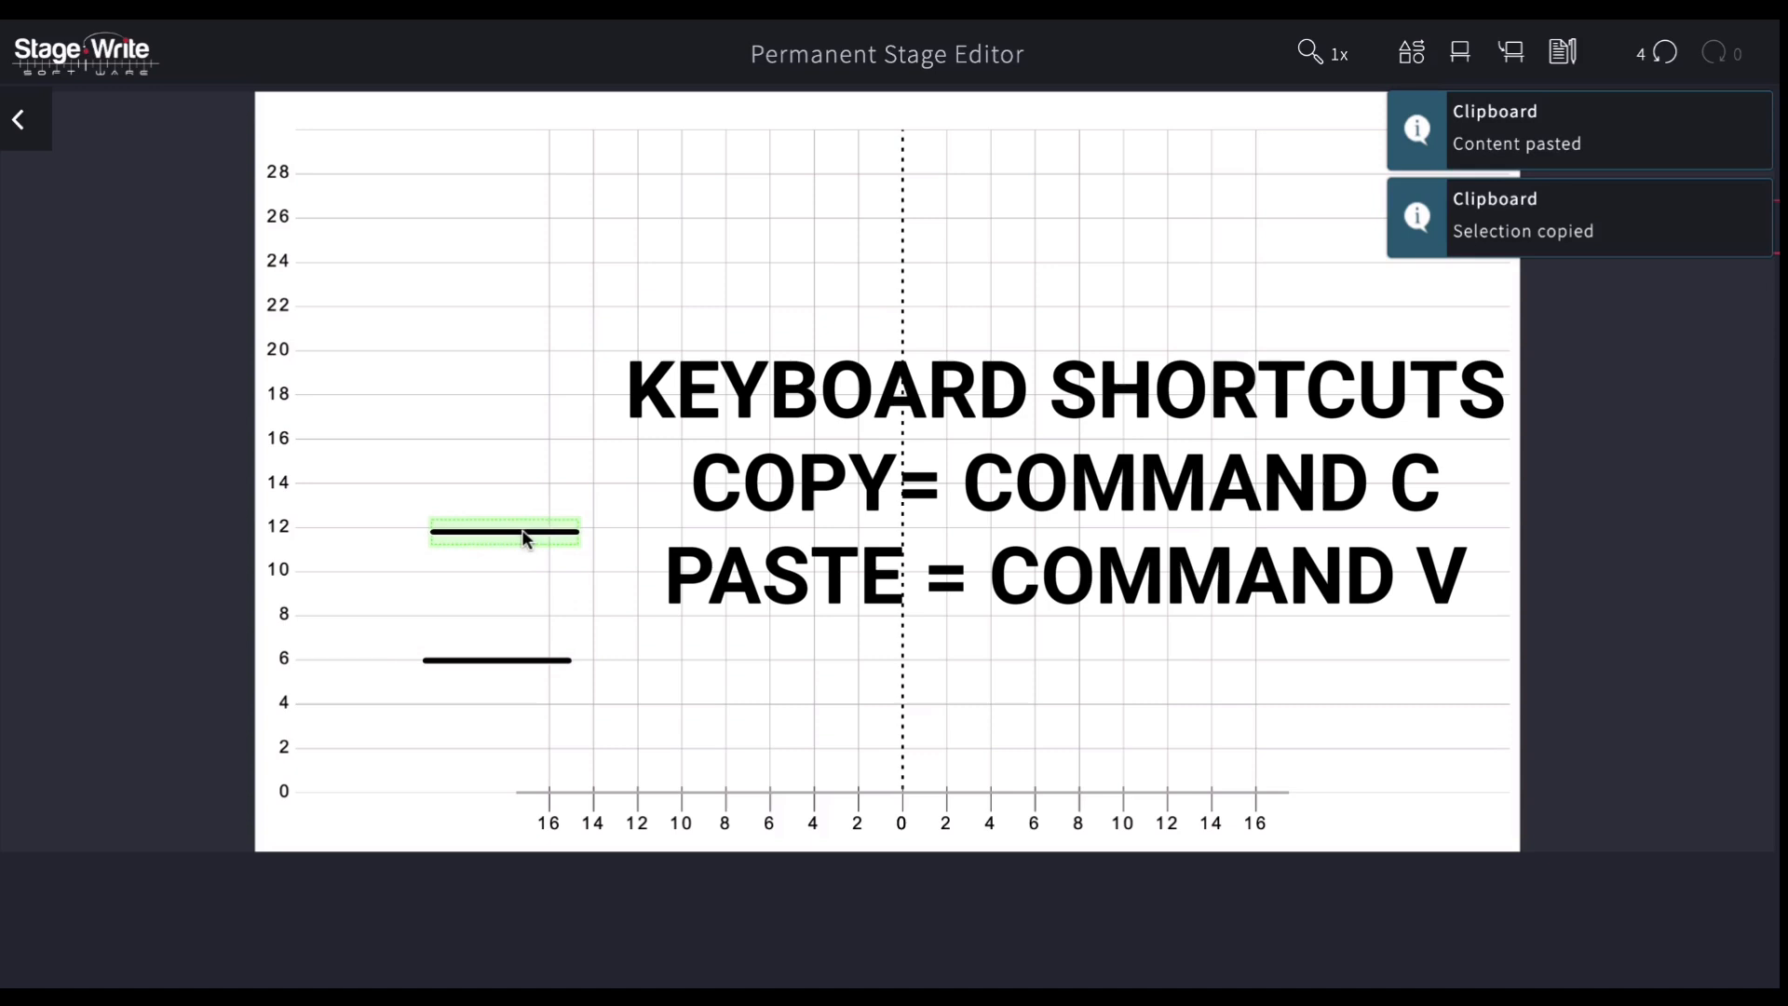
pyautogui.click(496, 660)
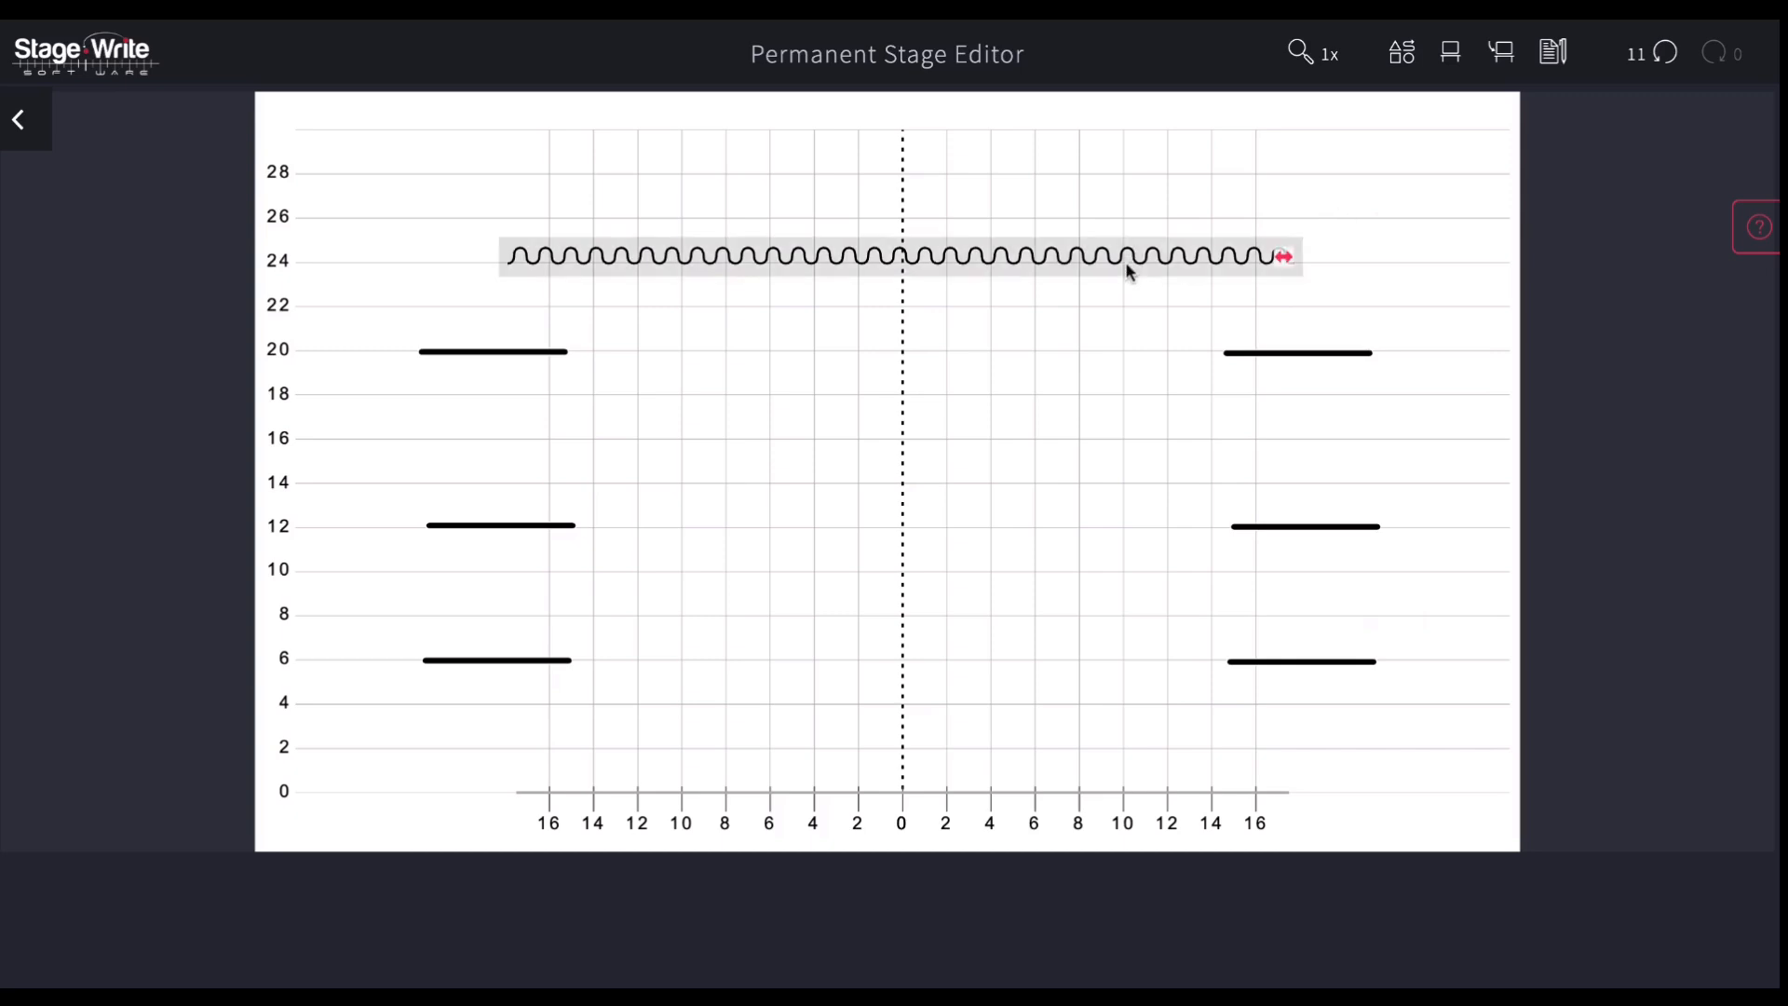
# Delete the set pieces and load the ground plan image as a set design to import
pyautogui.press('Delete')
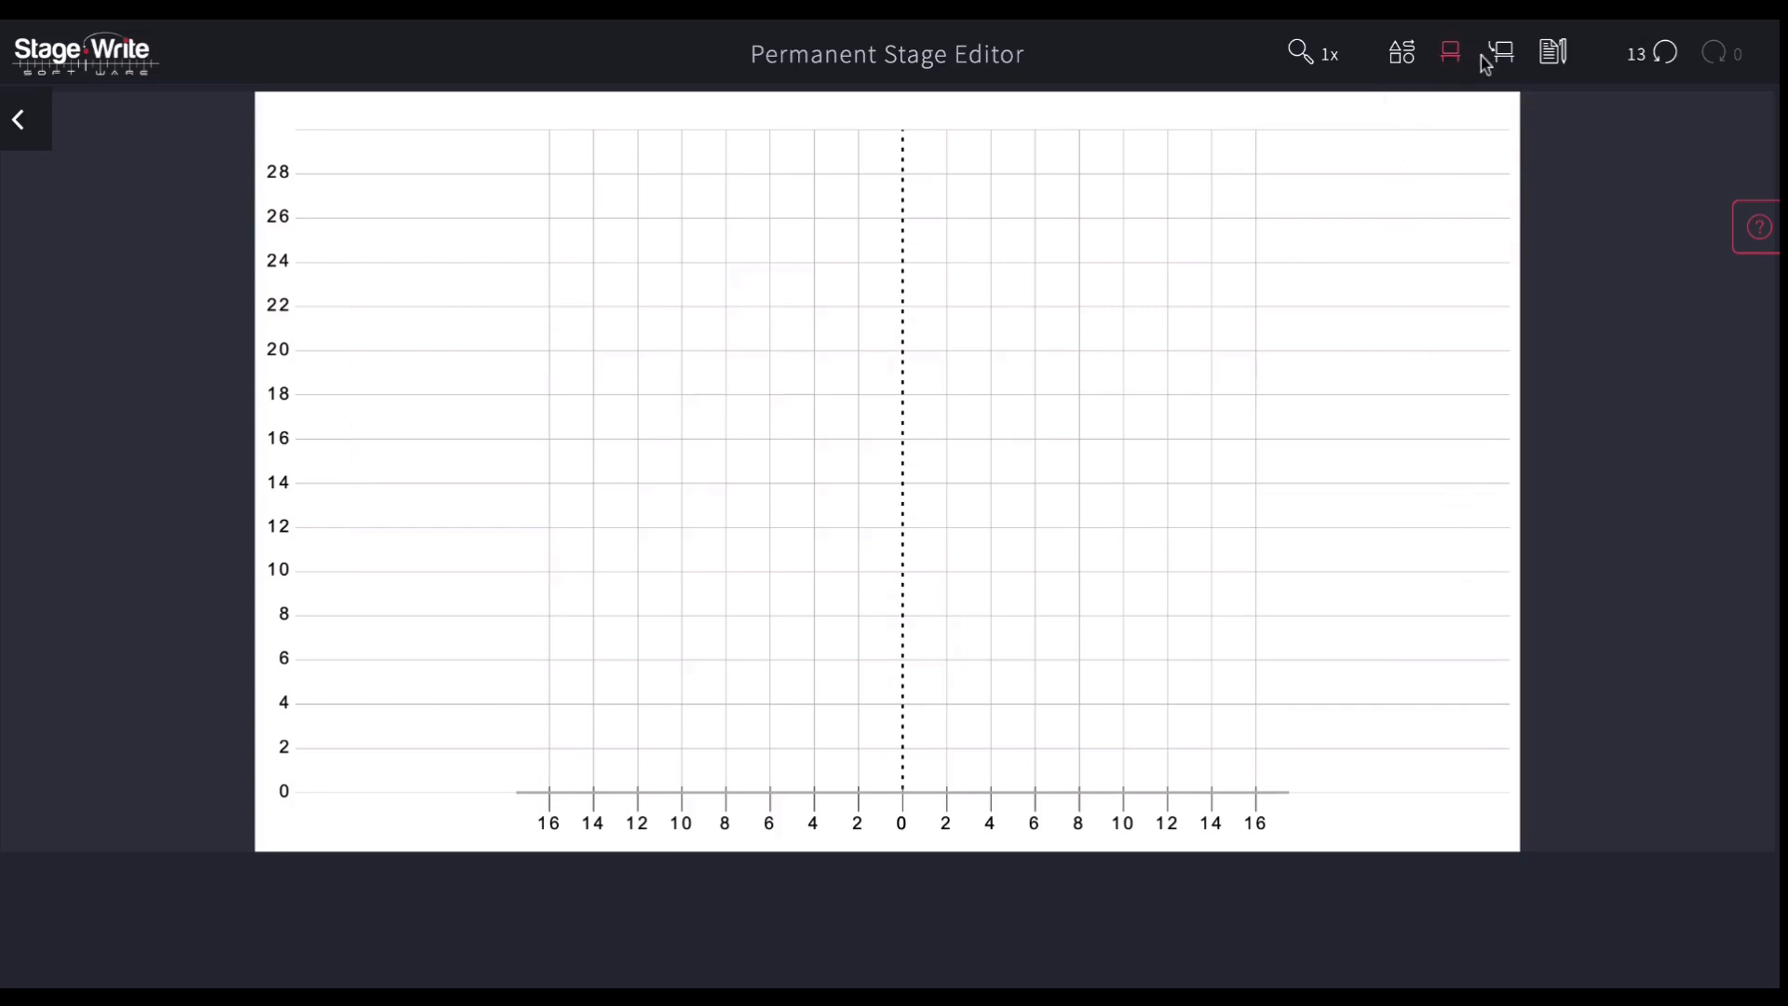
pyautogui.click(1498, 52)
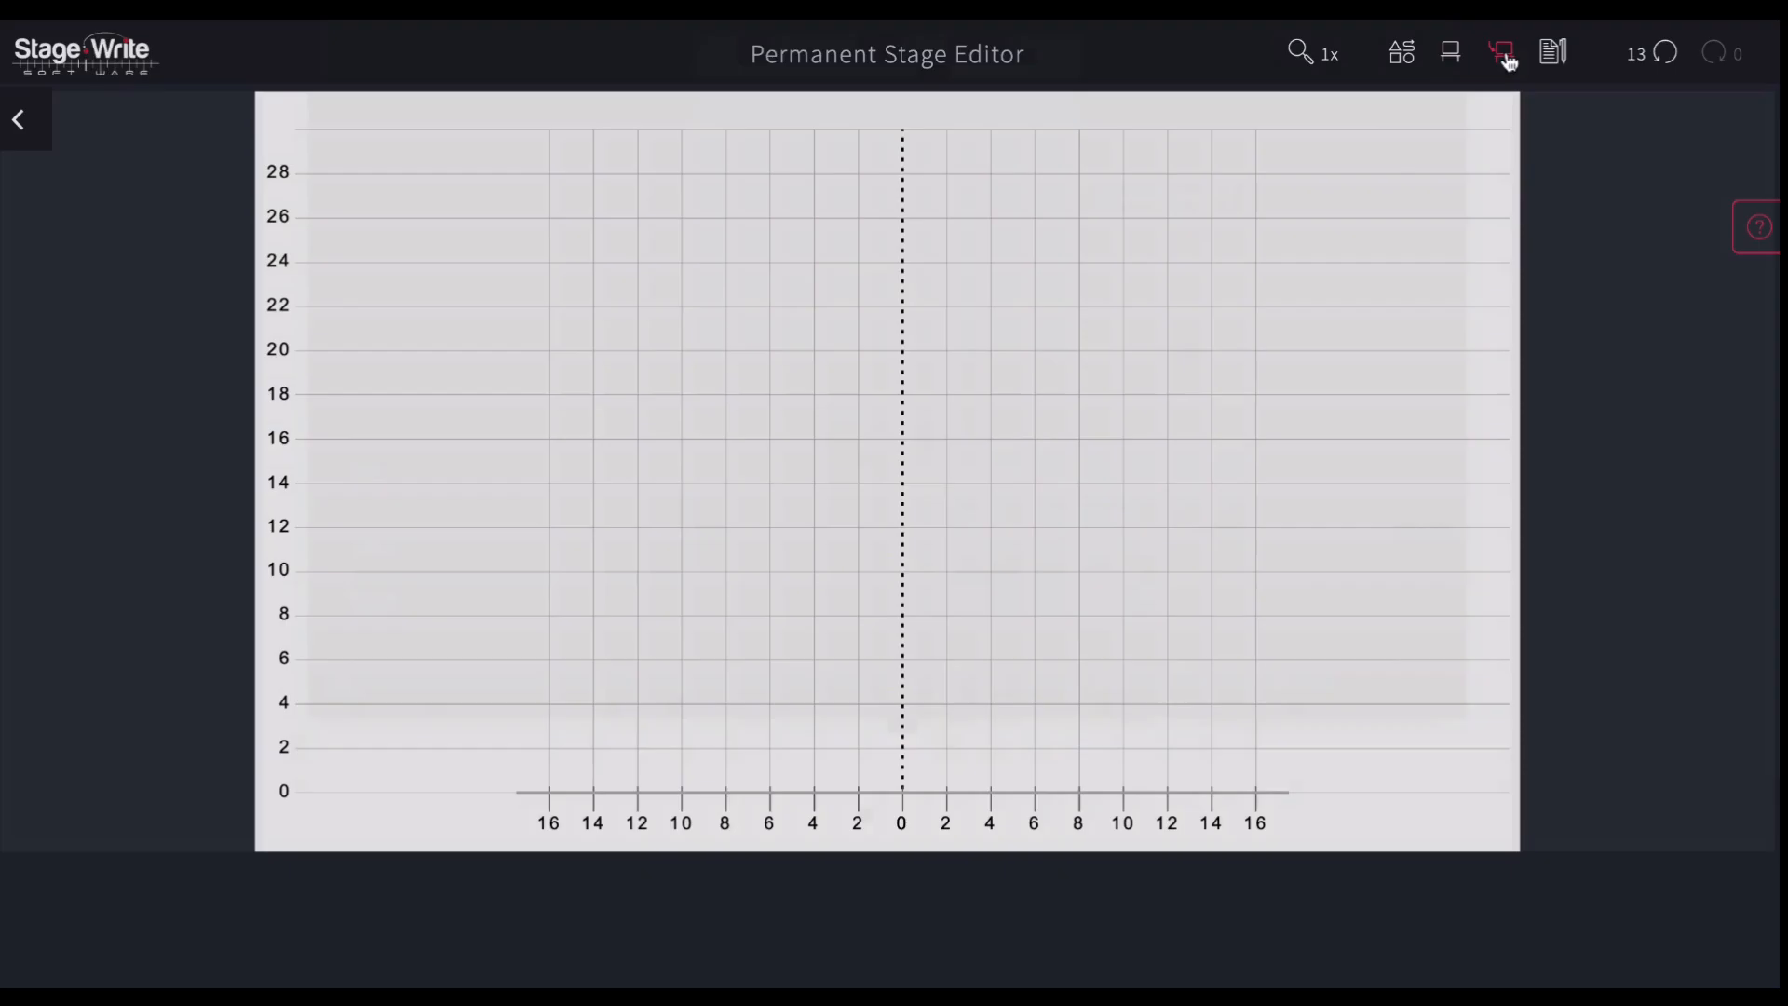
pyautogui.click(1503, 52)
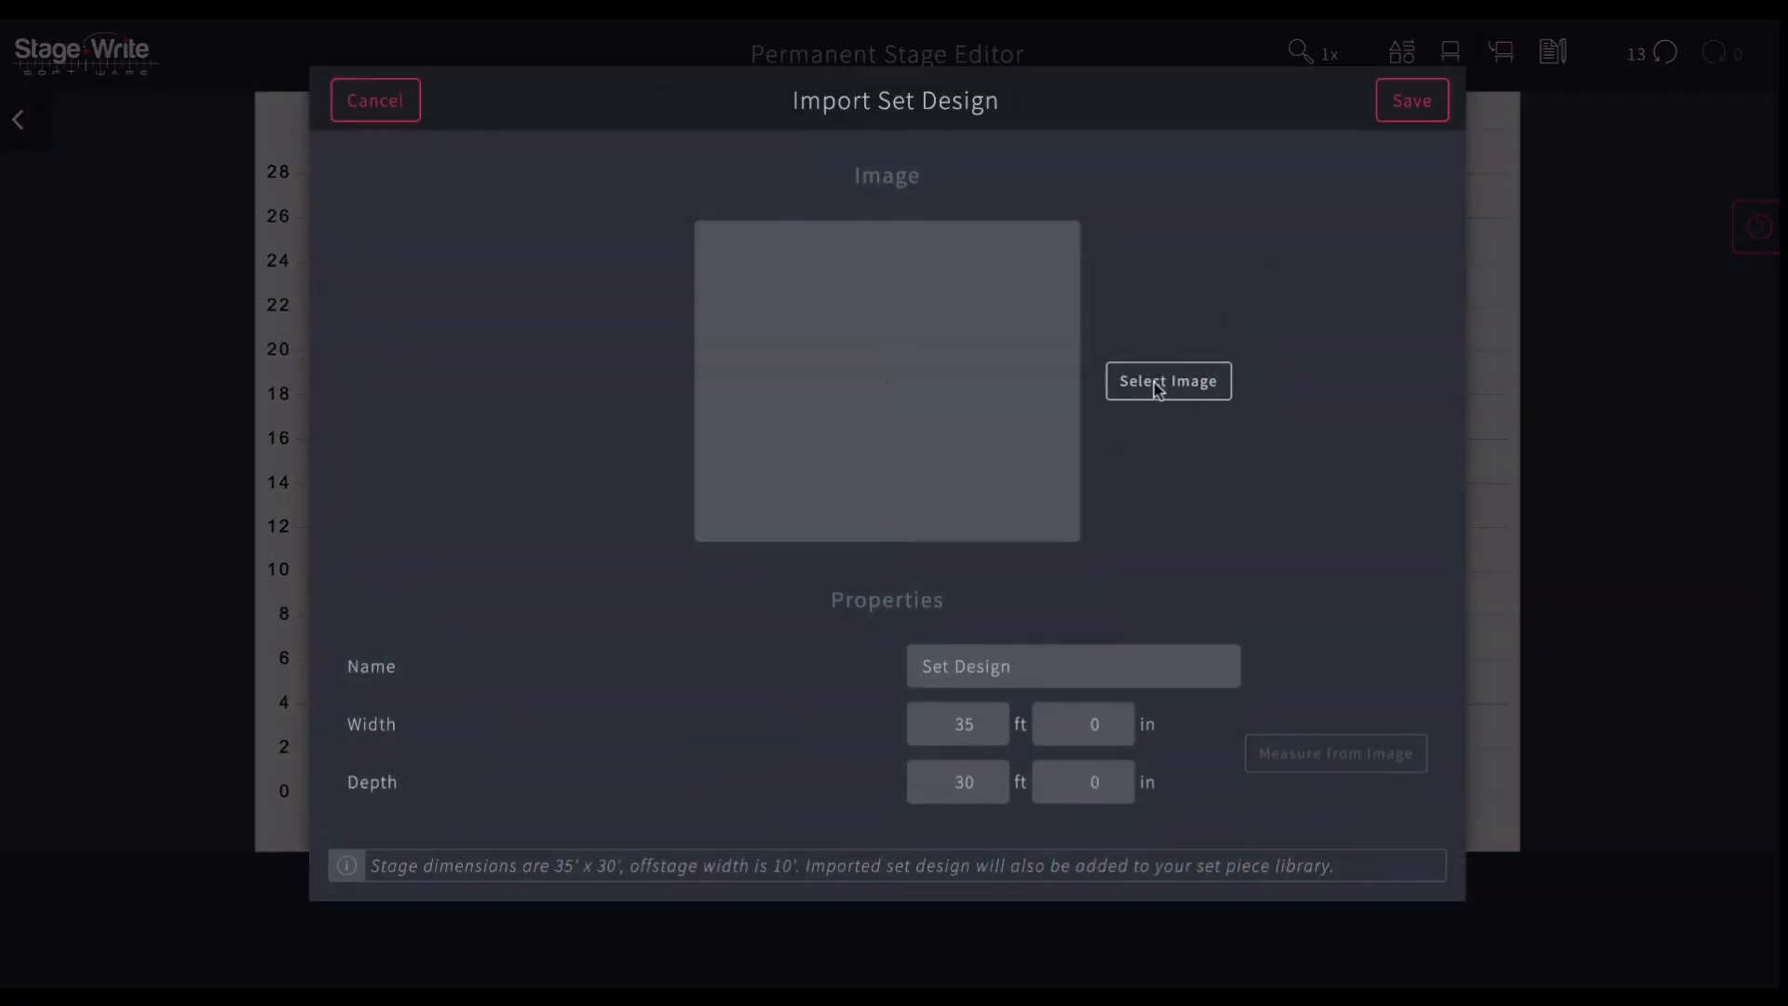
pyautogui.moveTo(1166, 380)
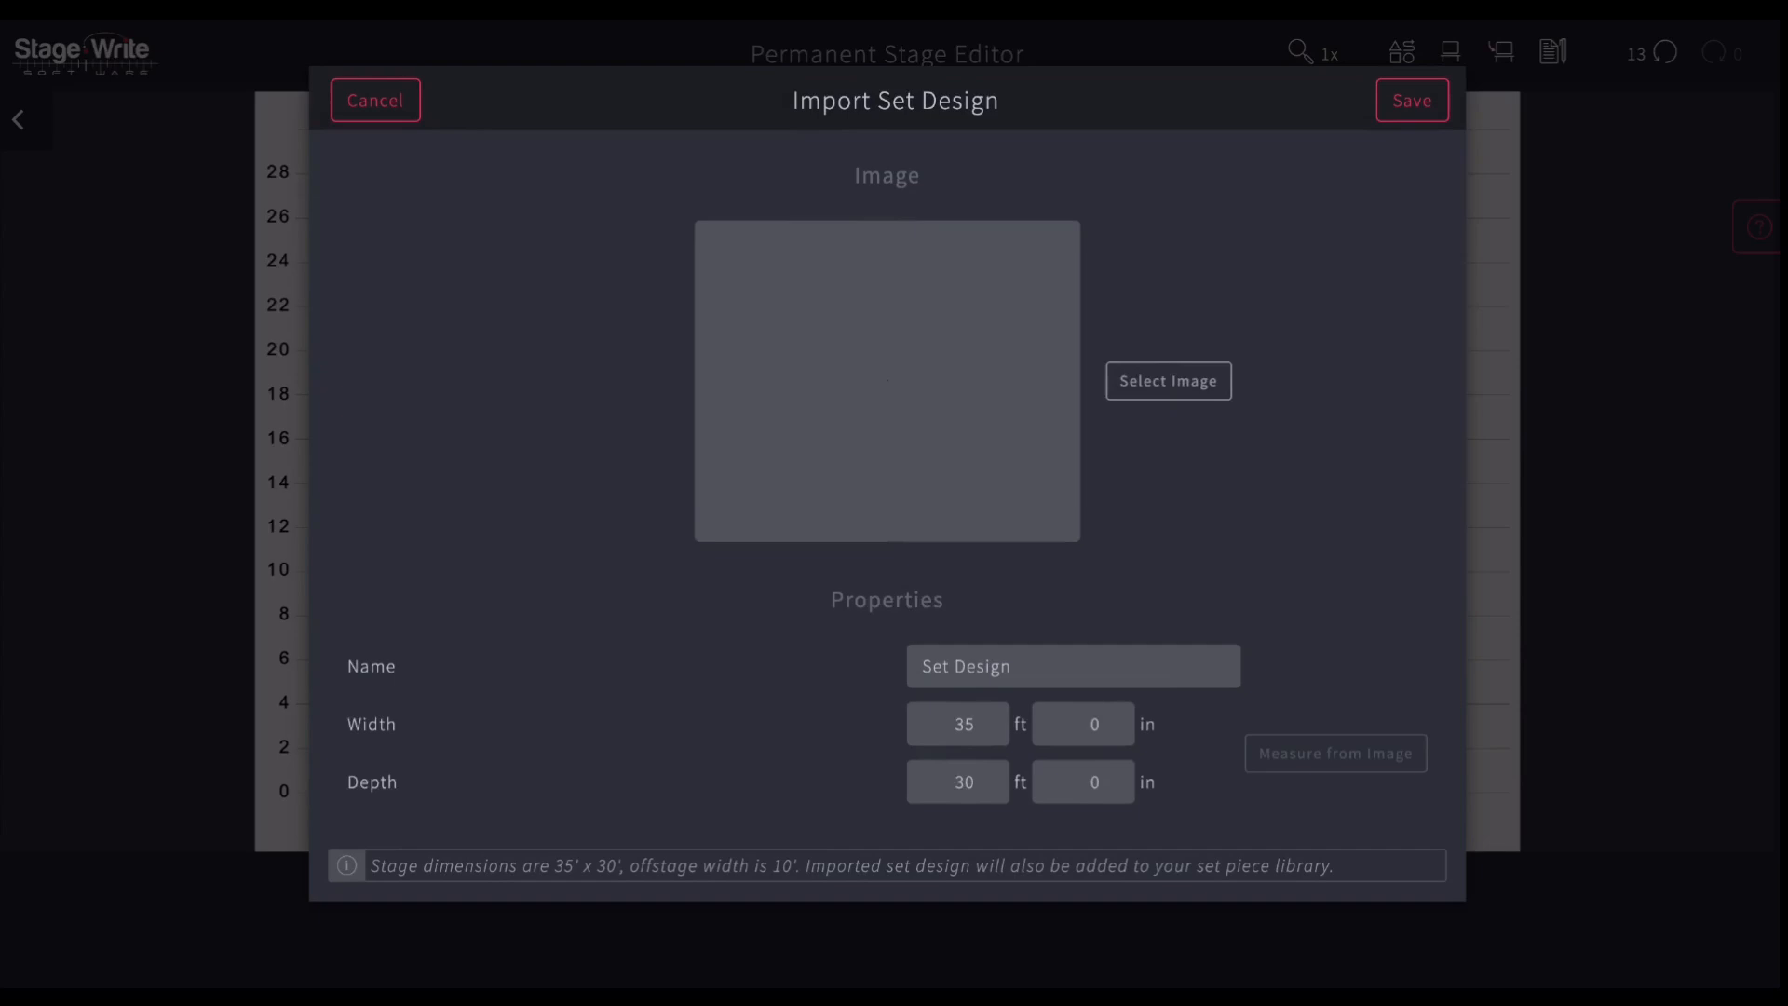
pyautogui.click(1167, 380)
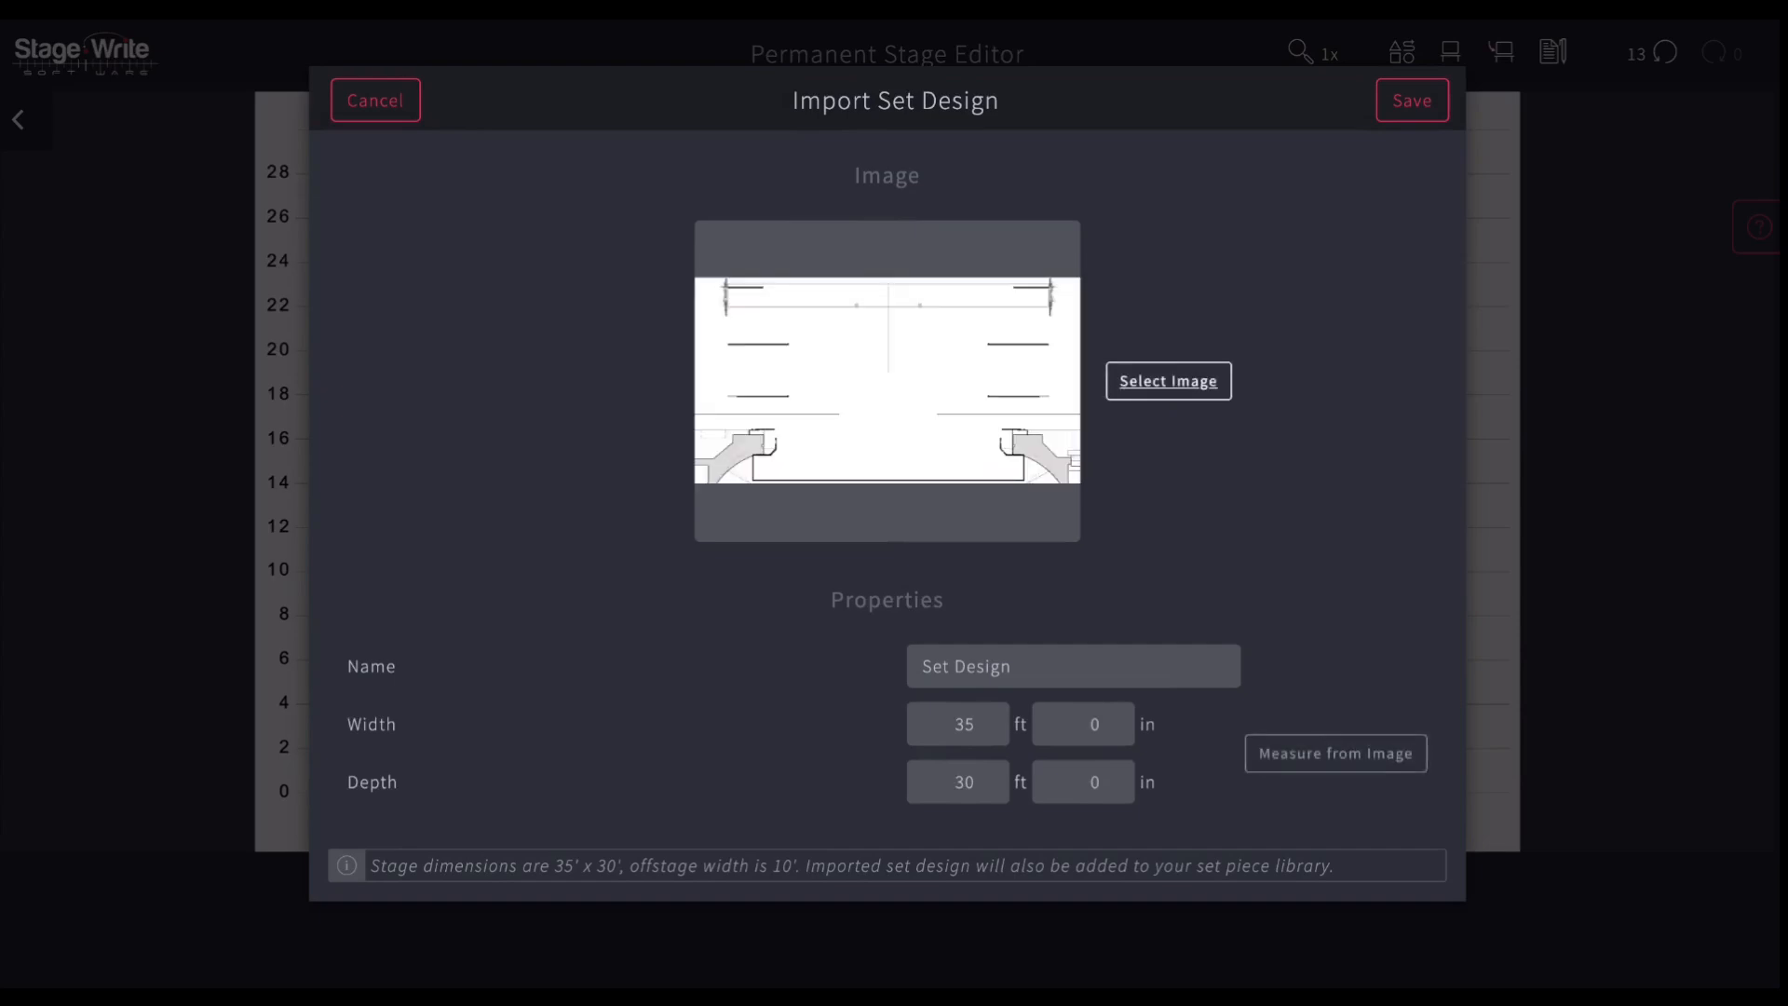
pyautogui.click(957, 723)
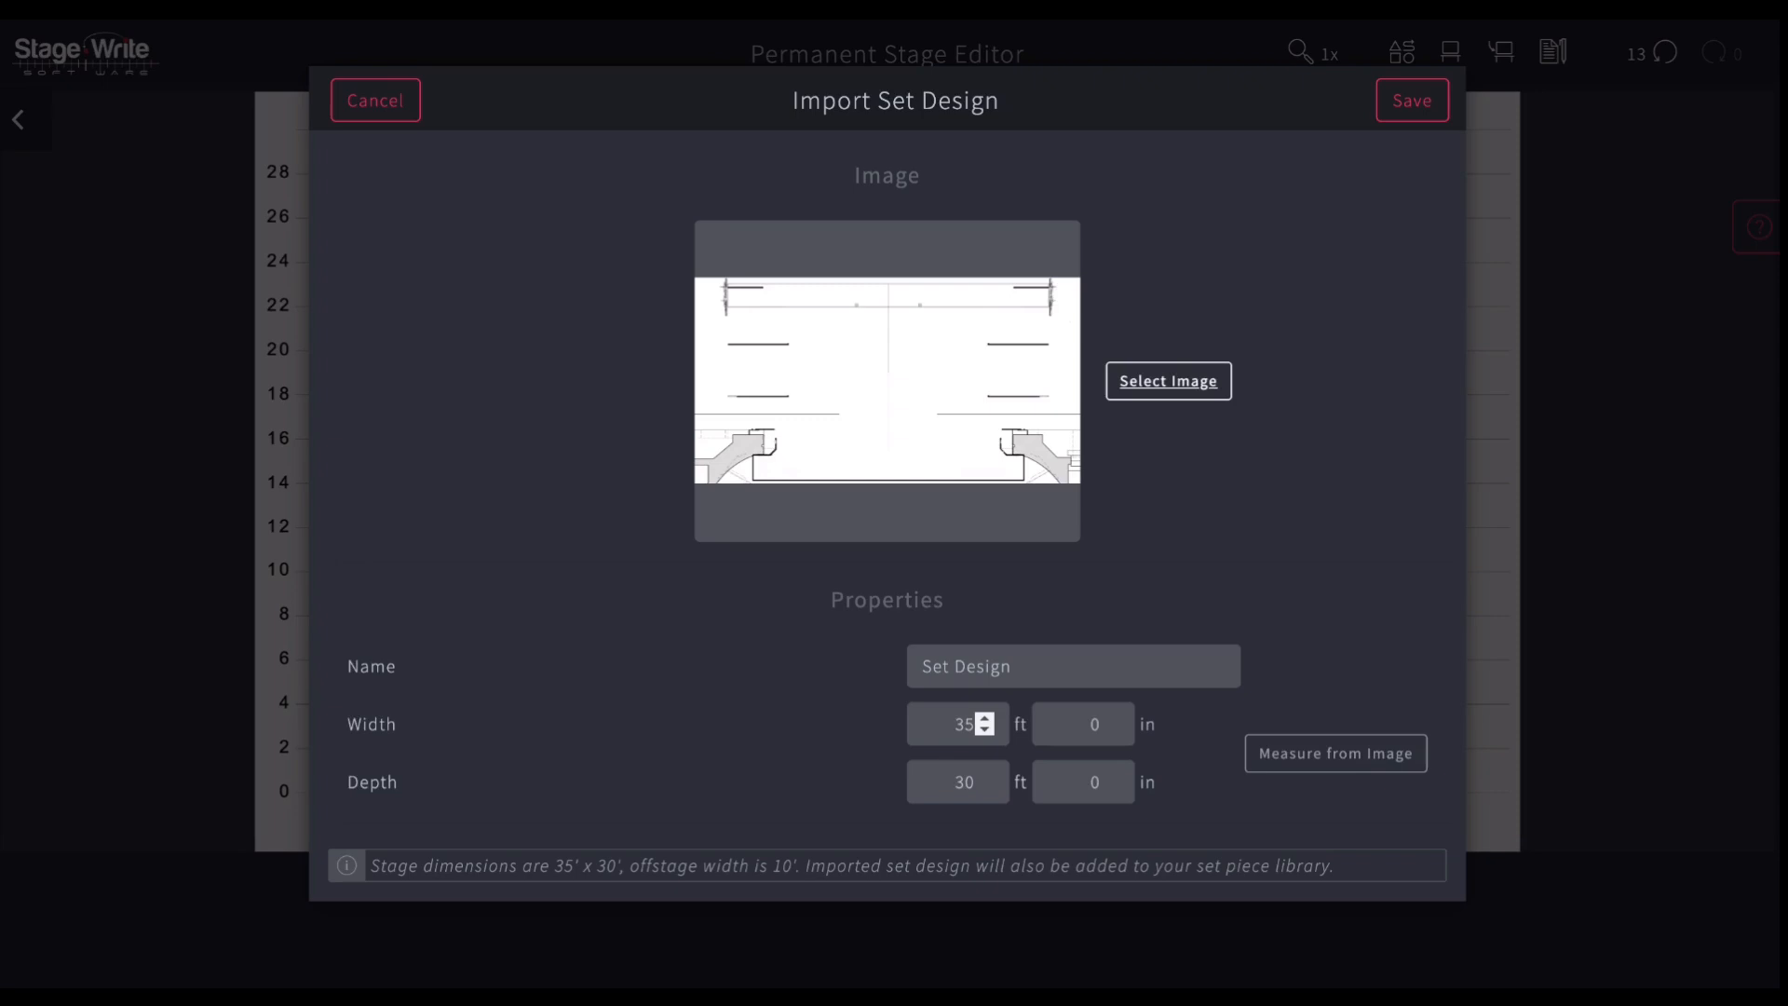
pyautogui.moveTo(1293, 762)
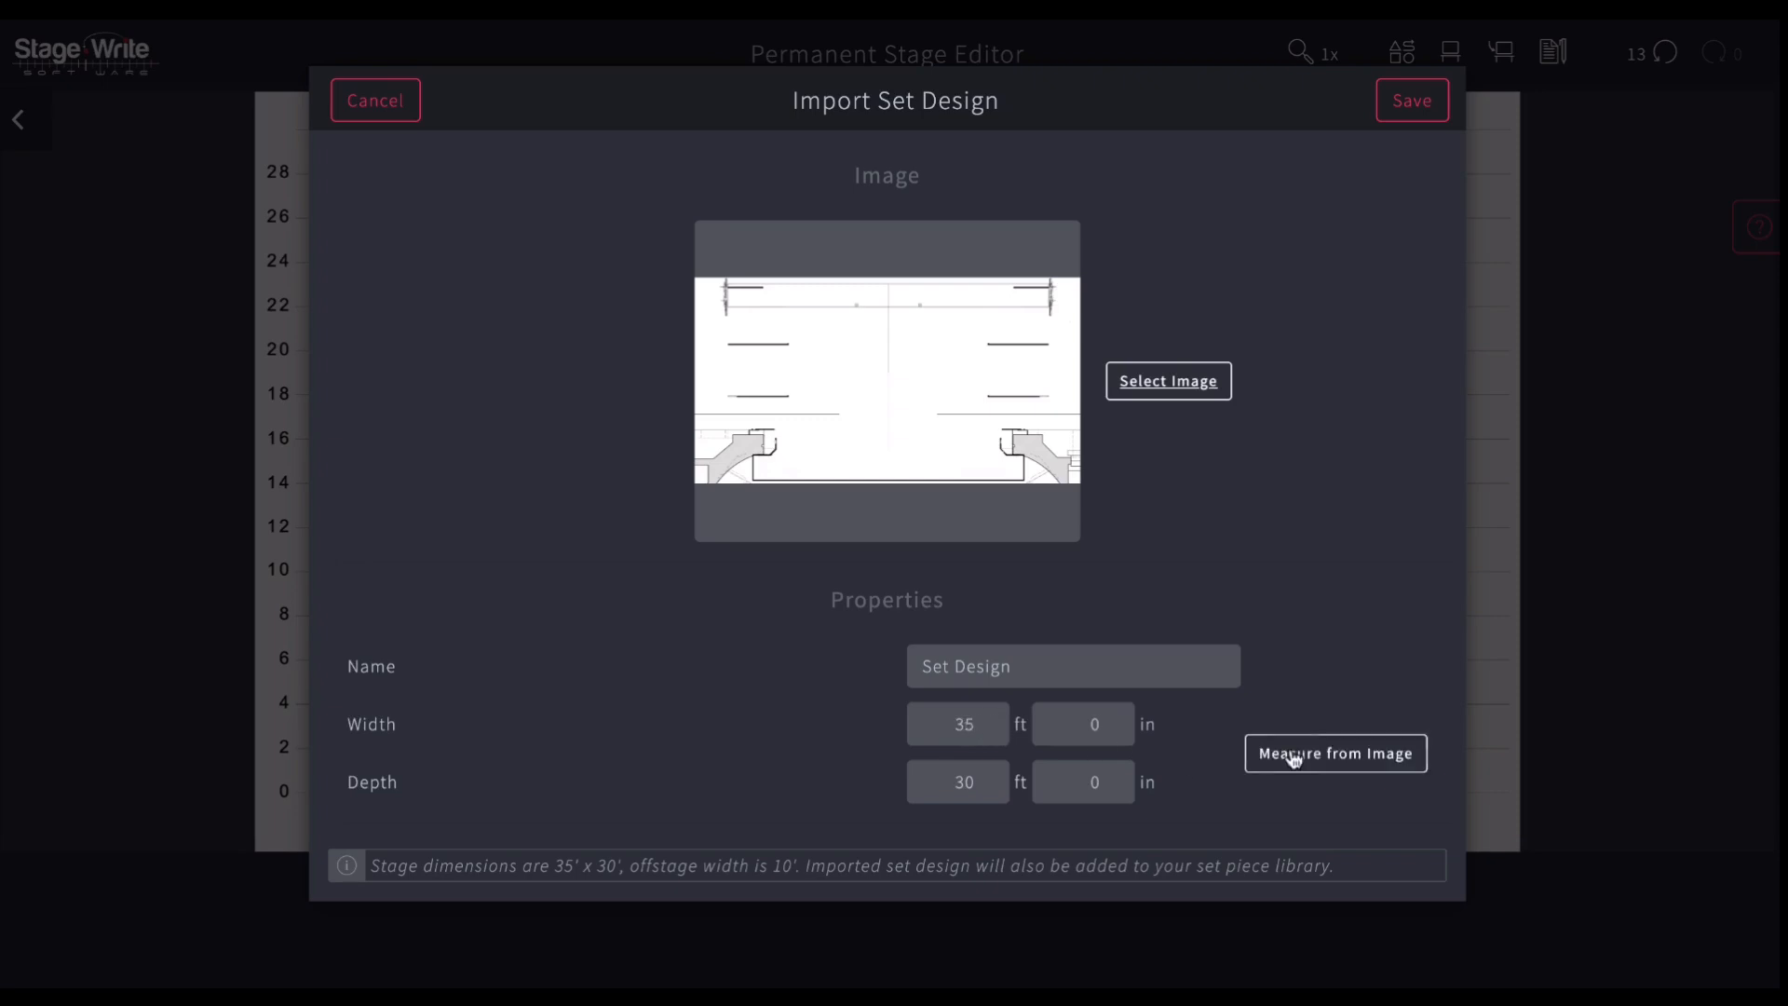
# Measure a 35 ft reference line from the image and apply the 60 ft 5 in by 32 ft 2 in scale
pyautogui.click(1333, 752)
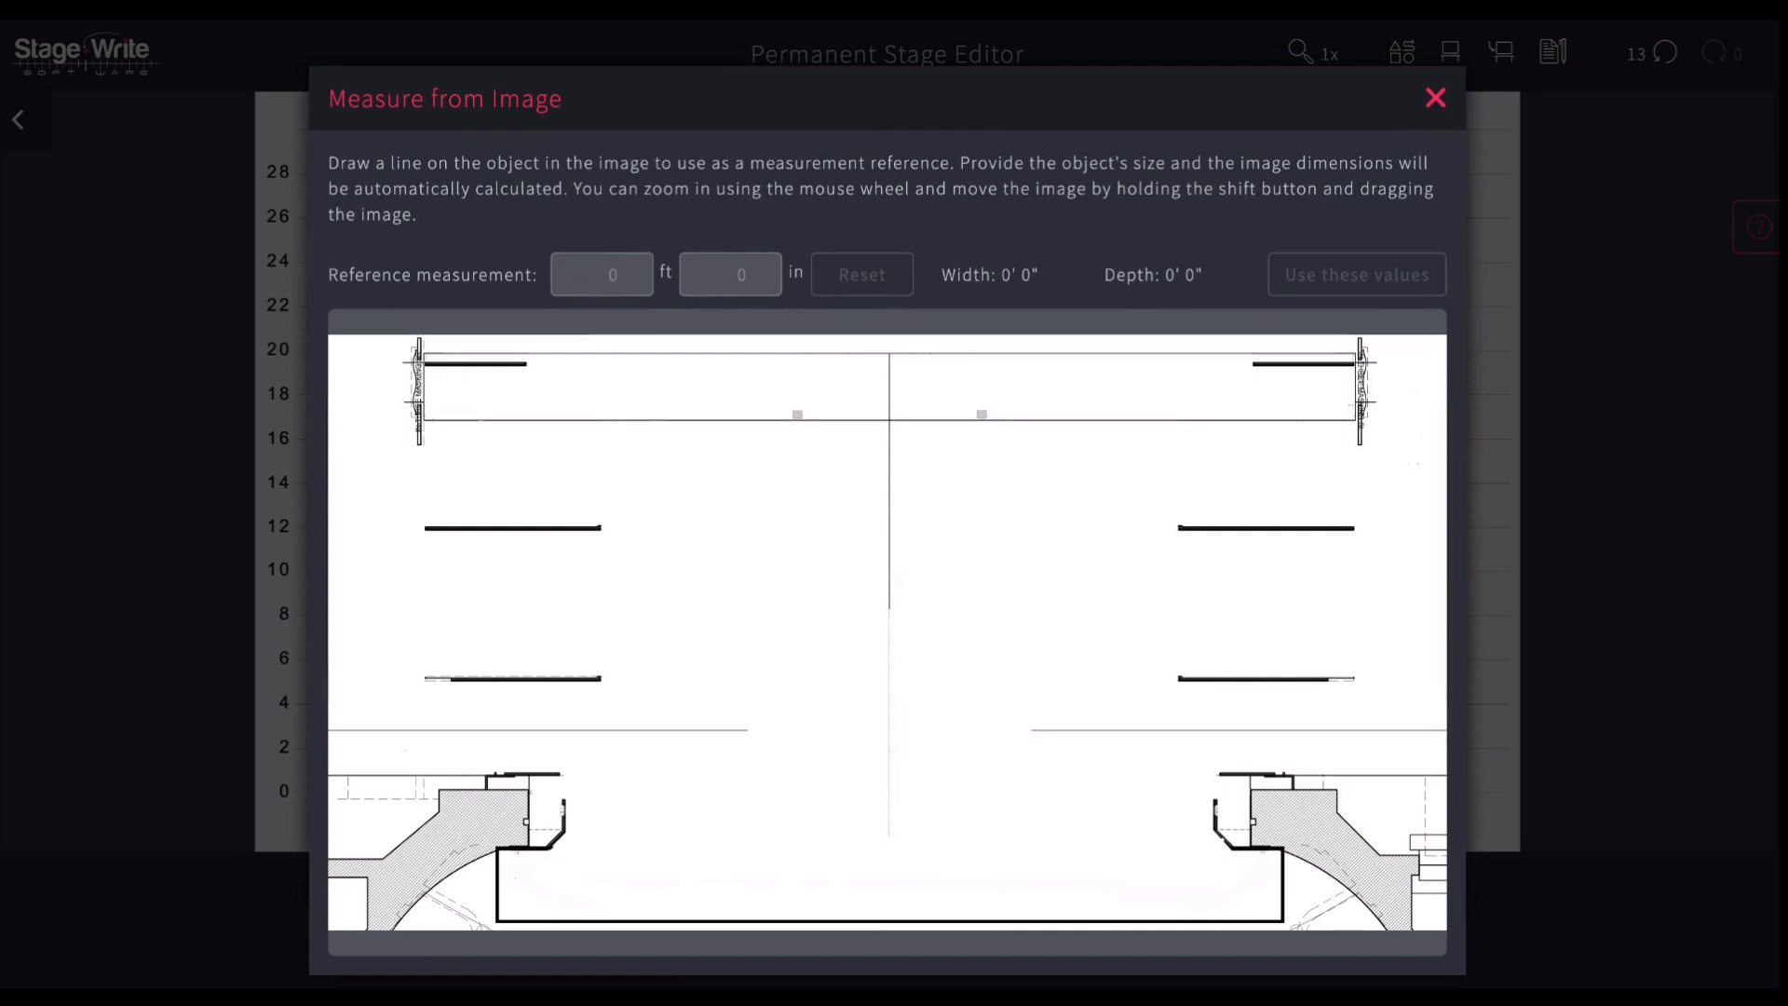
pyautogui.moveTo(762, 844)
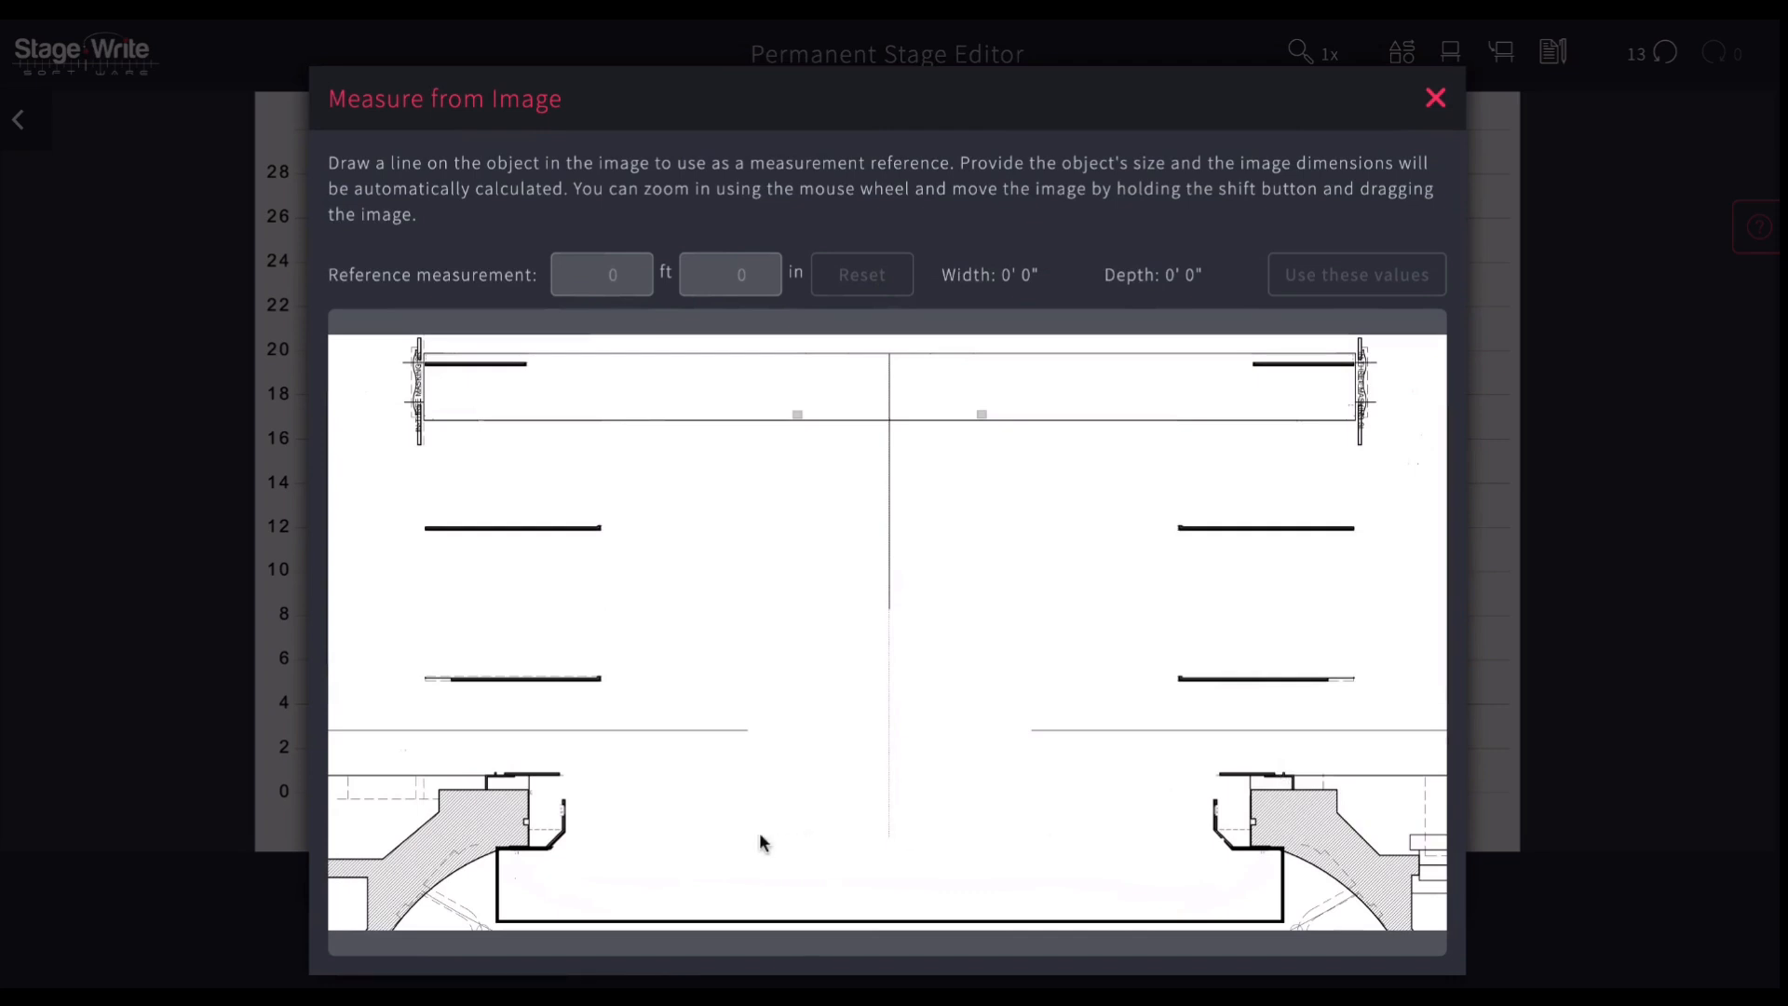
pyautogui.moveTo(568, 821)
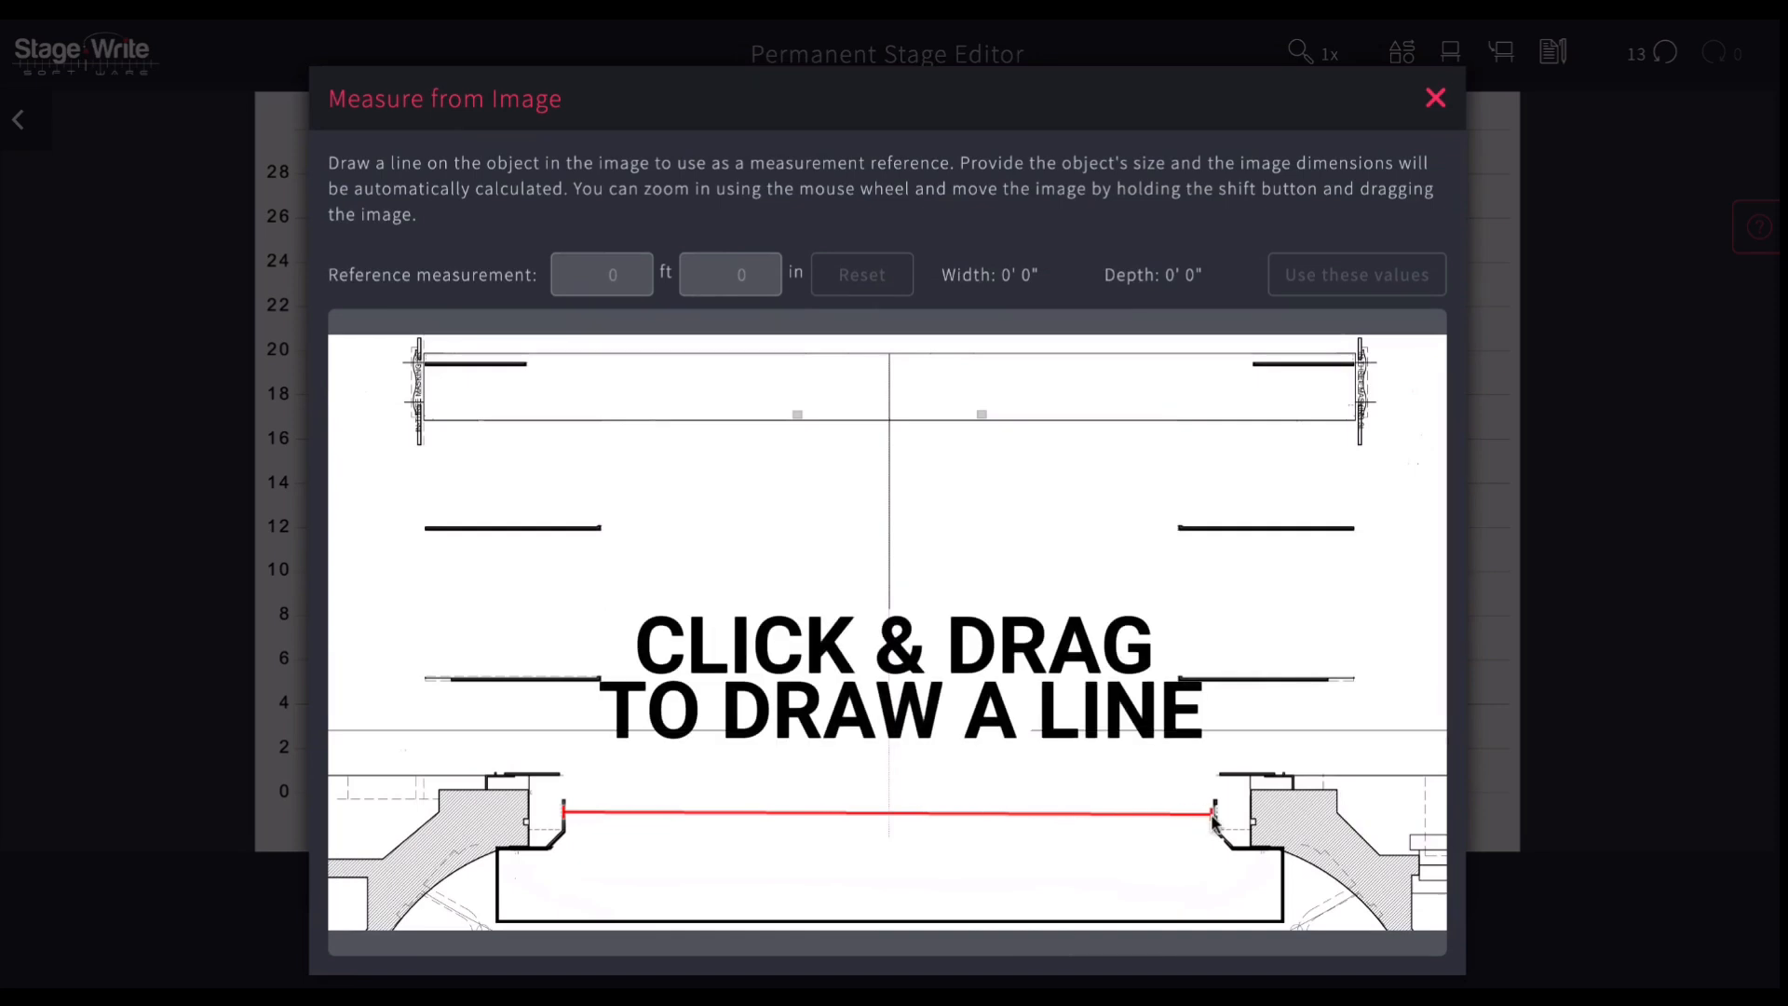
pyautogui.click(602, 276)
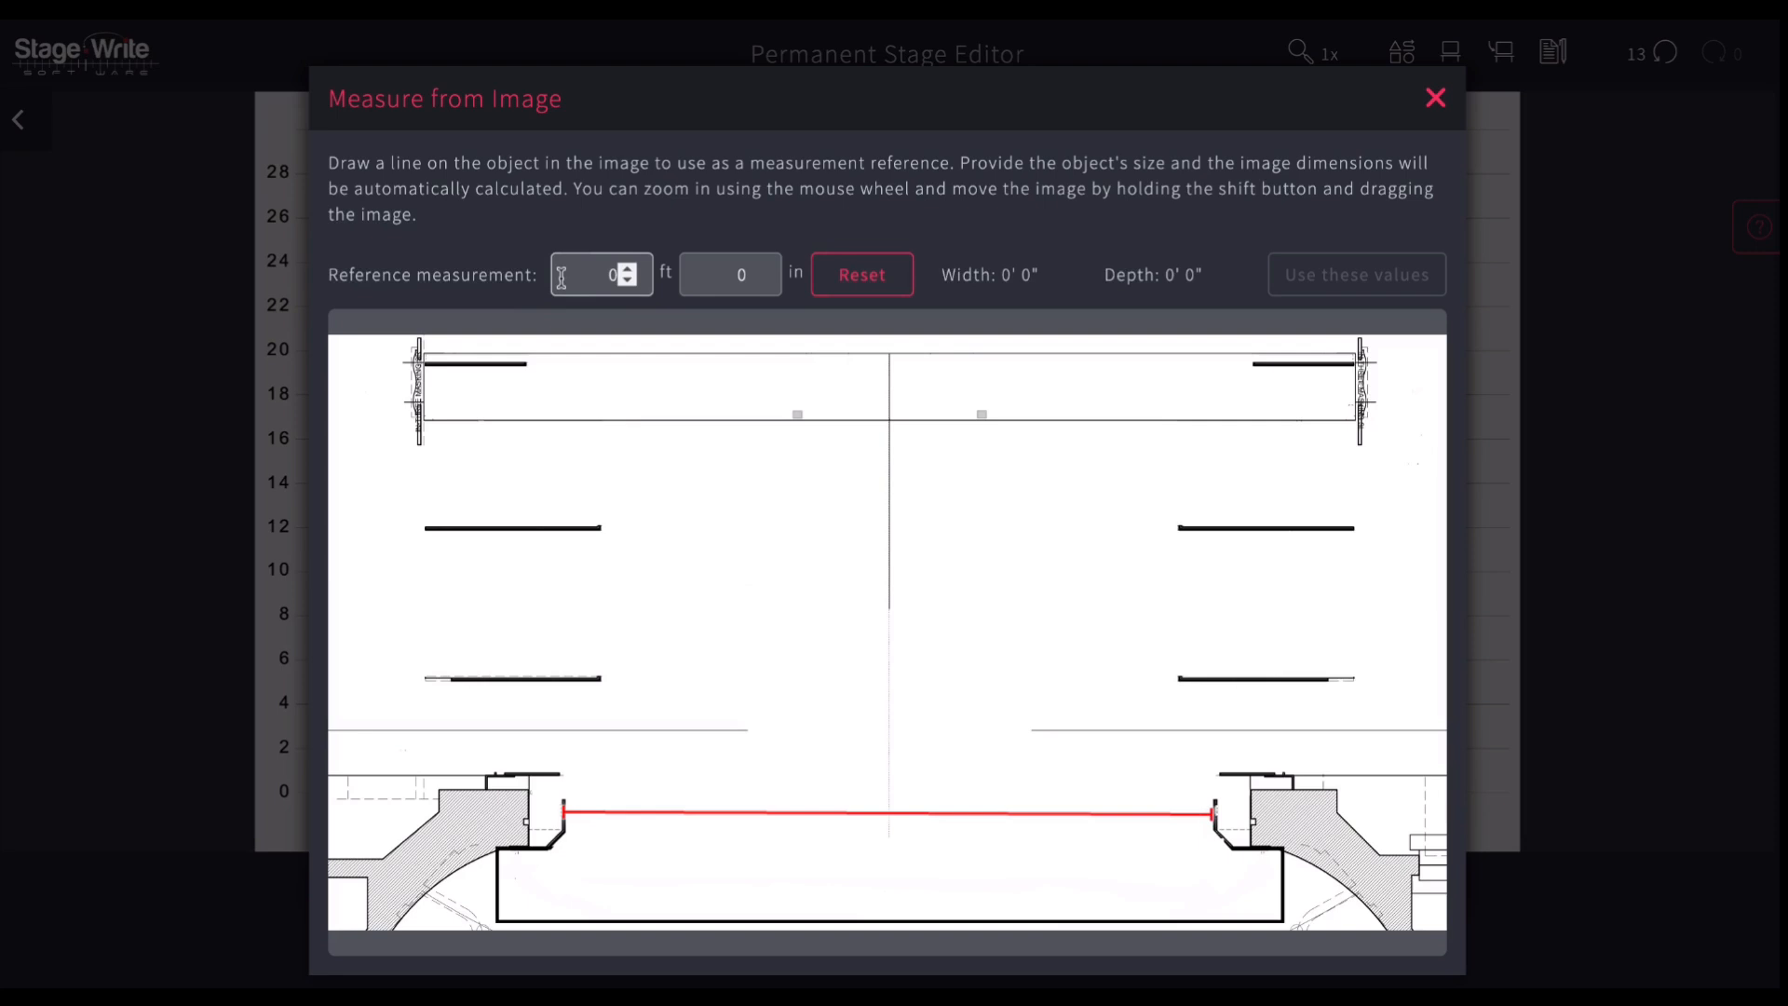
pyautogui.write('035')
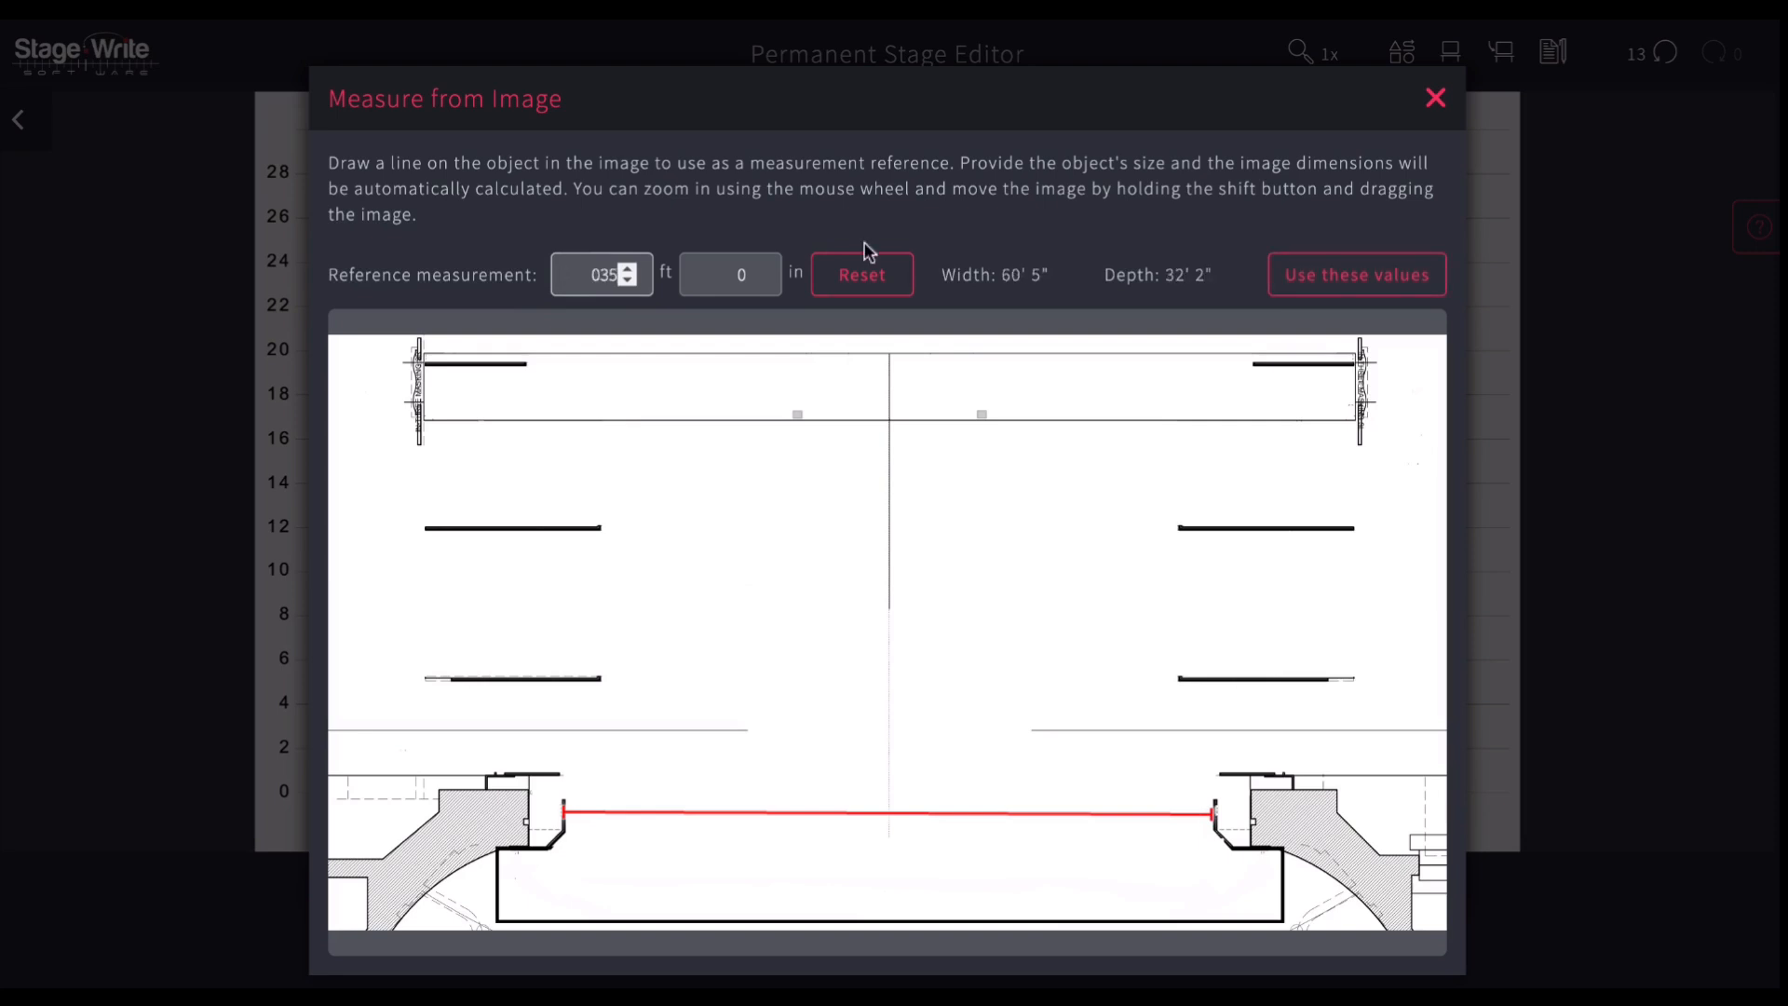
pyautogui.moveTo(952, 247)
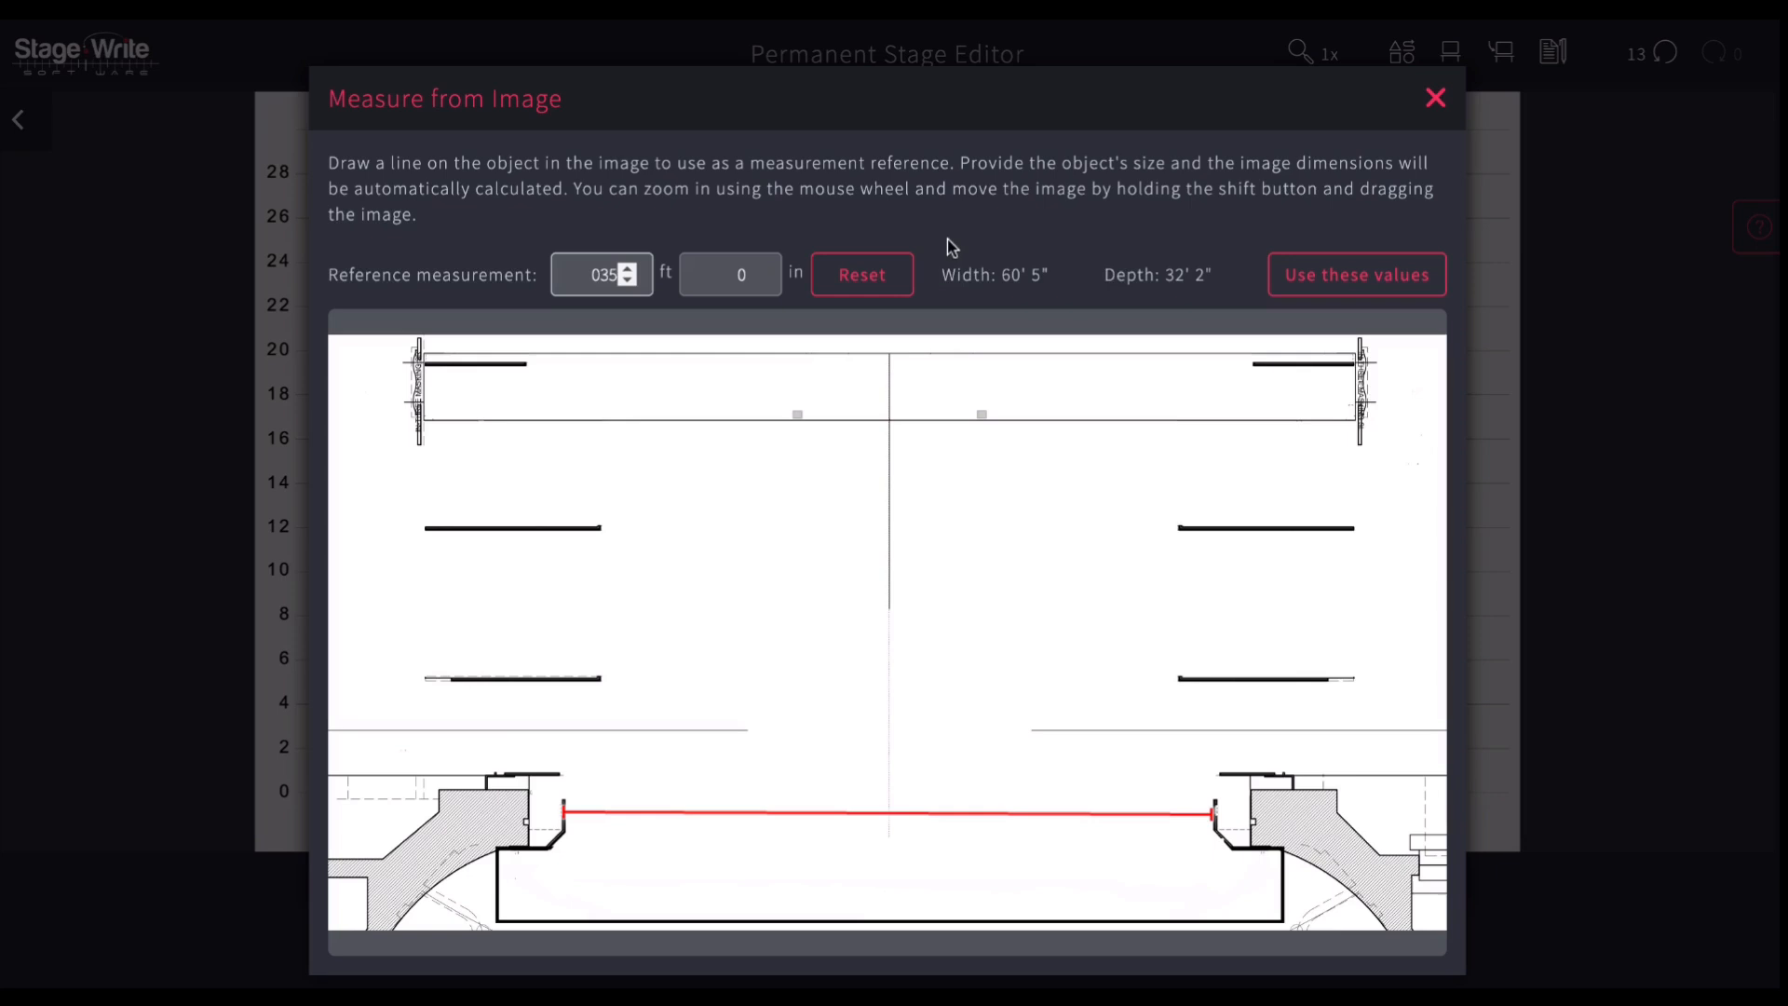
pyautogui.moveTo(937, 262)
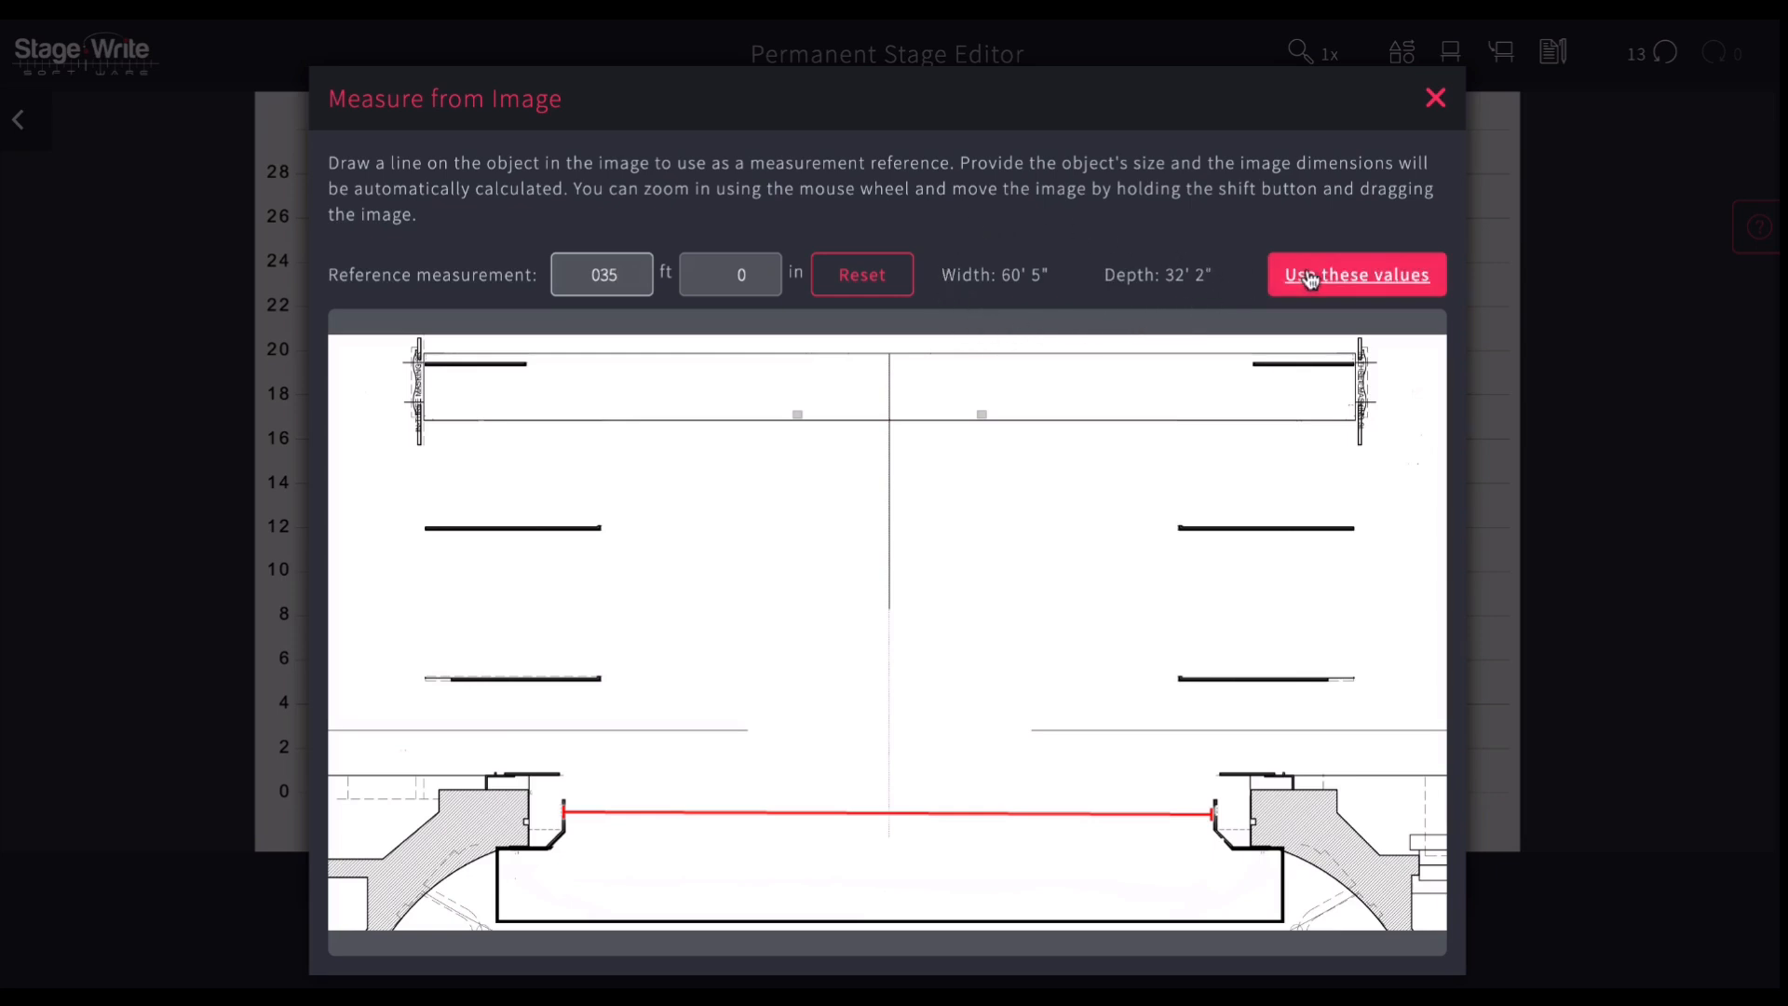
pyautogui.click(1356, 274)
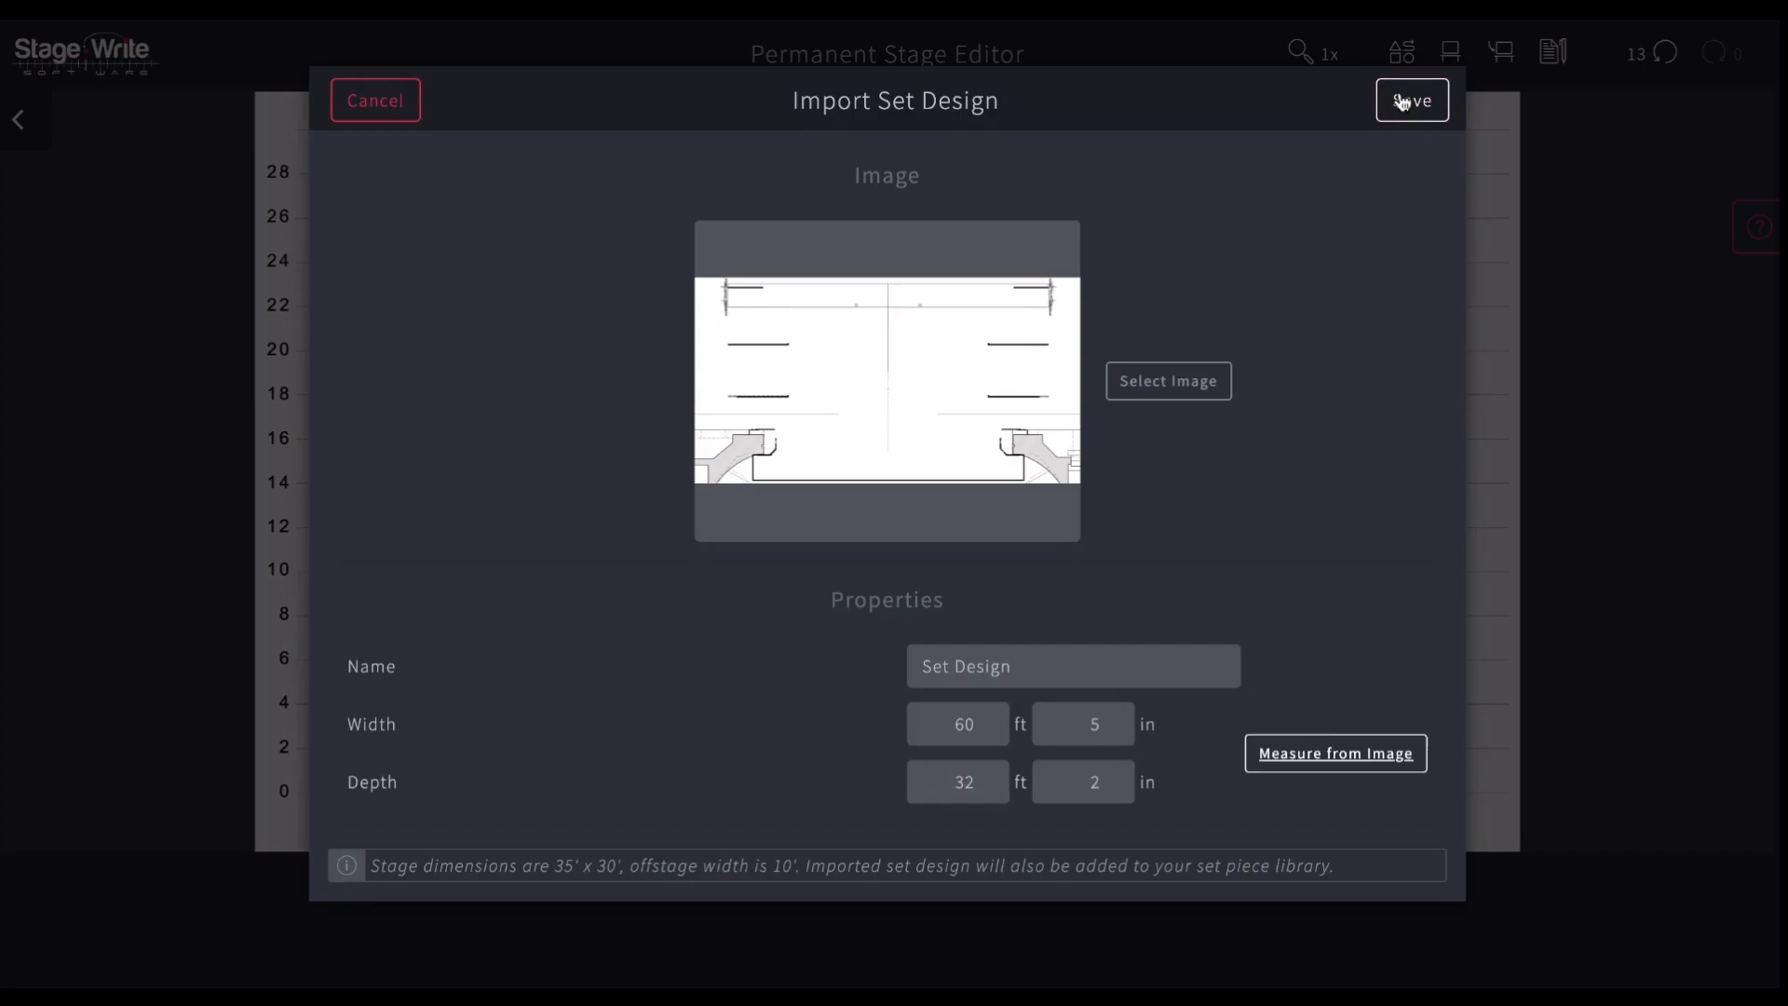
# Save the imported ground plan as the permanent stage's set design
pyautogui.click(1409, 101)
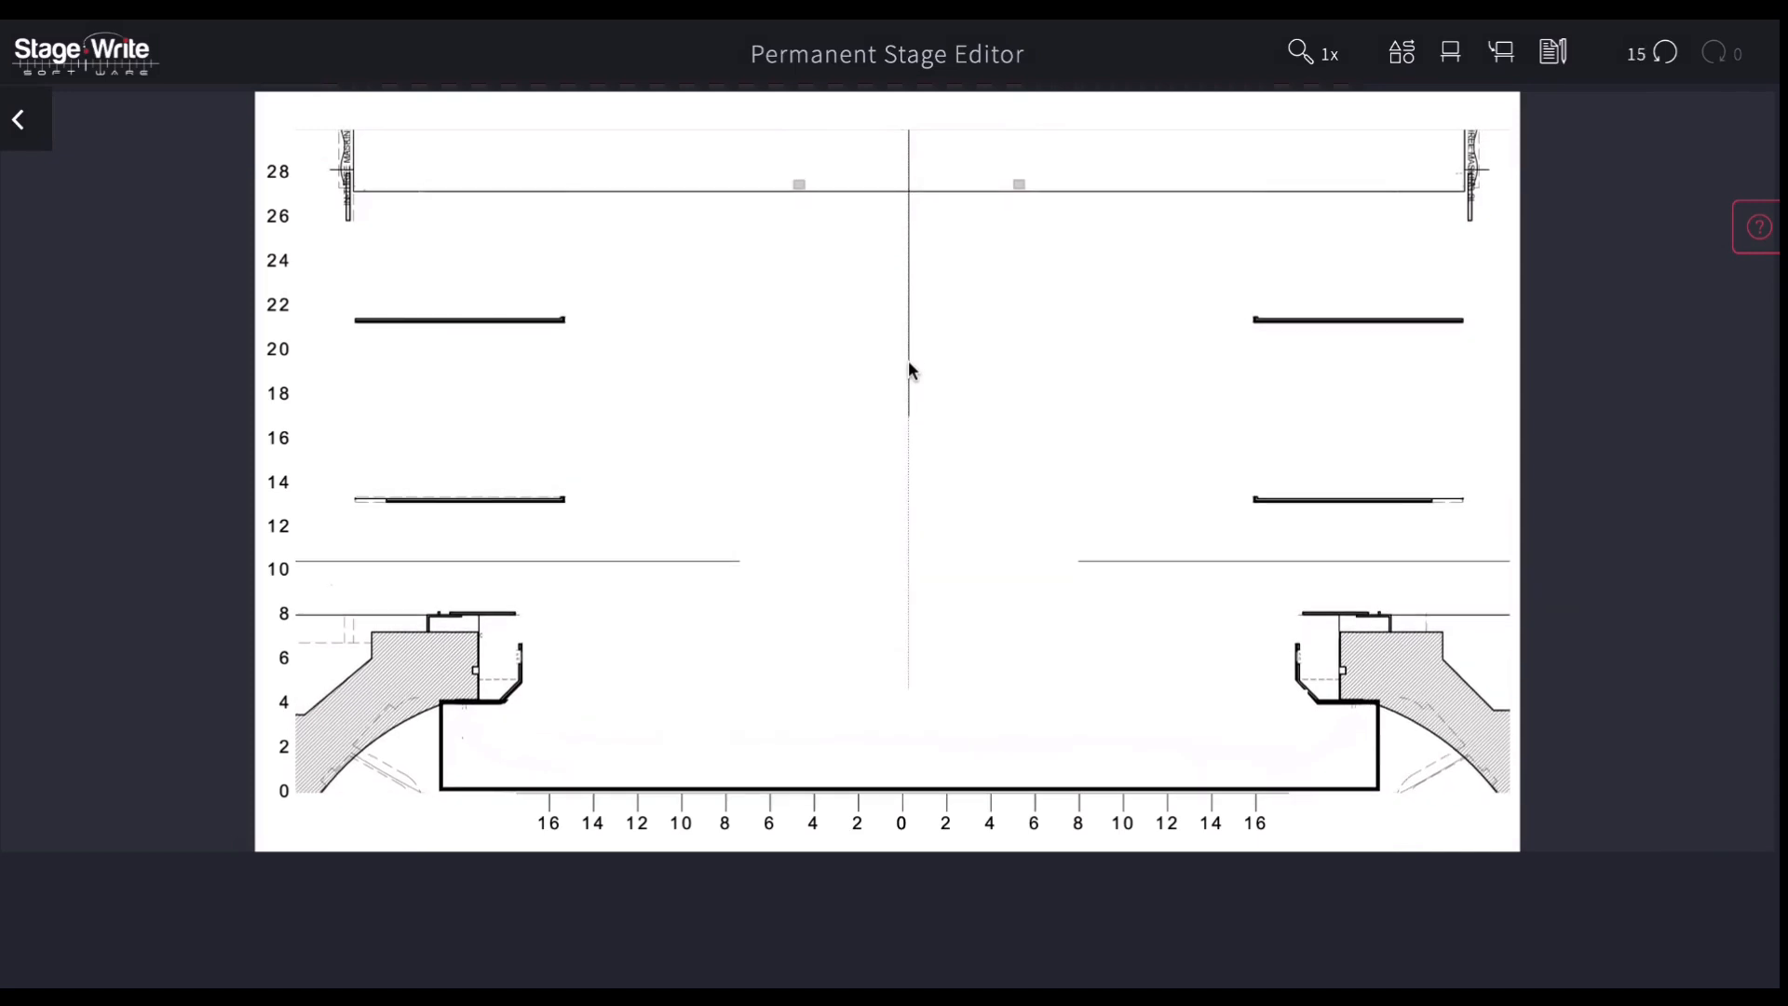
pyautogui.moveTo(910, 371)
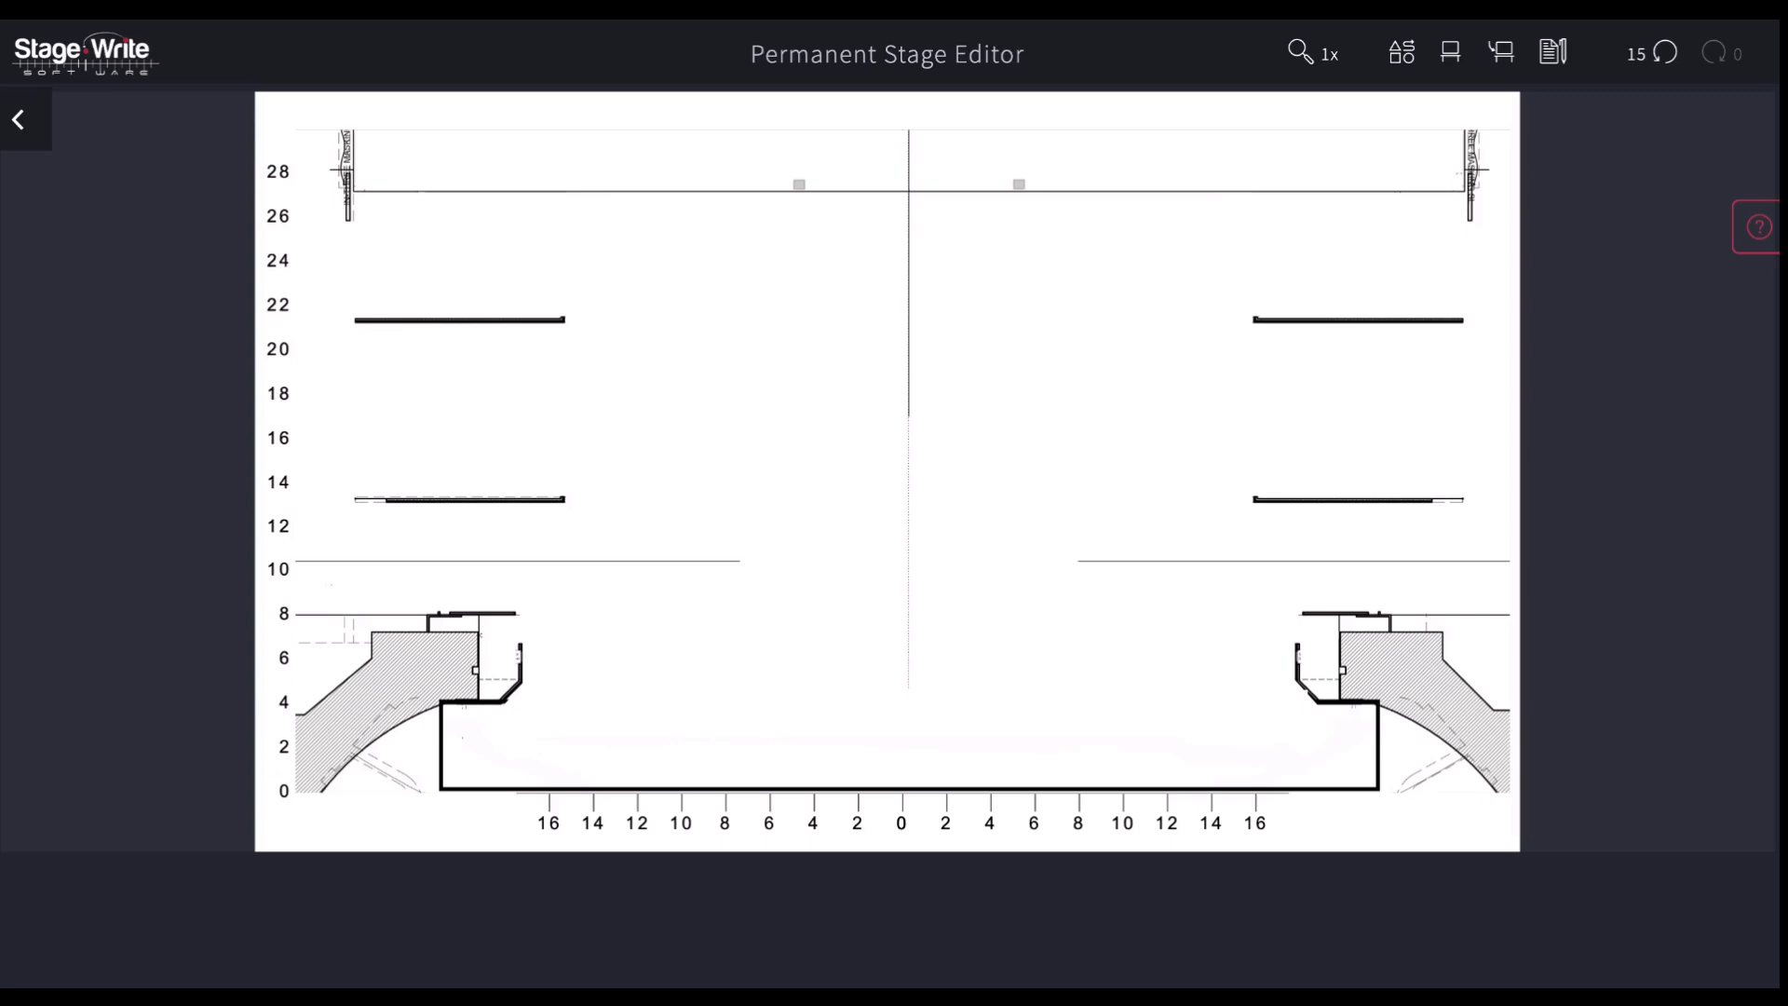
pyautogui.moveTo(1177, 169)
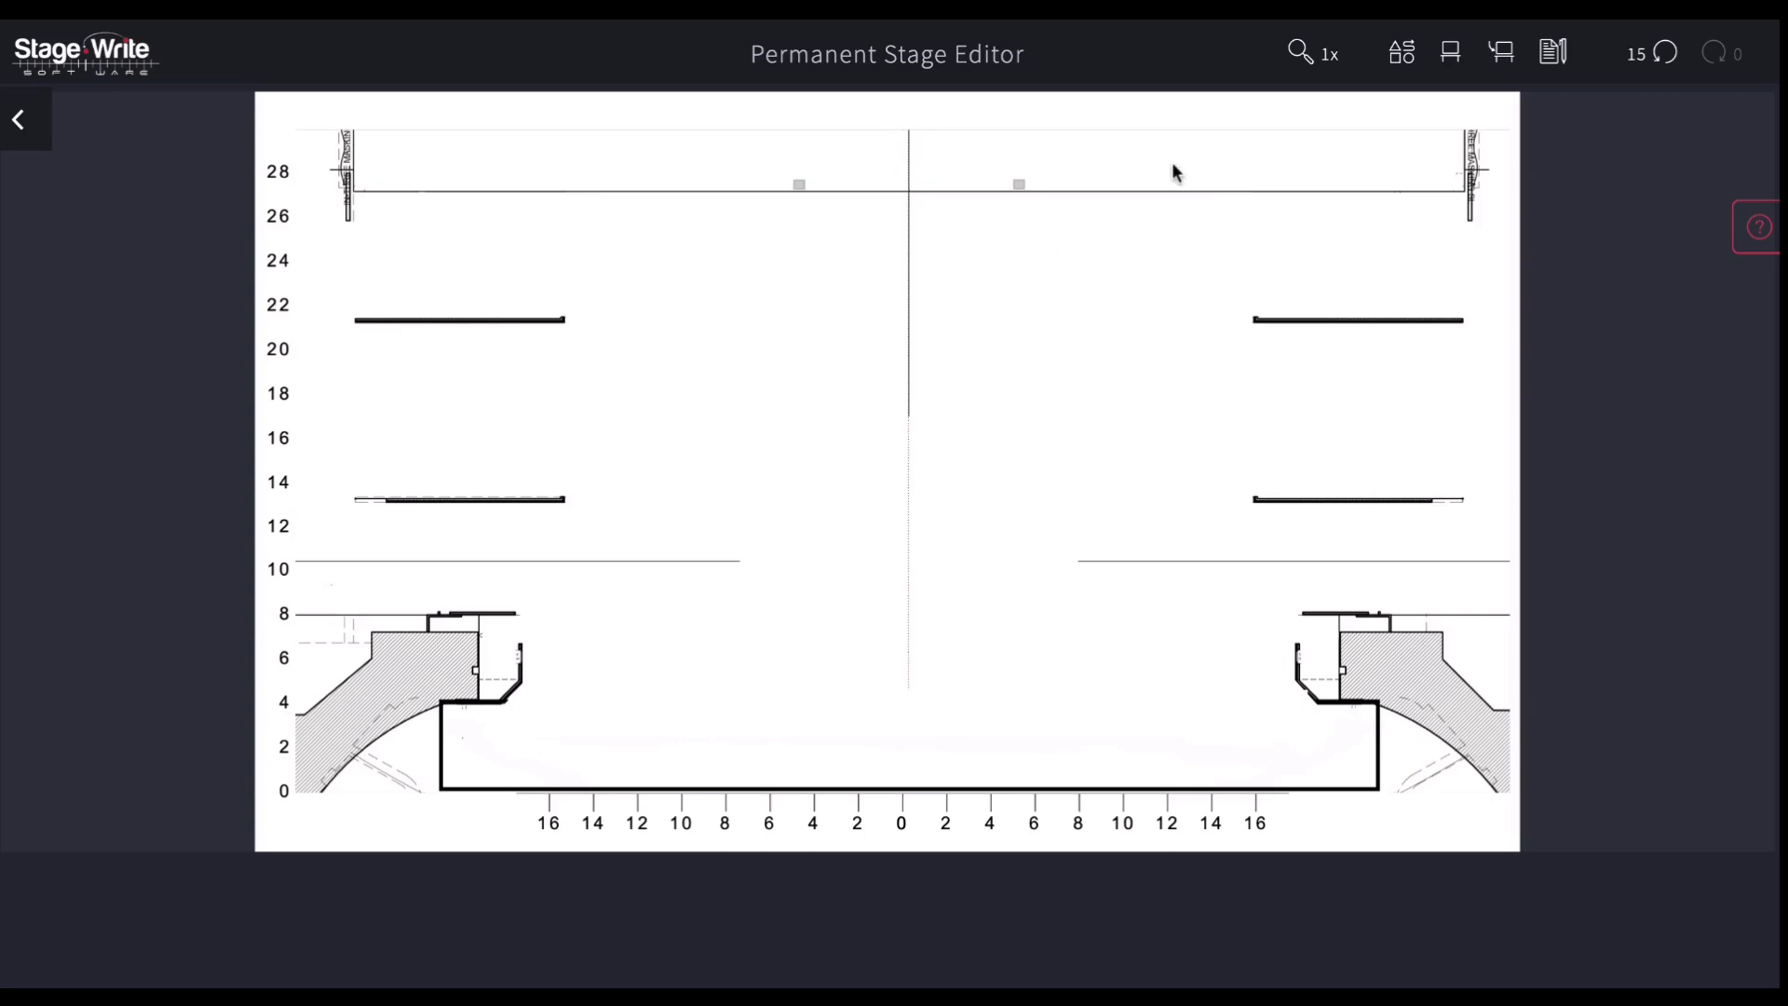
pyautogui.moveTo(1401, 54)
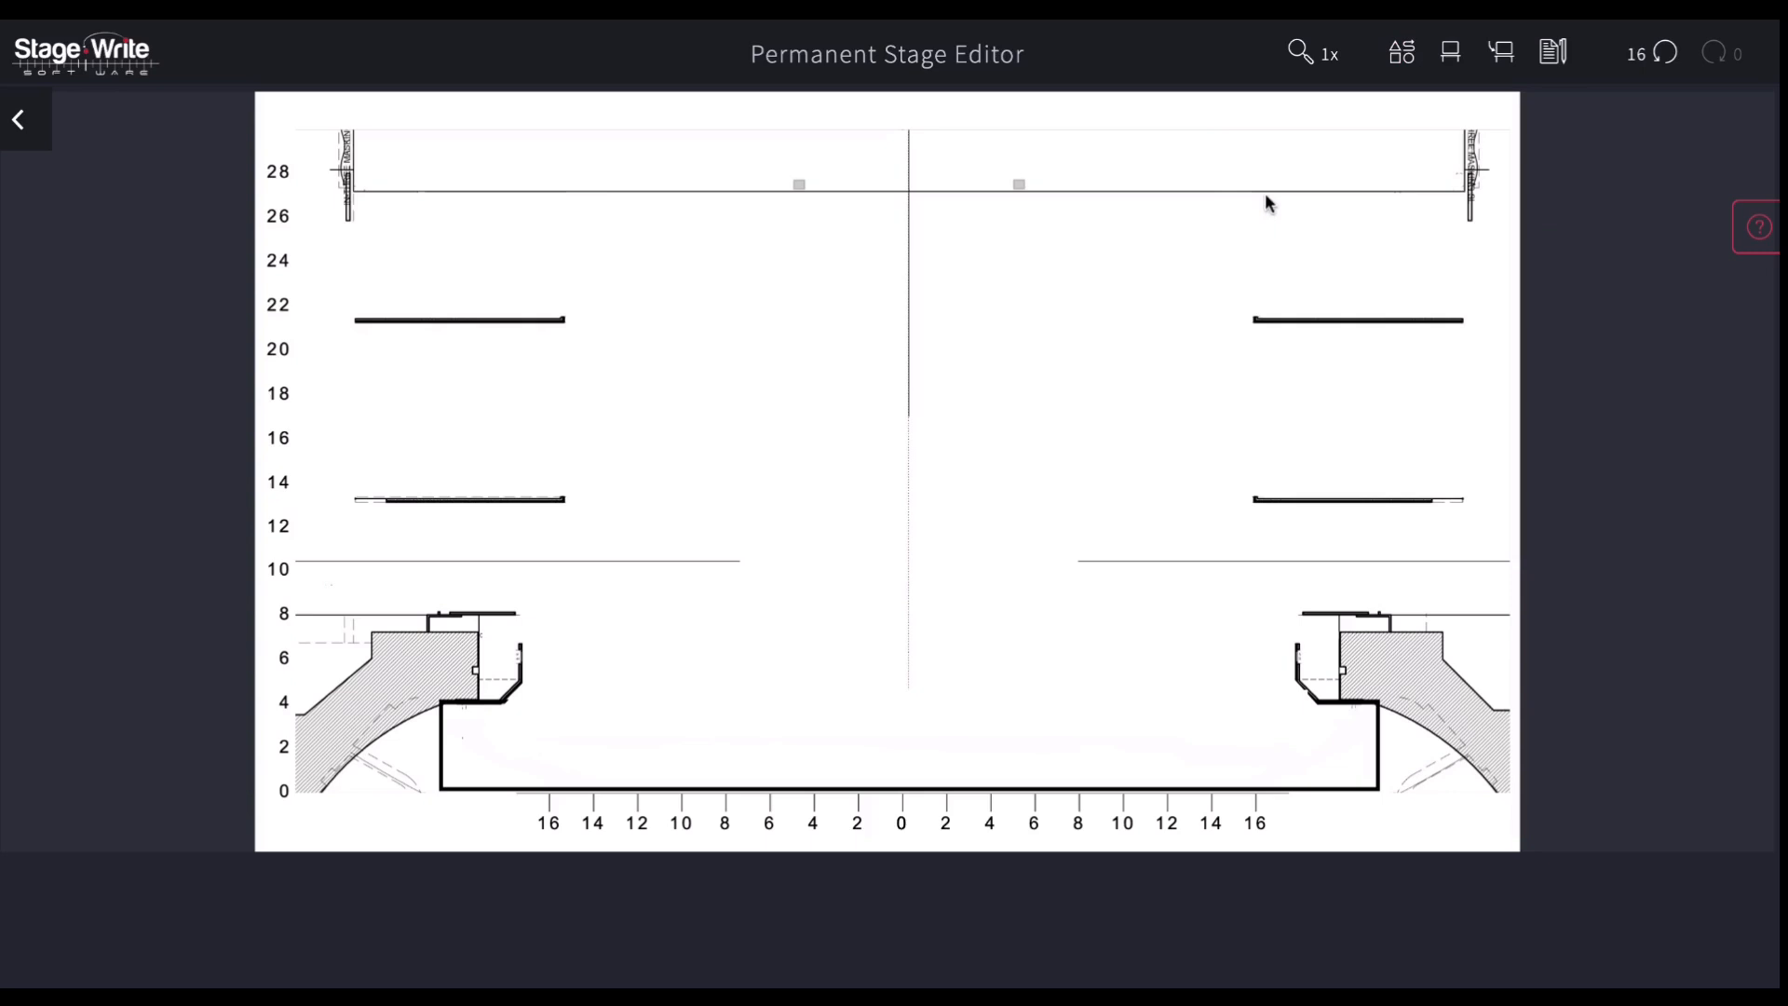
# Place a square set piece at center stage over the ground plan
pyautogui.click(907, 510)
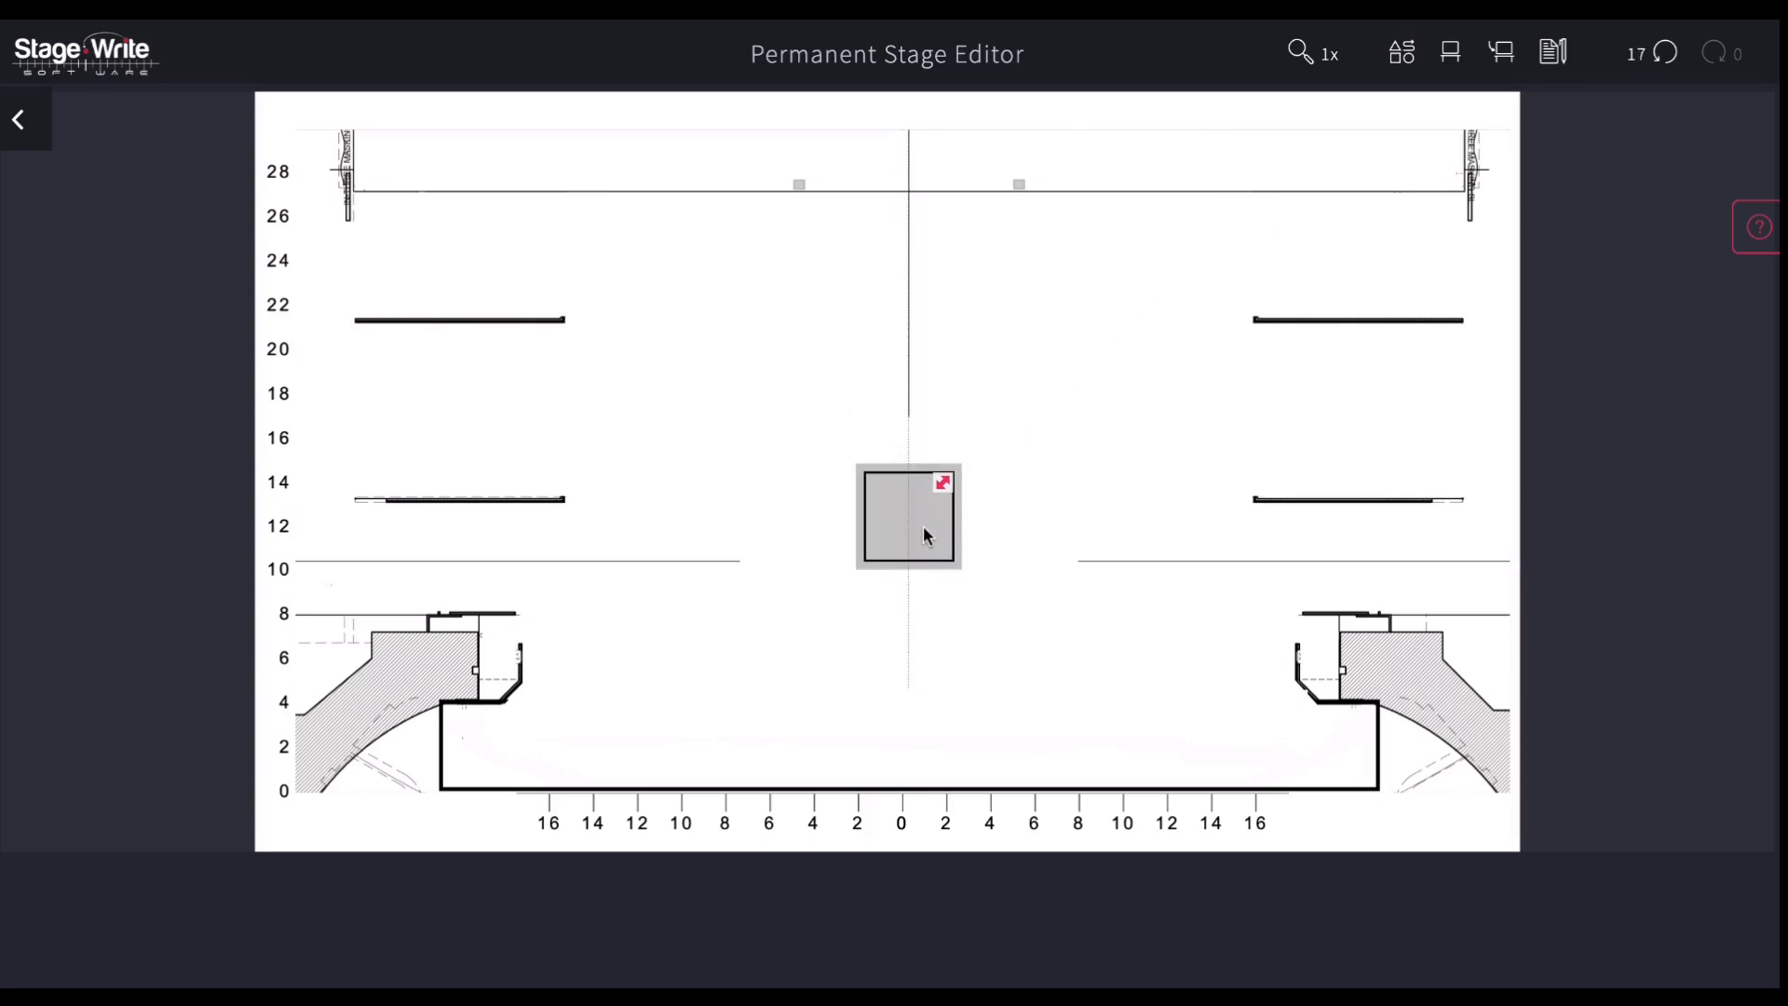
pyautogui.moveTo(1147, 136)
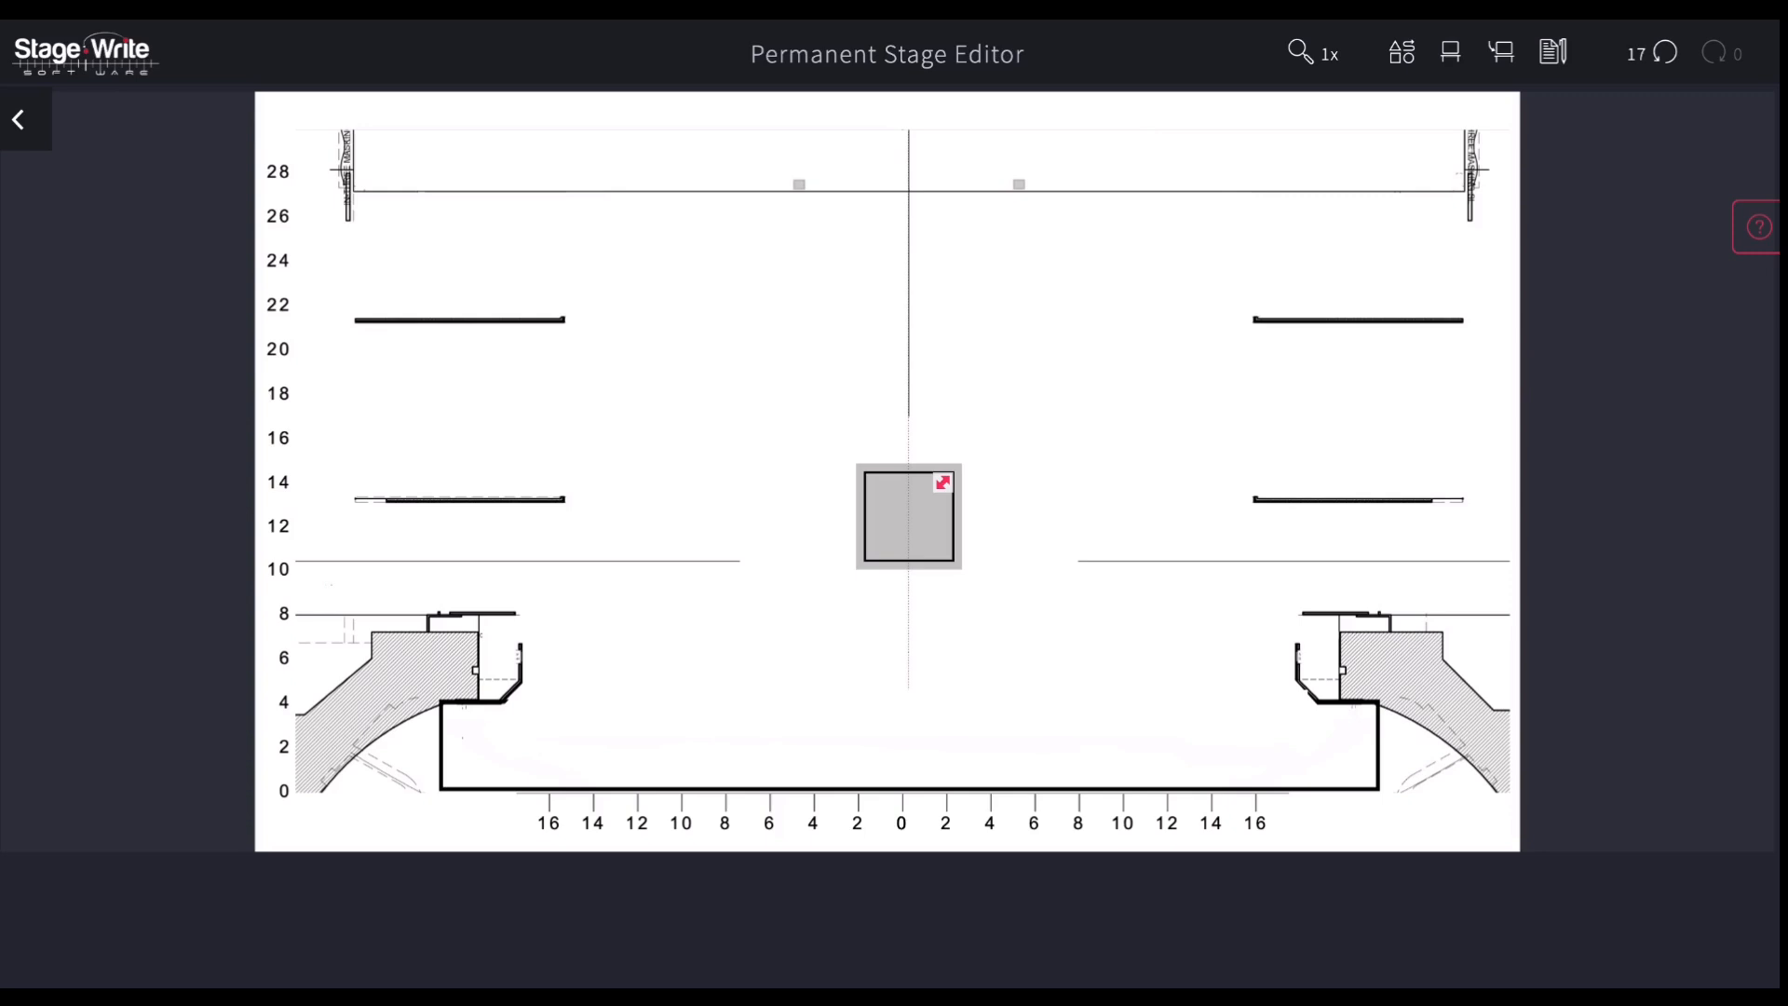
pyautogui.moveTo(709, 123)
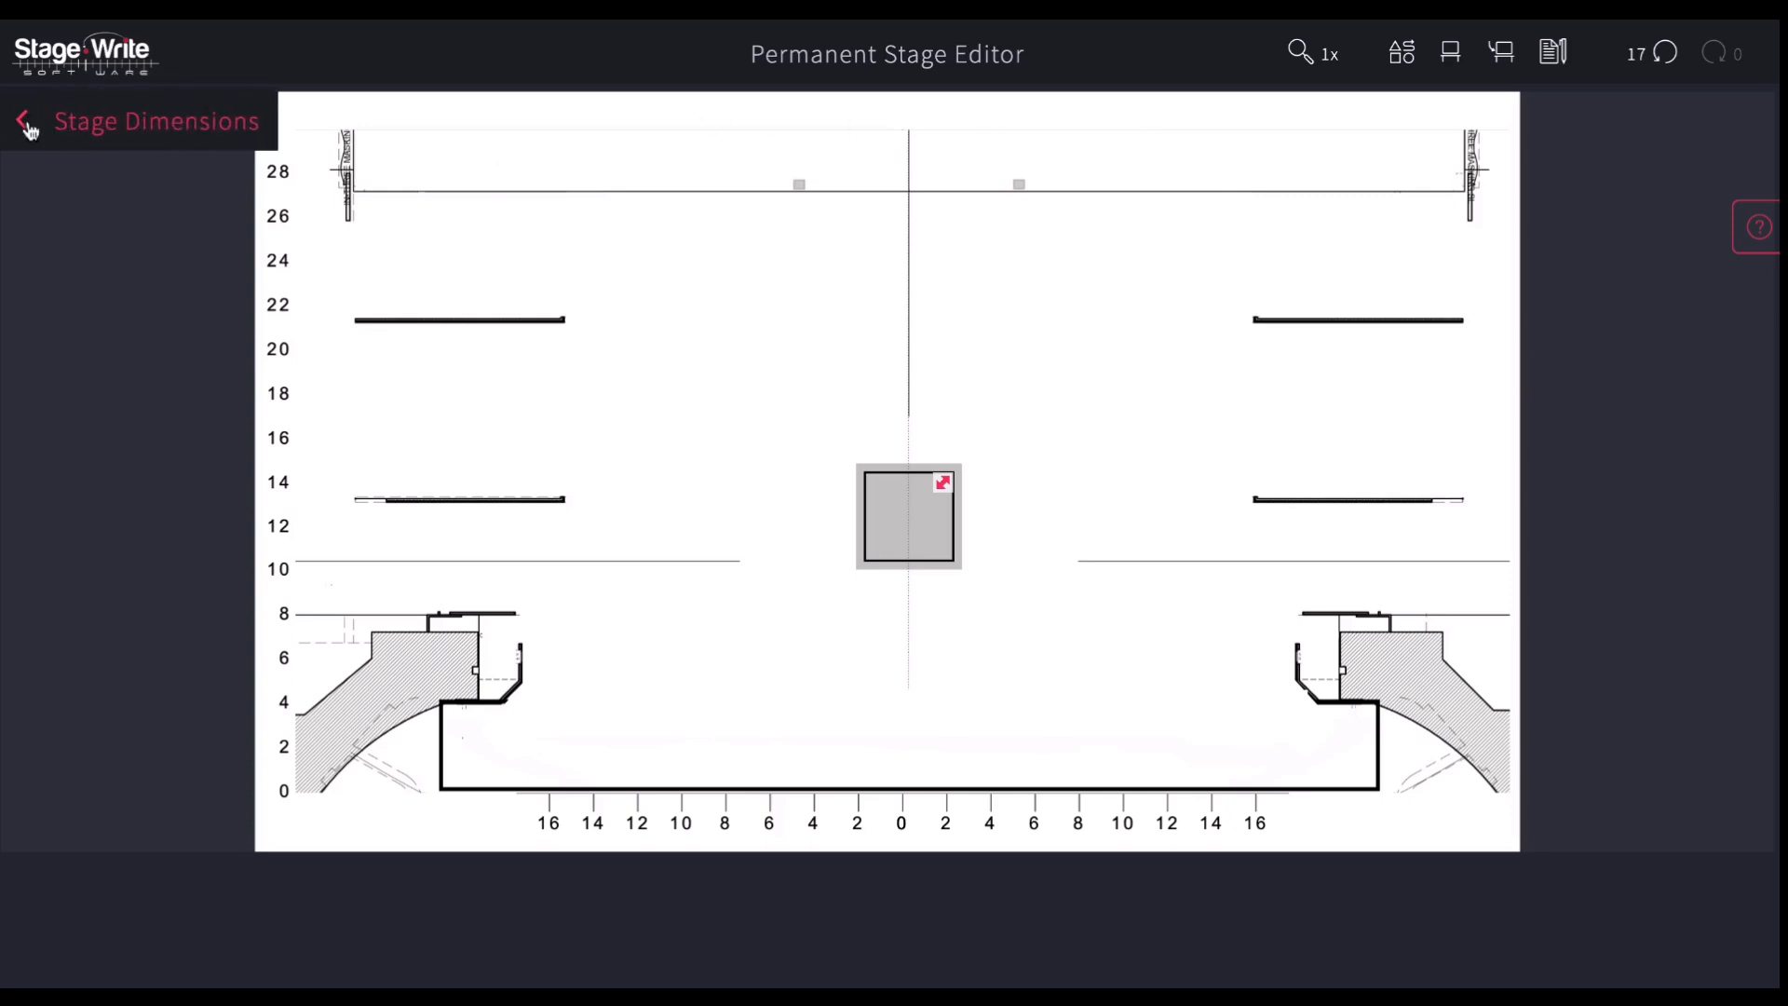
# Open Stage Dimensions settings and edit the custom Markers and Numbering
pyautogui.click(22, 121)
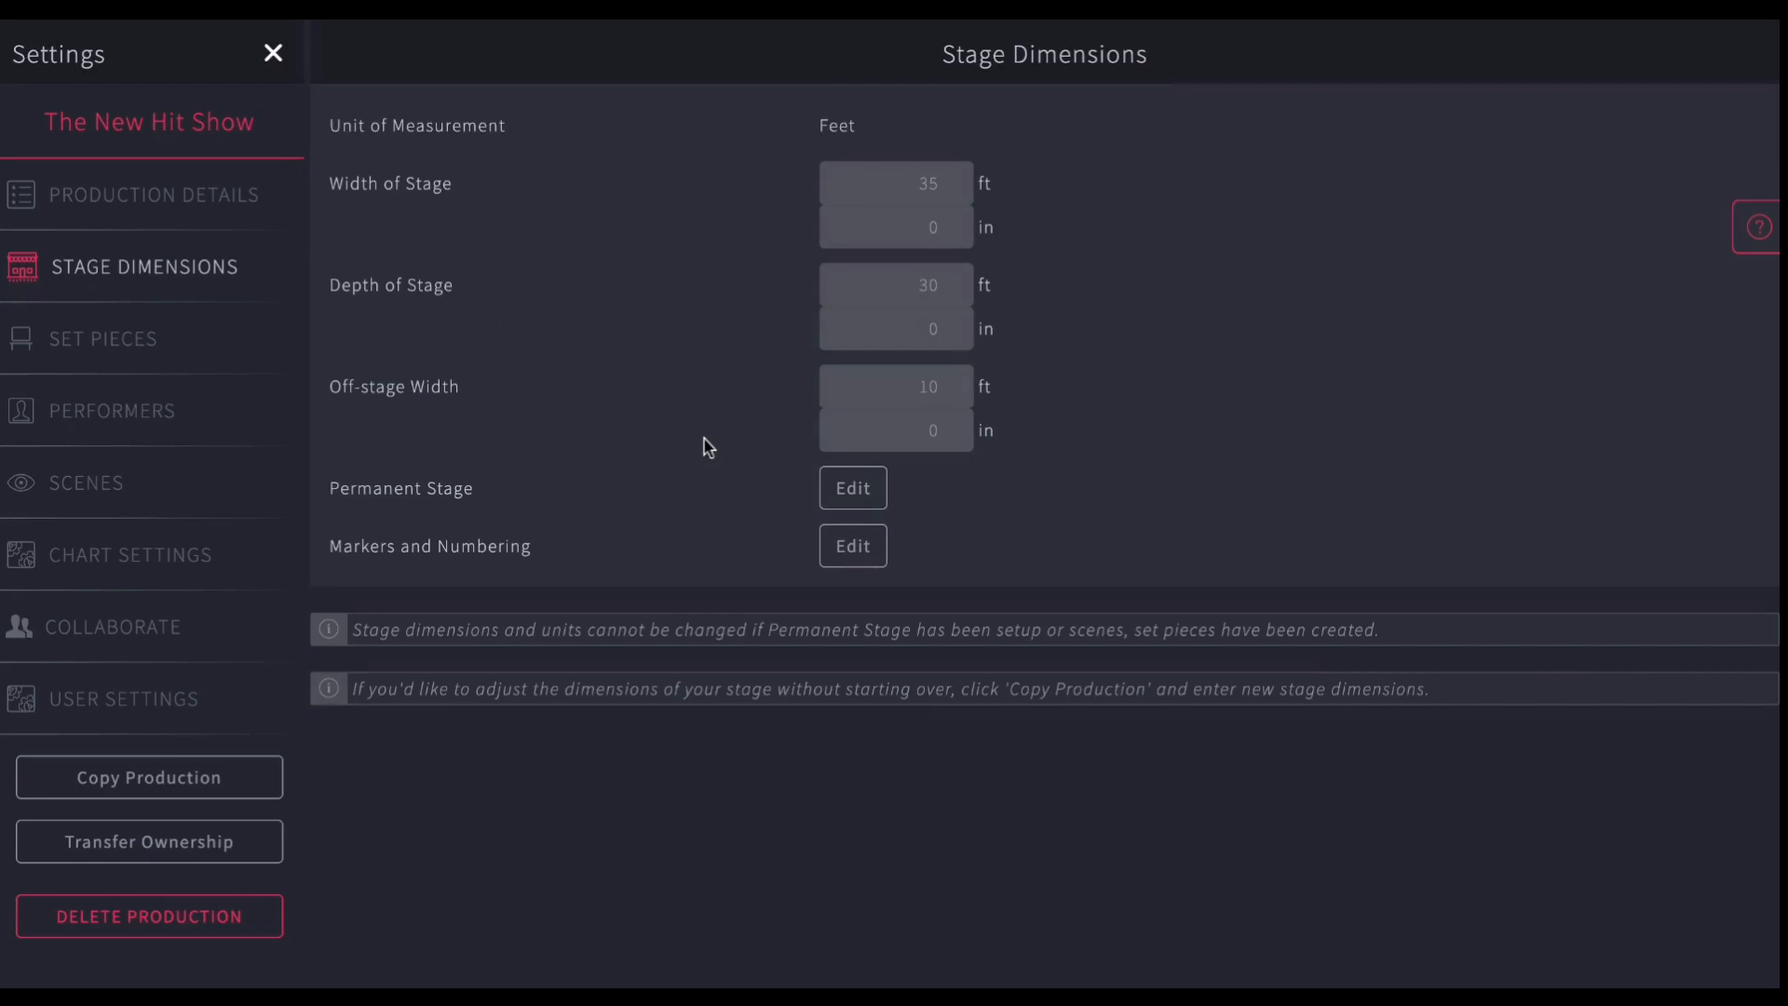
pyautogui.click(851, 545)
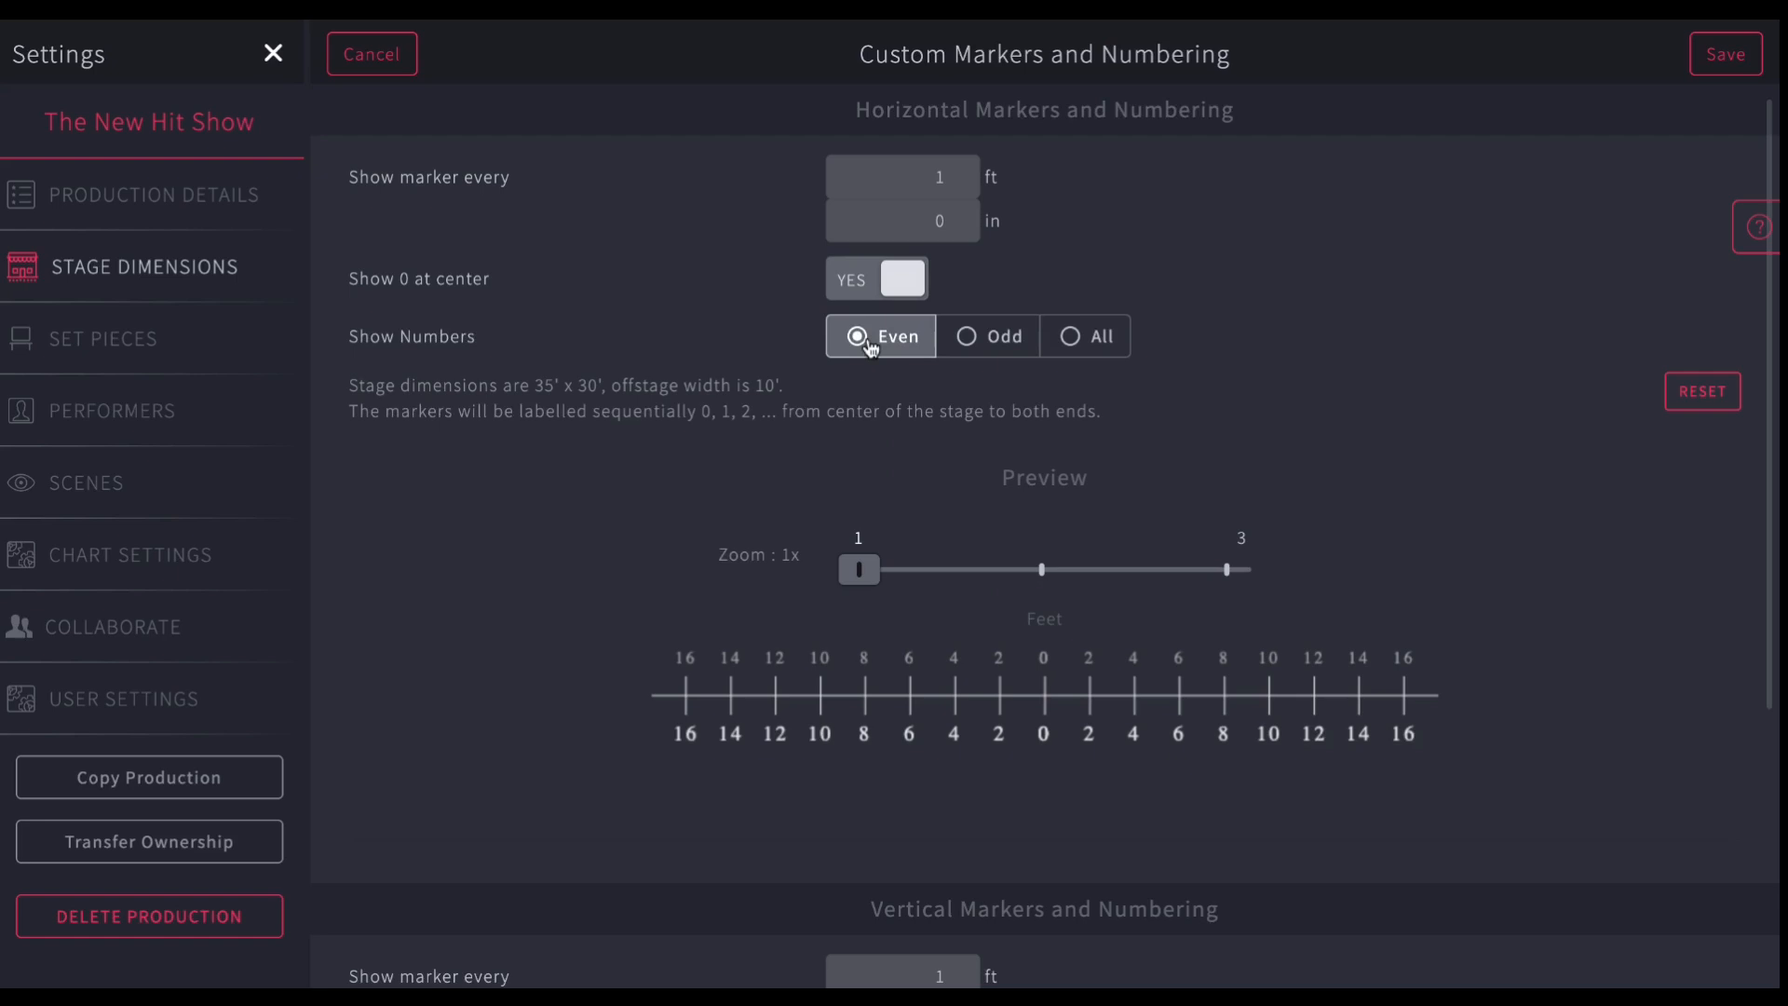
pyautogui.moveTo(1084, 383)
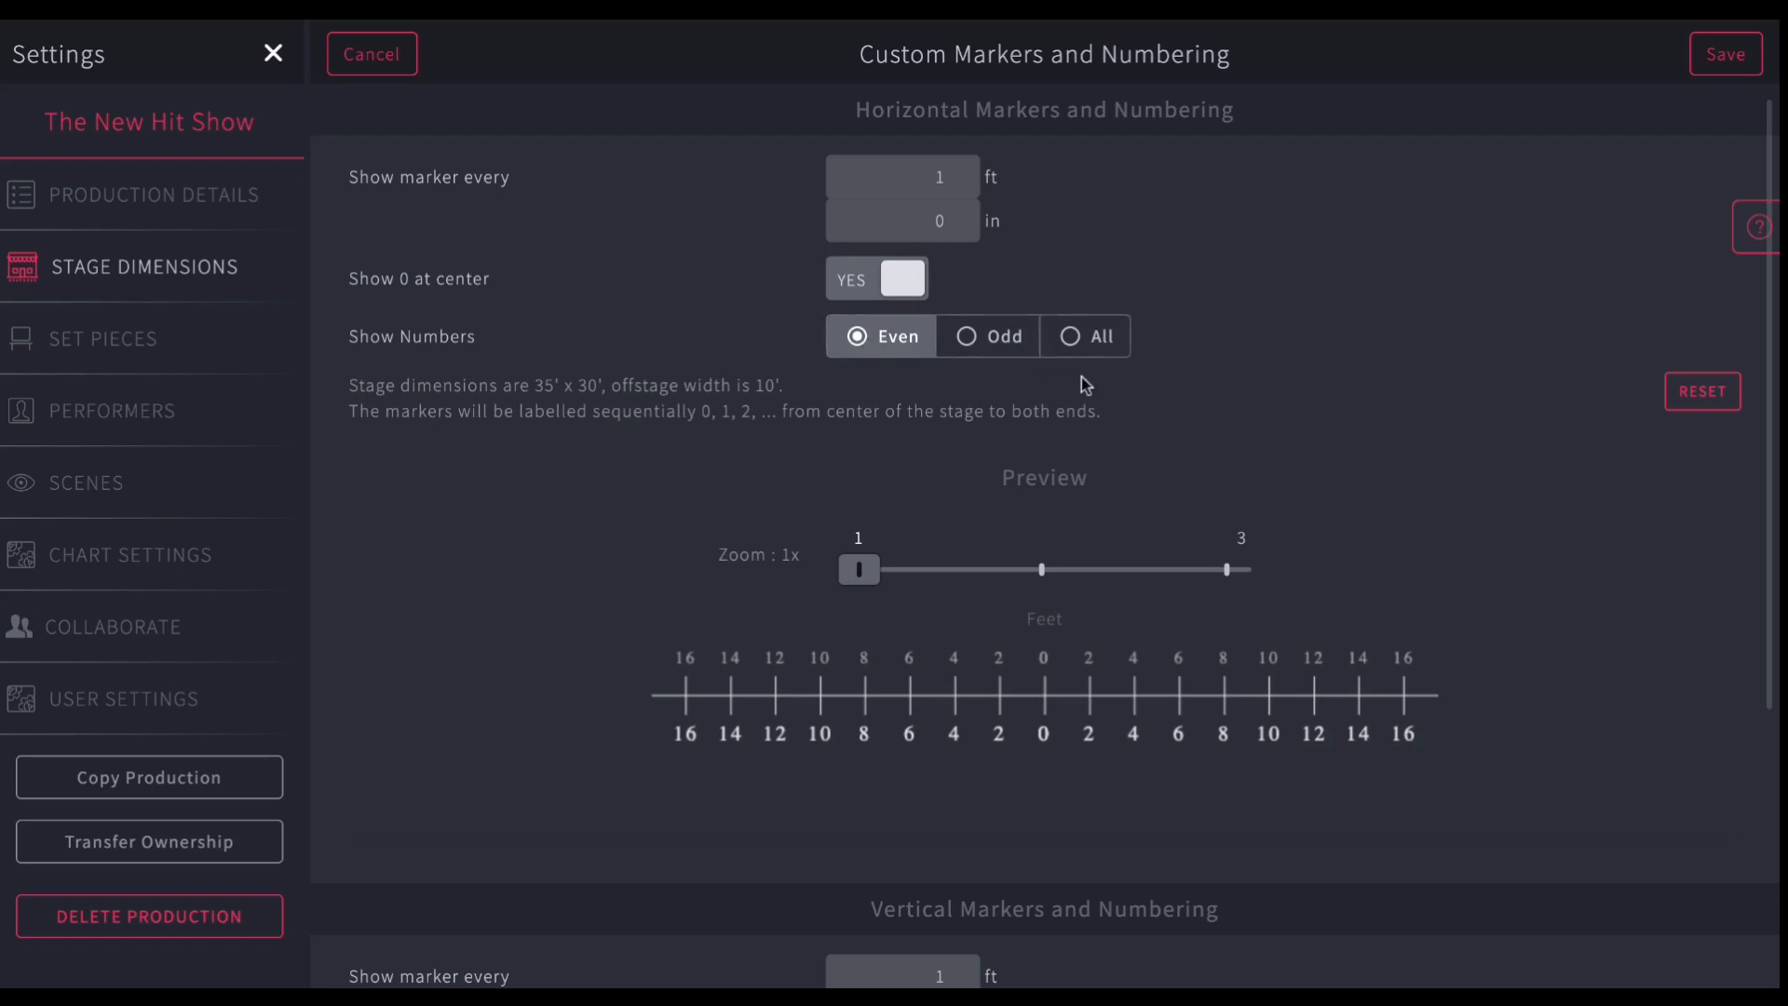
pyautogui.moveTo(1296, 728)
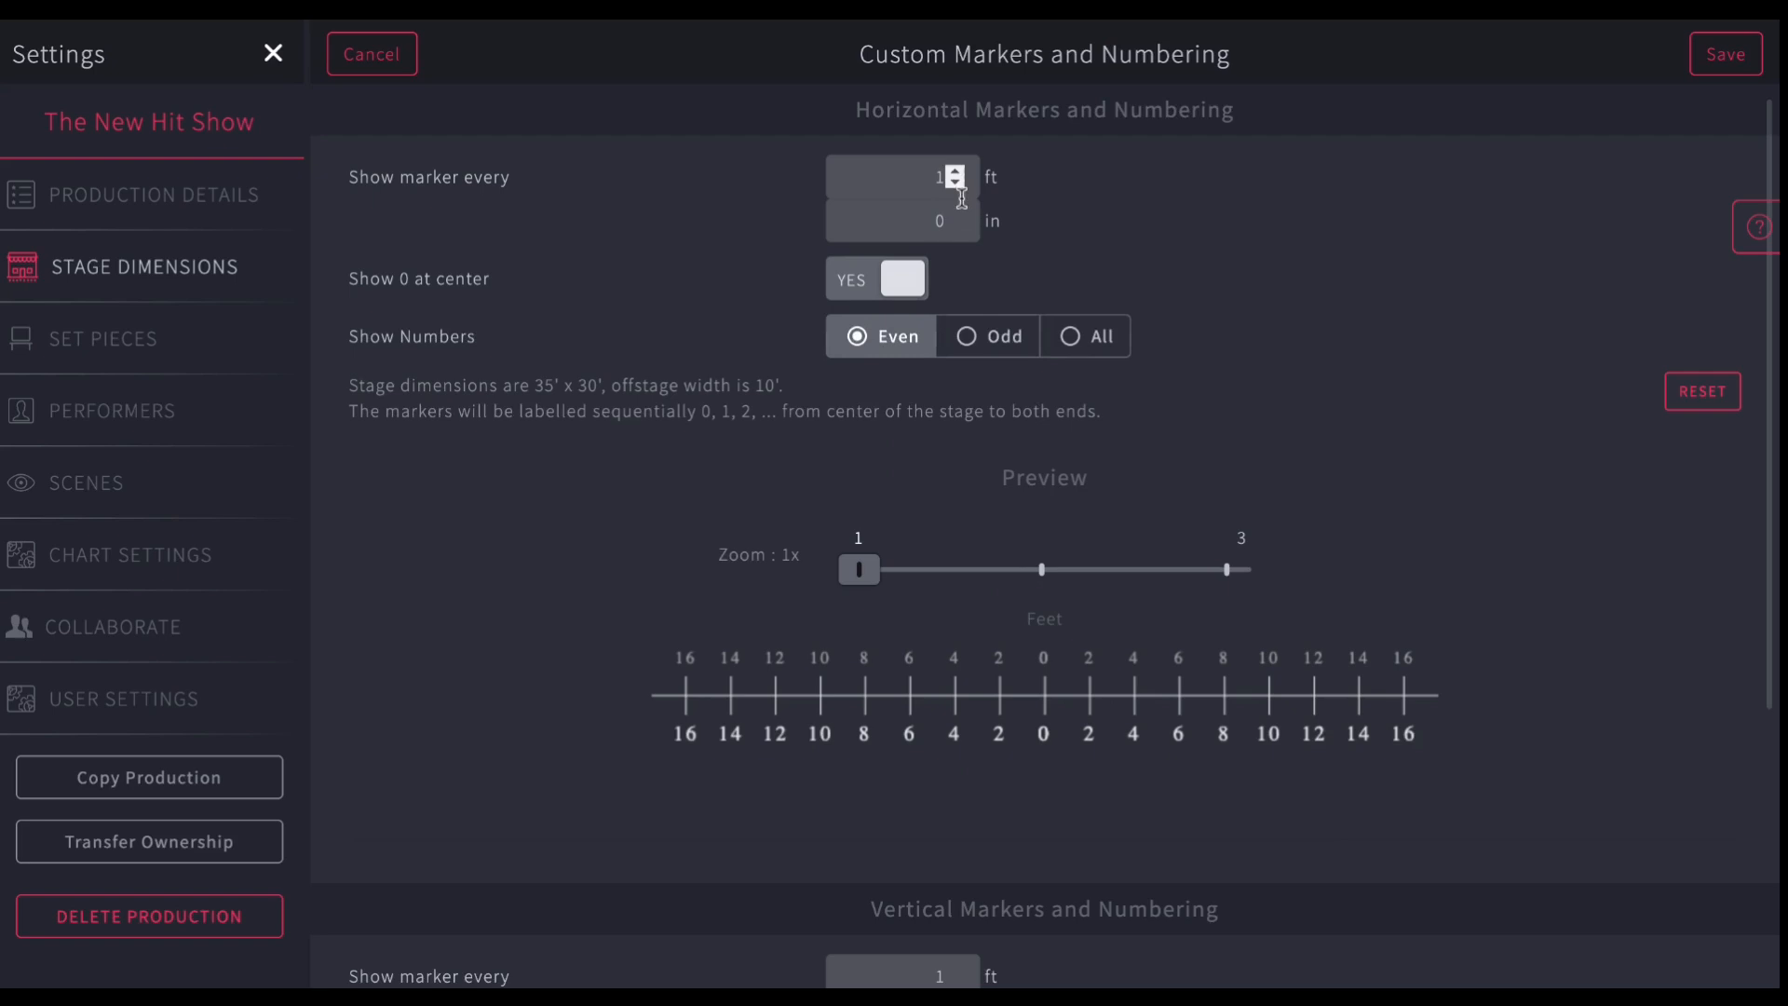
pyautogui.click(956, 170)
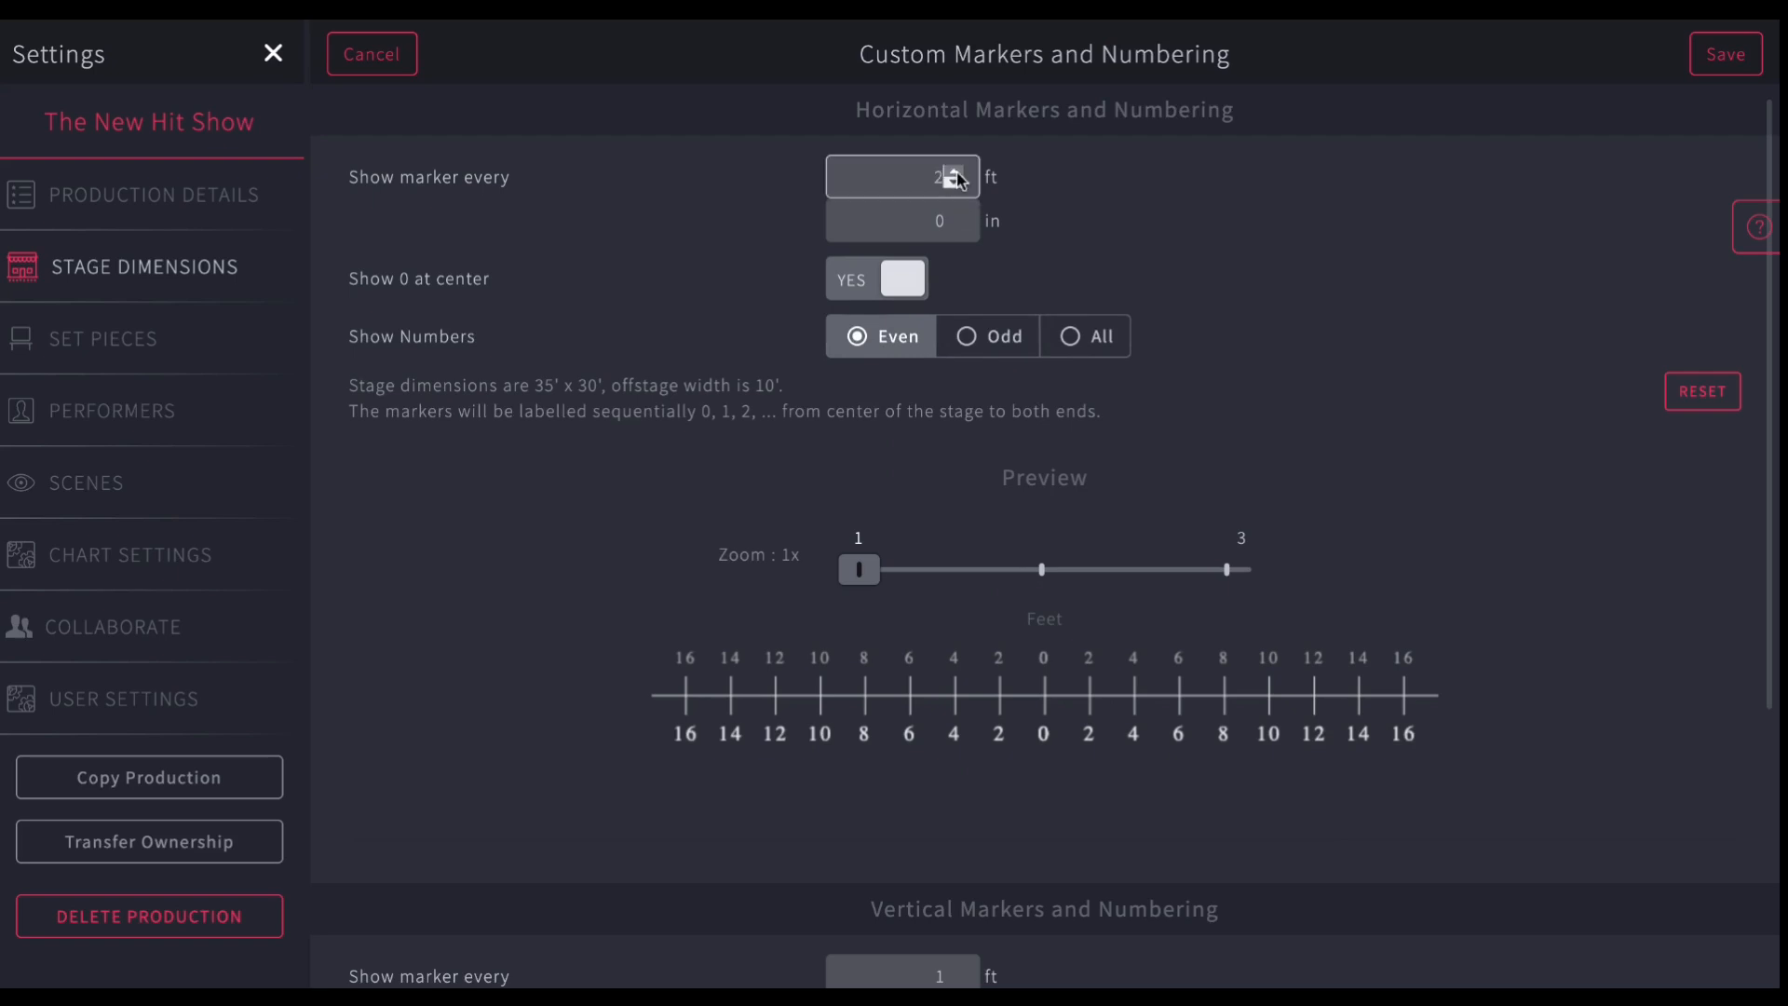
pyautogui.click(957, 170)
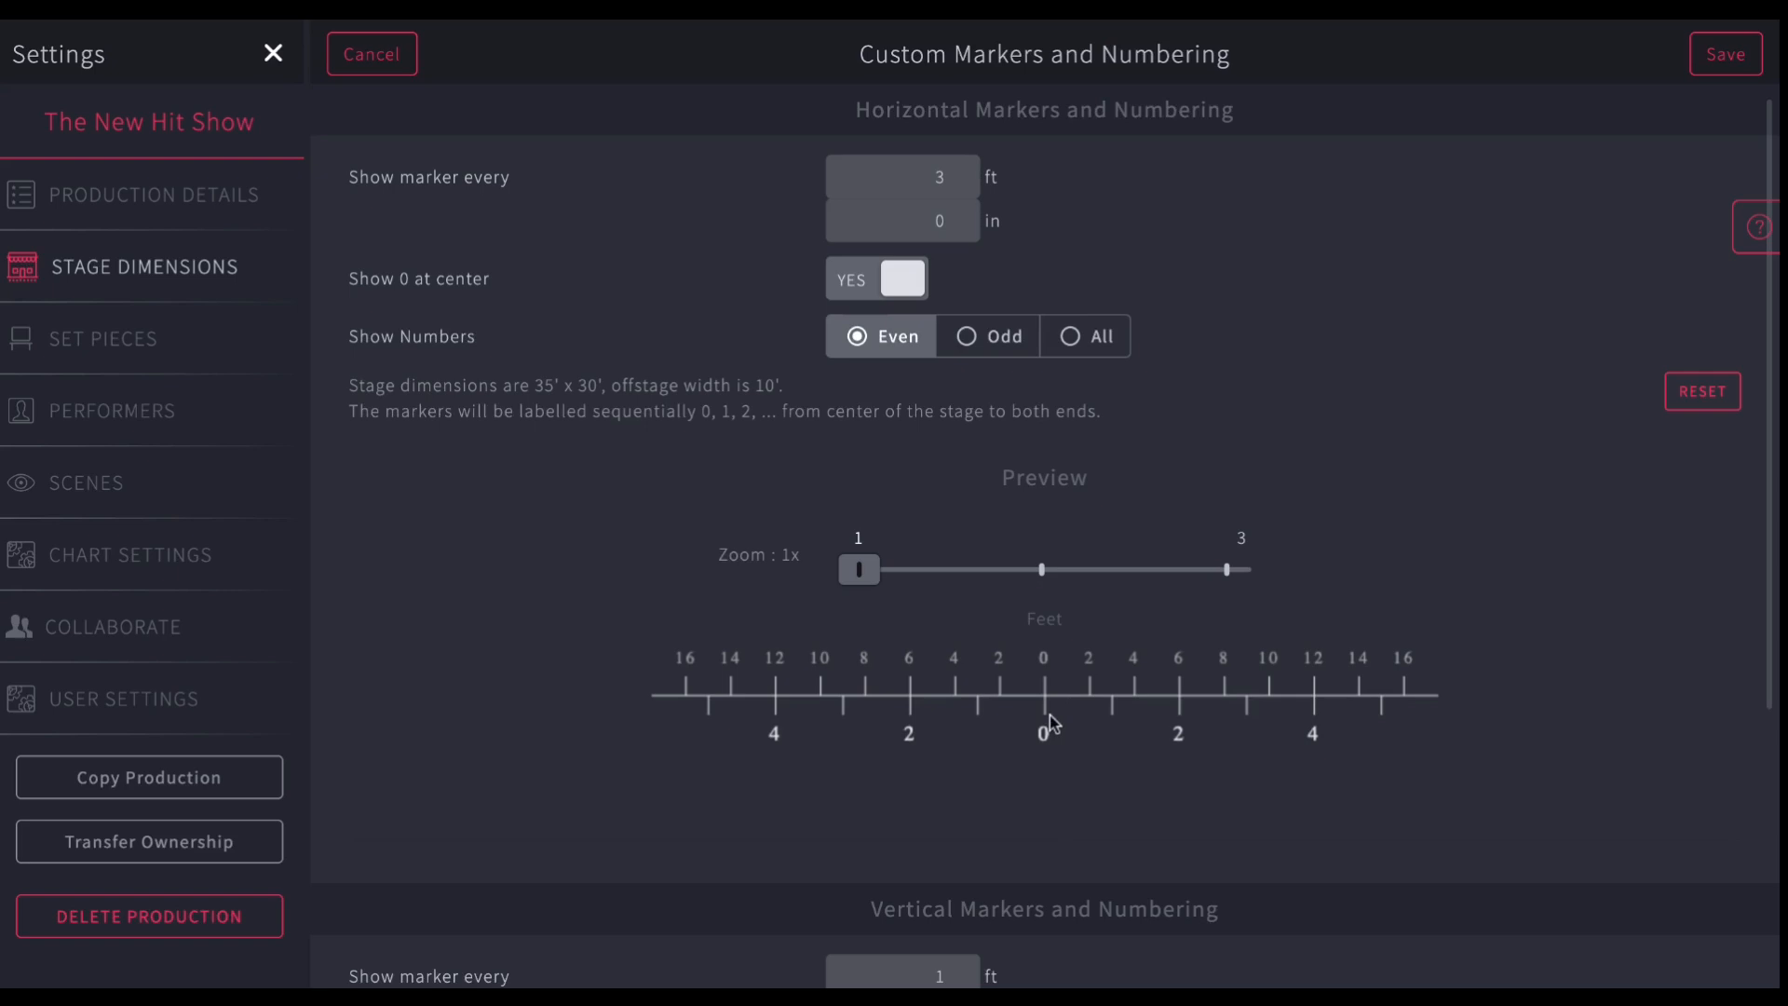
pyautogui.moveTo(978, 721)
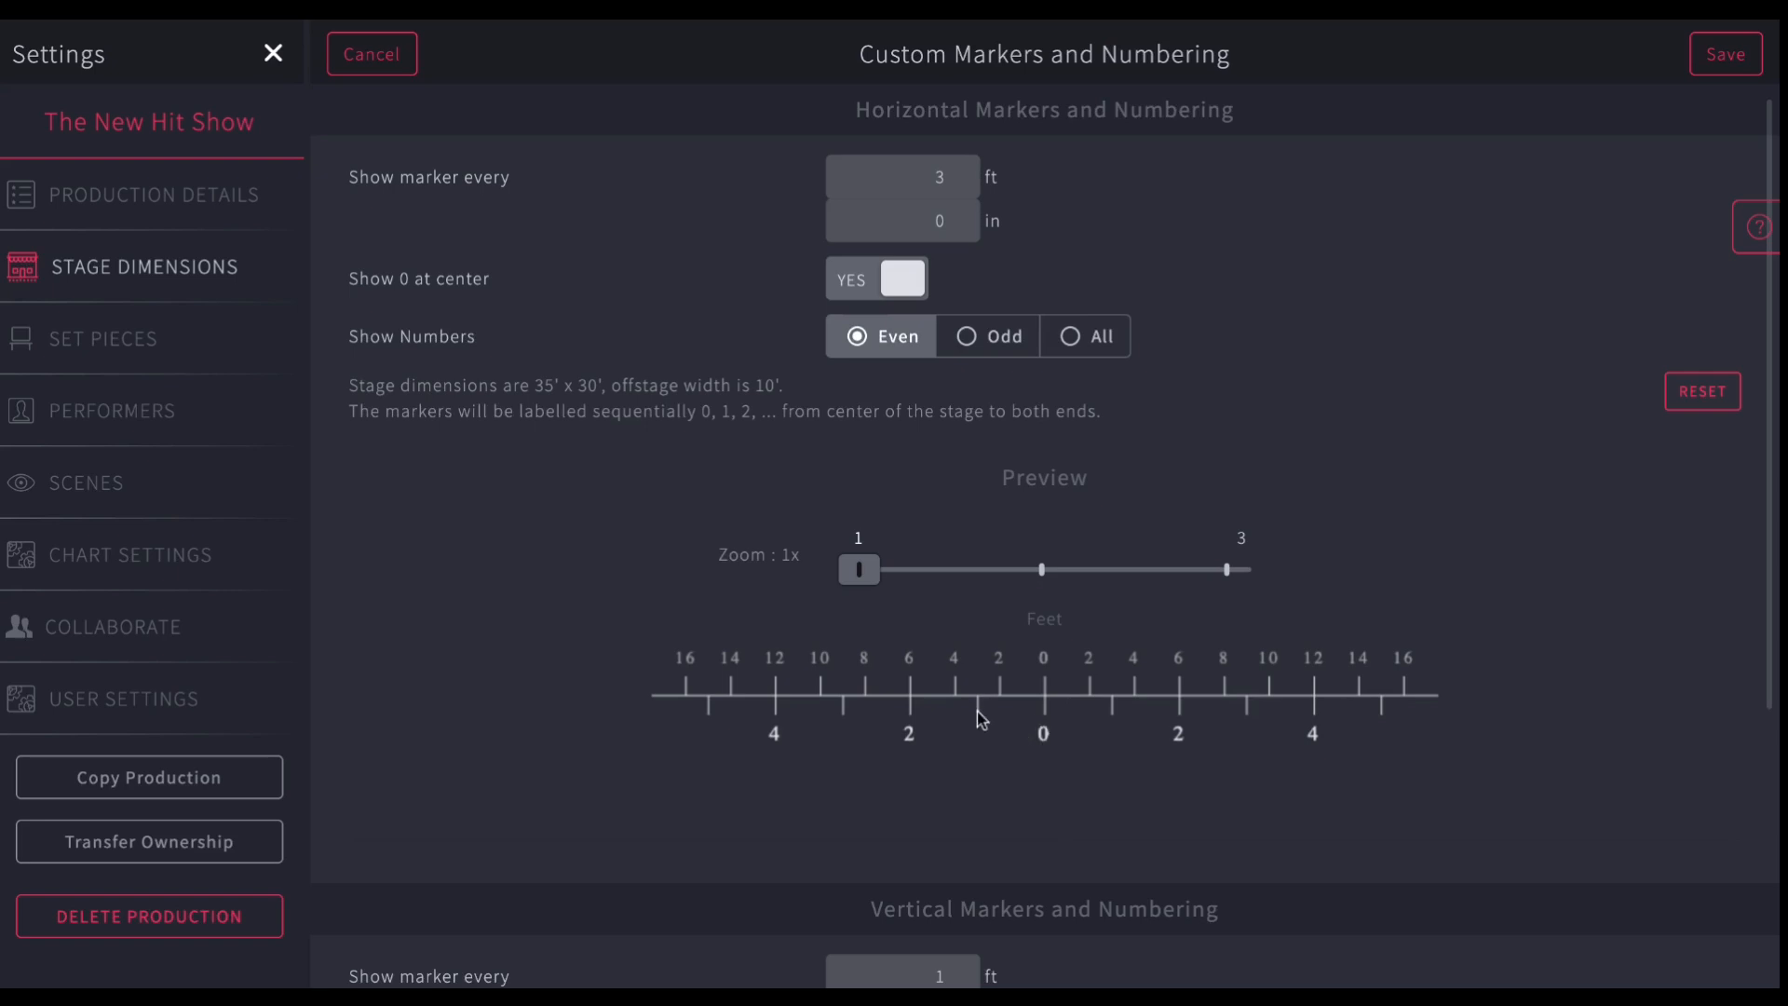
pyautogui.moveTo(913, 745)
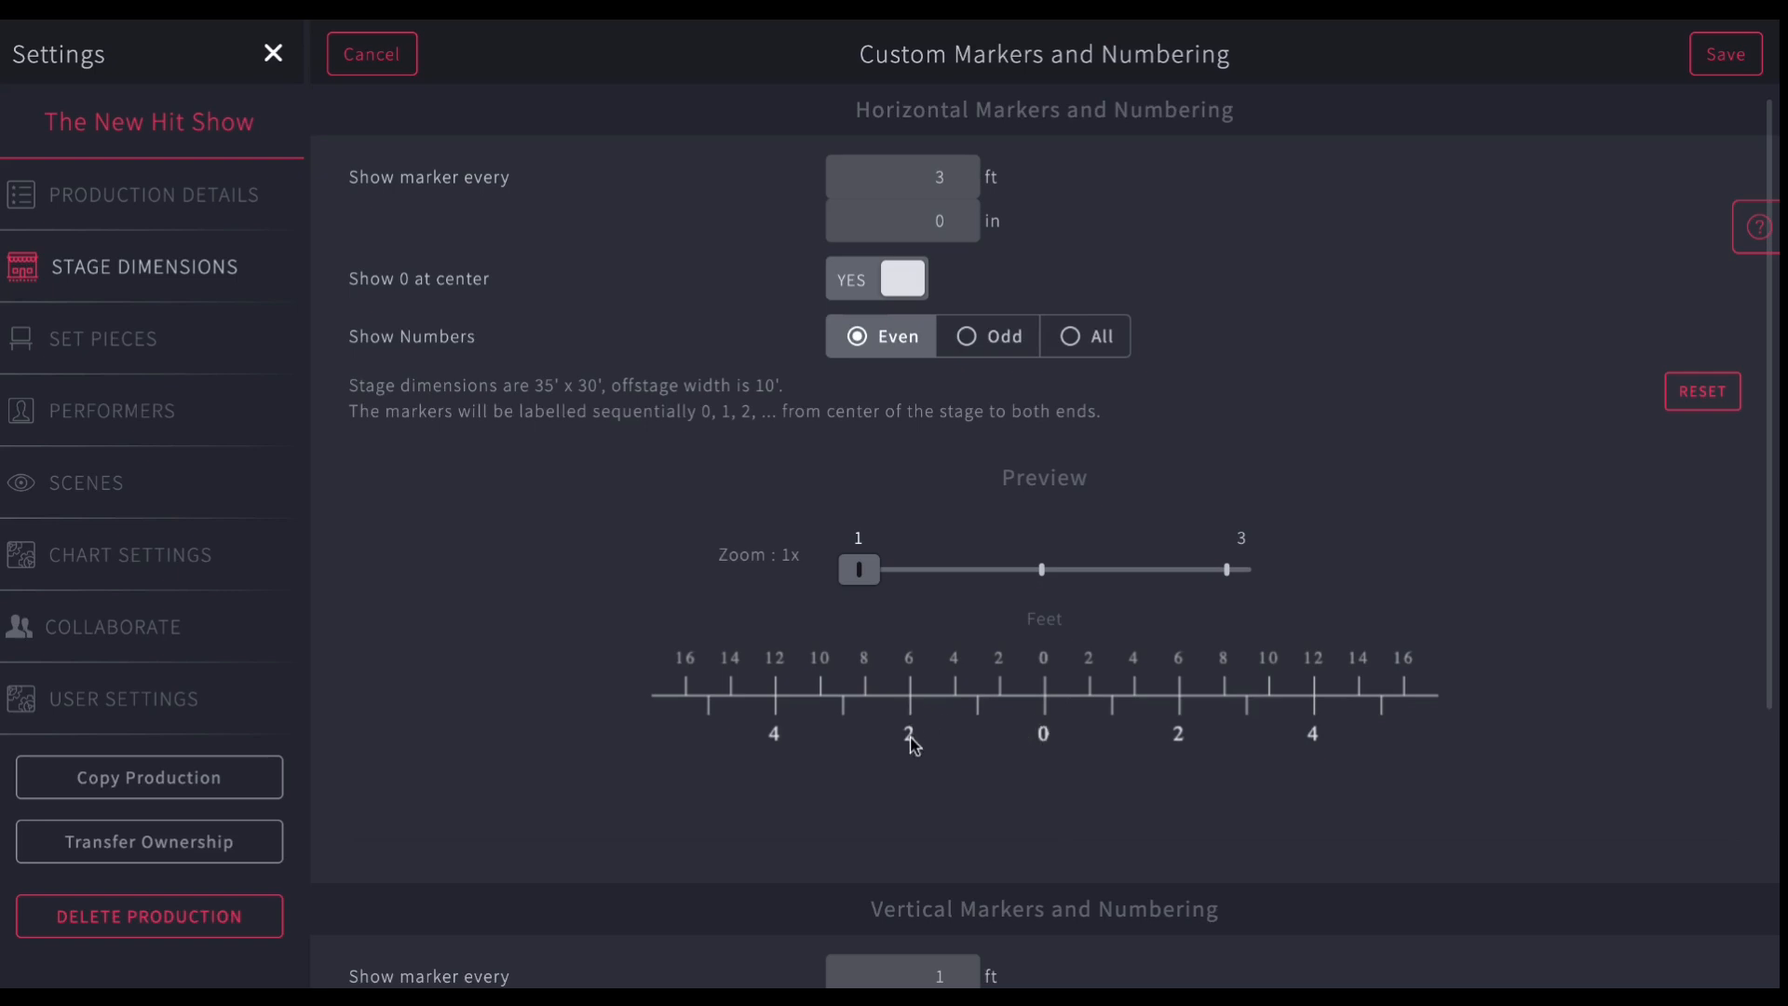
pyautogui.moveTo(833, 725)
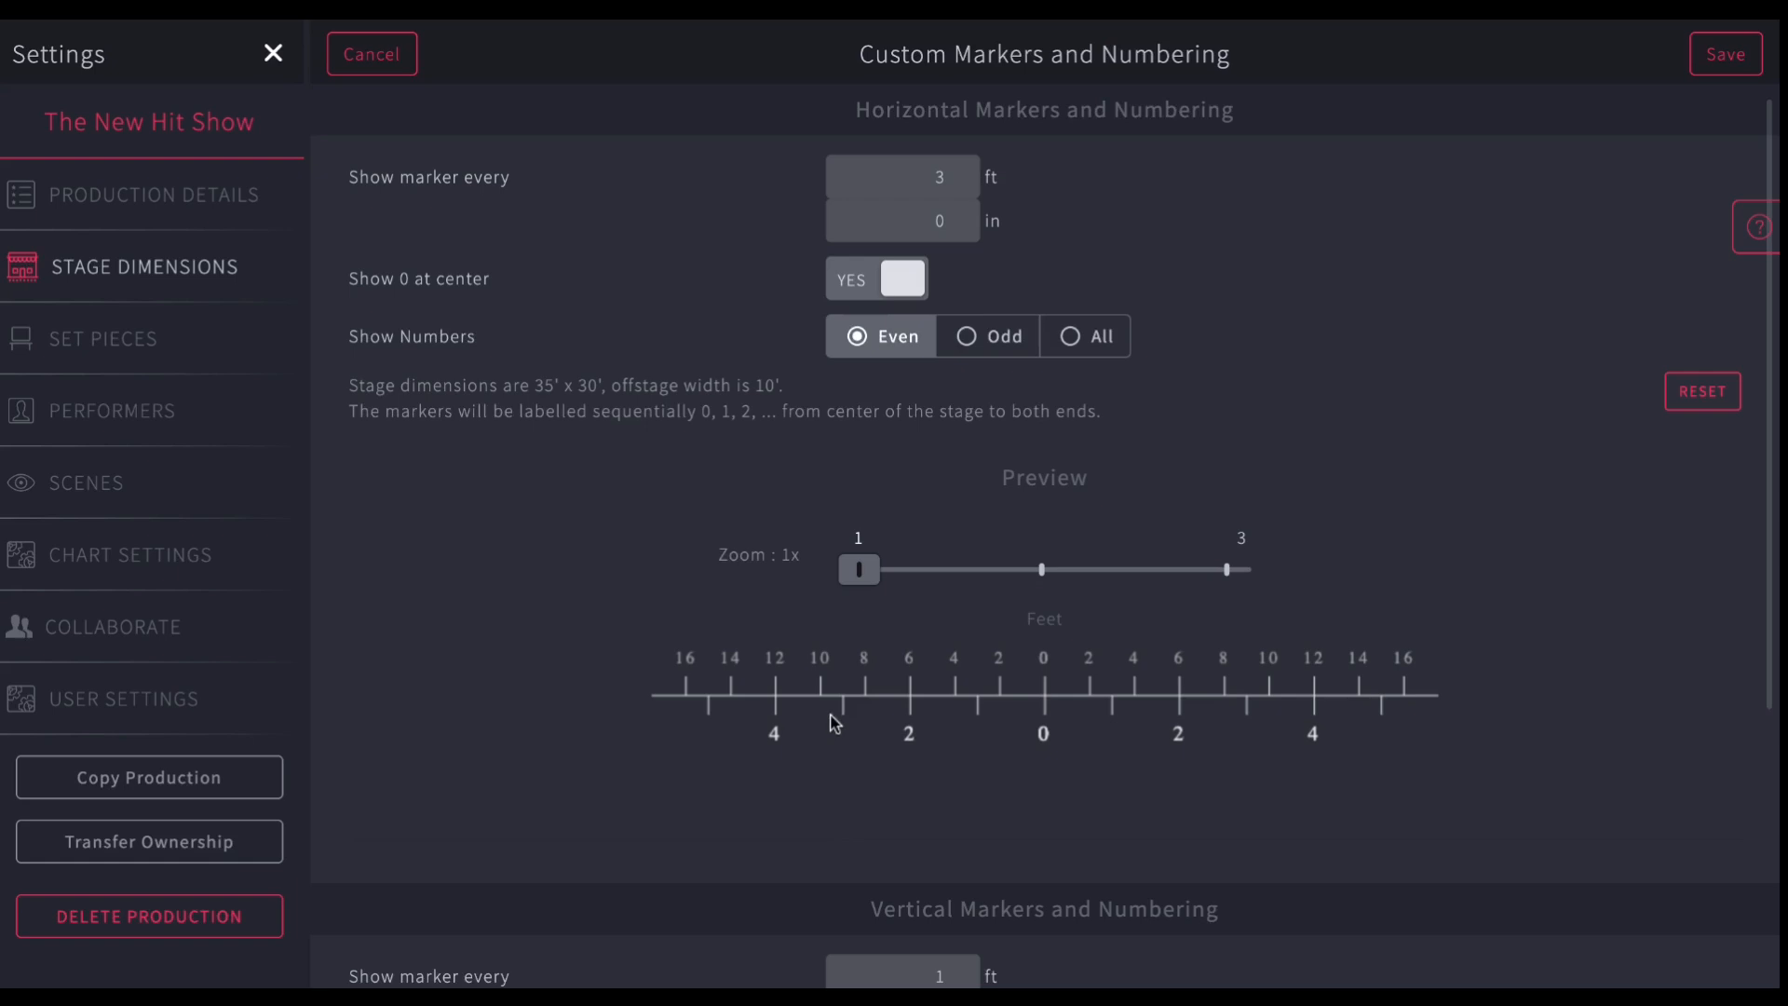
pyautogui.moveTo(976, 363)
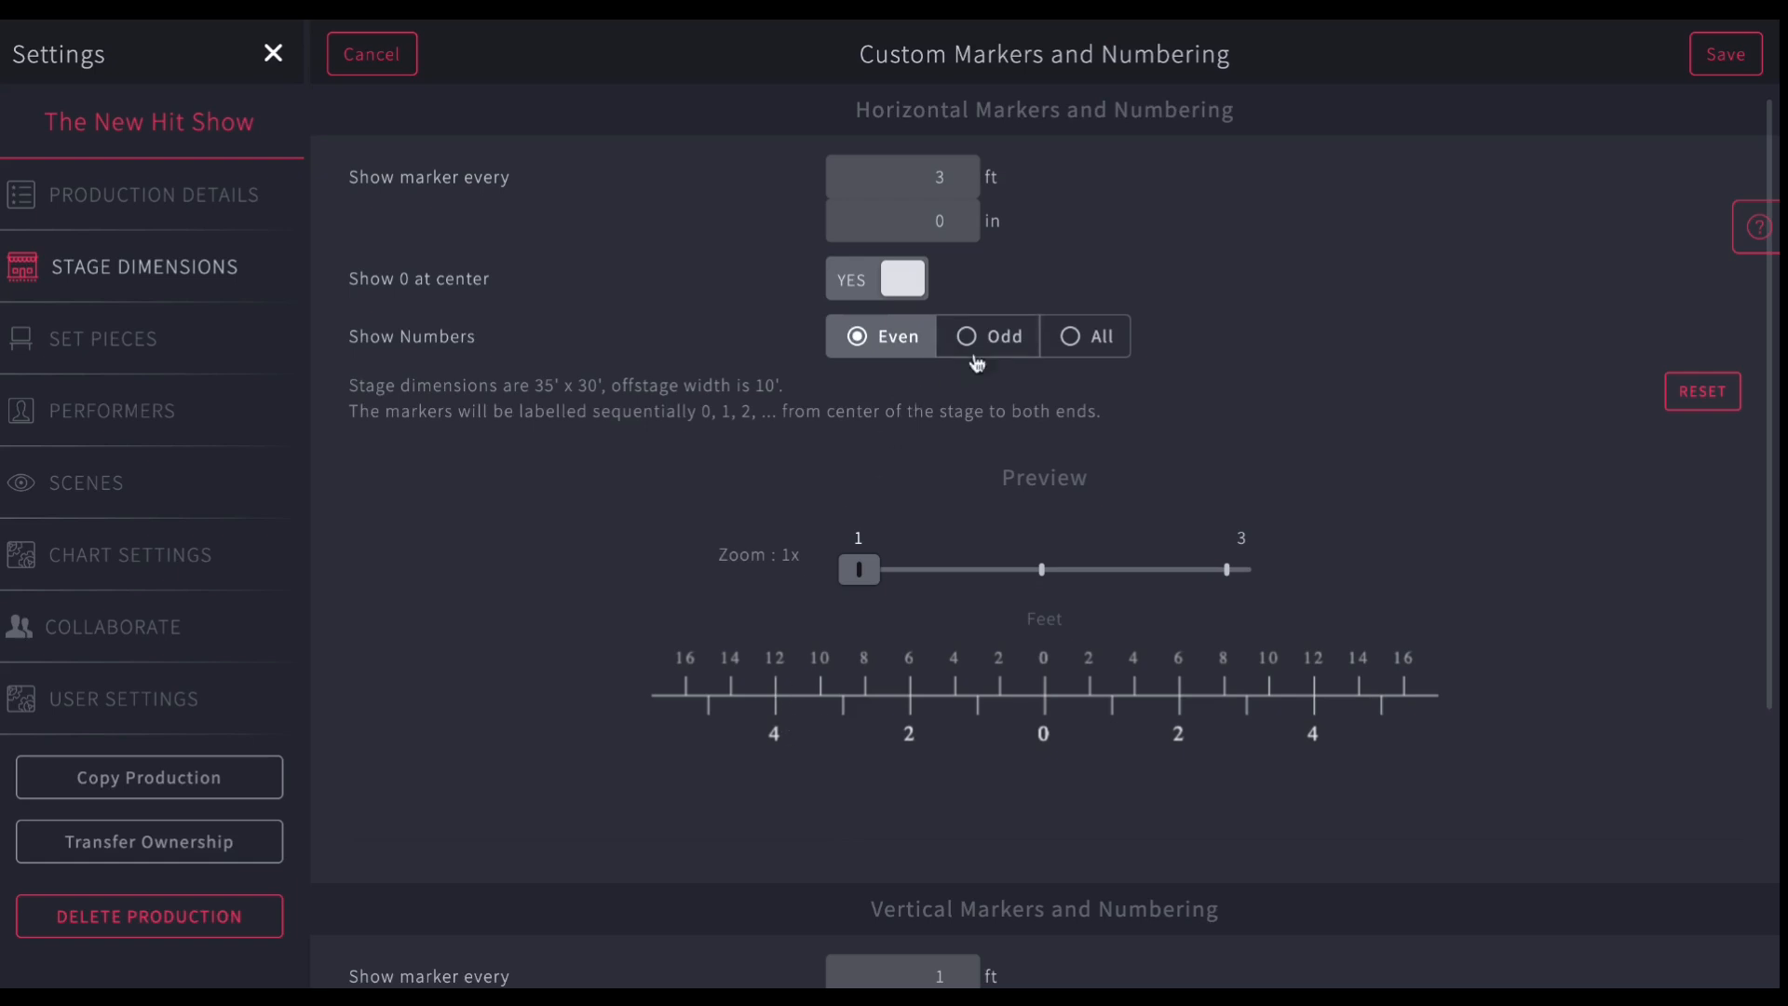
pyautogui.click(1083, 335)
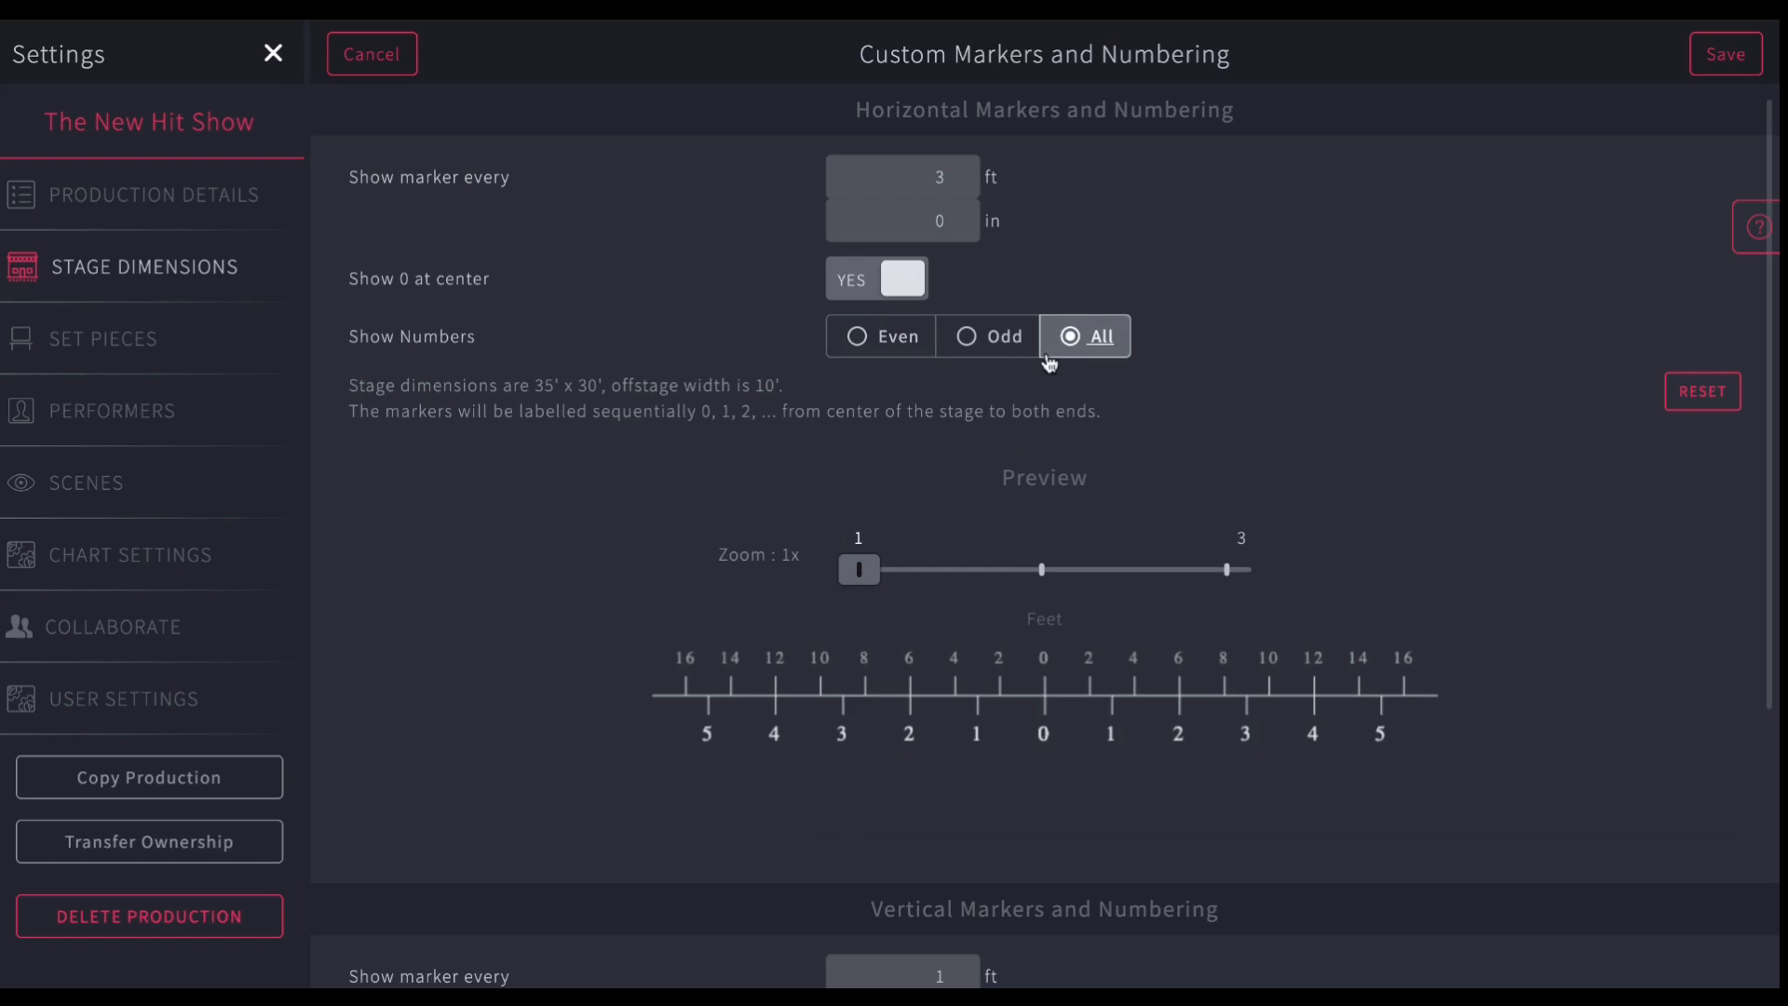
pyautogui.moveTo(913, 343)
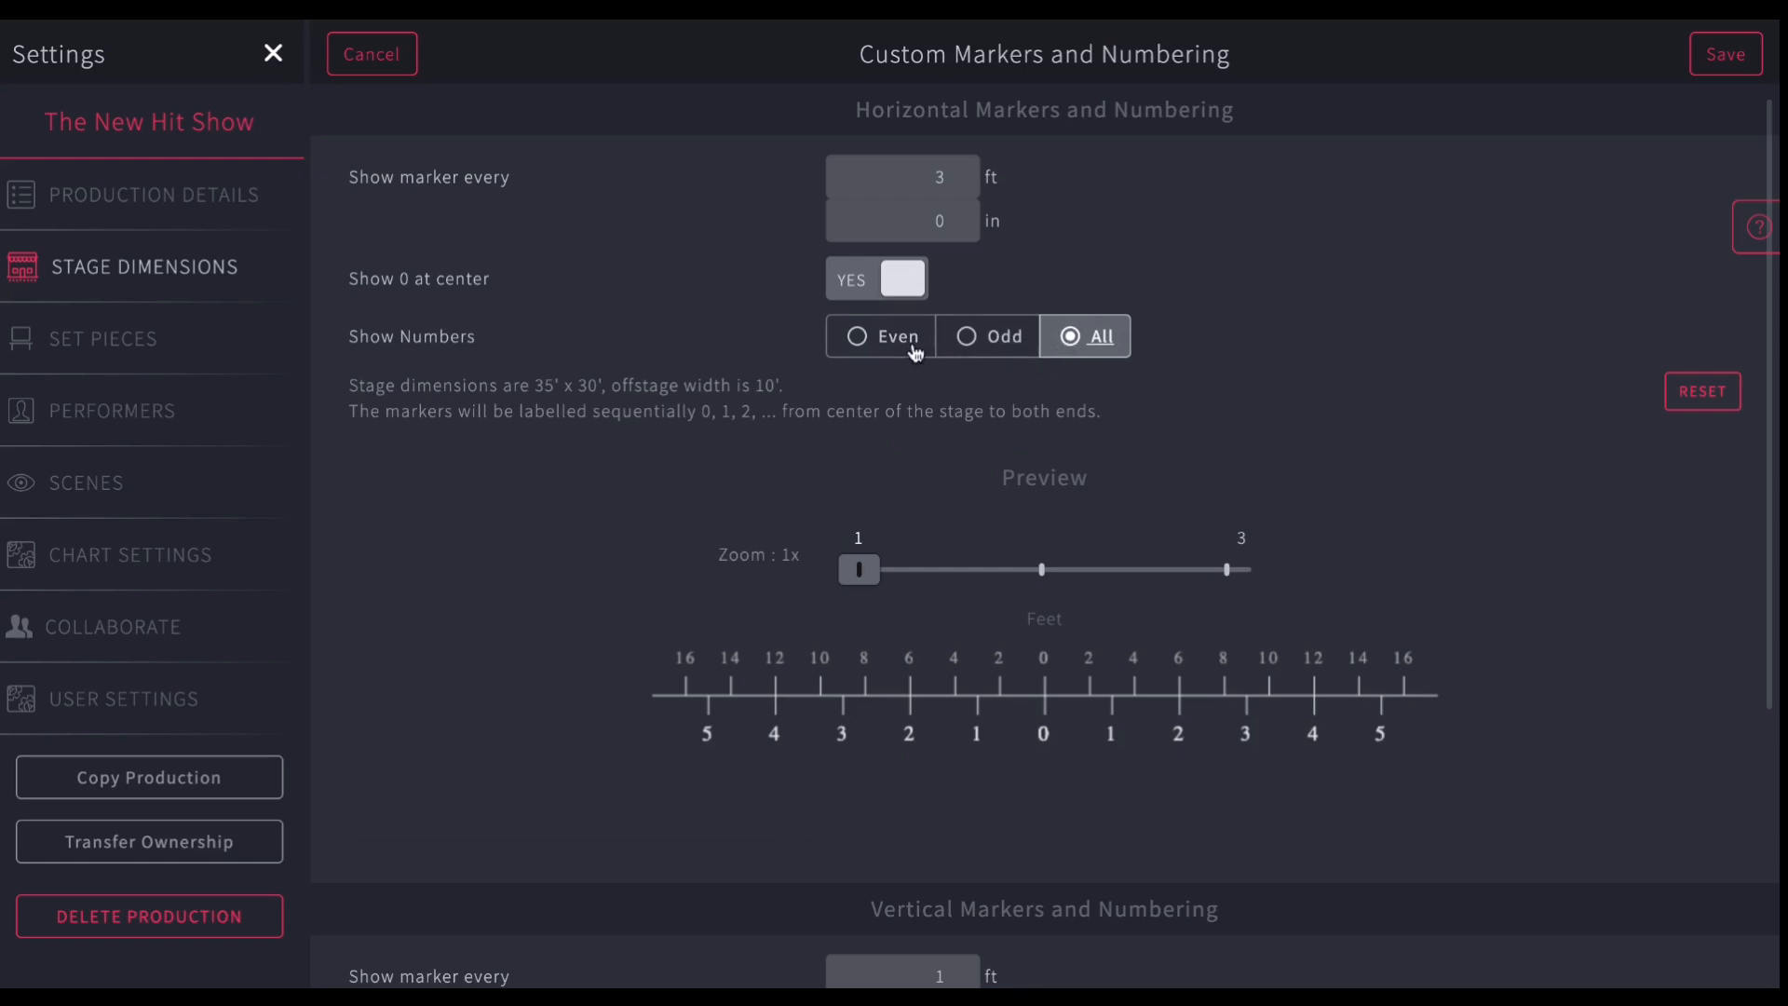
pyautogui.click(879, 335)
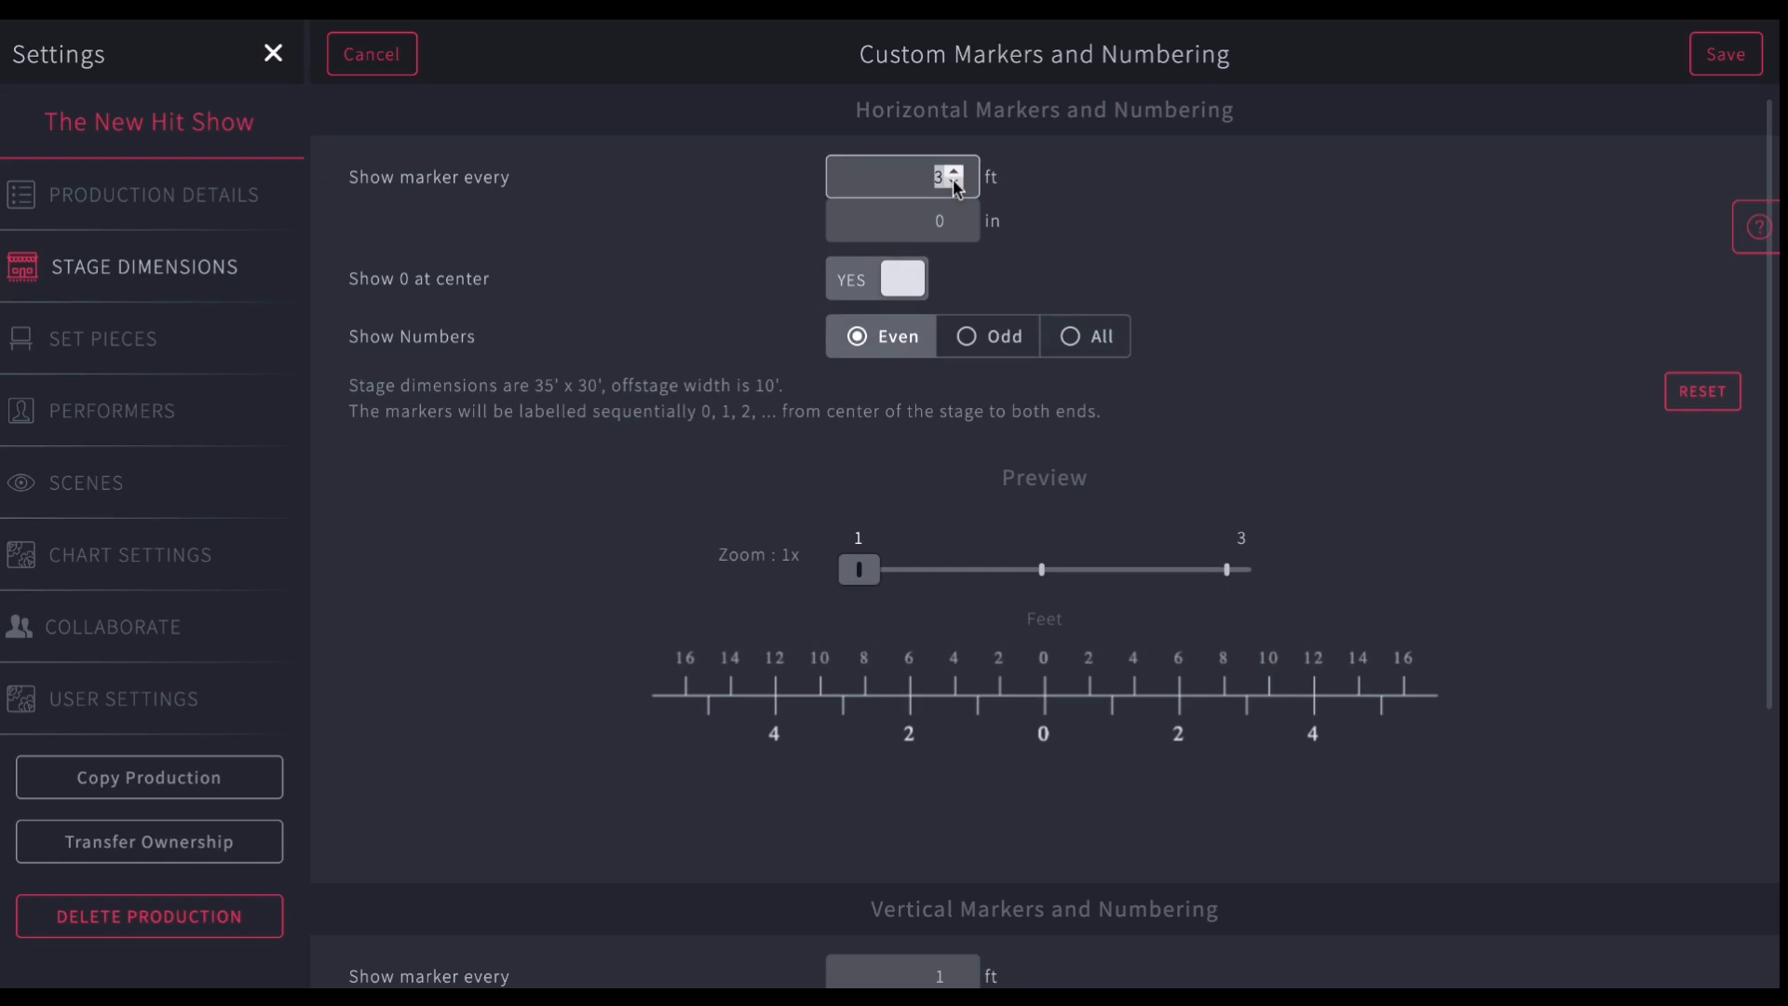
pyautogui.click(953, 185)
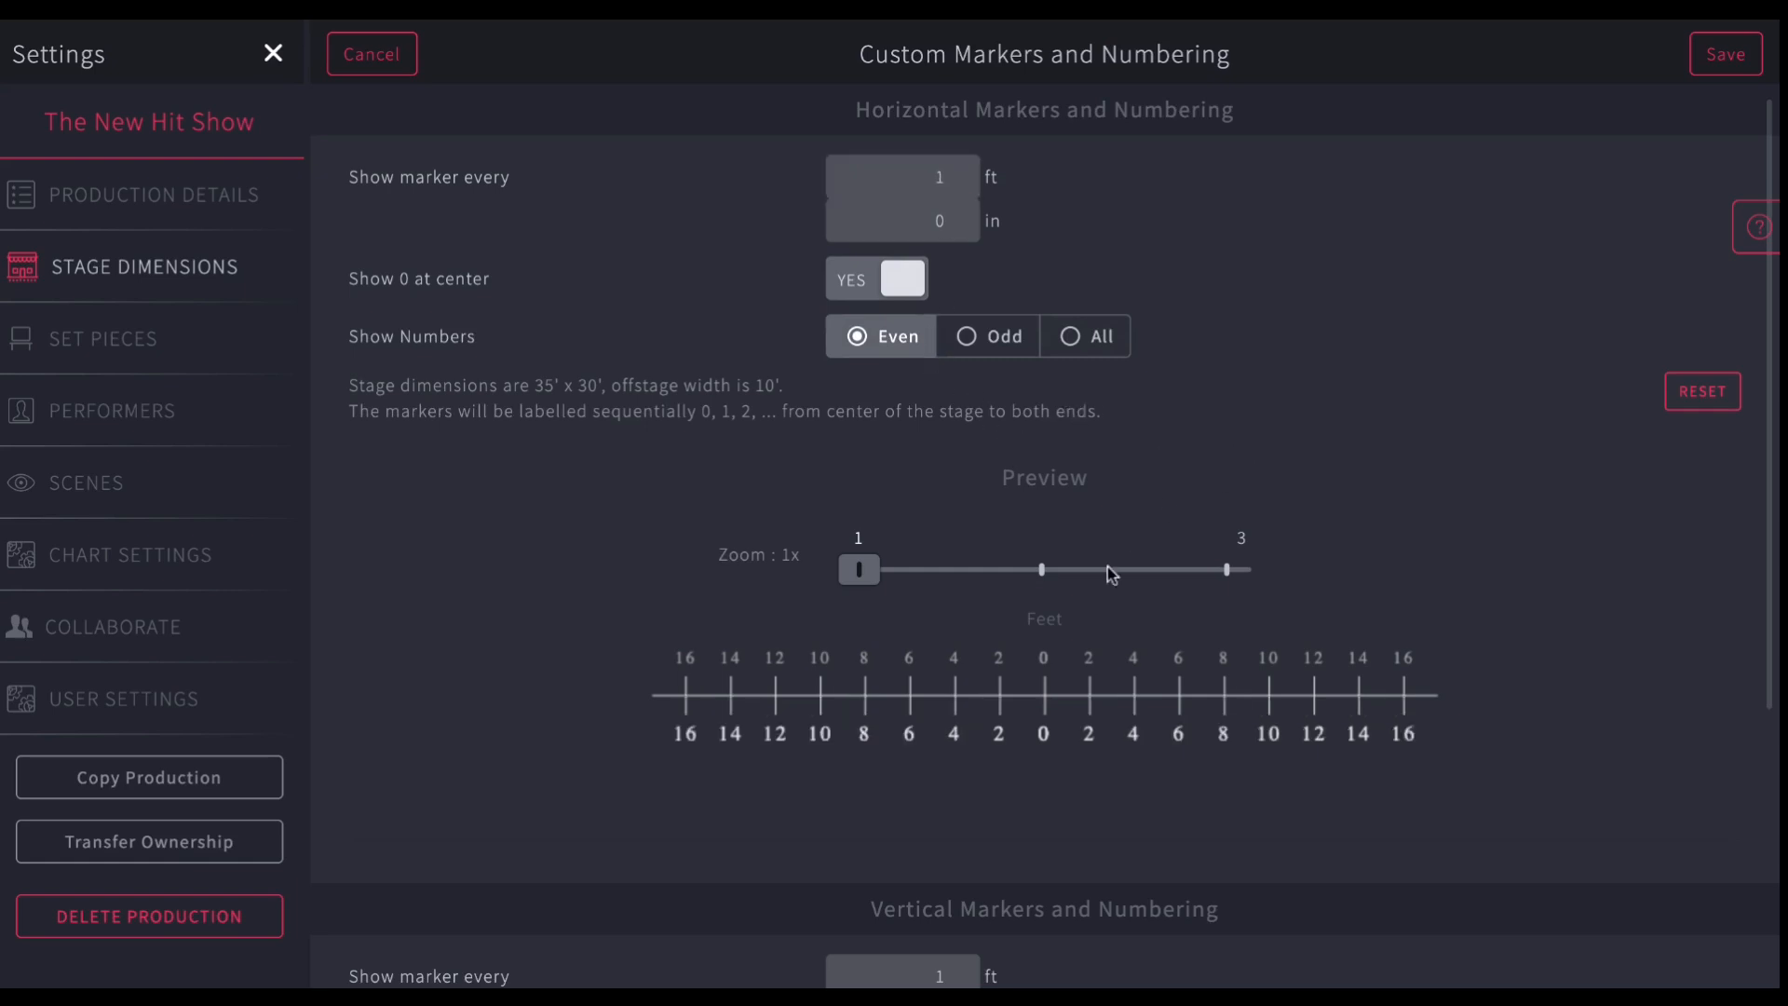
pyautogui.moveTo(853, 744)
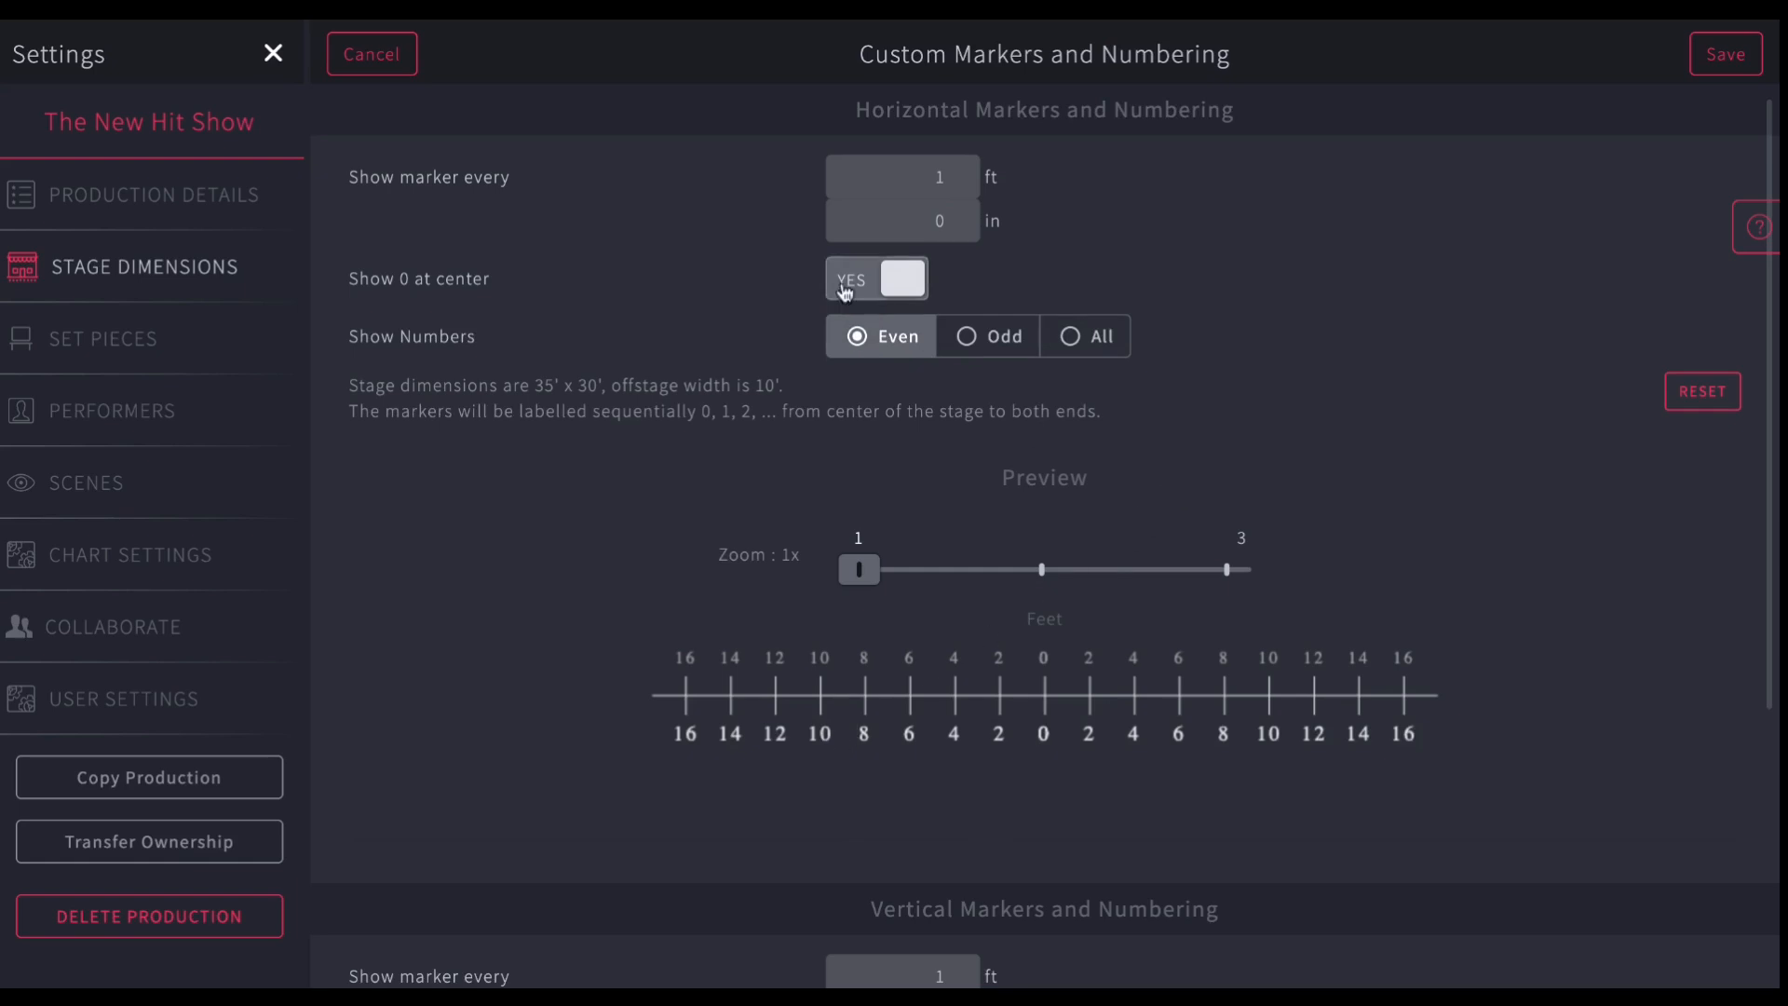
# Save the marker and numbering settings, then edit the Permanent Stage layout
pyautogui.scroll(-3)
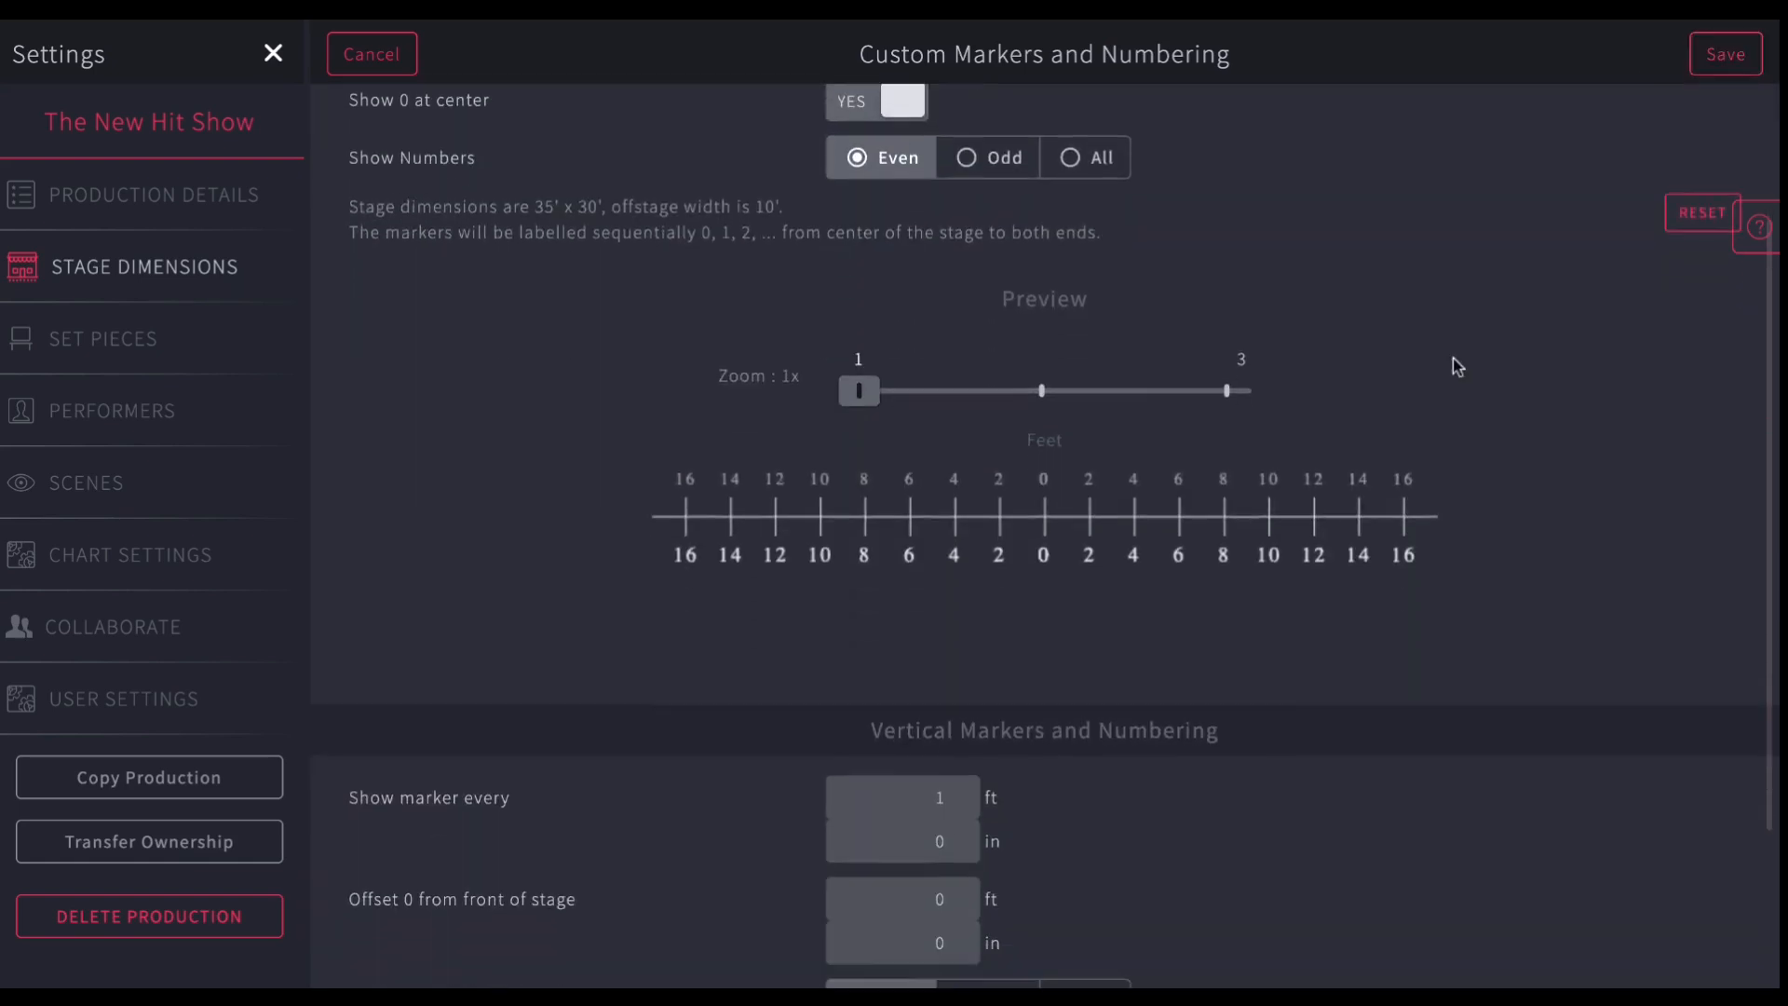
pyautogui.scroll(-3)
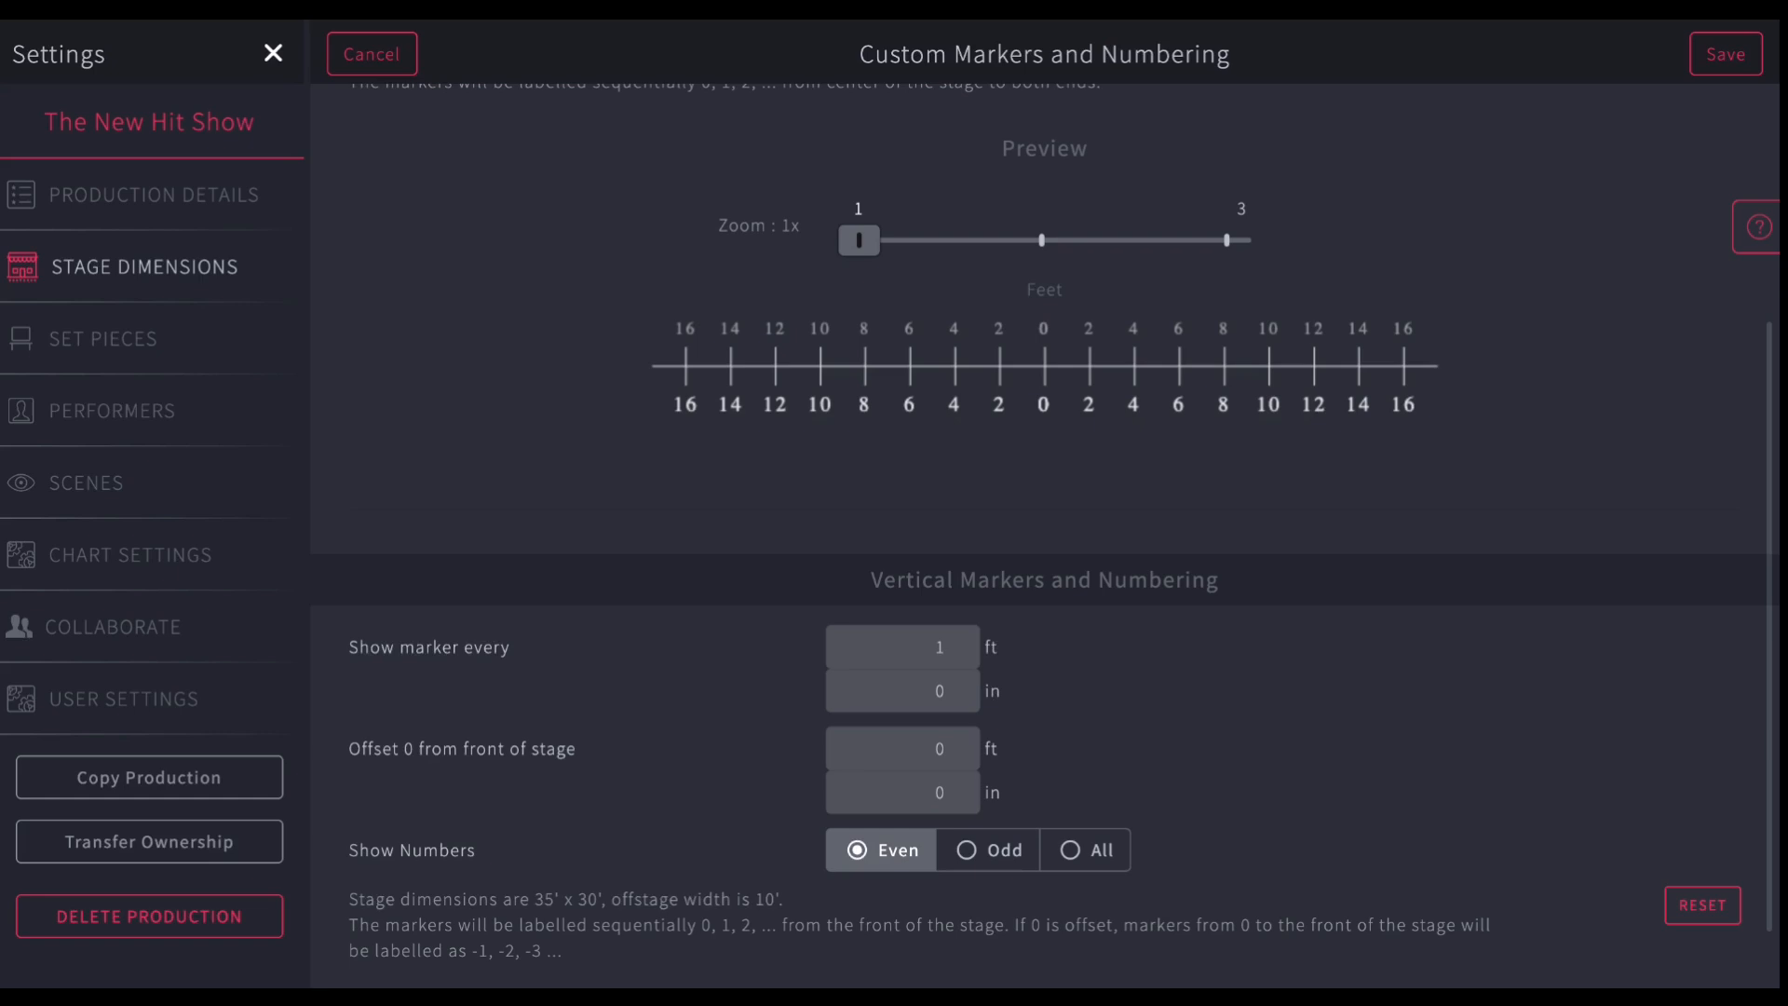
pyautogui.moveTo(1332, 318)
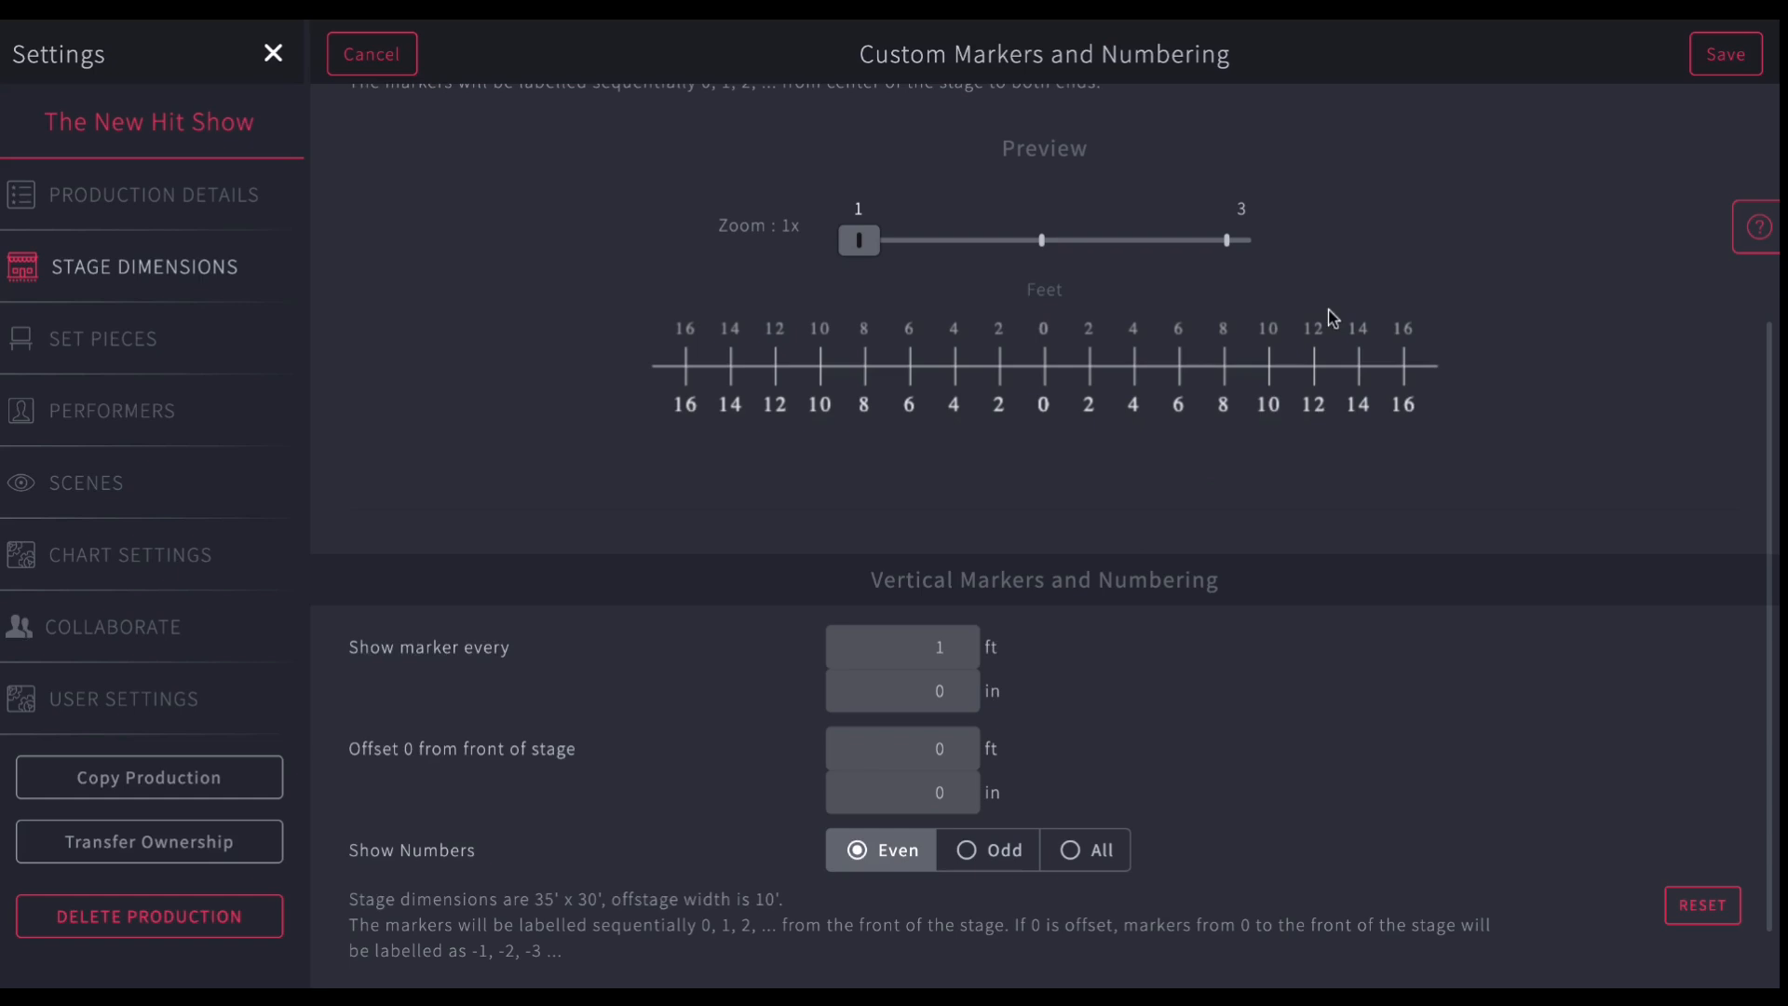
pyautogui.click(1725, 54)
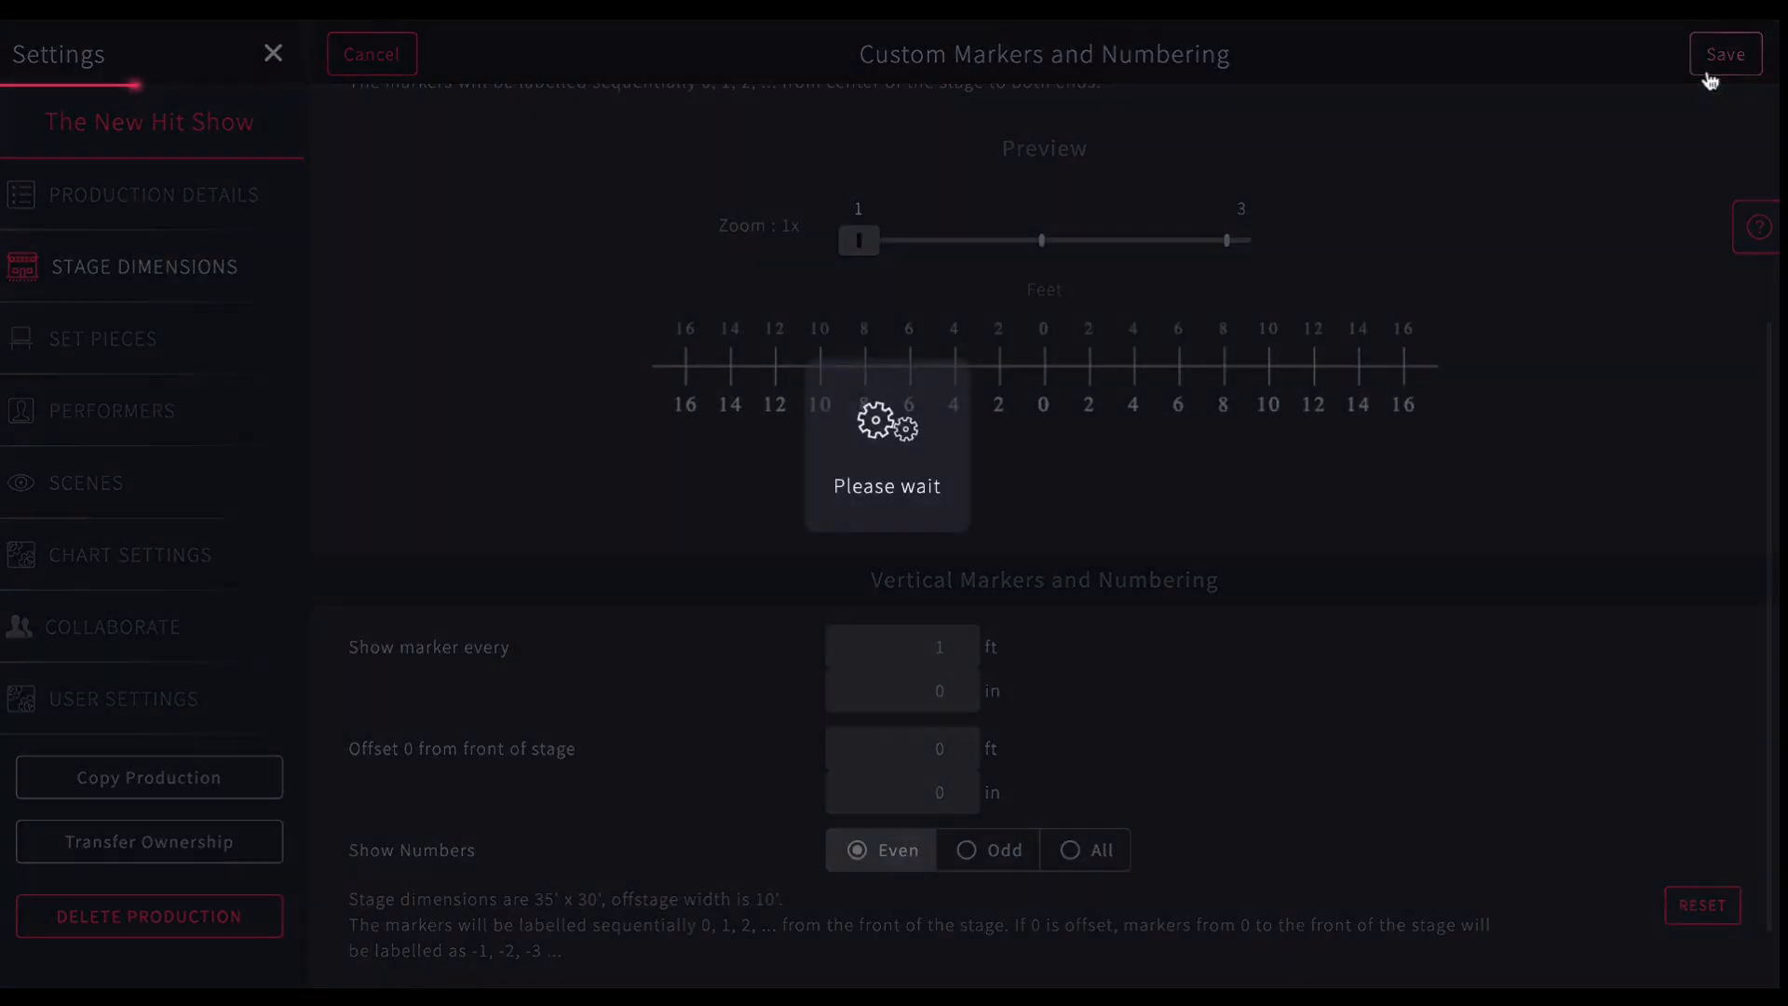
pyautogui.click(1725, 54)
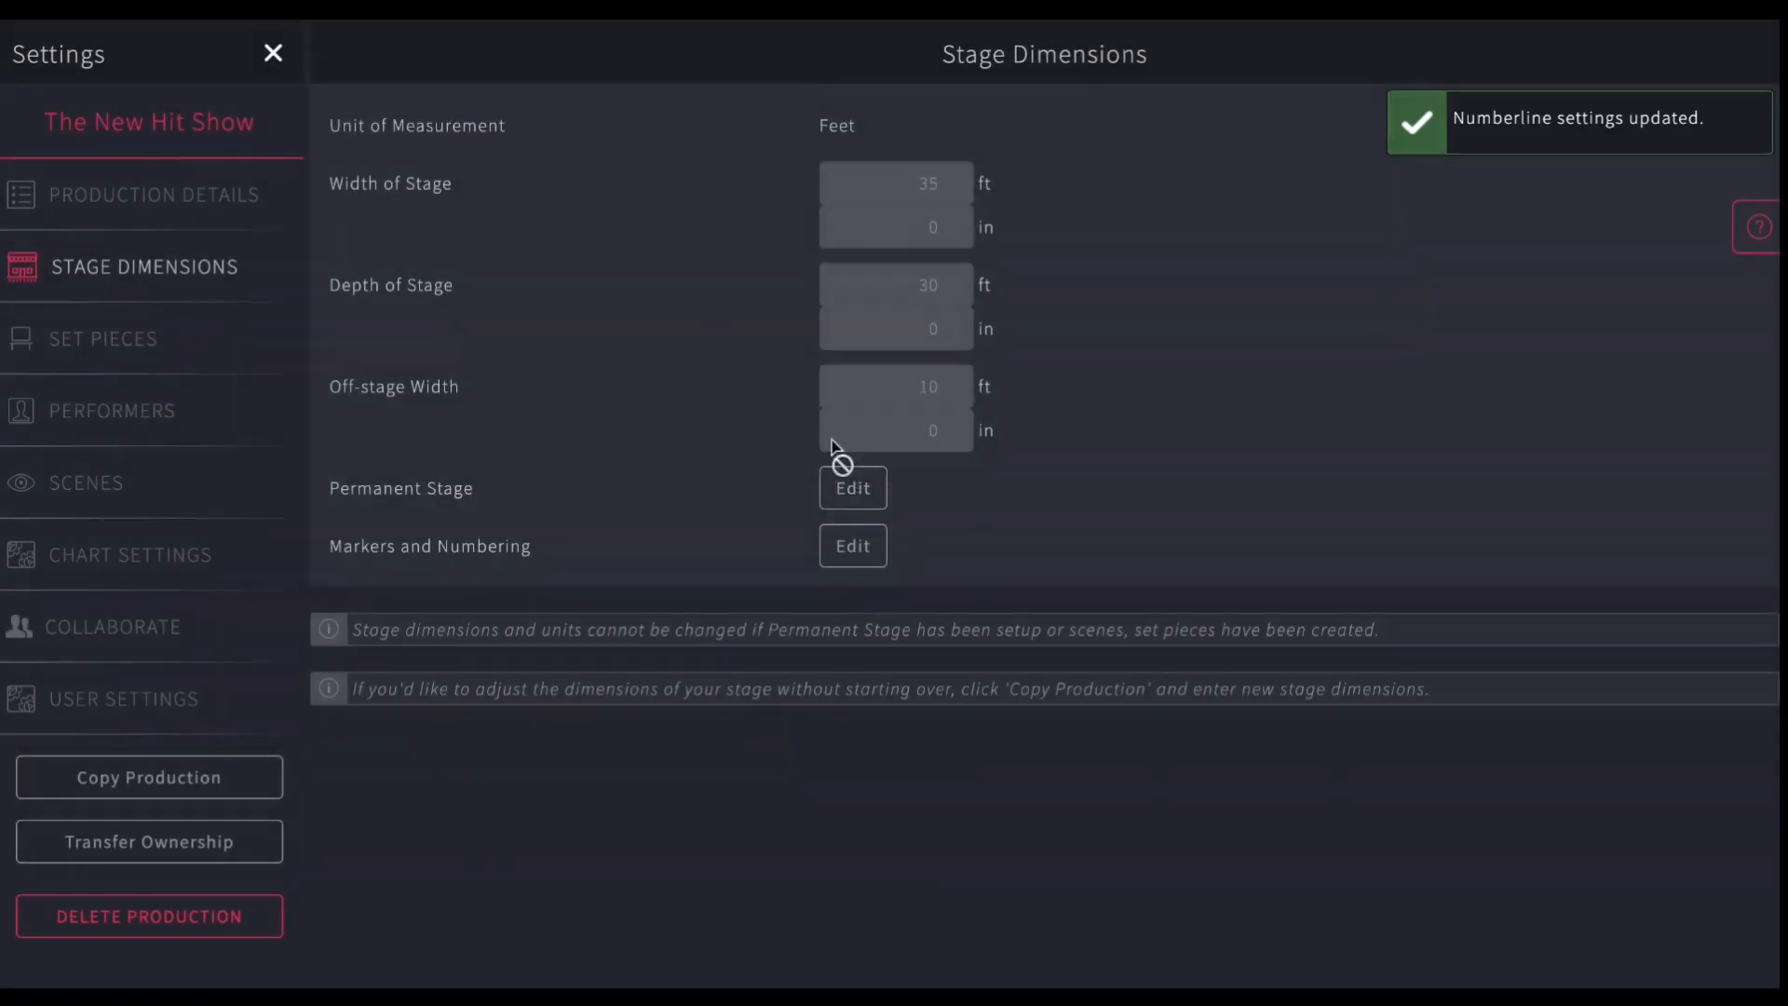
pyautogui.click(851, 488)
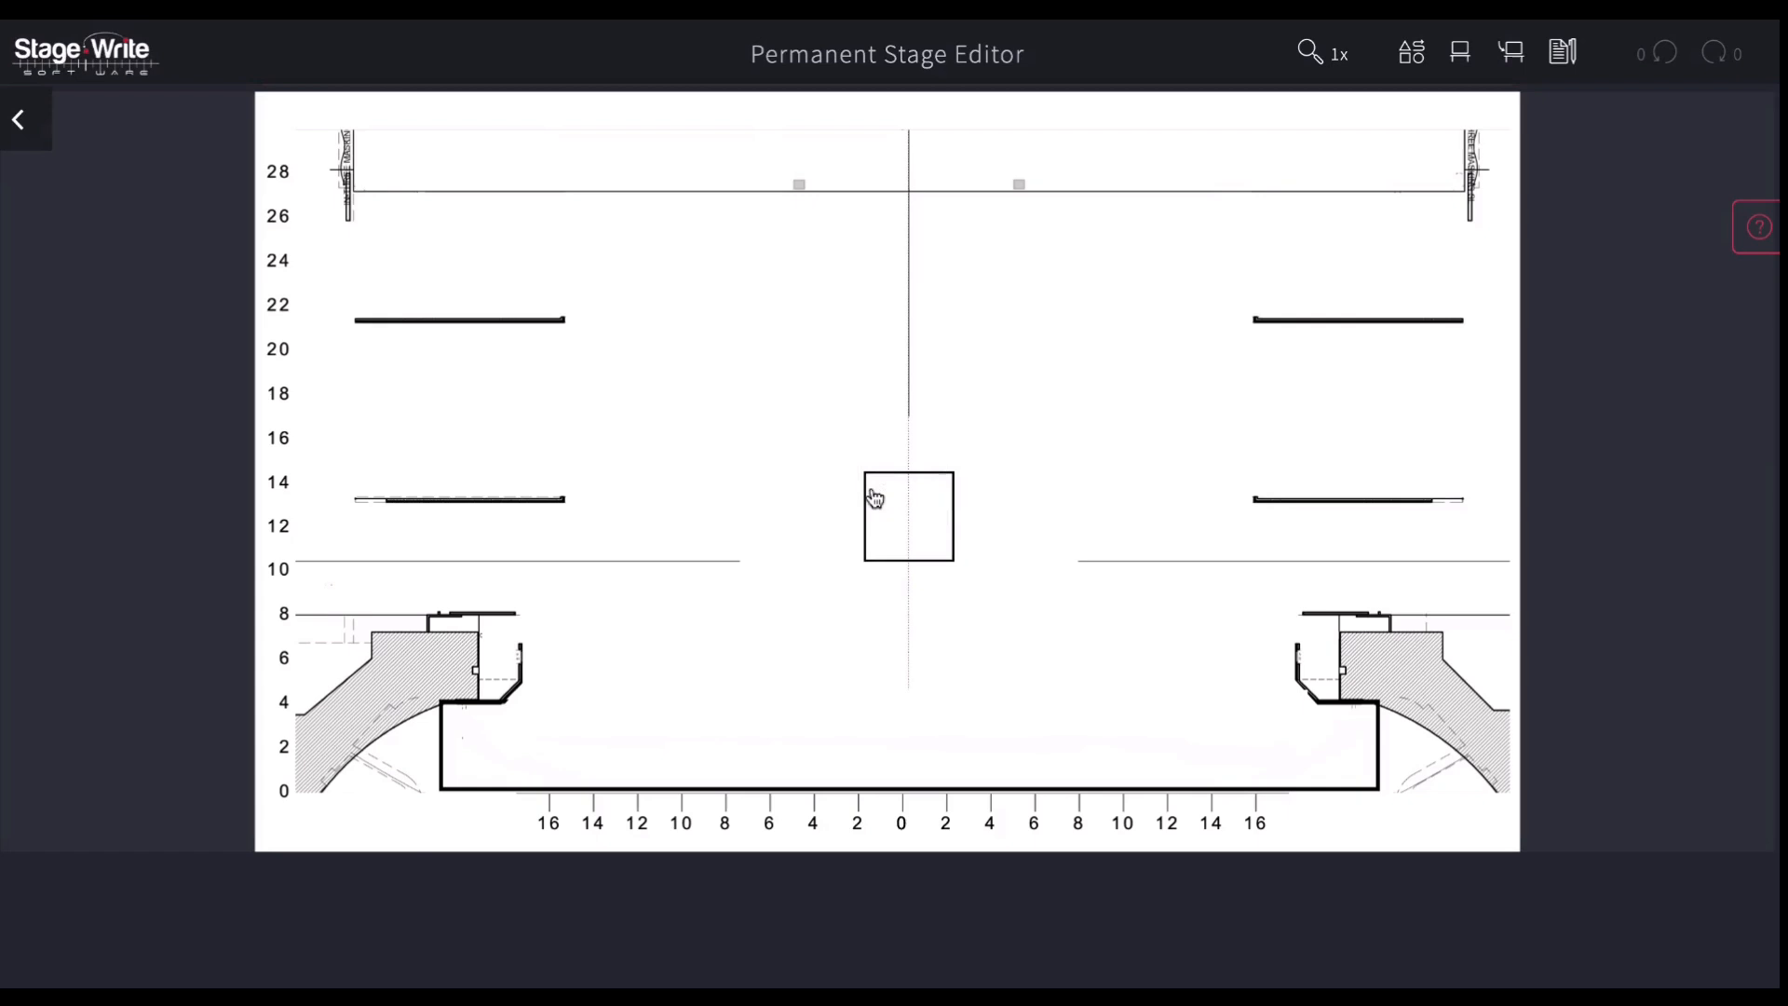
pyautogui.moveTo(564, 607)
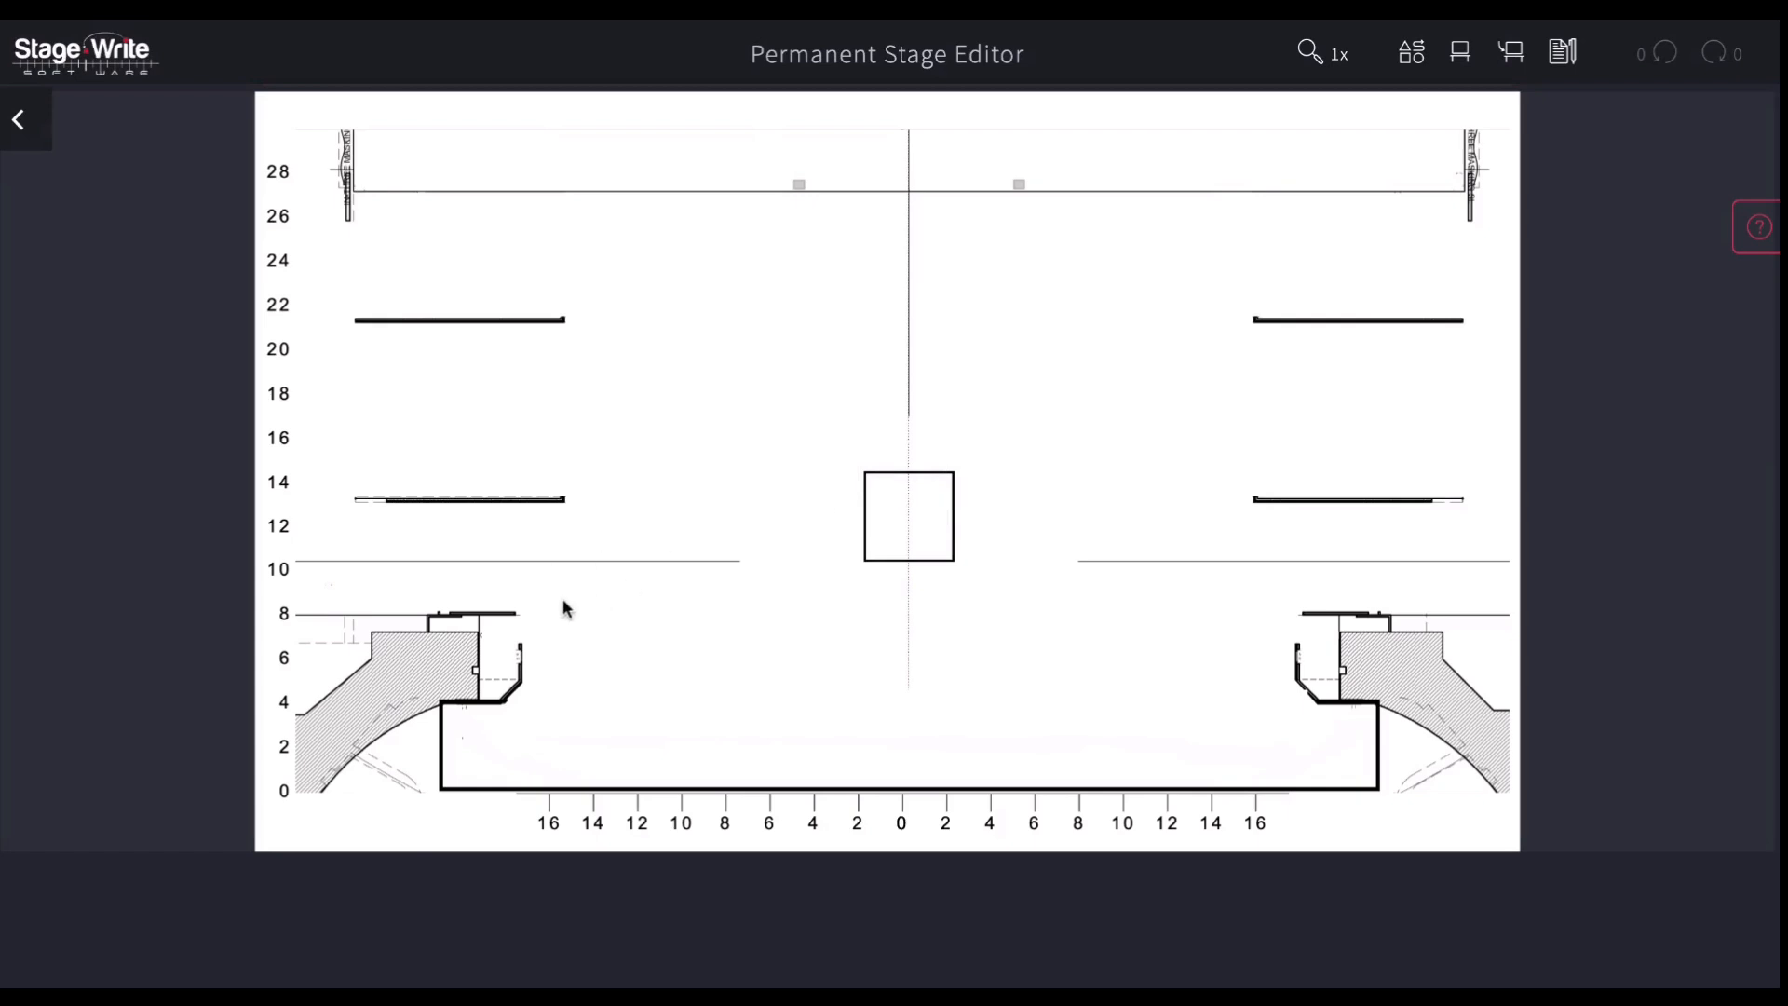
pyautogui.moveTo(527, 617)
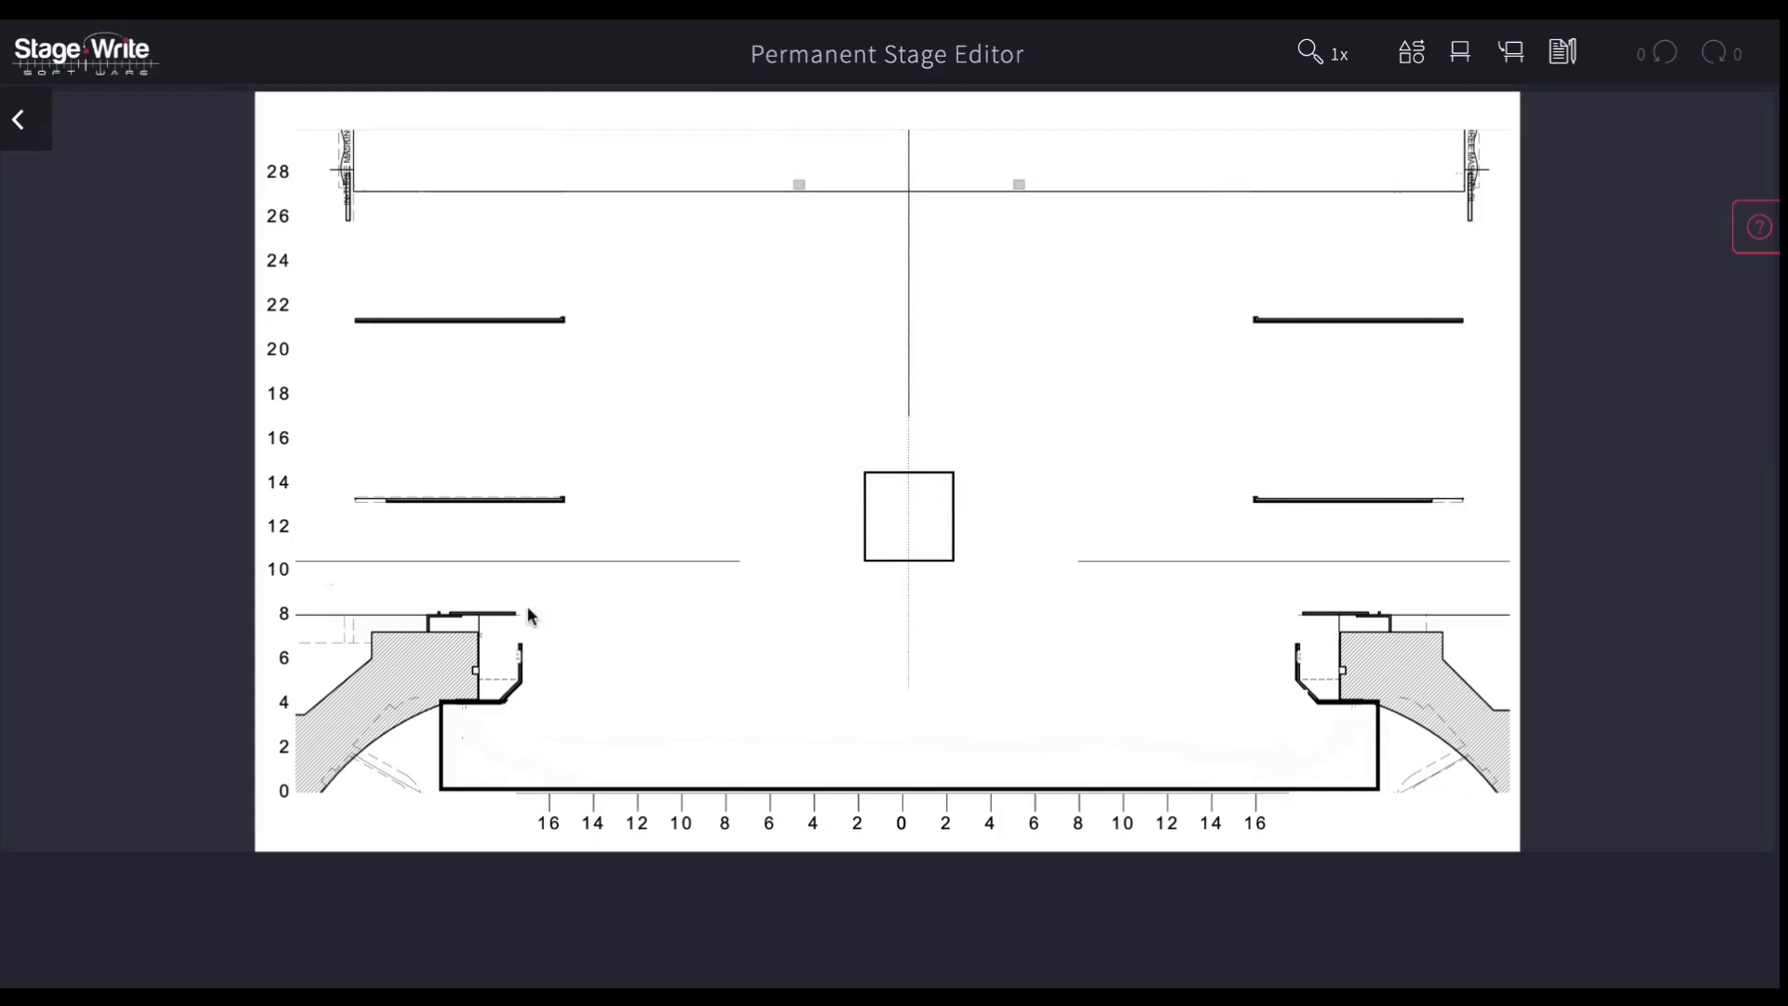
pyautogui.moveTo(293, 618)
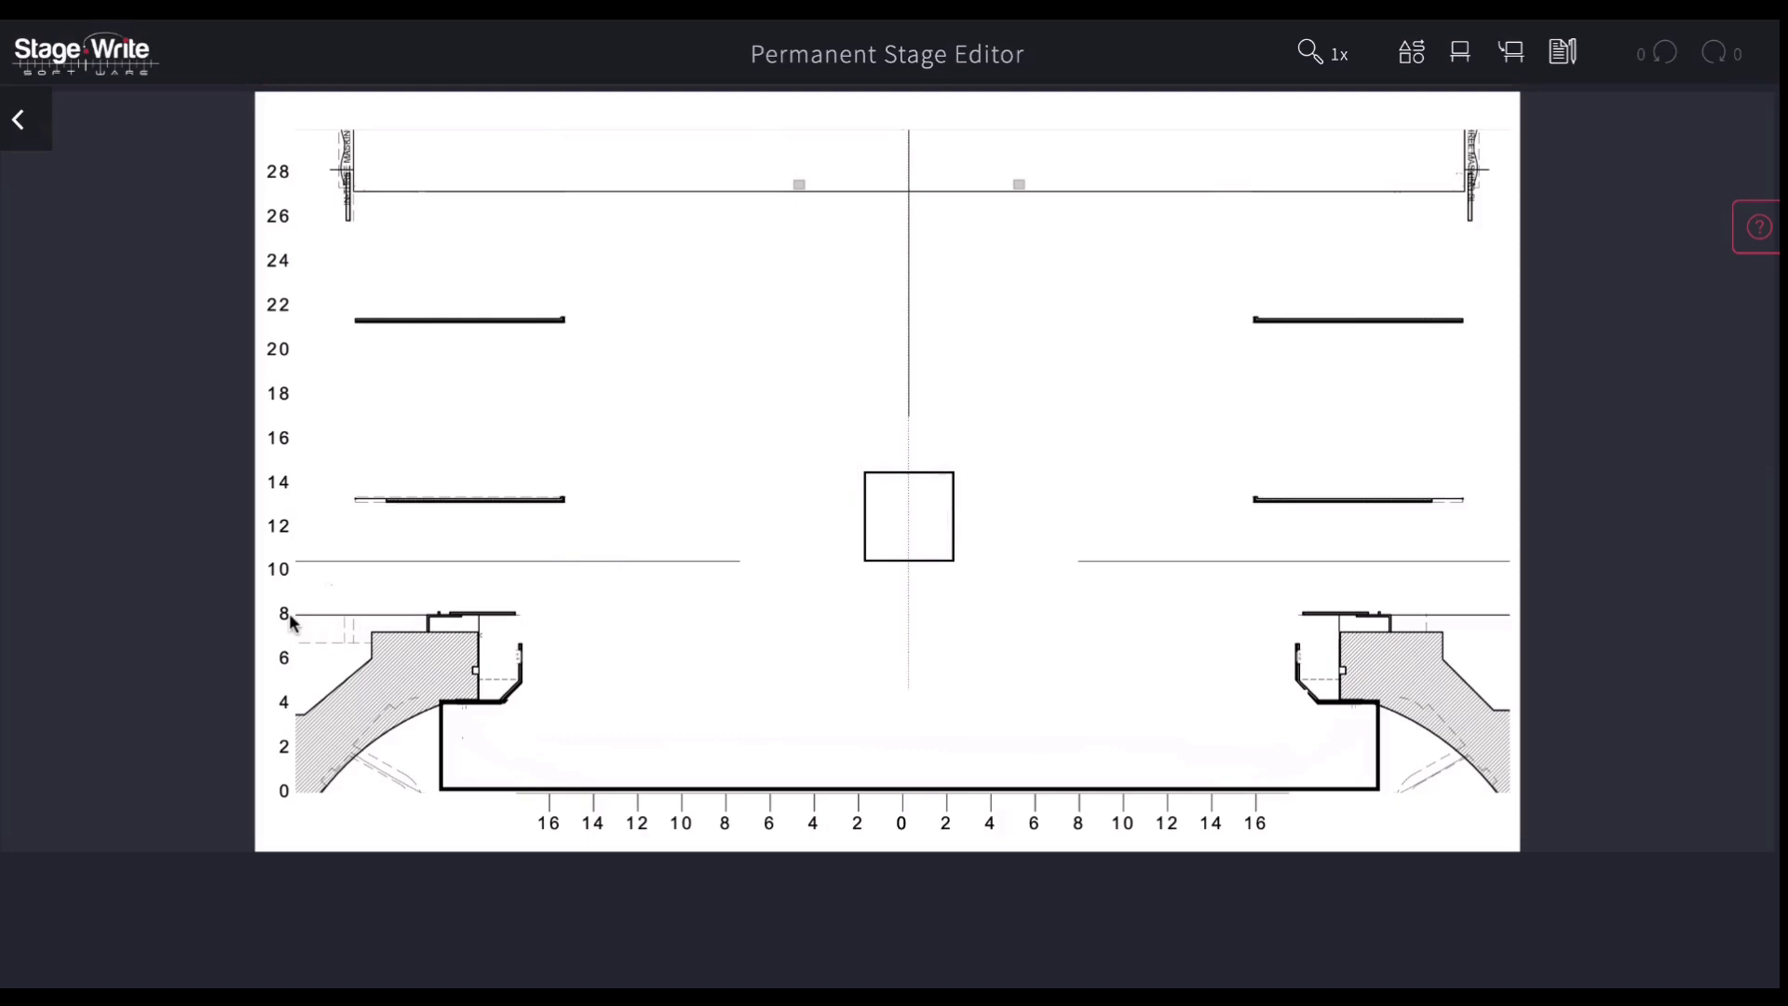
pyautogui.moveTo(292, 804)
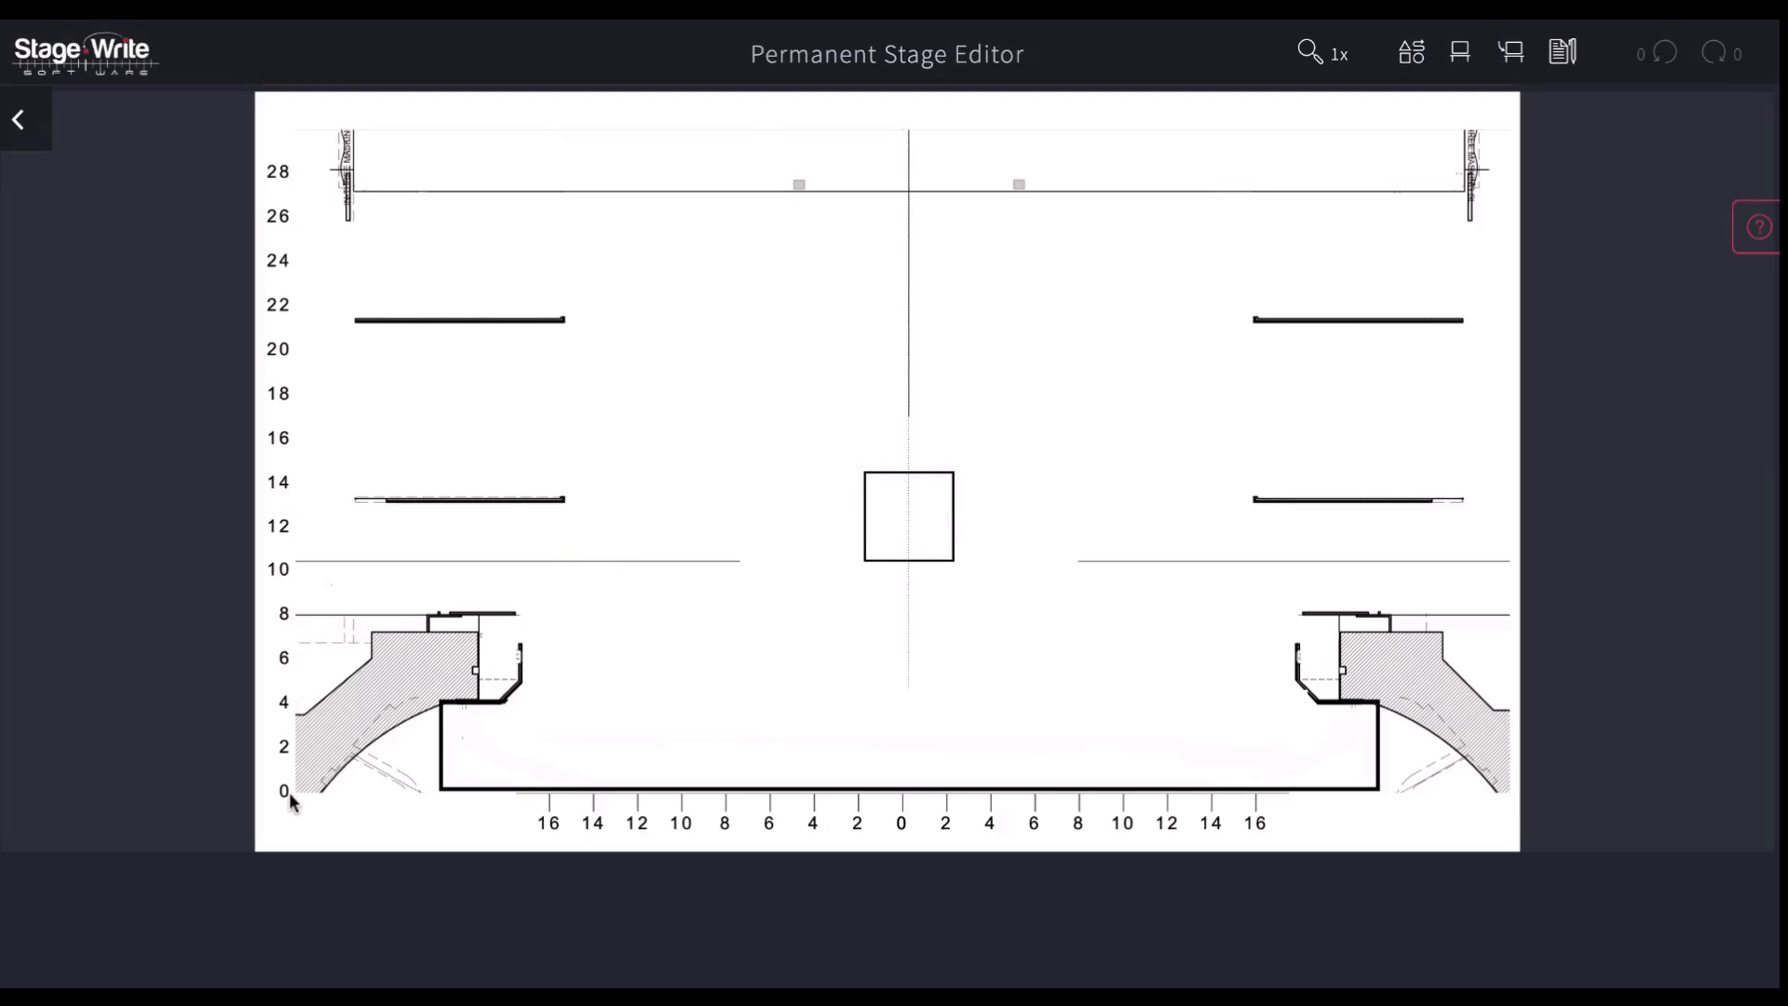
pyautogui.moveTo(583, 784)
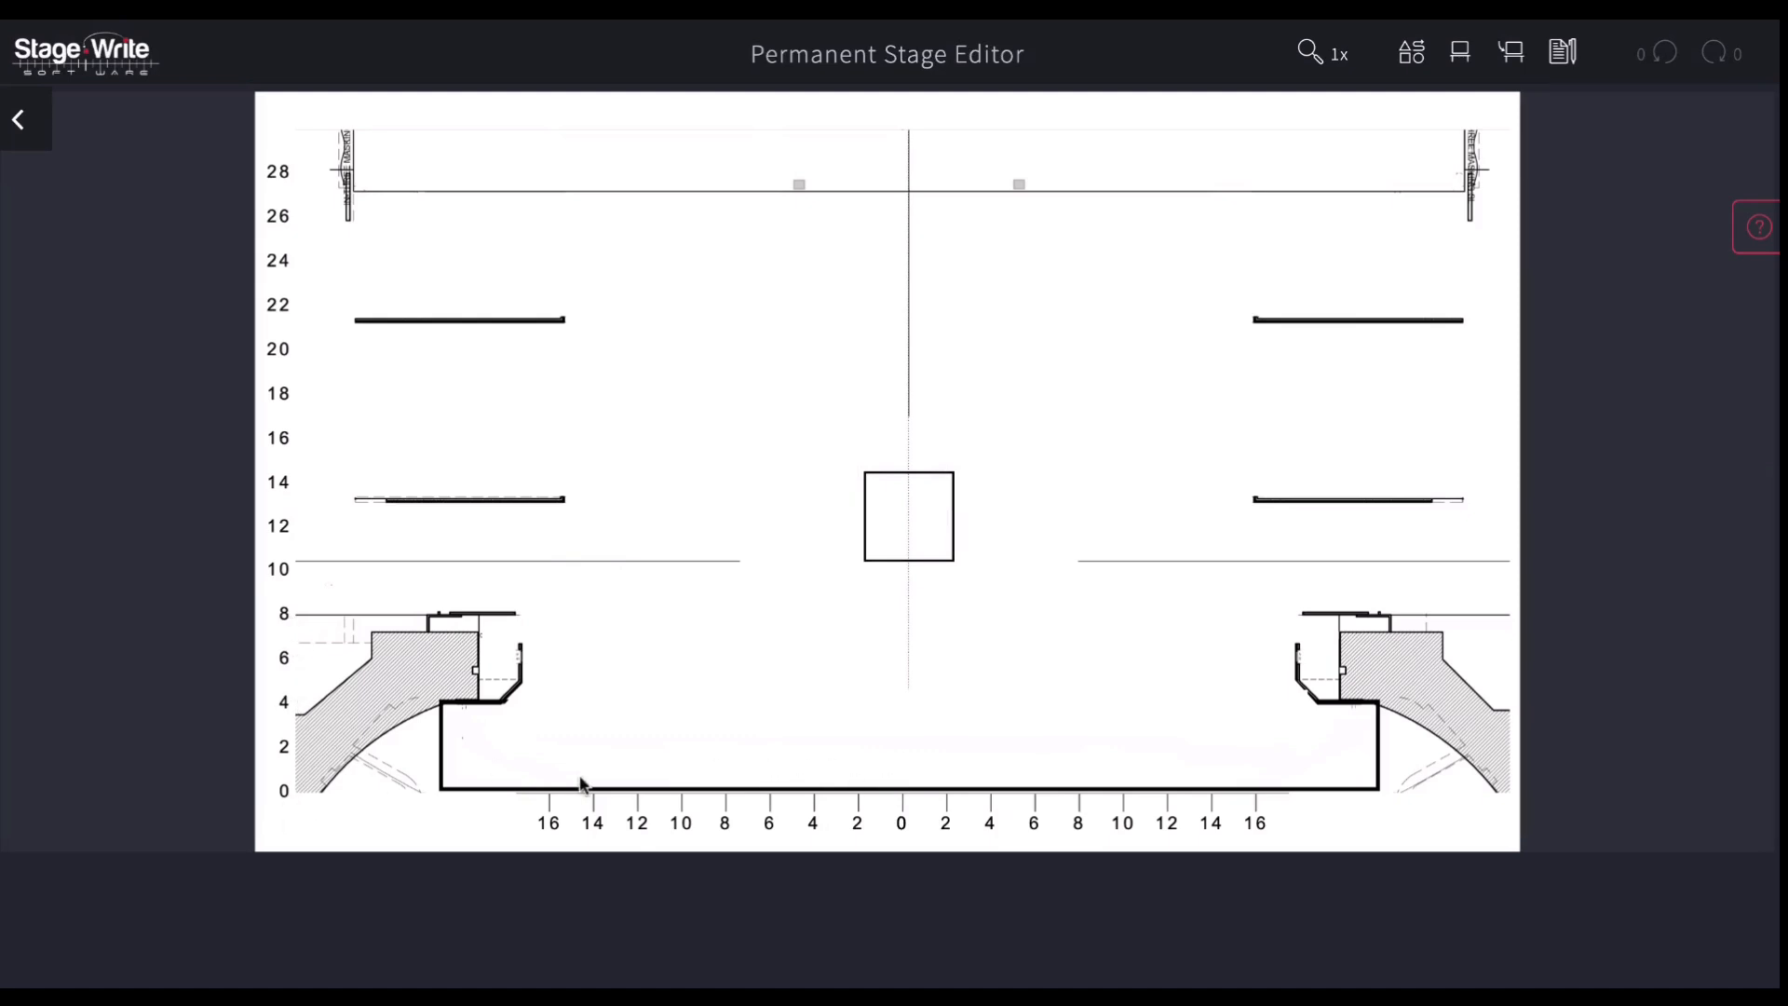
pyautogui.moveTo(283, 618)
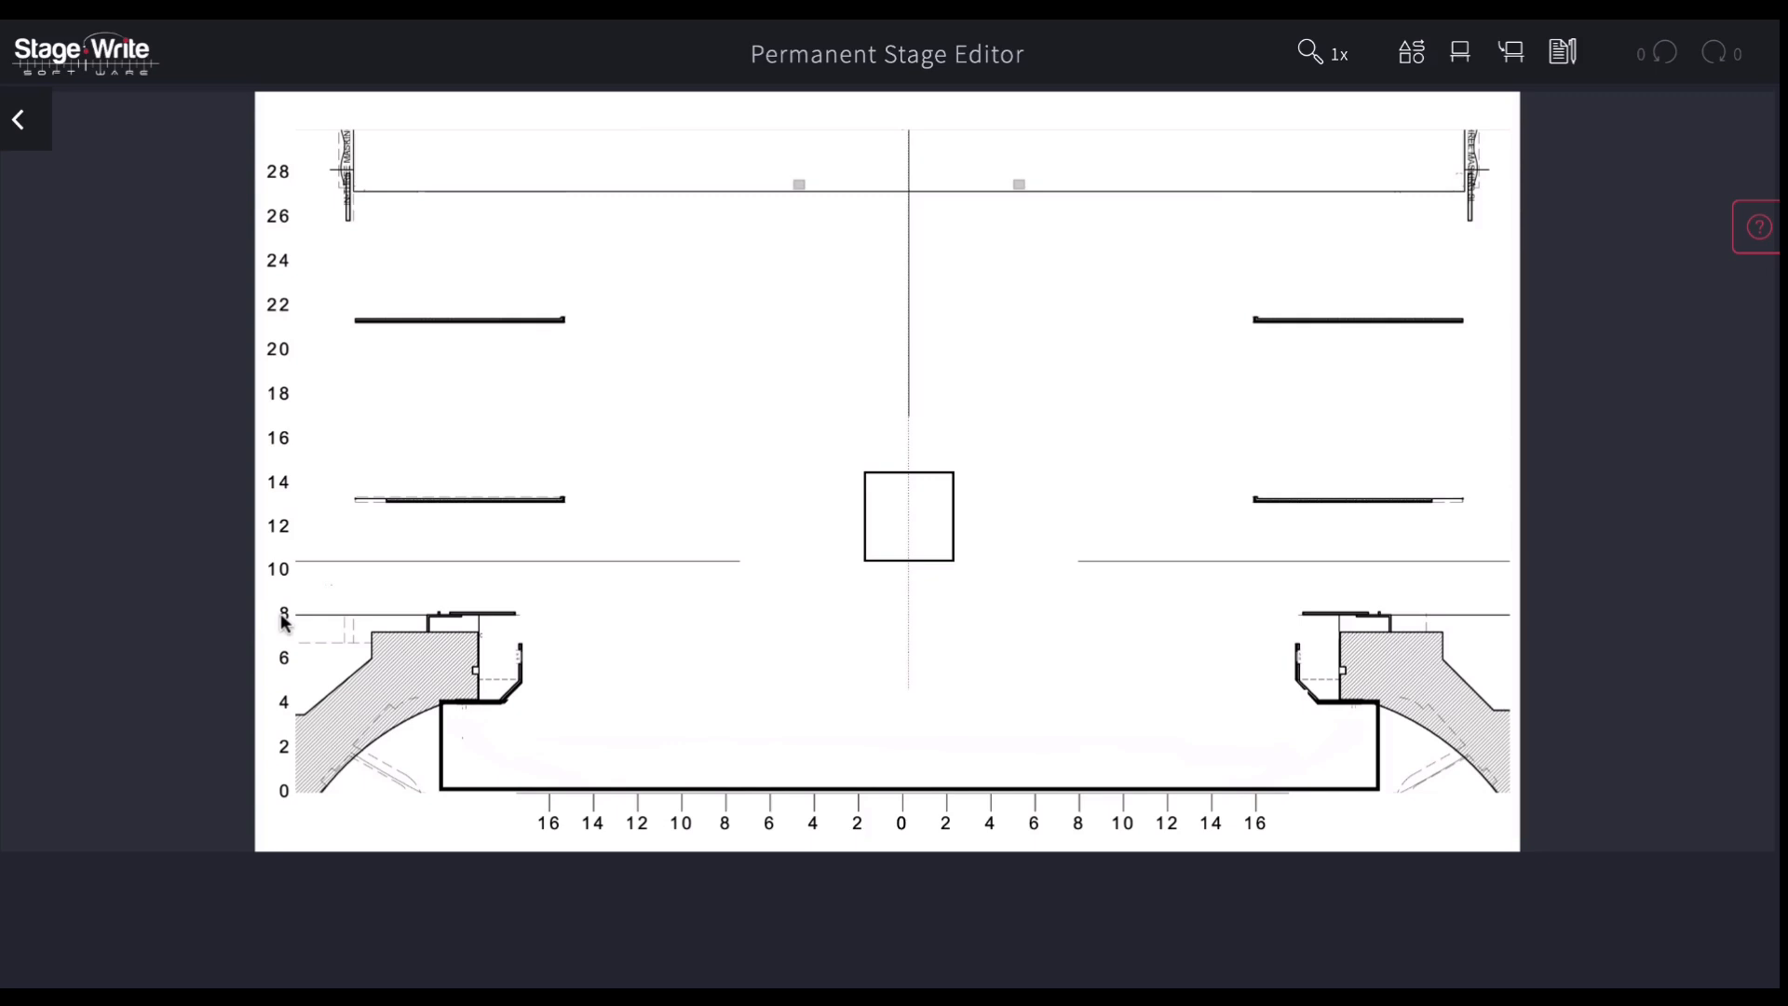
pyautogui.moveTo(112, 255)
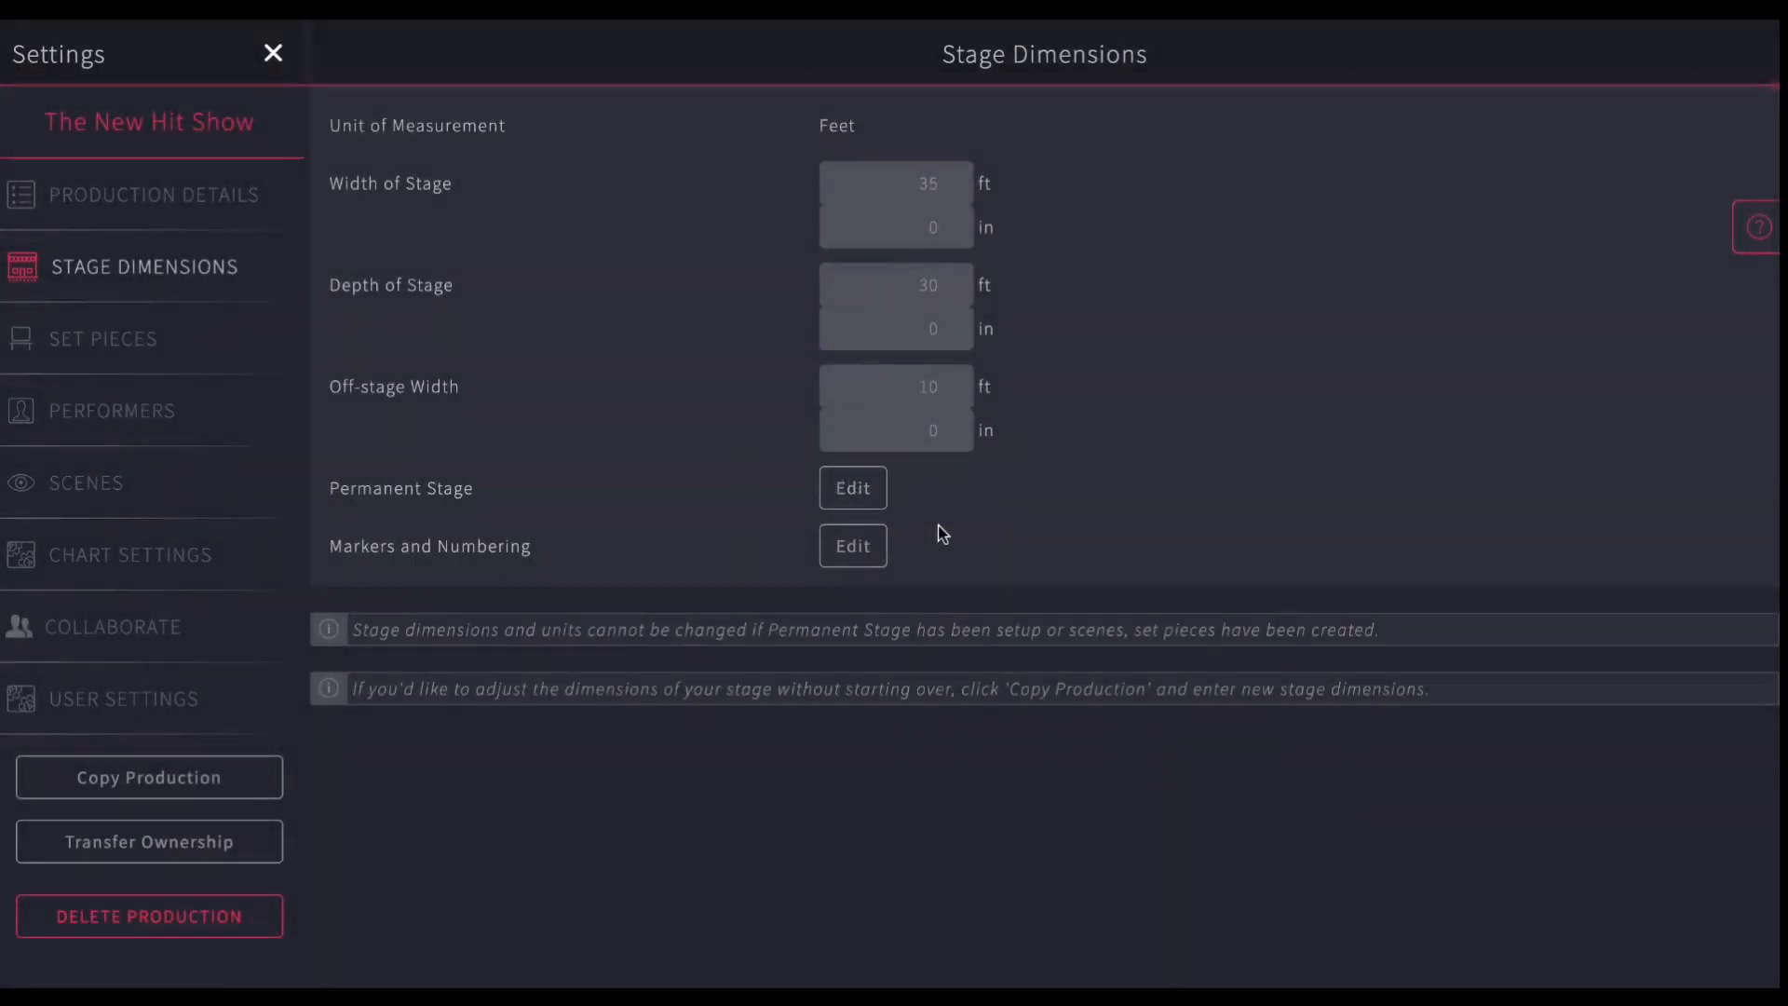
# Set the vertical zero-marker offset to 8 ft from the front of stage
pyautogui.click(852, 546)
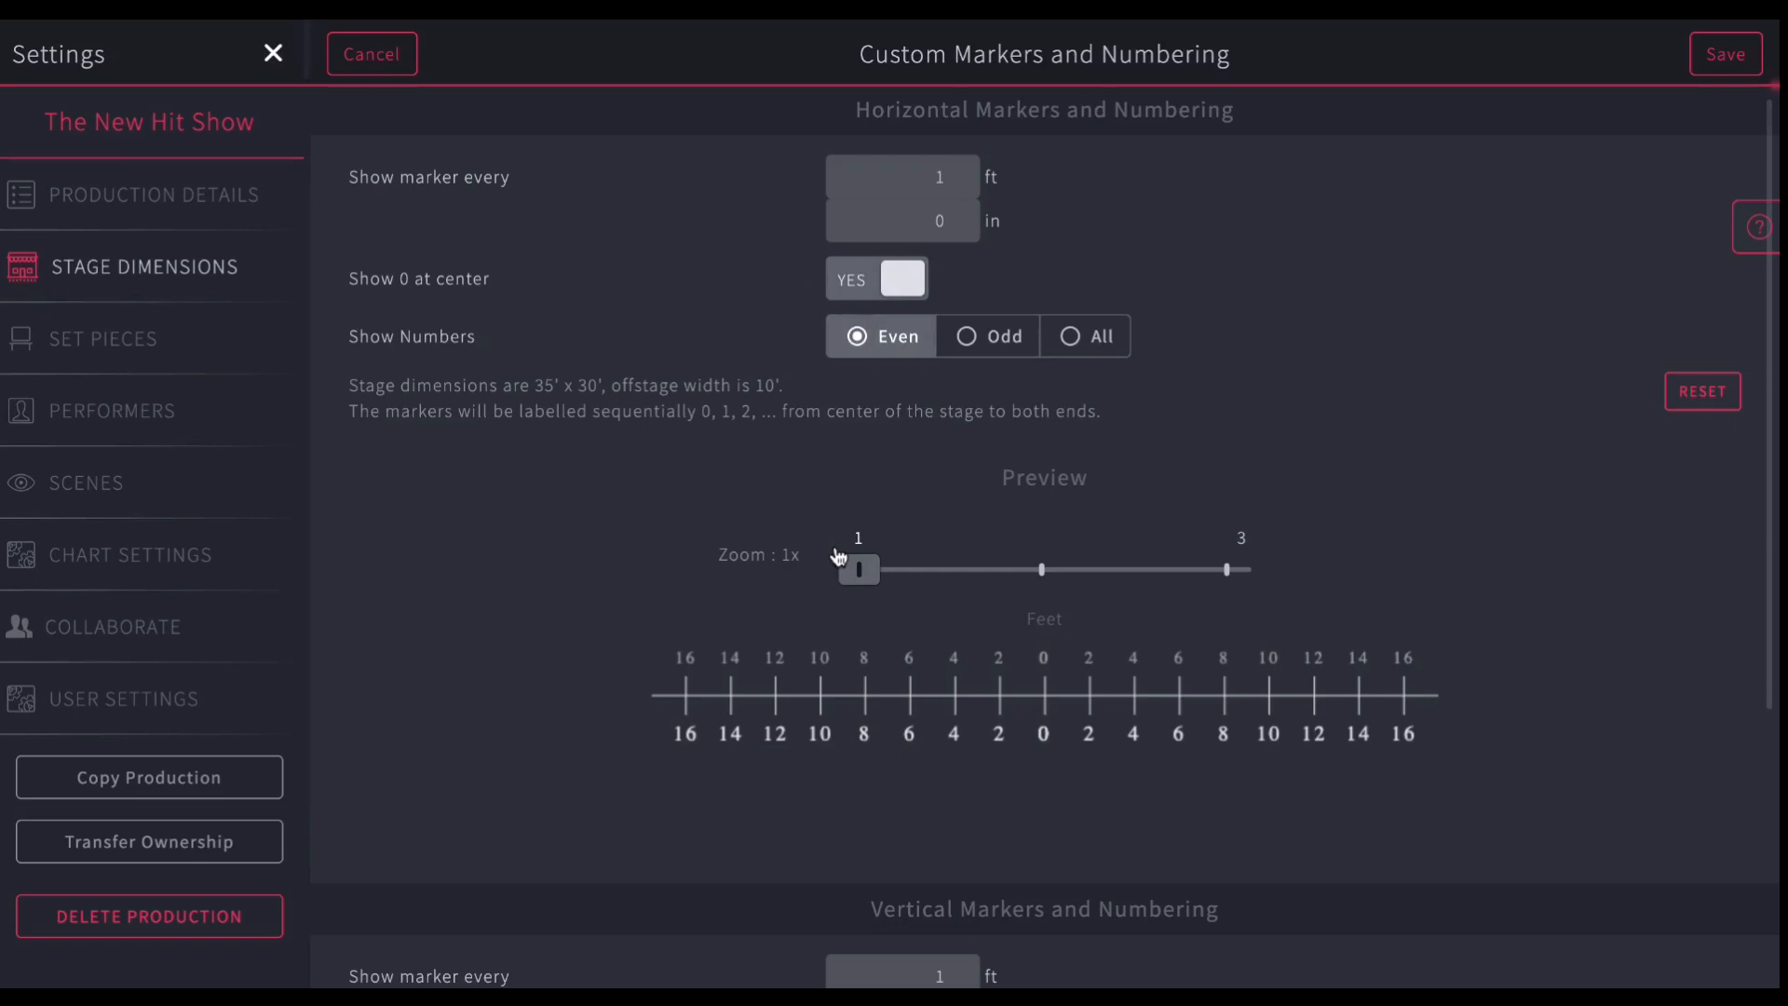
pyautogui.scroll(-3)
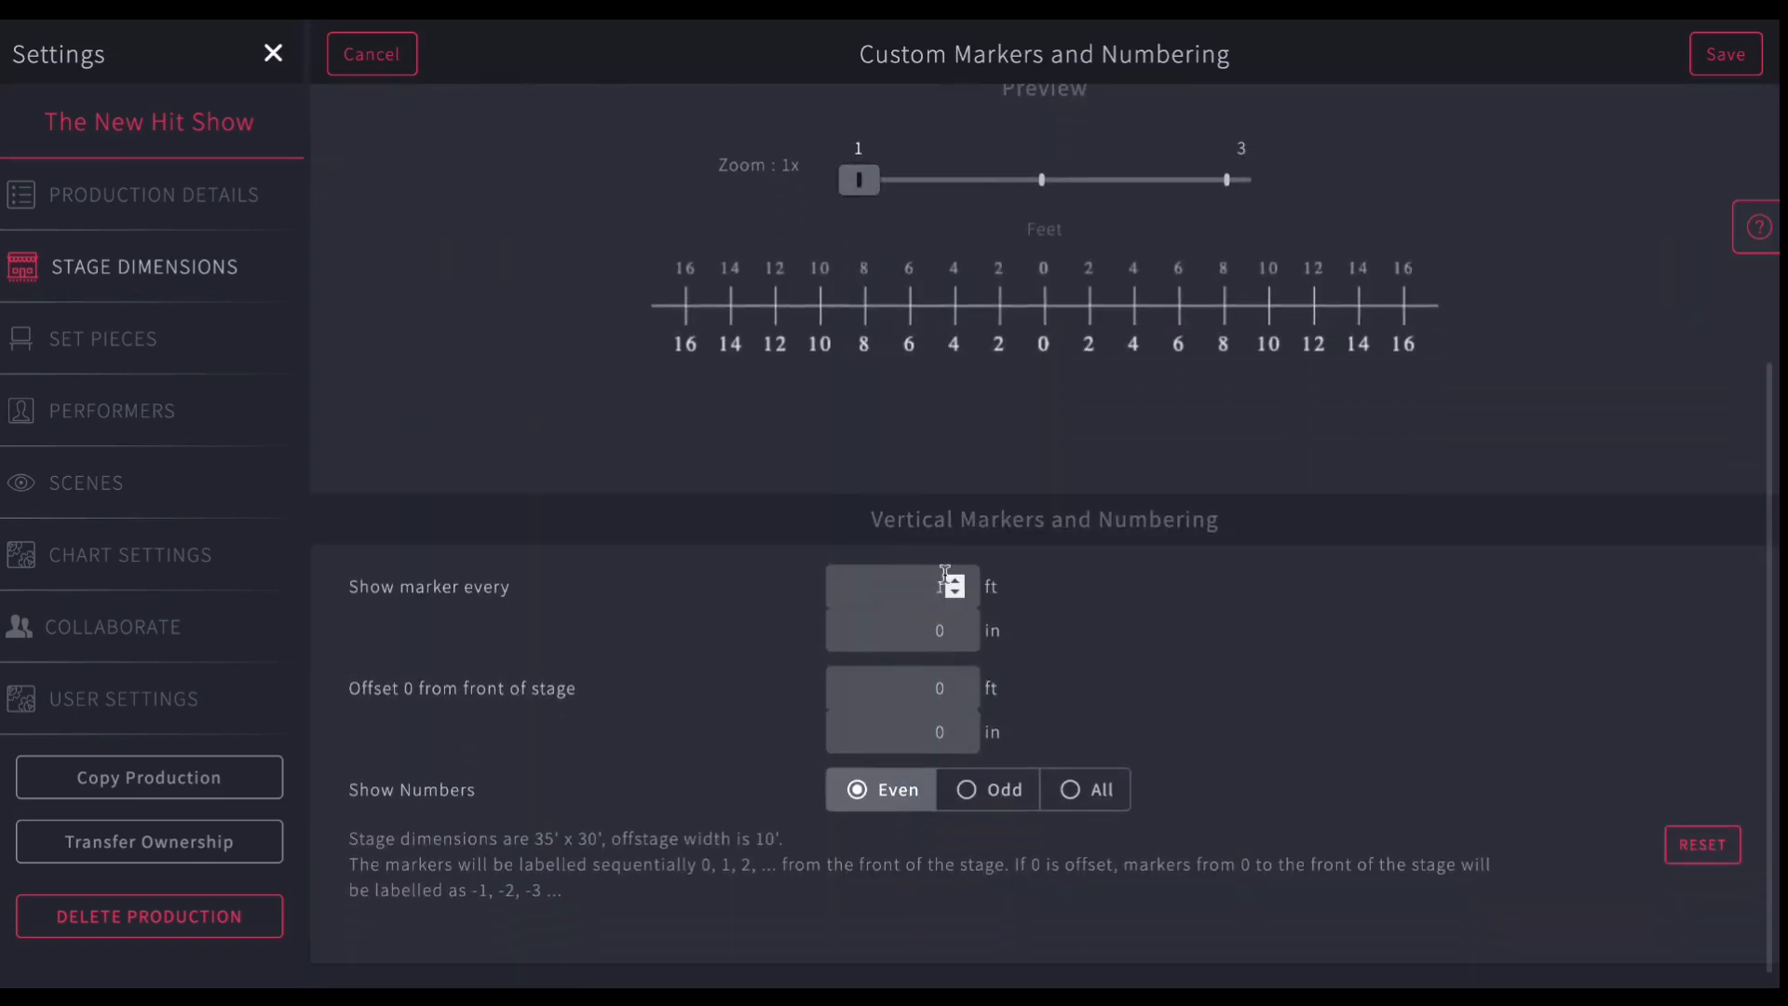
pyautogui.click(901, 687)
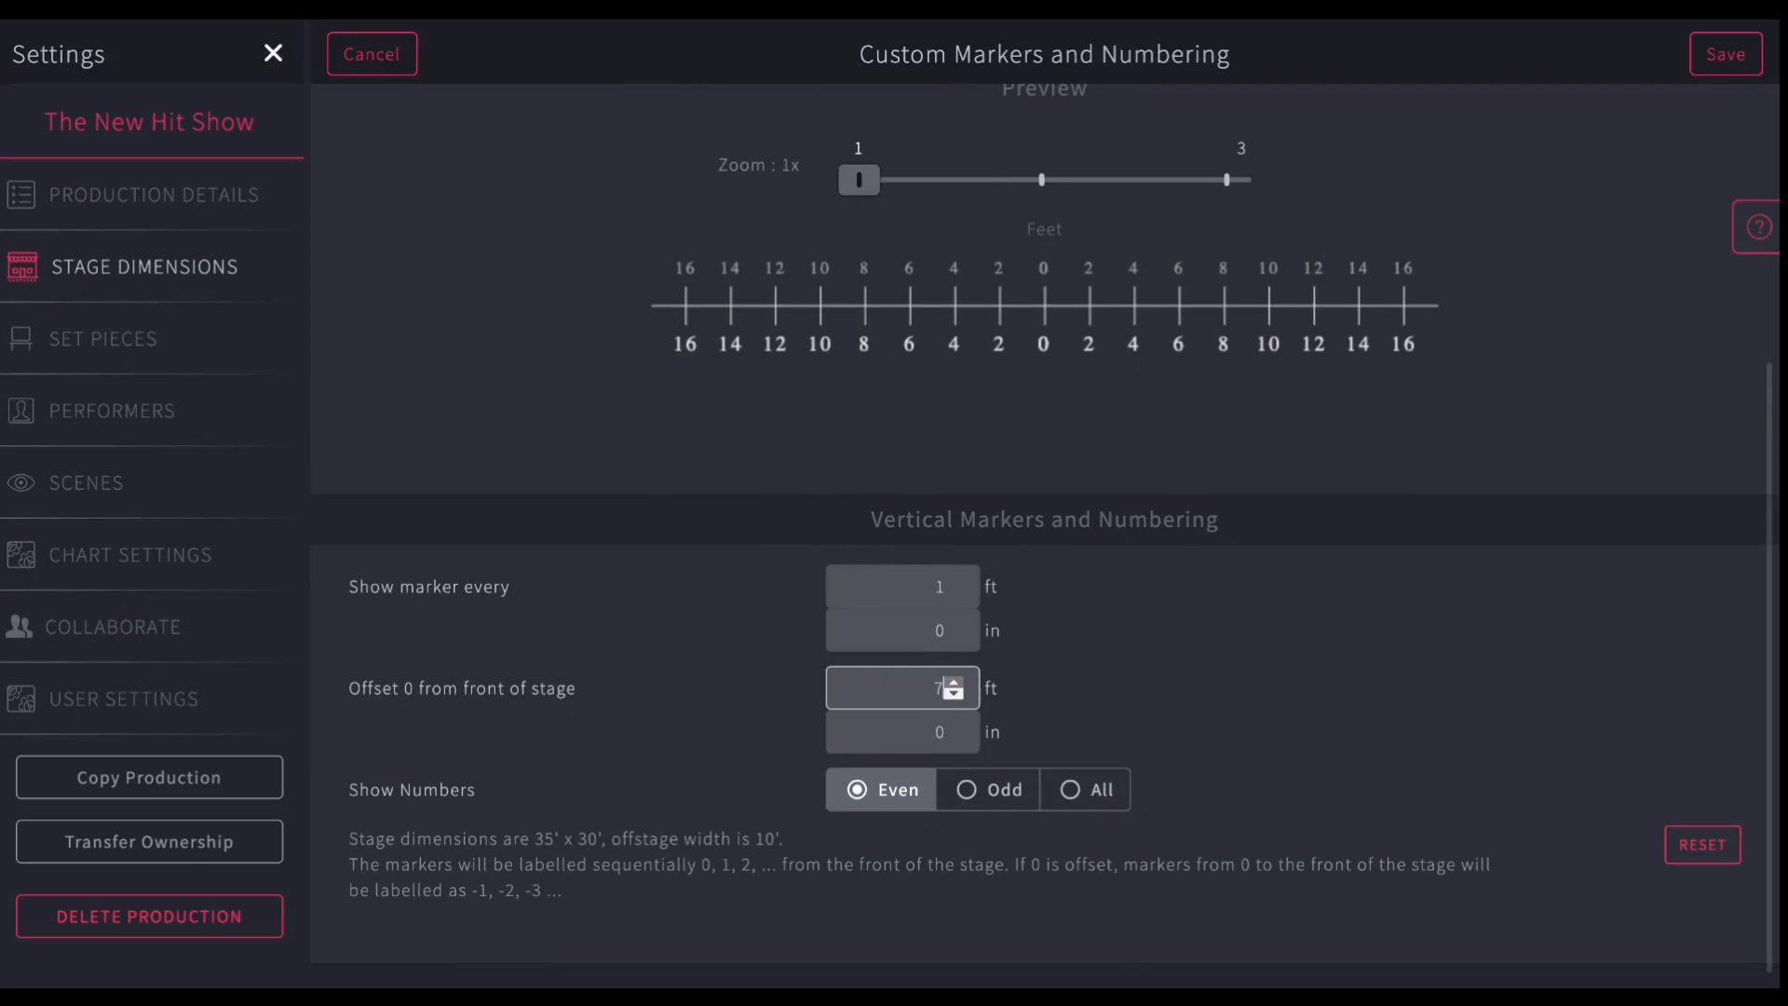
pyautogui.click(952, 680)
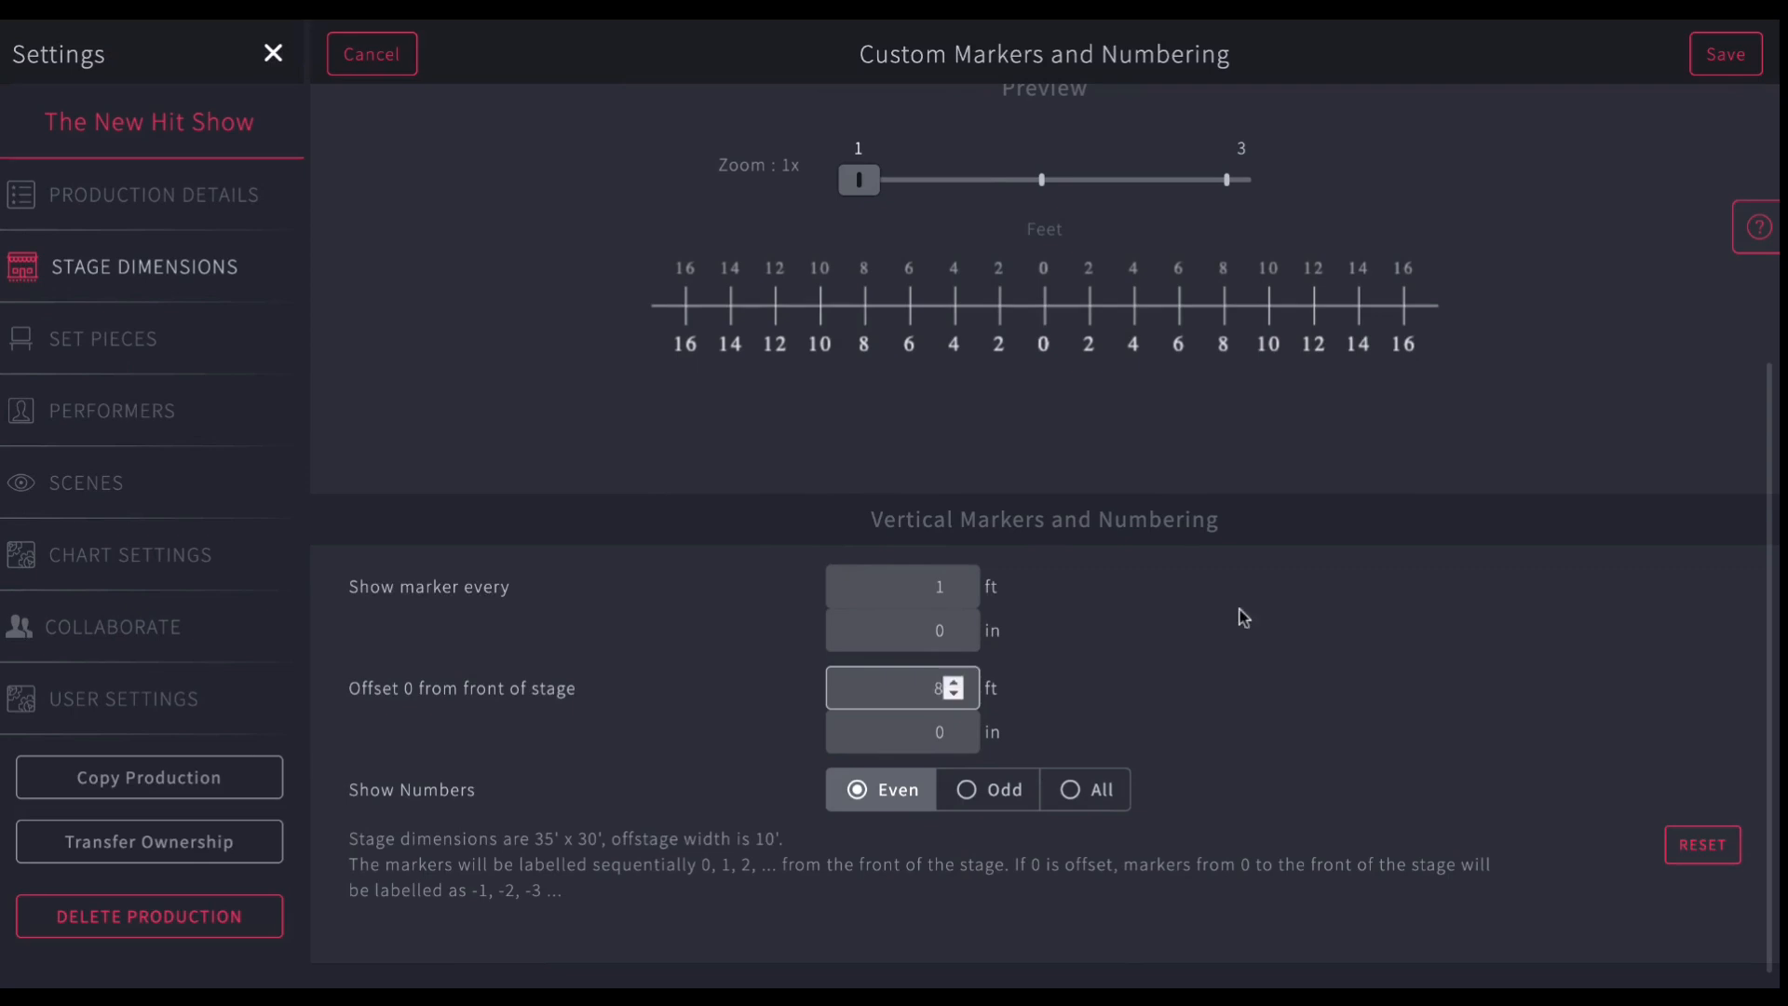
# Save the marker settings and edit the Permanent Stage layout
pyautogui.click(1724, 54)
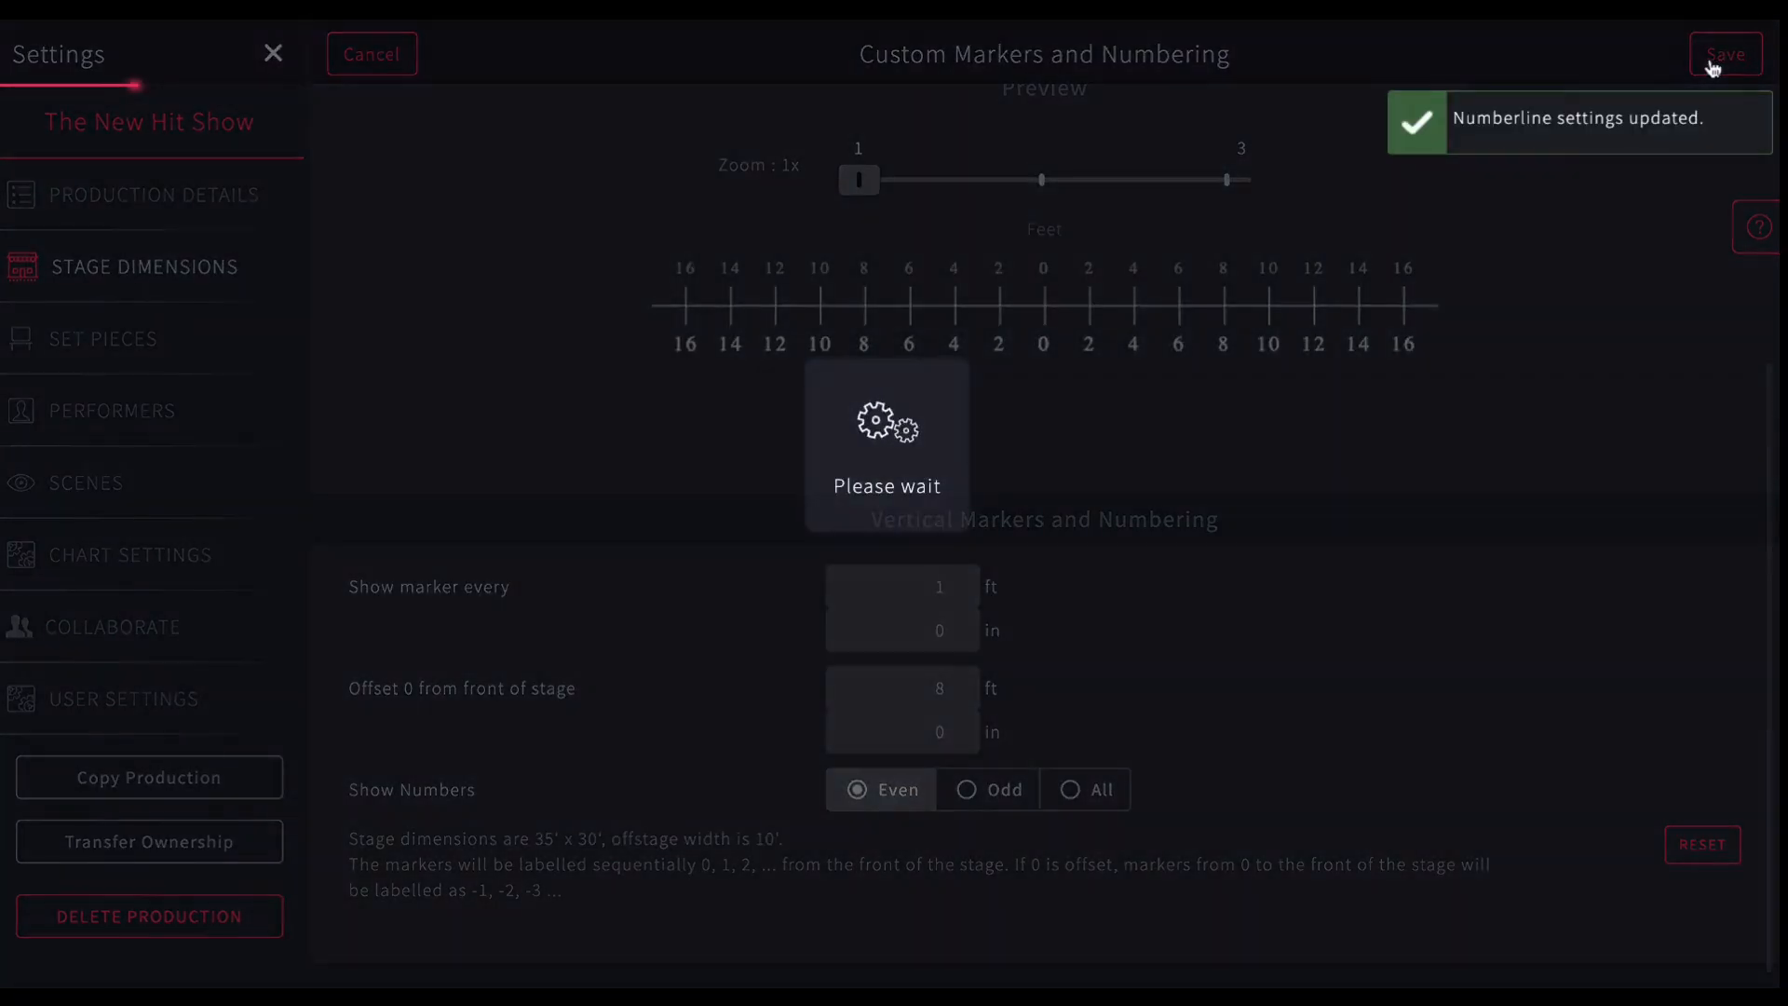
pyautogui.click(1724, 54)
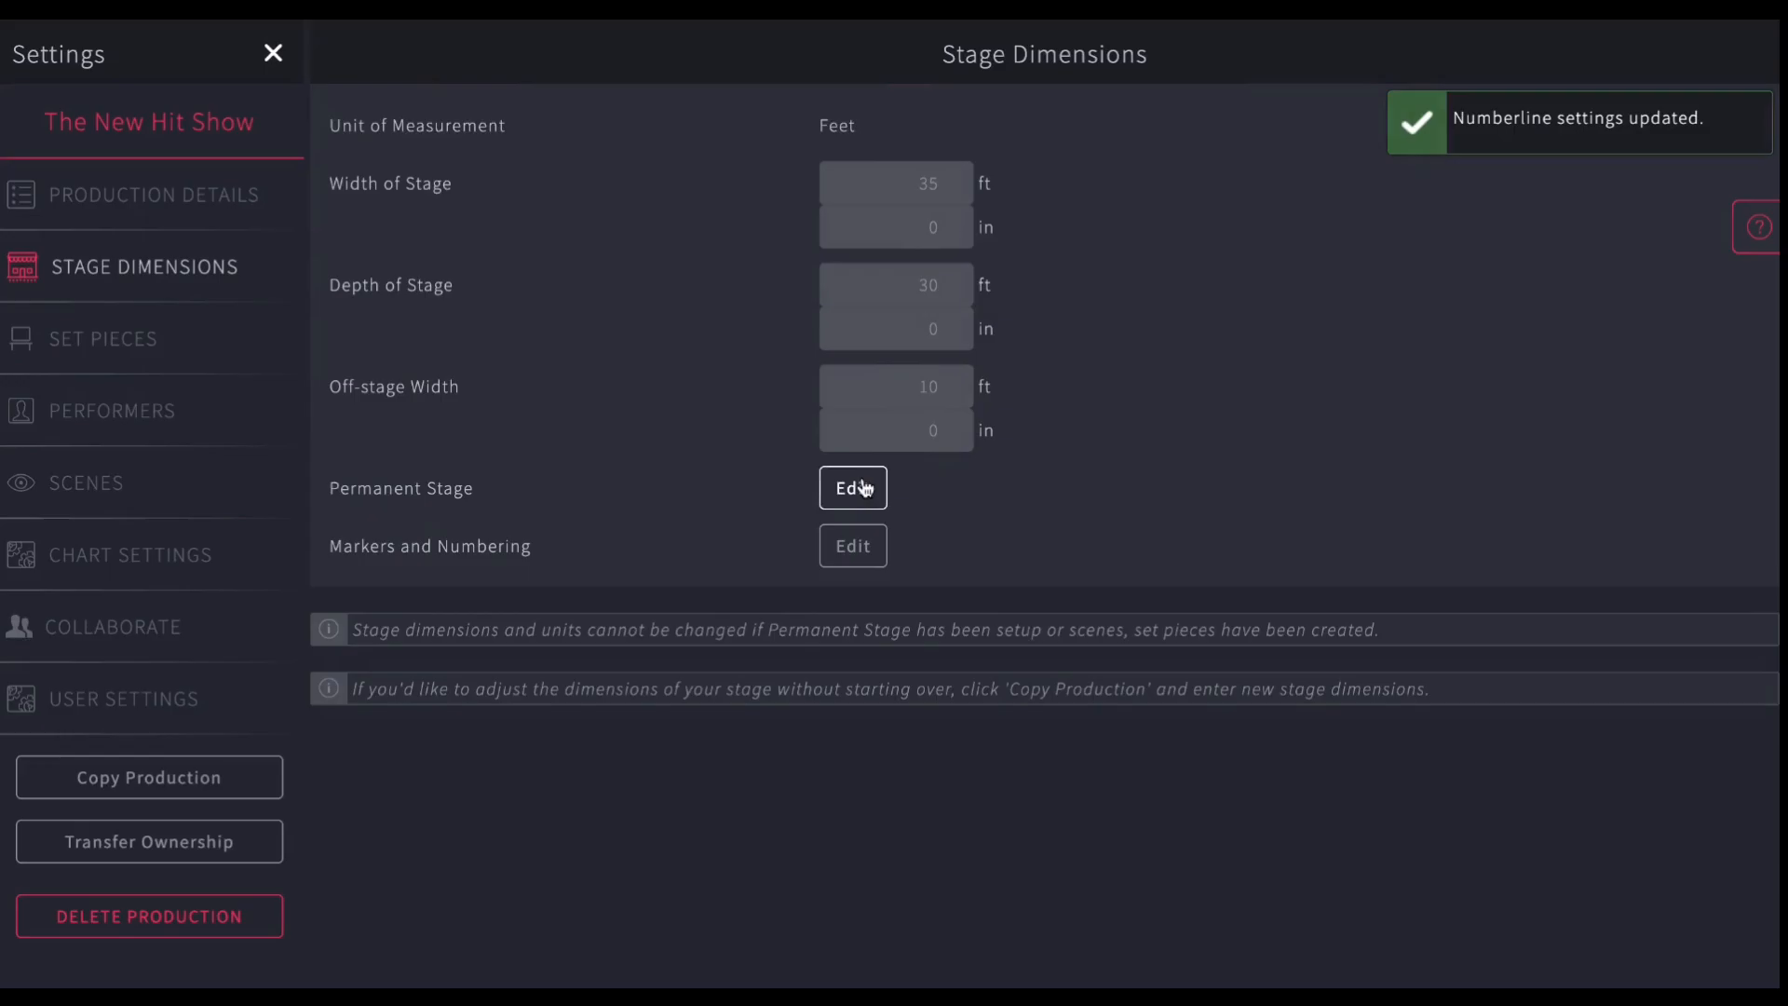
pyautogui.click(851, 486)
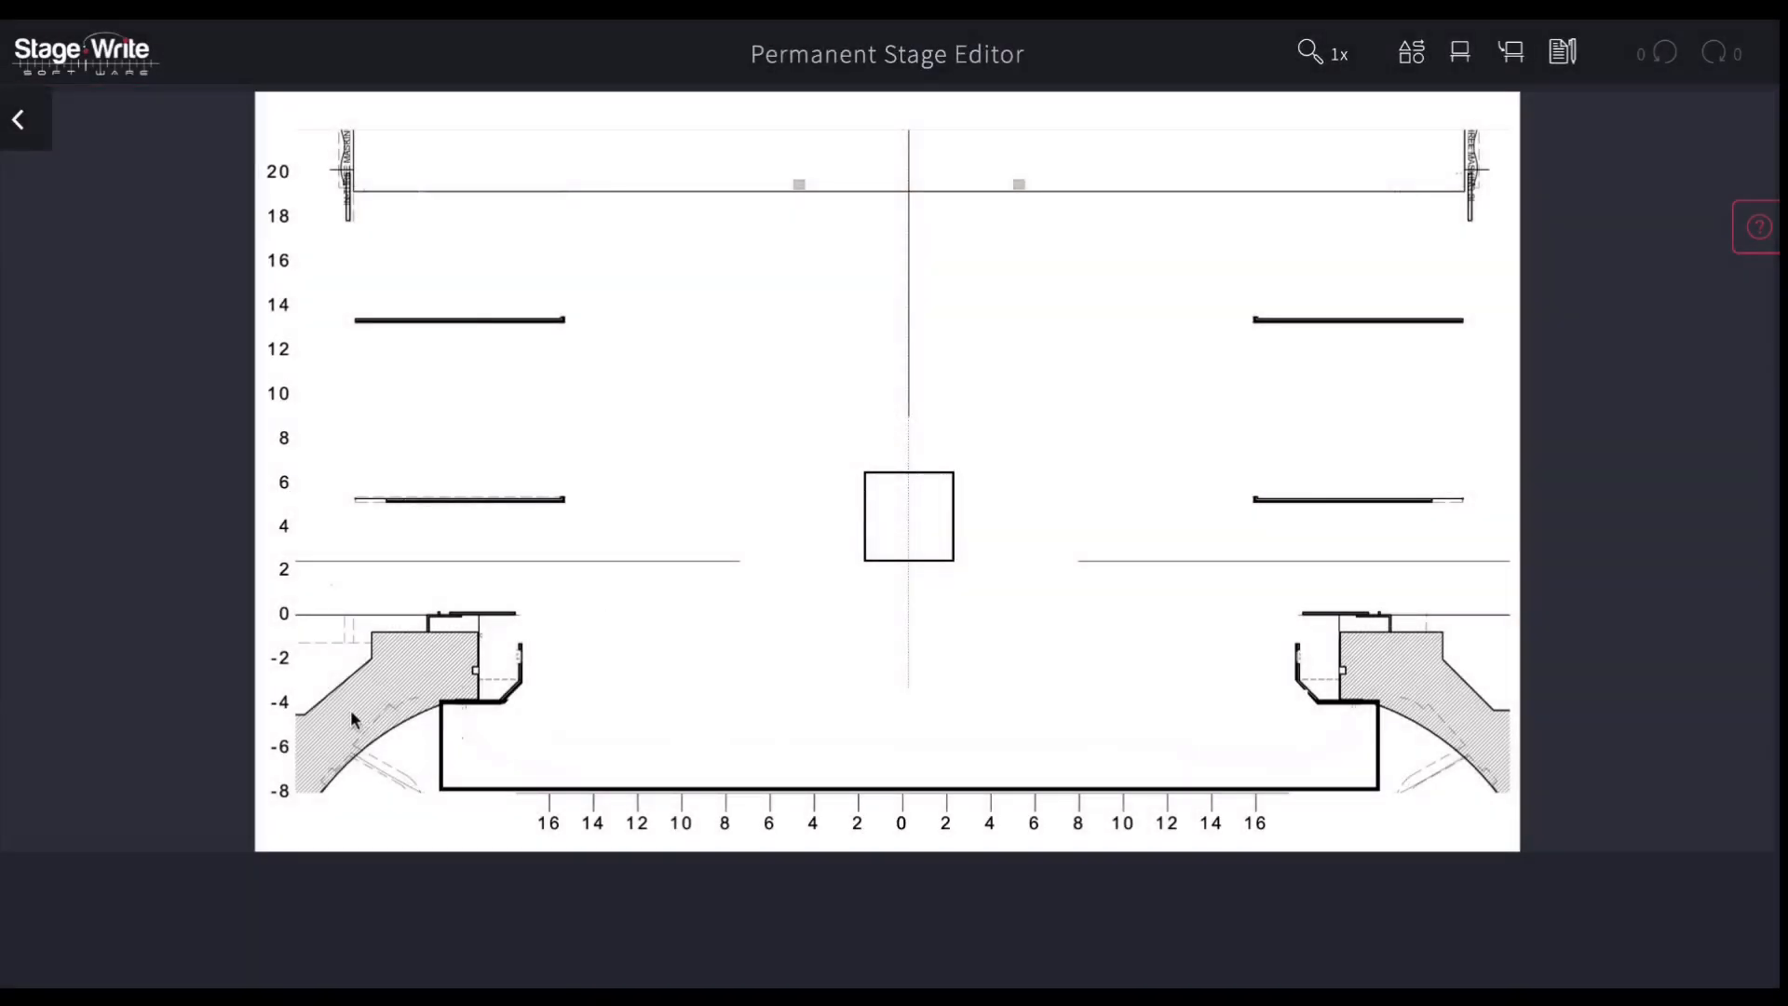
pyautogui.moveTo(886, 628)
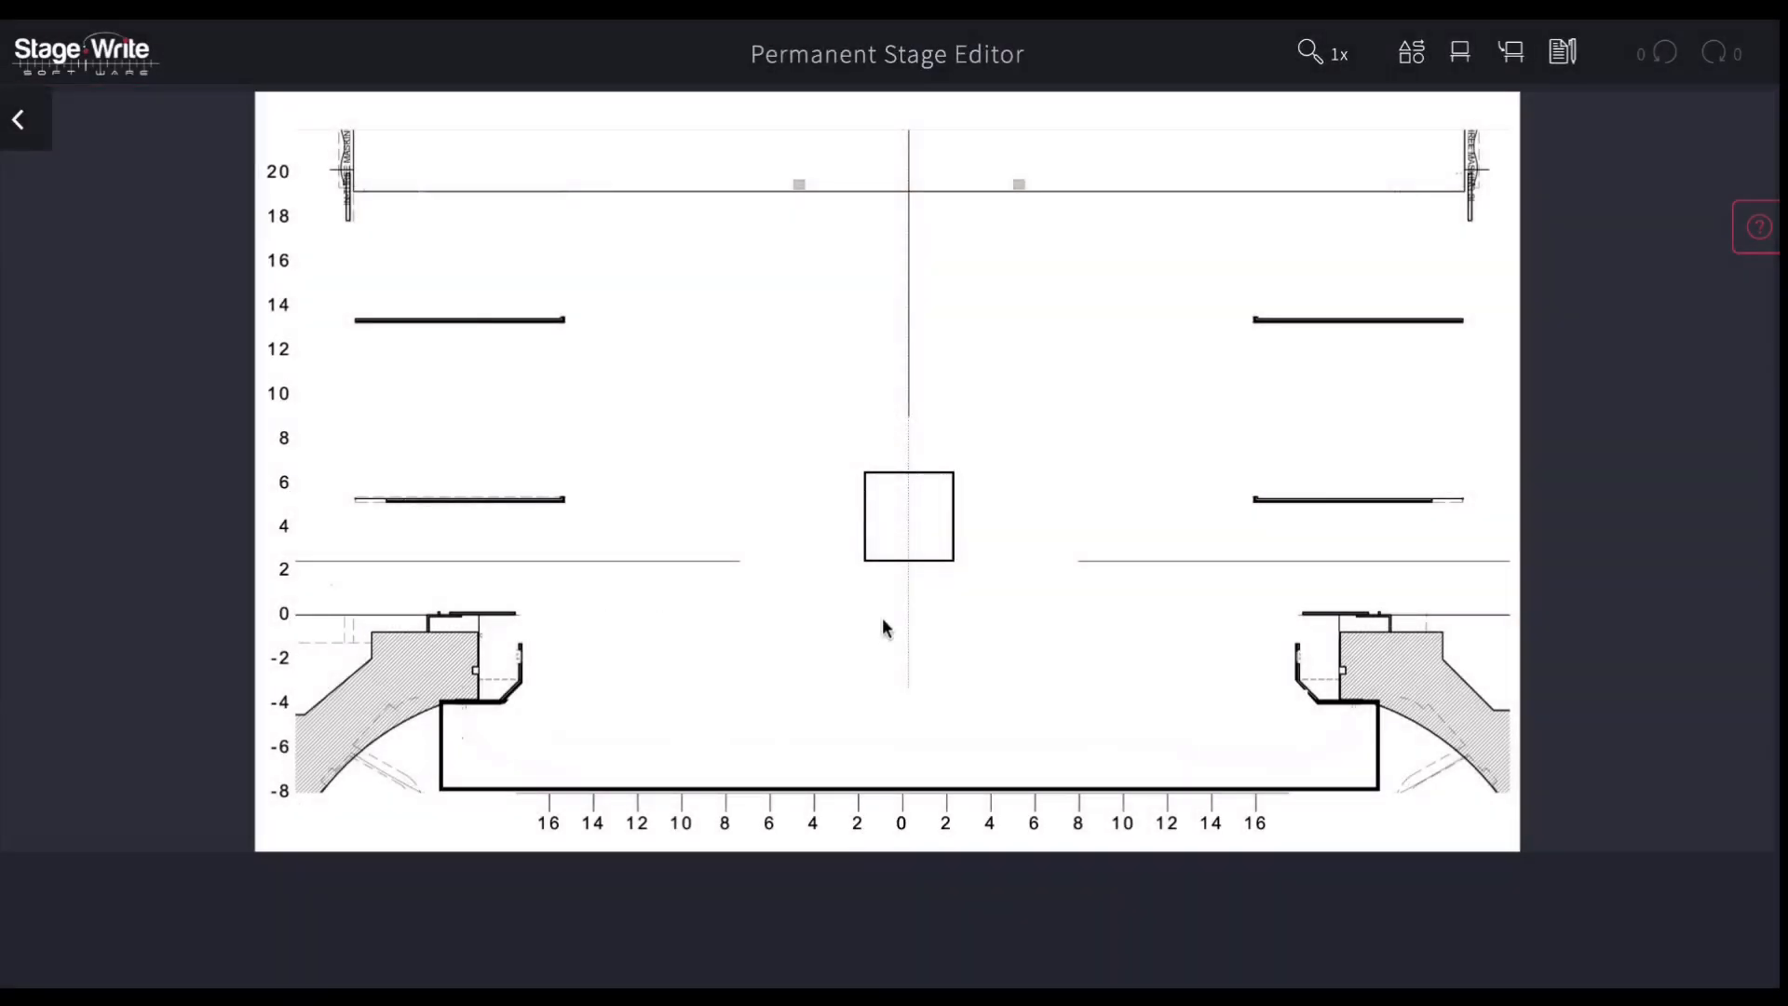
pyautogui.moveTo(305, 801)
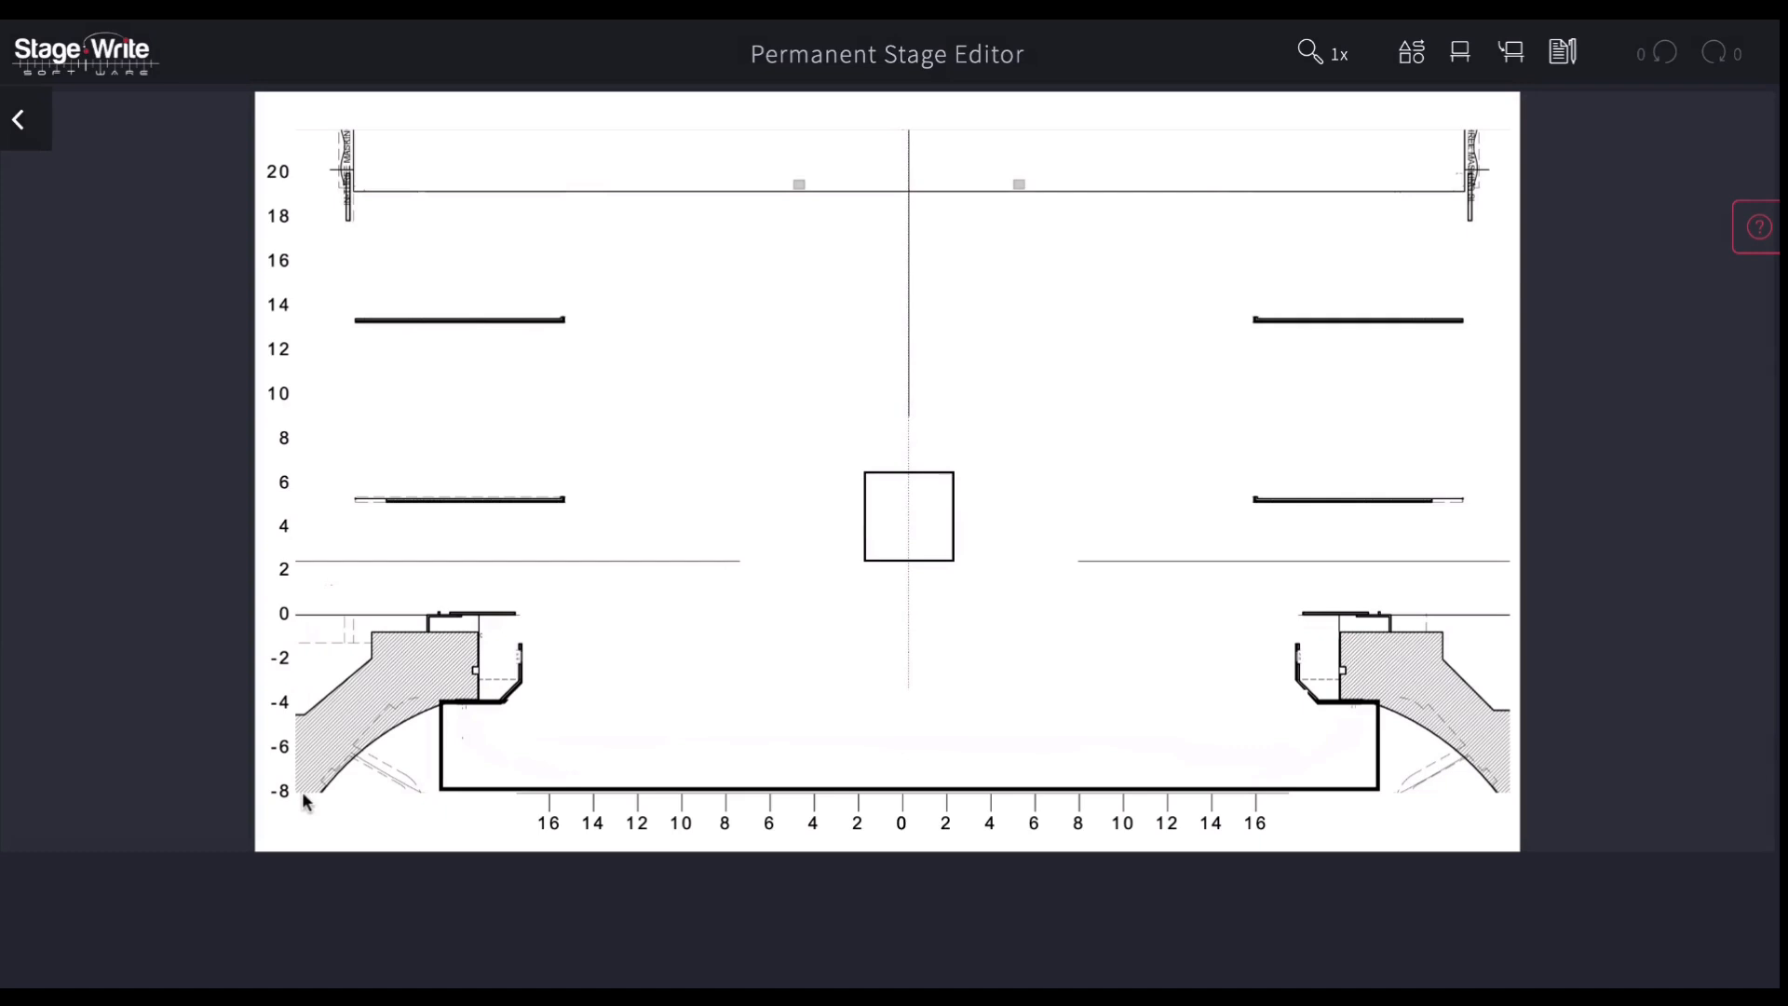
pyautogui.moveTo(304, 611)
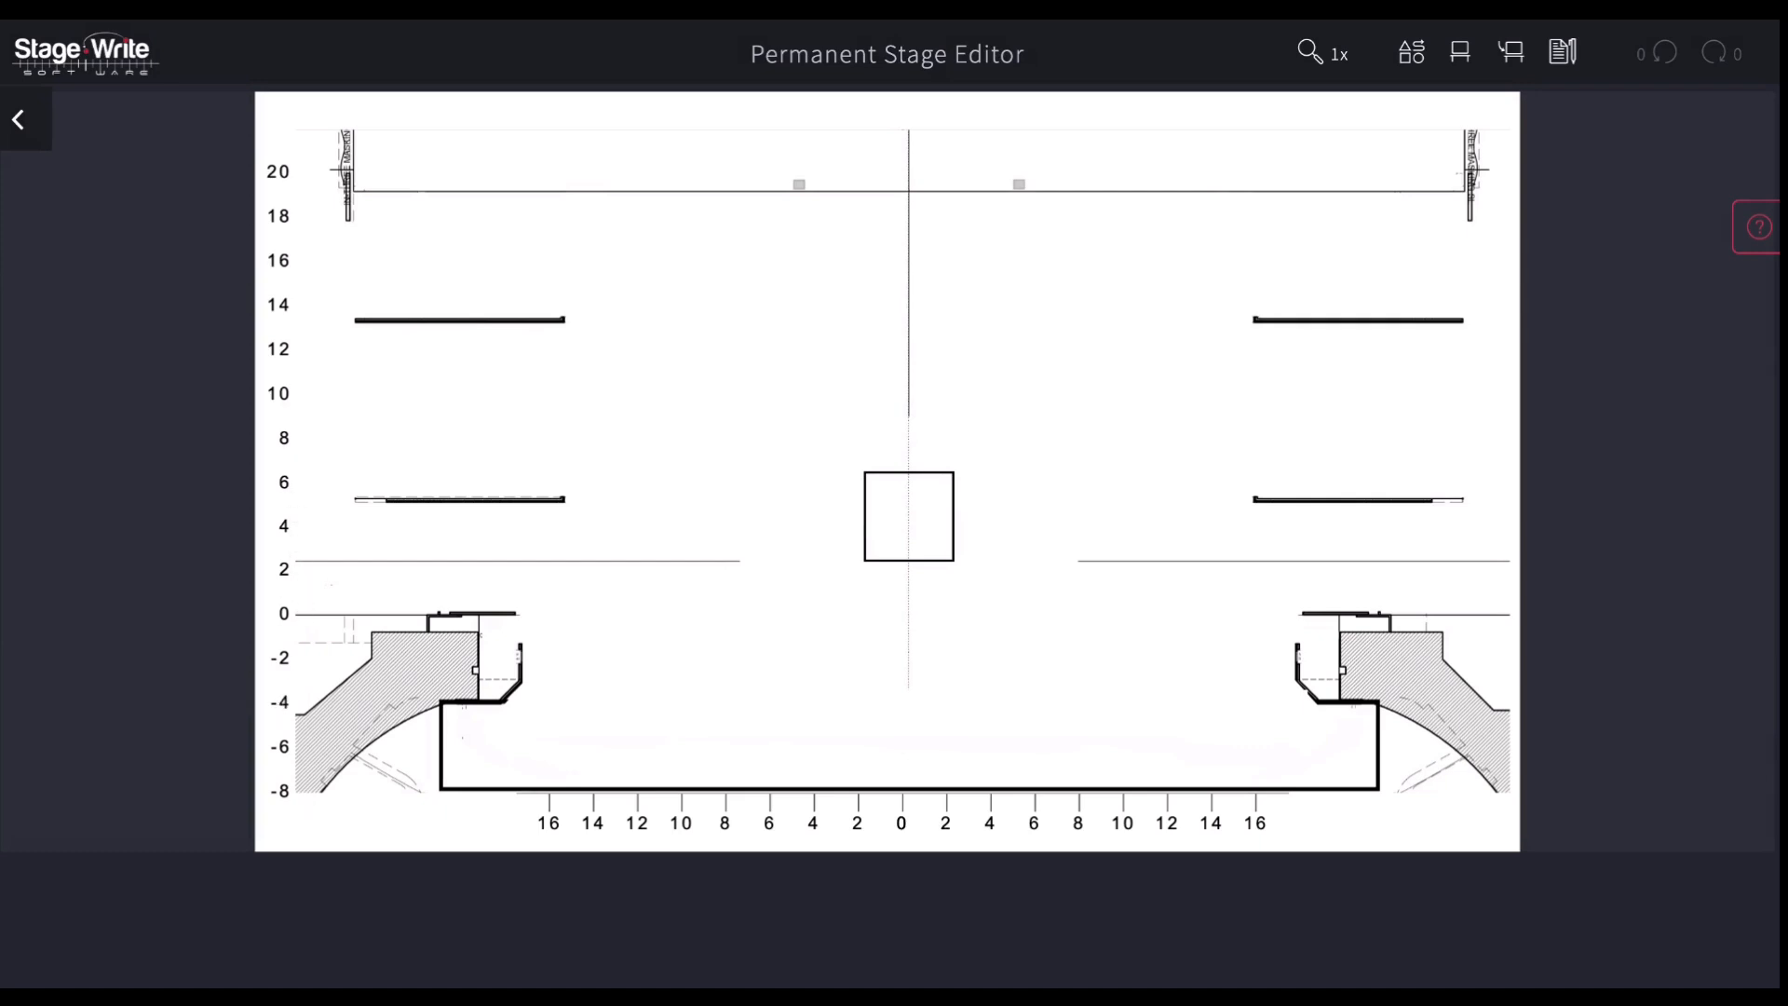
pyautogui.moveTo(18, 119)
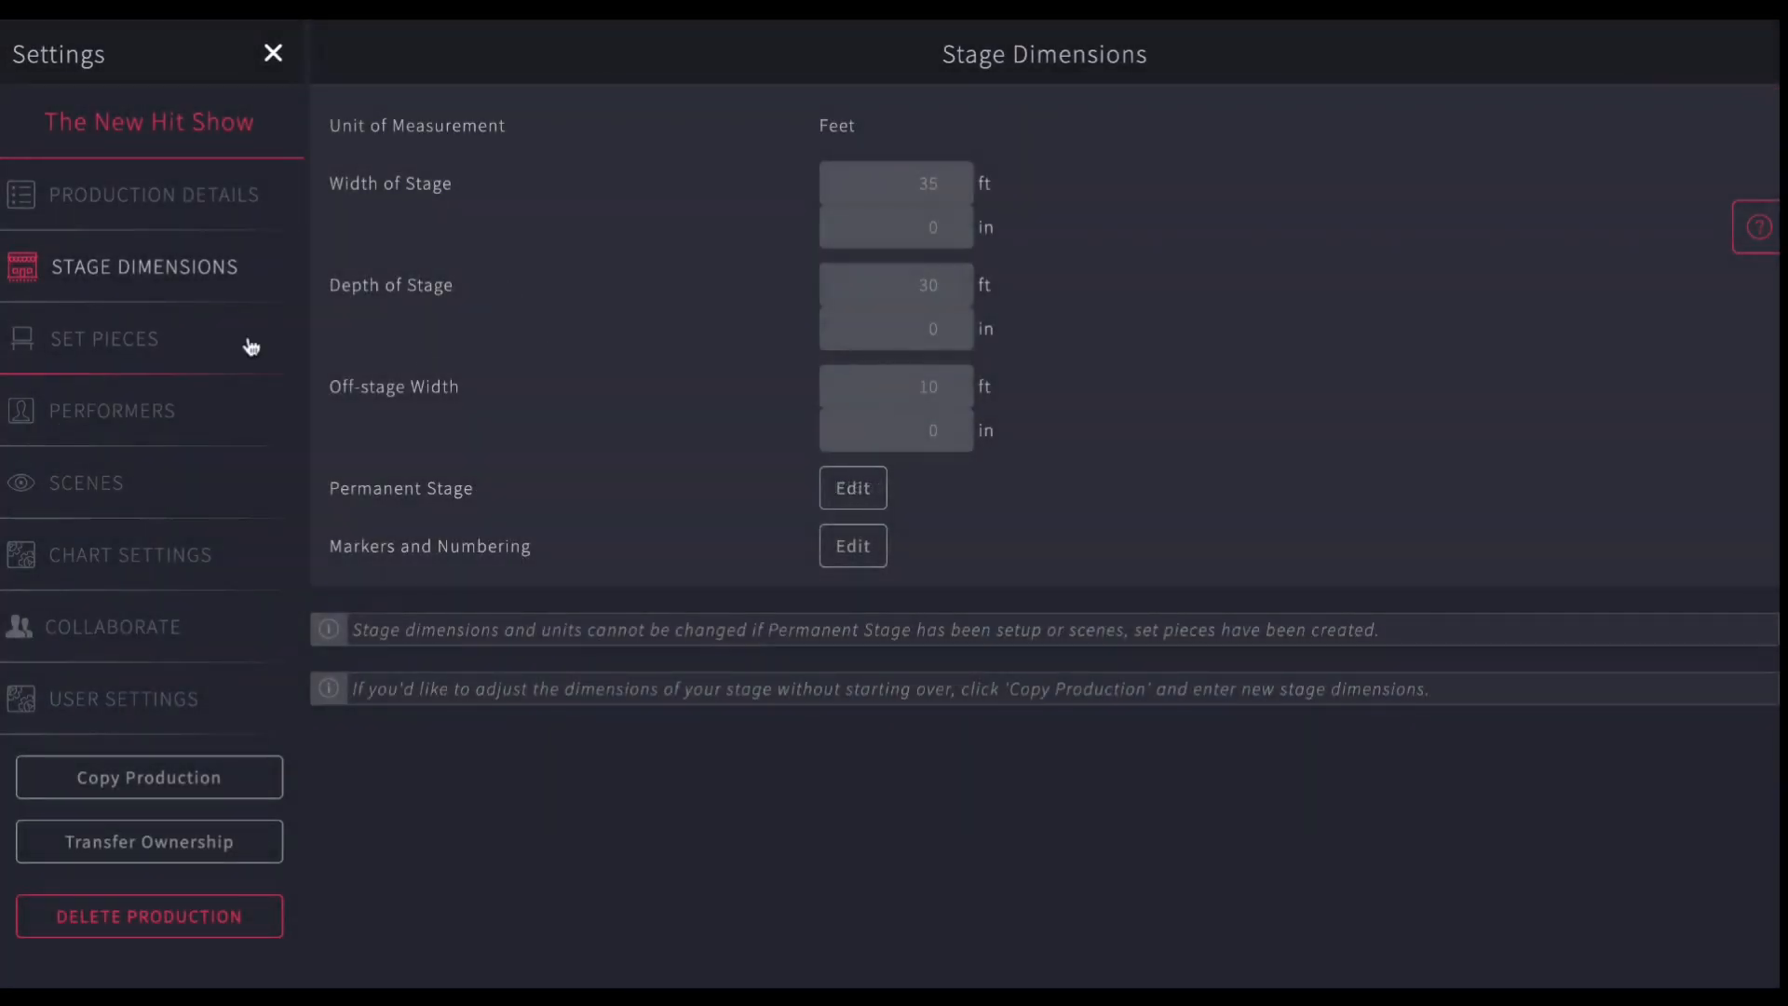
# Go to Set Pieces in Settings and start an Import from image
pyautogui.click(104, 339)
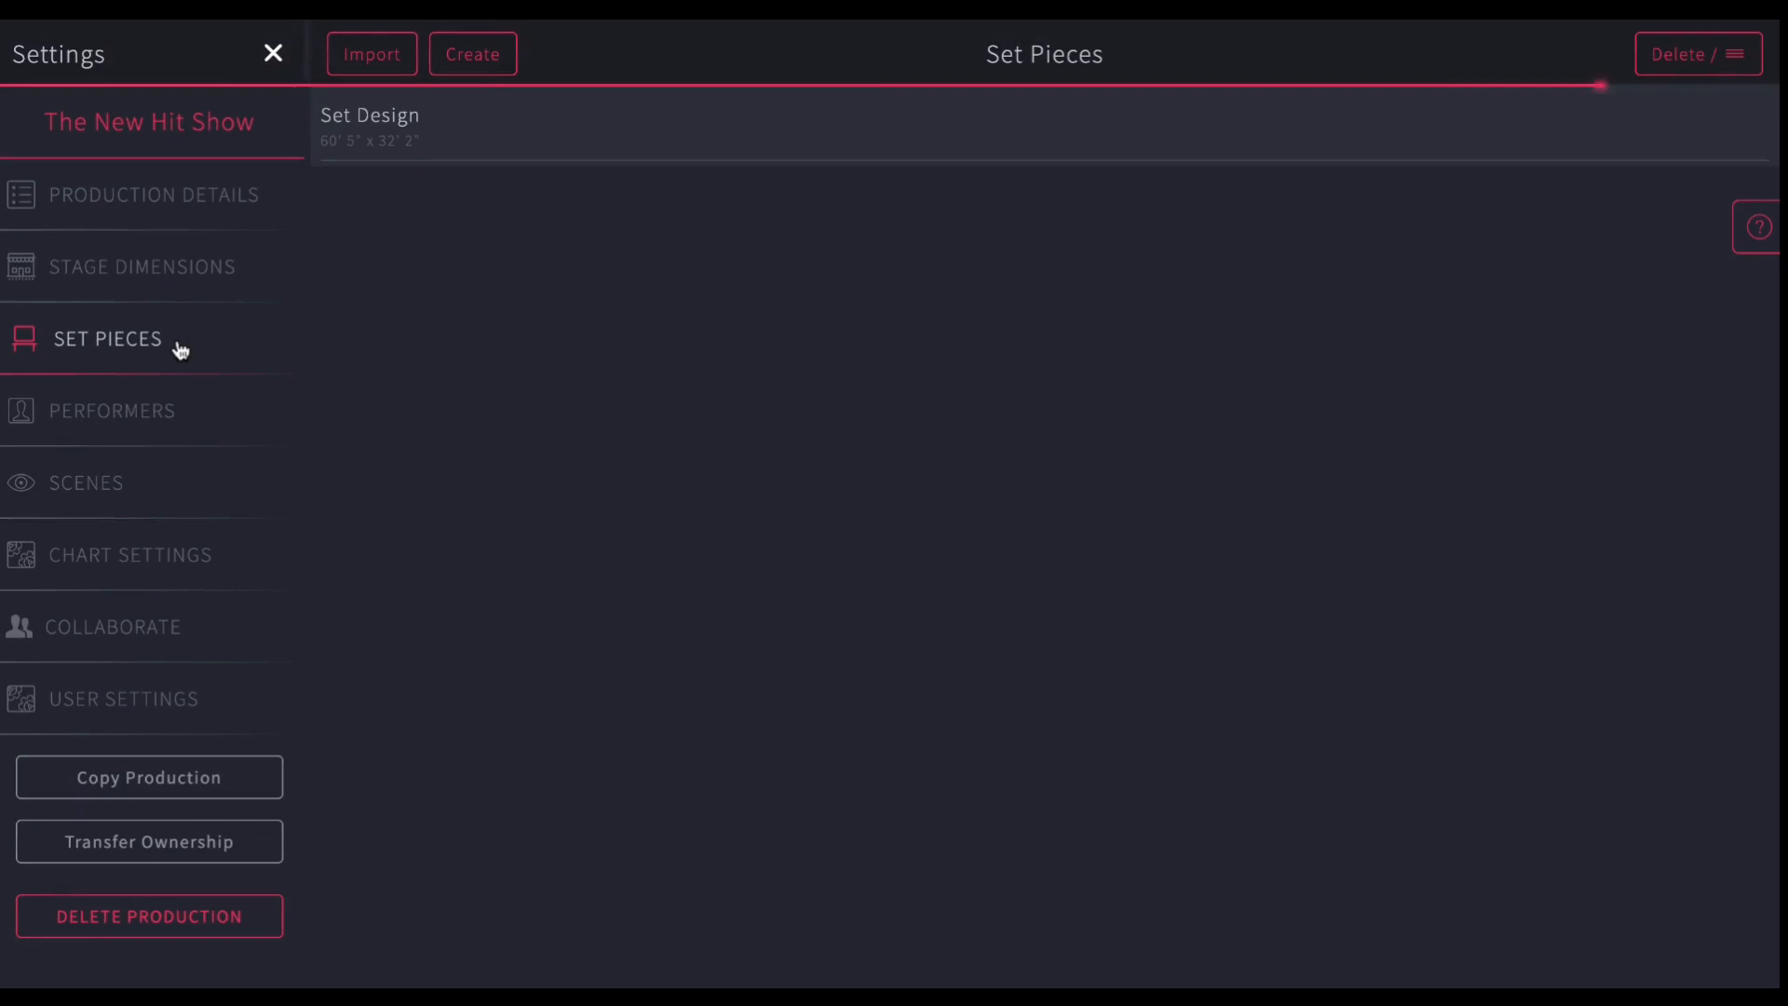
pyautogui.moveTo(519, 123)
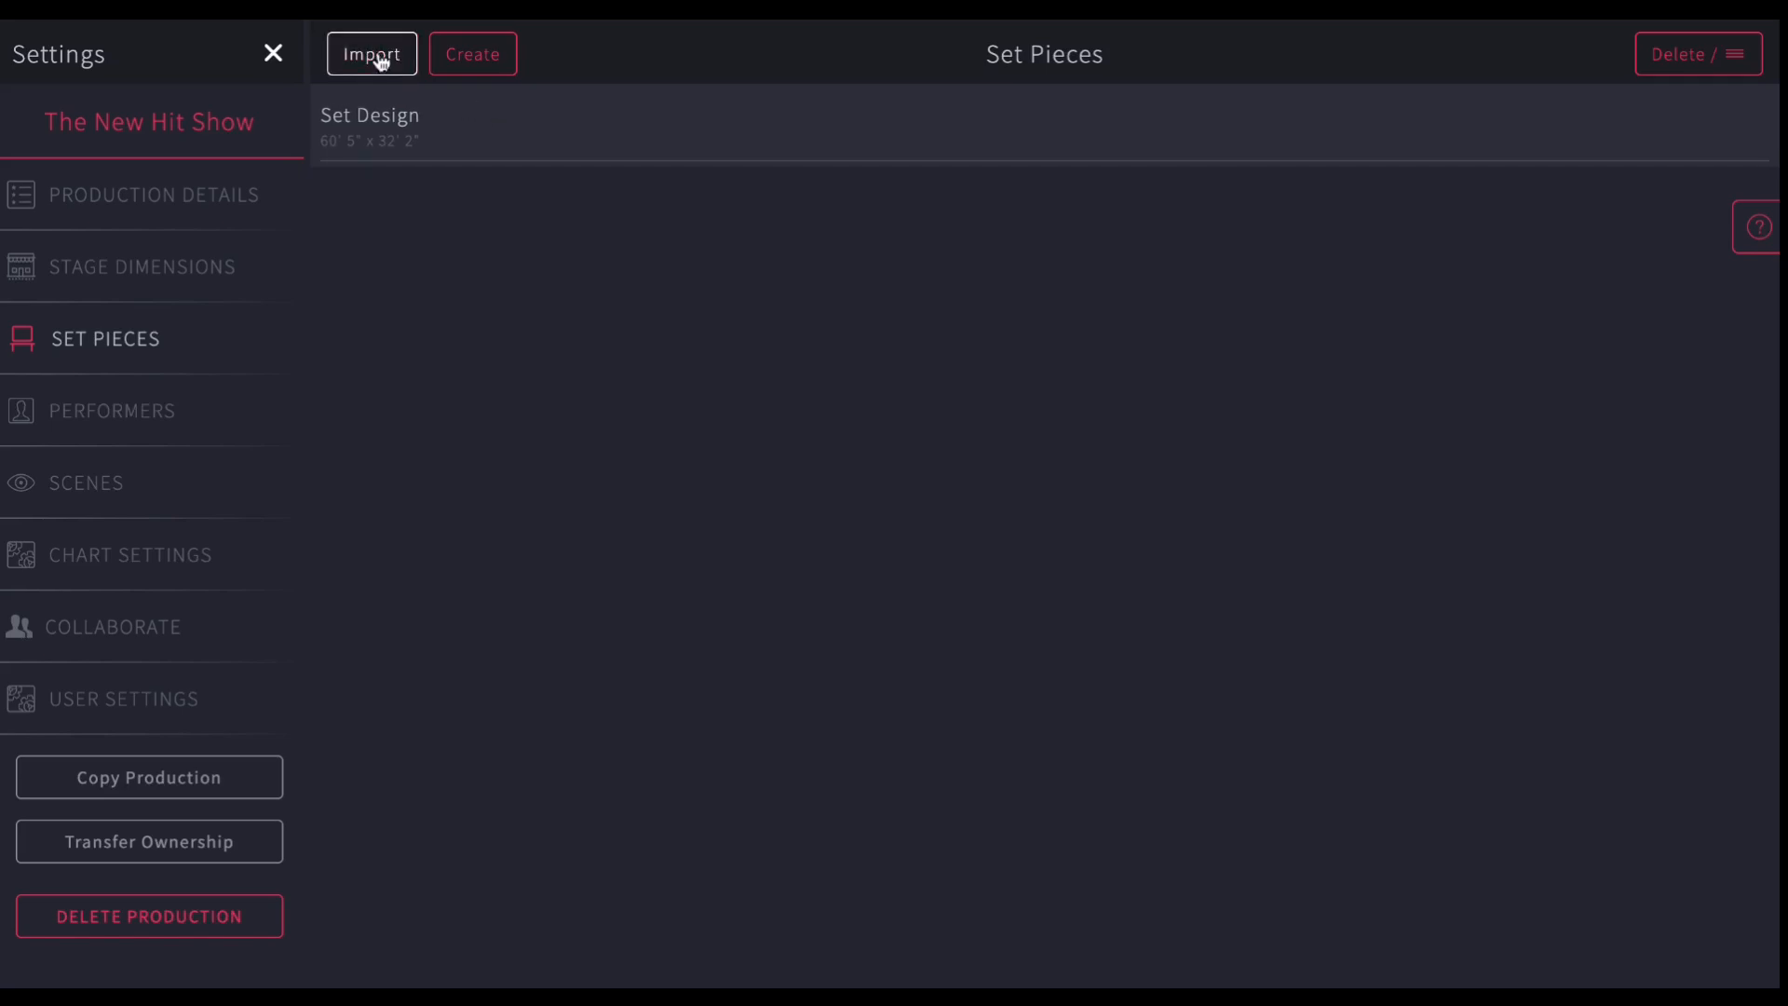
pyautogui.click(370, 54)
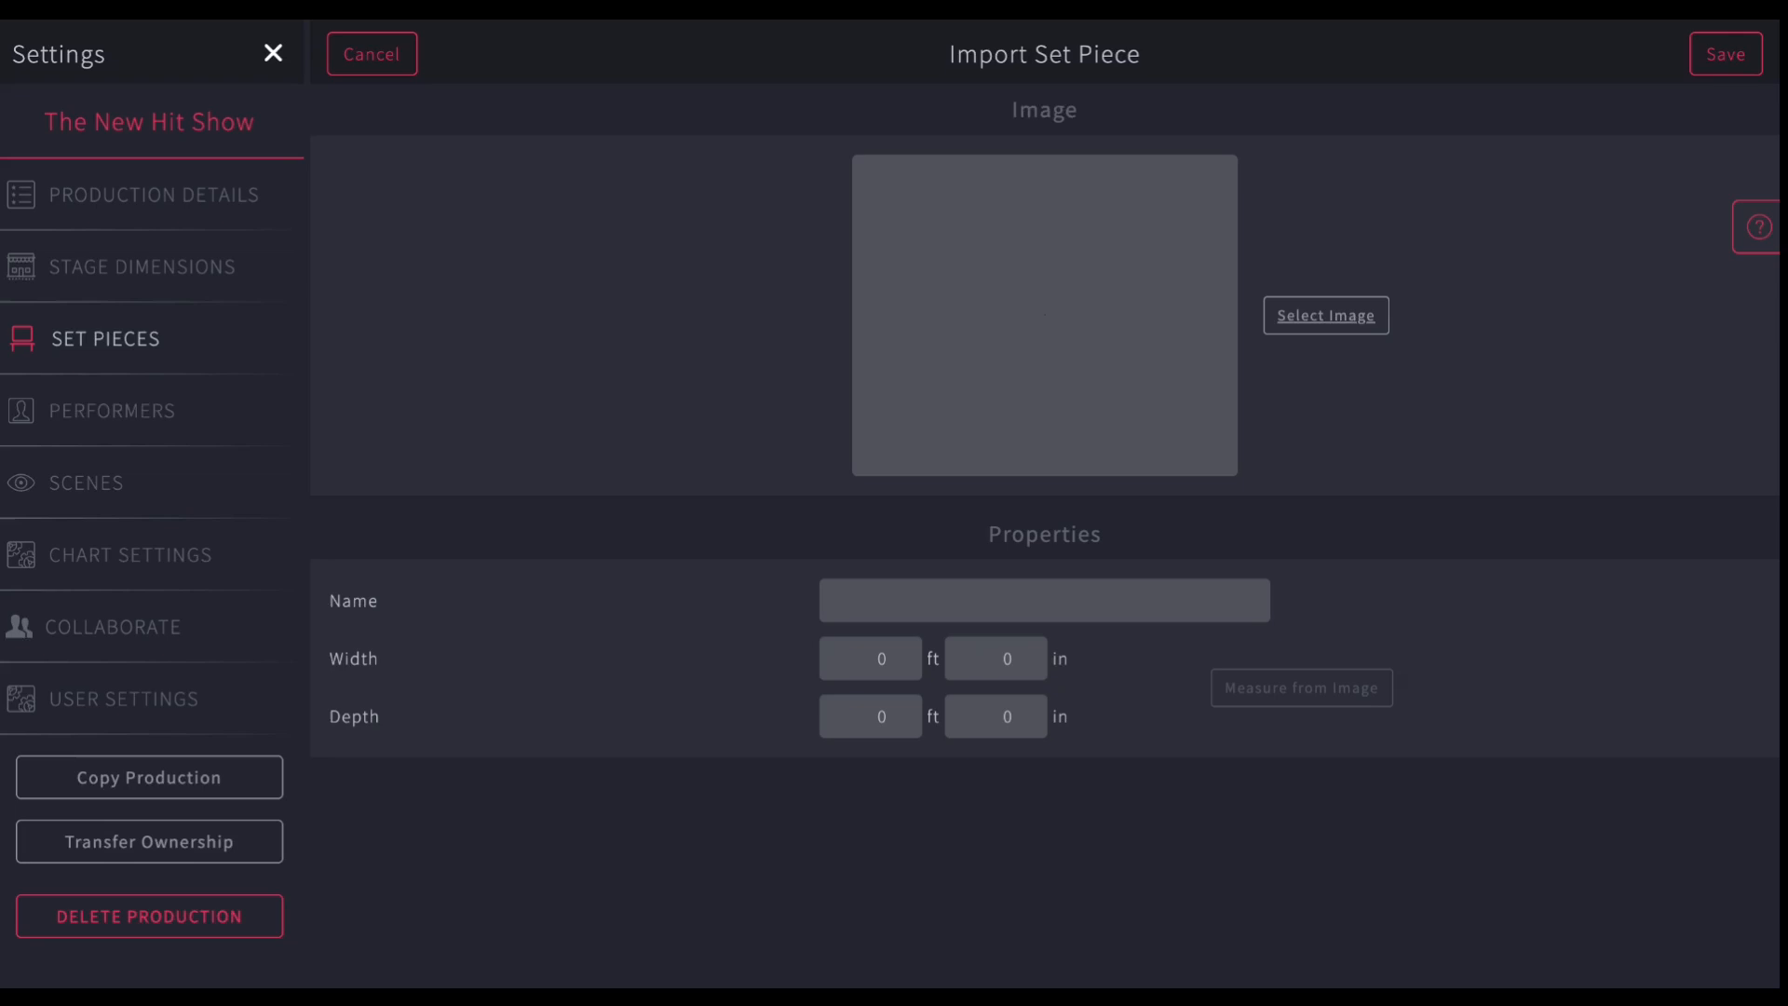
# Load the unit drawing image and name the piece Helen's Unit
pyautogui.click(1324, 315)
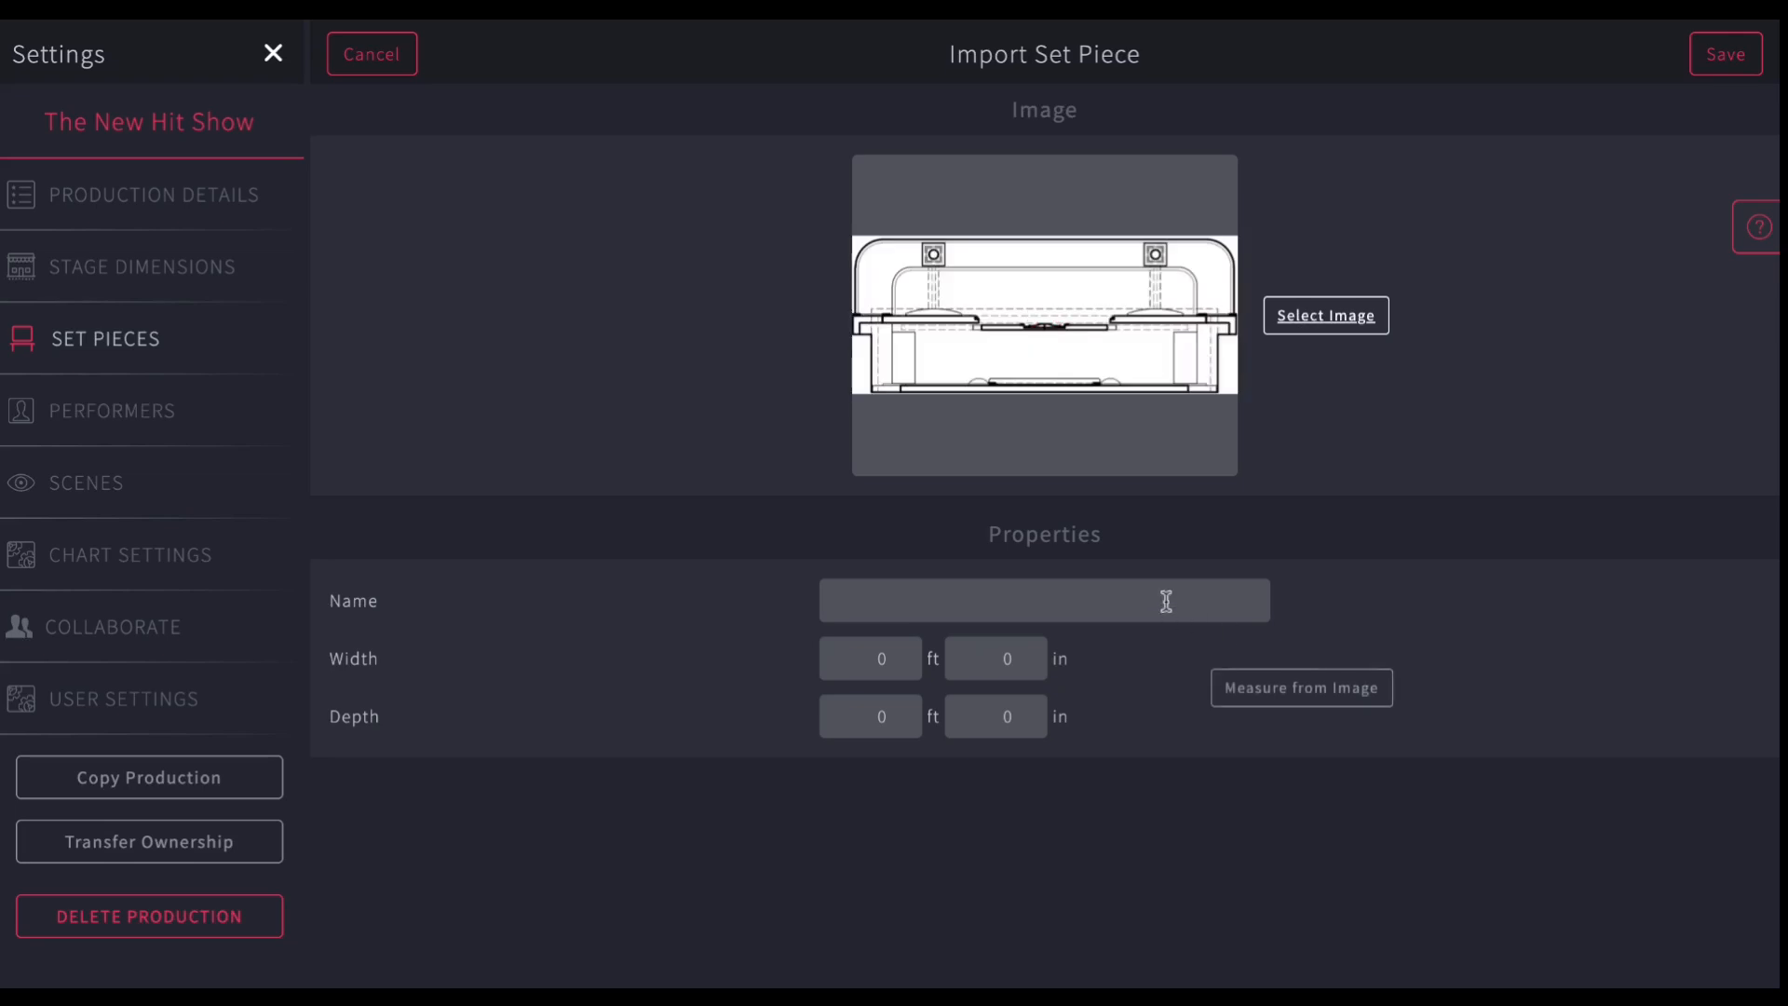
pyautogui.write("Helen'")
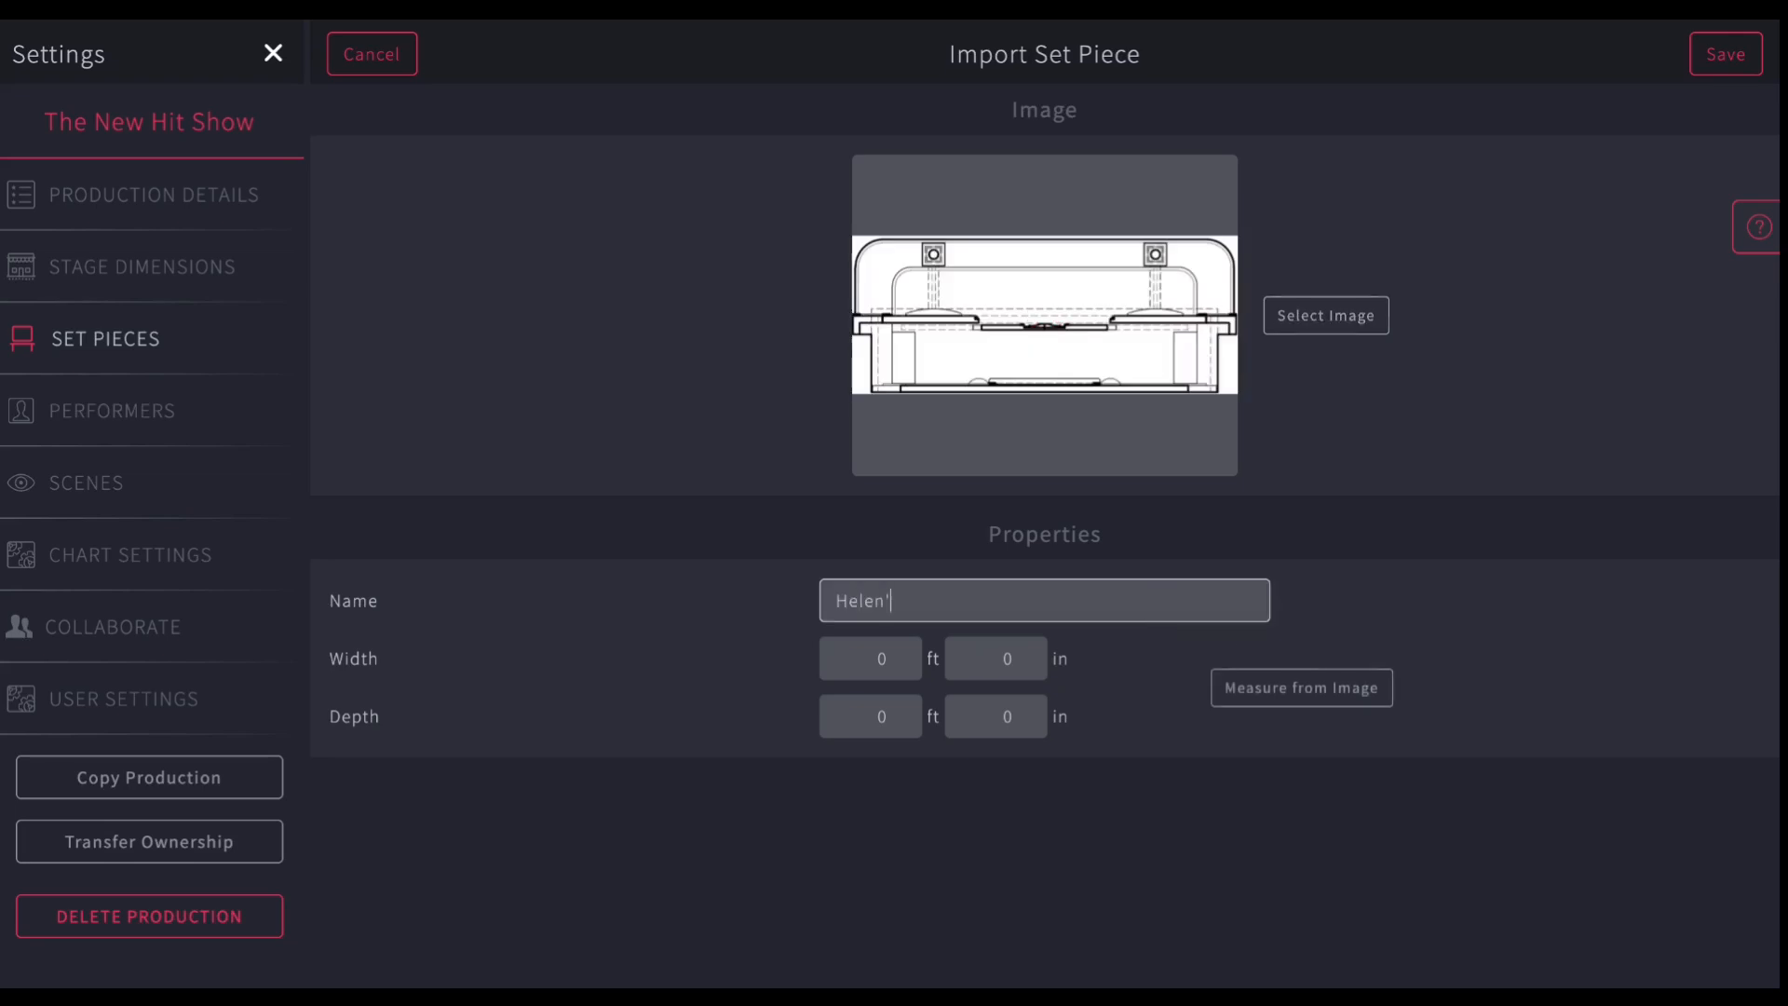
pyautogui.write('s Unit')
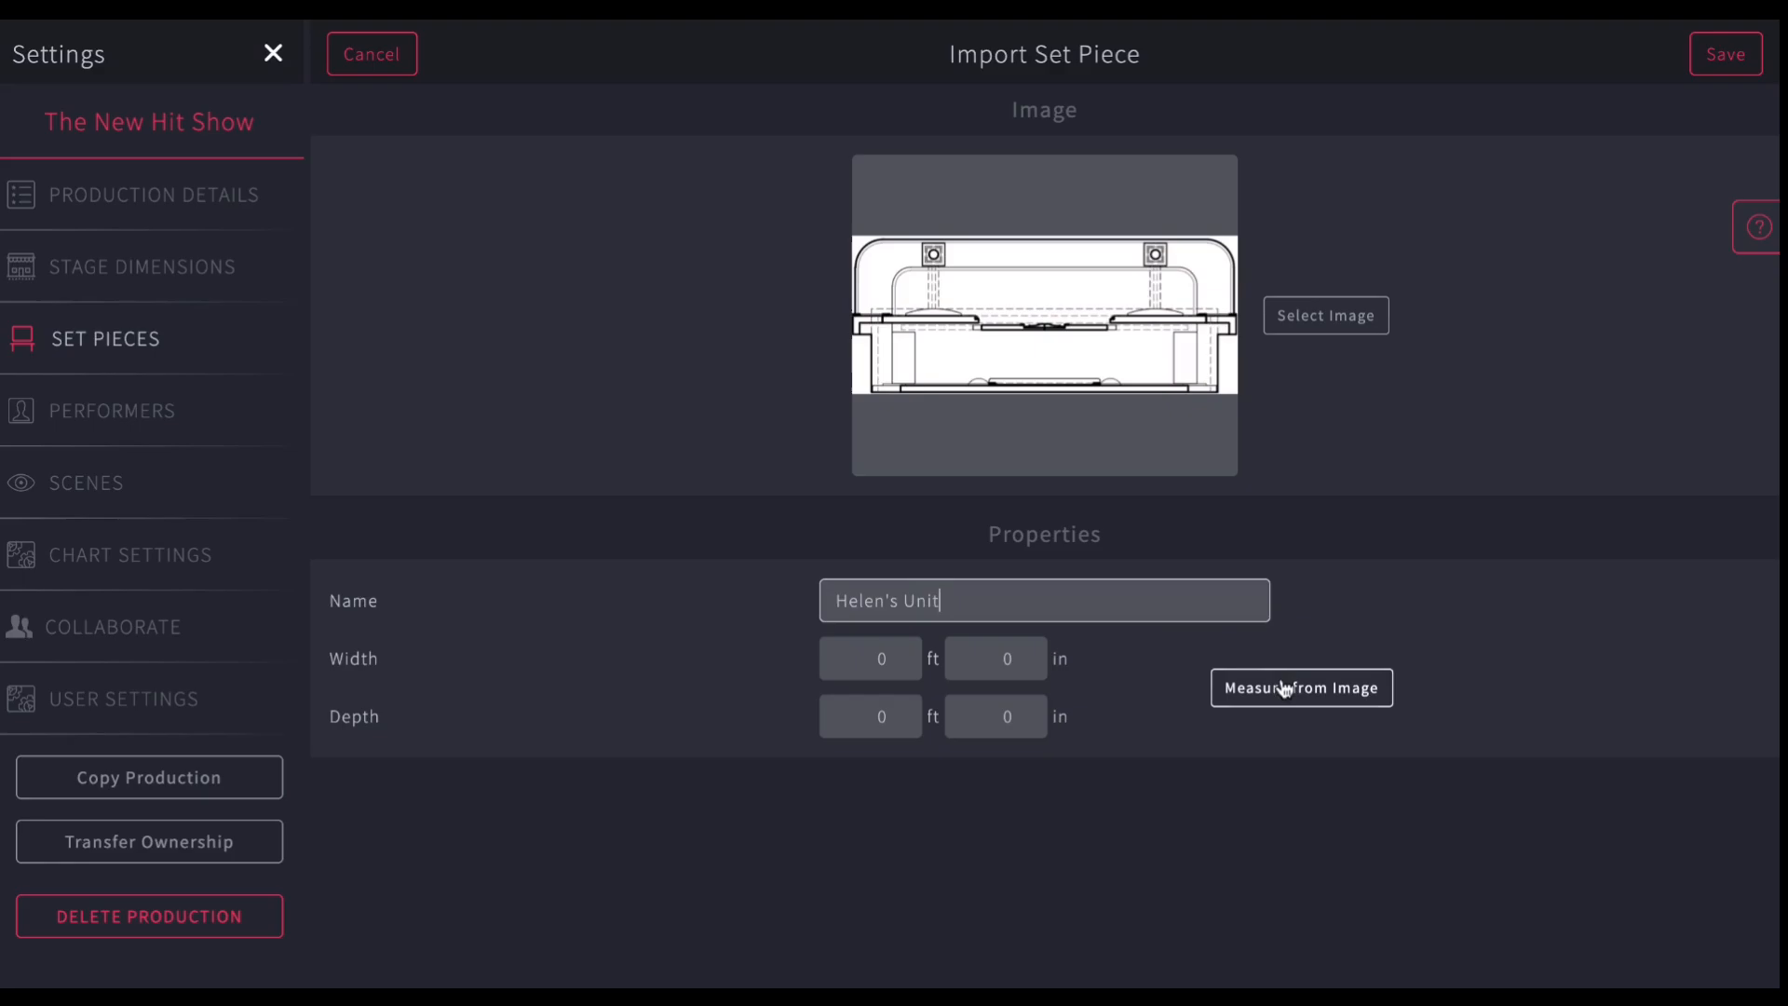
# Measure 18' 3.5" by 7' 5.5" from the image, use those values and save the piece
pyautogui.click(1300, 687)
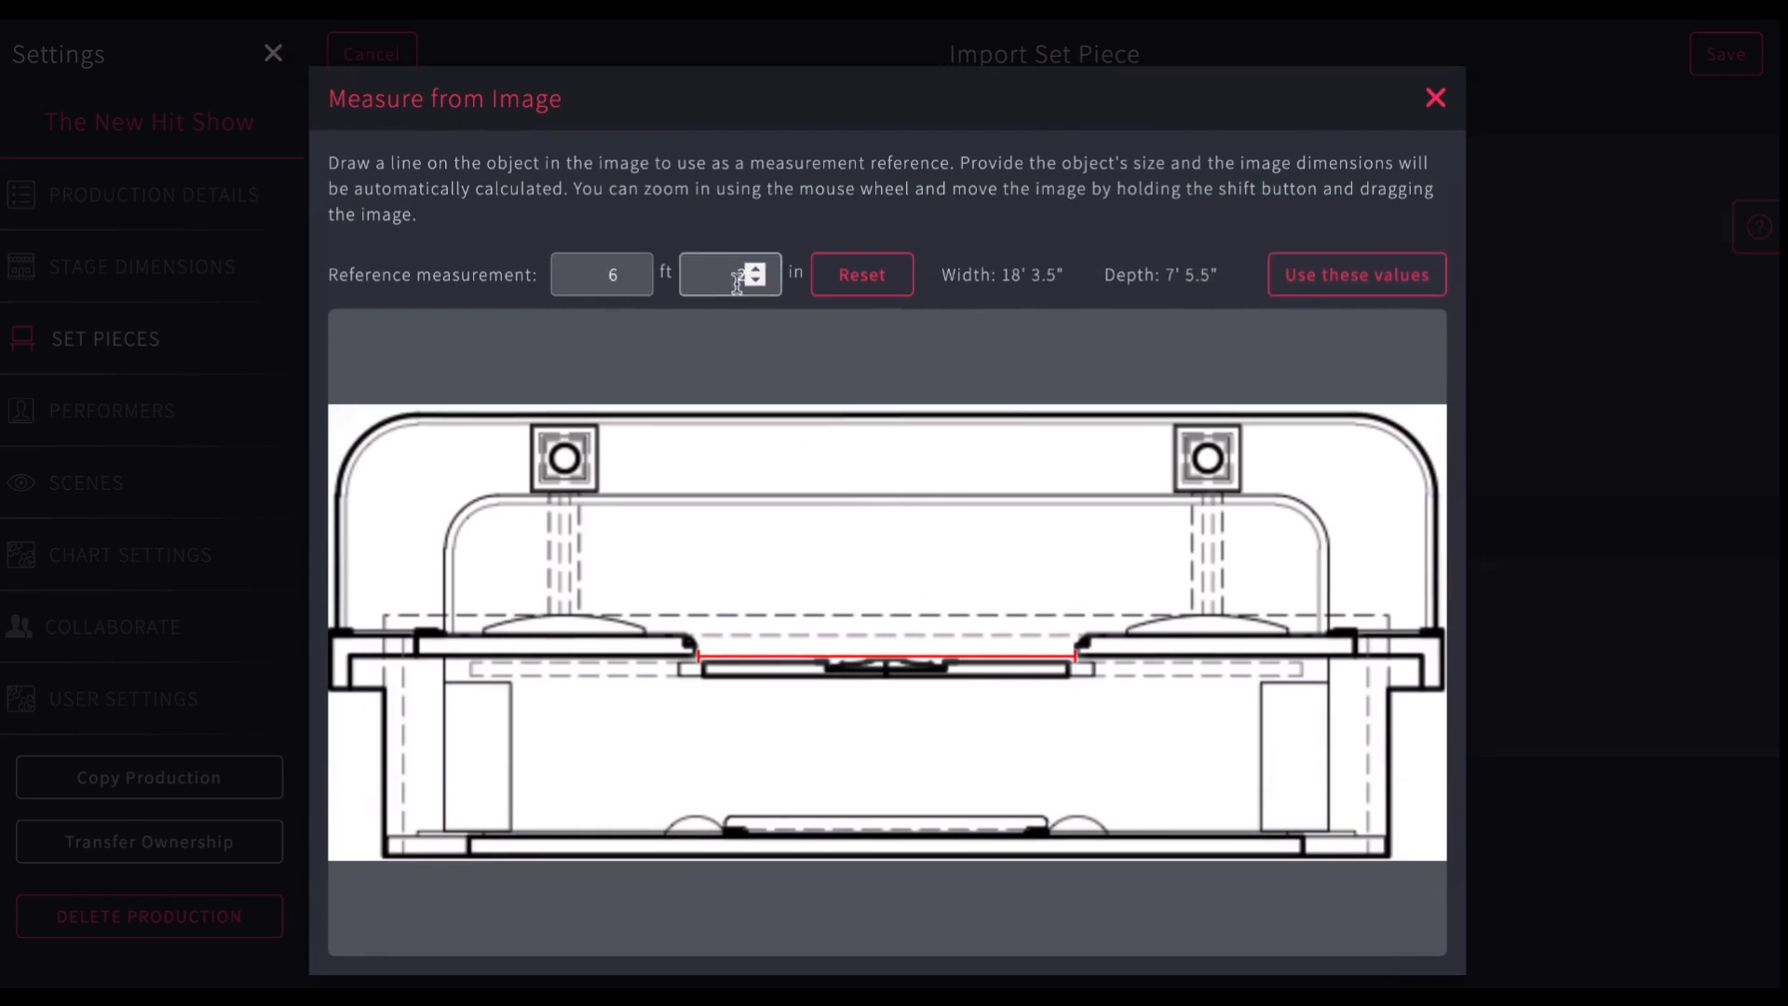
pyautogui.click(1356, 273)
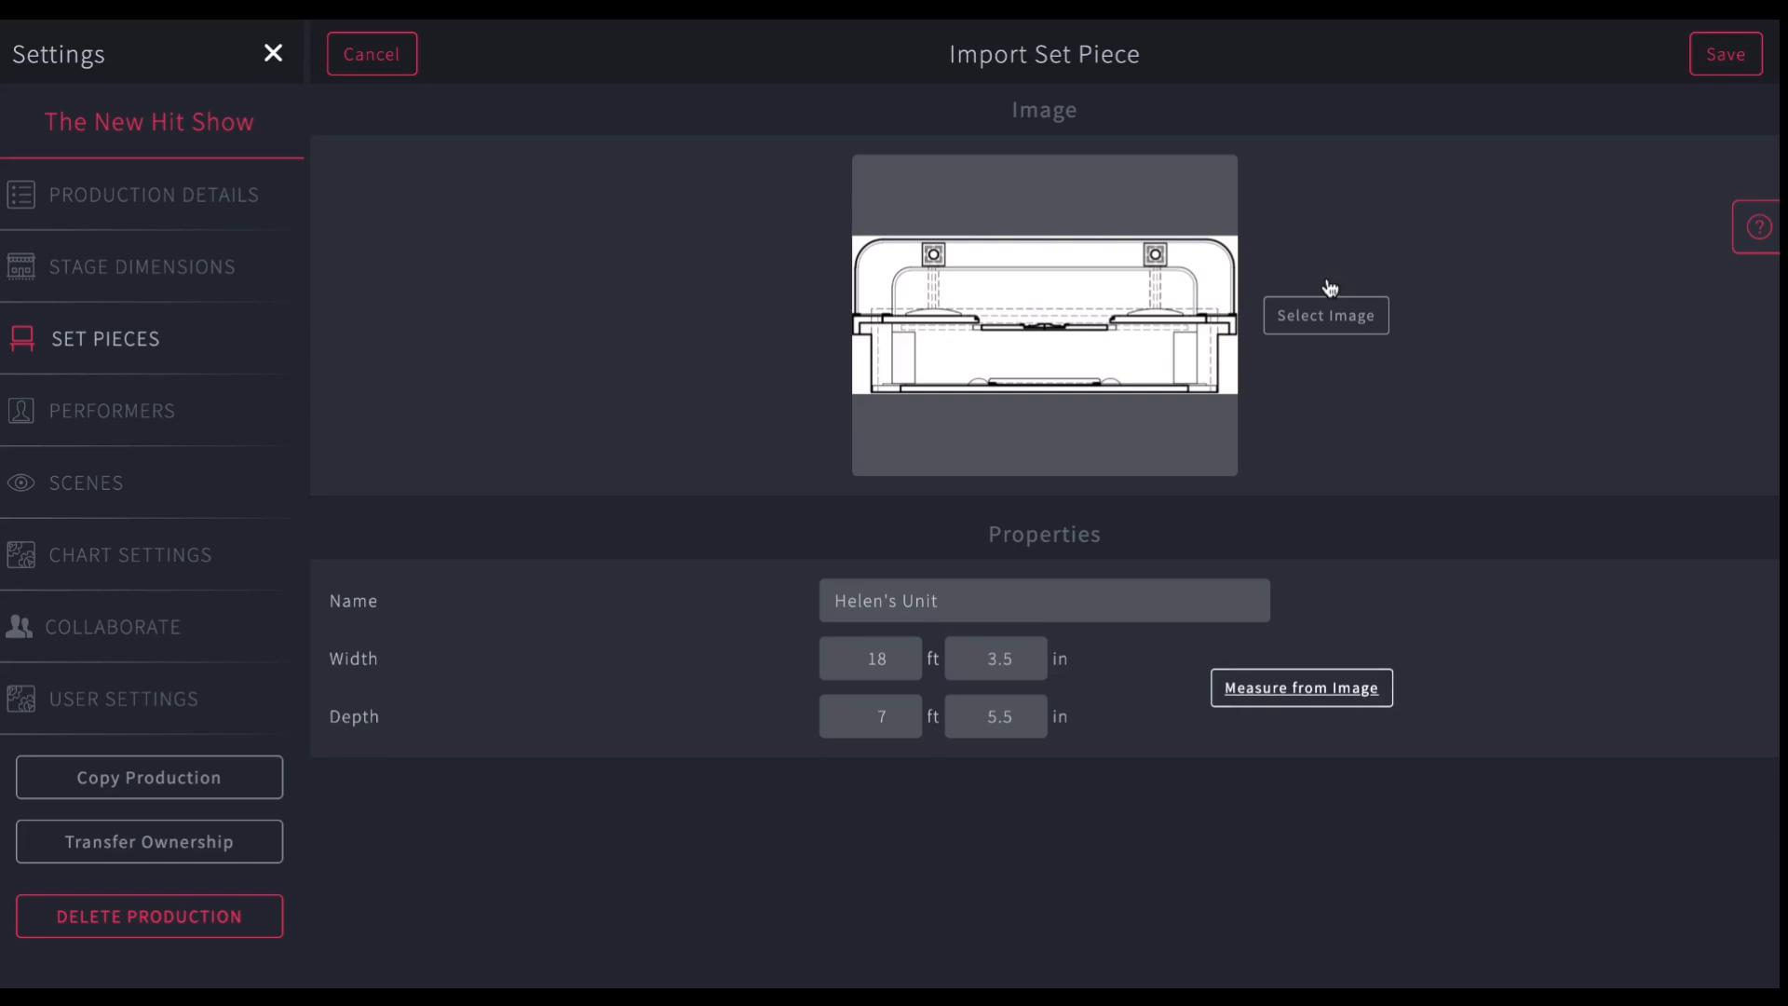
pyautogui.moveTo(769, 659)
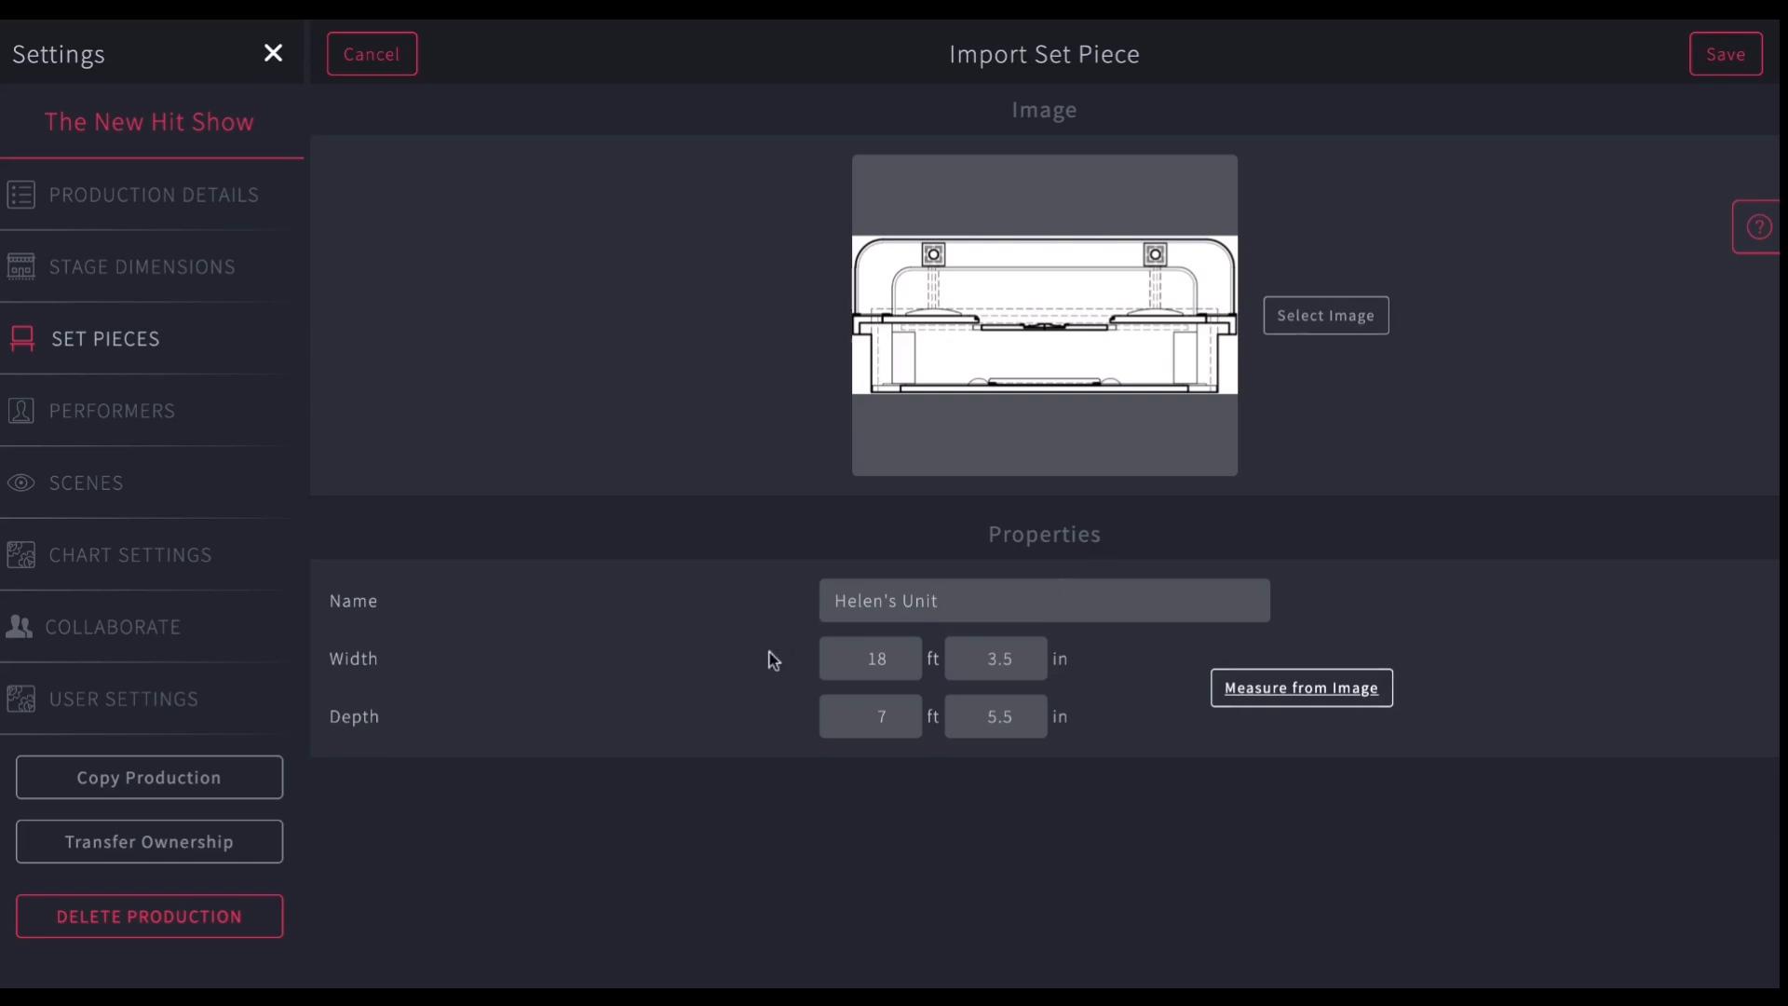
pyautogui.moveTo(1002, 762)
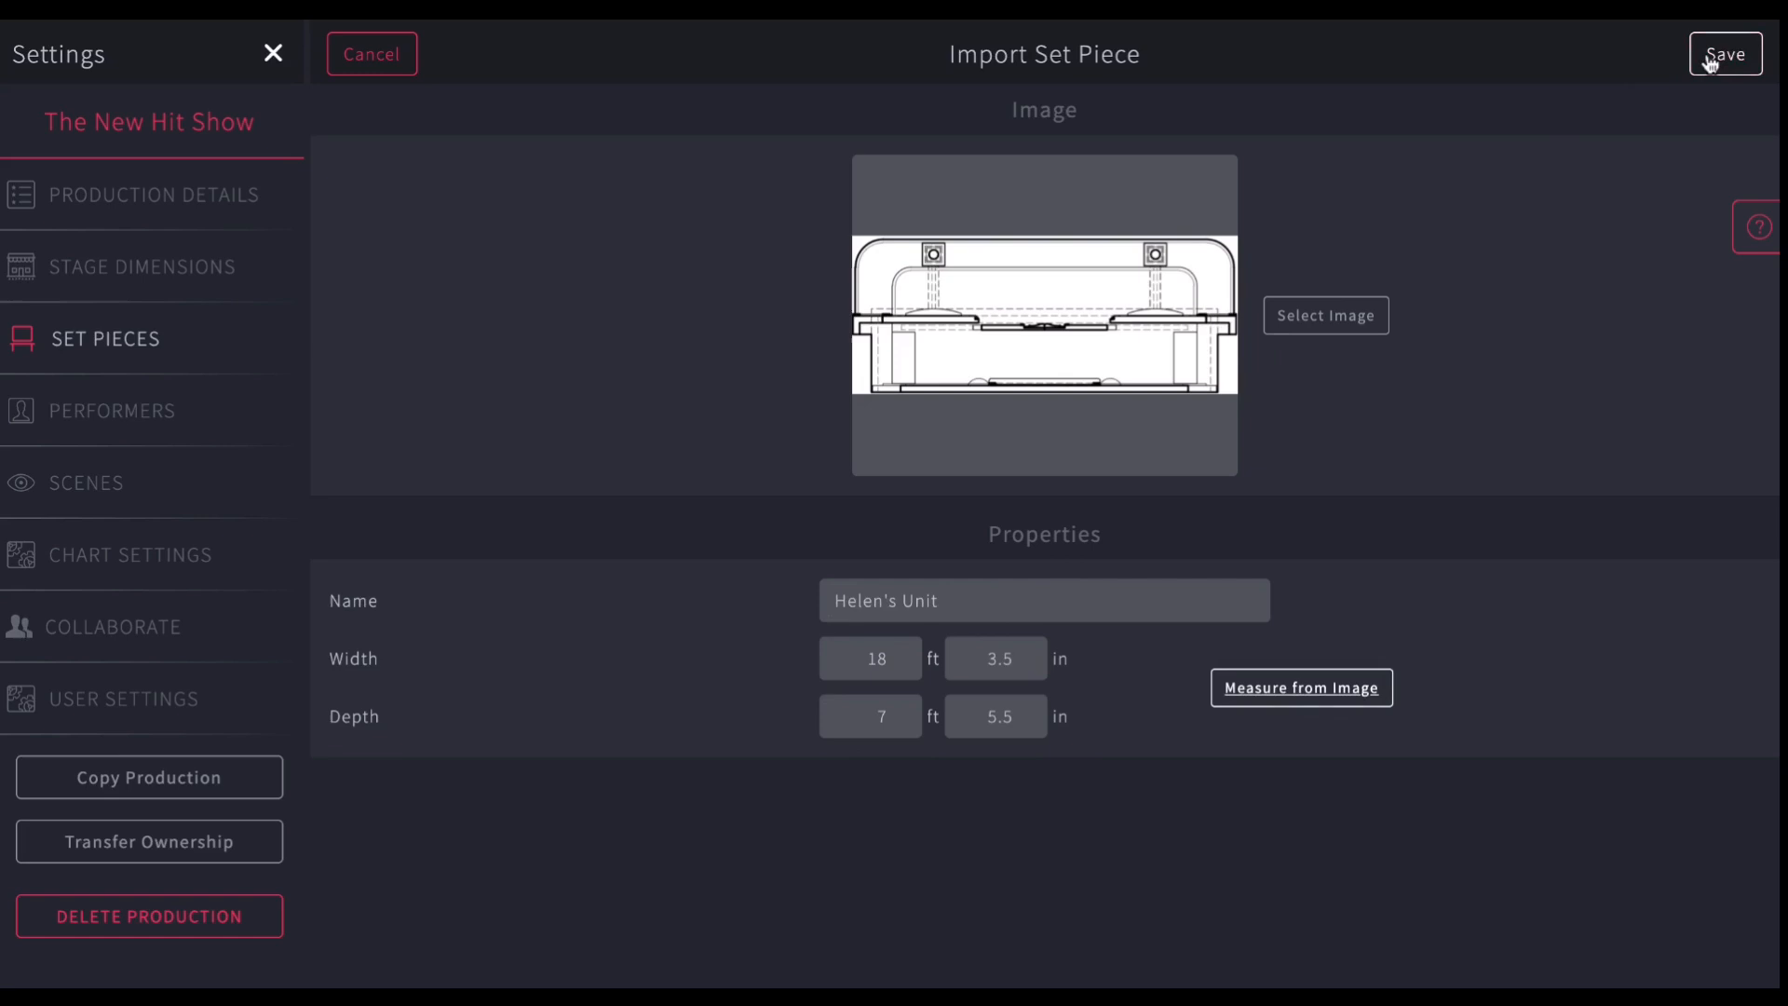
pyautogui.click(1725, 54)
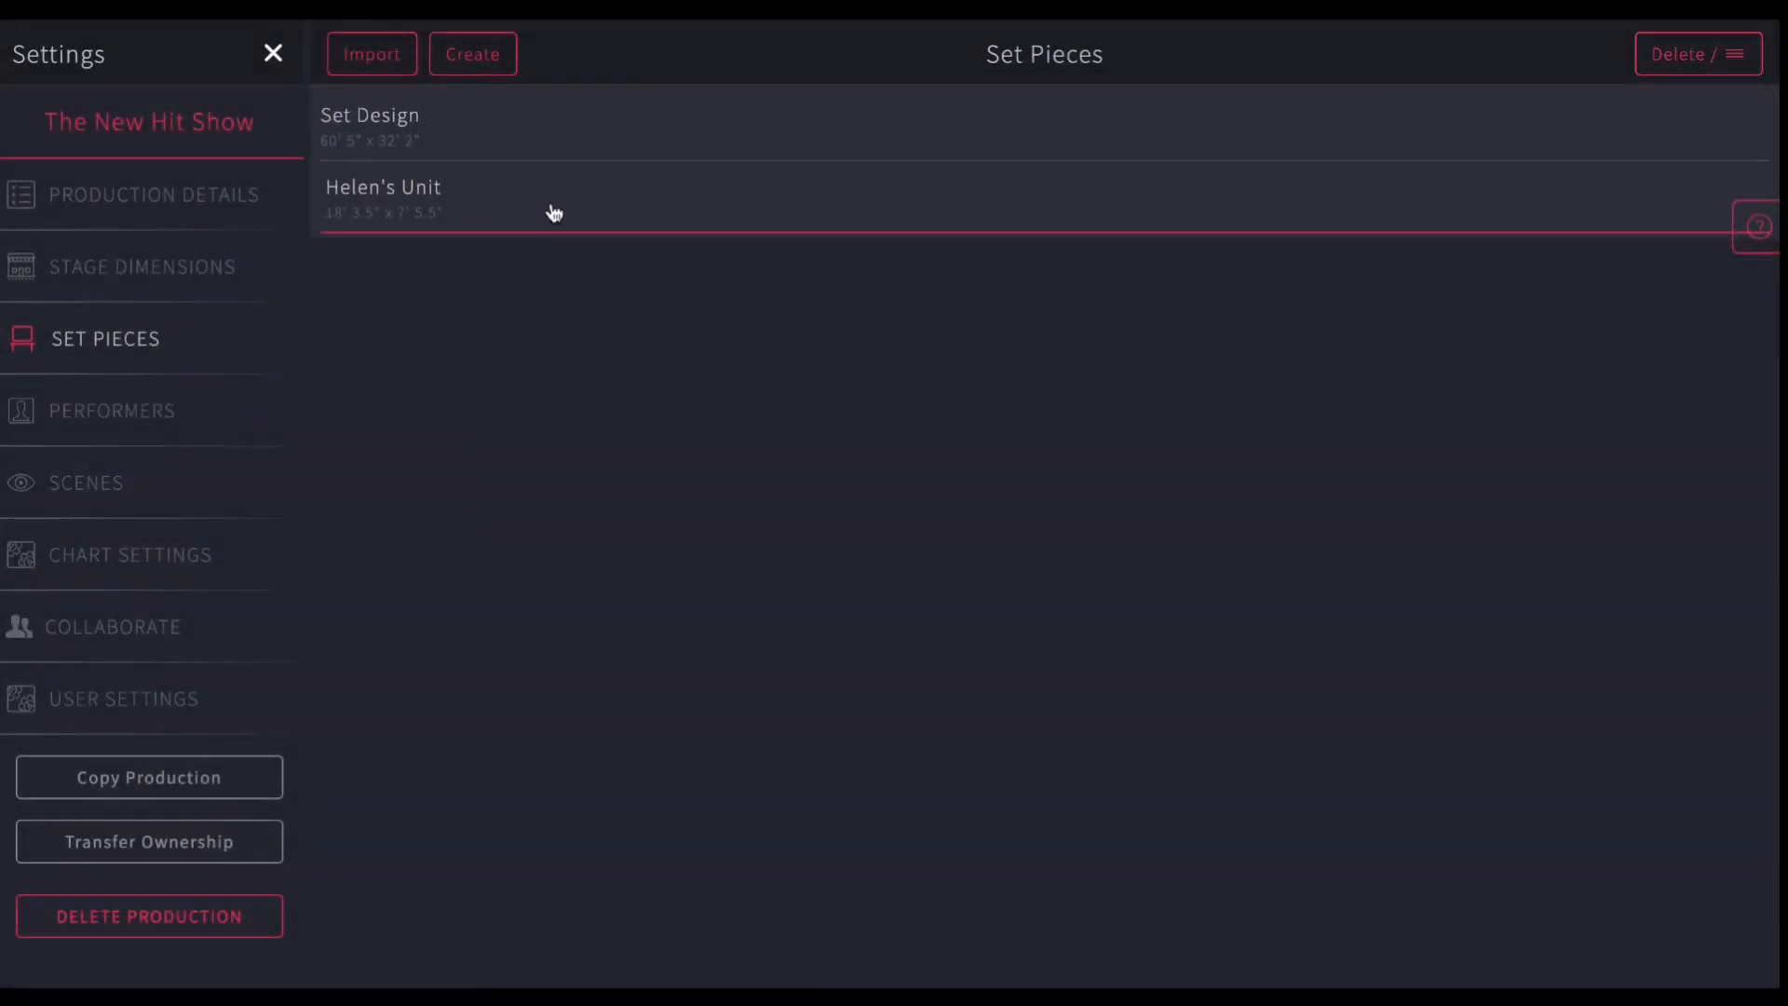
pyautogui.moveTo(490, 145)
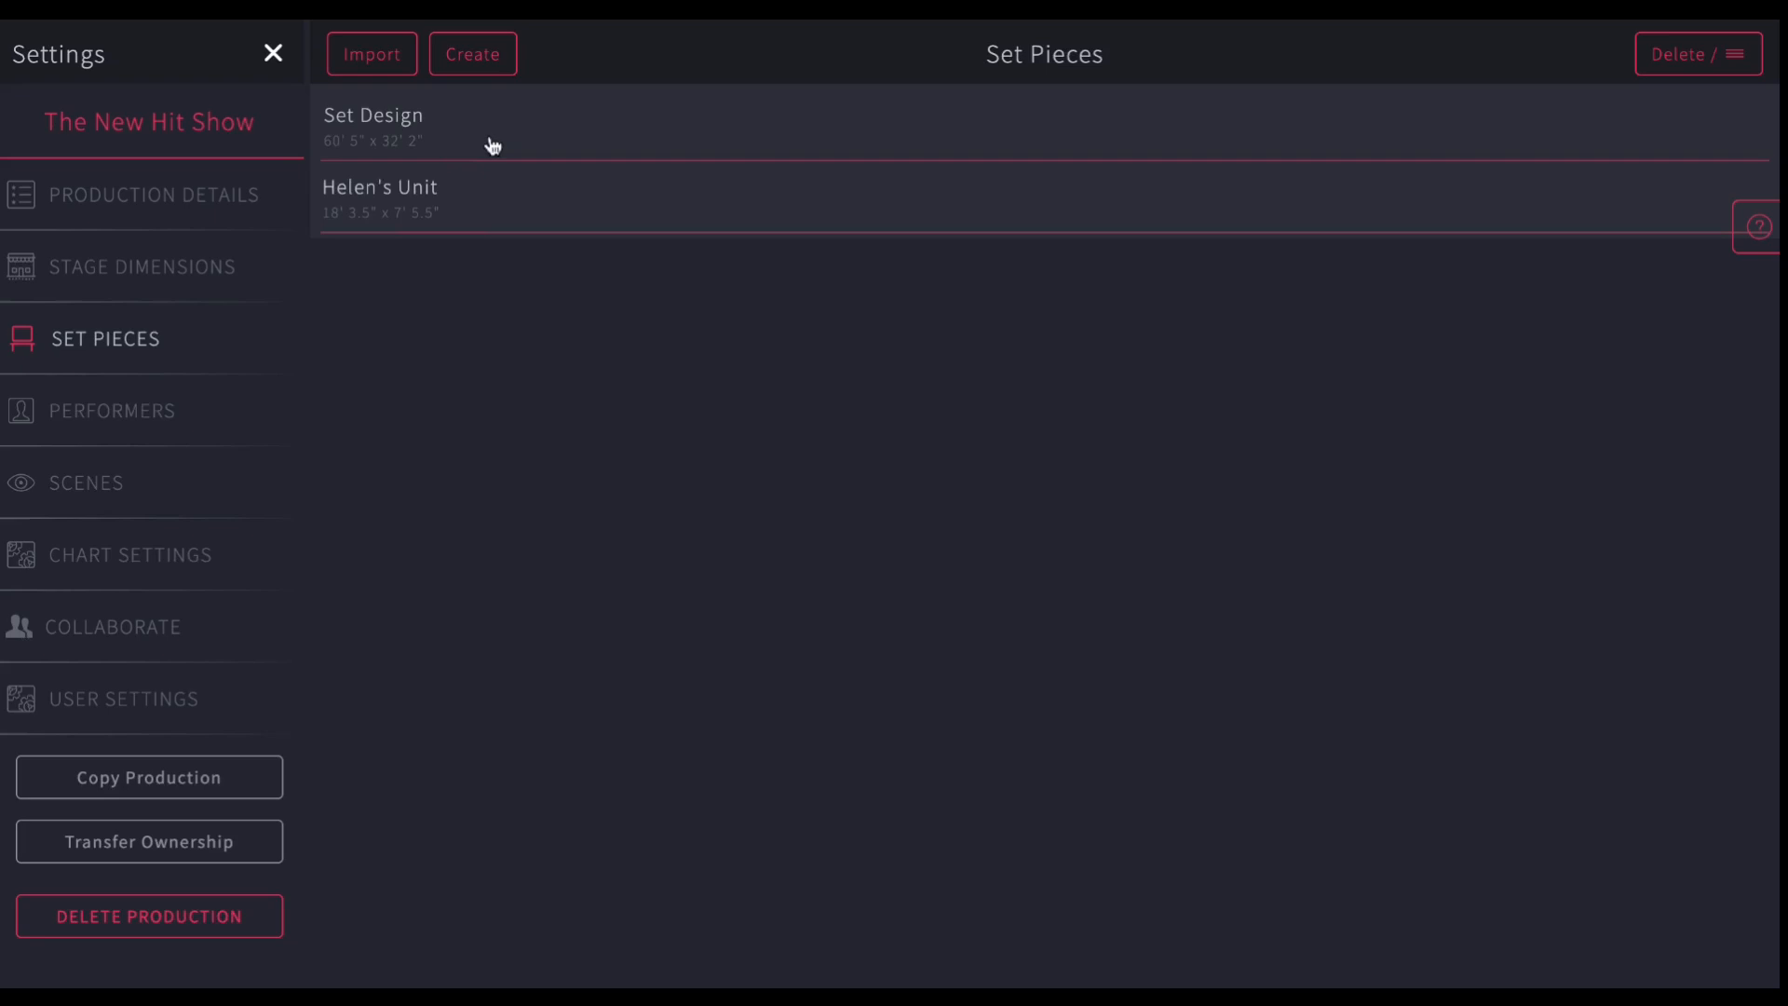
# Create a new set piece in Set Piece Lab and show the Set Pieces library
pyautogui.click(471, 54)
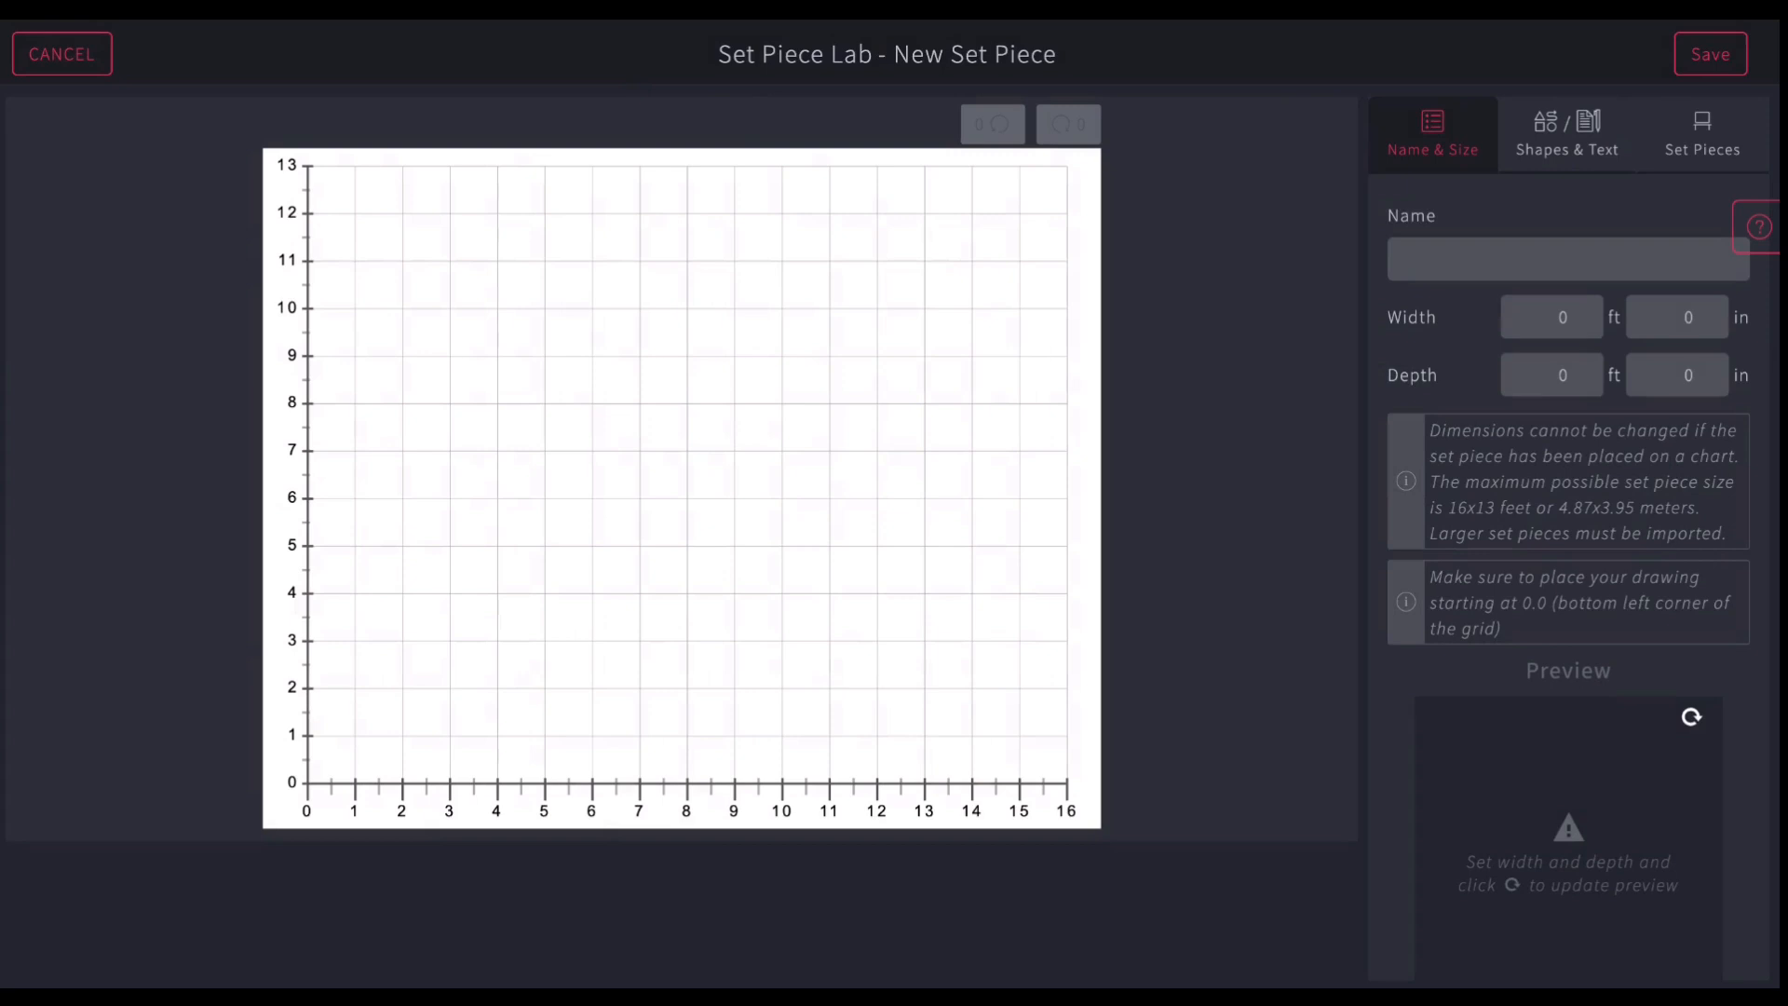
pyautogui.moveTo(1008, 203)
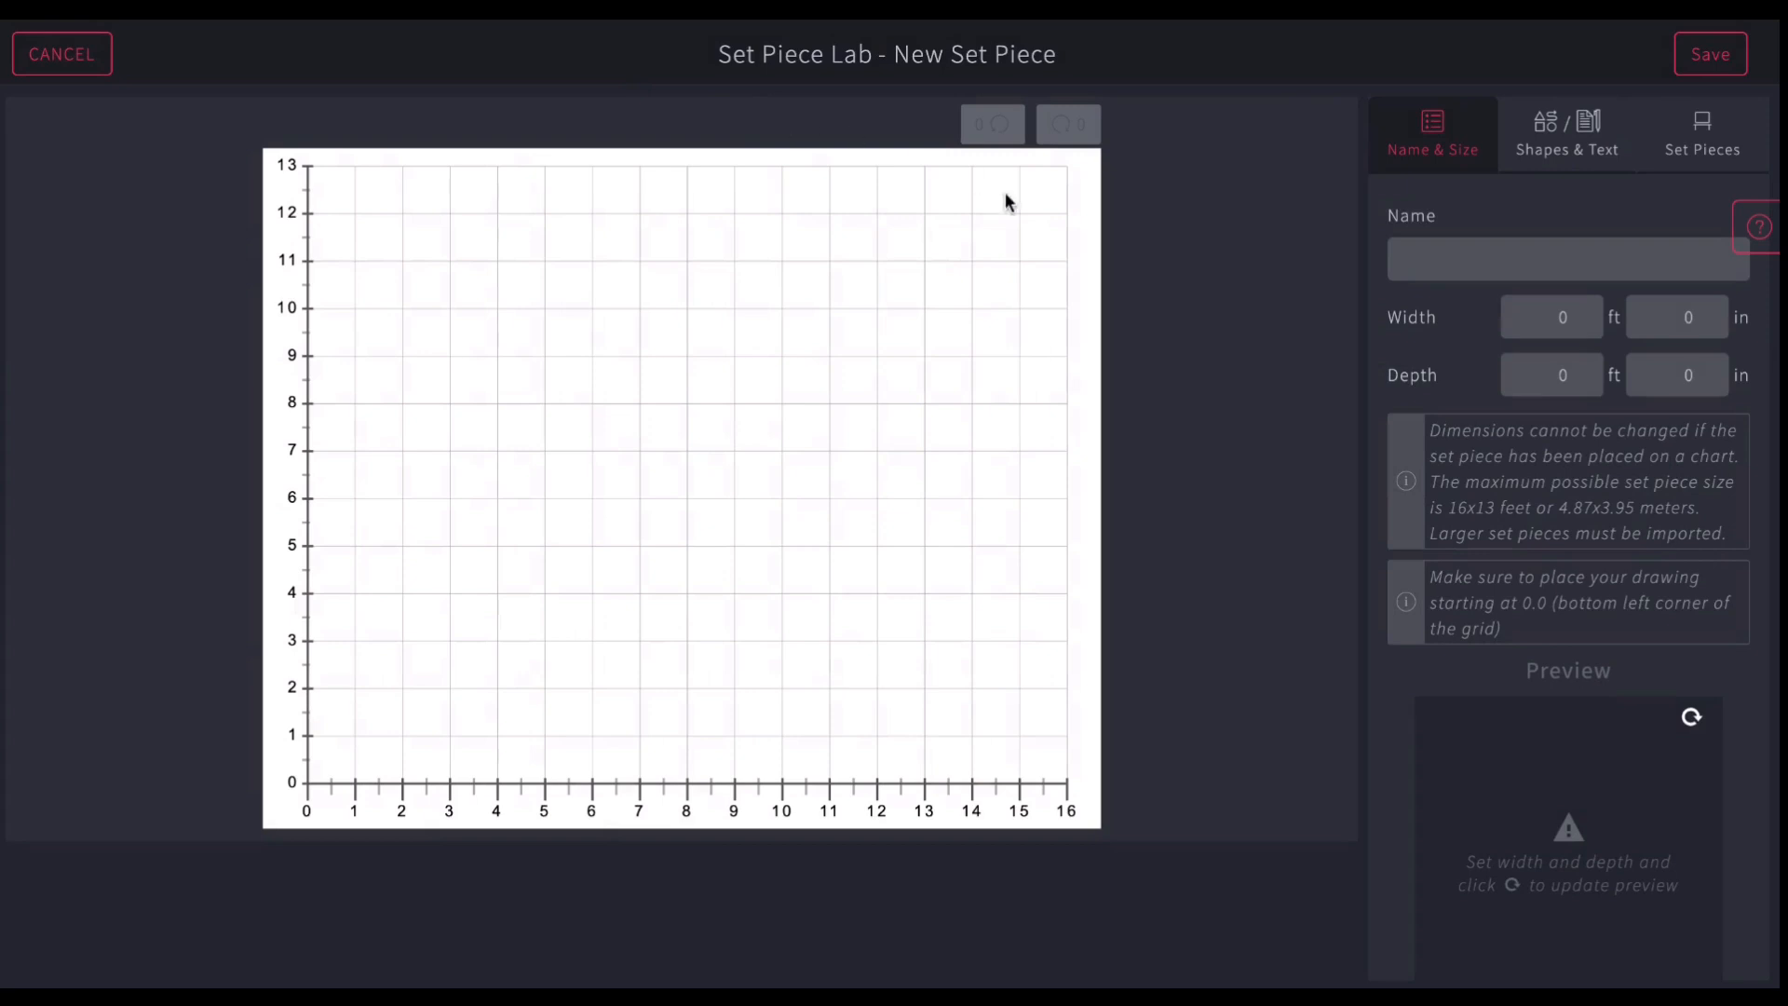
pyautogui.moveTo(1318, 188)
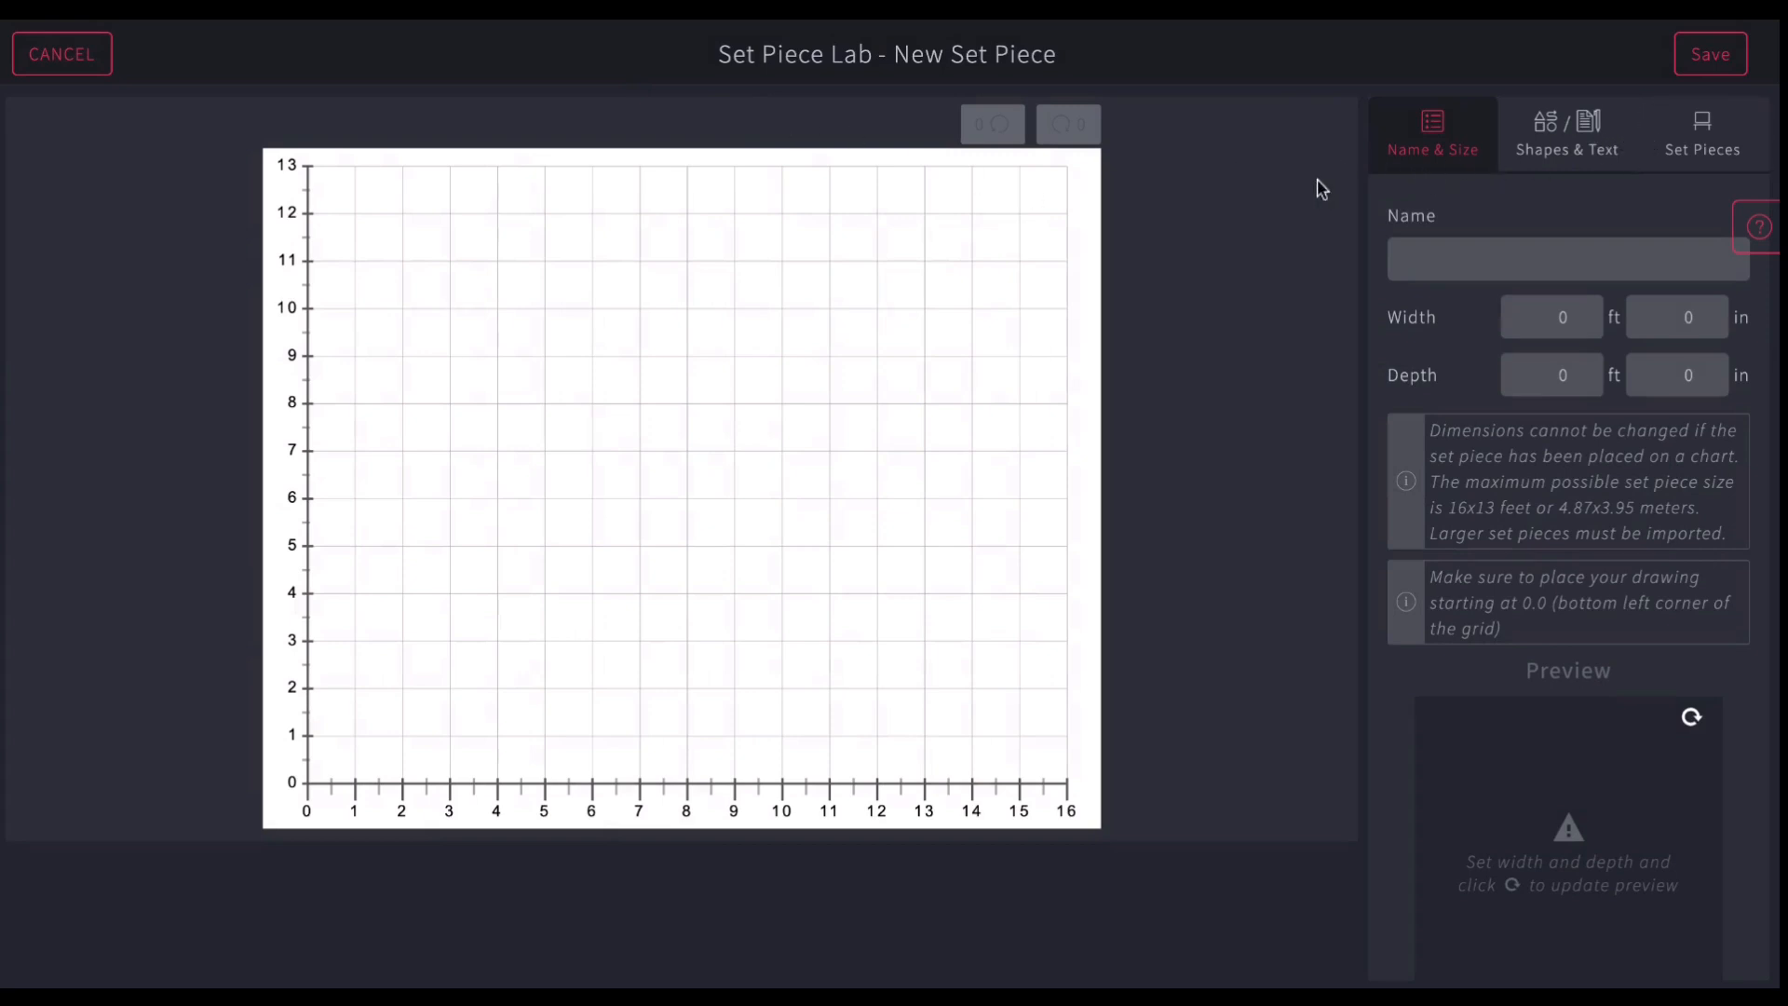
pyautogui.moveTo(419, 786)
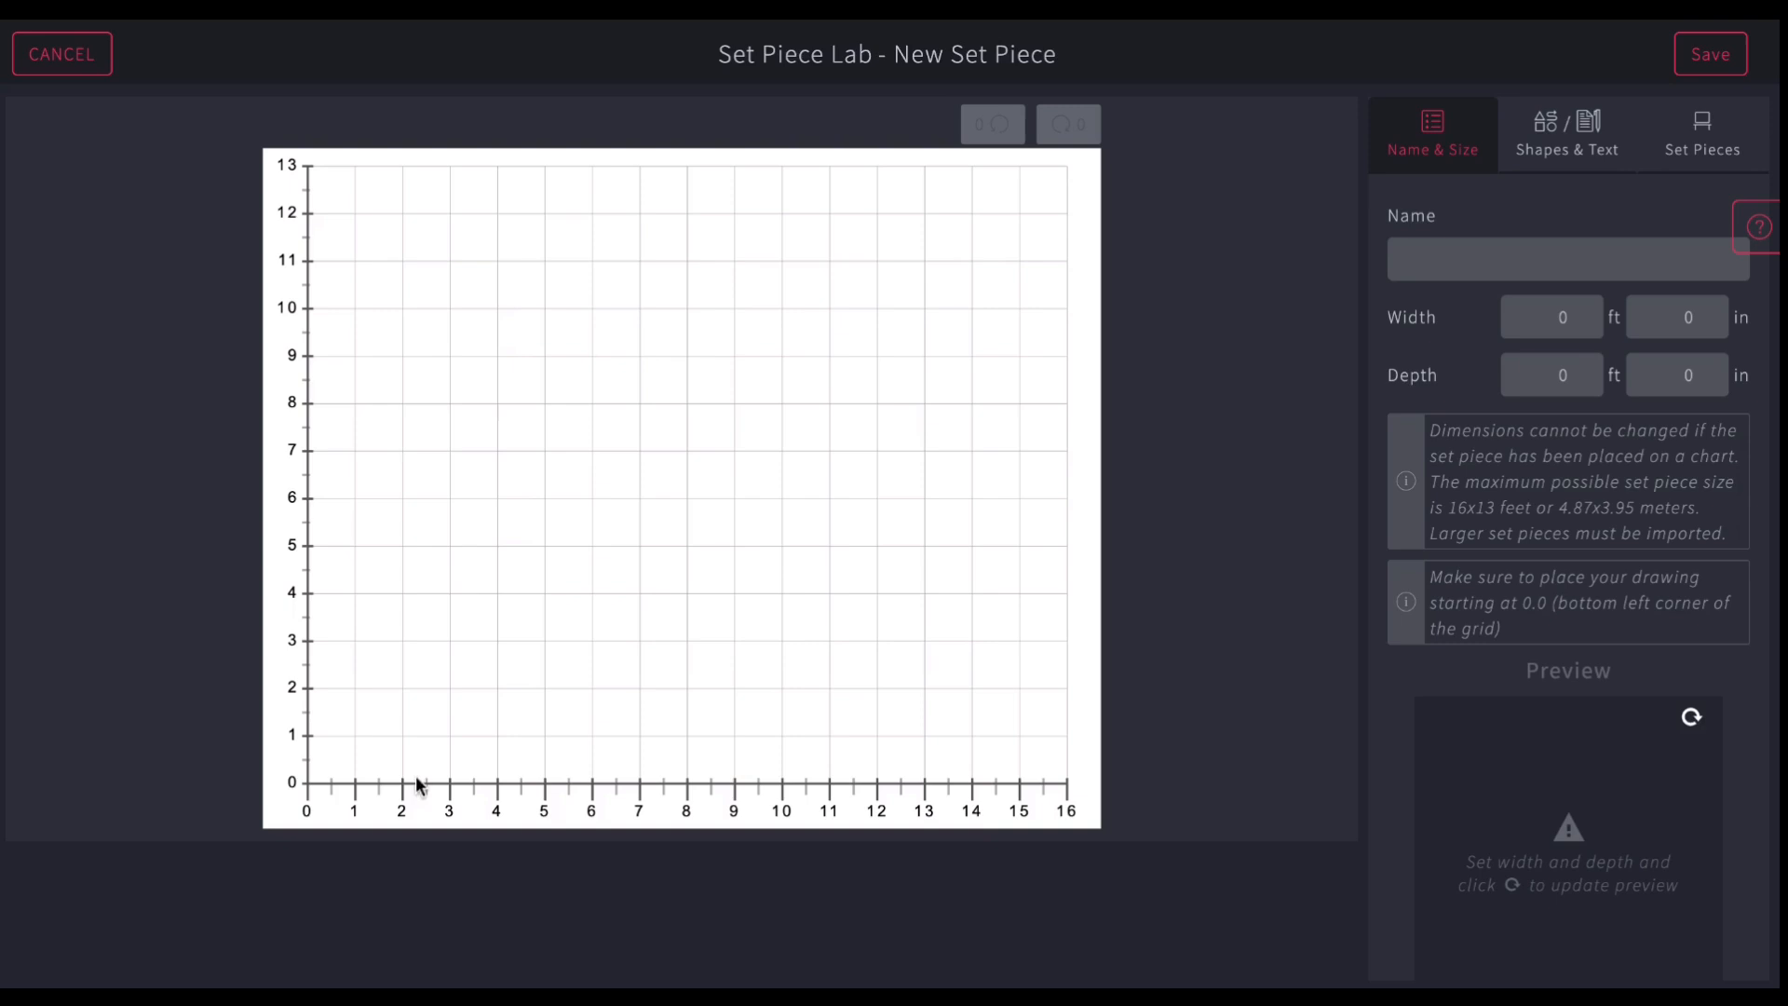
pyautogui.moveTo(1578, 192)
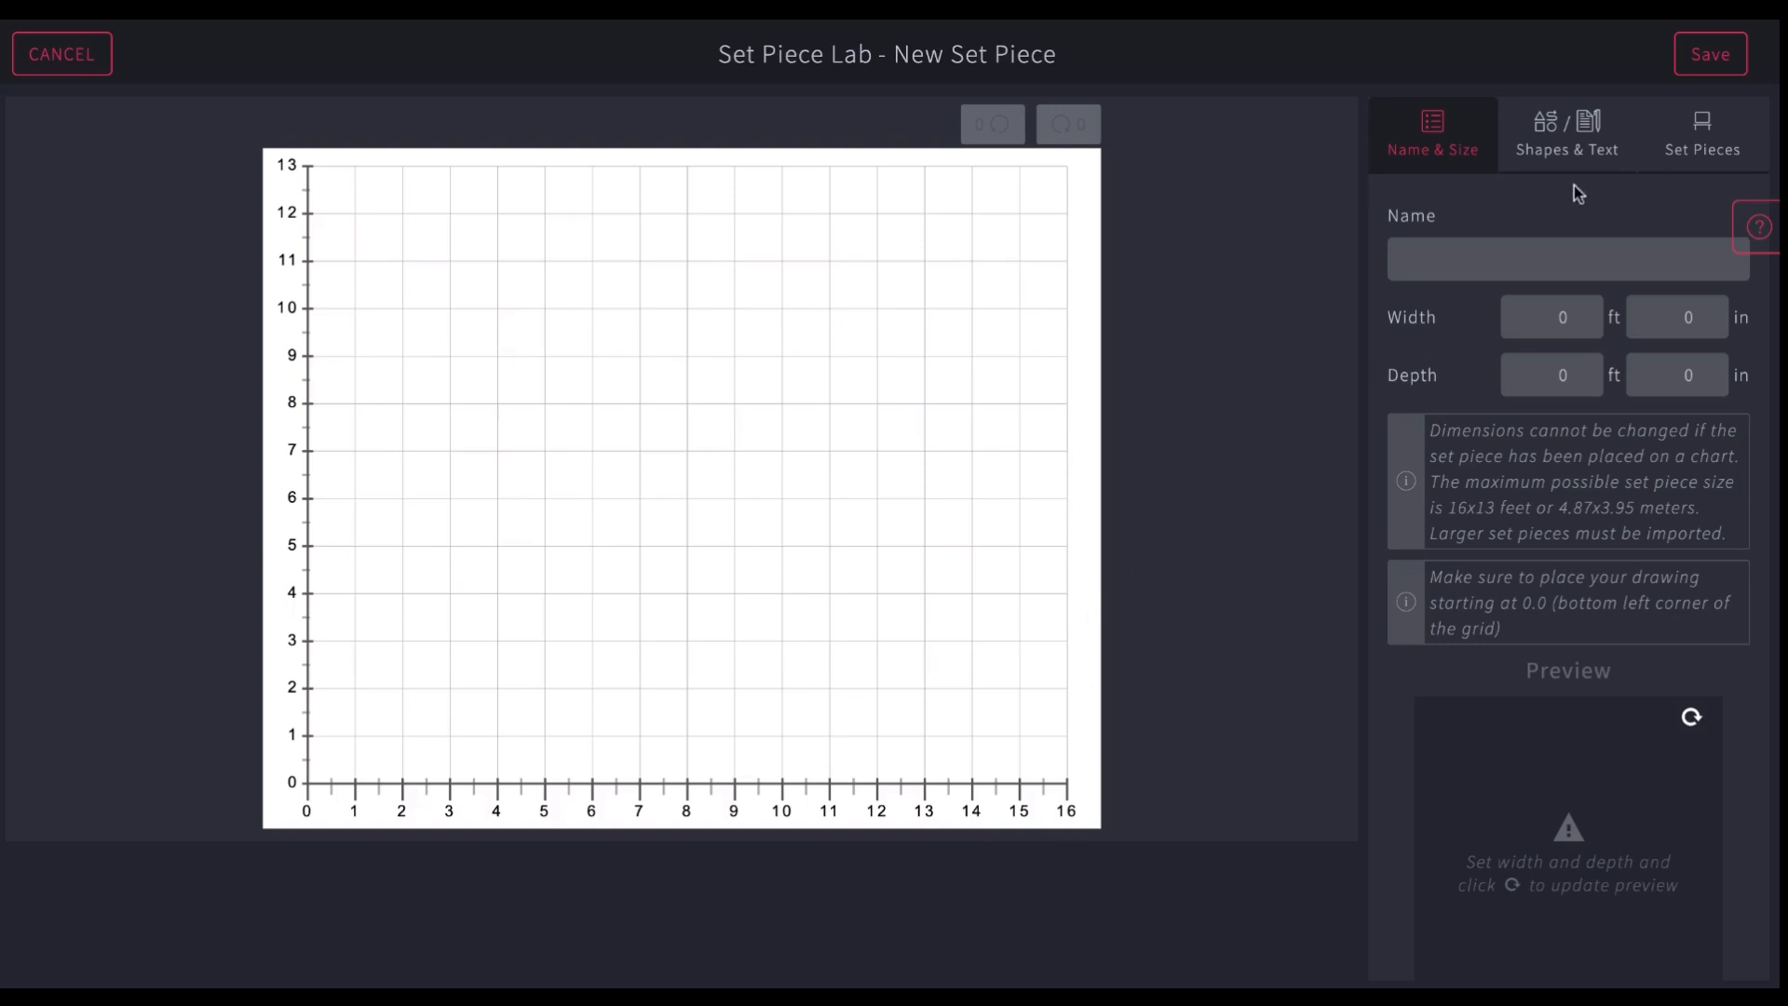
pyautogui.click(1701, 134)
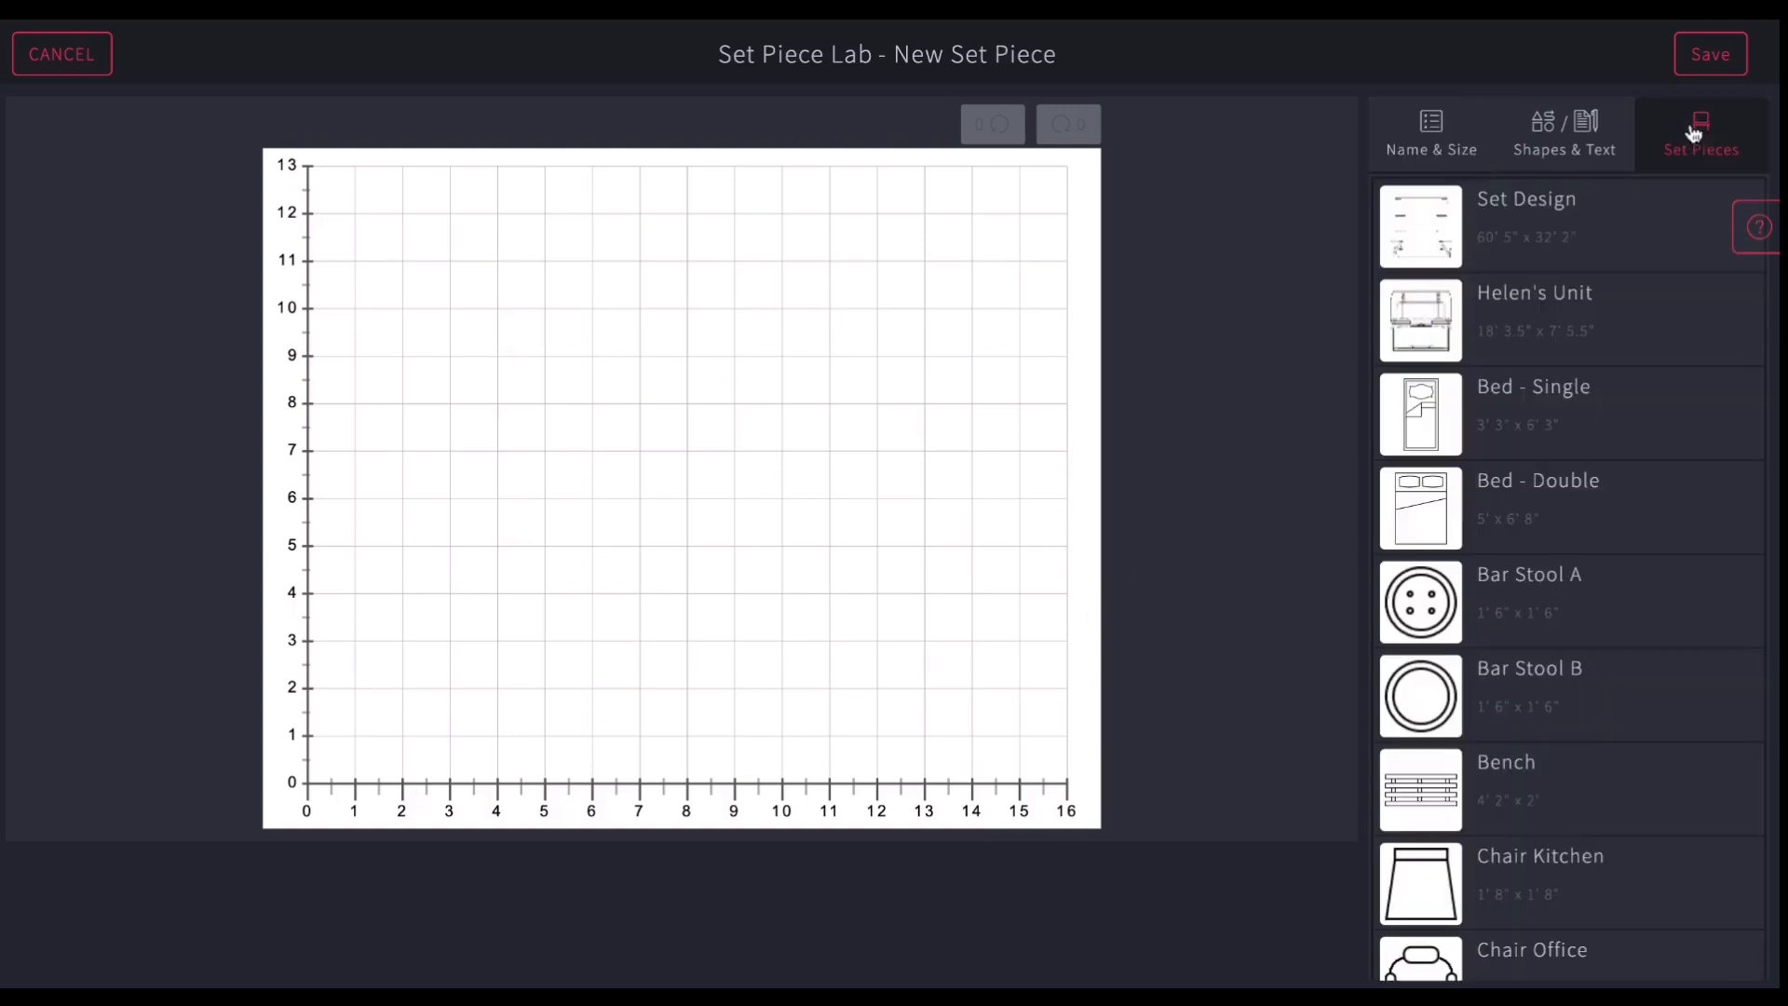
# Add a Chair Kitchen from the library and drag it to the grid's bottom-left corner at 0,0
pyautogui.scroll(-3)
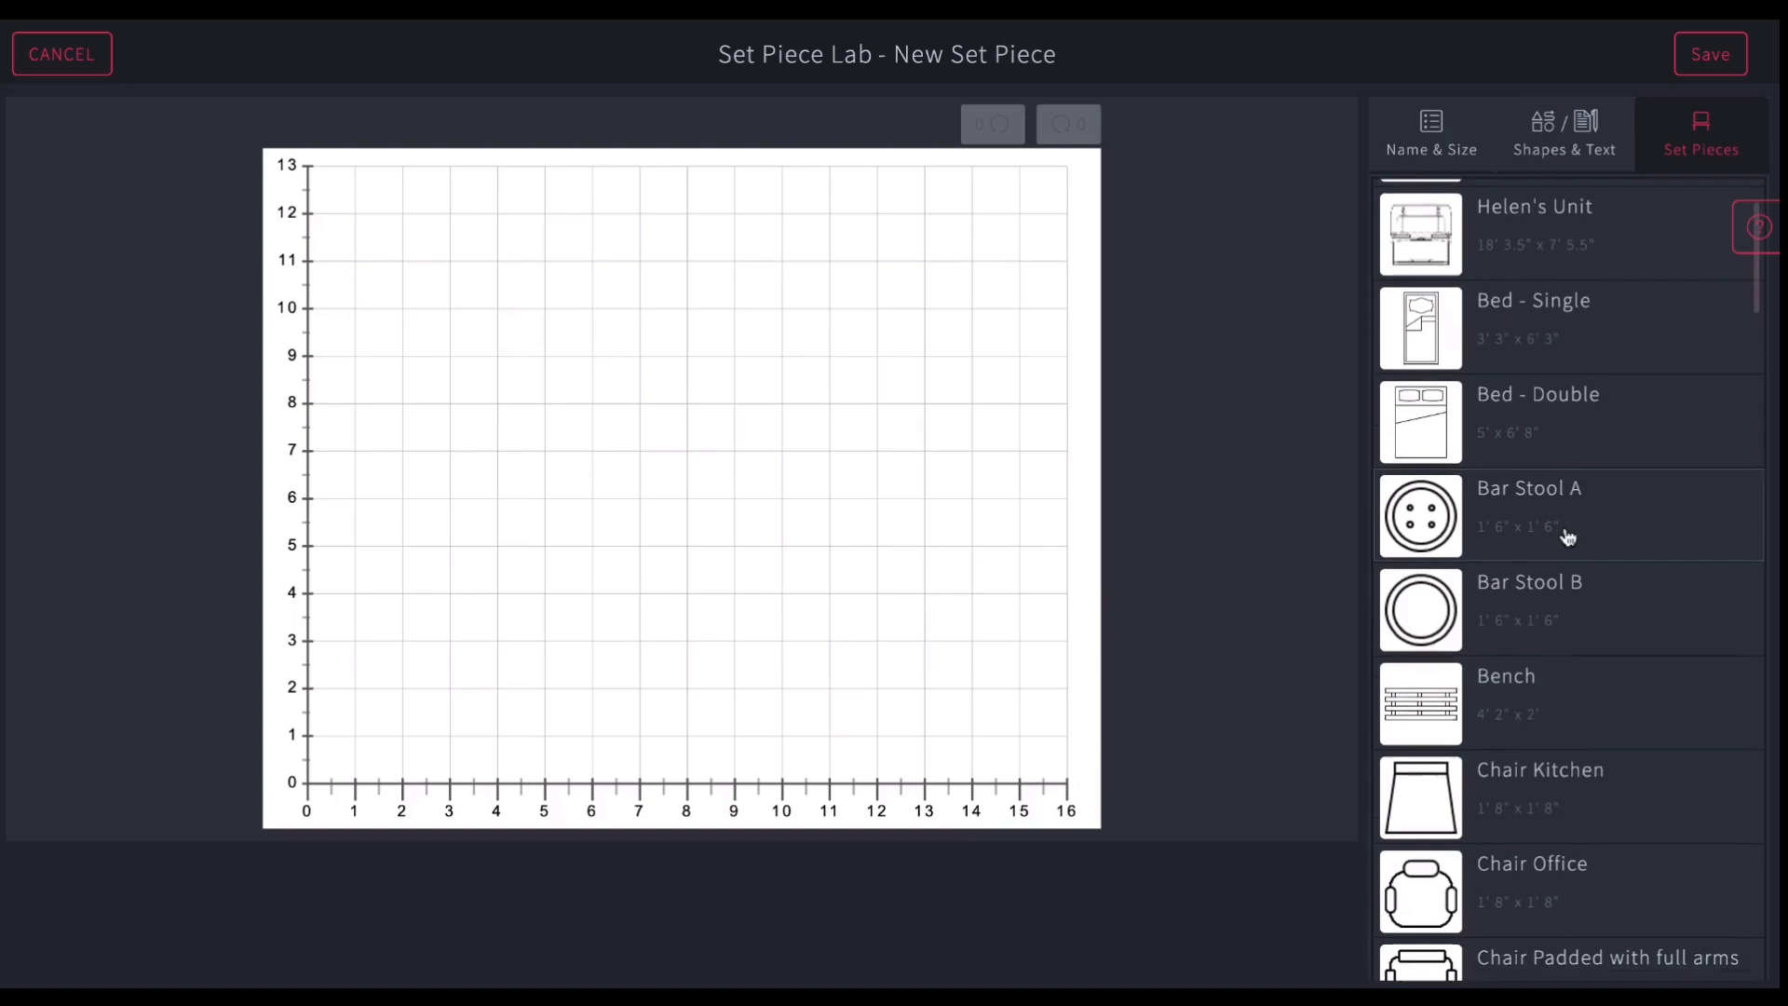
pyautogui.scroll(-3)
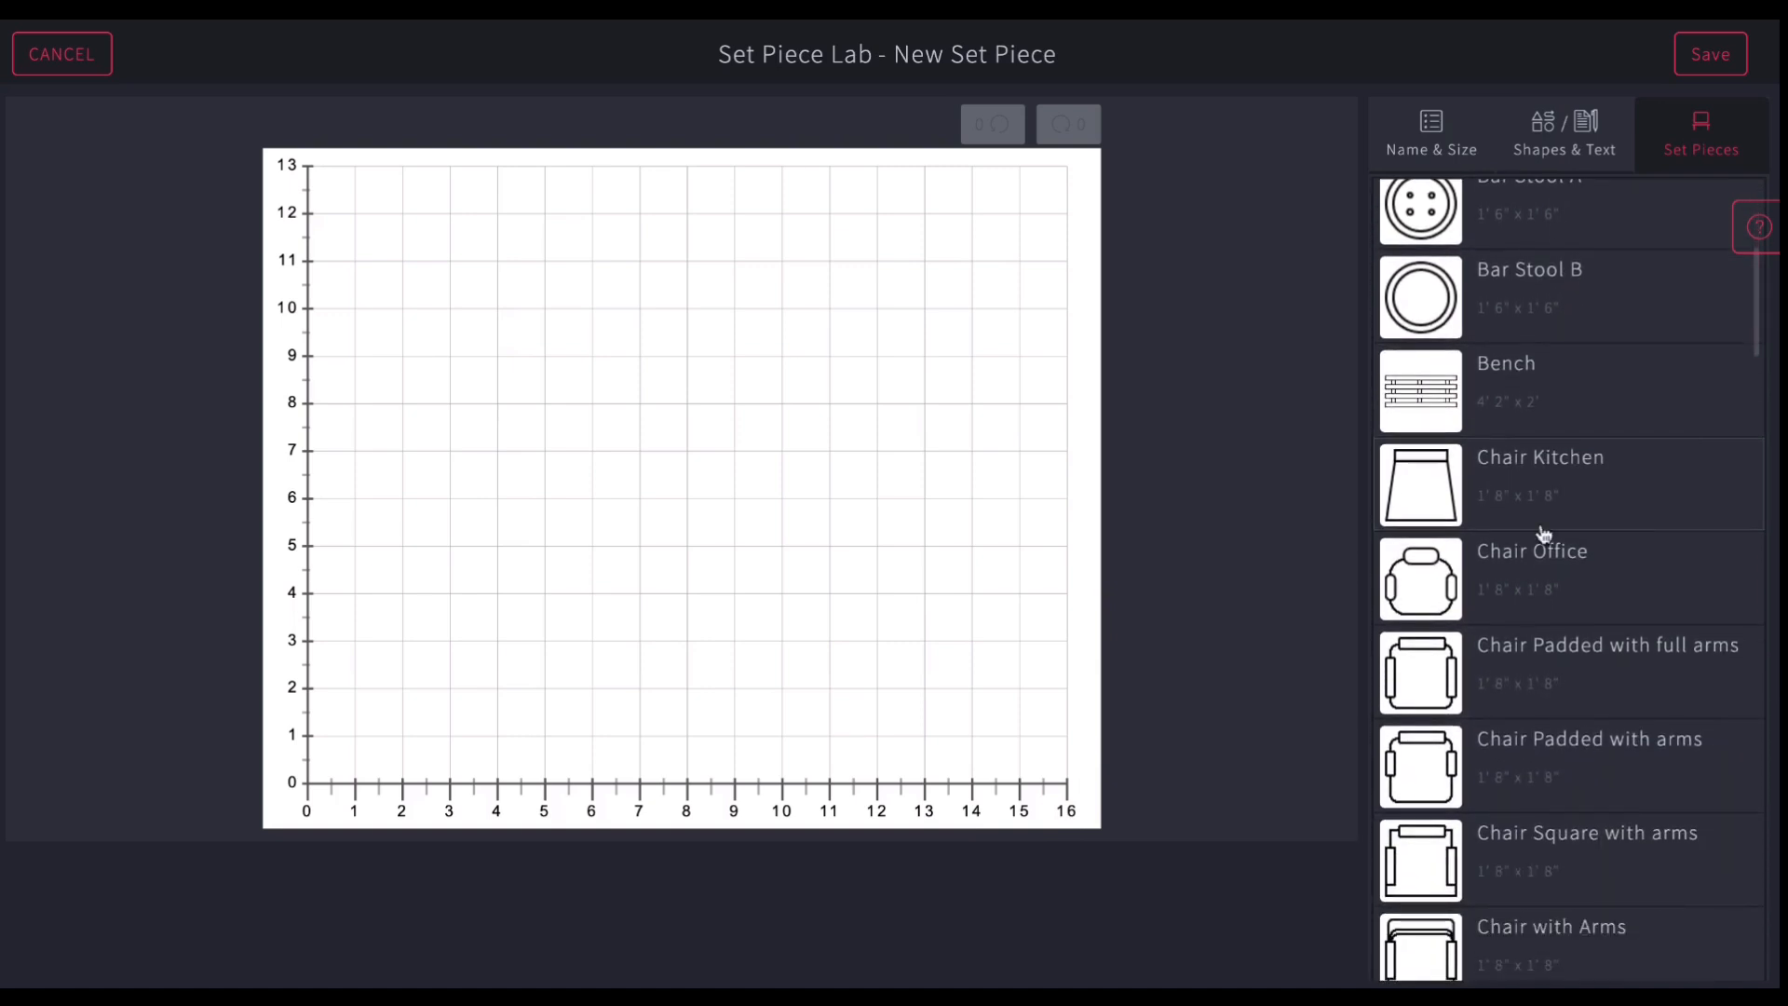
pyautogui.click(1419, 484)
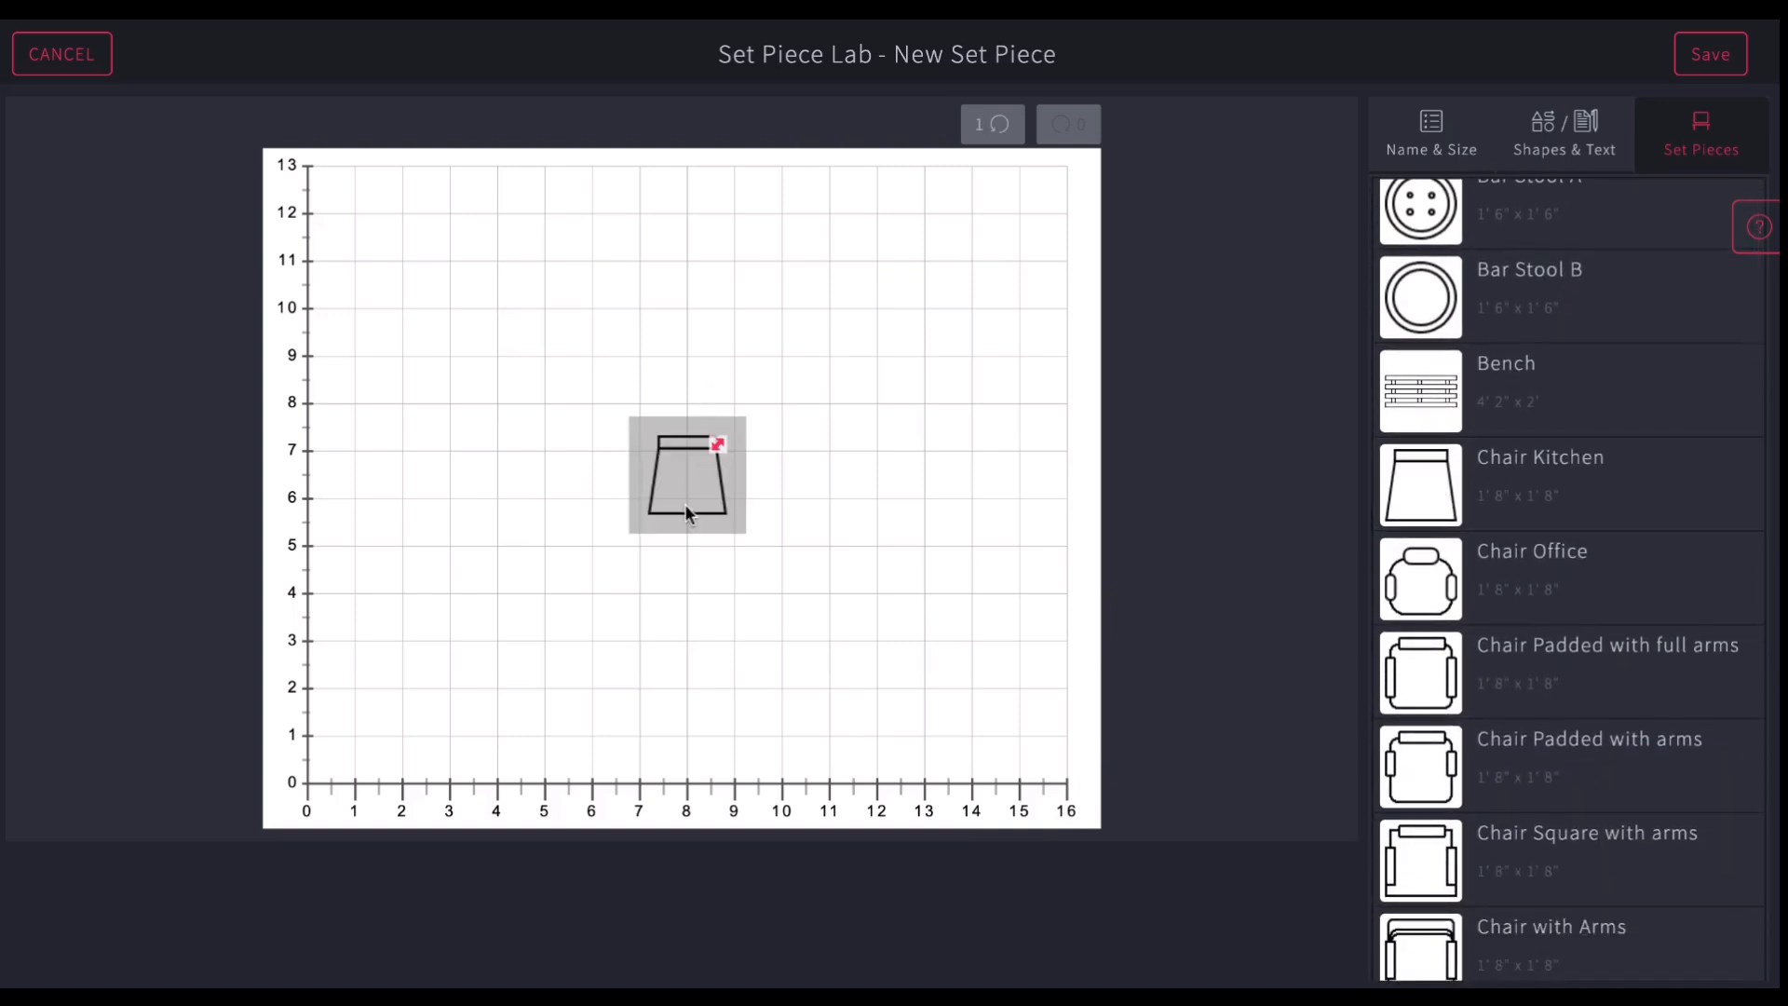
pyautogui.moveTo(687, 475); pyautogui.dragTo(354, 736)
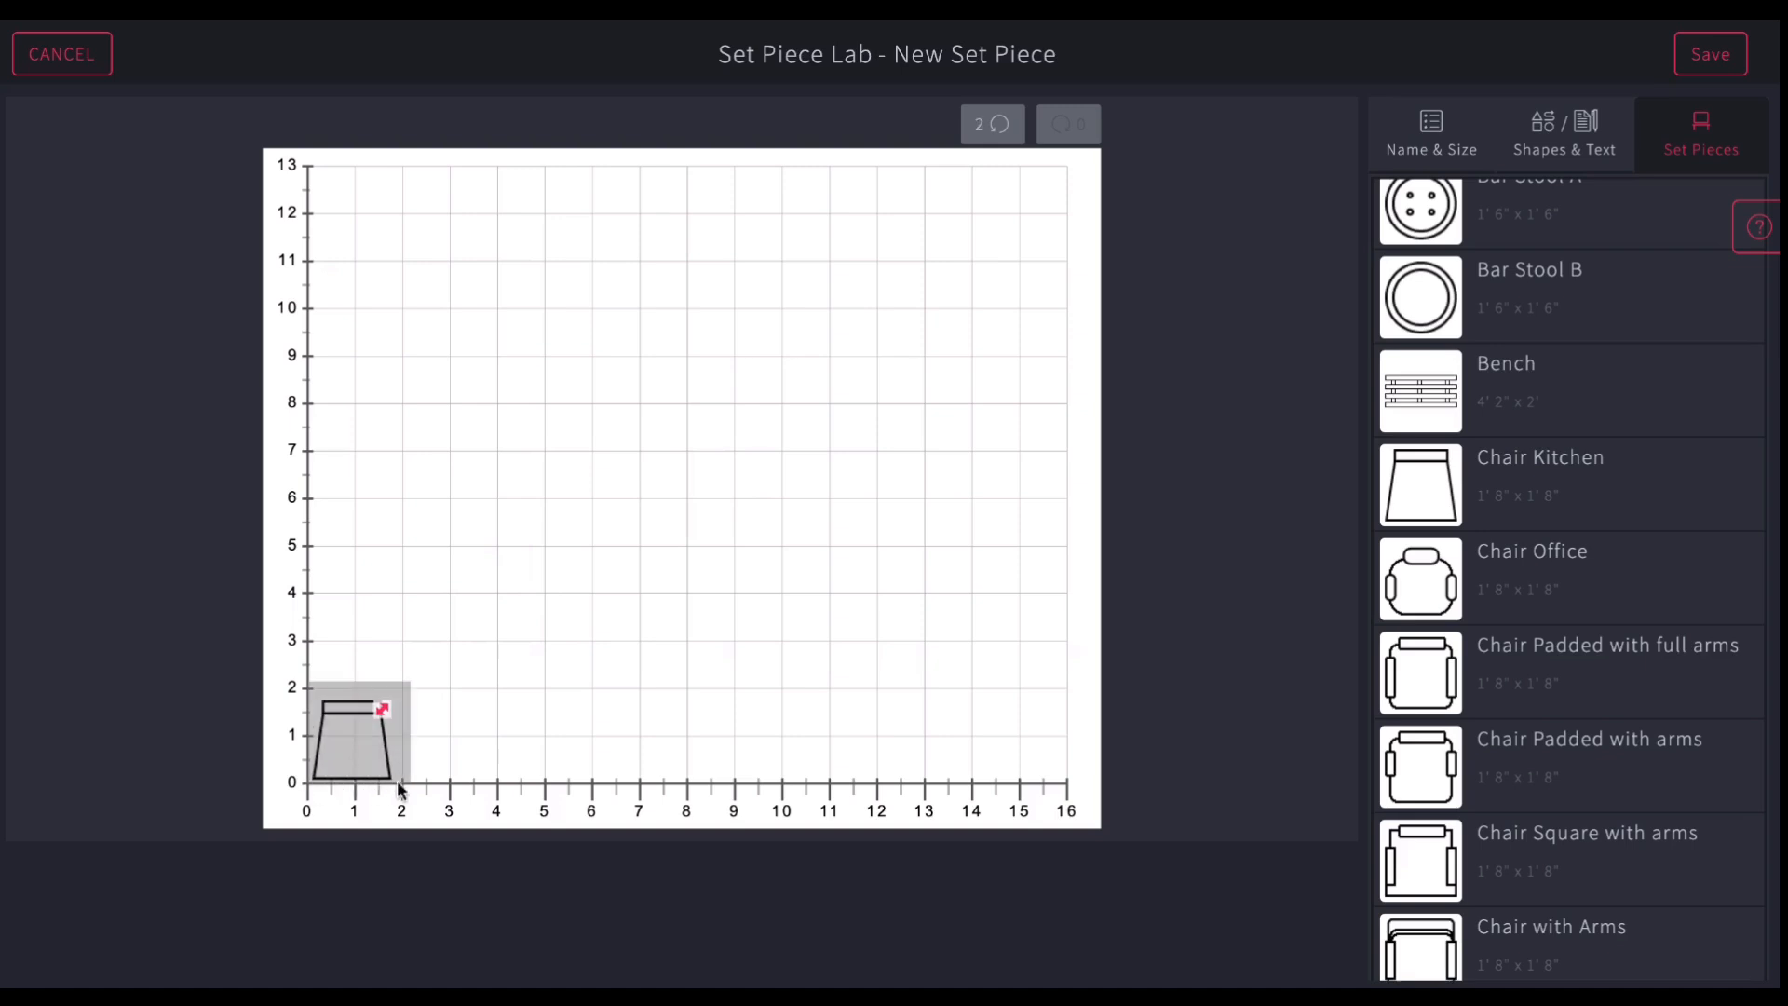
pyautogui.moveTo(414, 796)
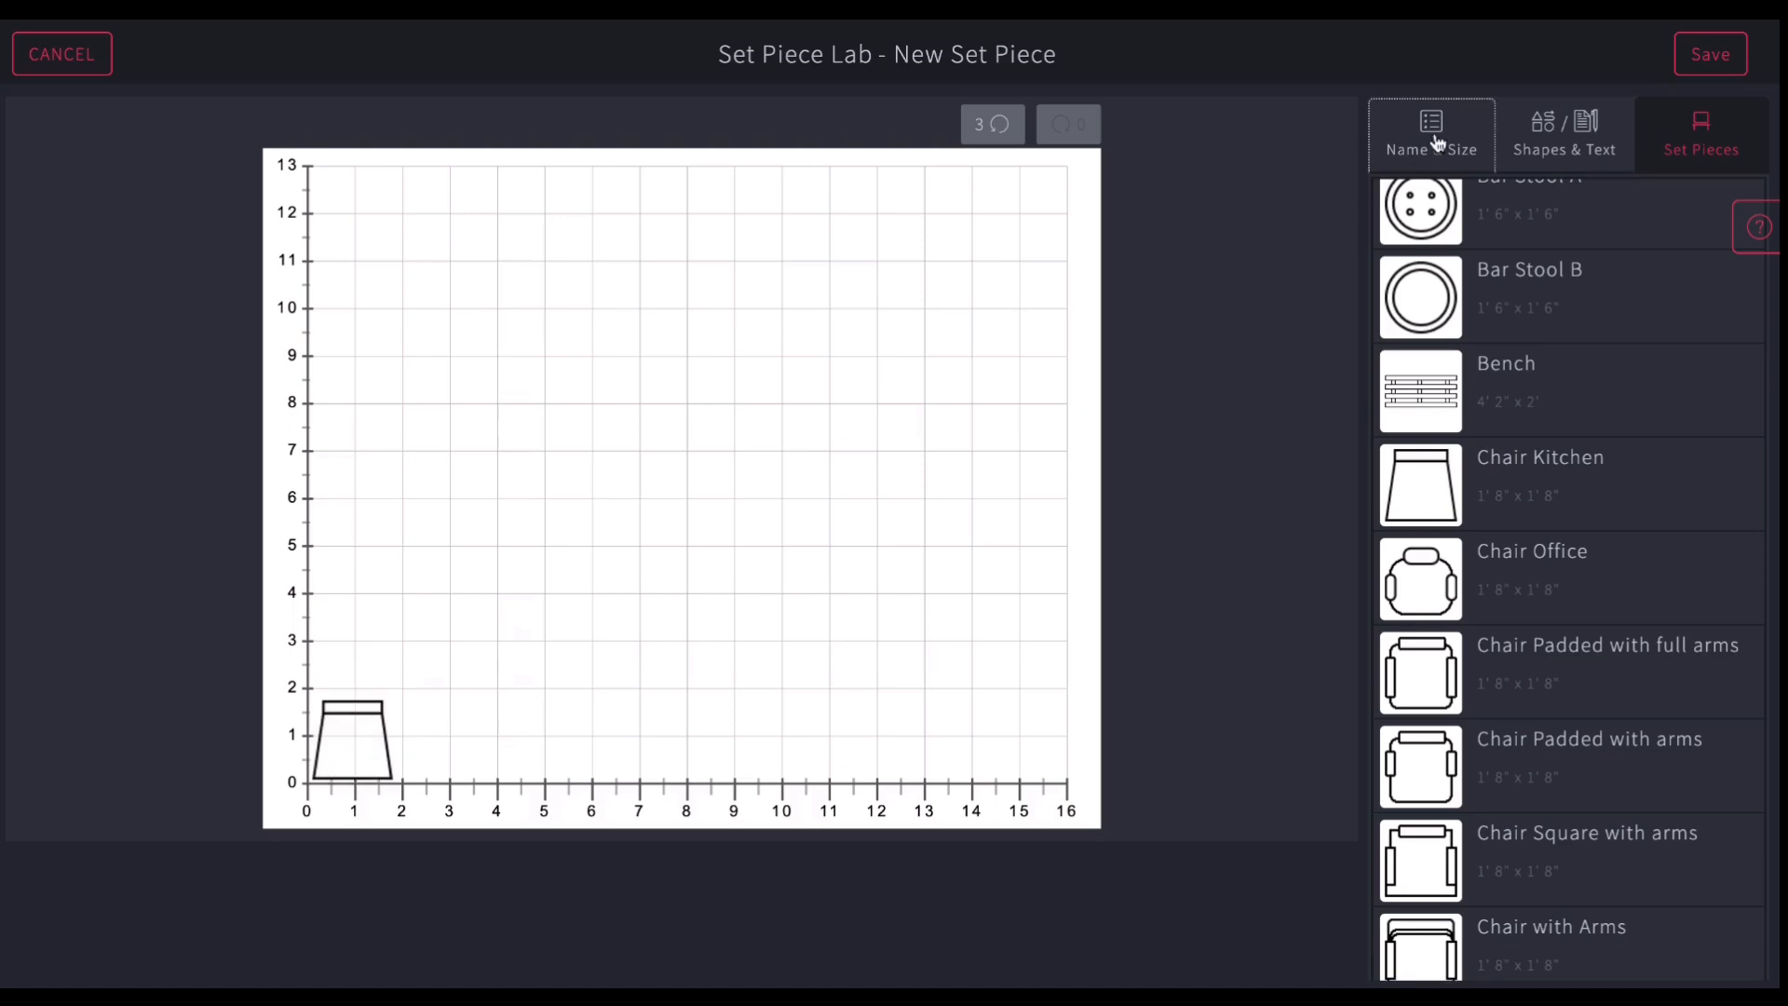
pyautogui.click(1562, 134)
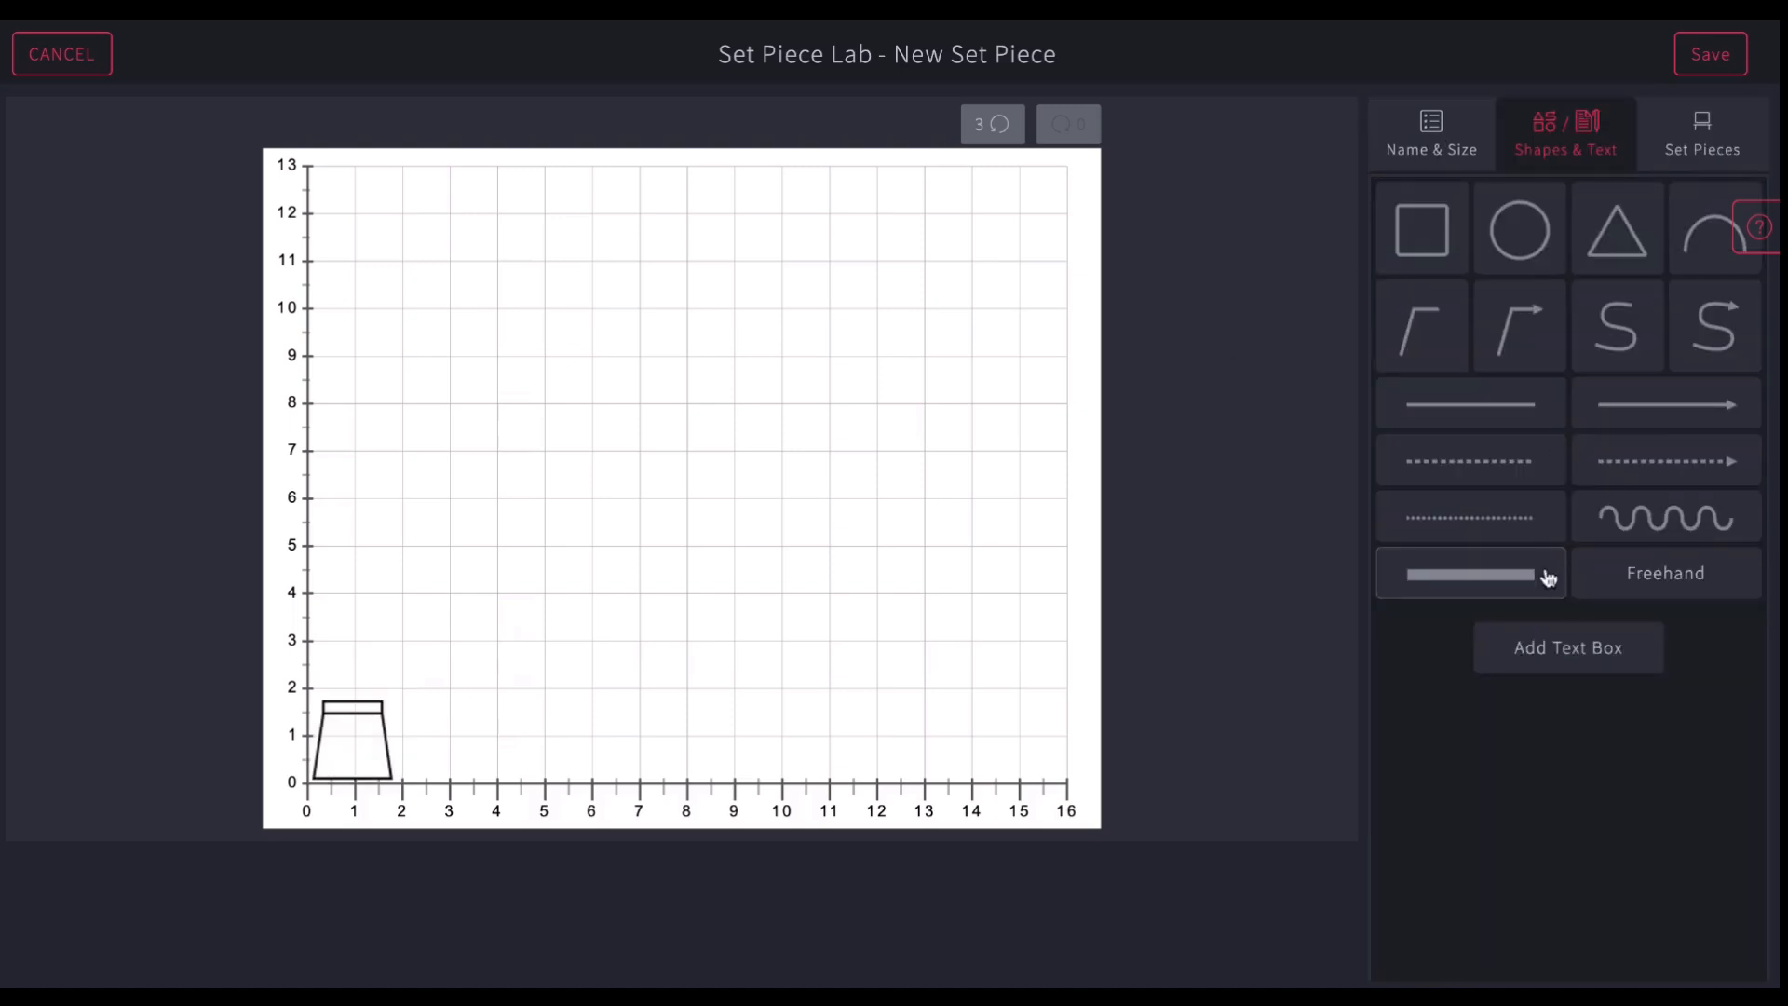
# Add a bold #1 text box and position it over the chair shape
pyautogui.click(1567, 648)
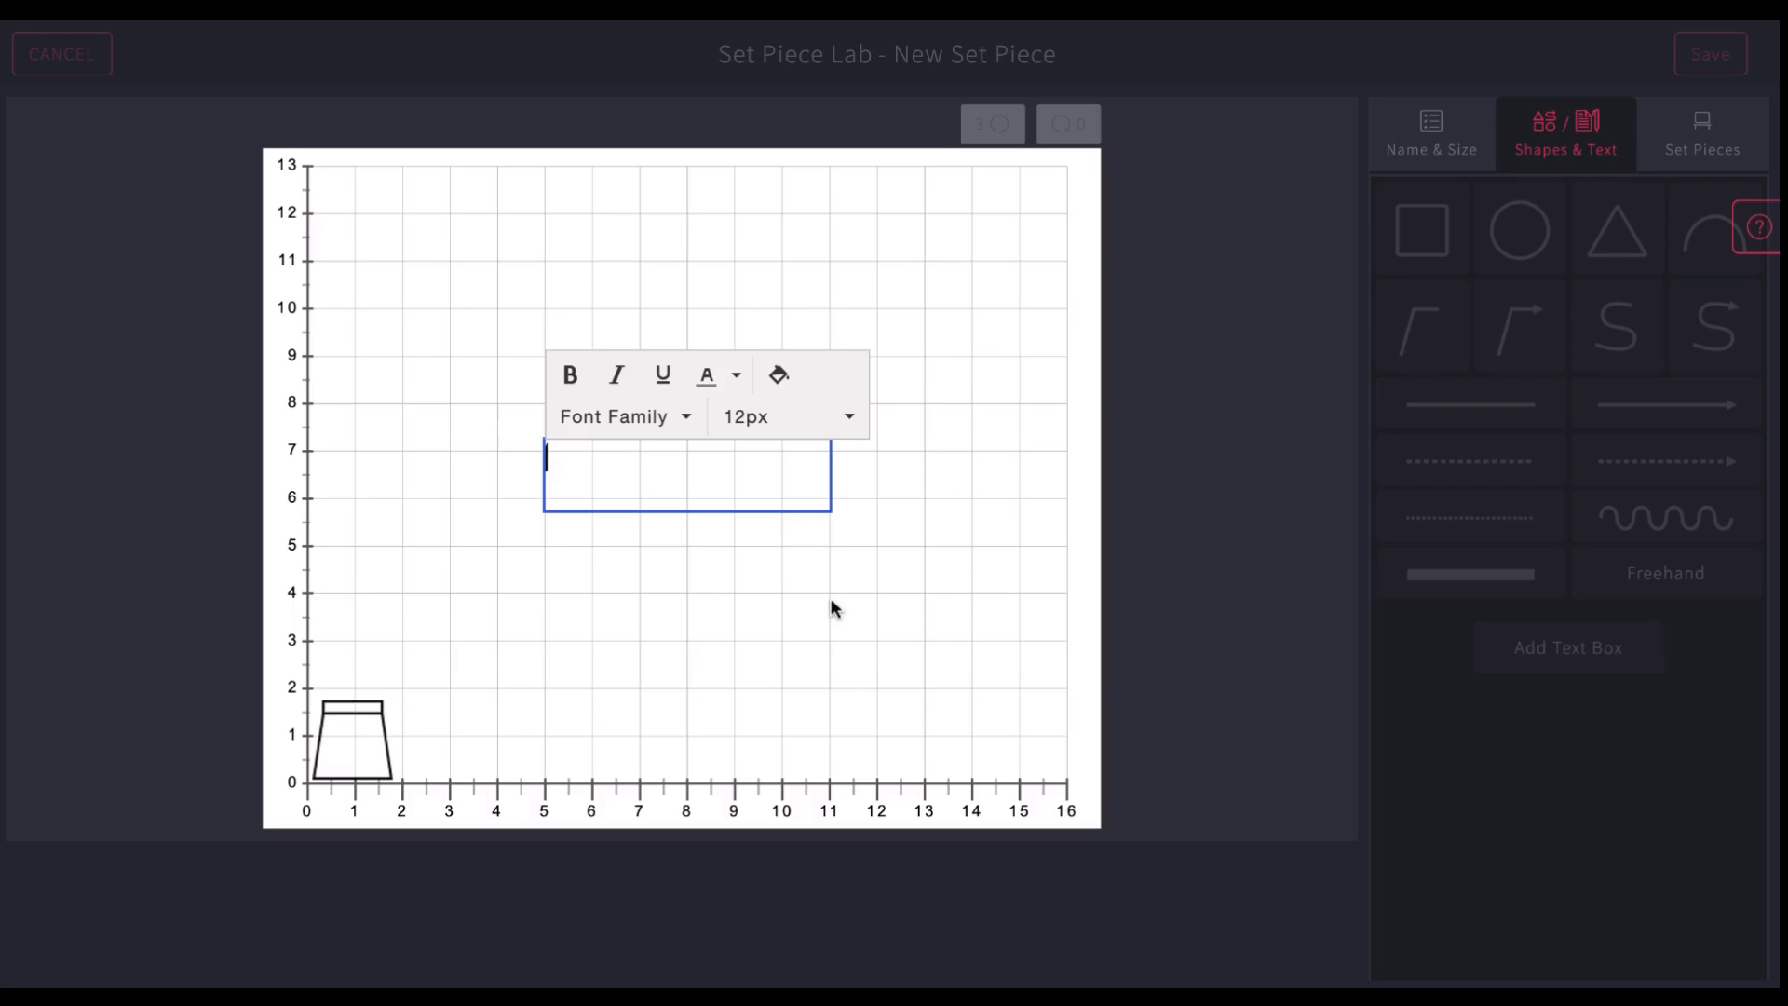
pyautogui.write('#1')
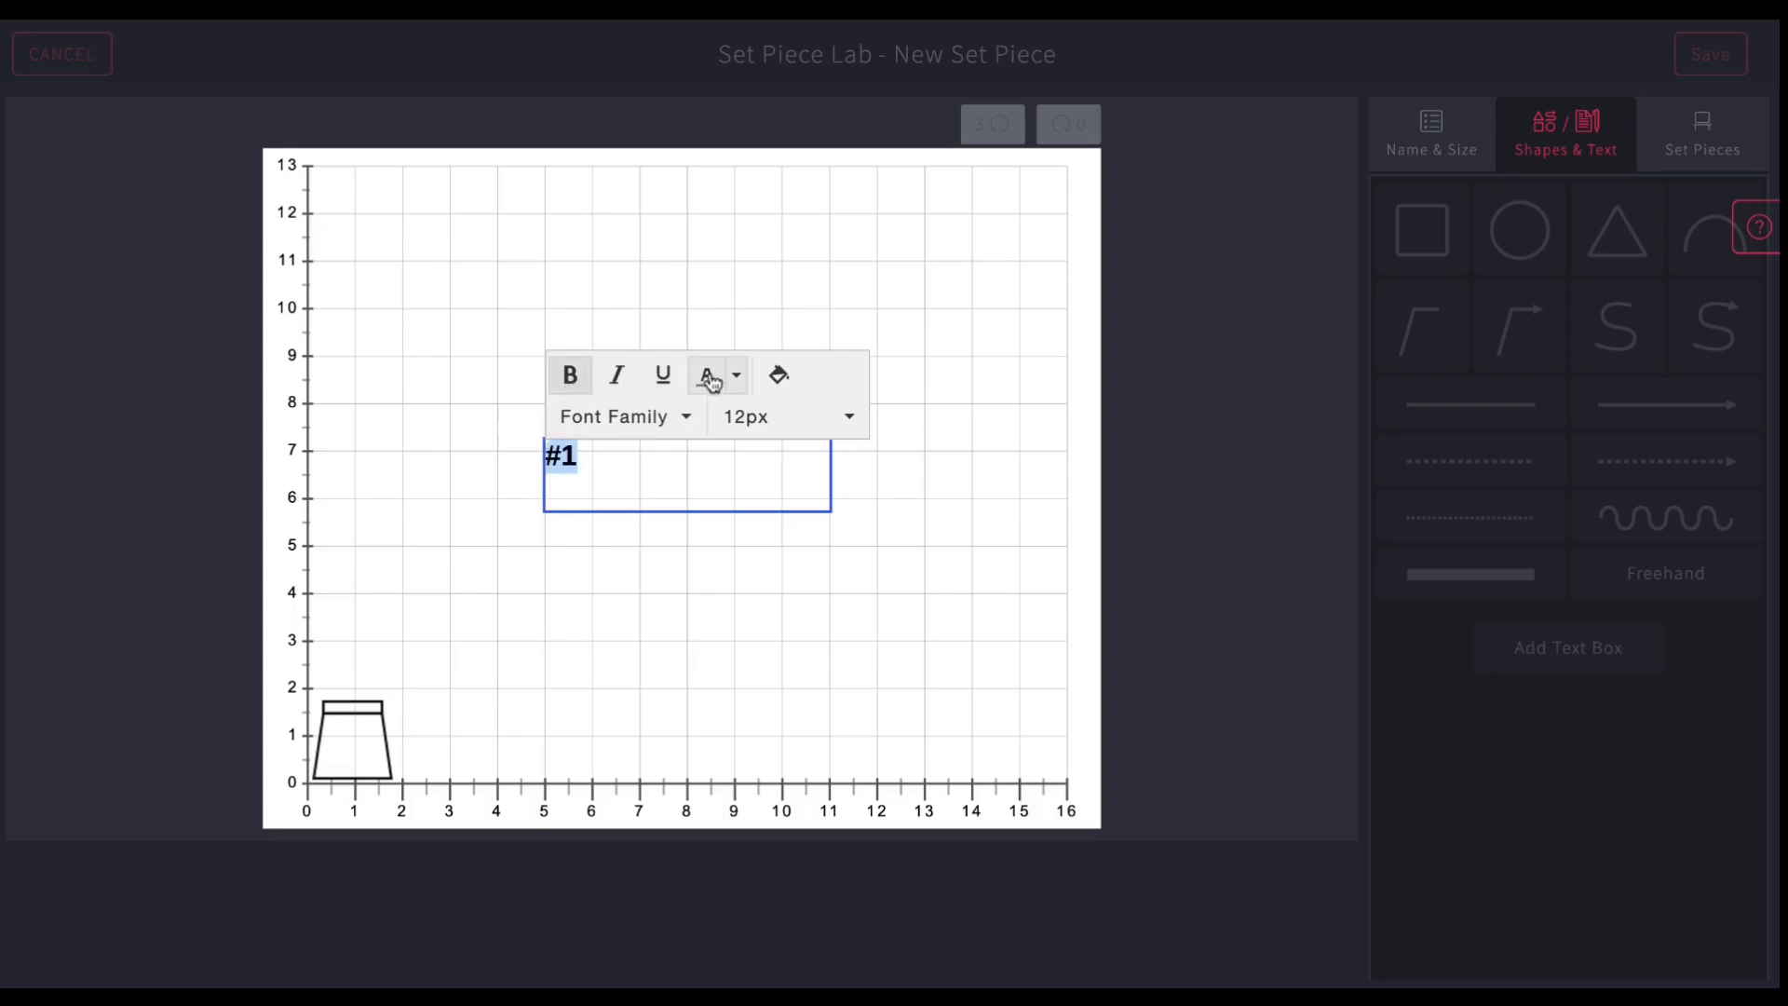
pyautogui.click(786, 415)
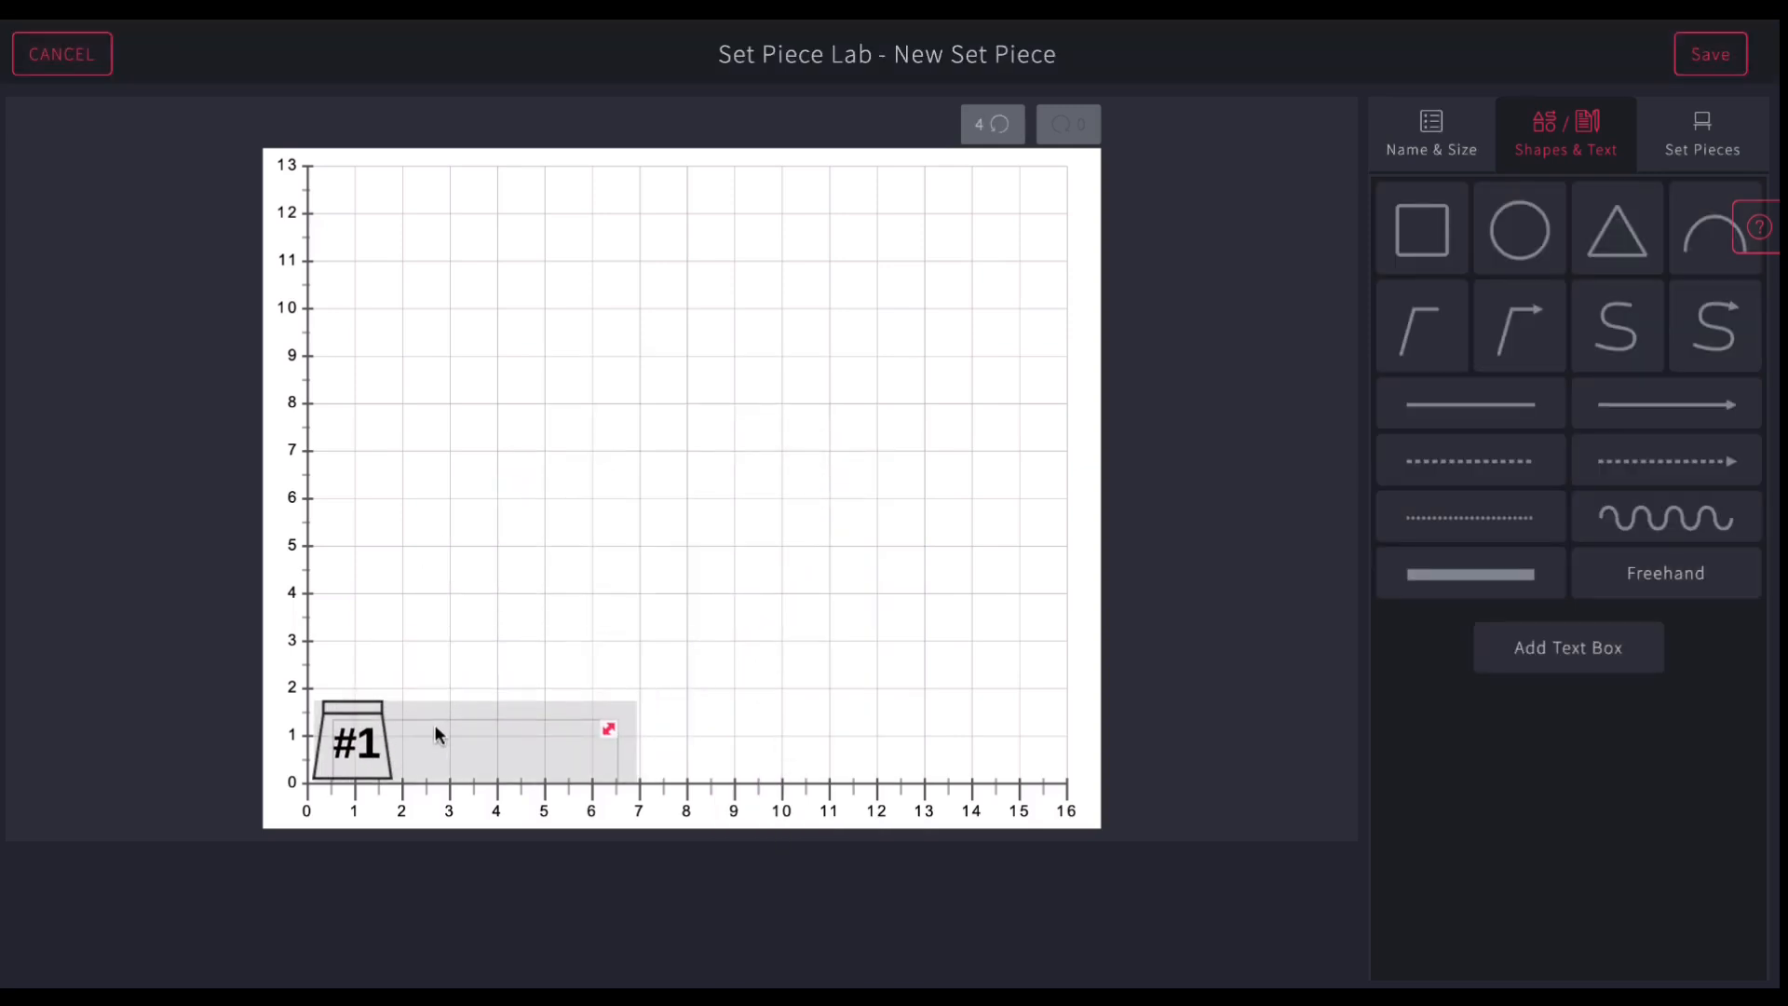
pyautogui.click(495, 628)
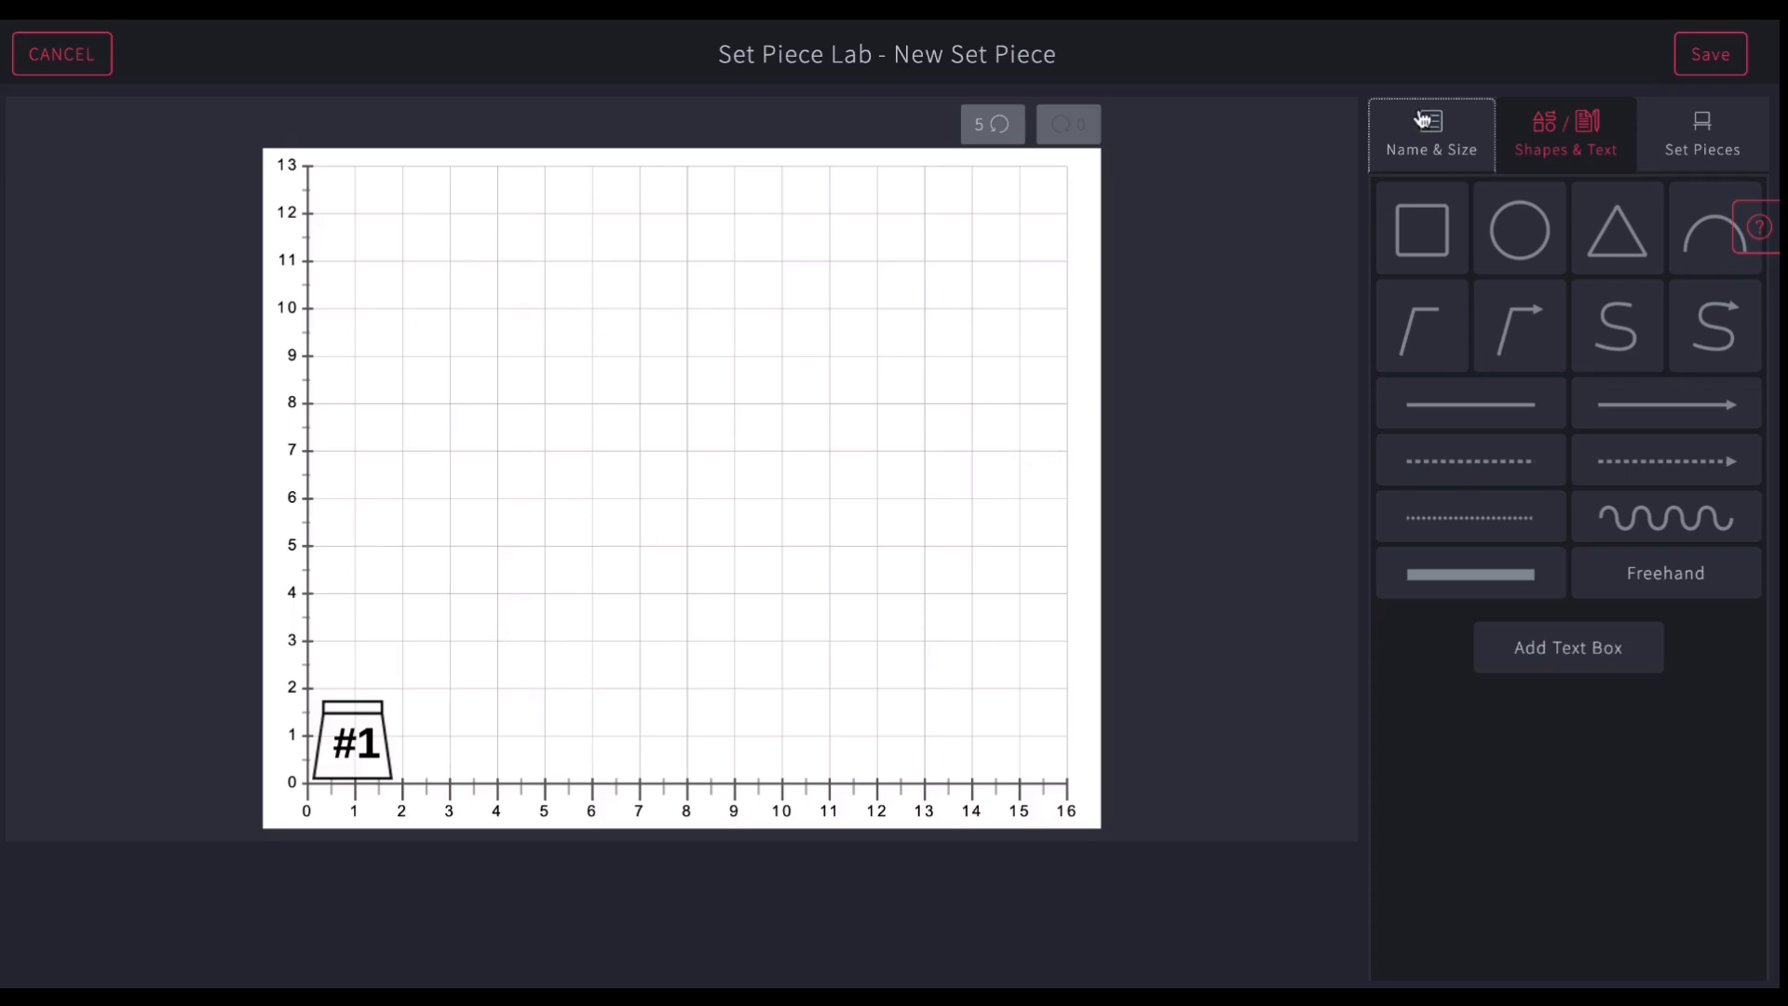
pyautogui.click(1431, 135)
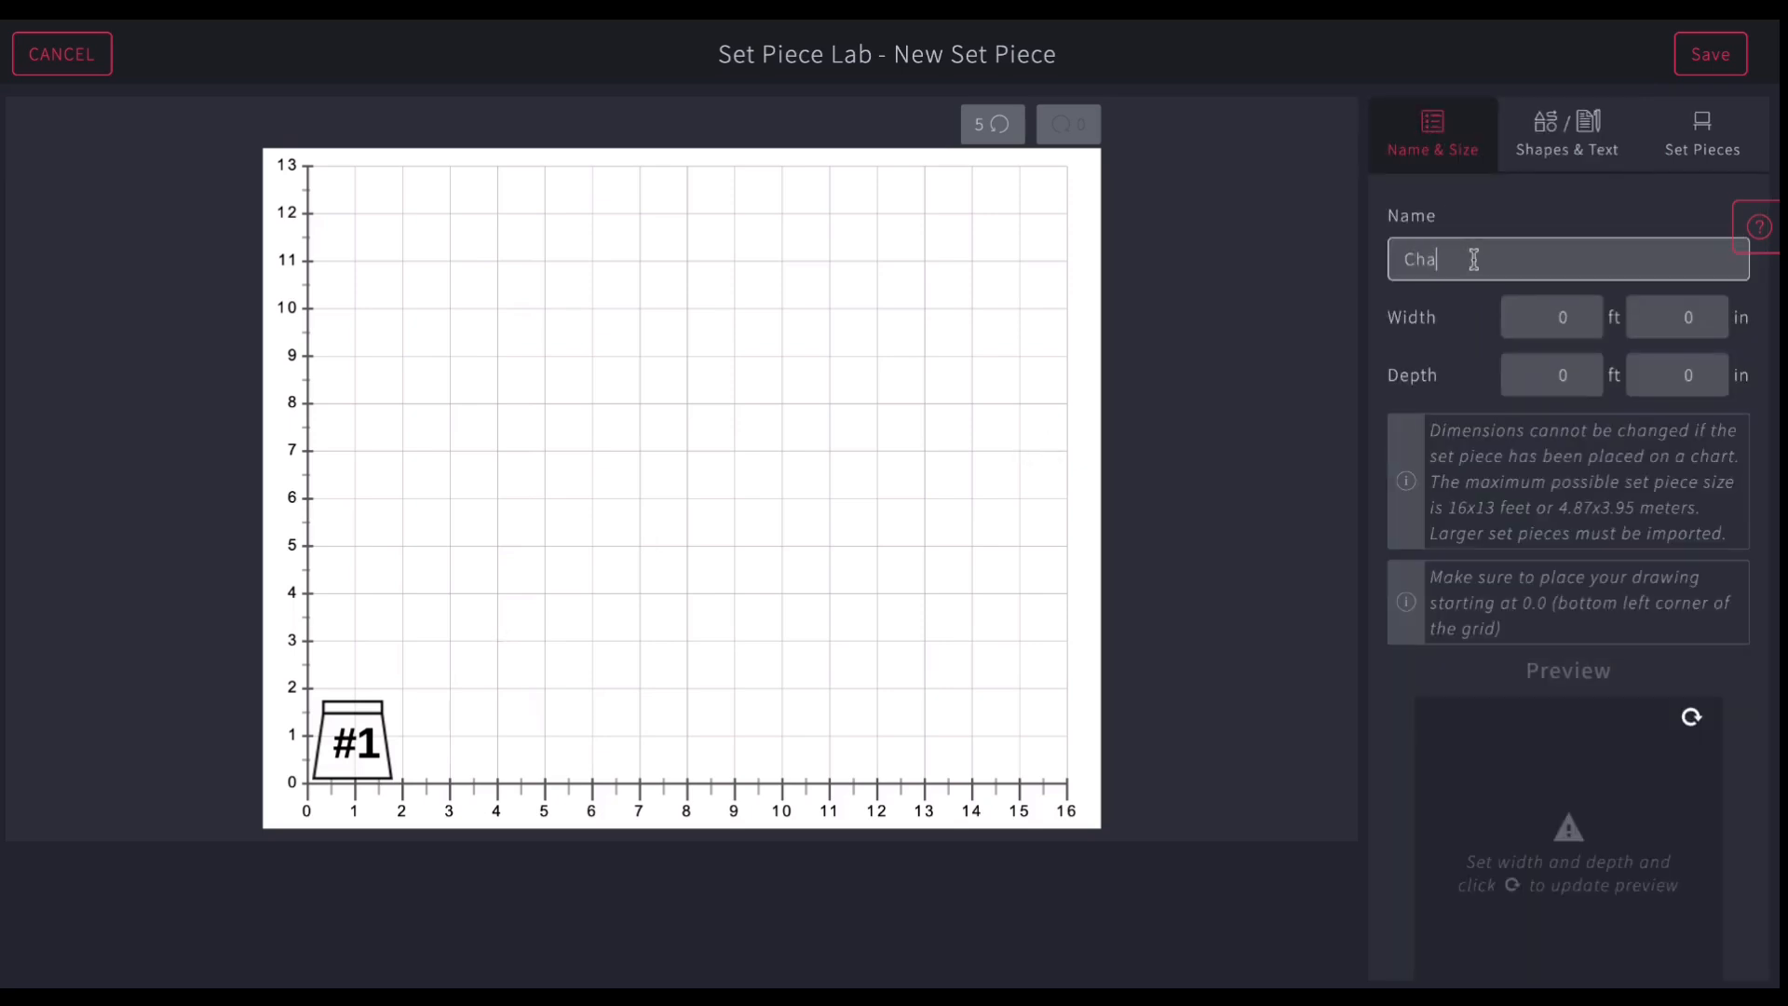
# Save the 2 ft by 2 ft set piece as Chair 1 and recheck its preview
pyautogui.write('ir 1')
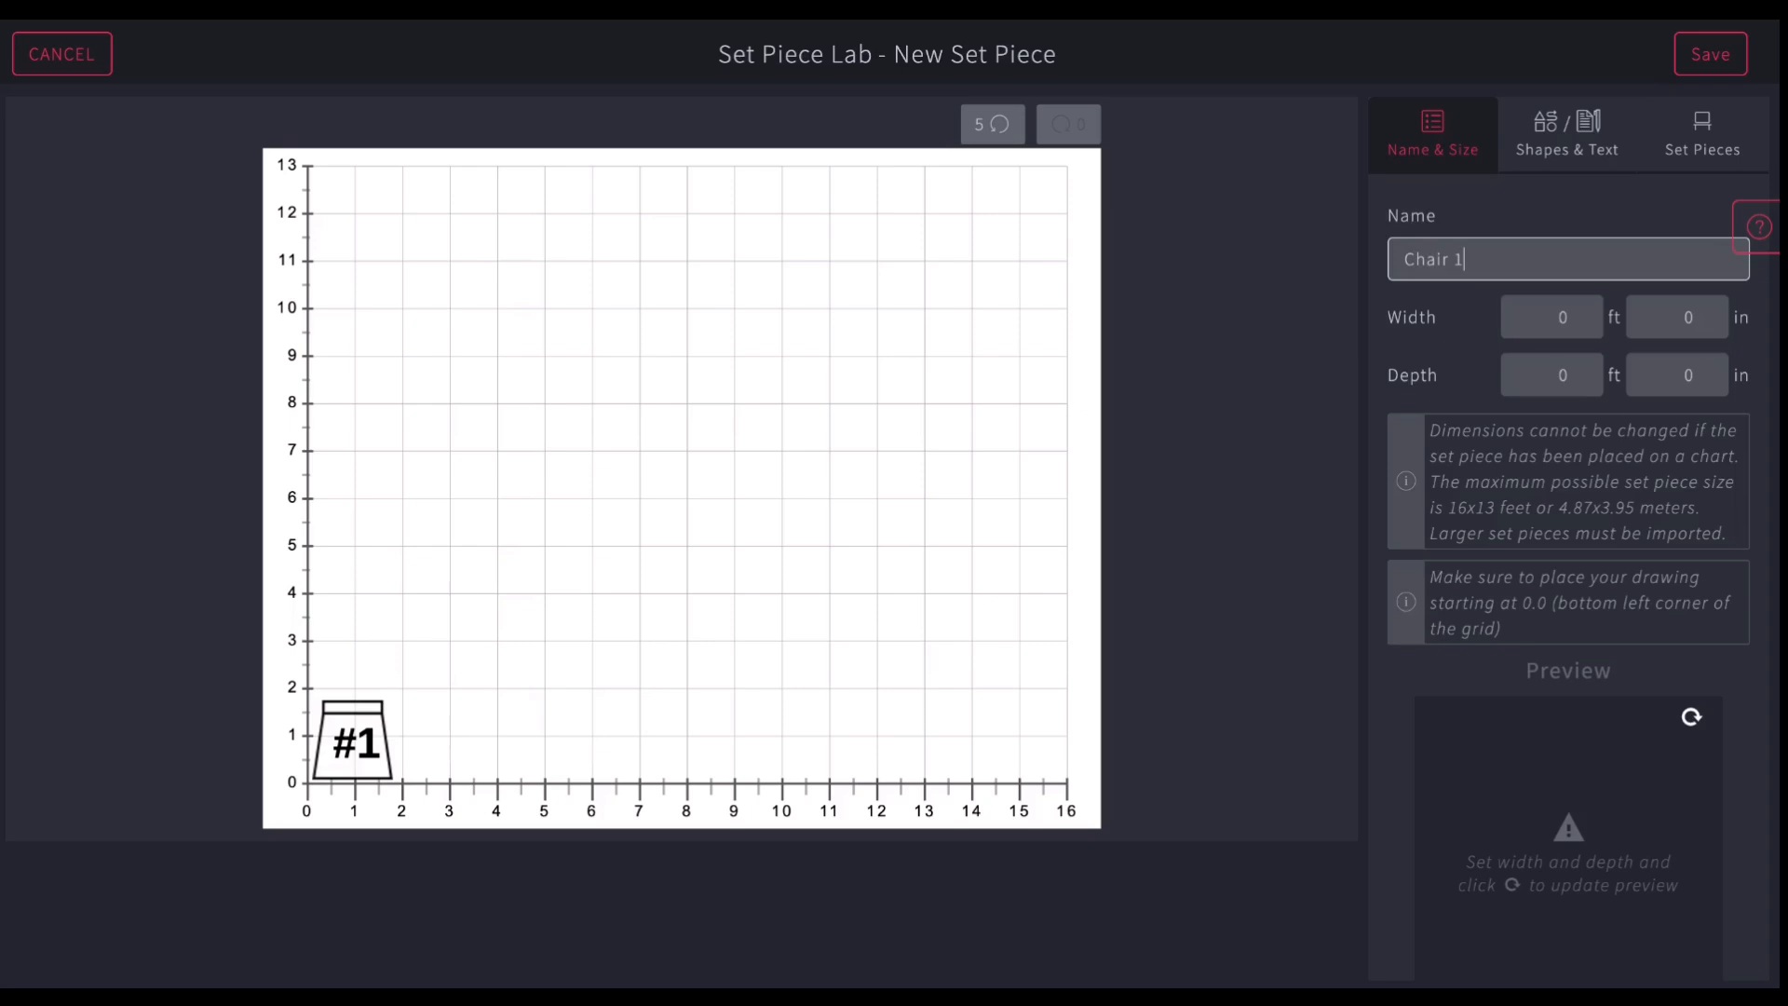
pyautogui.moveTo(370, 795)
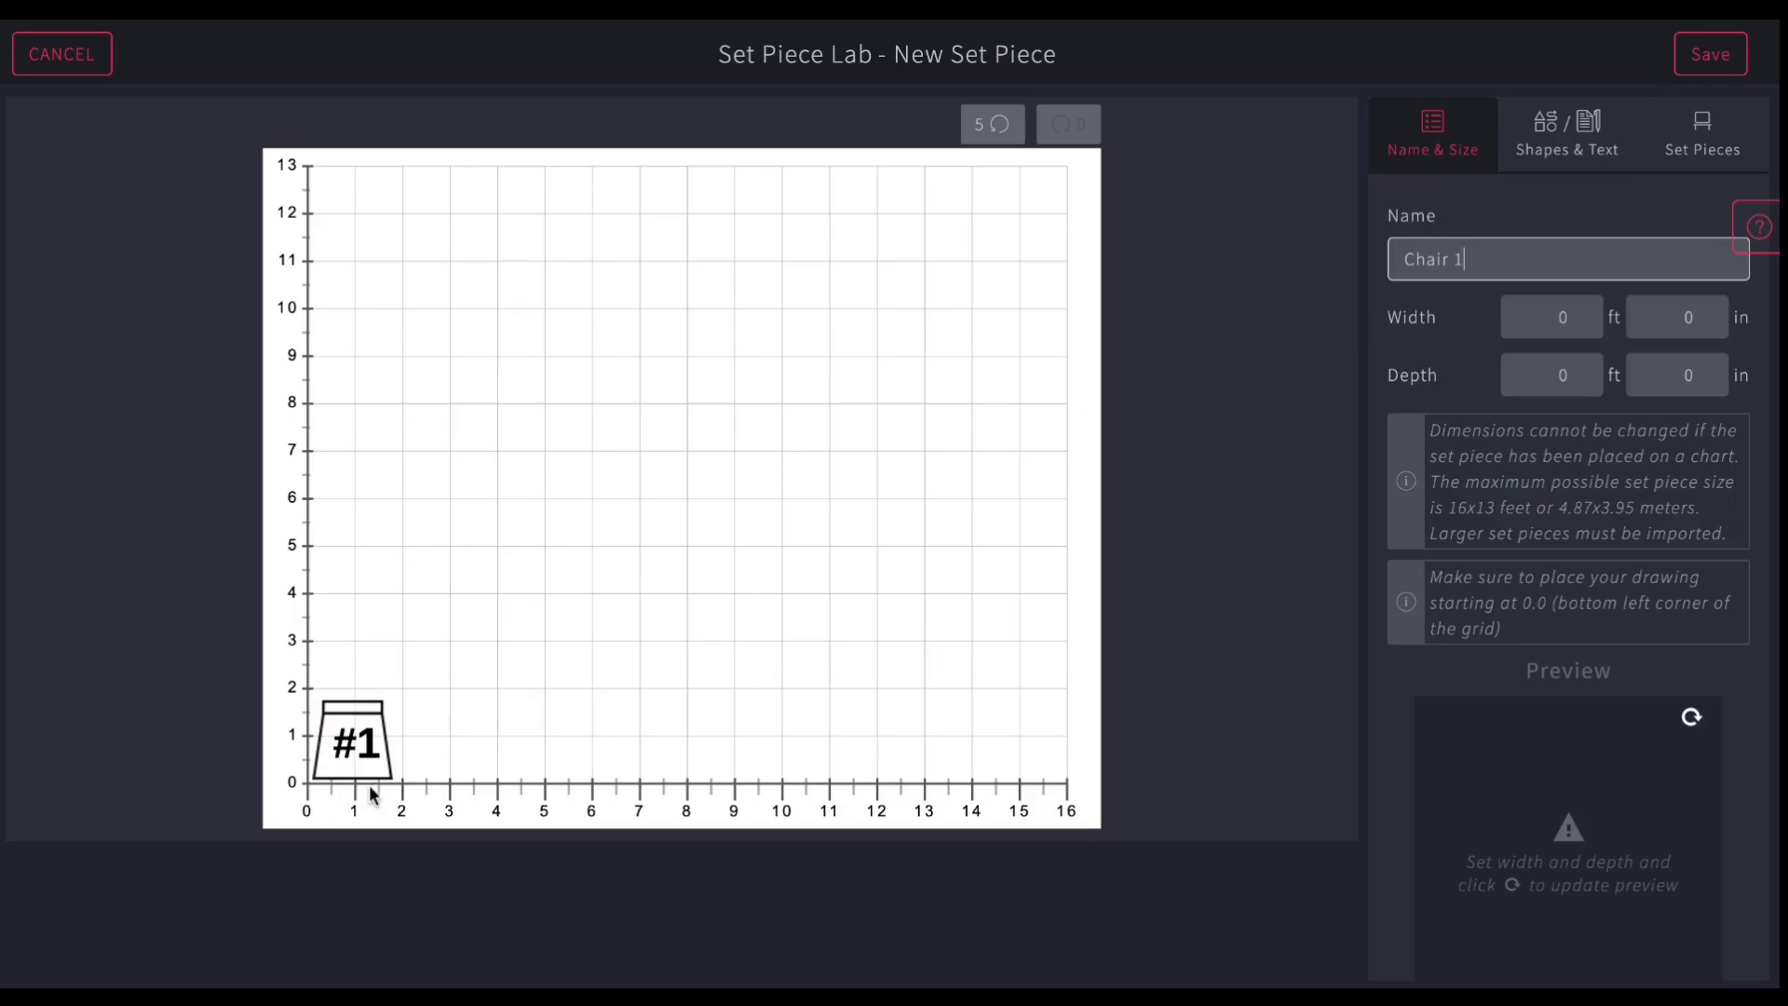
pyautogui.moveTo(313, 695)
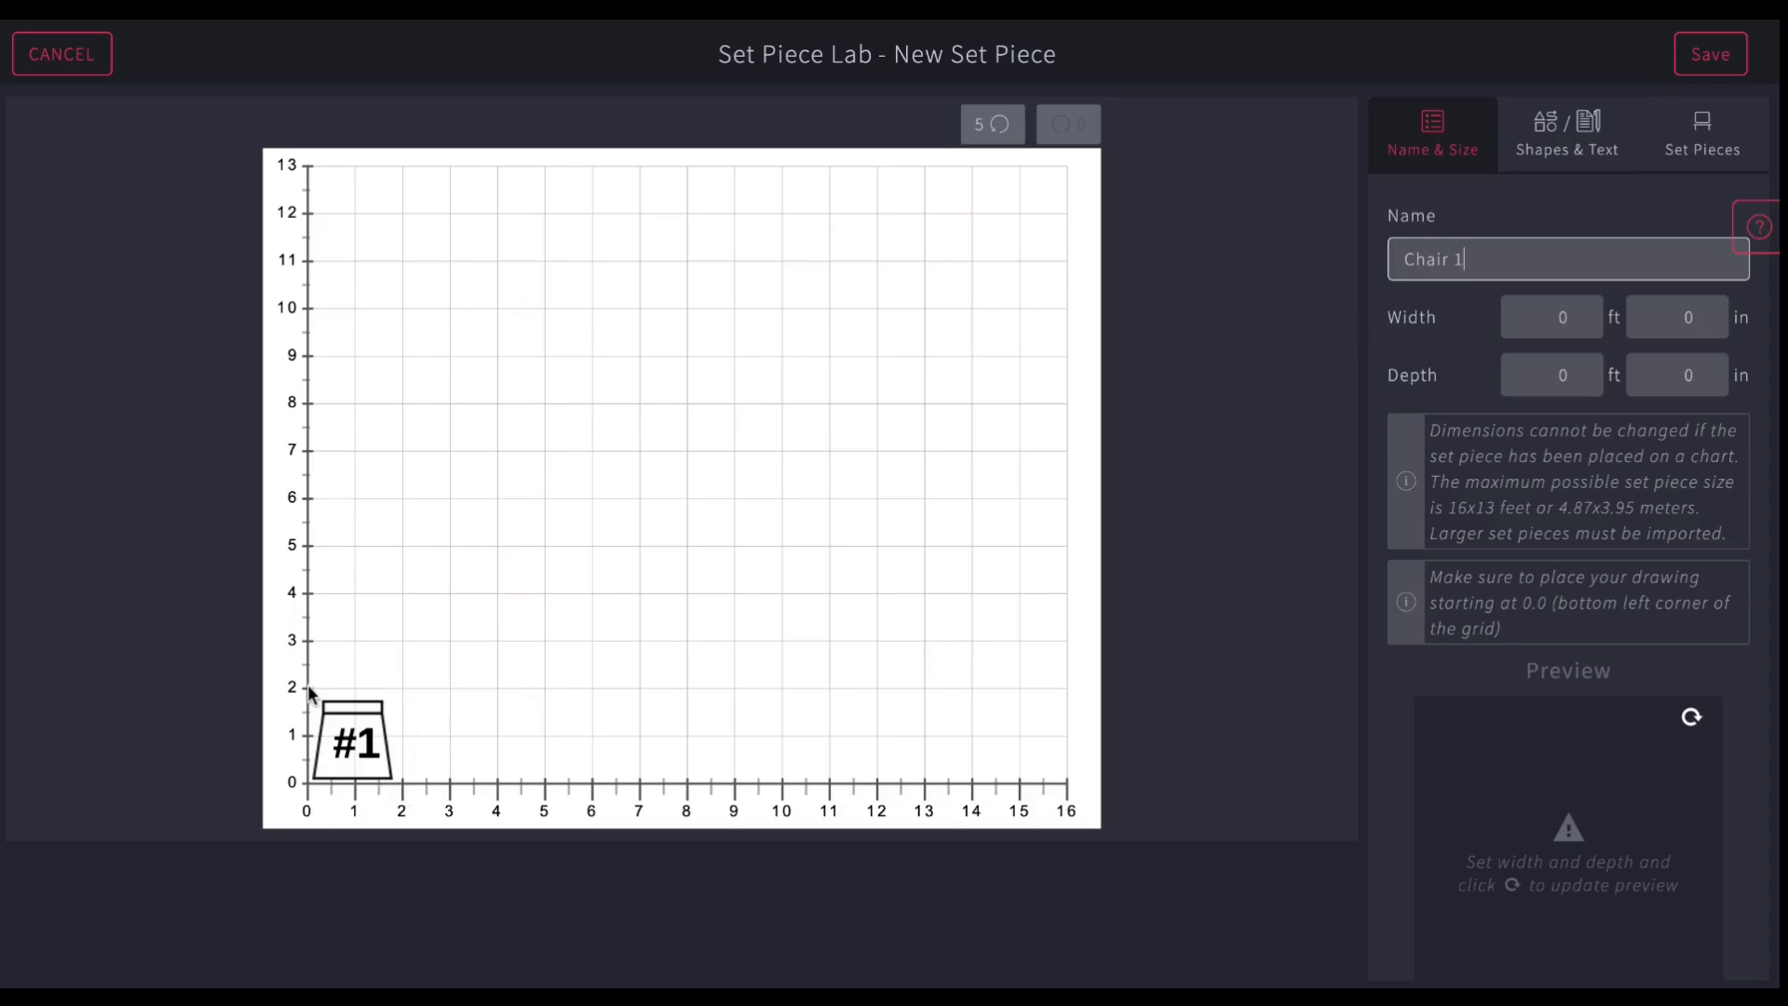
pyautogui.moveTo(398, 789)
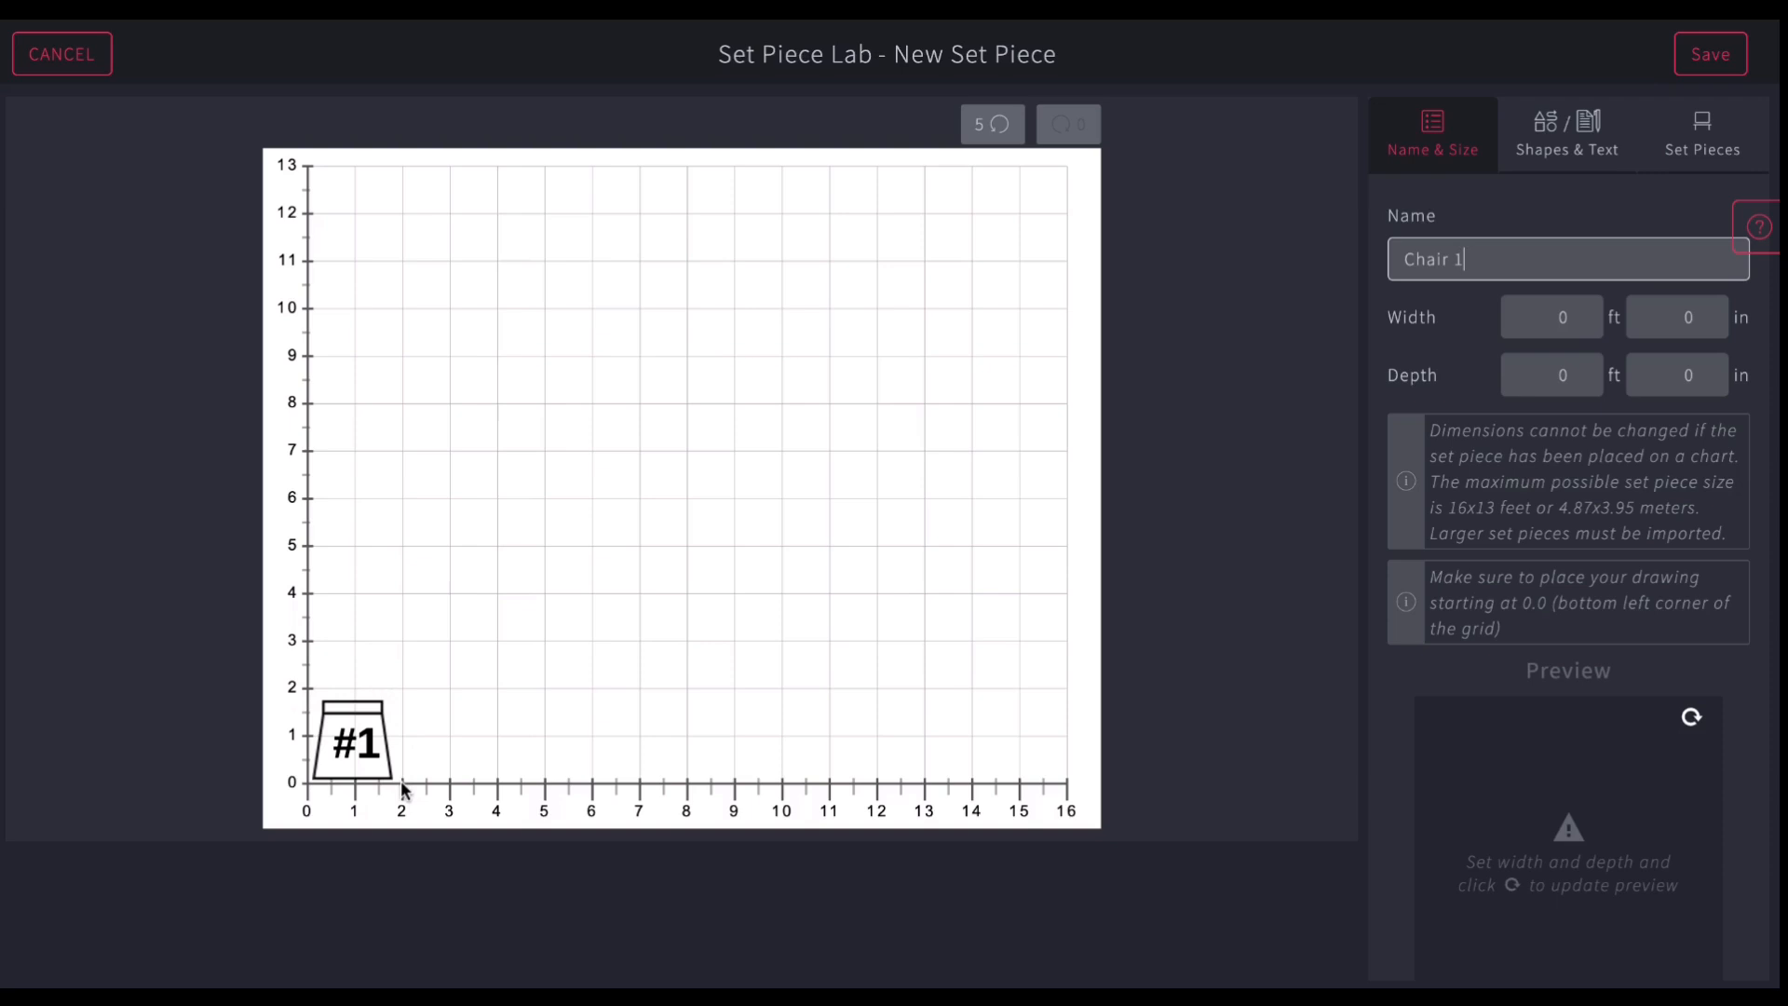
pyautogui.moveTo(375, 795)
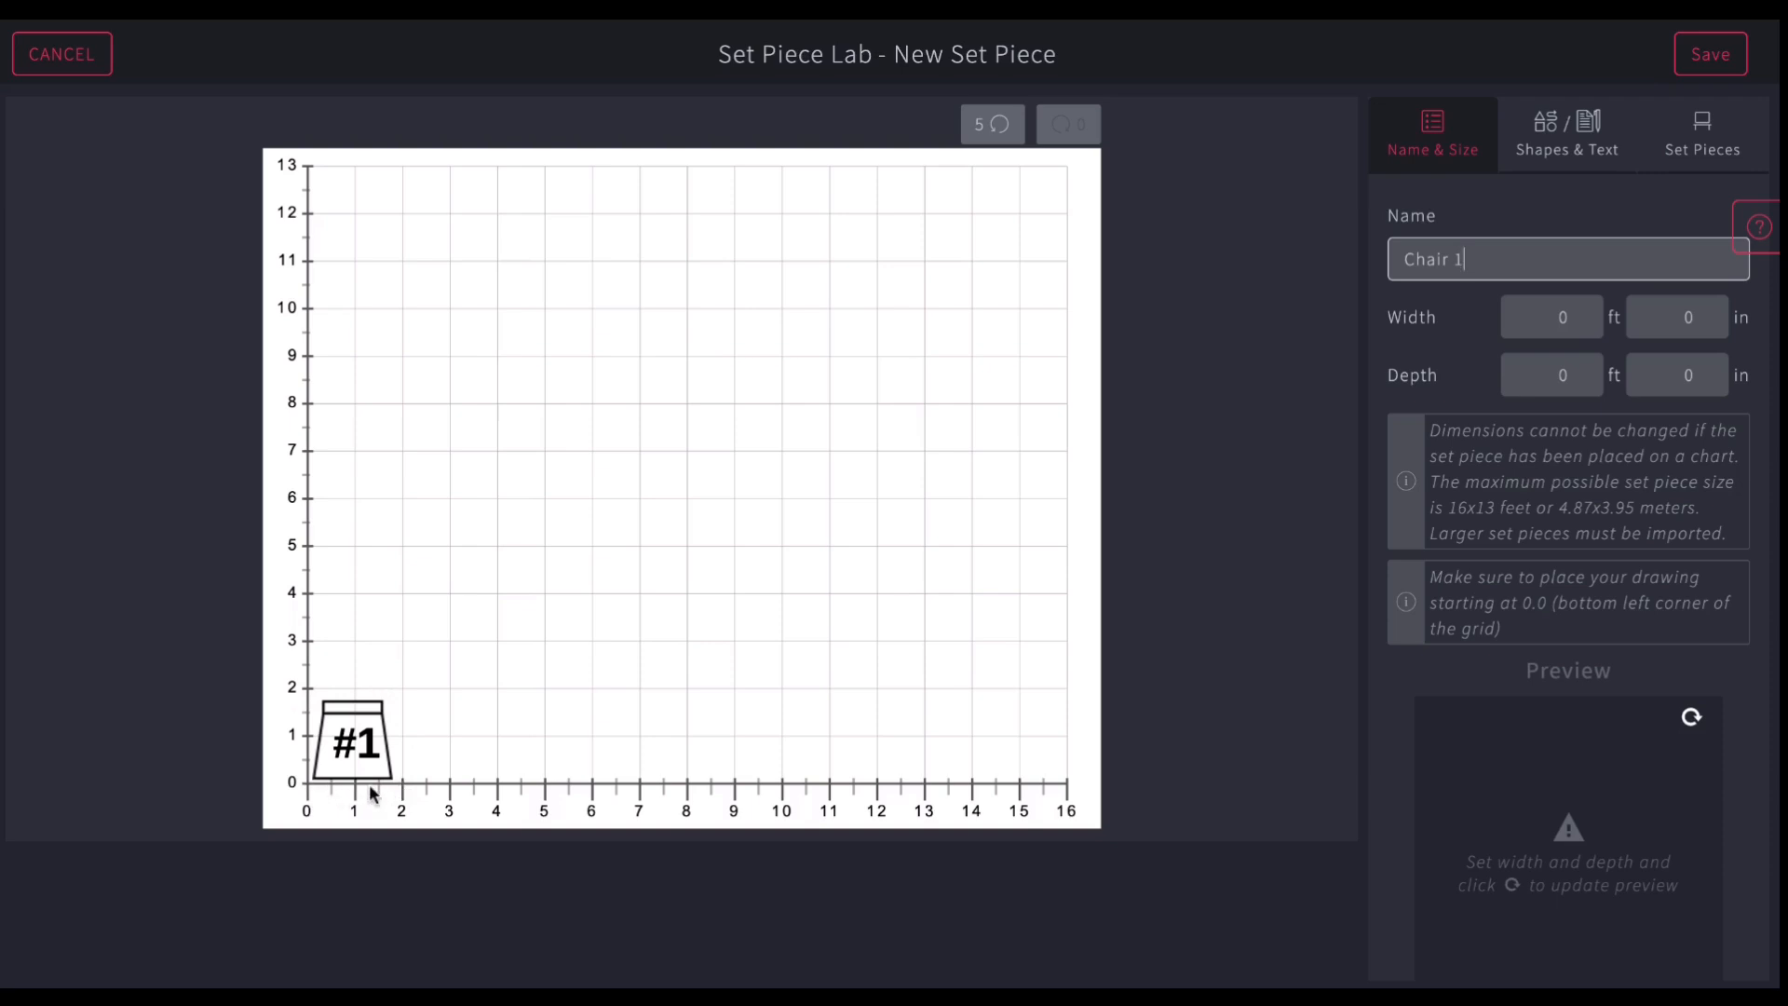
pyautogui.moveTo(1181, 385)
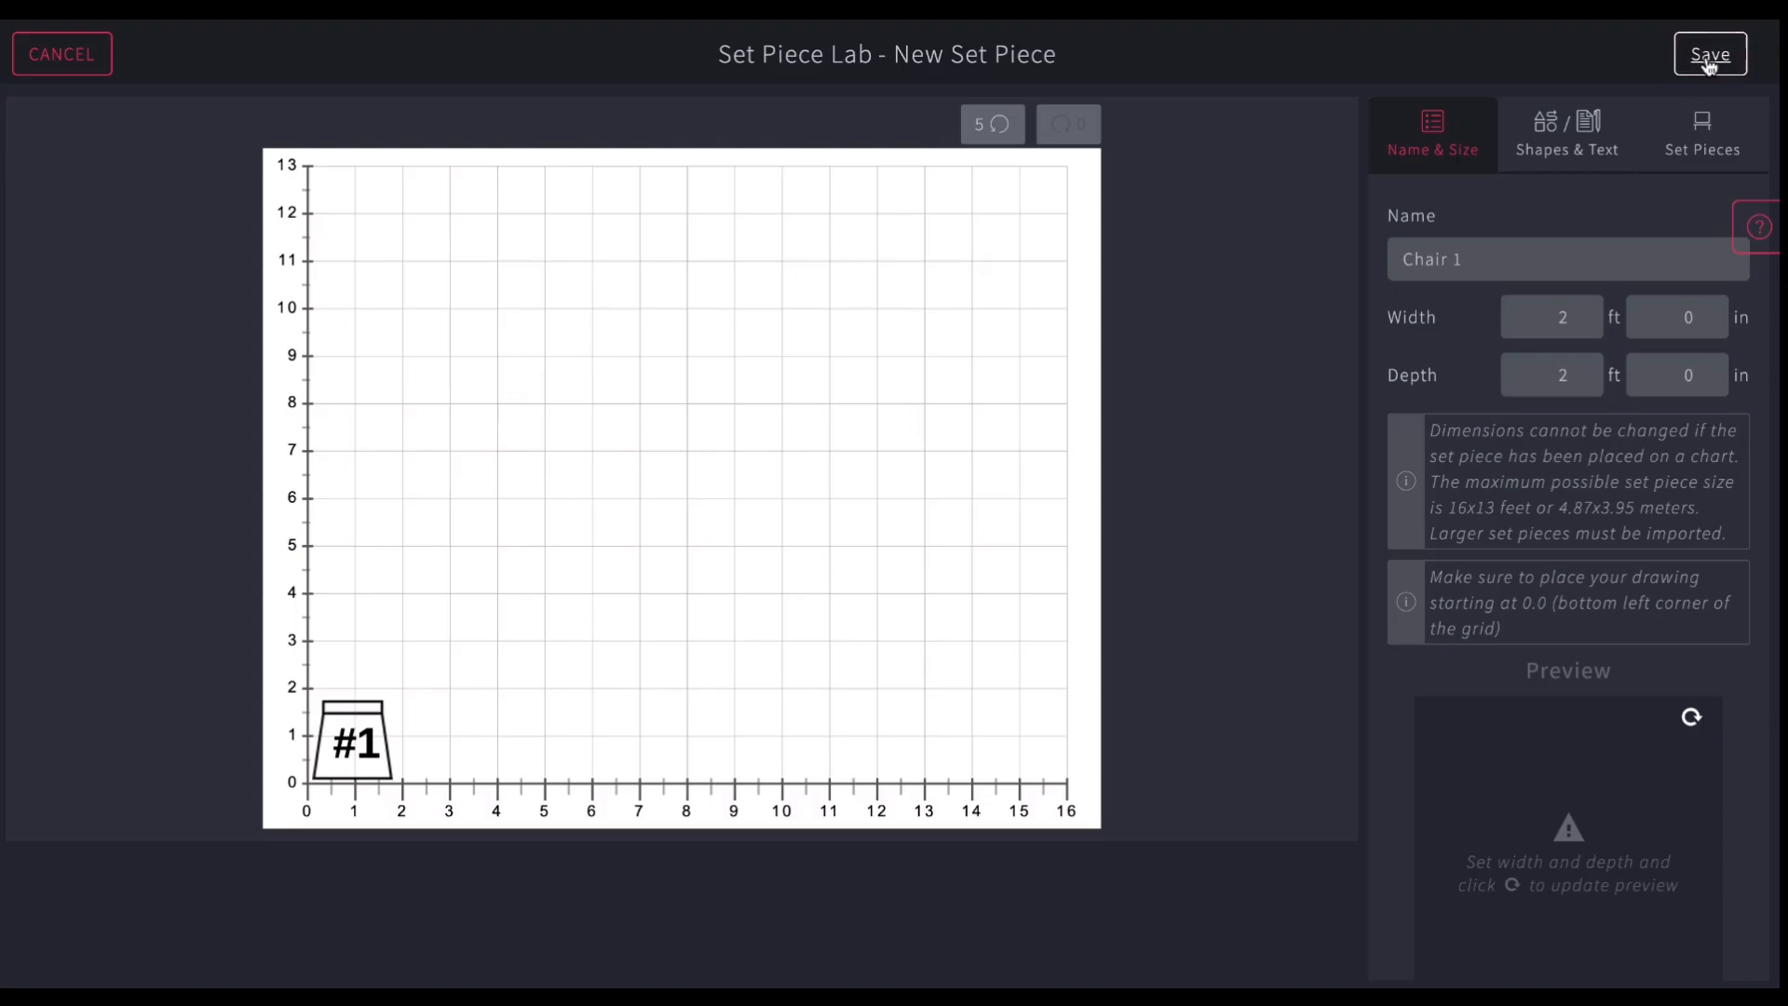
pyautogui.click(1710, 54)
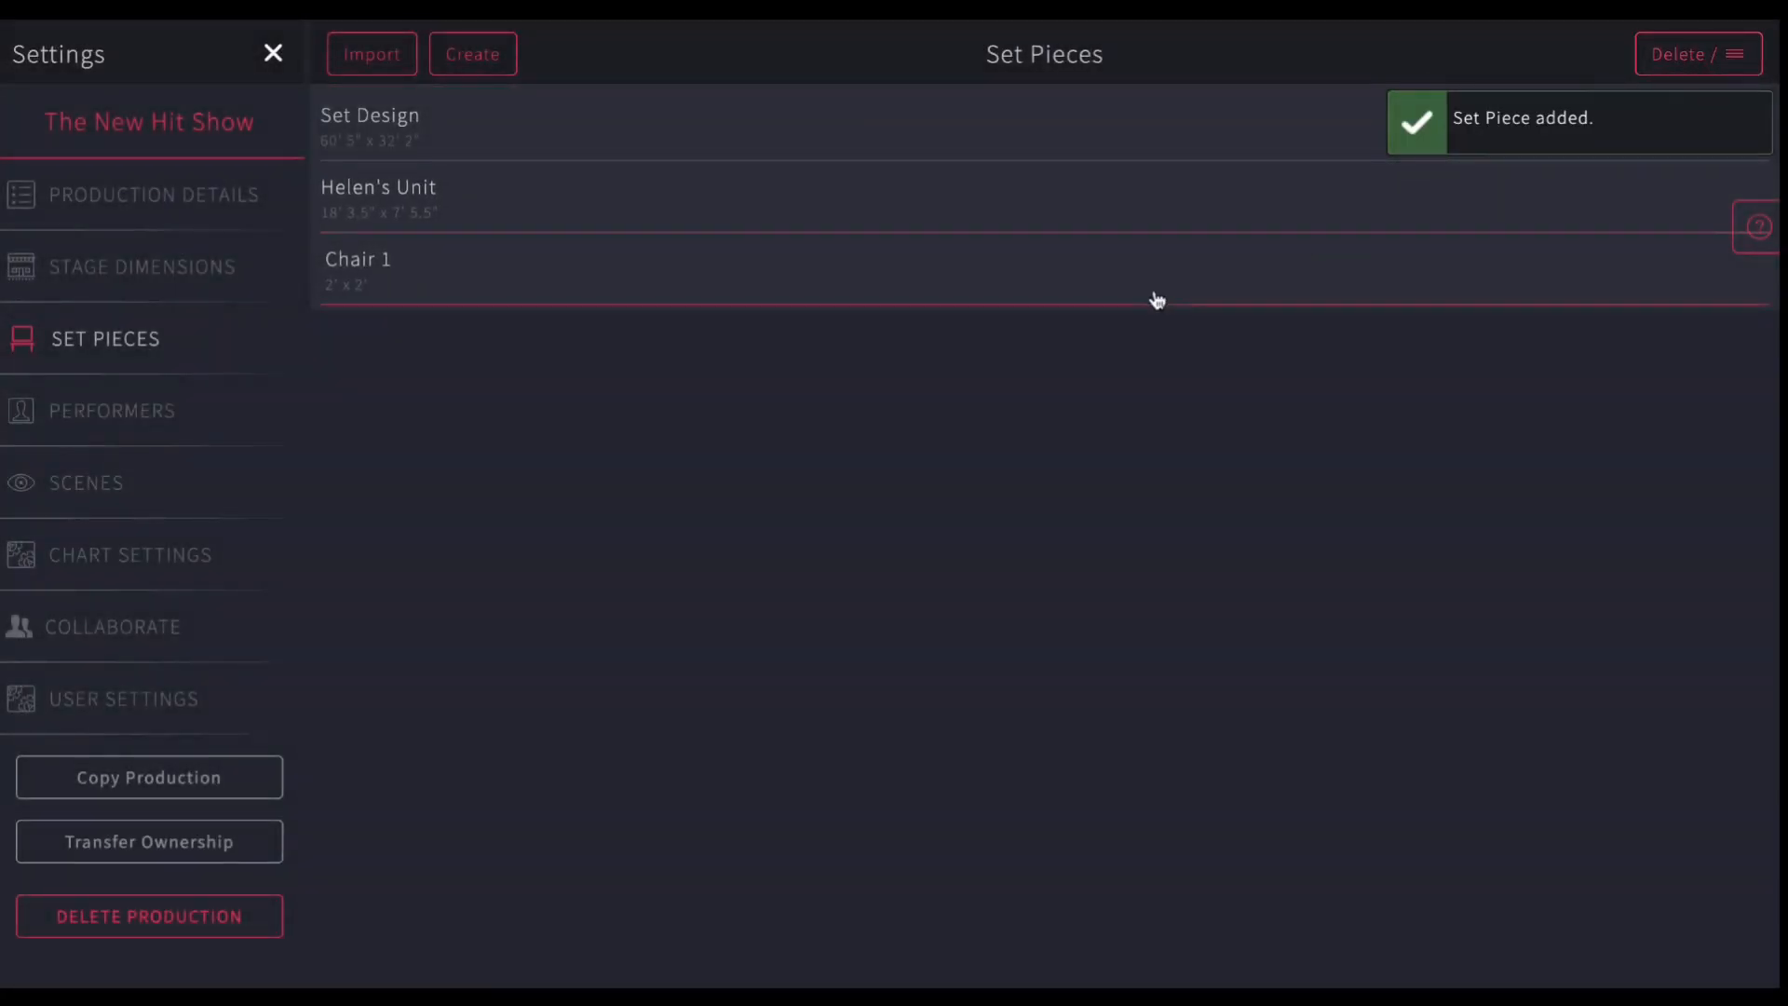
pyautogui.click(357, 270)
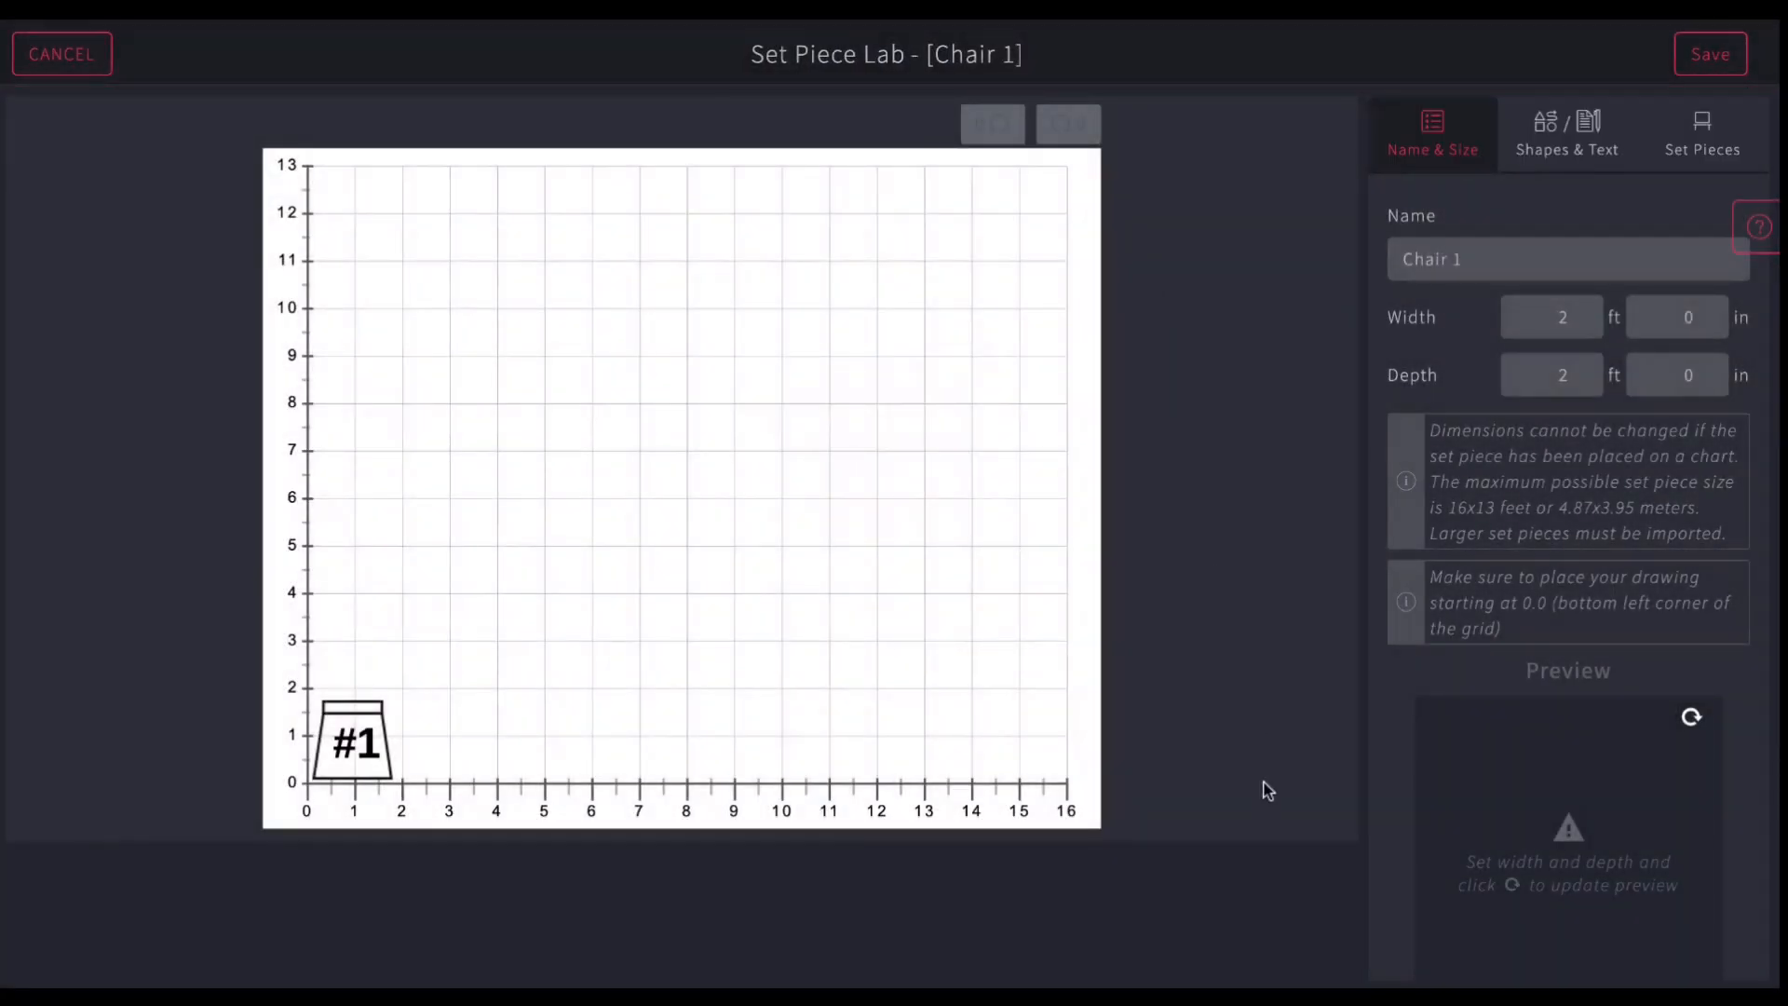
pyautogui.click(1693, 717)
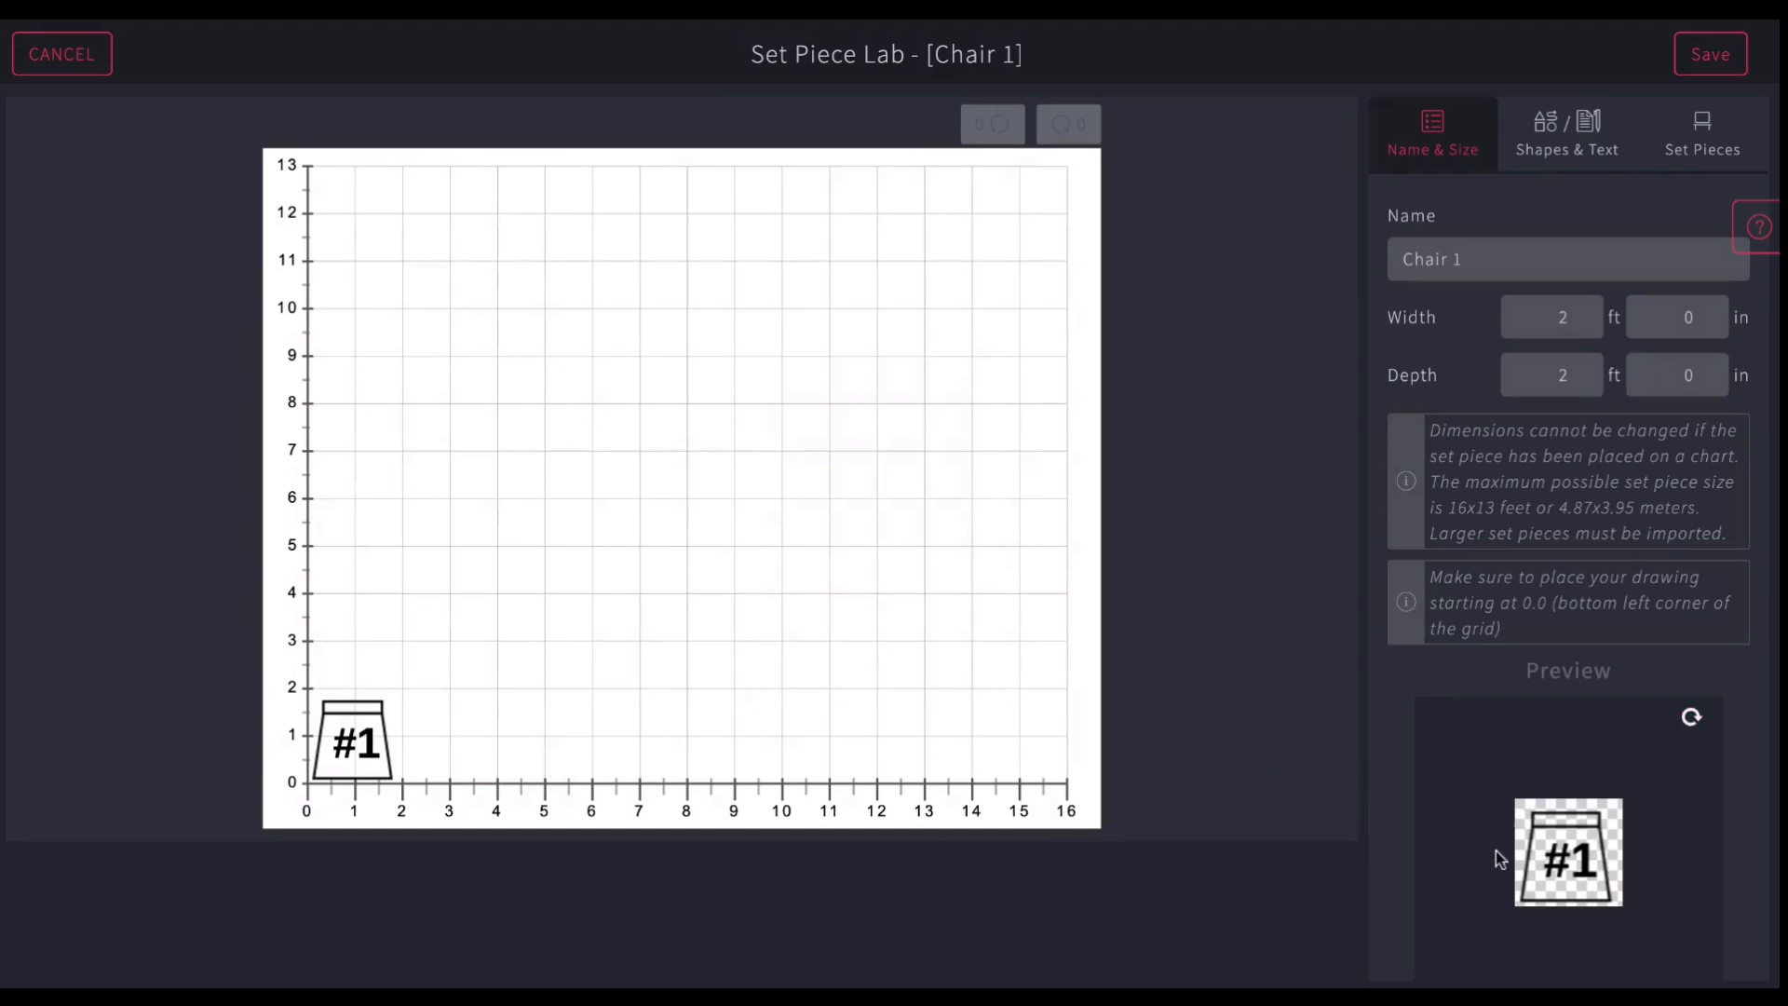
pyautogui.moveTo(916, 458)
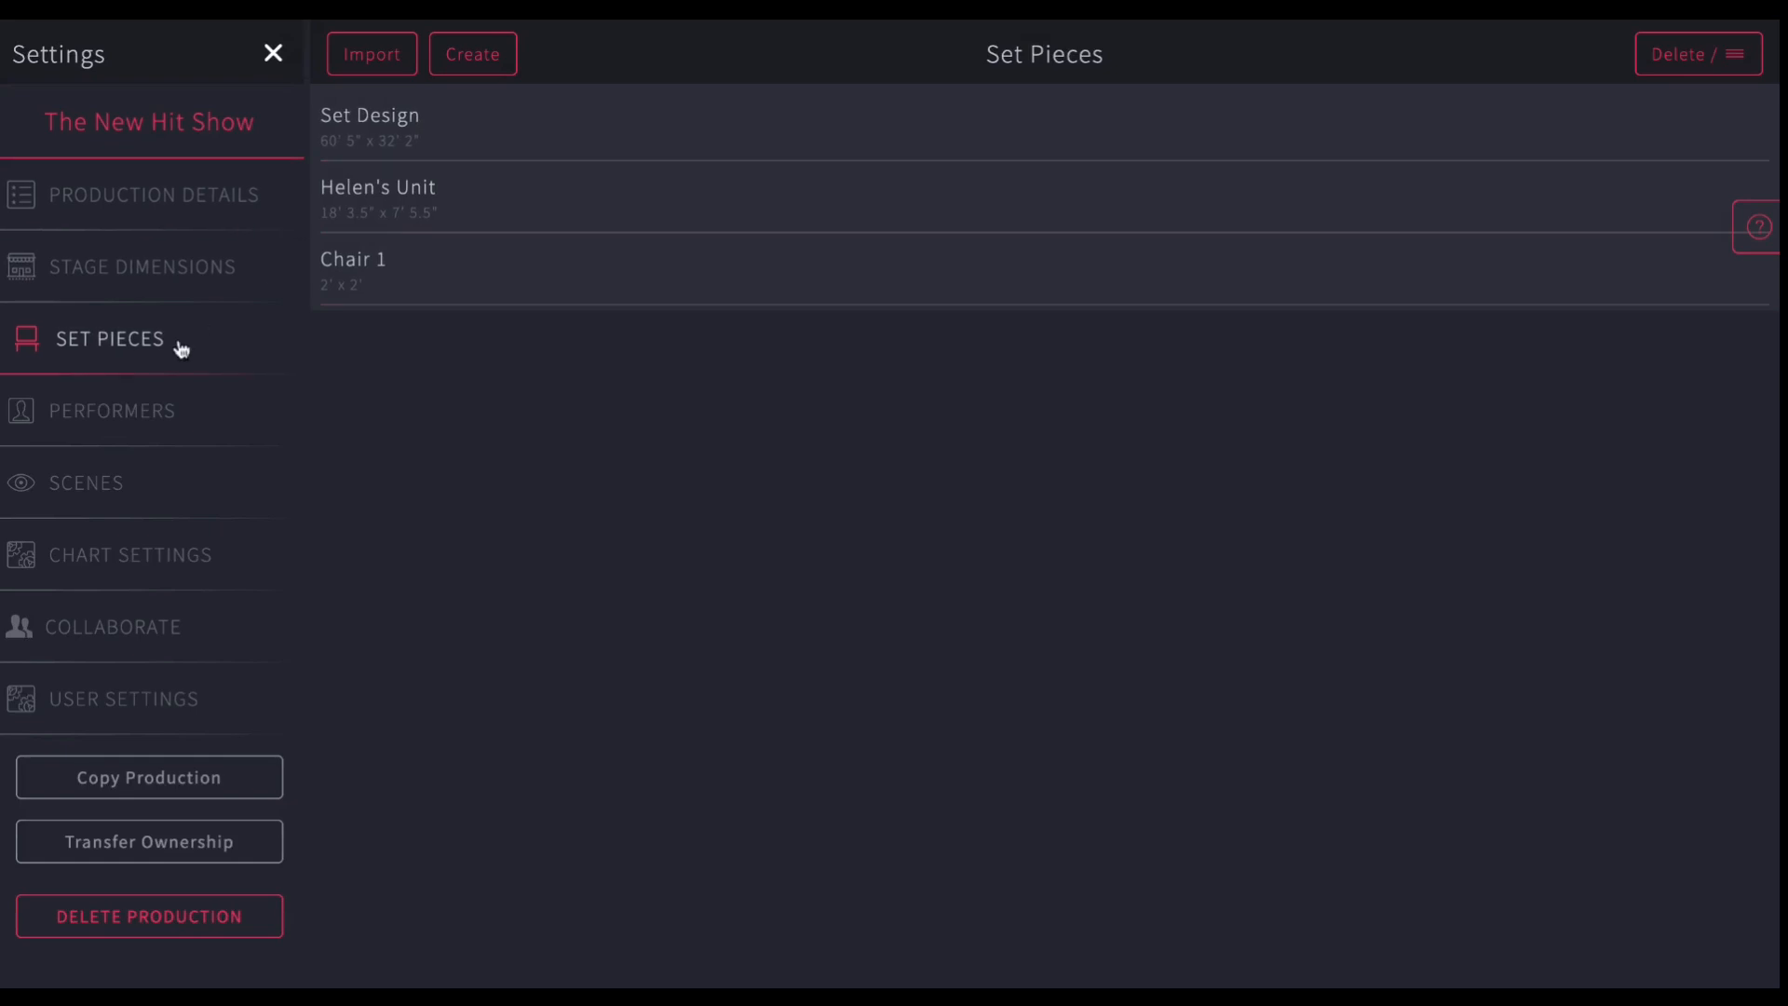
pyautogui.moveTo(184, 365)
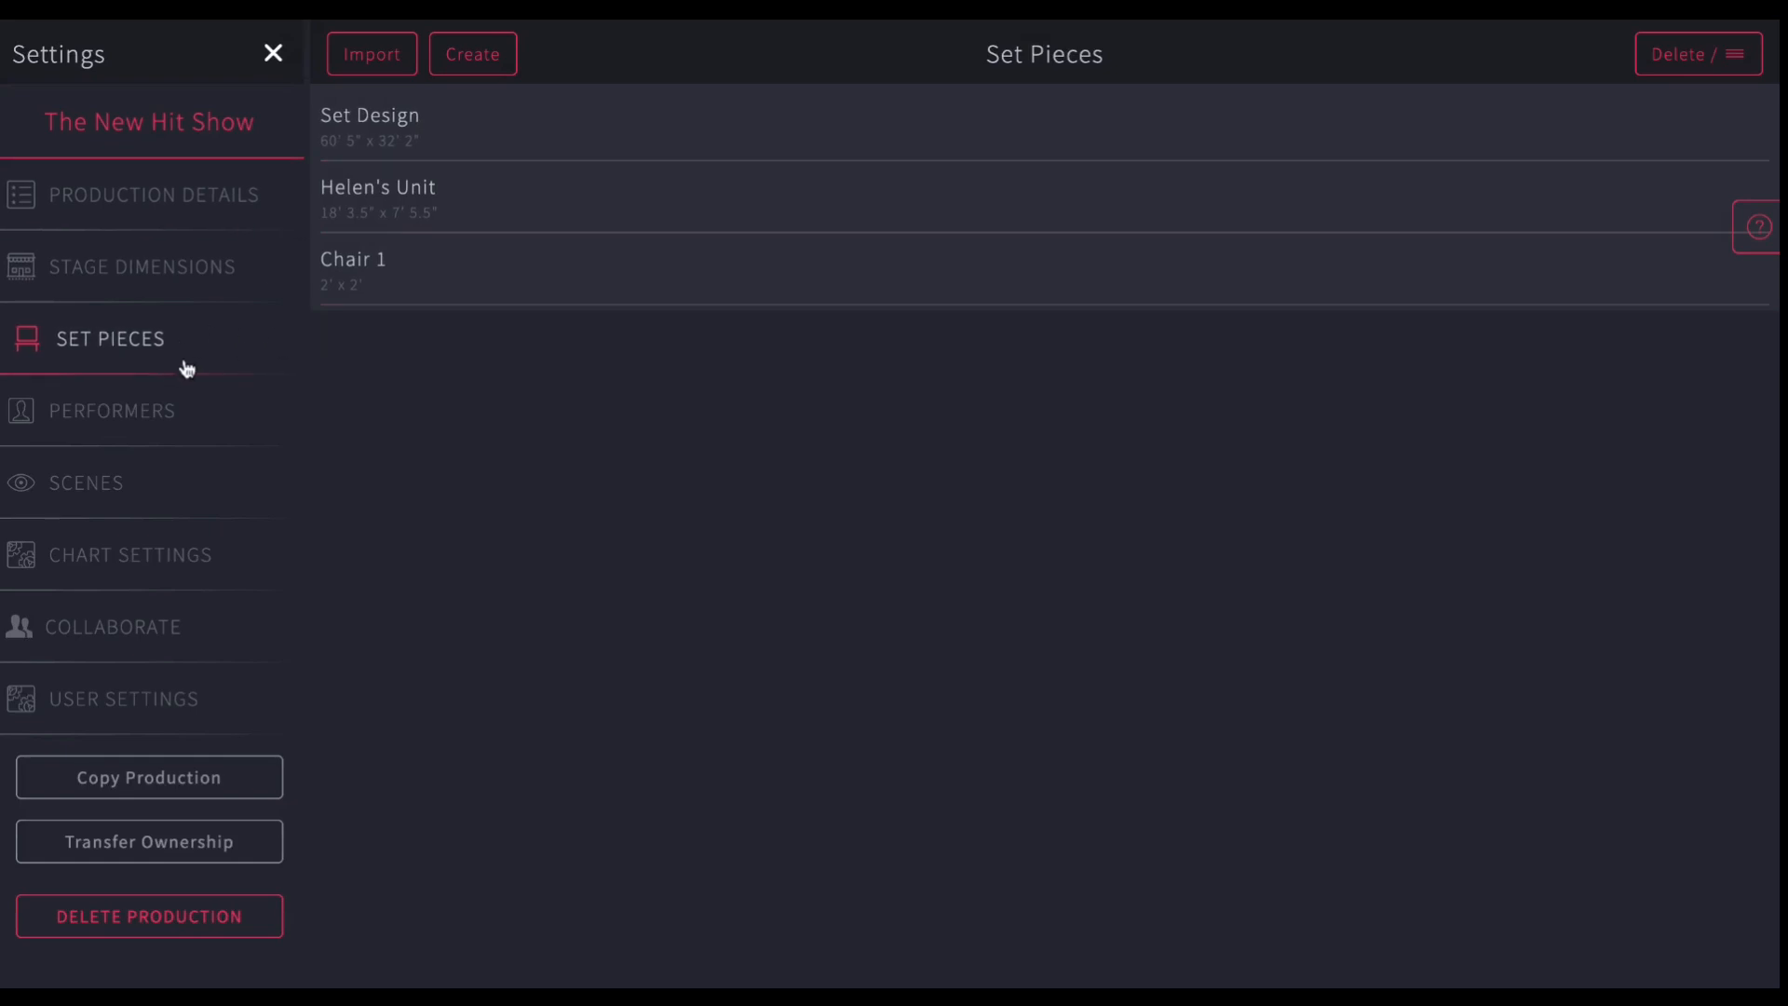
# Bring up the production's Performers list
pyautogui.click(112, 410)
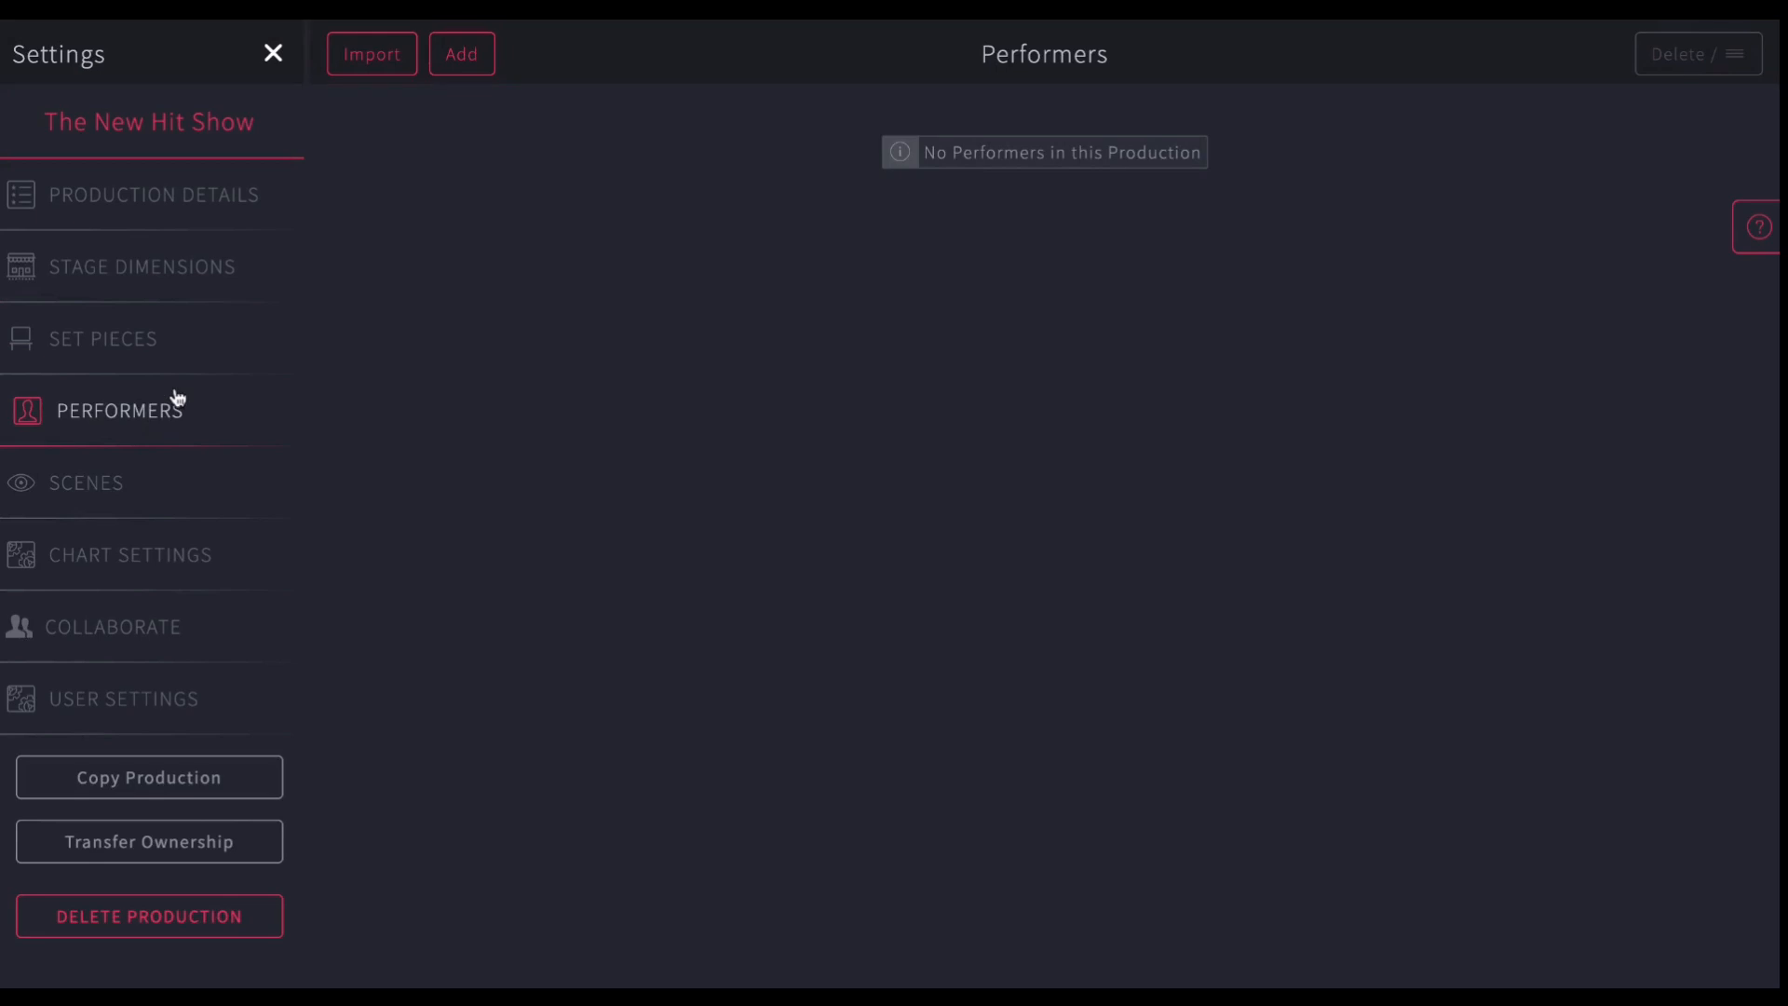
# Add a new performer named Helen with icon text HEL
pyautogui.click(460, 54)
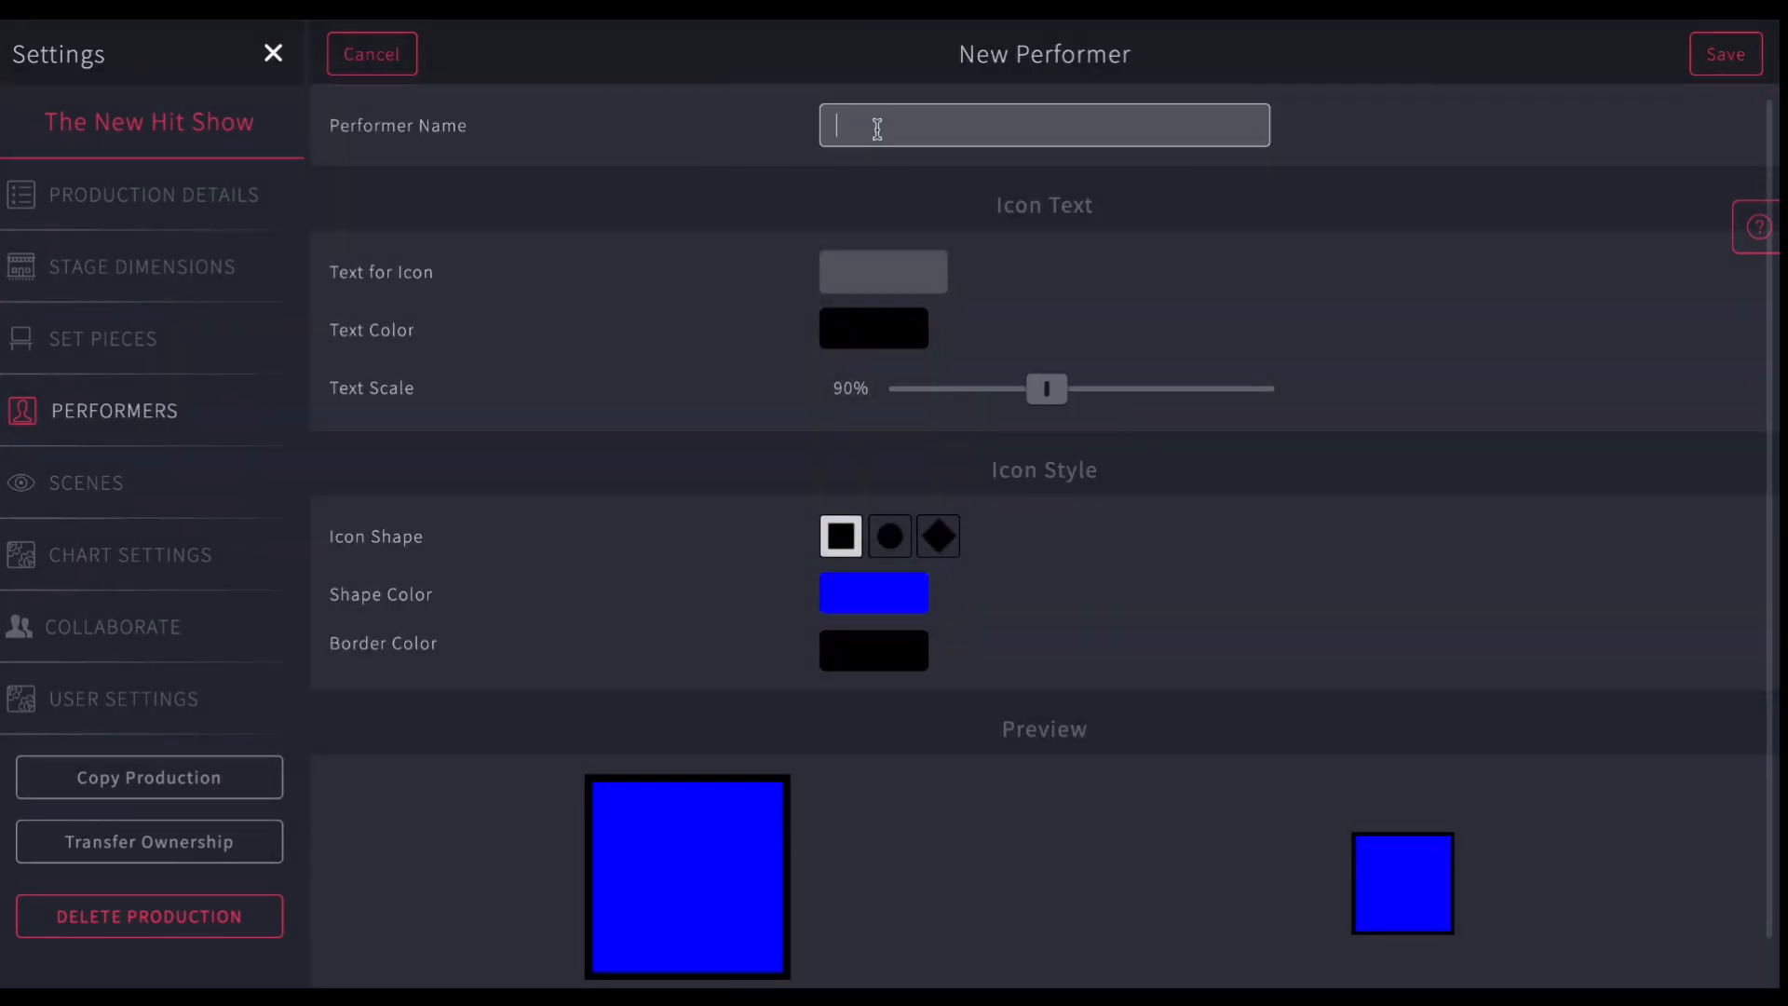
pyautogui.write('Helen')
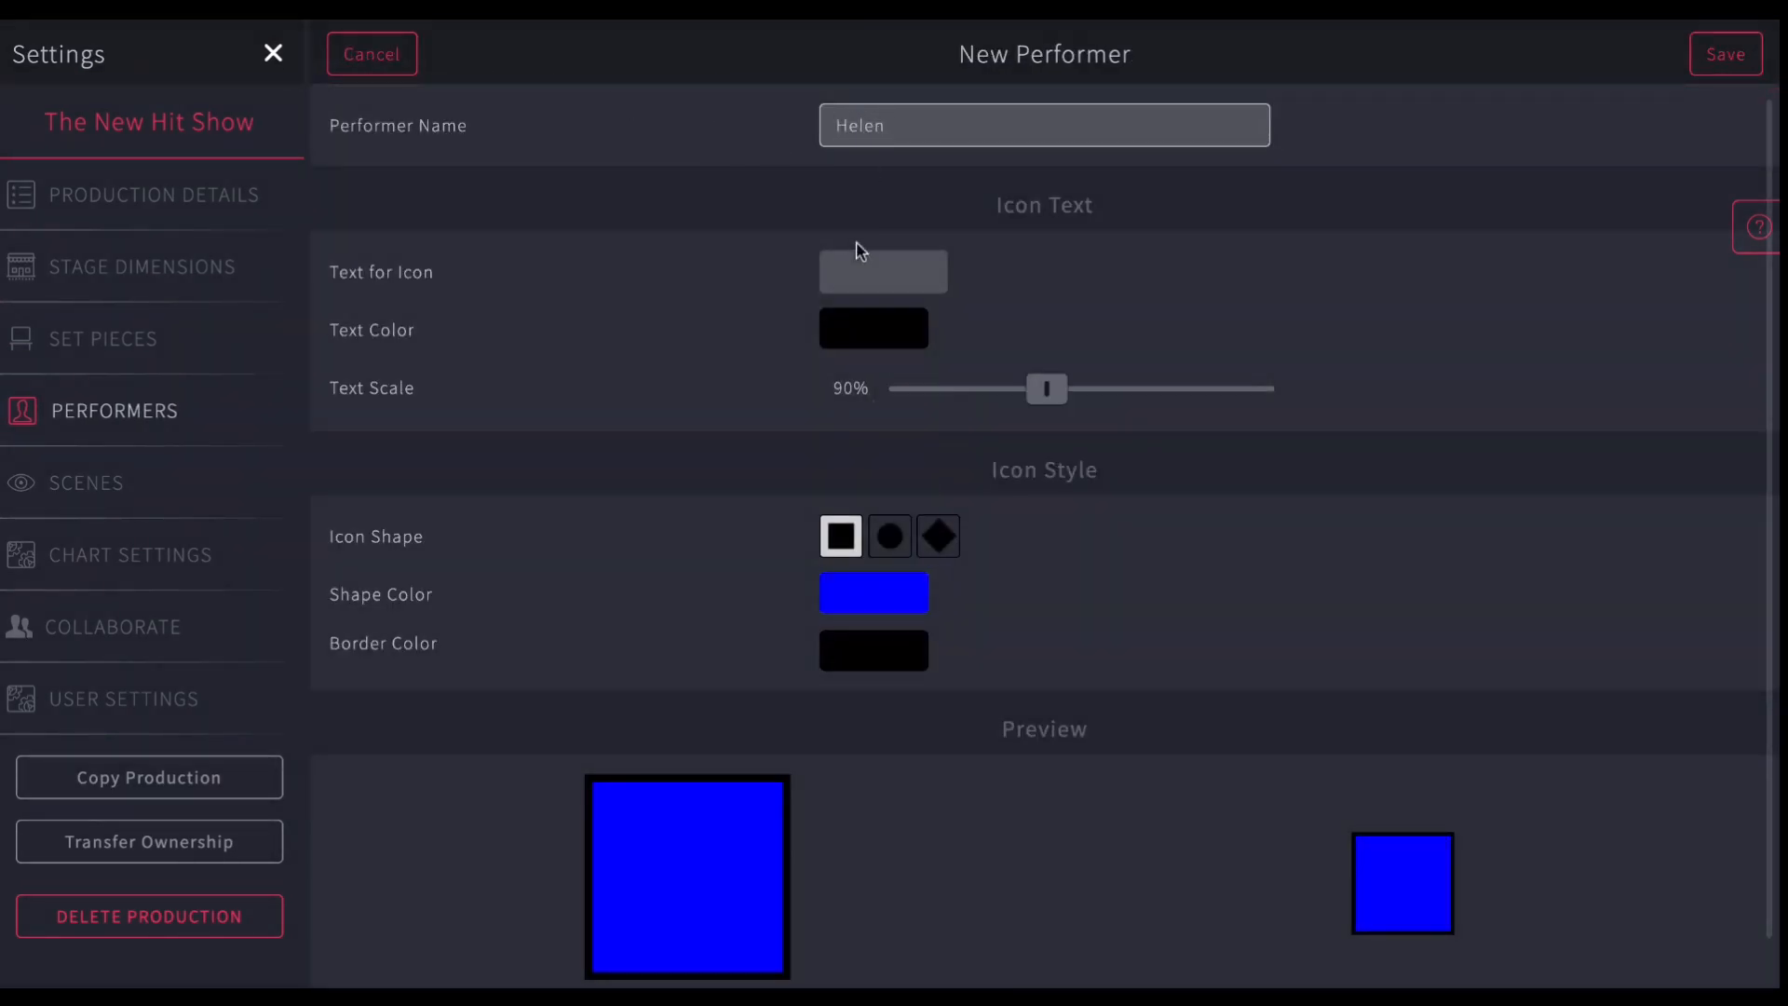
pyautogui.write('Hel')
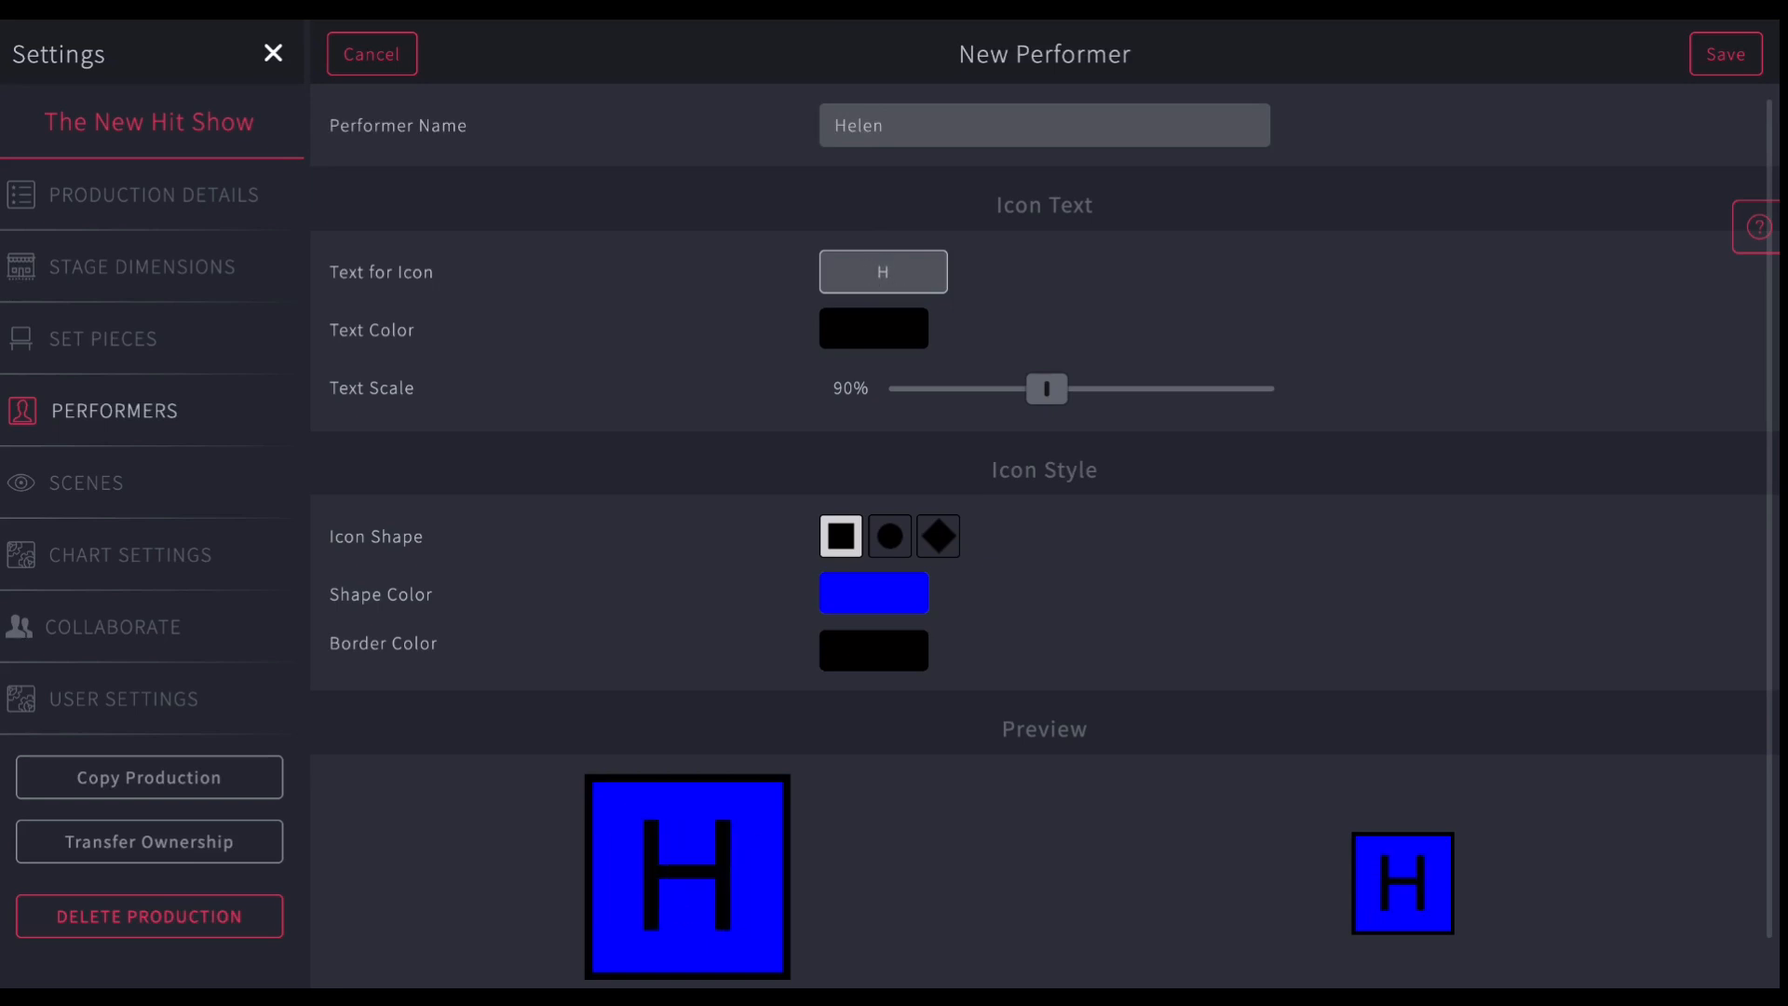
pyautogui.write('EL')
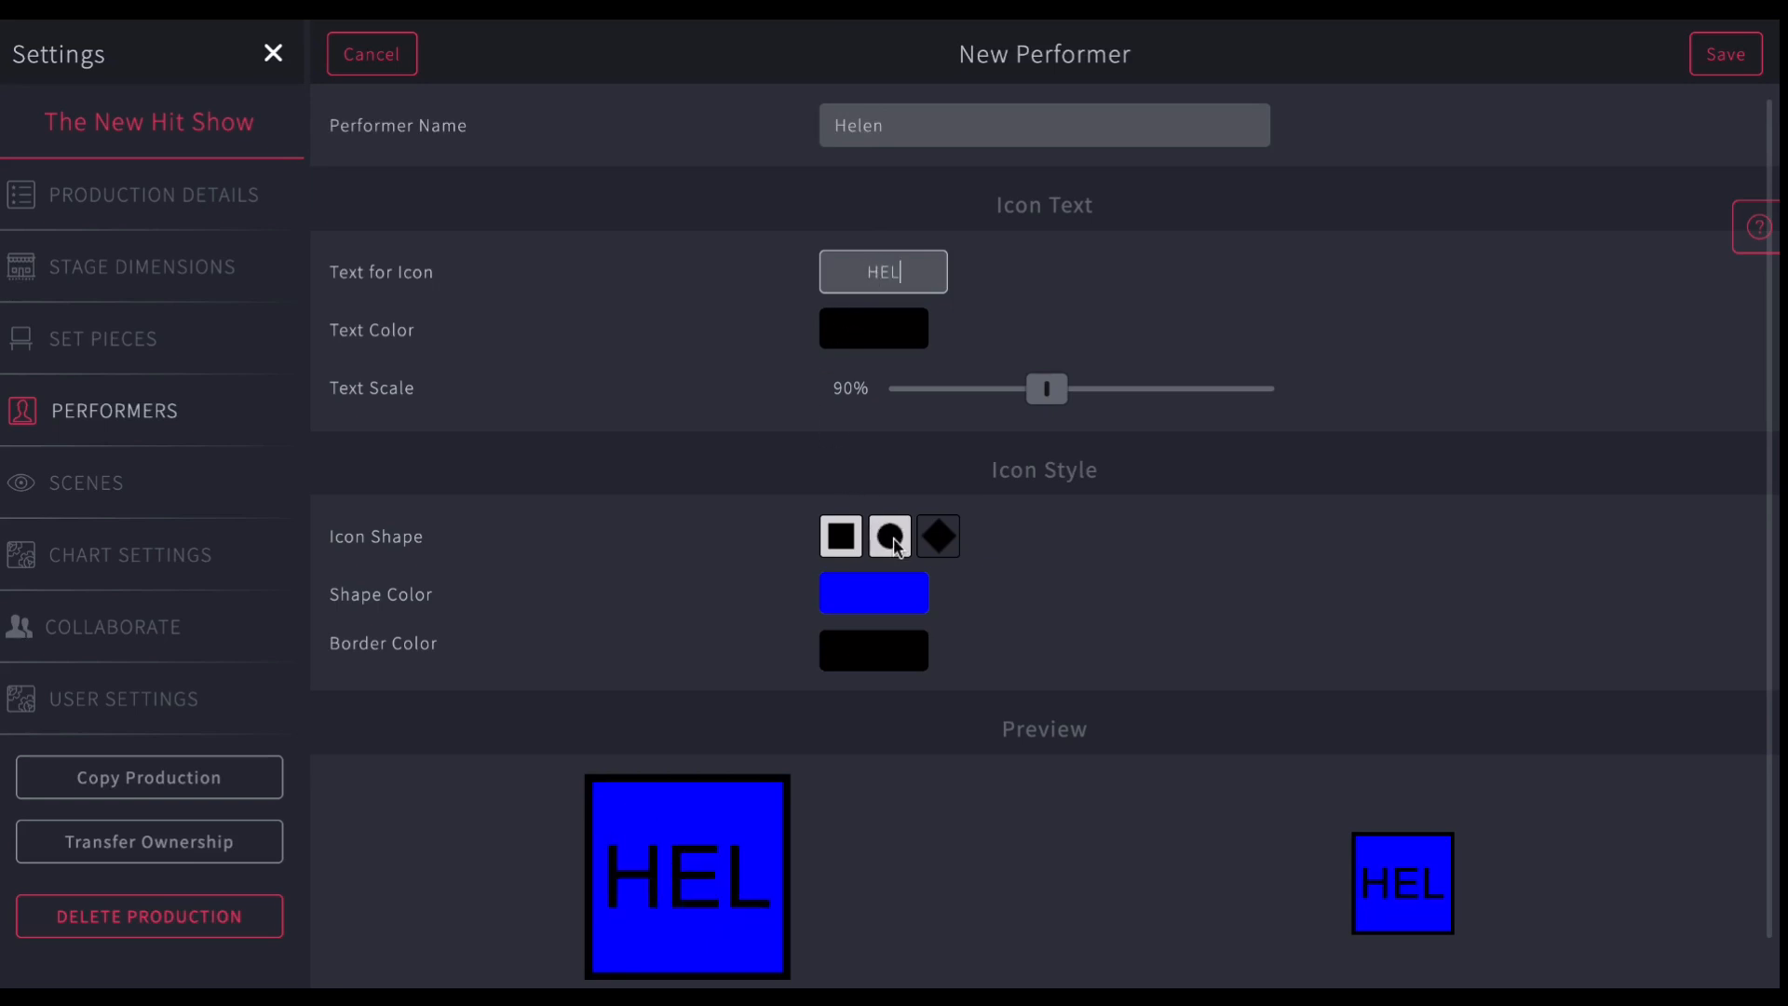
# Give Helen a yellow circle icon and save her to the Performers list
pyautogui.click(888, 536)
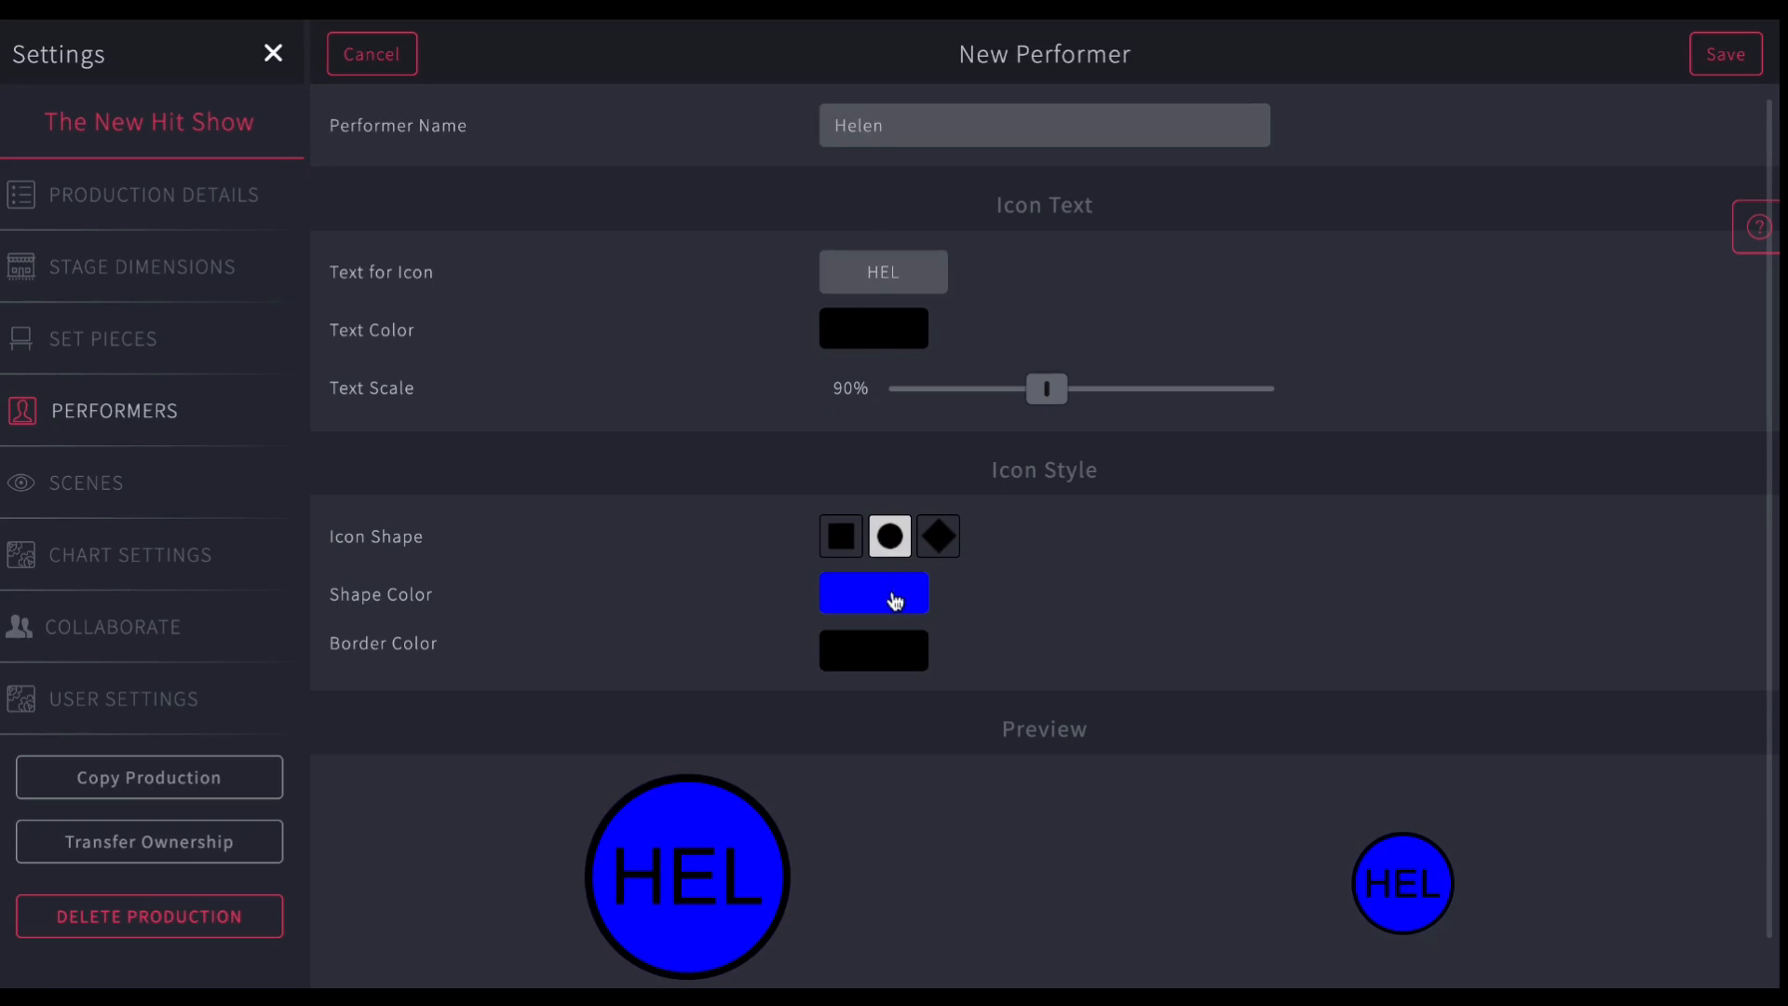
pyautogui.click(873, 592)
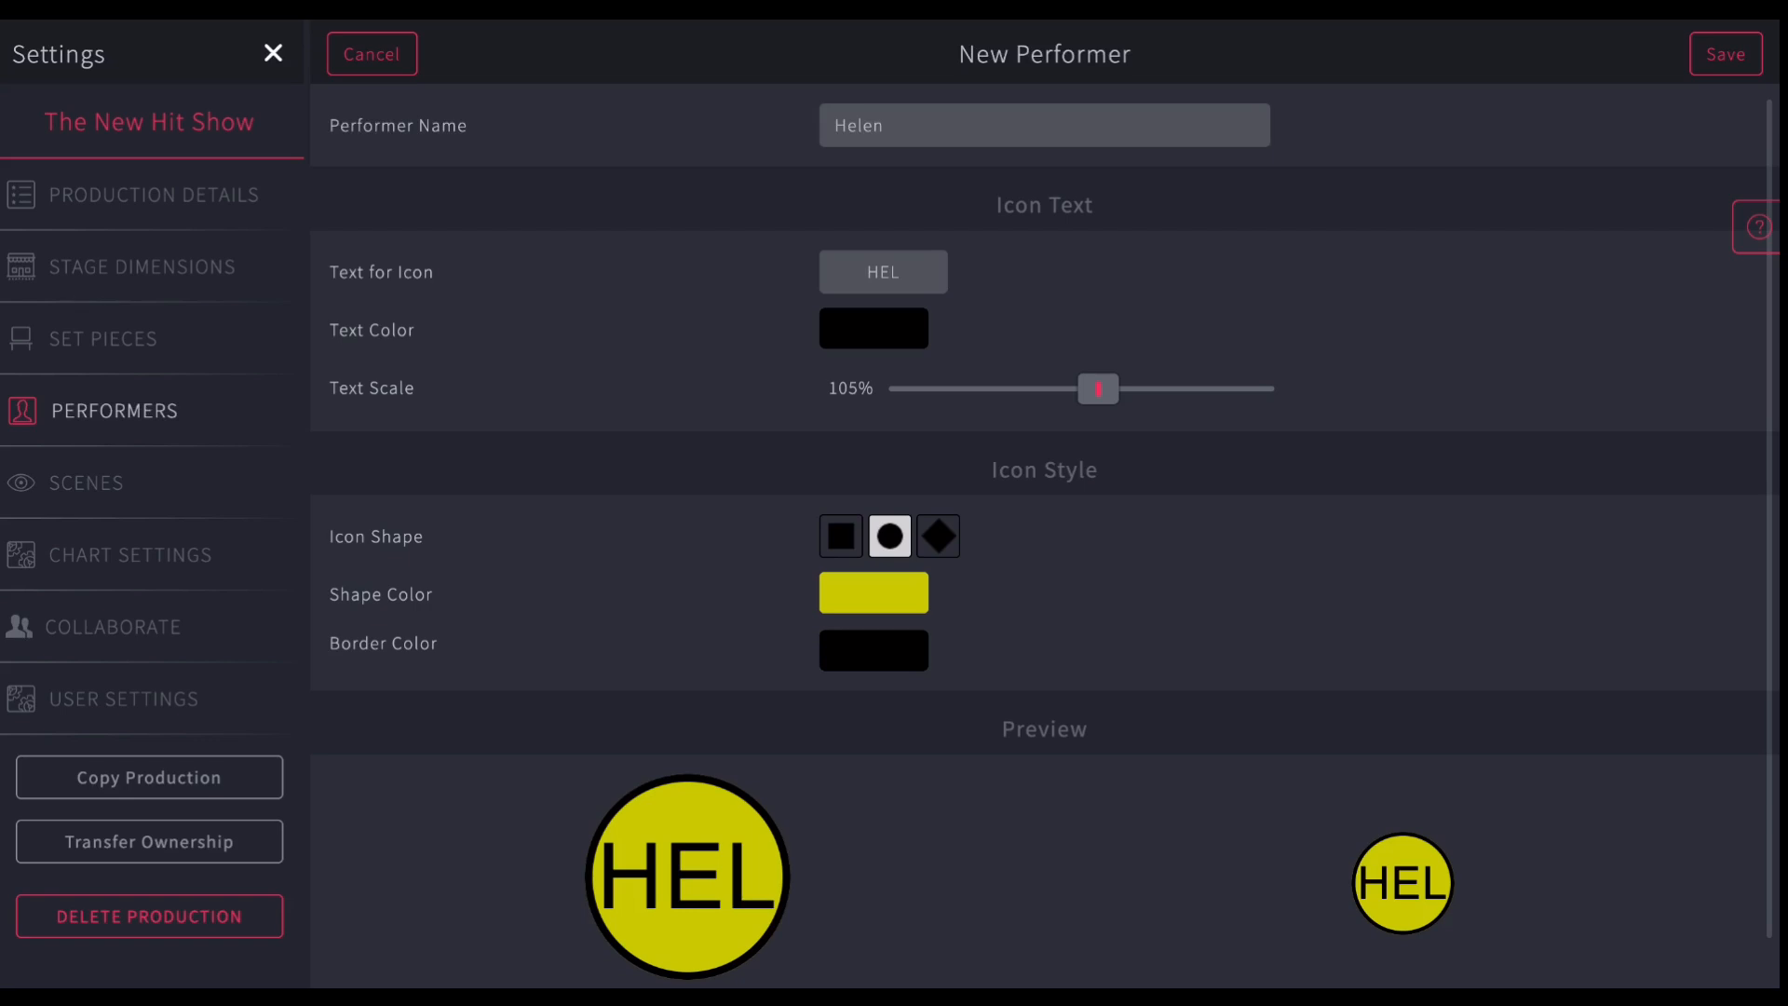
pyautogui.moveTo(1725, 54)
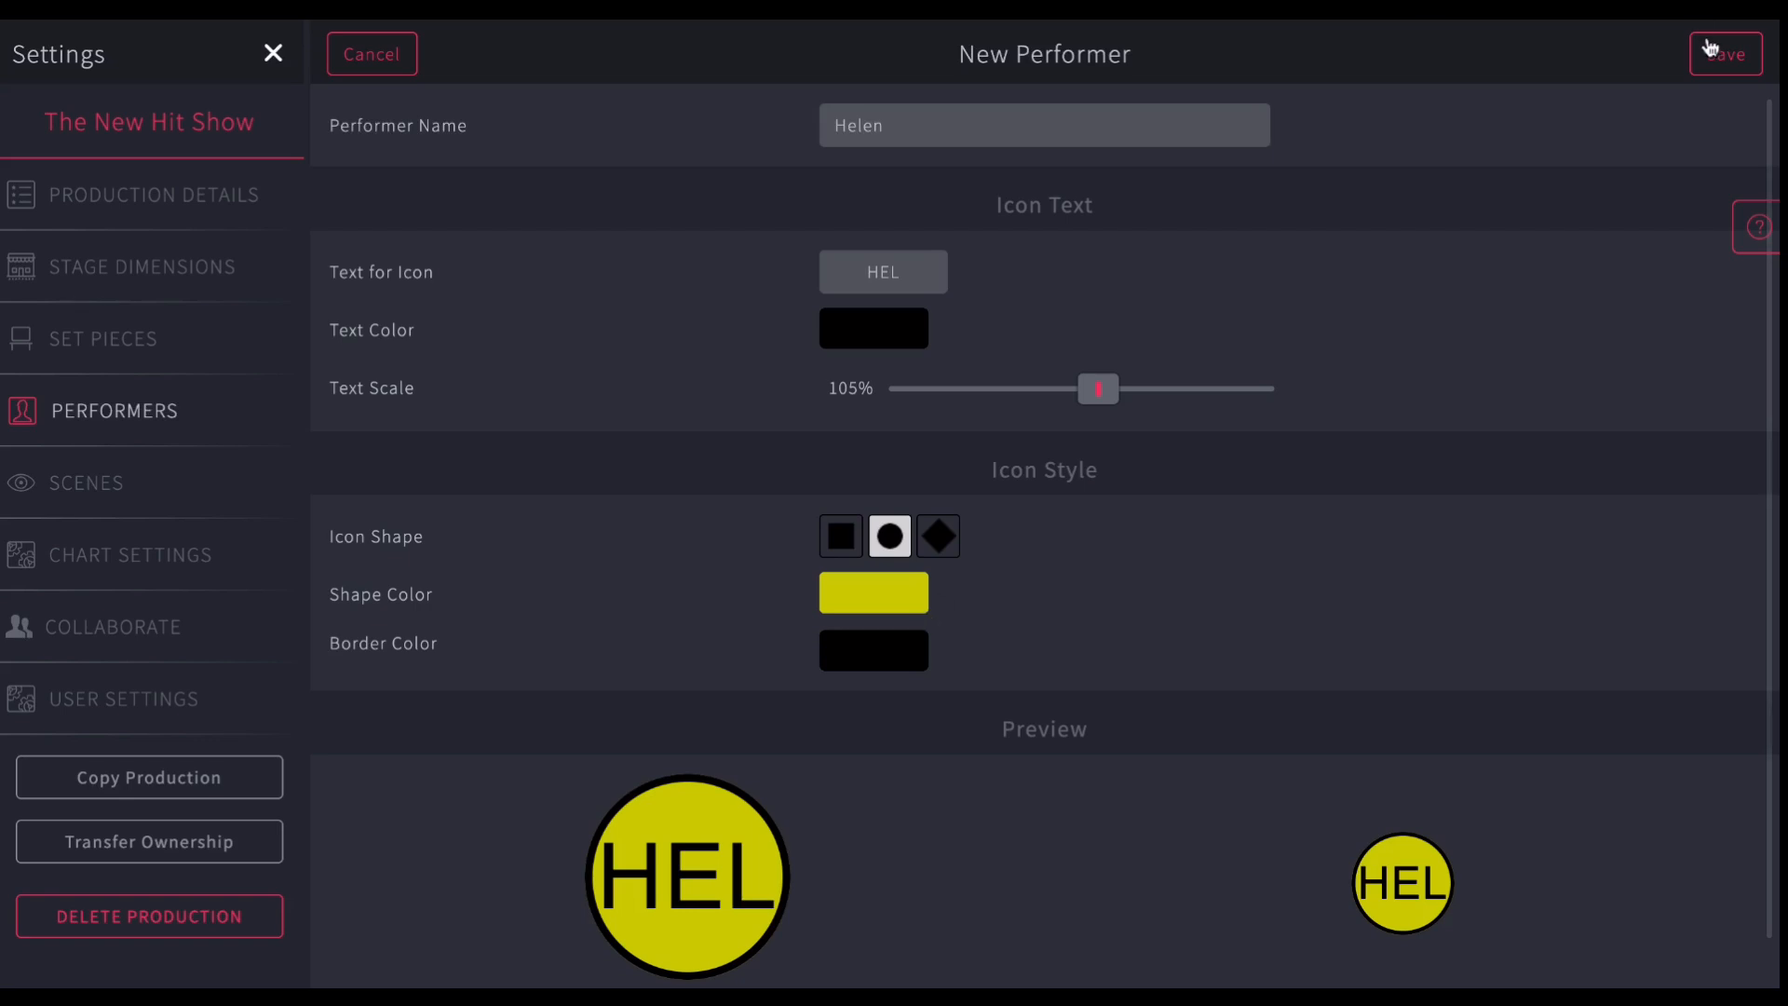
pyautogui.click(1724, 54)
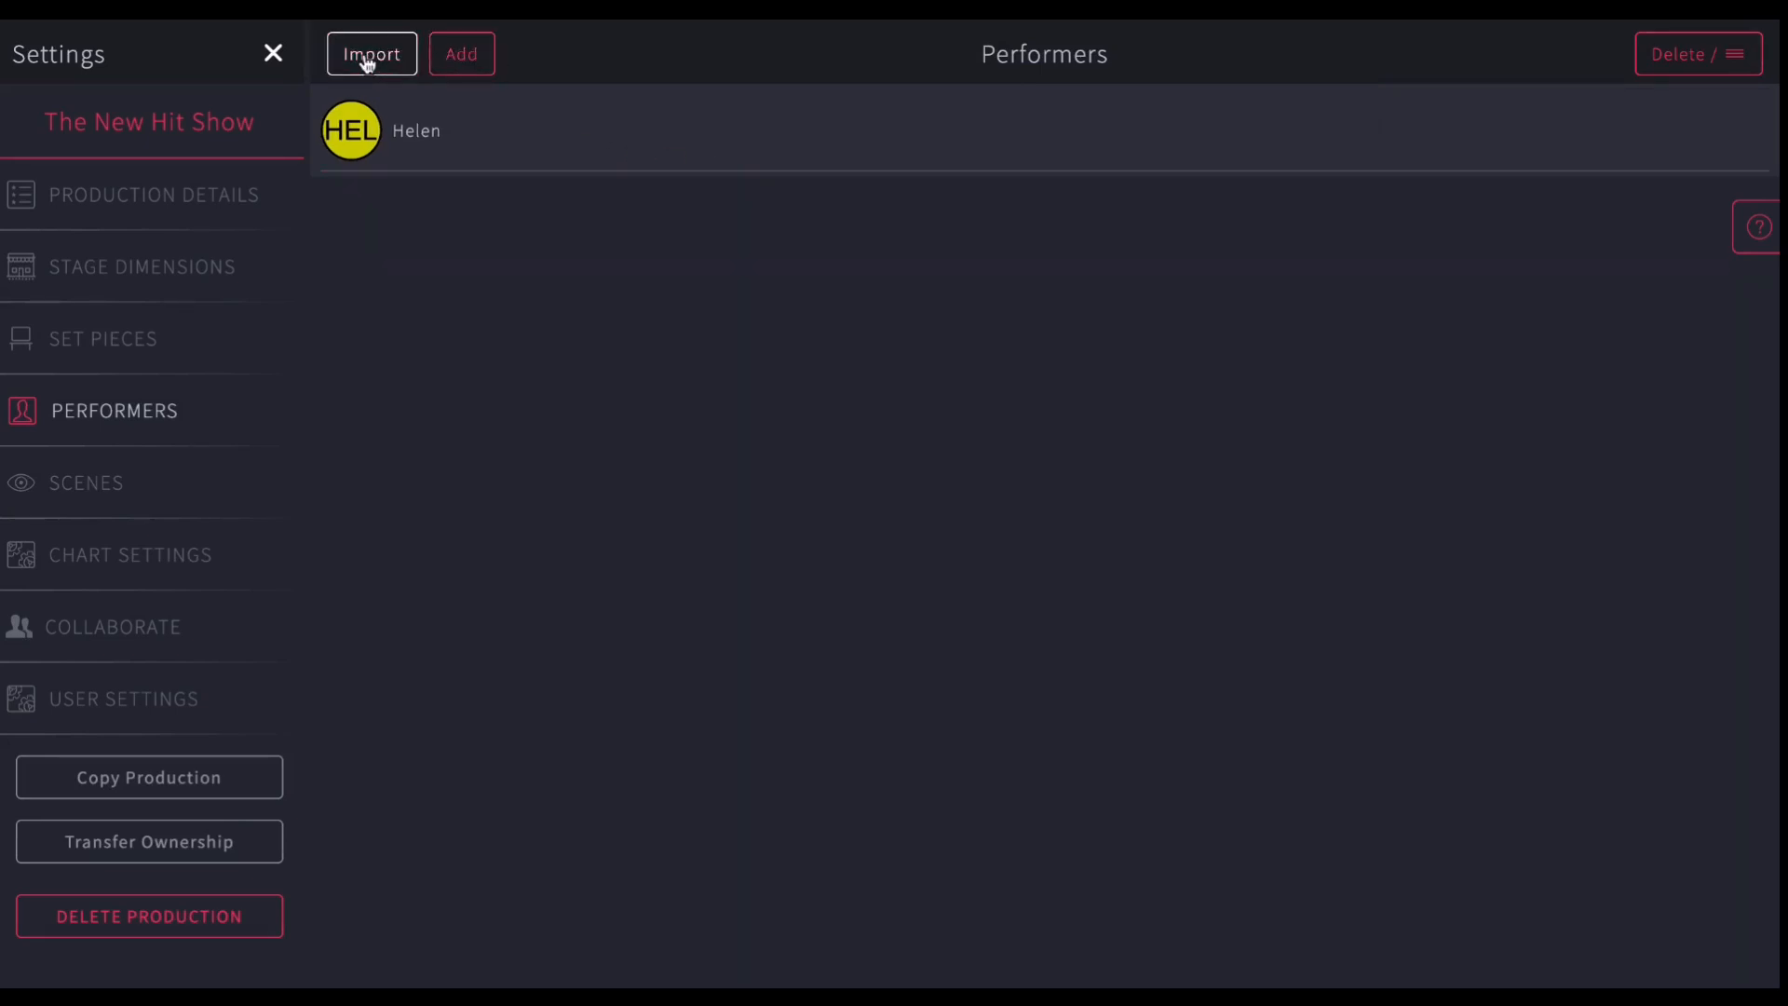
# Add the performer Elphie with an imported picture as her icon and save
pyautogui.click(460, 54)
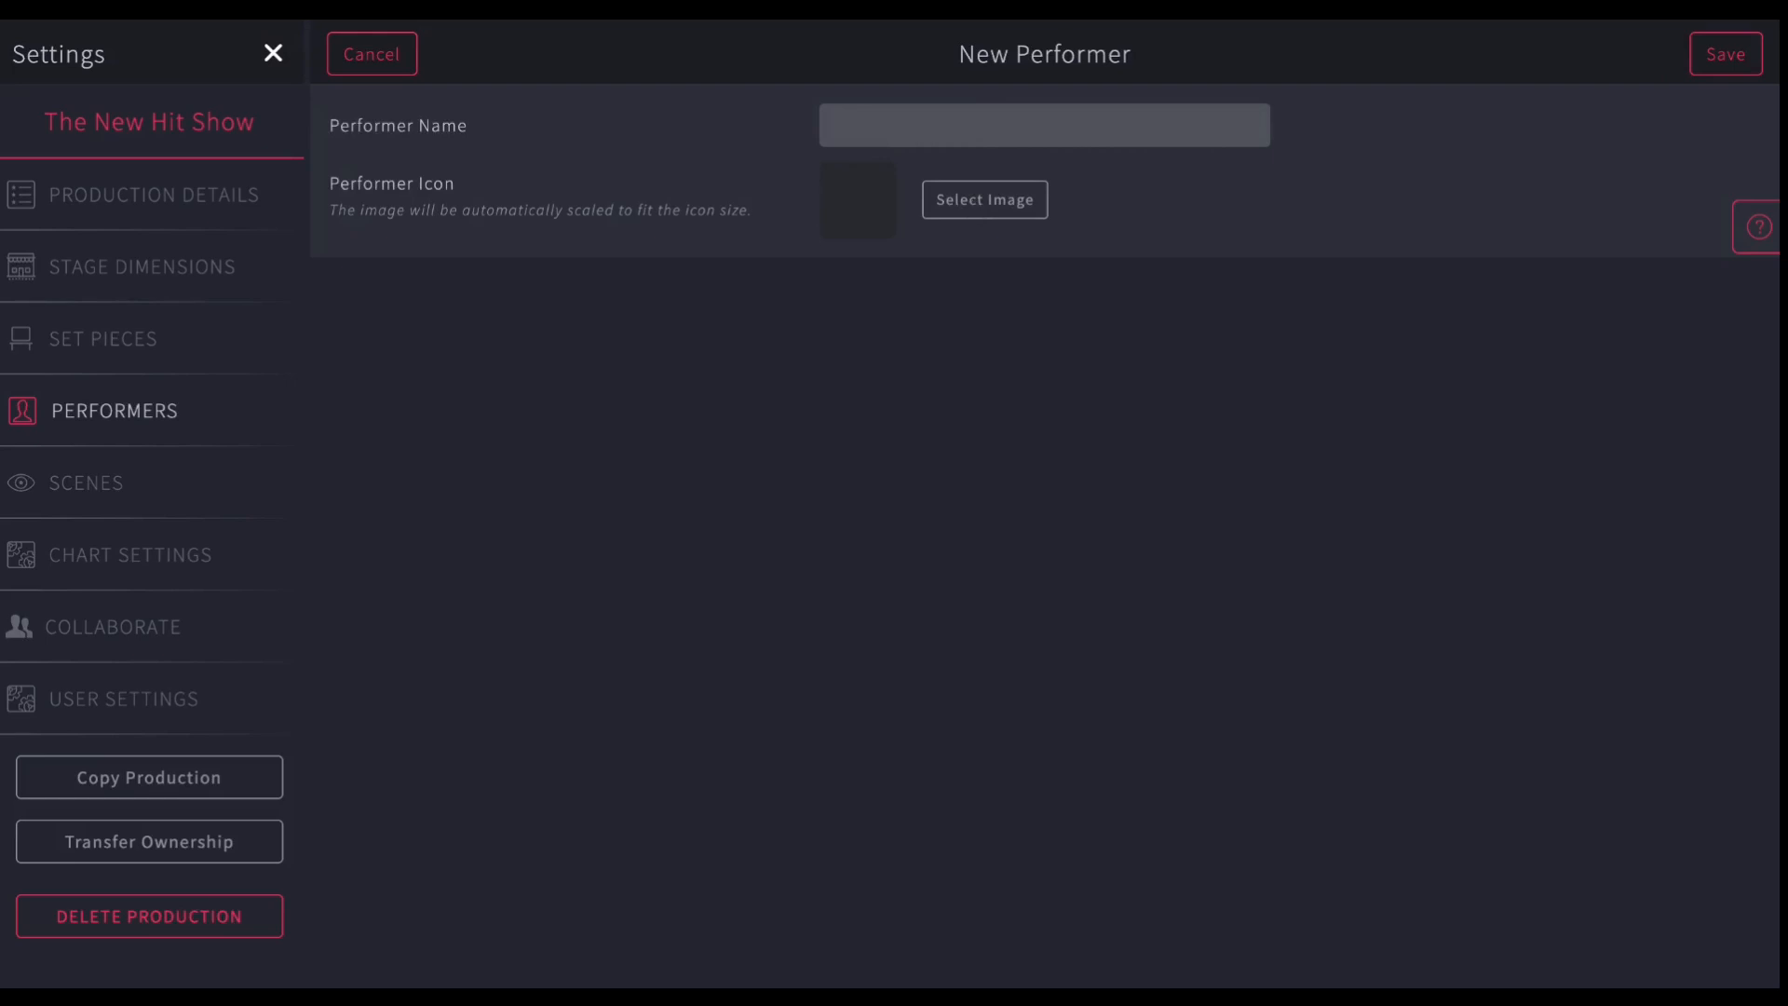
pyautogui.click(983, 199)
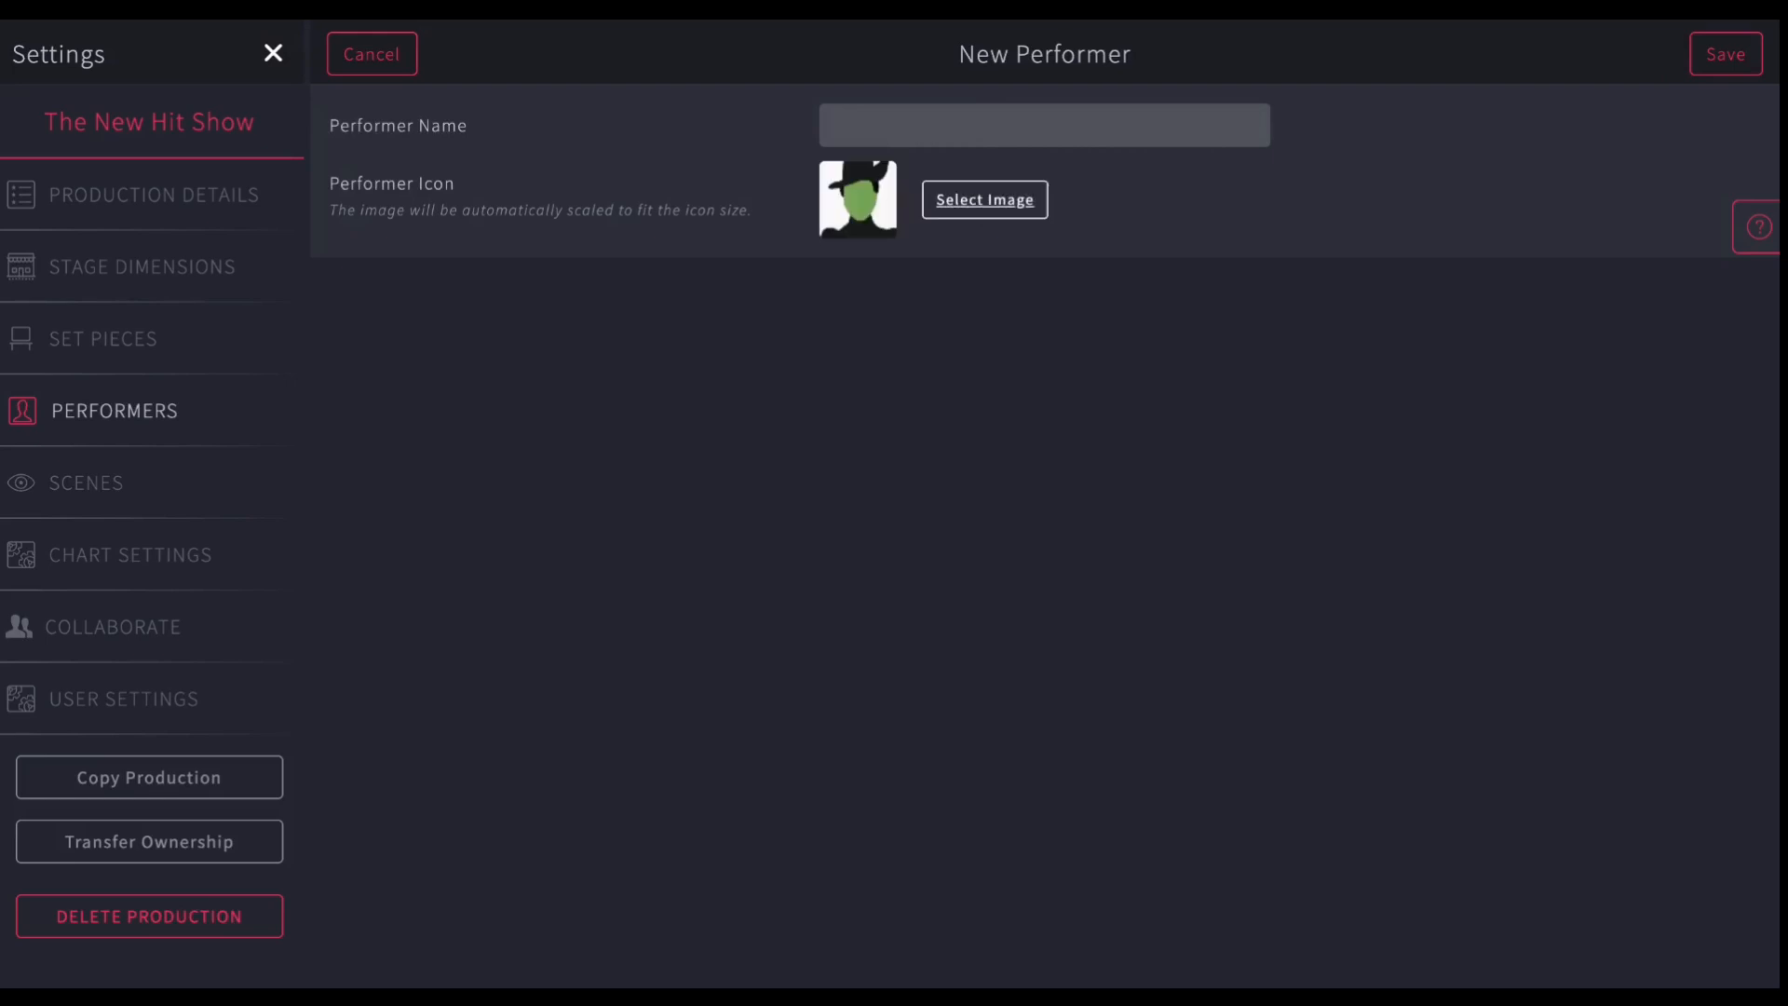
pyautogui.write('E')
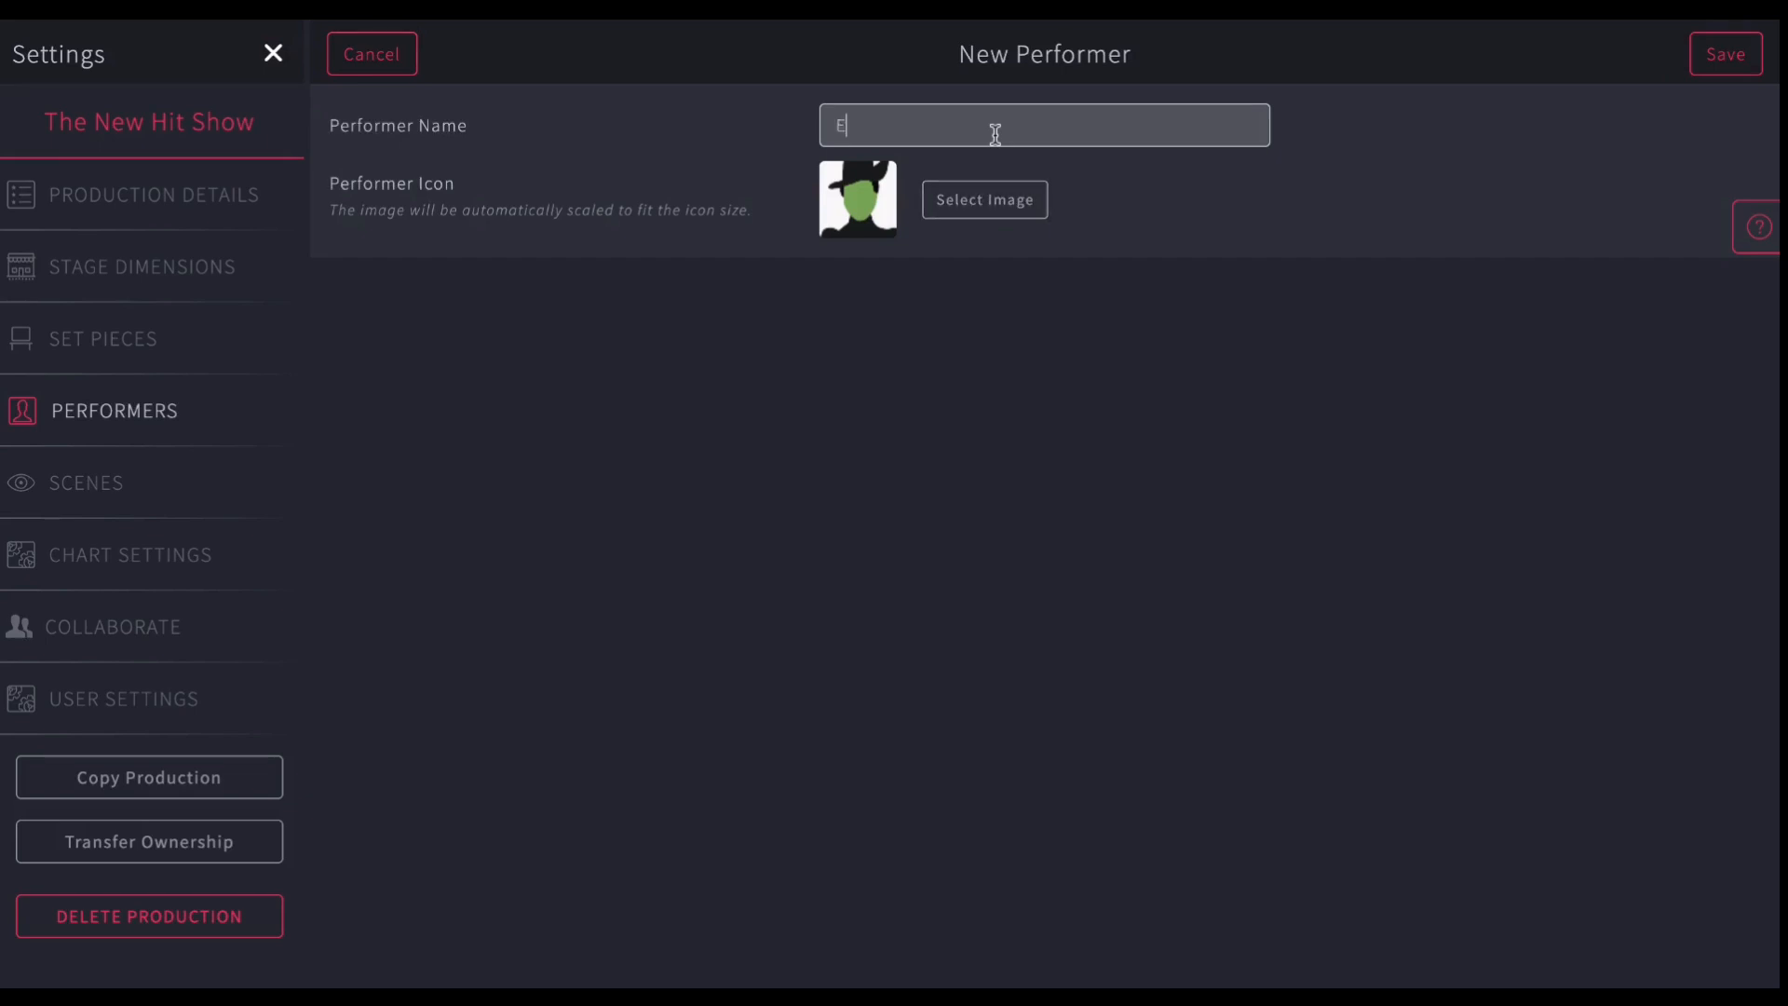
pyautogui.write('lpi=h')
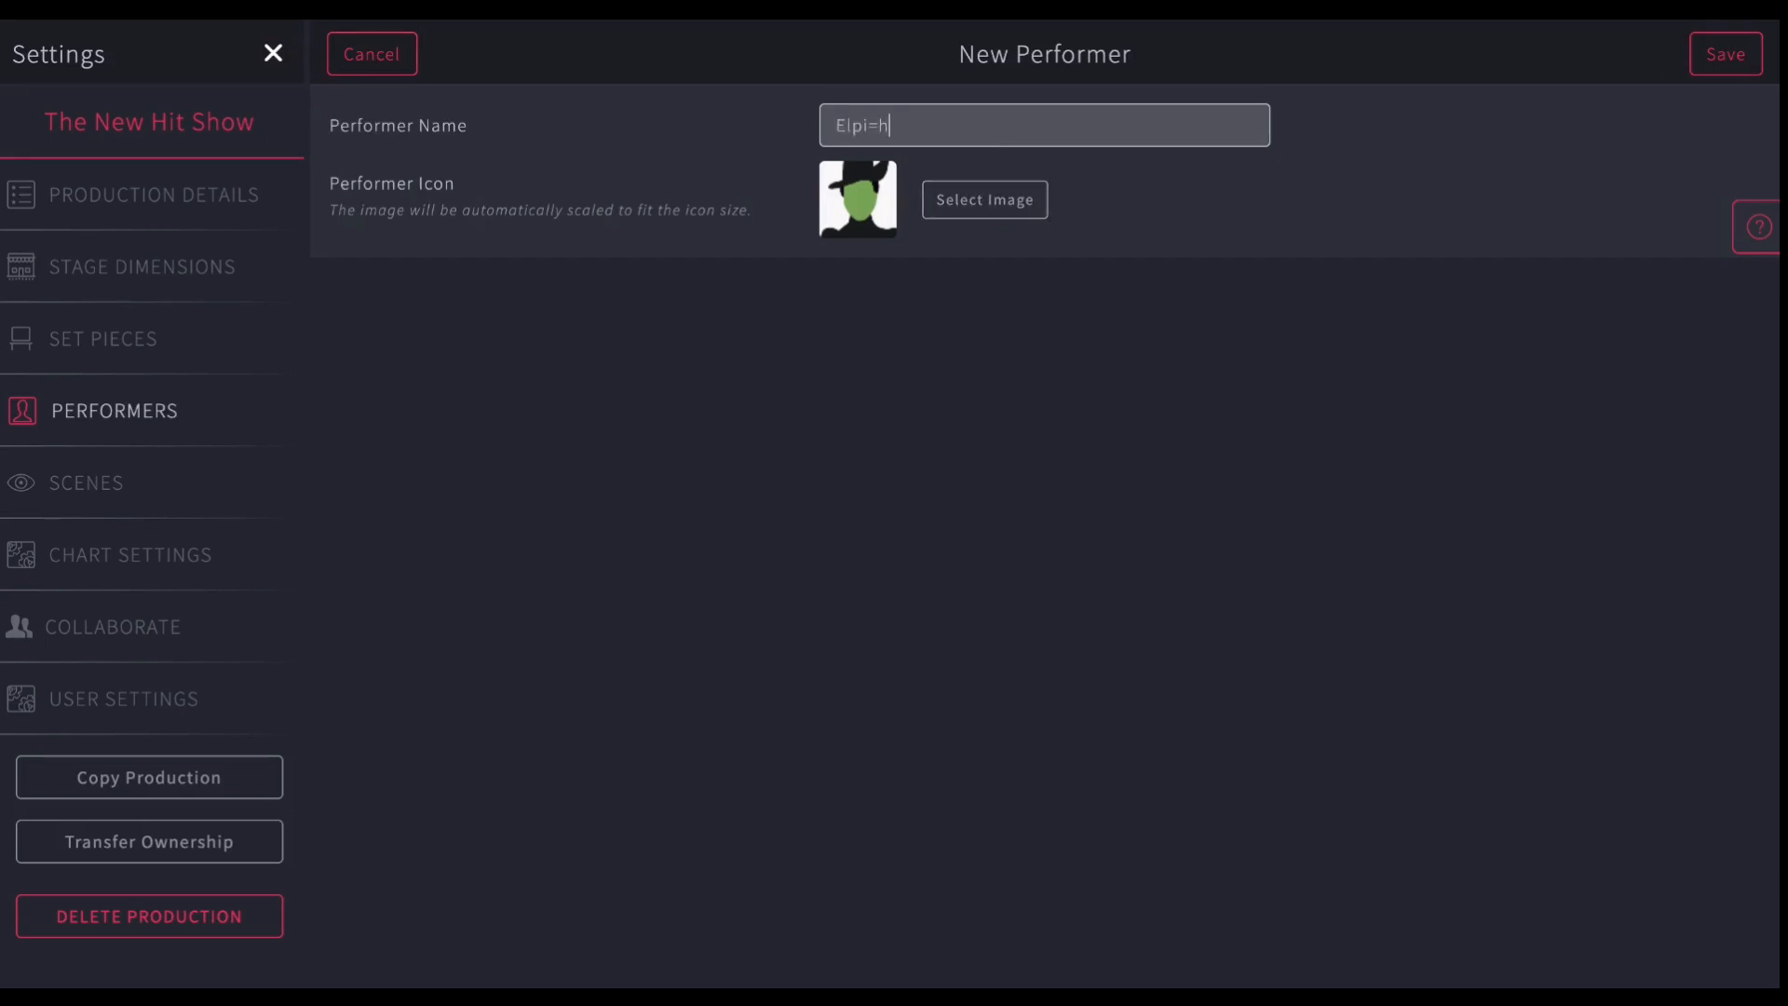
pyautogui.write('Elphie')
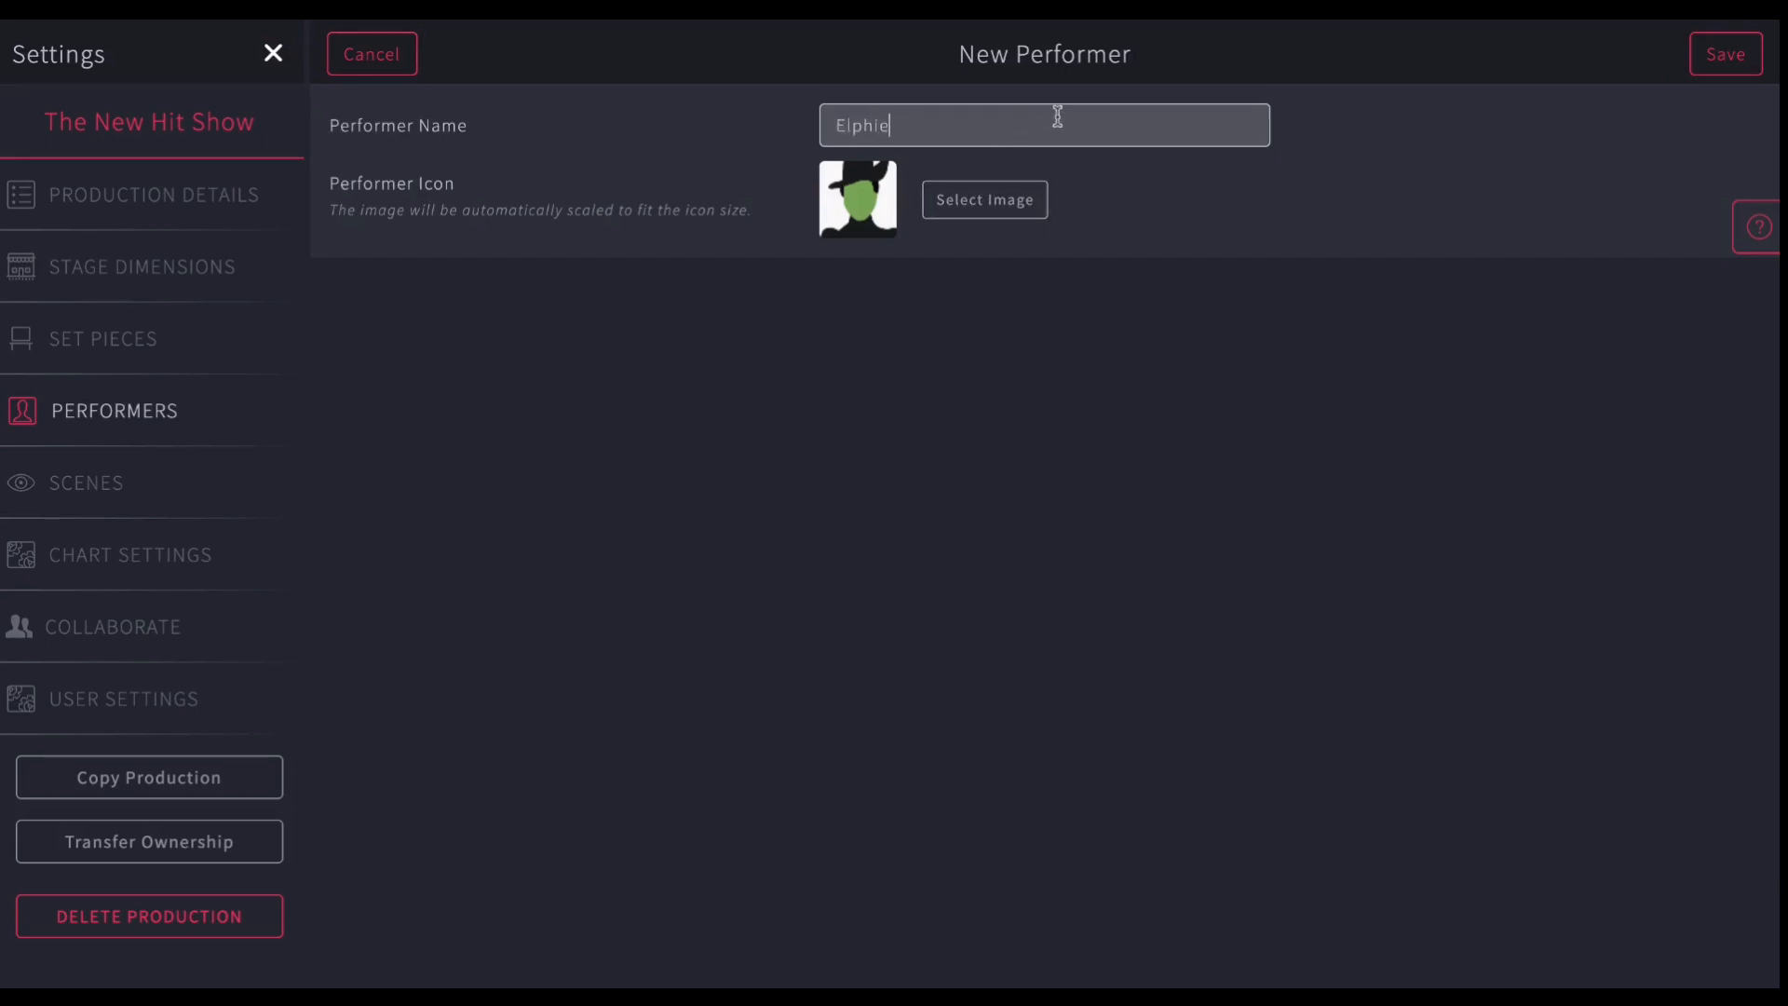
pyautogui.click(1725, 54)
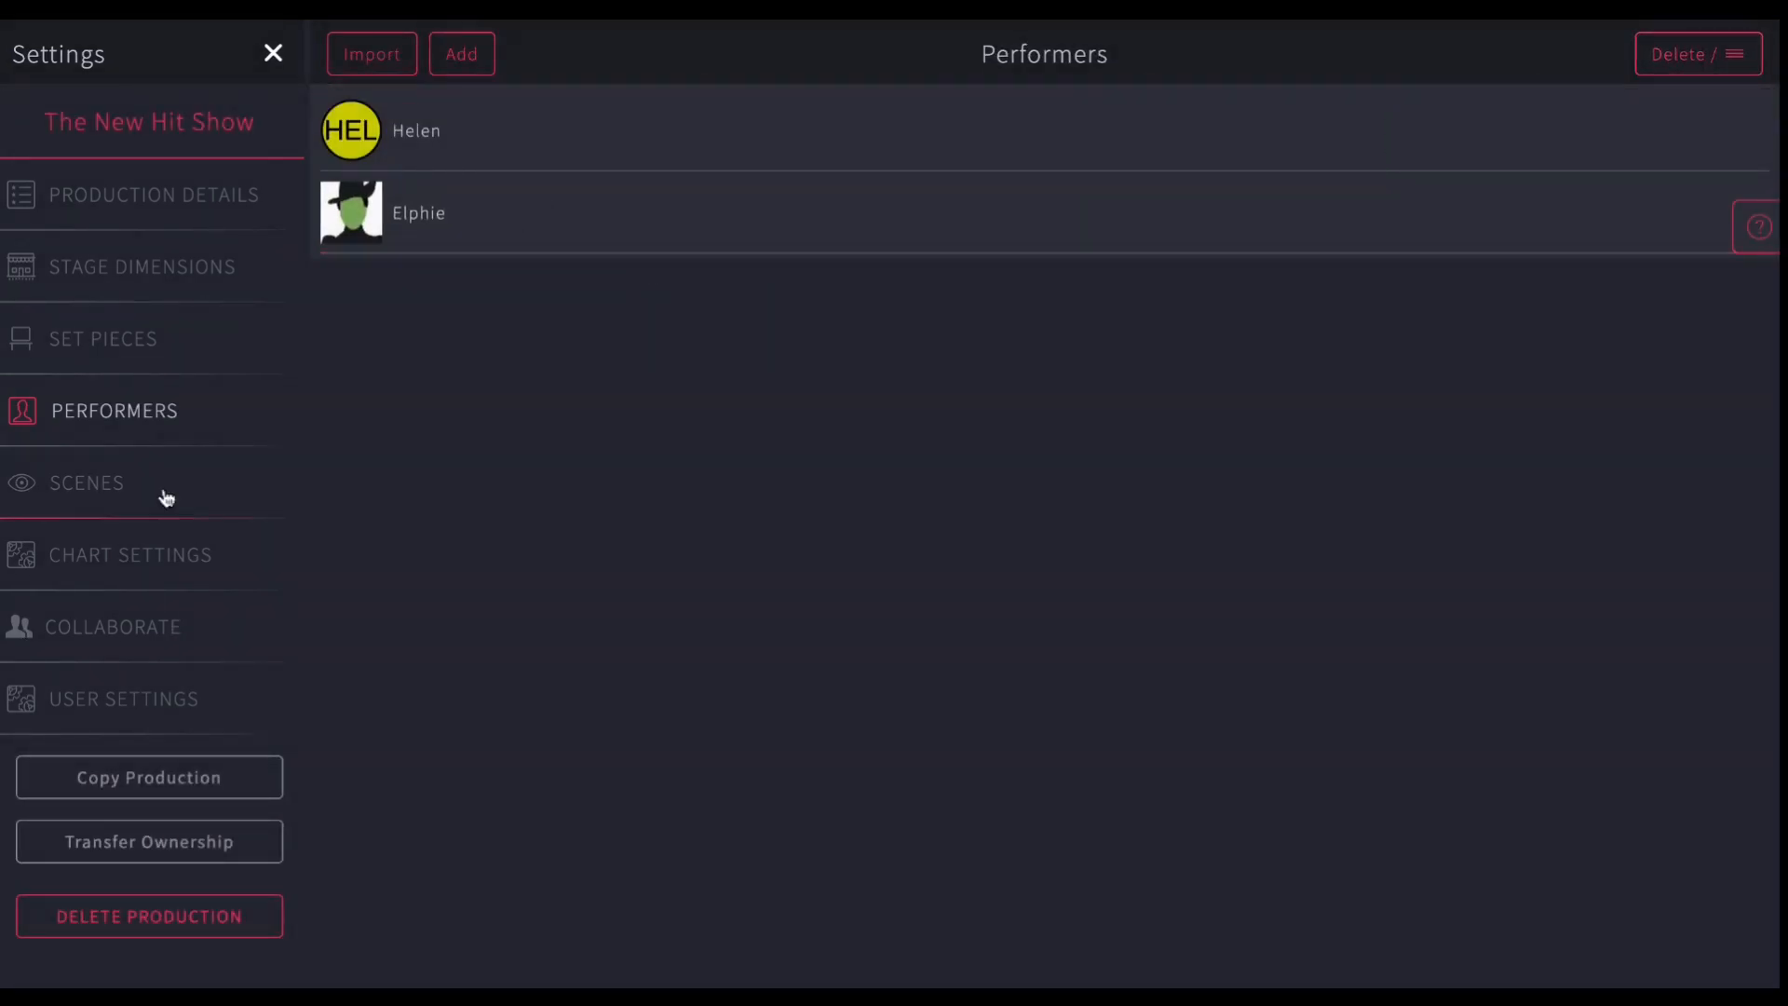
# Add Scene 1 and Scene 2: The Cottage to the production's scene list
pyautogui.click(88, 481)
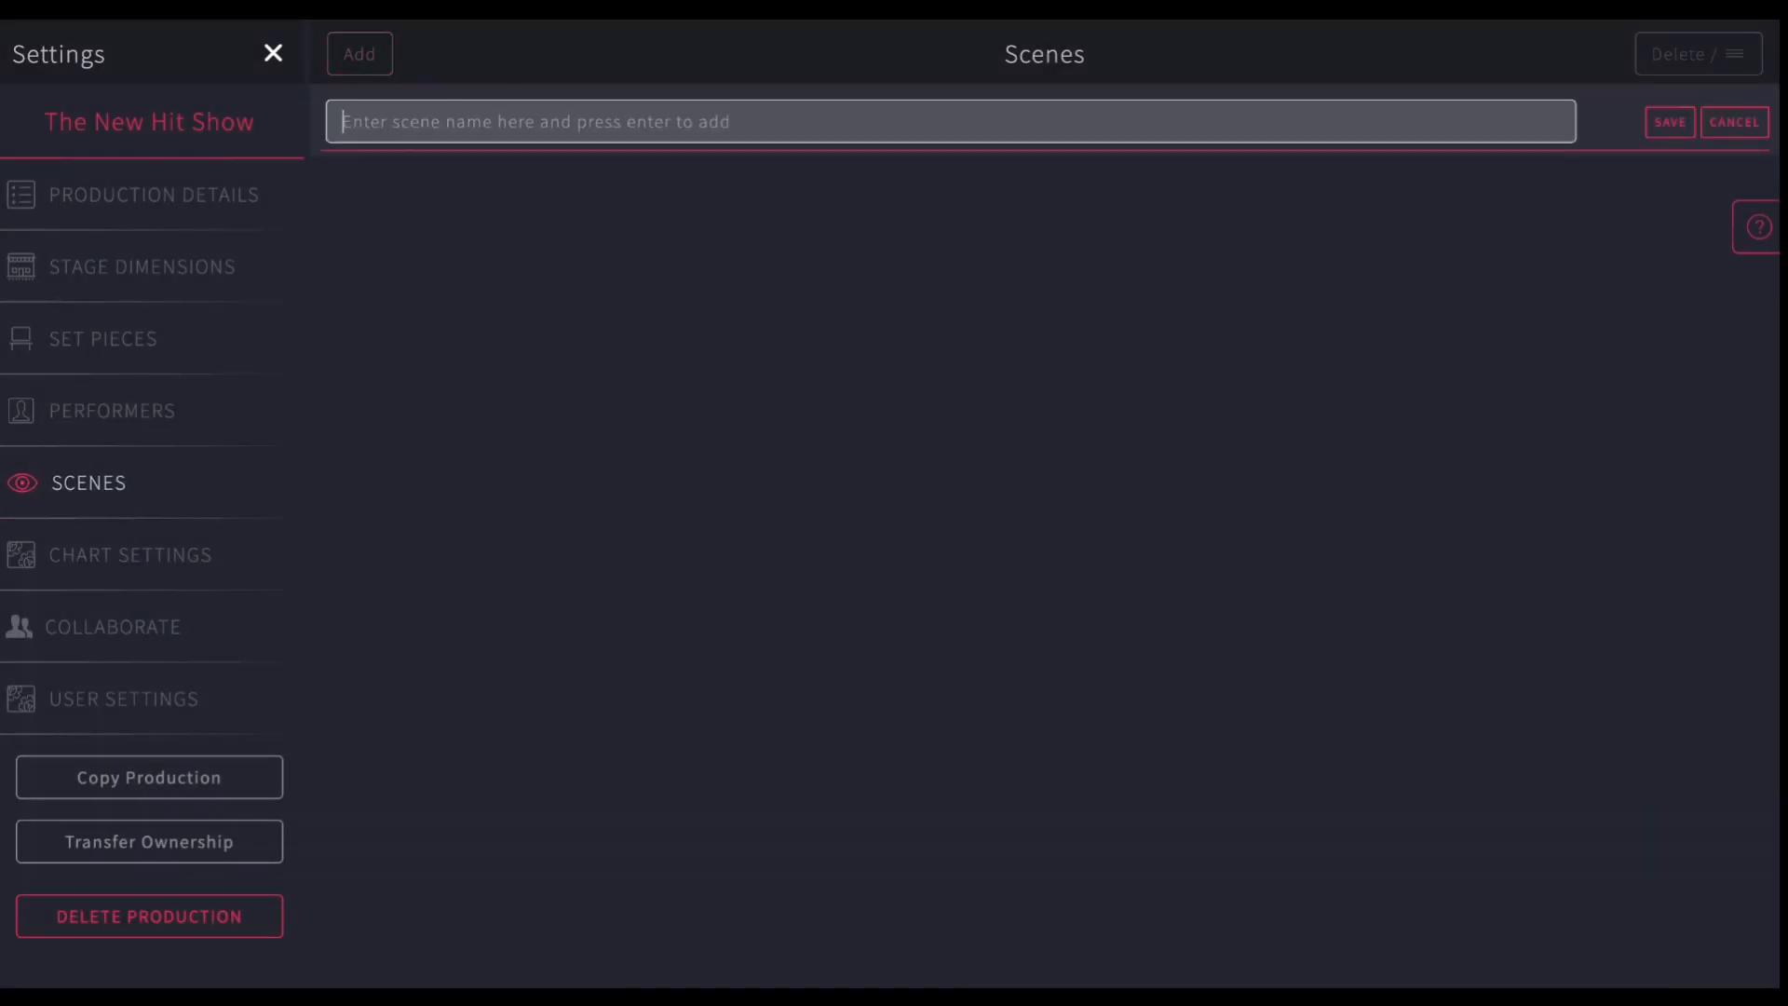
pyautogui.write('Scene')
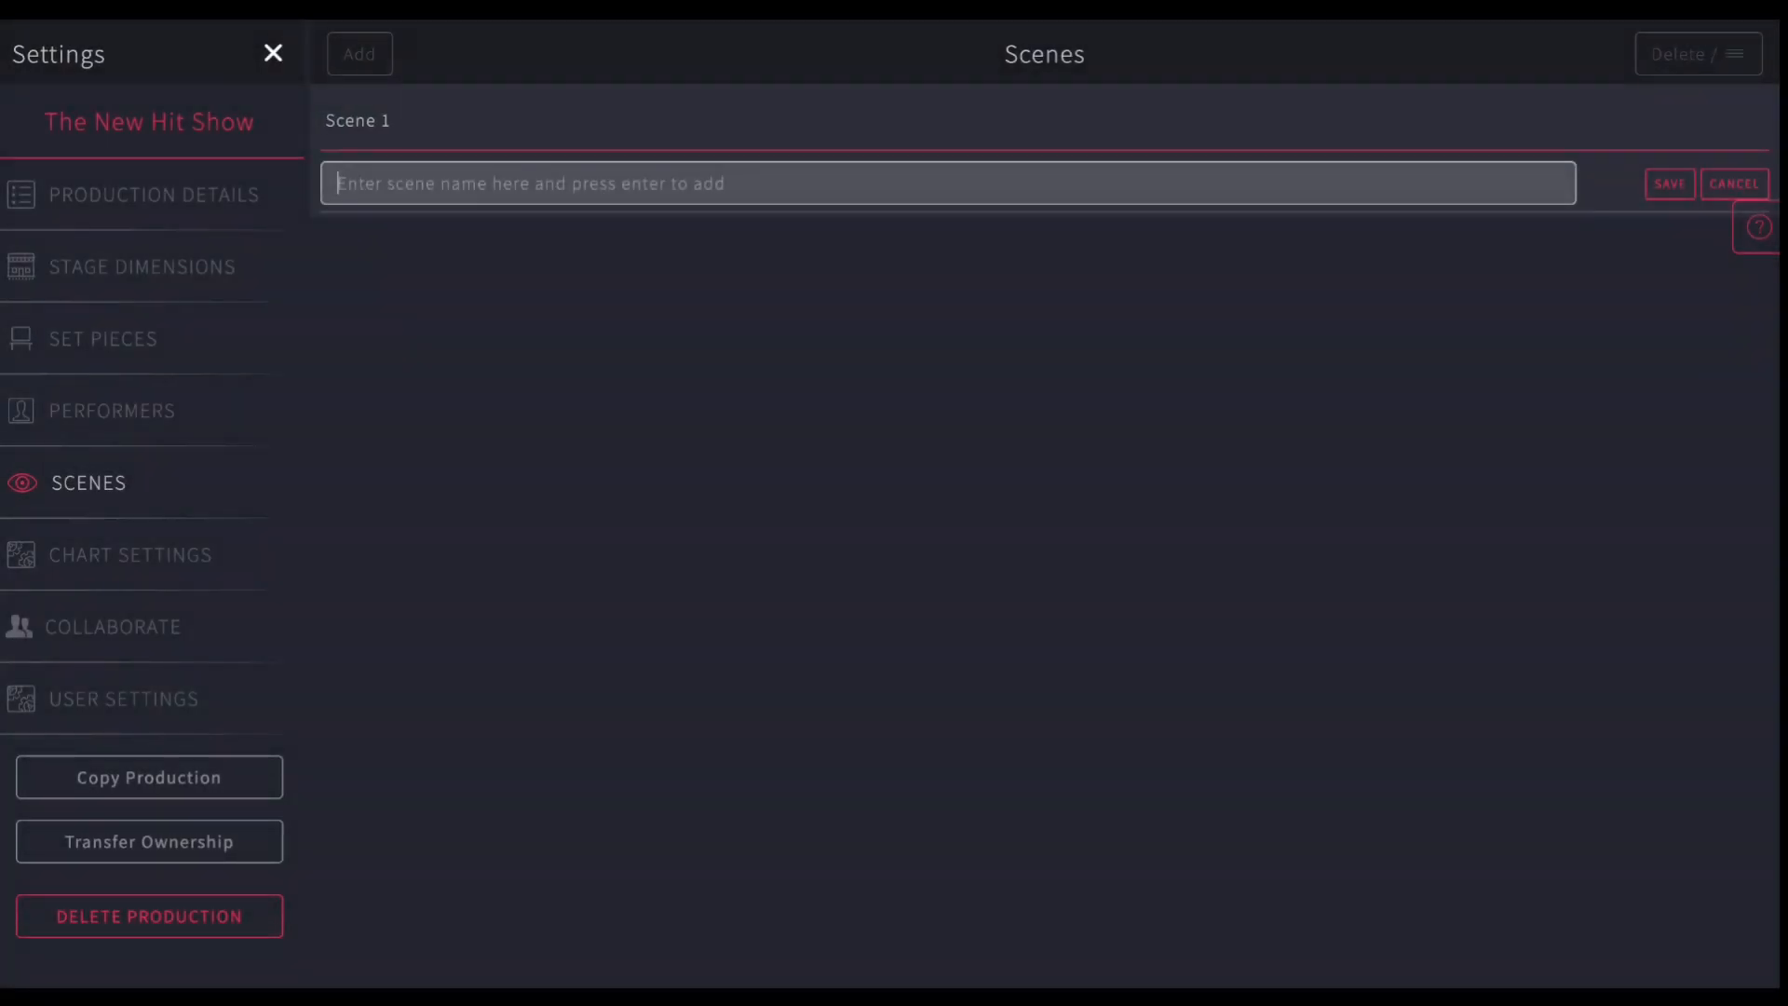
pyautogui.write('Scene 2: The')
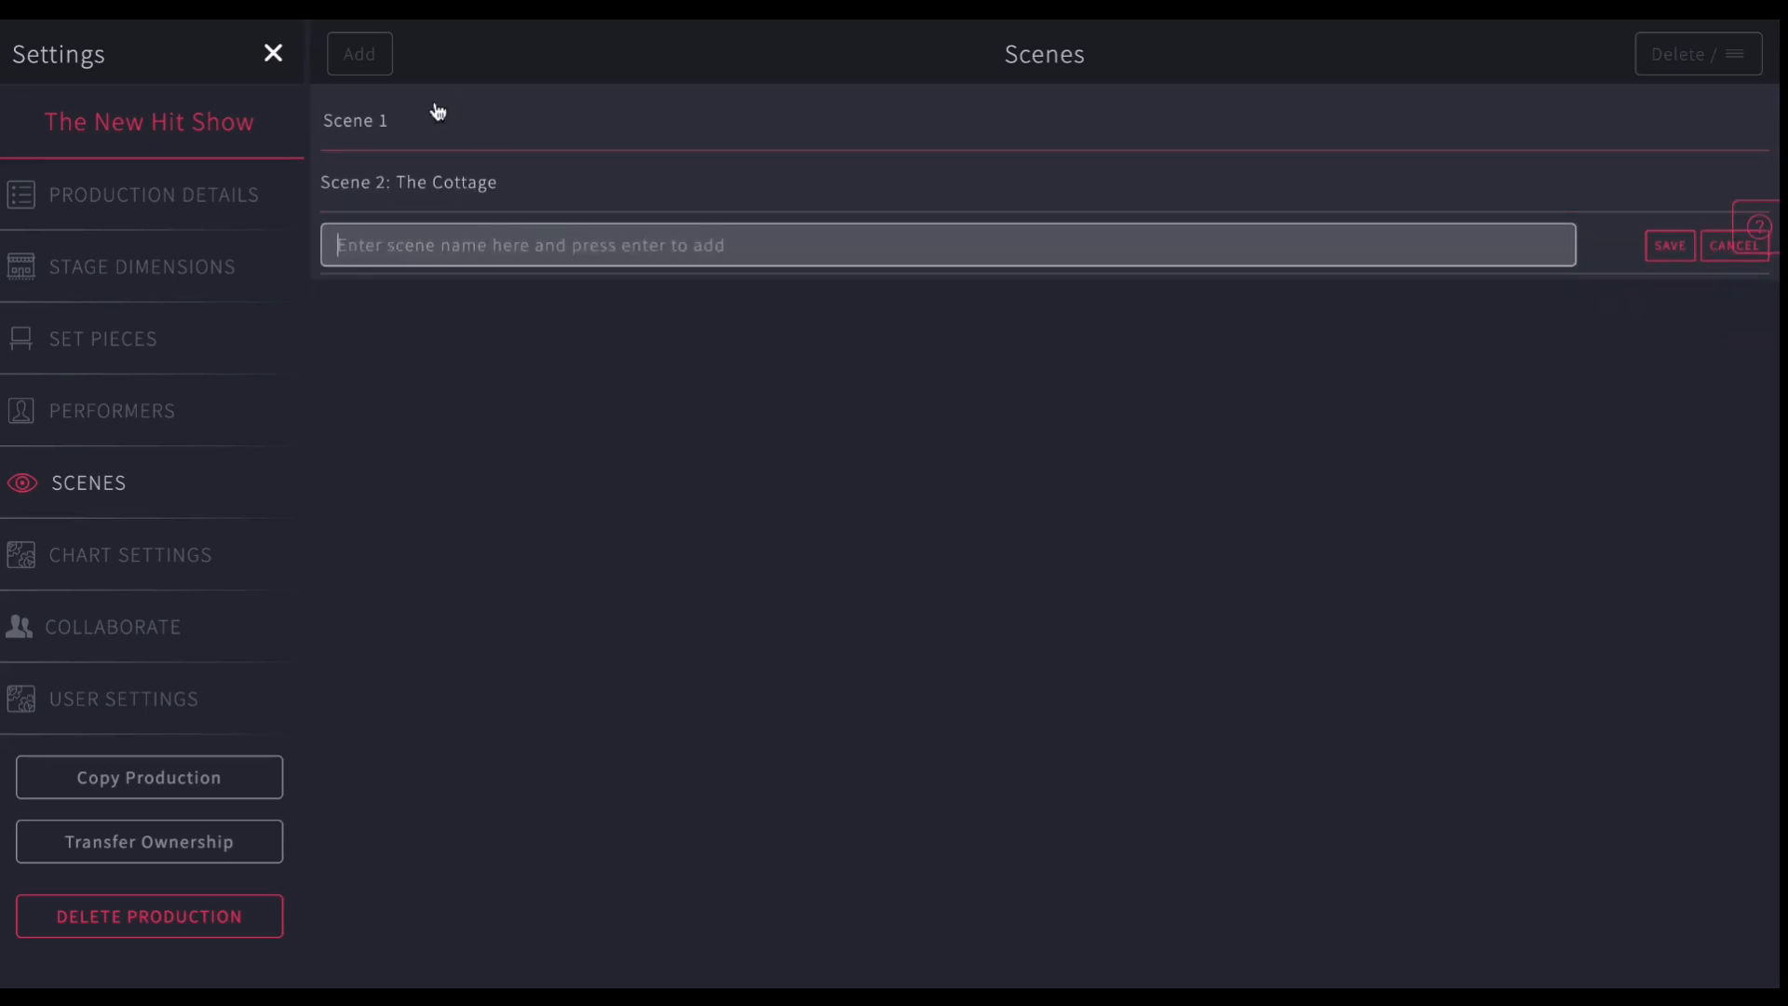
pyautogui.moveTo(185, 536)
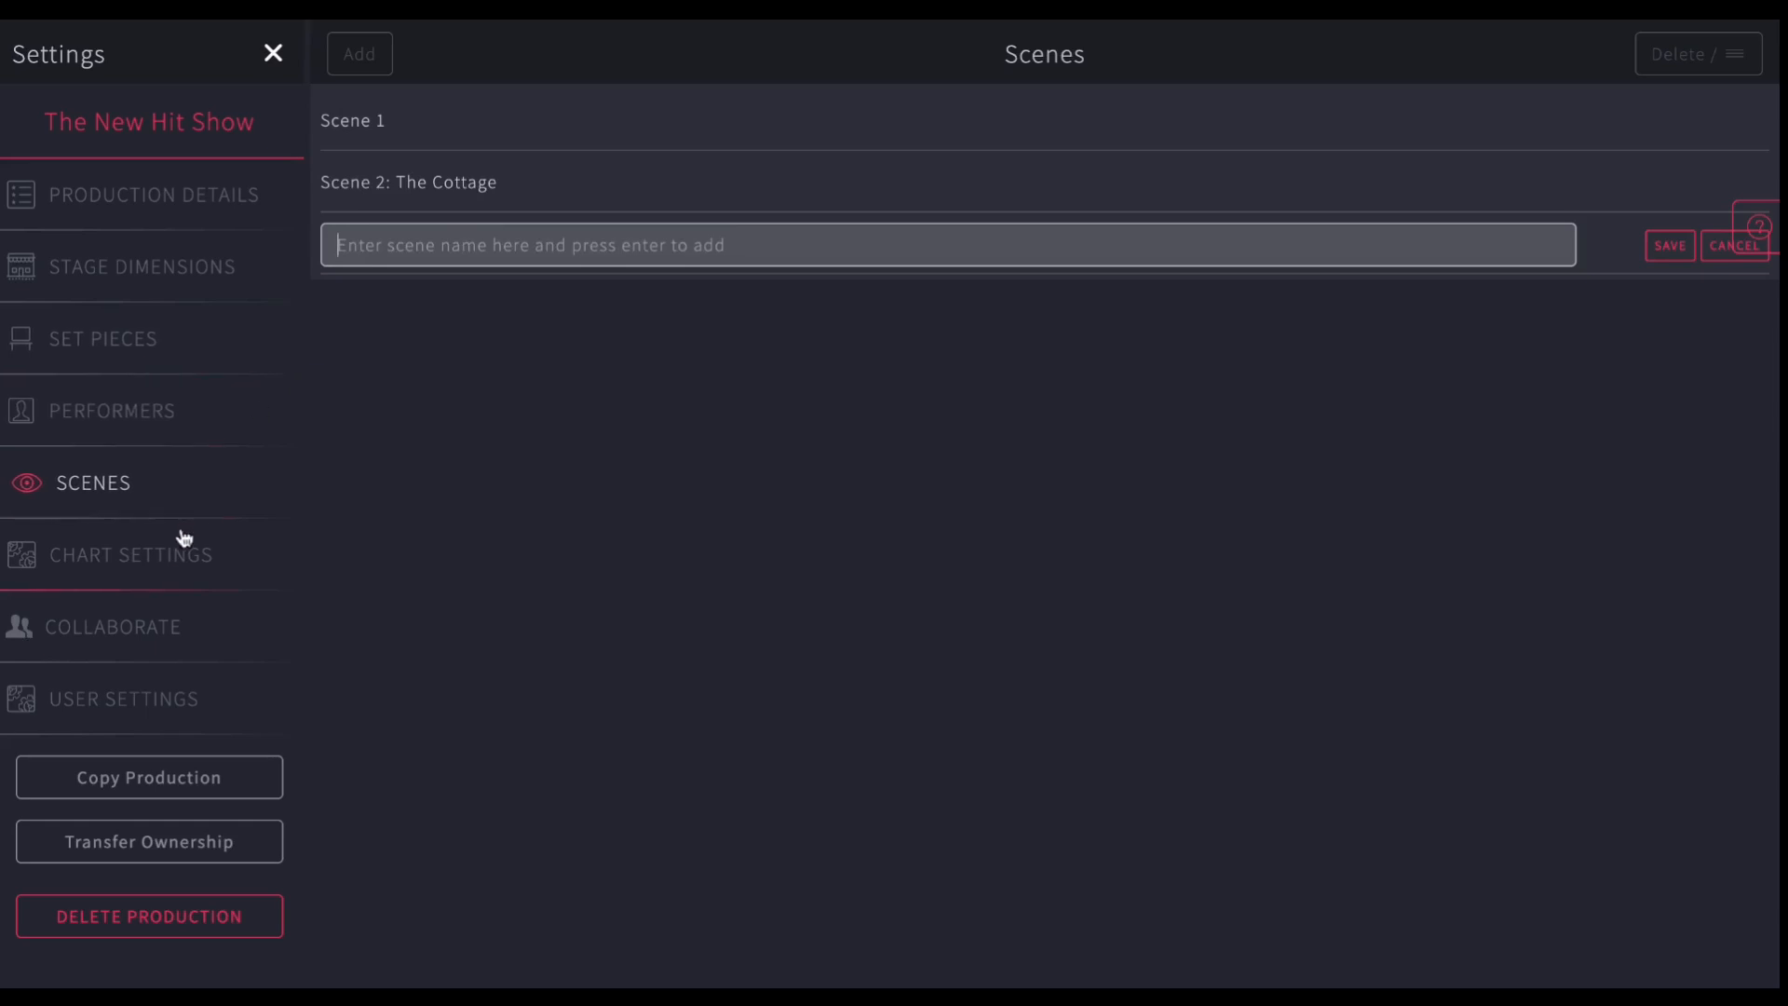
# Try the grid toggles in Chart Settings, leaving the number line and center line shown
pyautogui.click(130, 555)
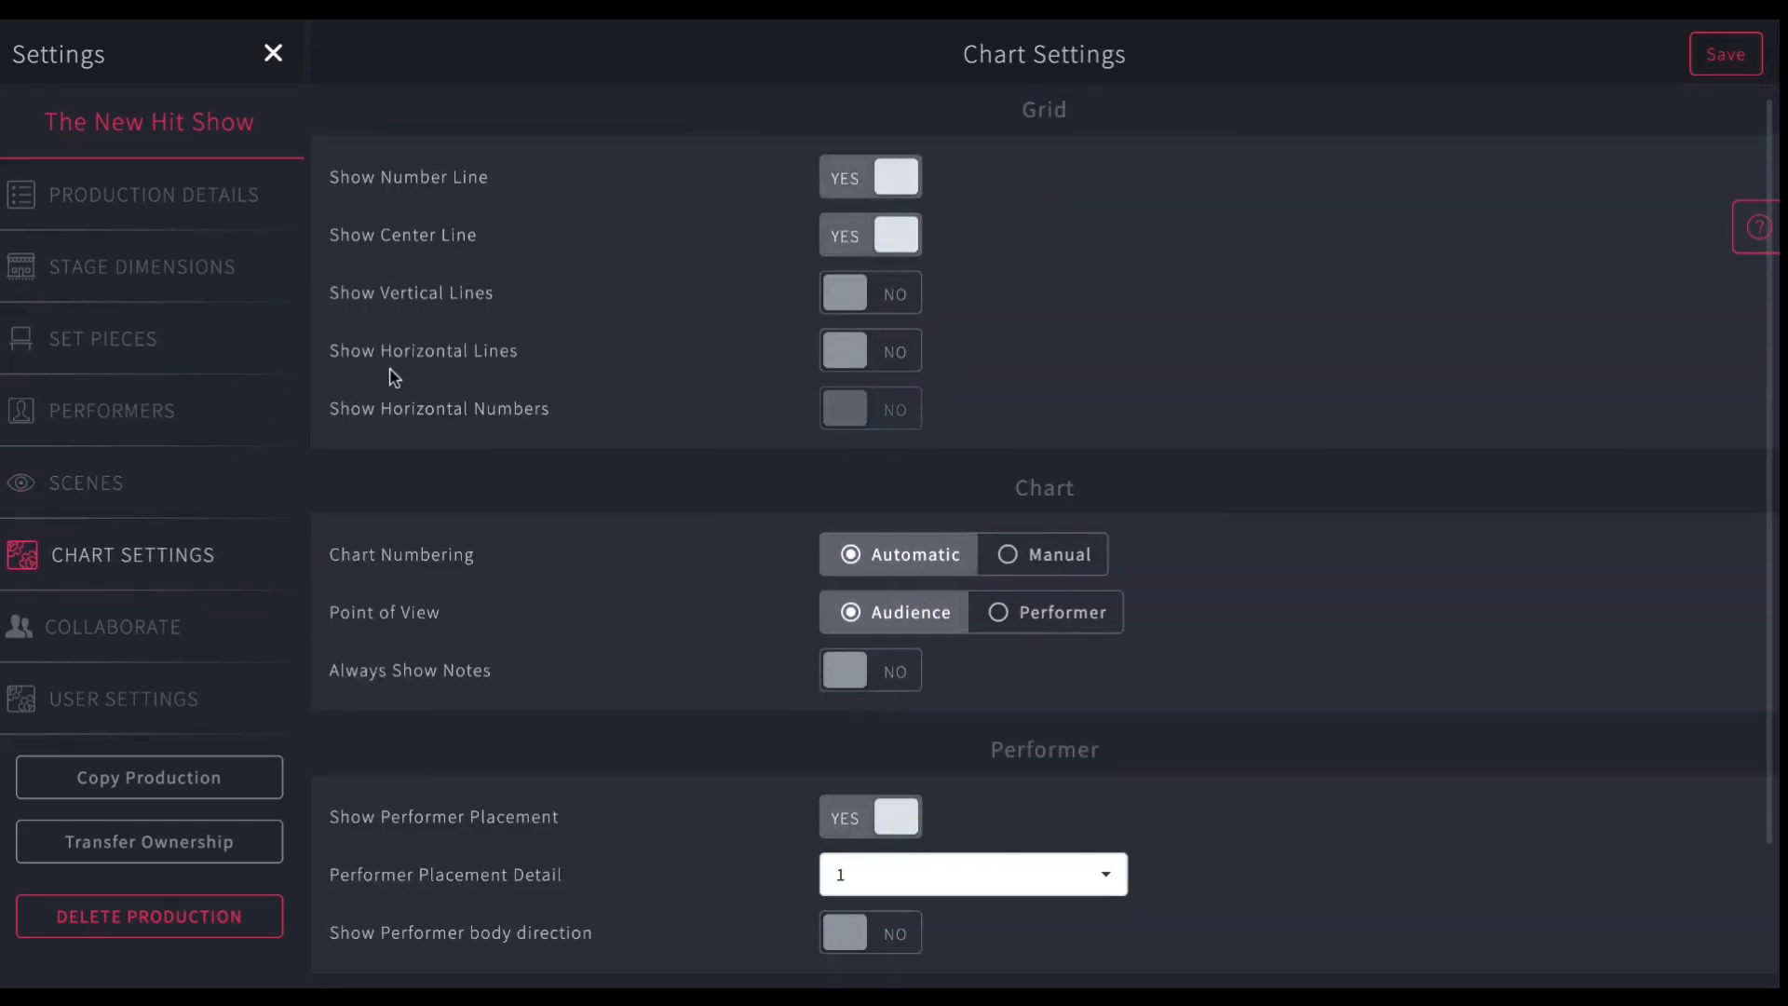
pyautogui.moveTo(458, 306)
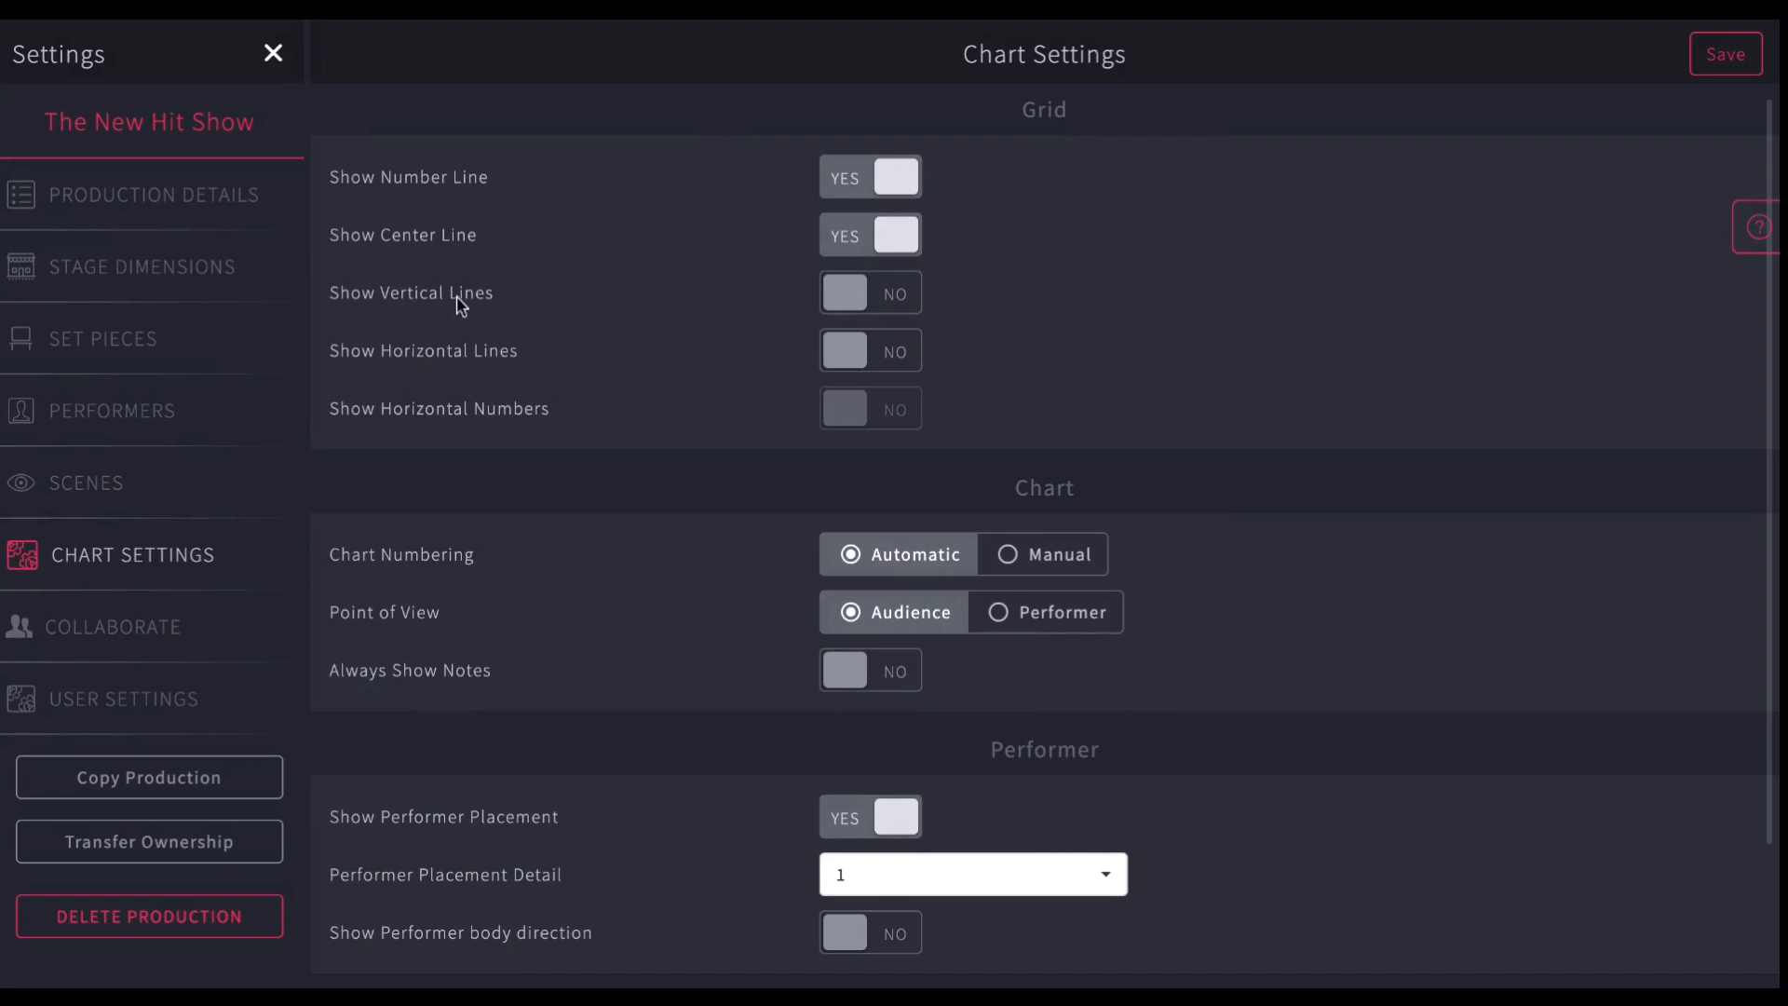
pyautogui.click(869, 177)
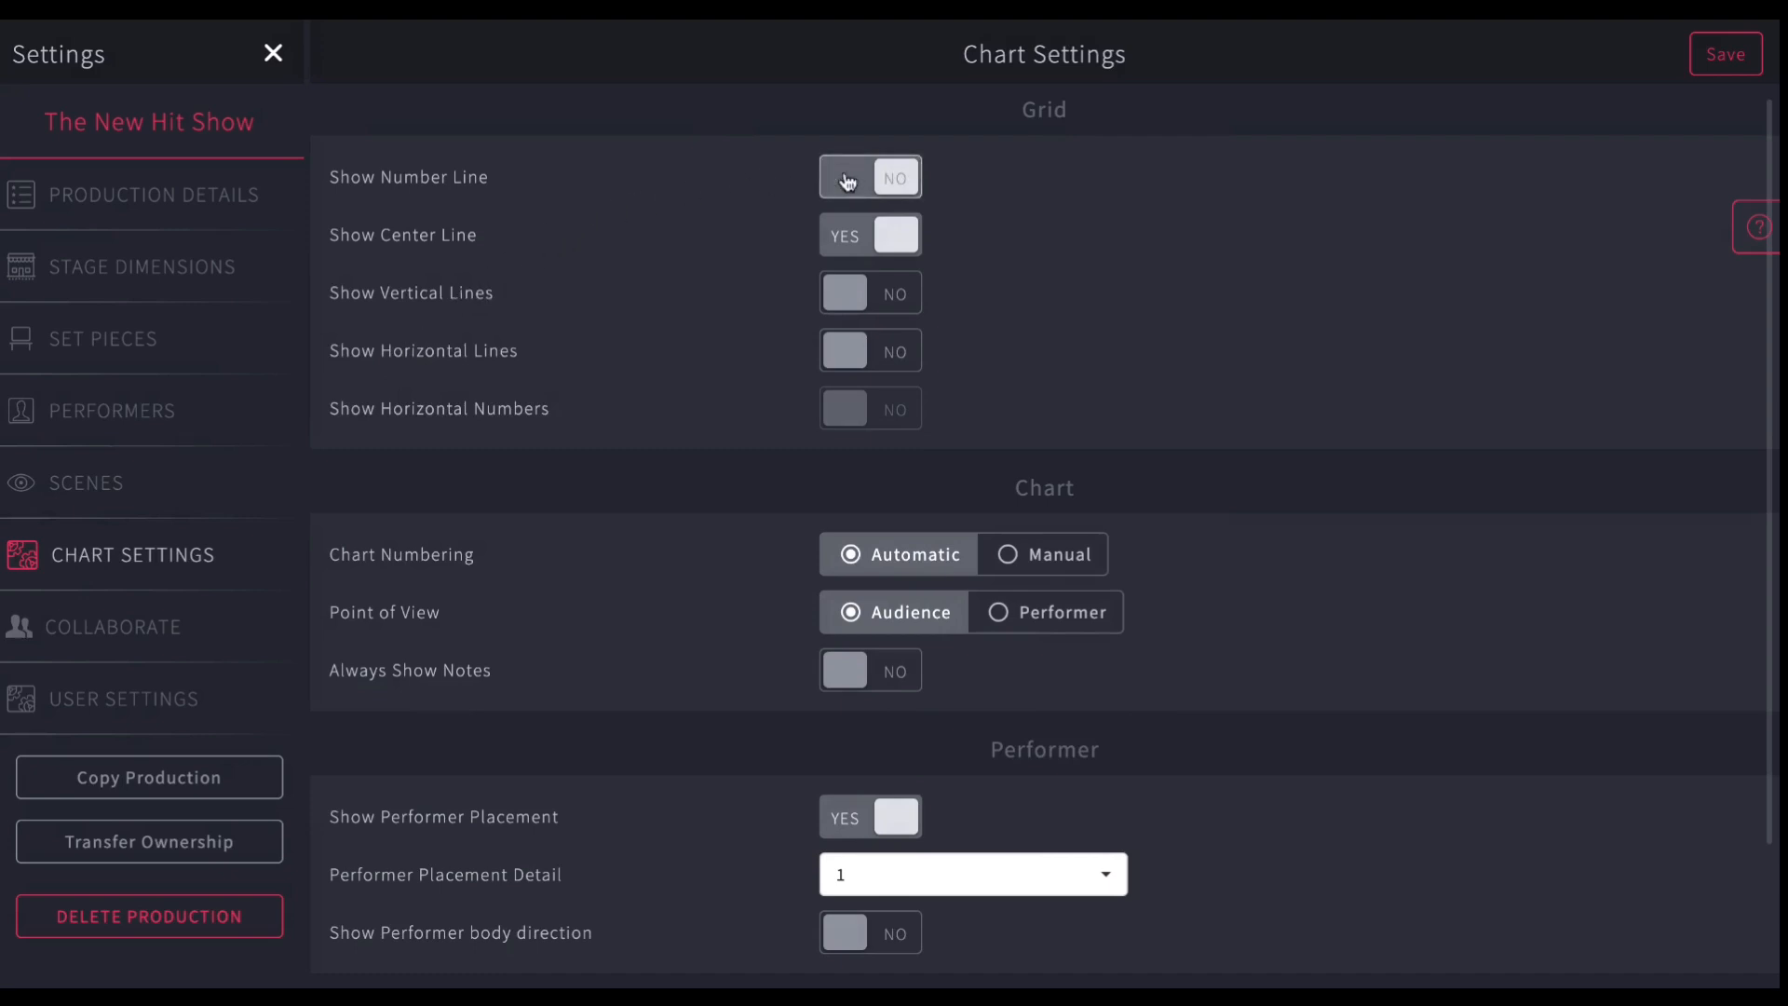
pyautogui.click(870, 176)
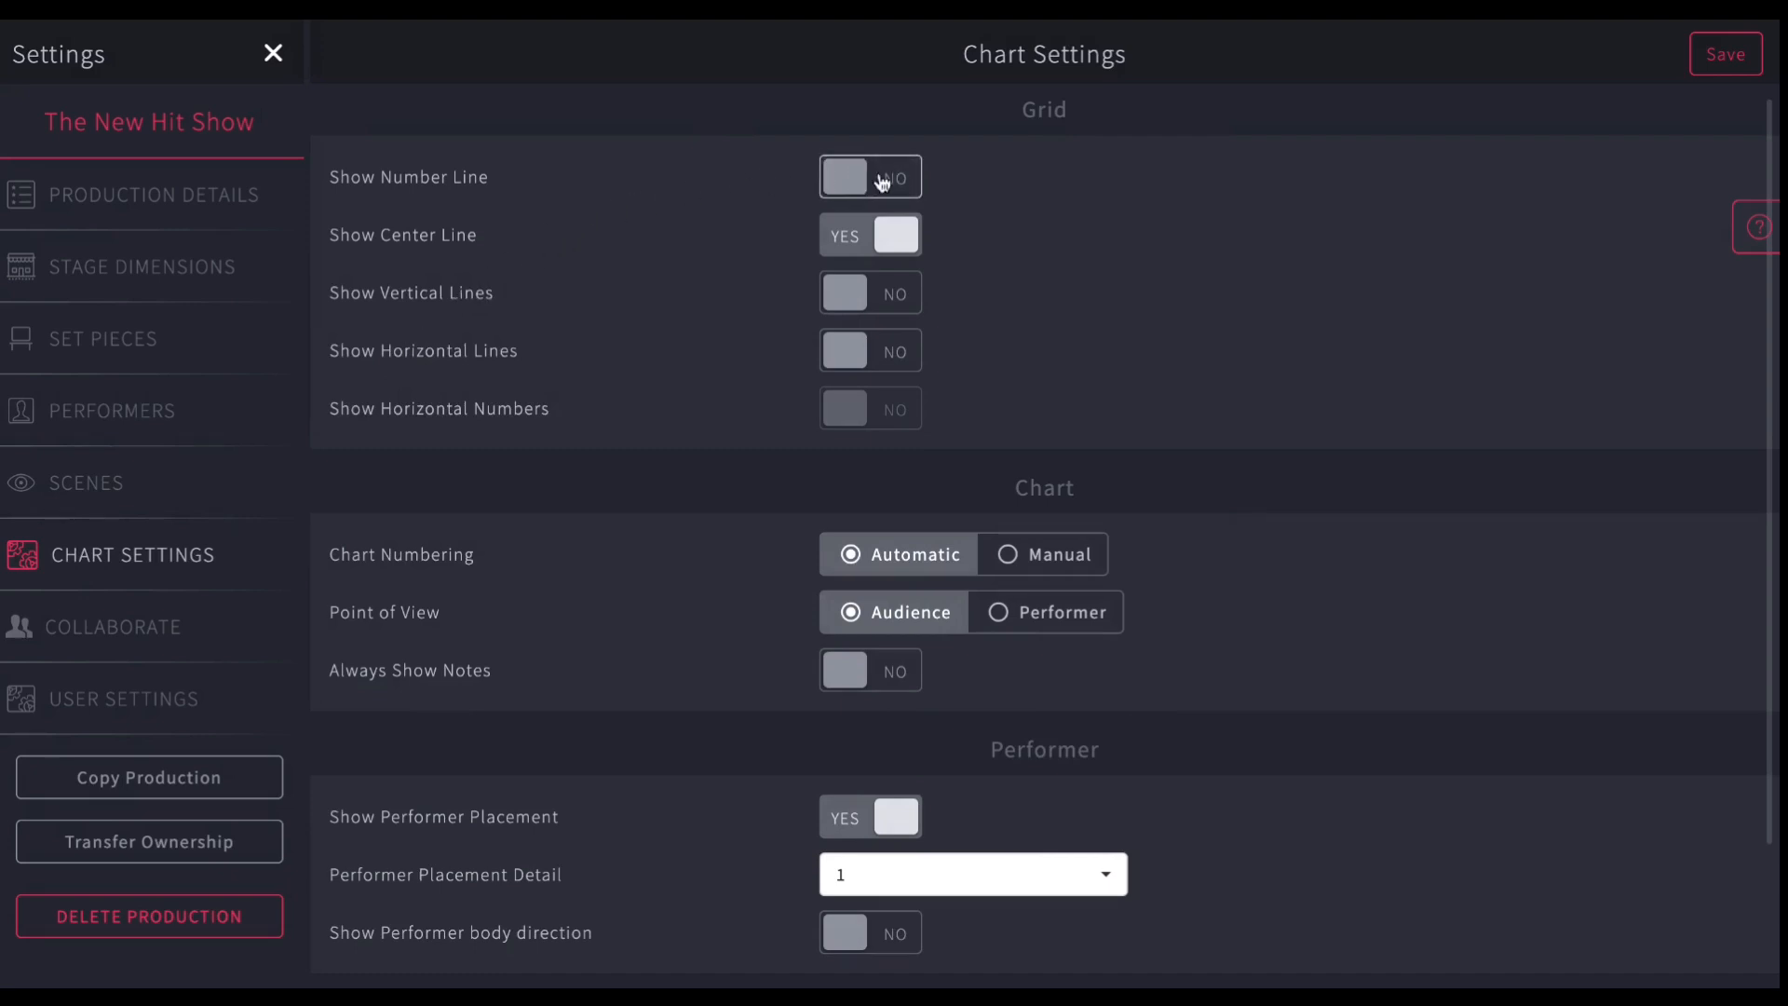
pyautogui.click(869, 235)
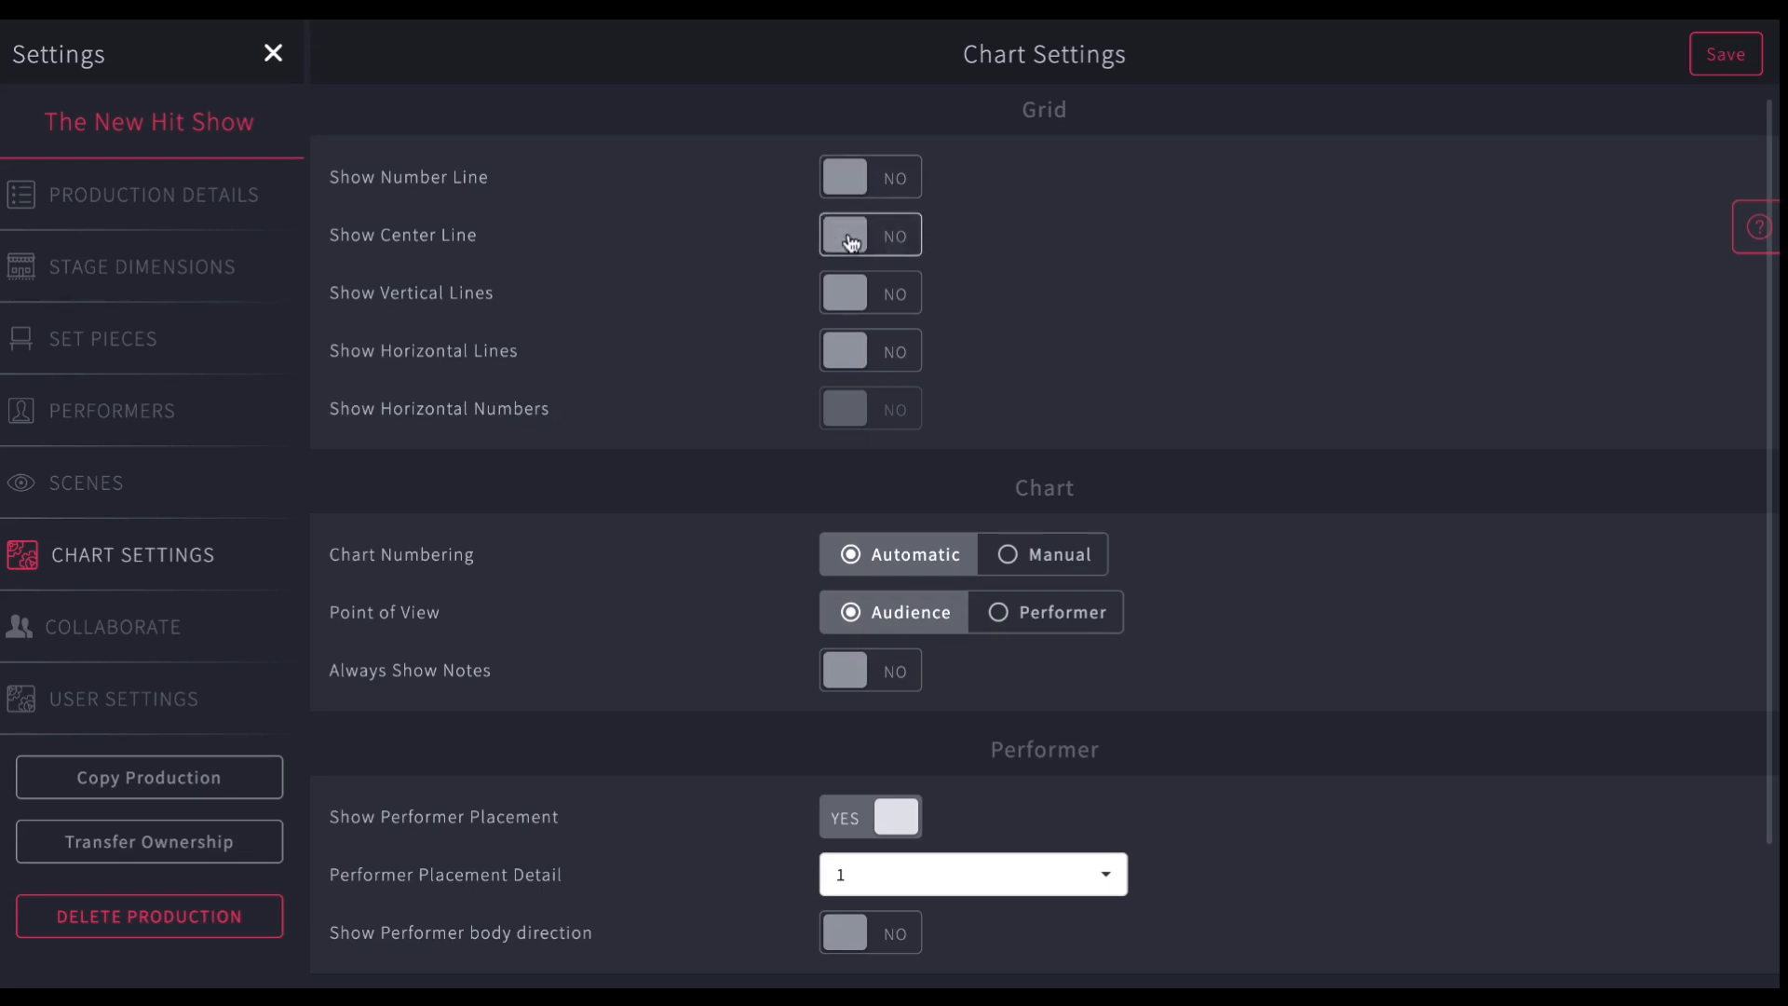
pyautogui.moveTo(870, 292)
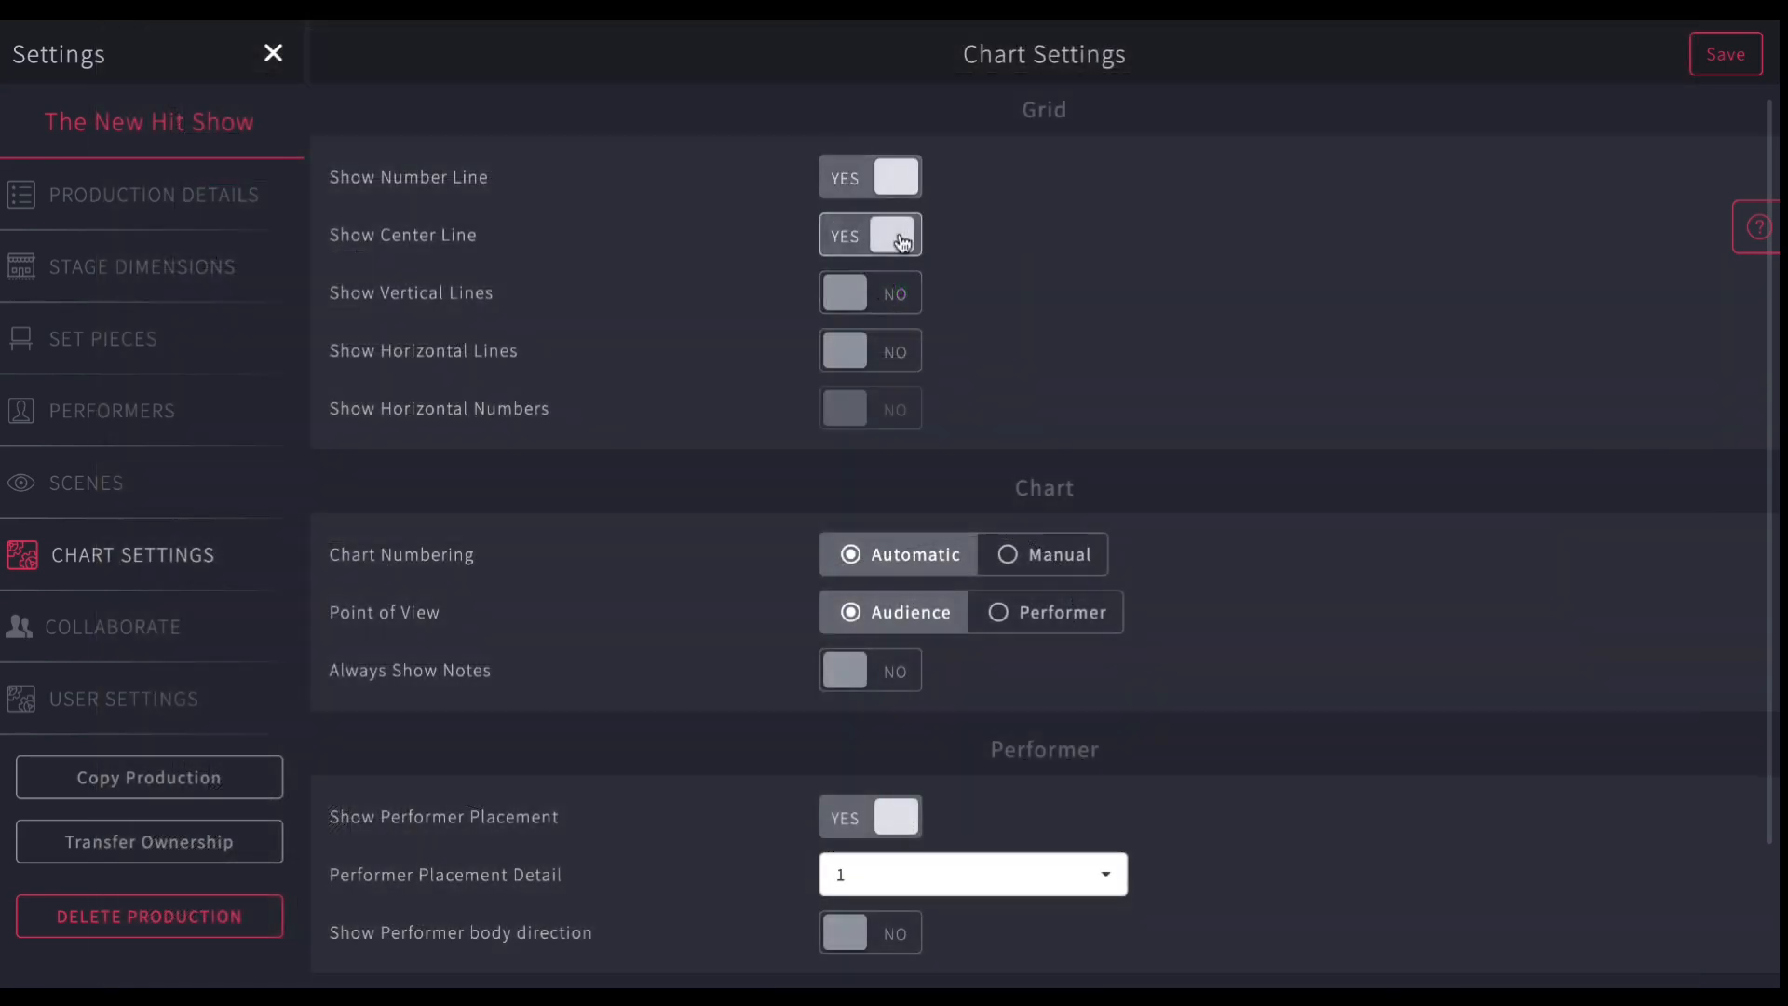
pyautogui.click(272, 52)
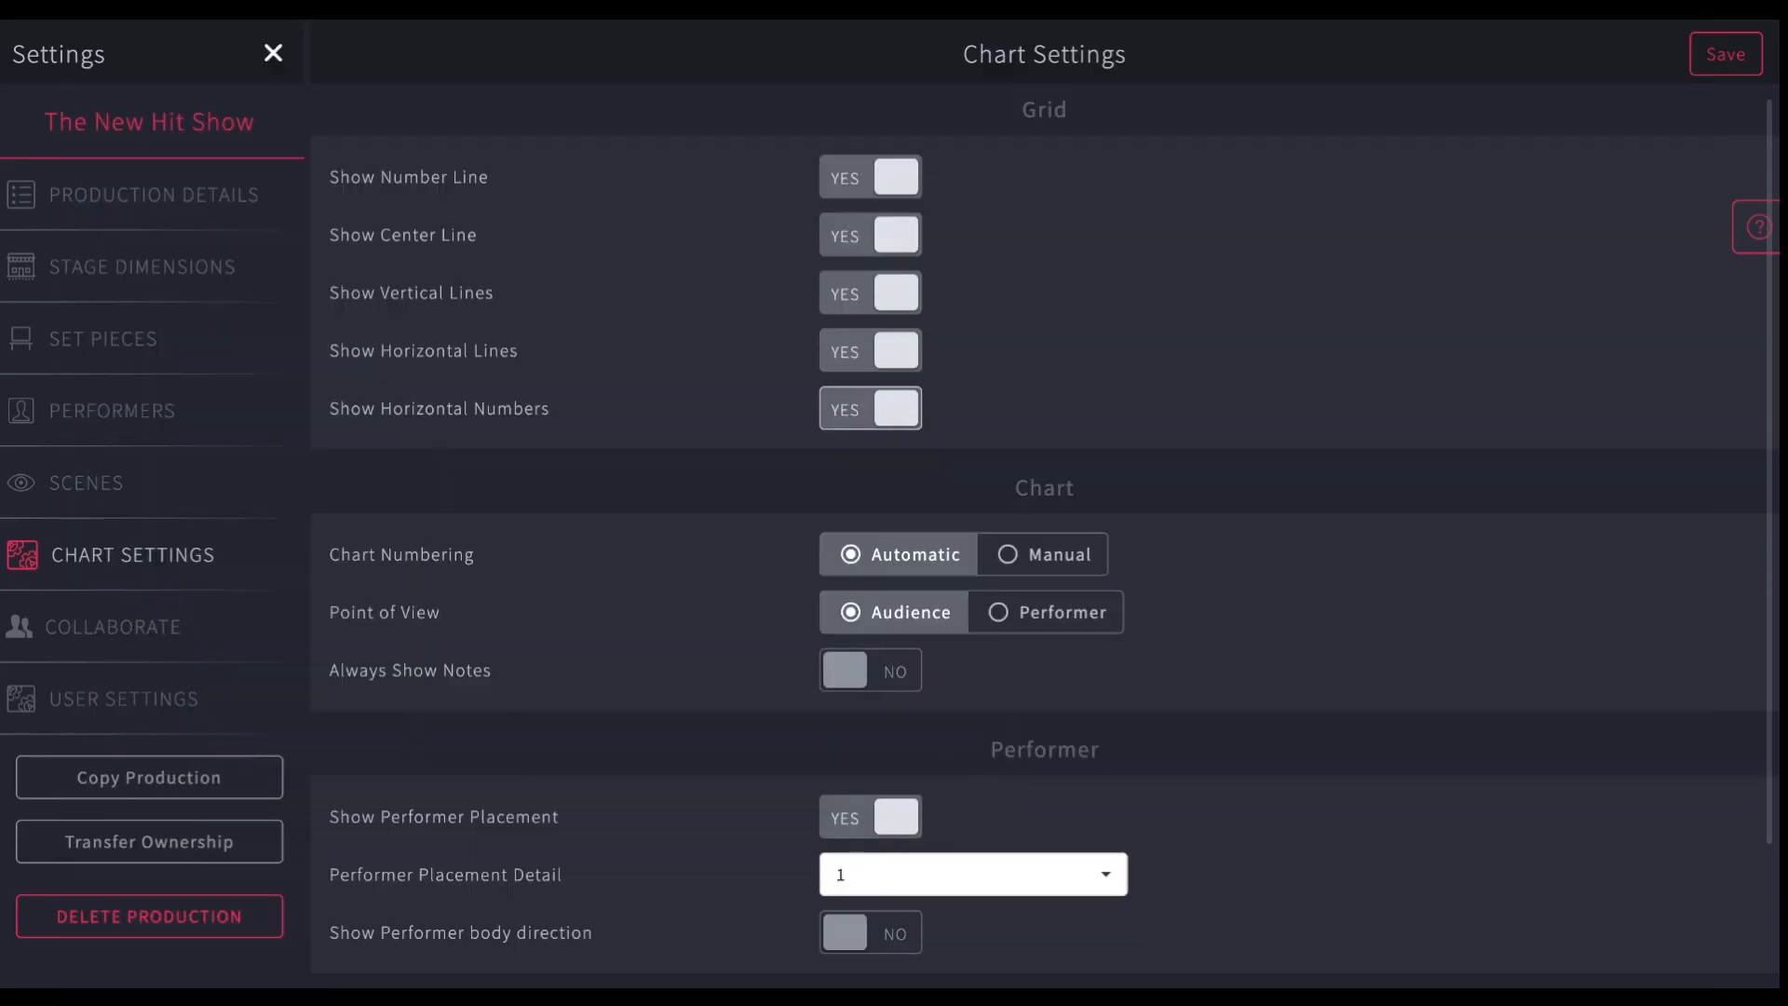
pyautogui.moveTo(866, 391)
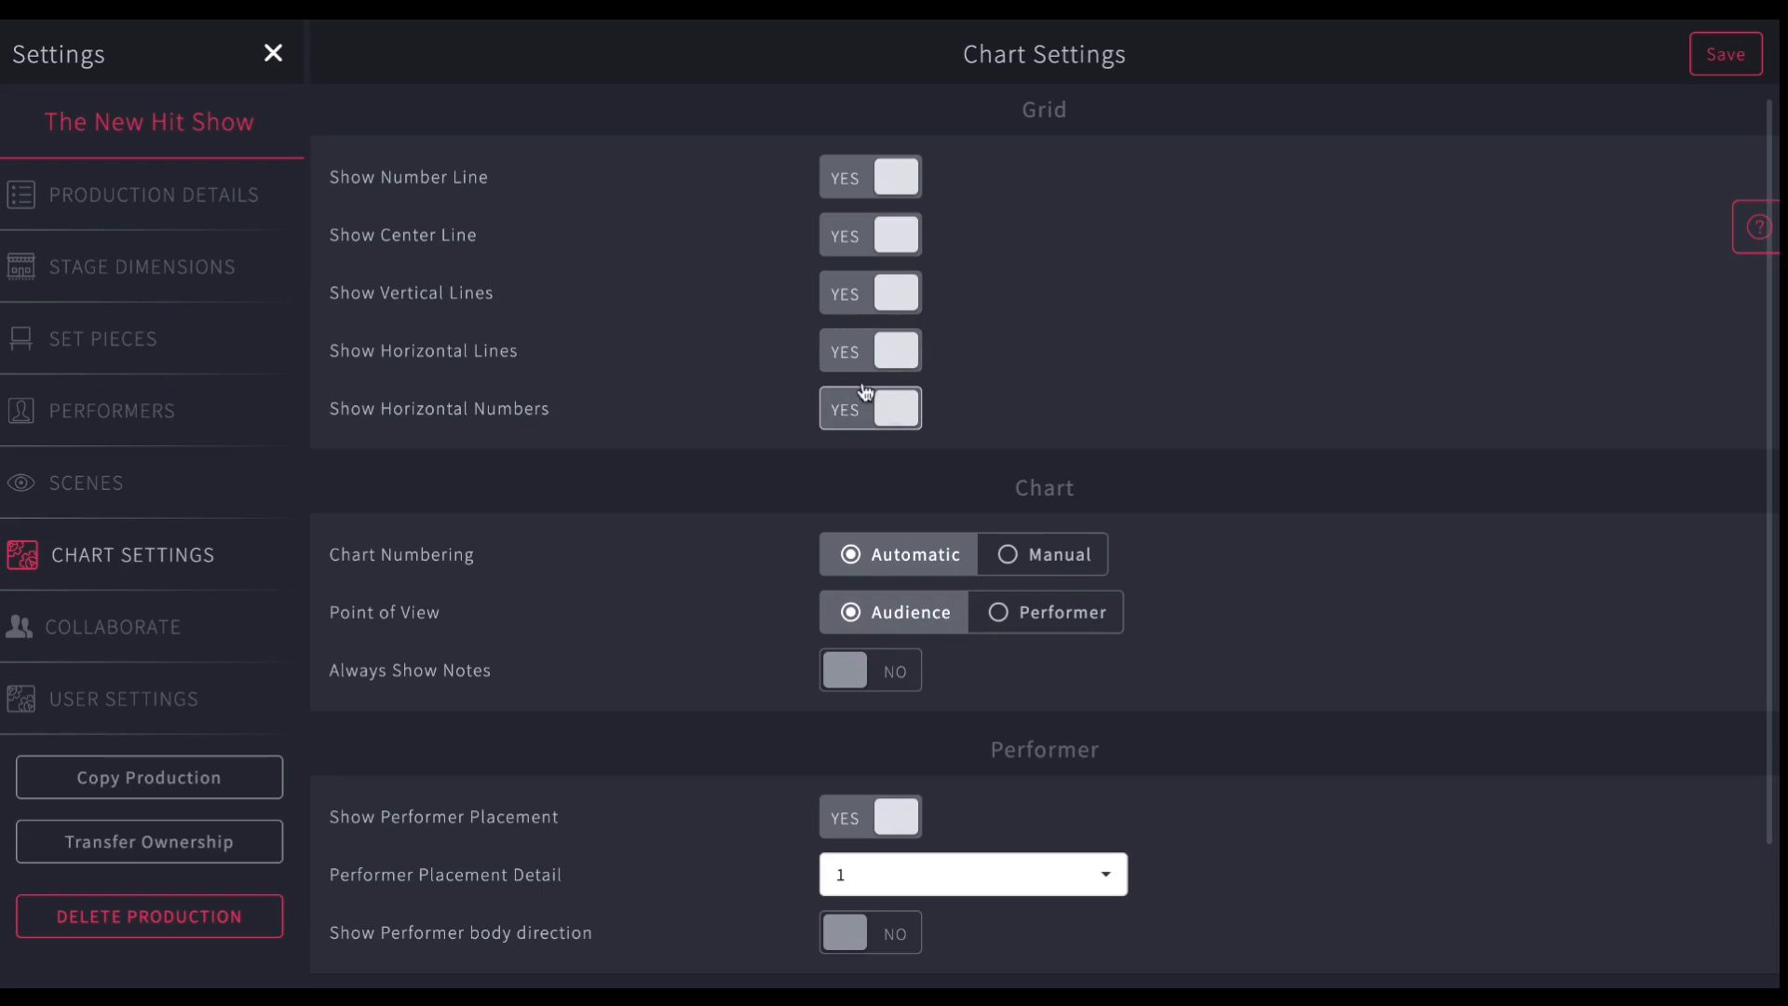
pyautogui.click(870, 350)
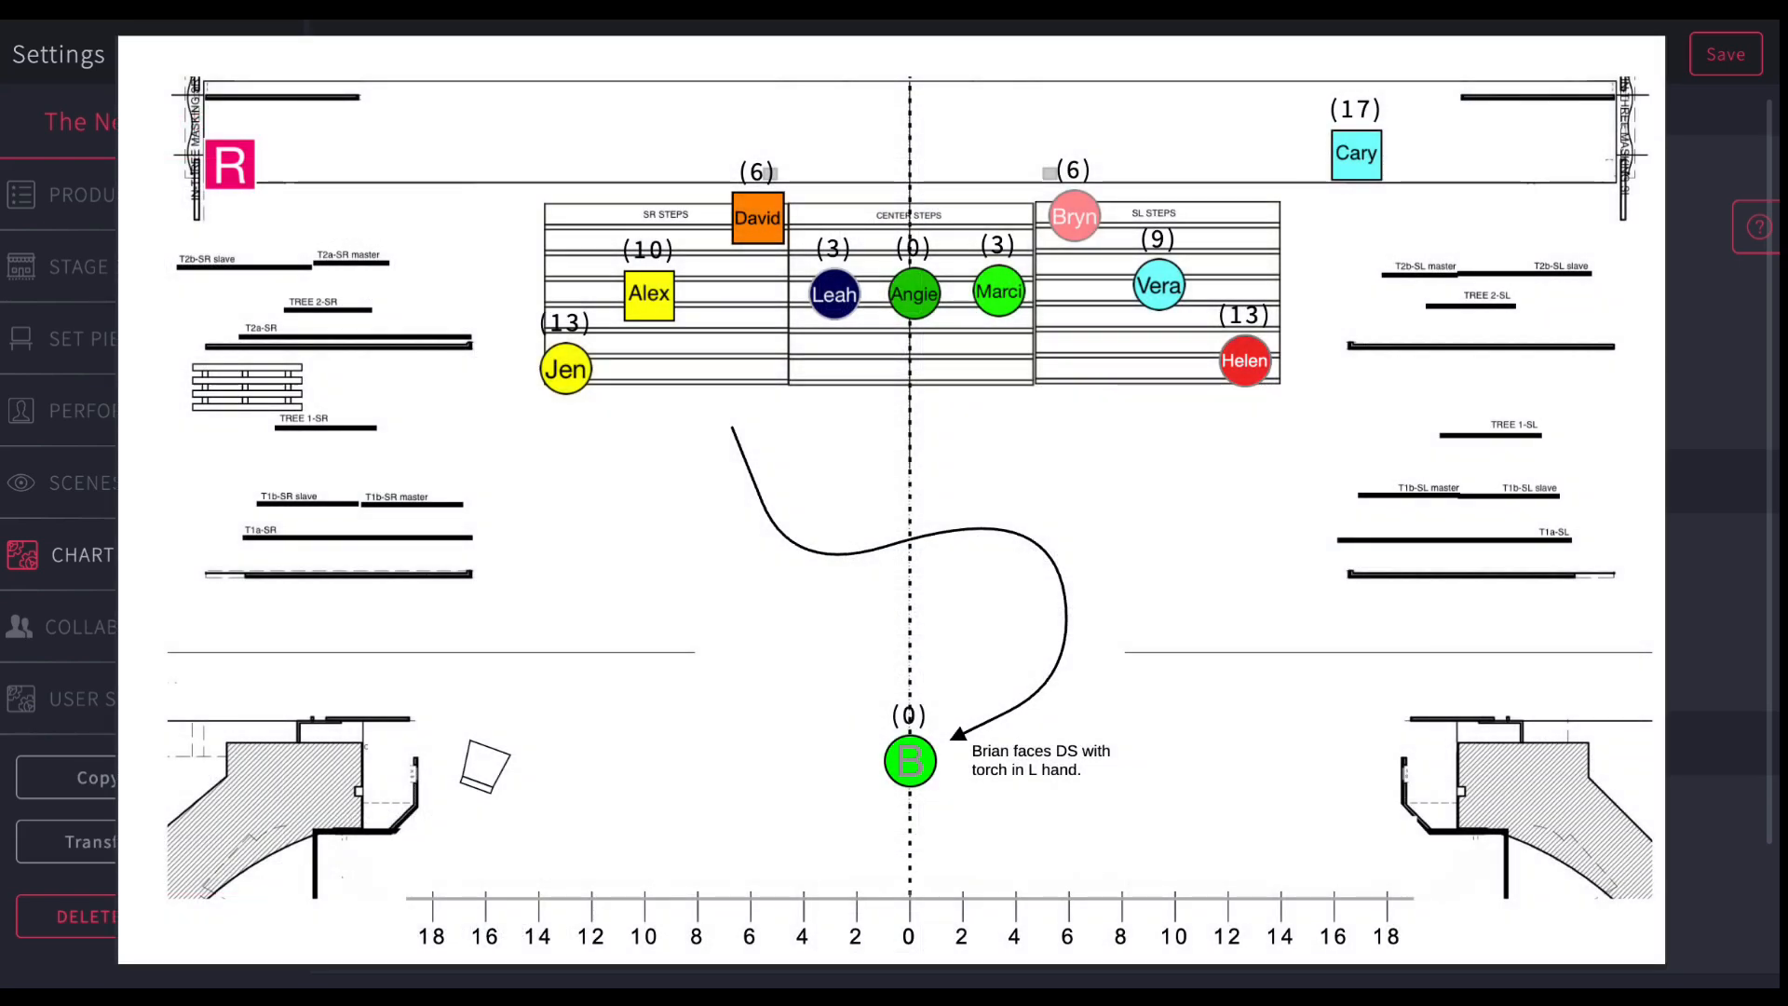
pyautogui.click(80, 555)
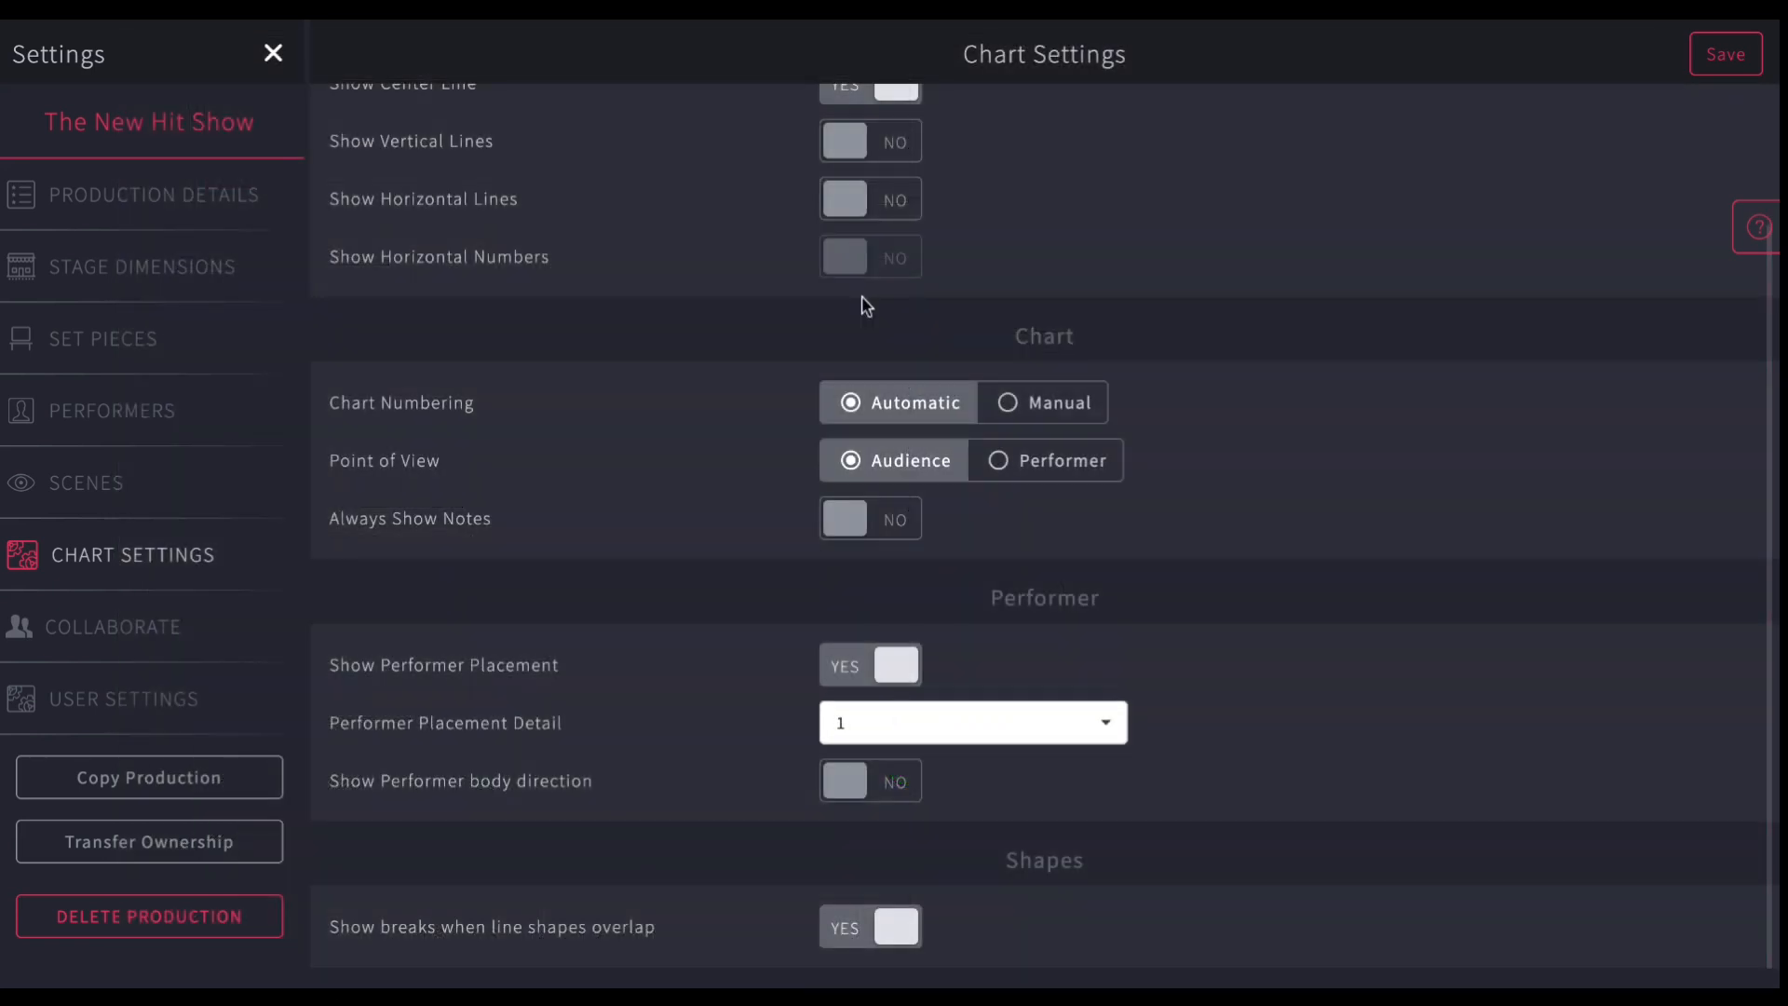
pyautogui.moveTo(601, 415)
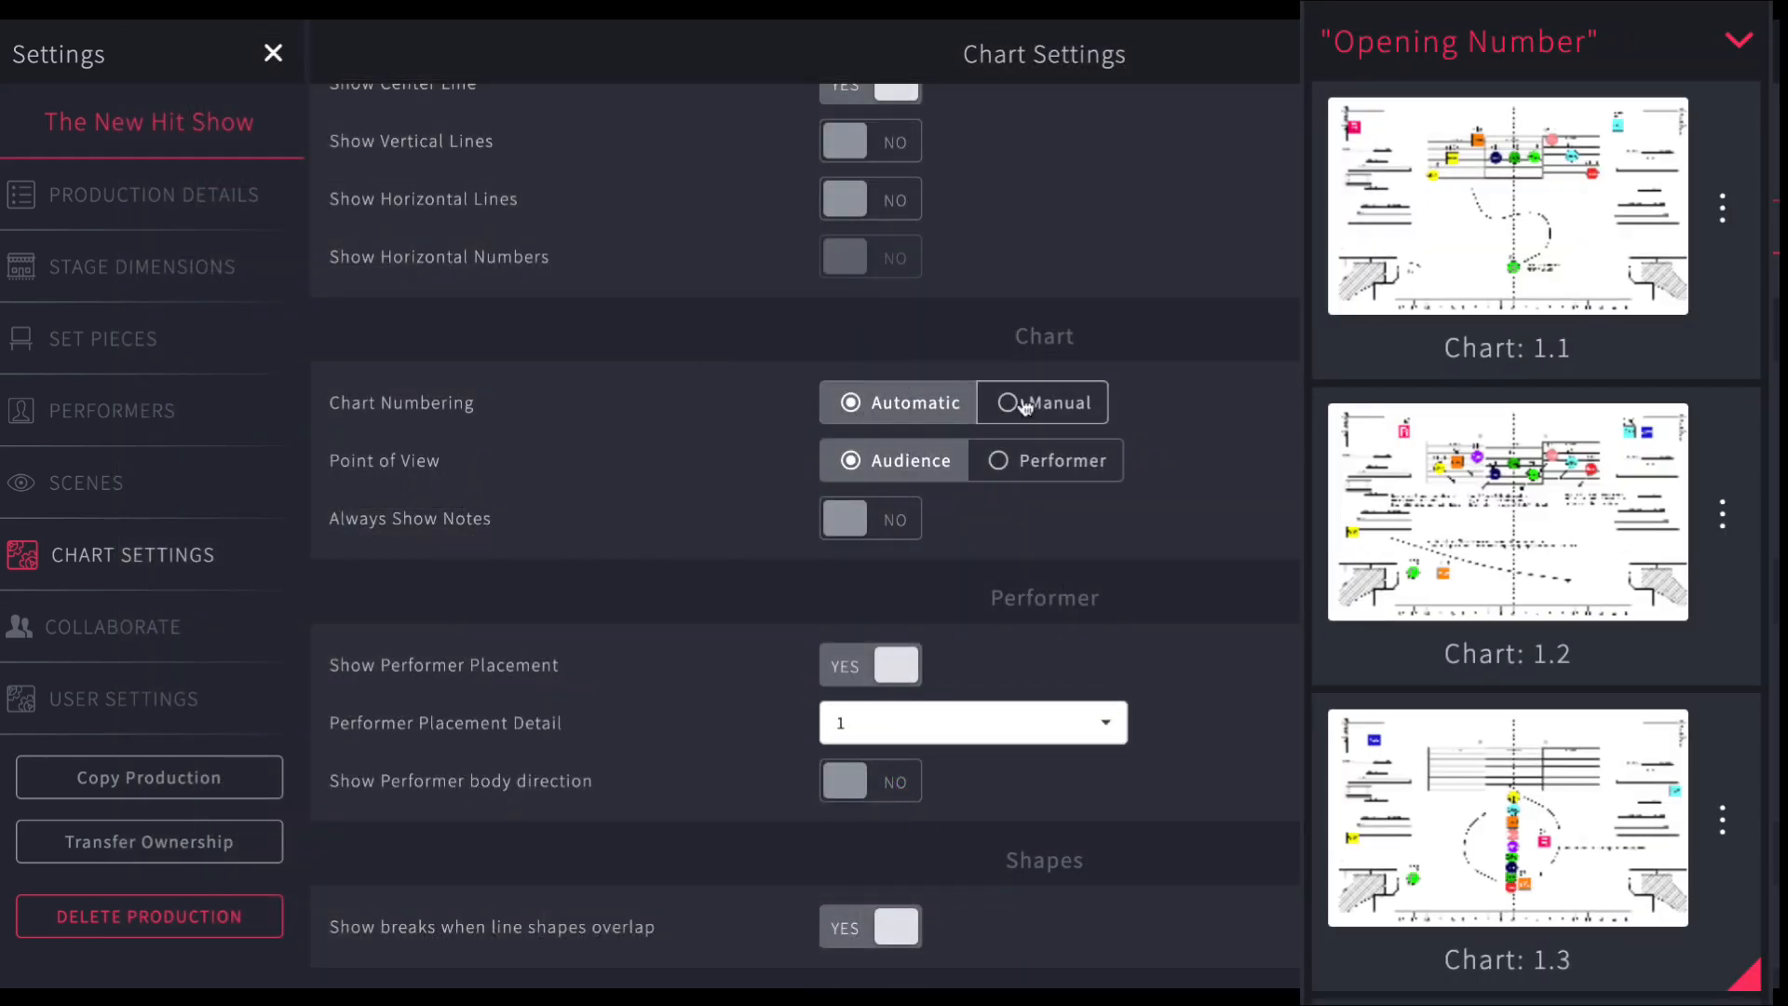
pyautogui.click(1041, 402)
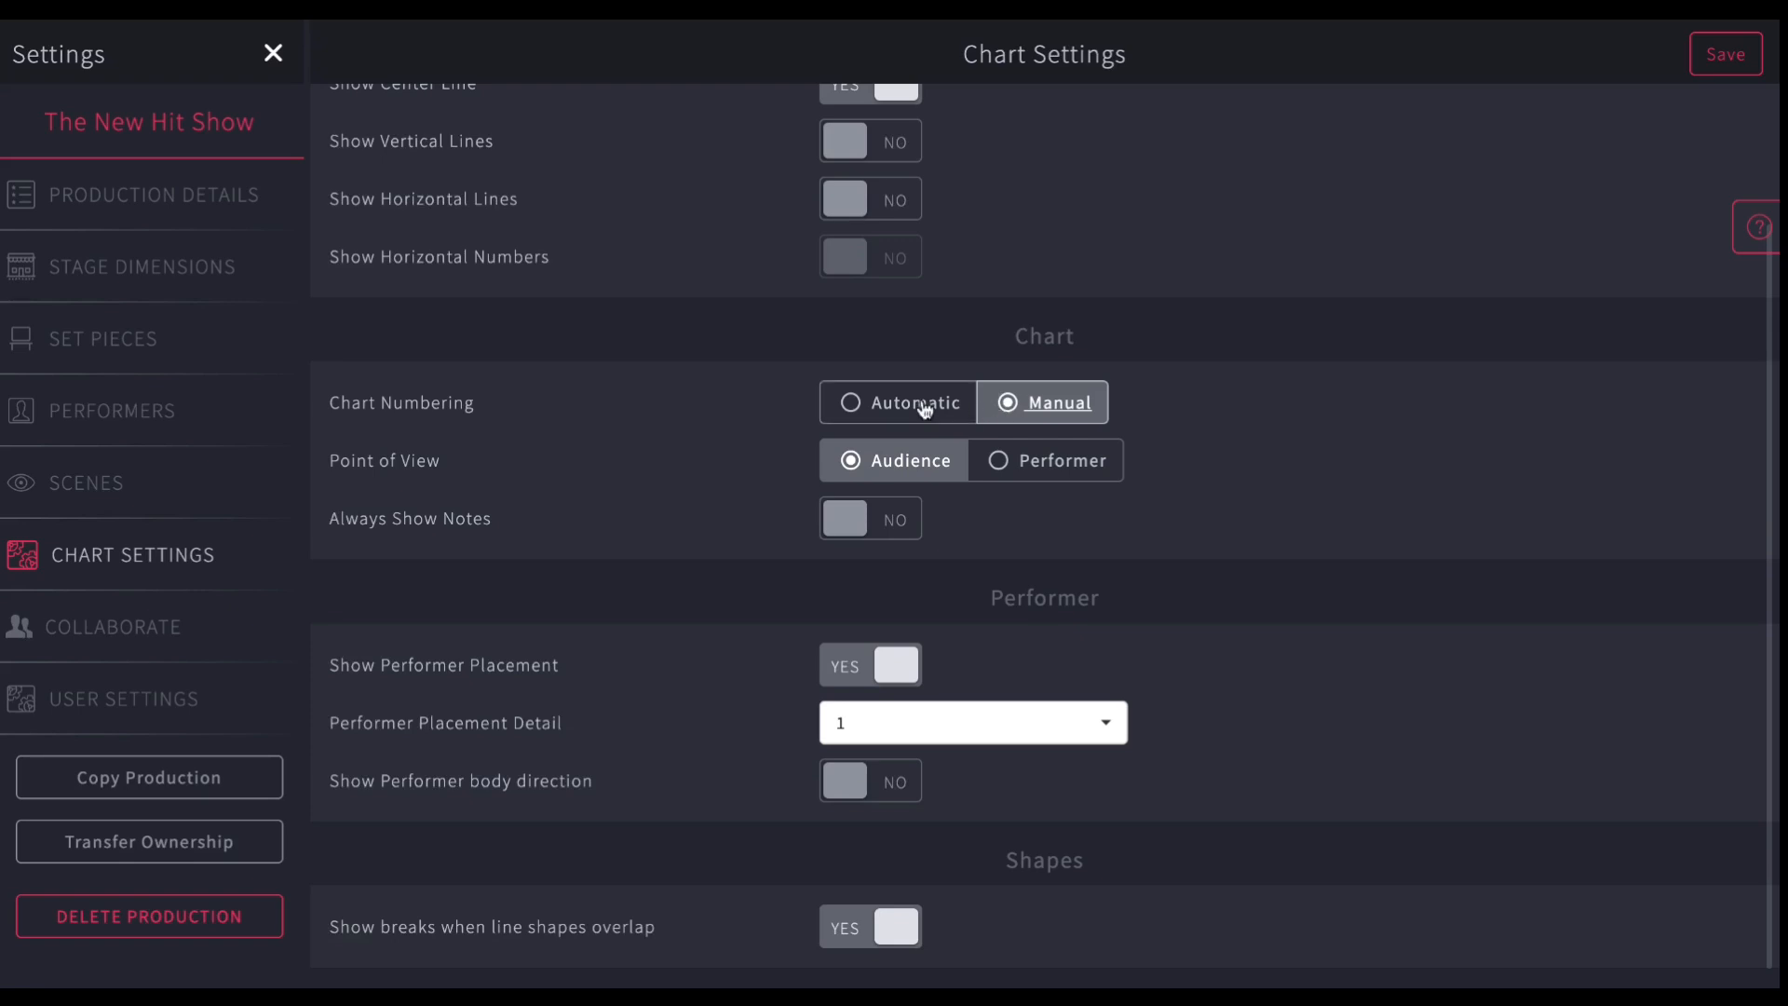
pyautogui.click(898, 403)
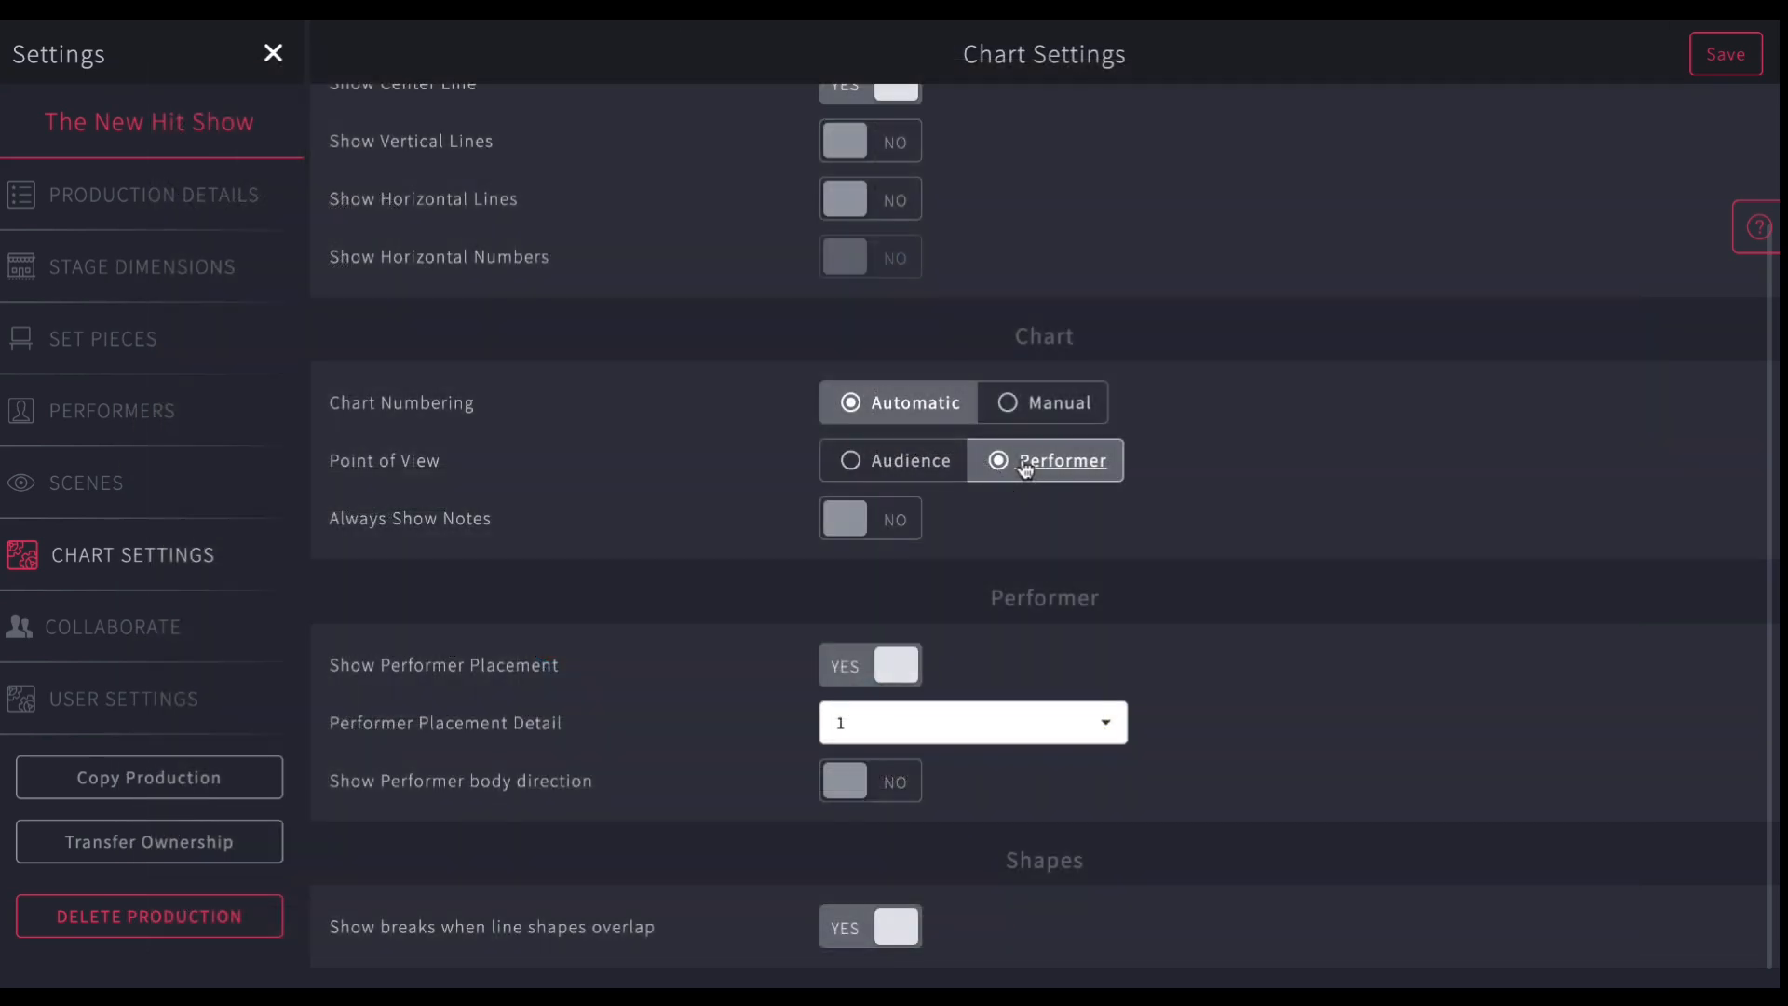
pyautogui.click(894, 460)
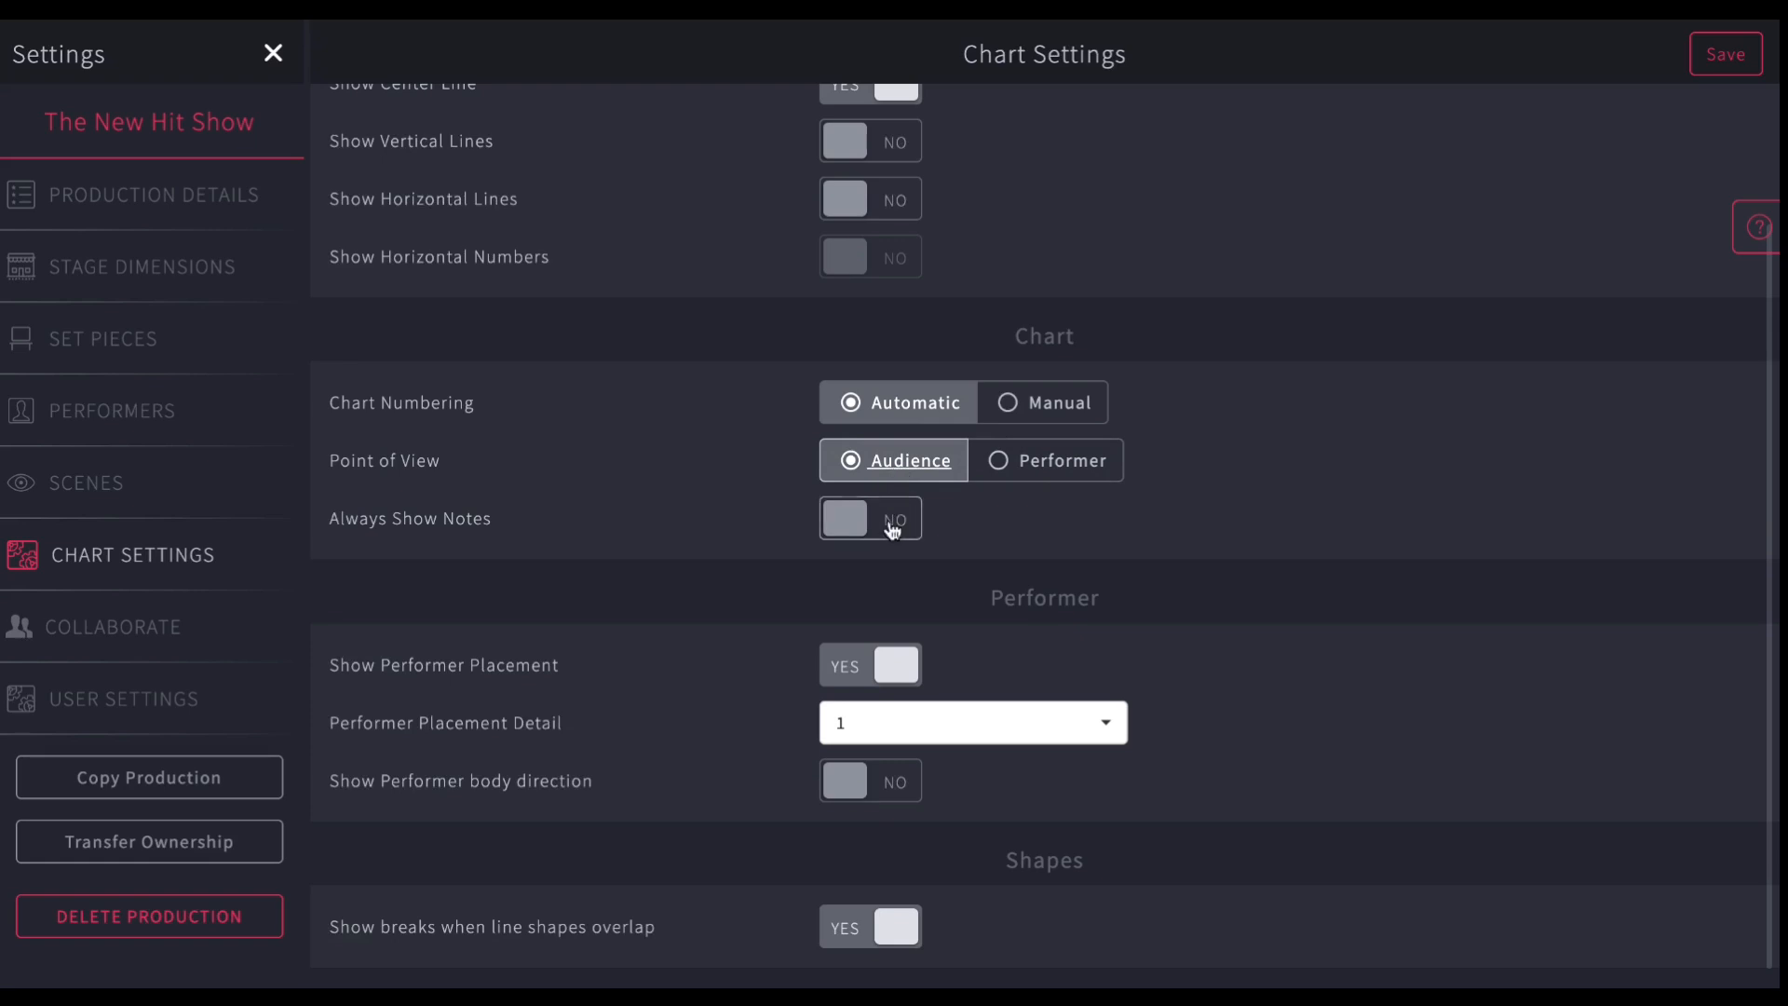
pyautogui.click(869, 518)
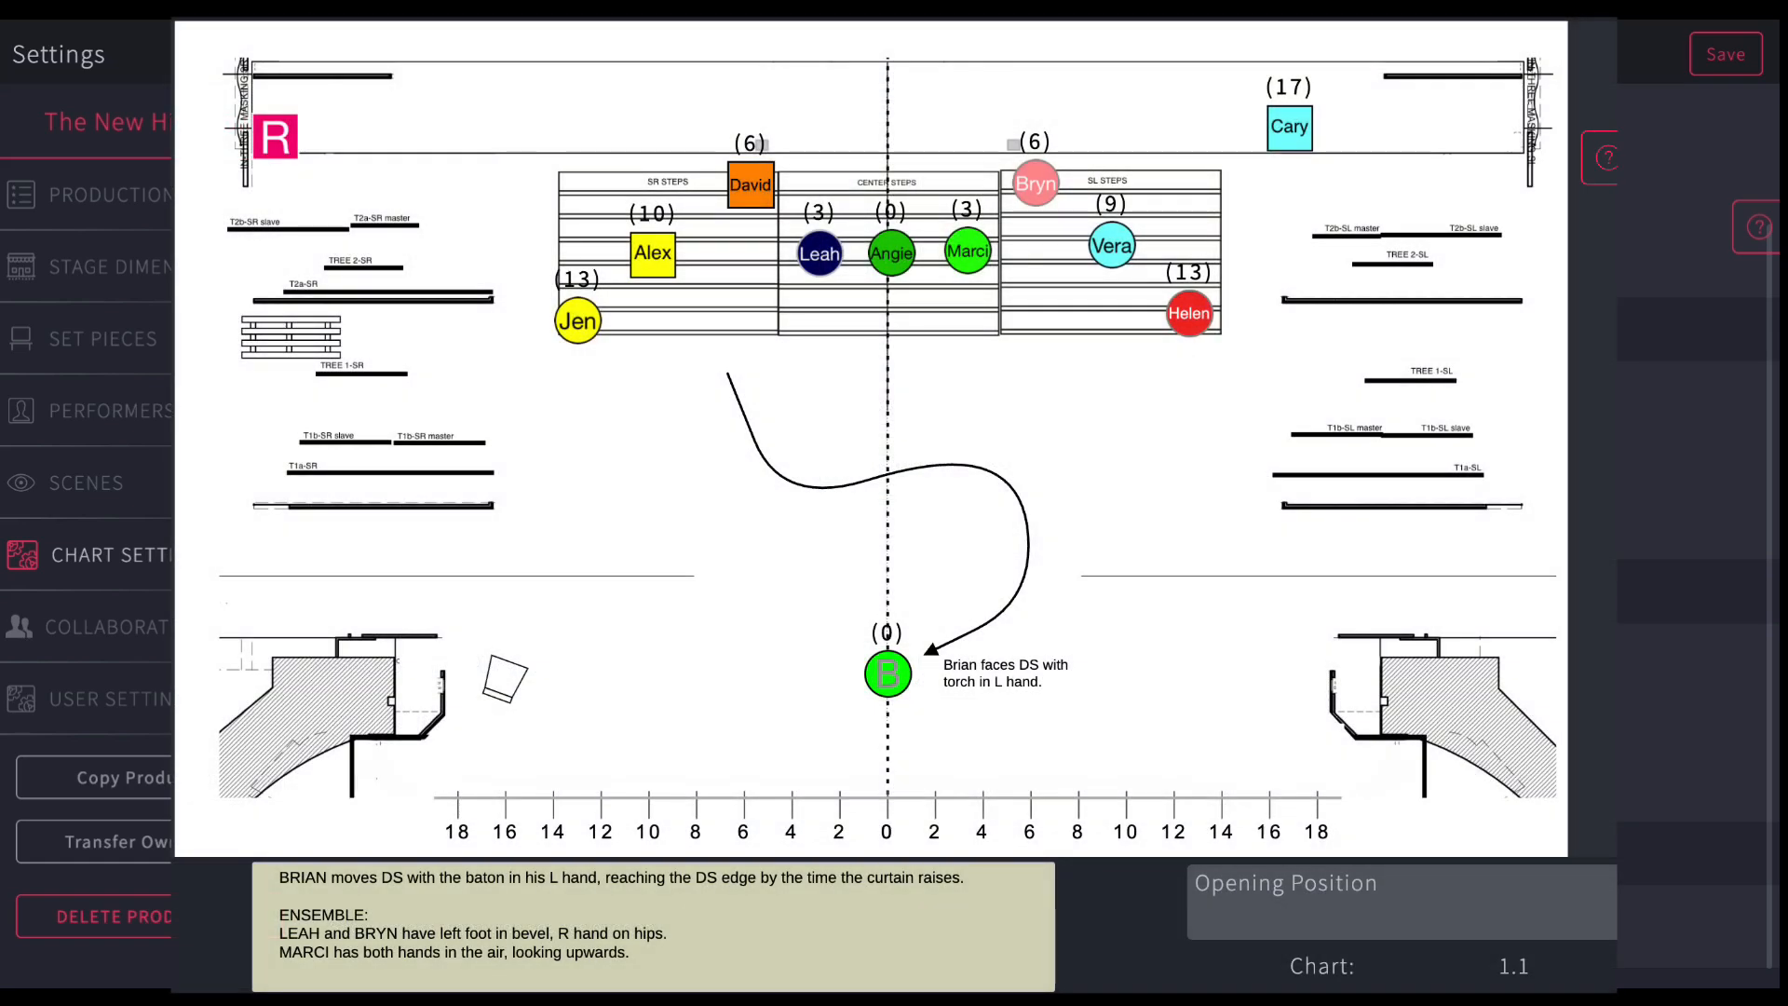
# Try the performer placement toggle and set Placement Detail back to whole numbers
pyautogui.click(133, 555)
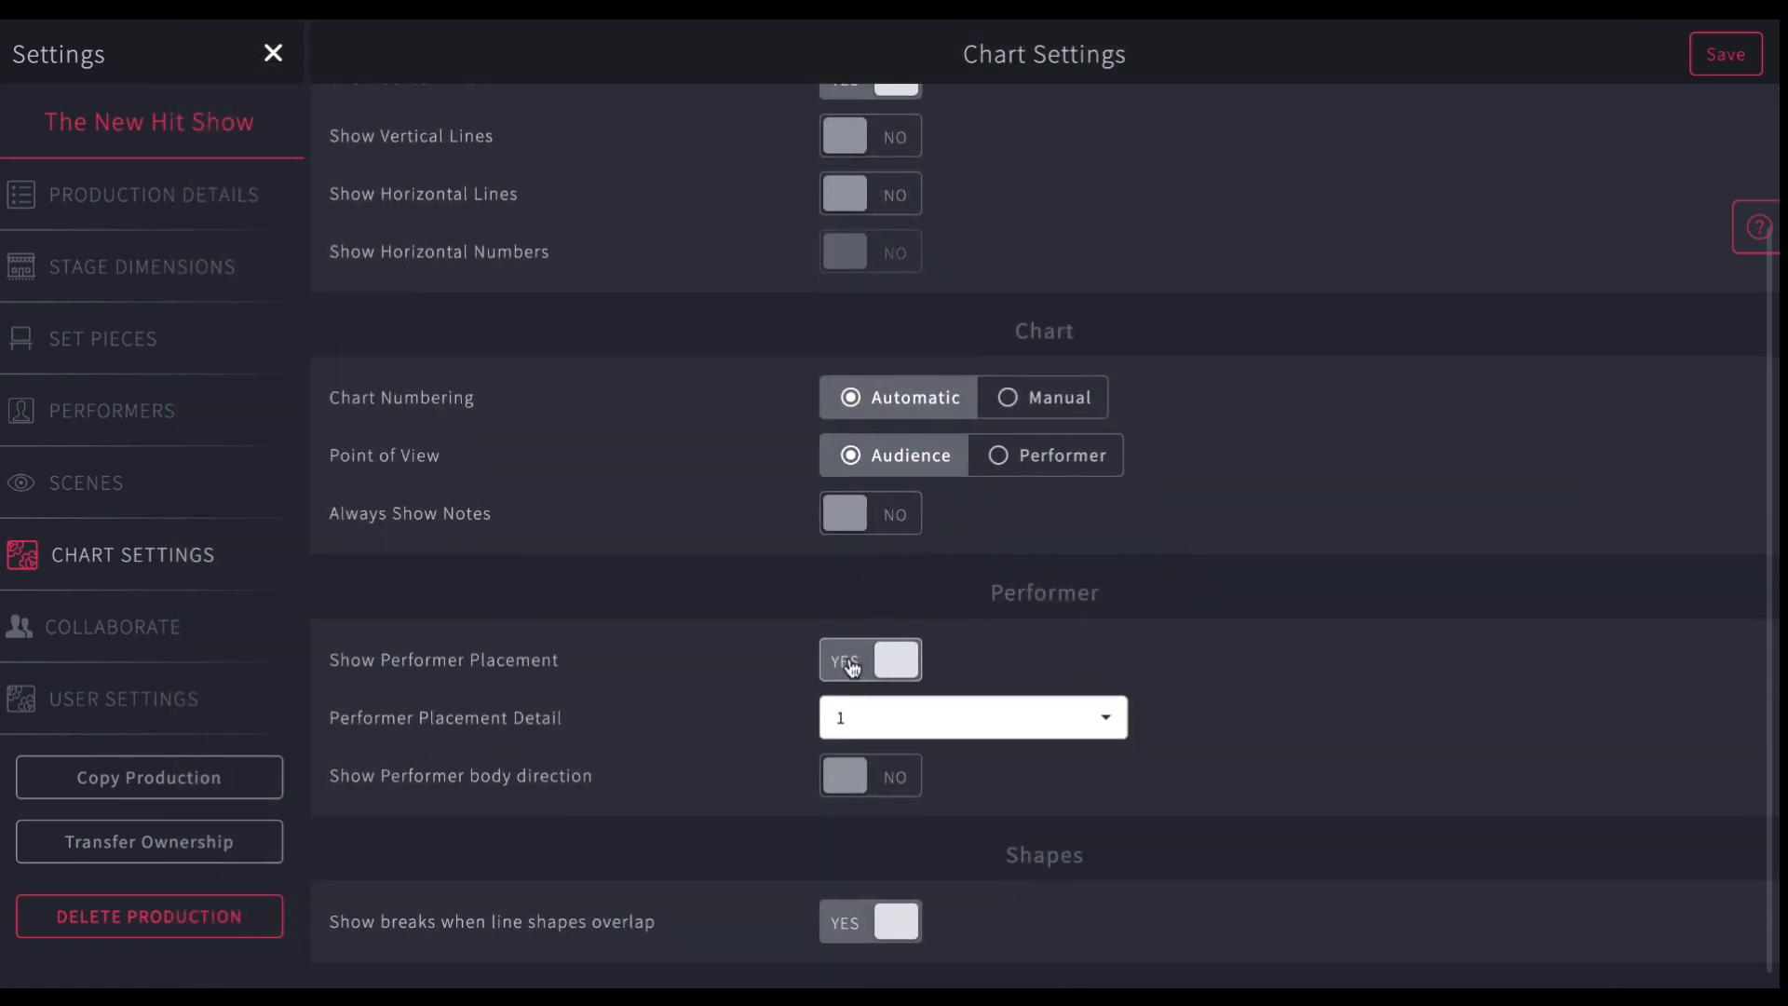
pyautogui.click(869, 659)
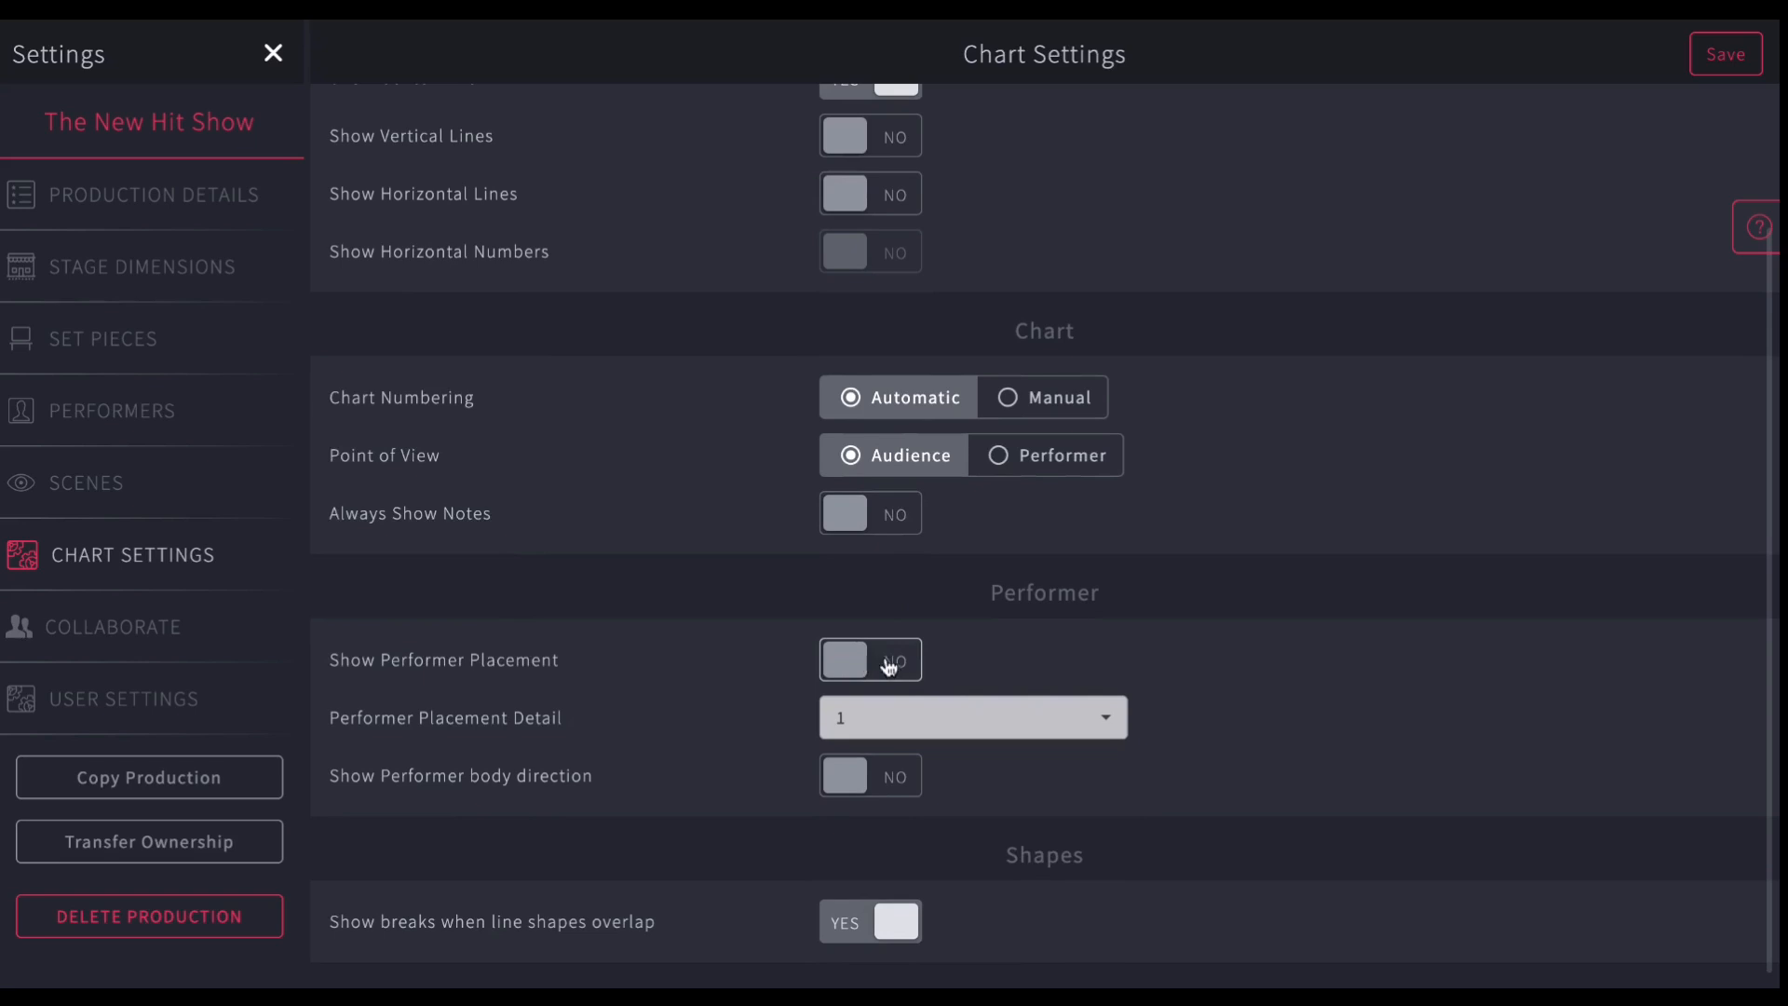
pyautogui.click(870, 660)
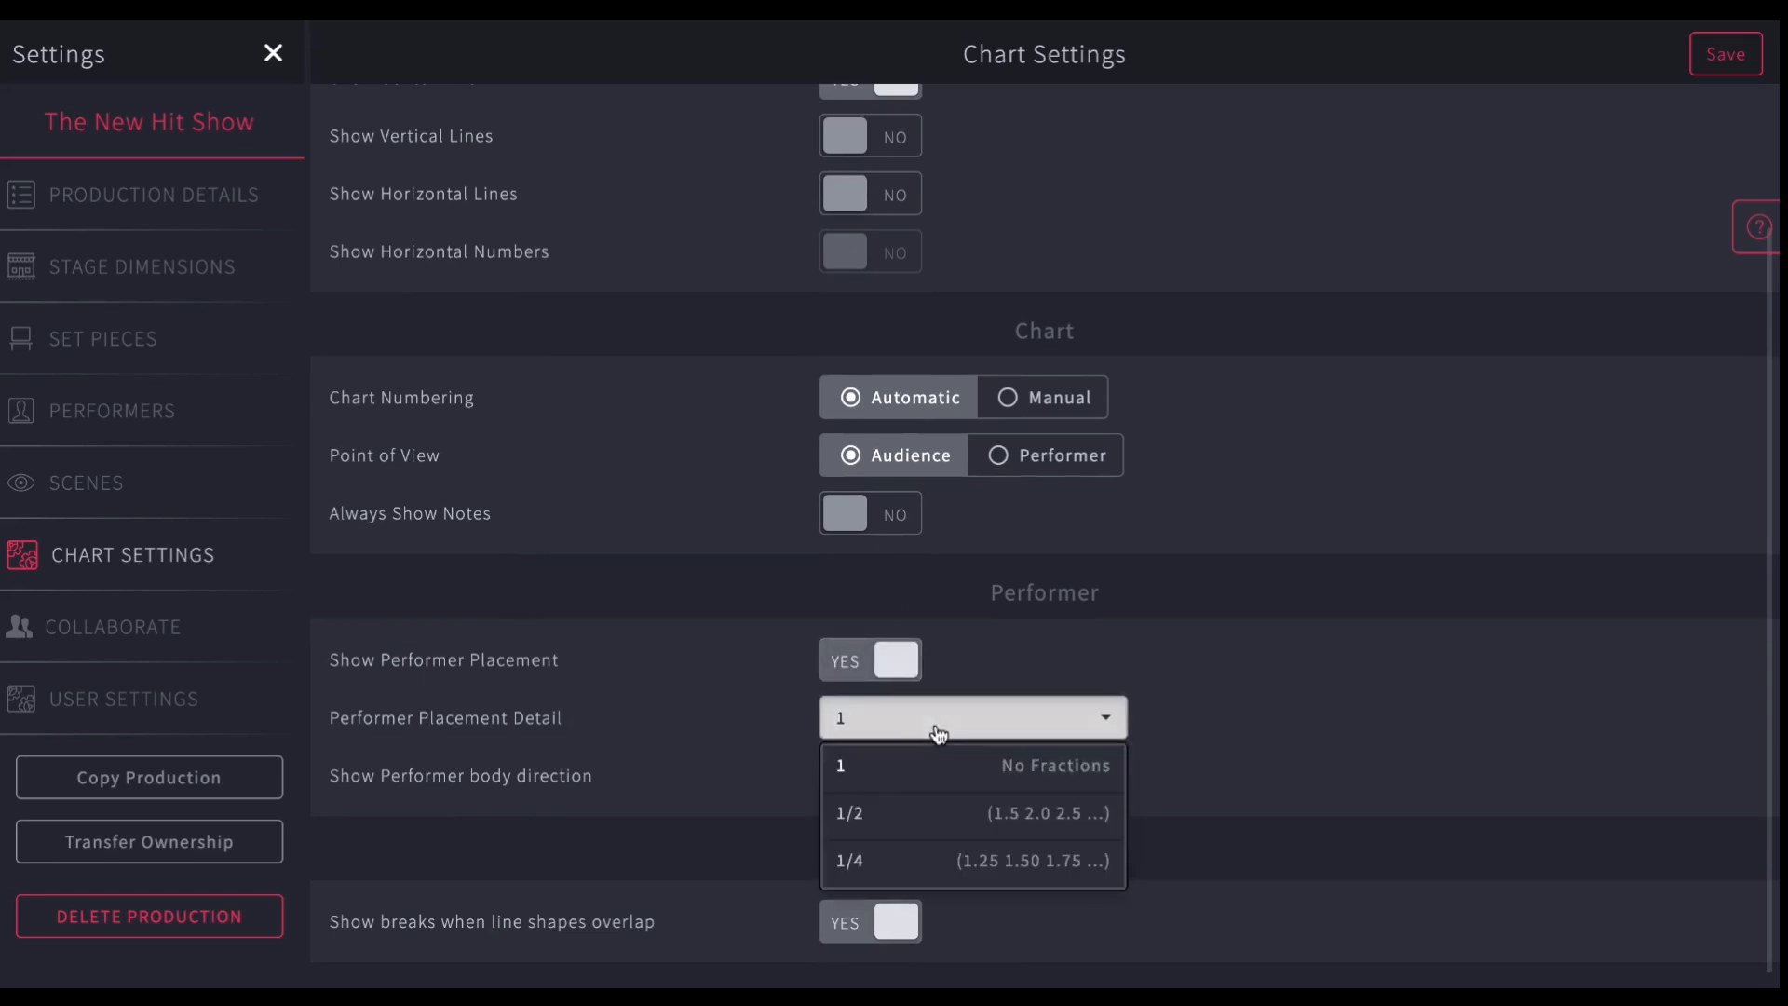
pyautogui.moveTo(935, 826)
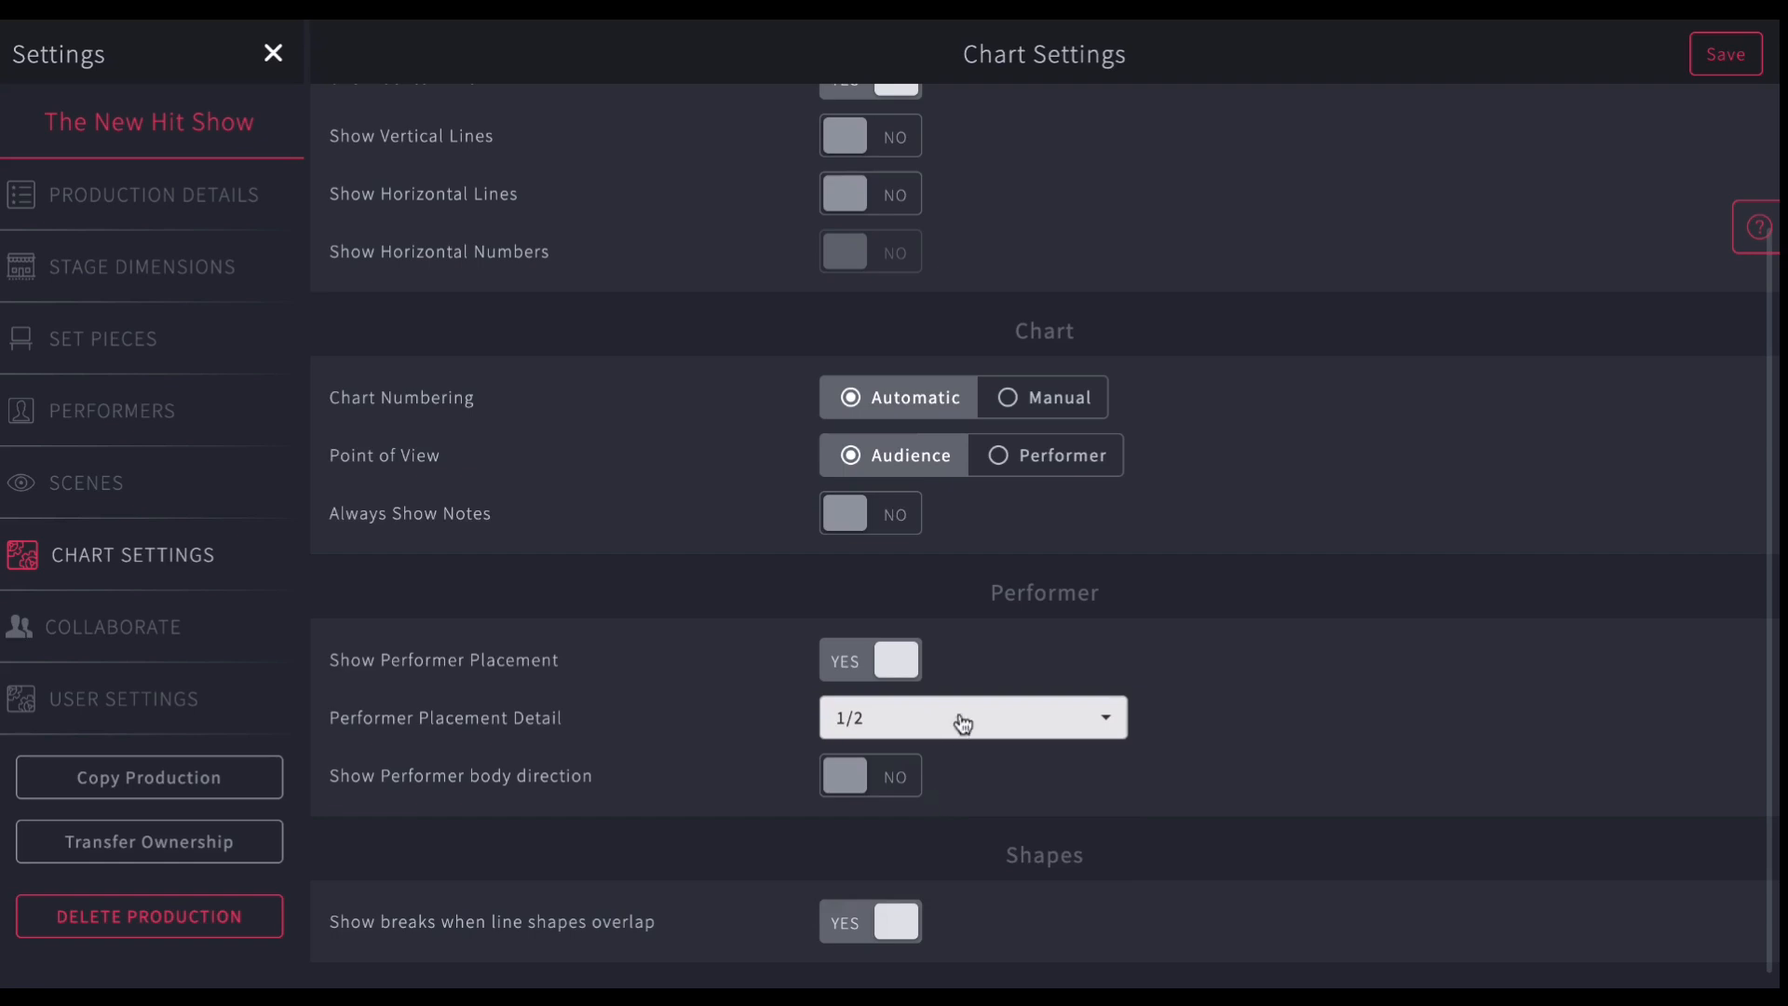
pyautogui.click(972, 717)
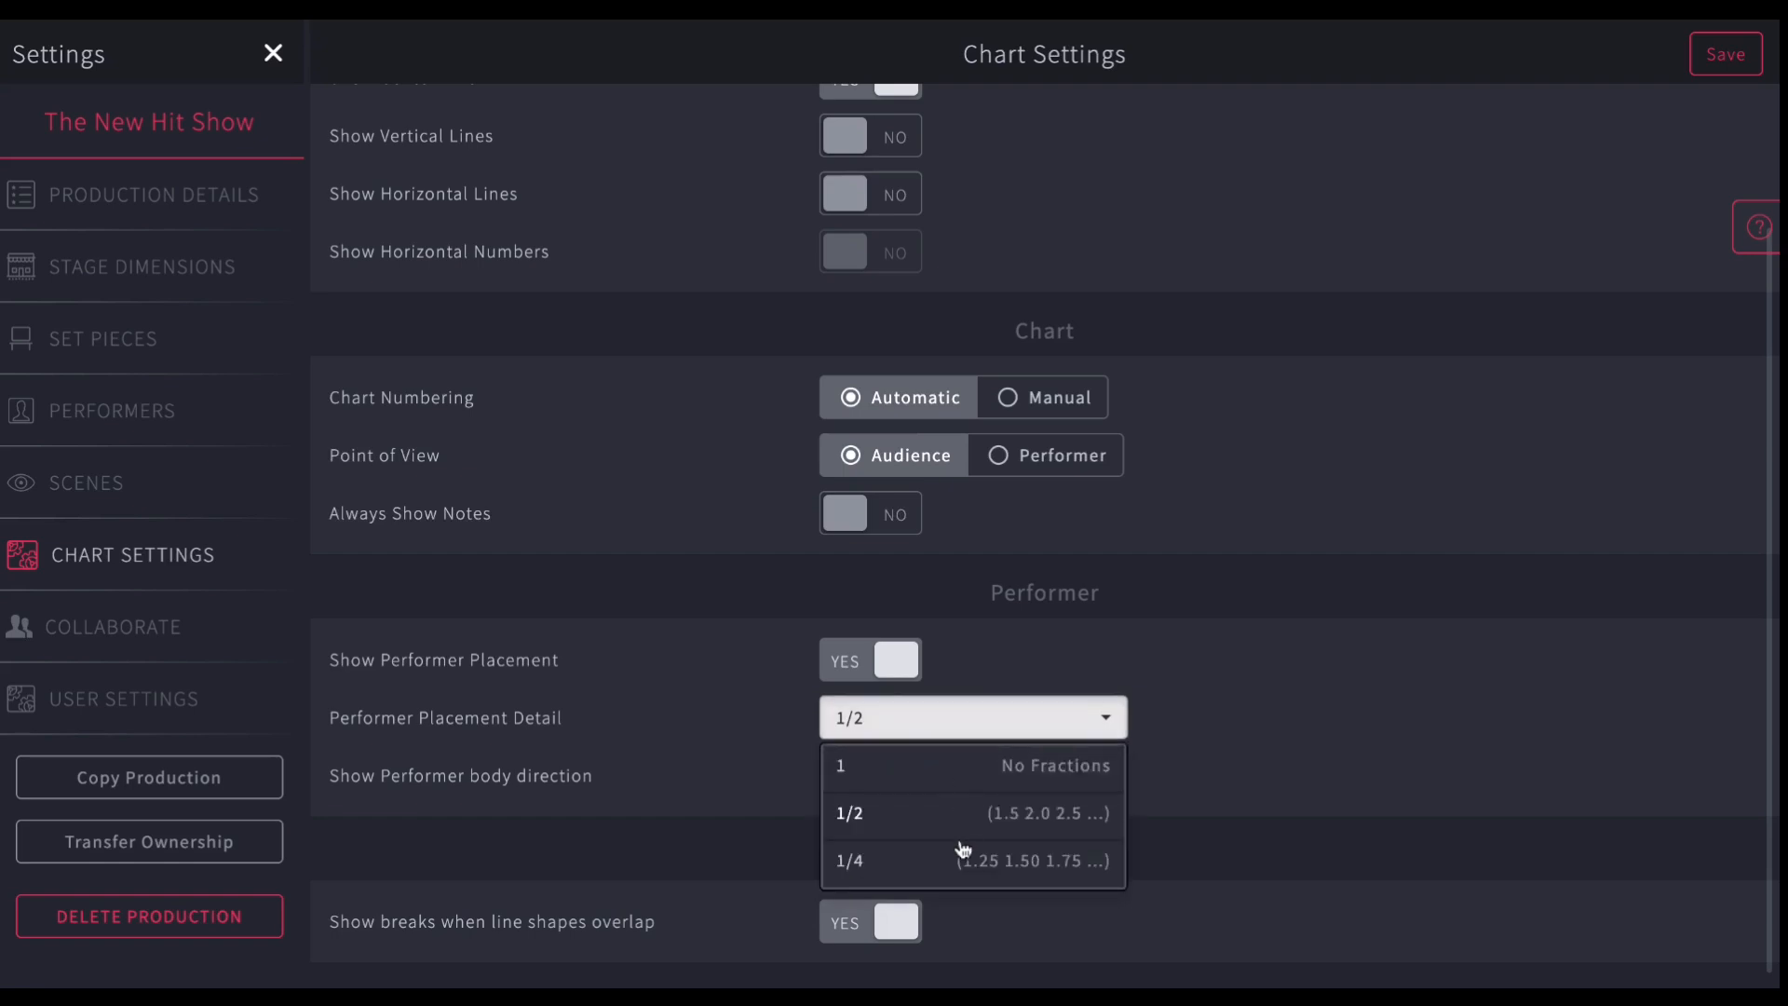
pyautogui.click(849, 861)
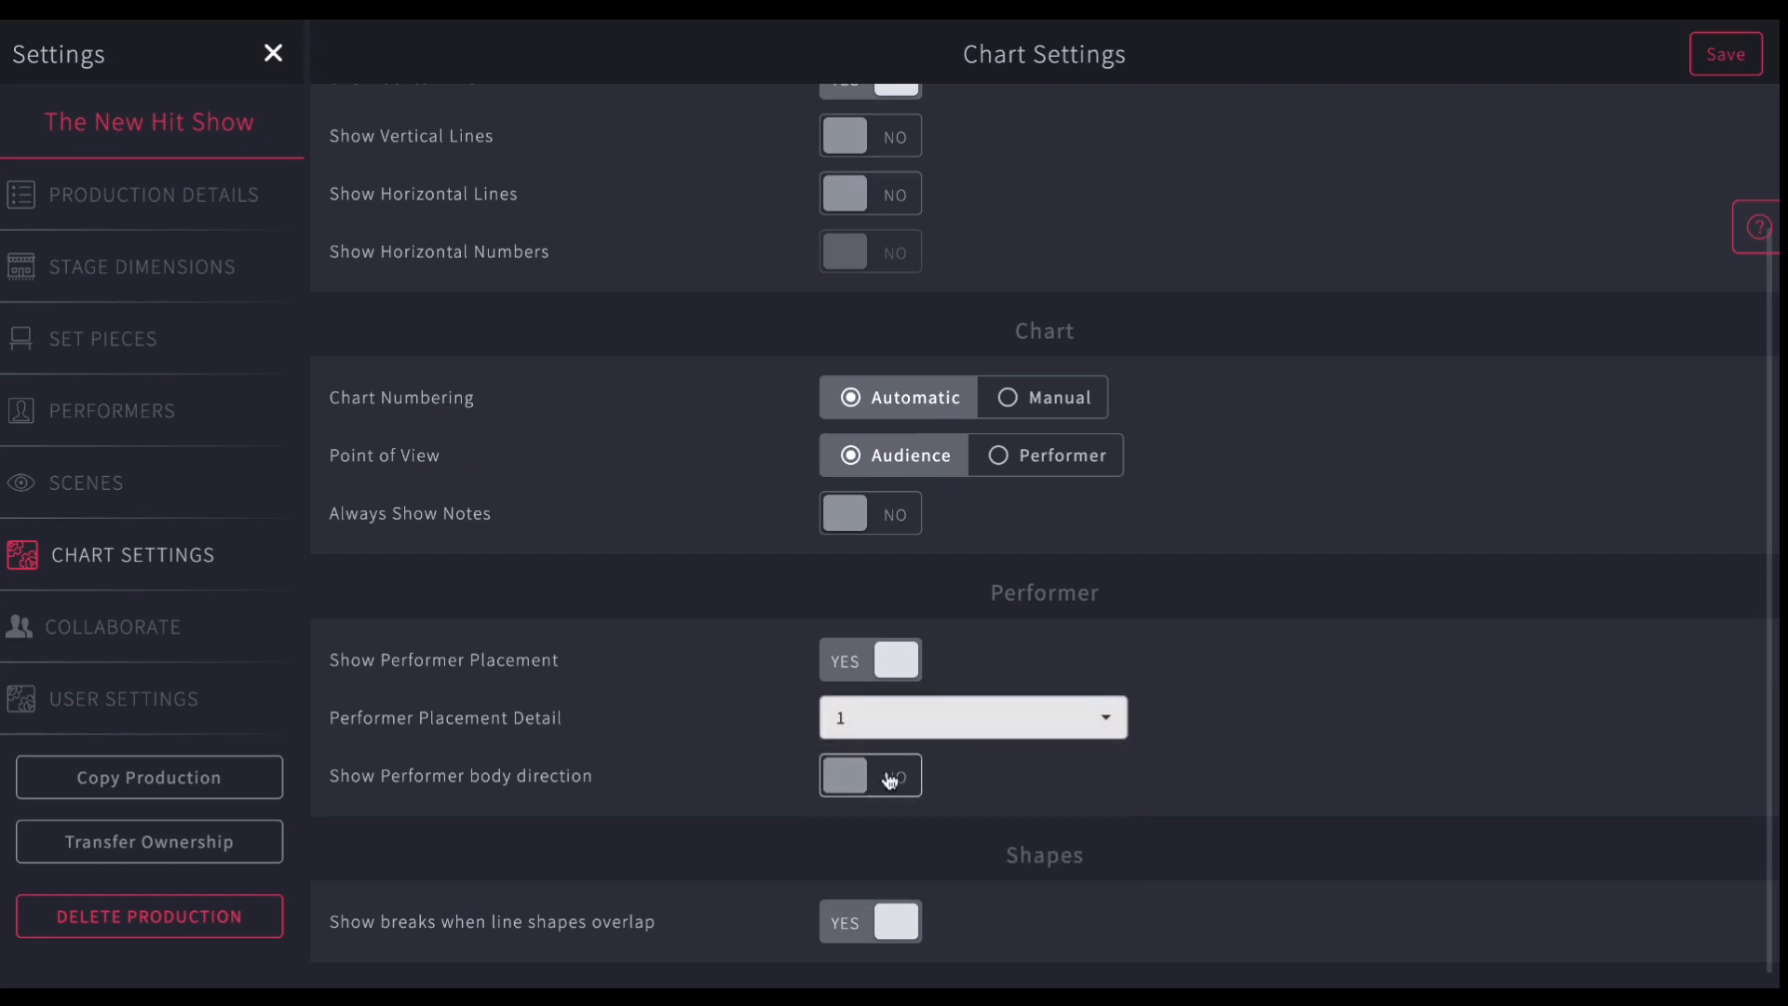
# Show performer body direction, then bring up the empty Collaborate page
pyautogui.click(870, 775)
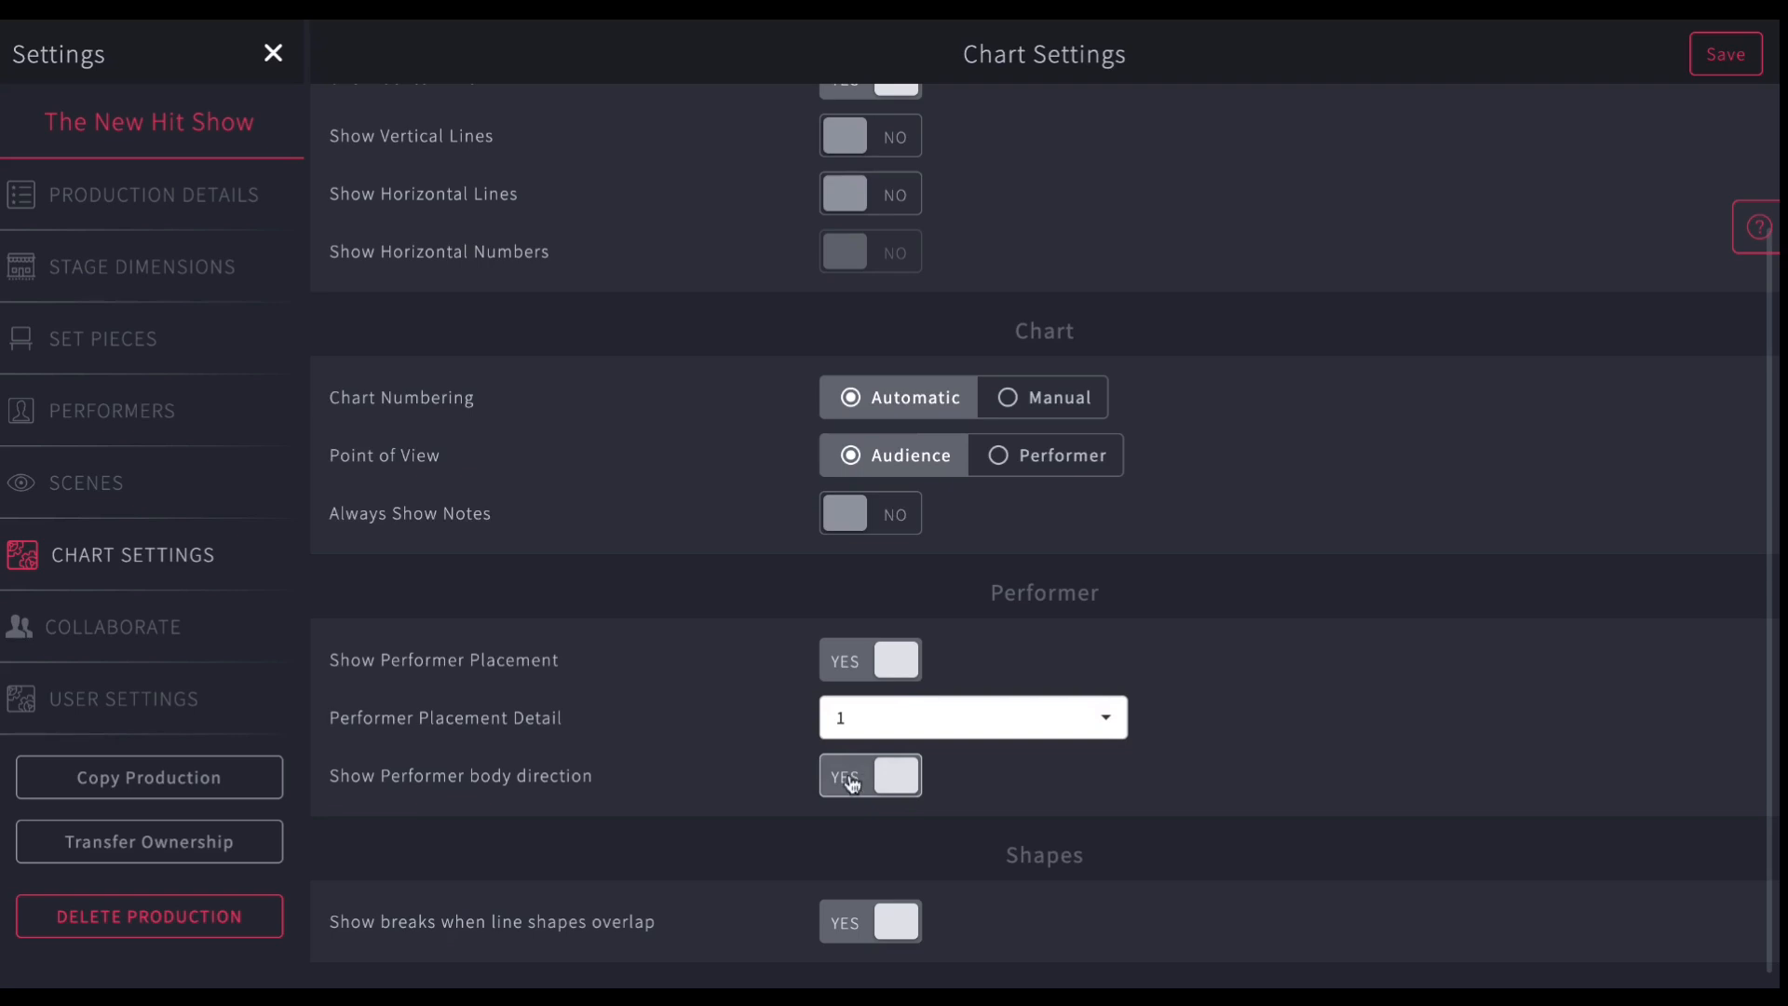
pyautogui.click(849, 775)
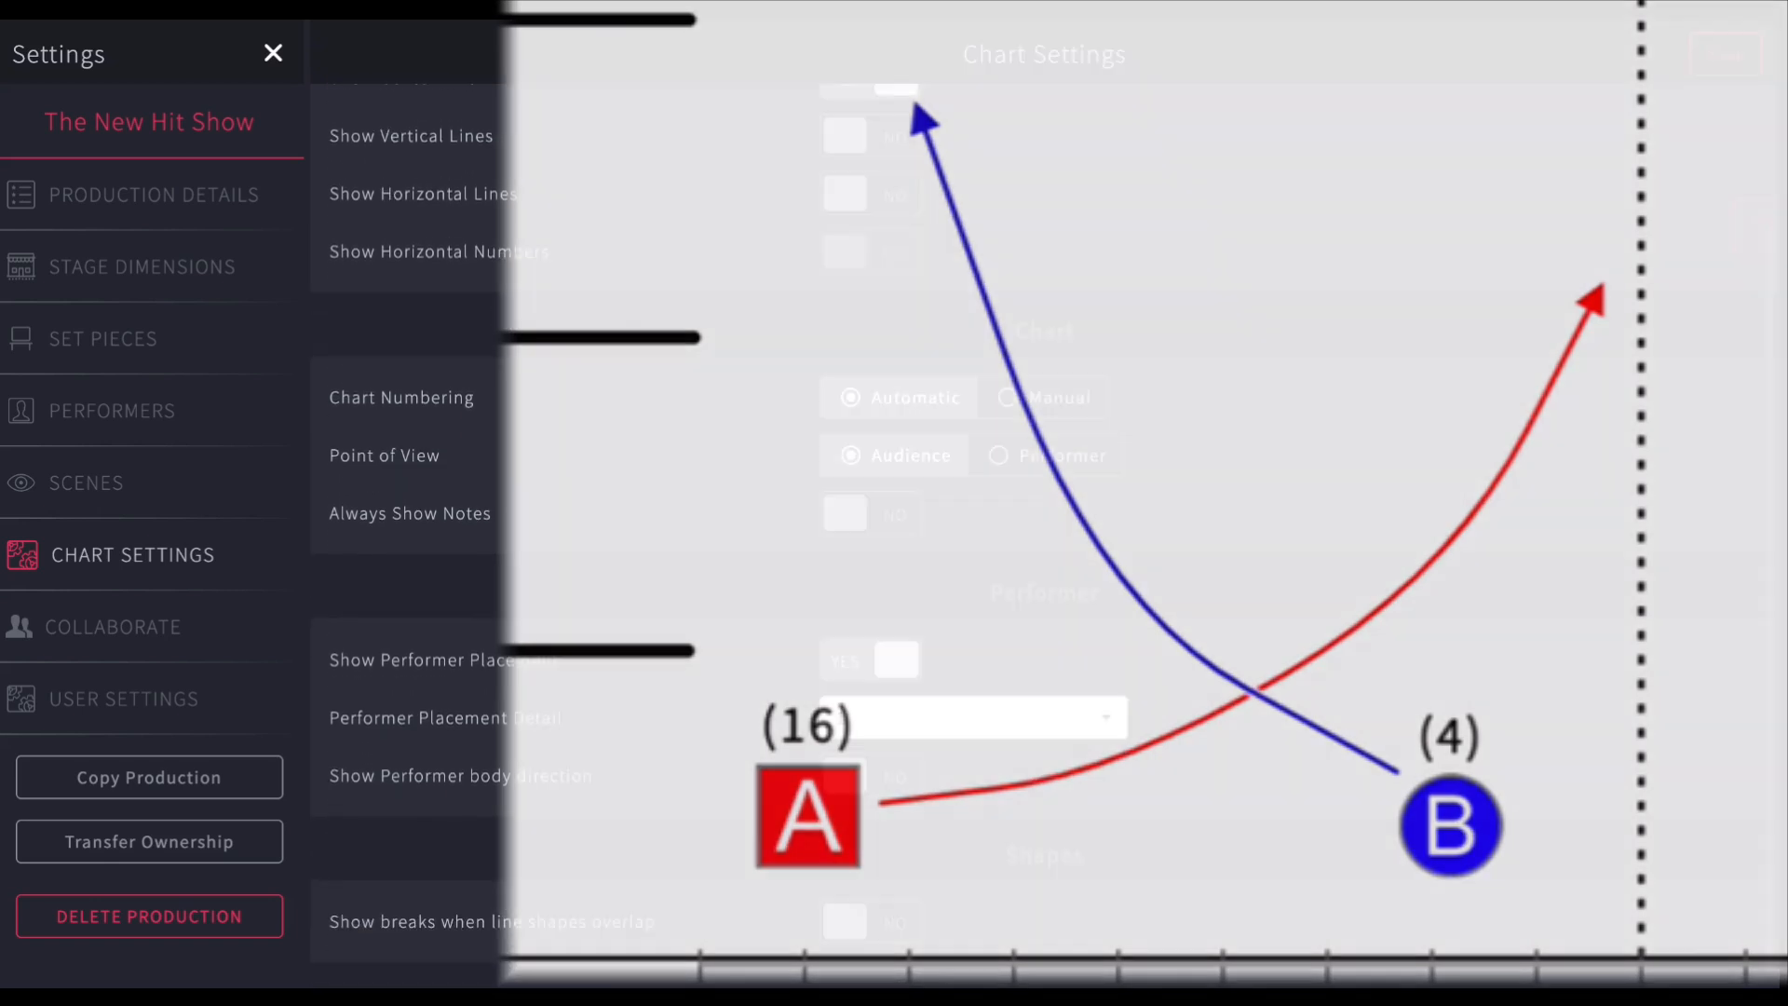
pyautogui.click(120, 628)
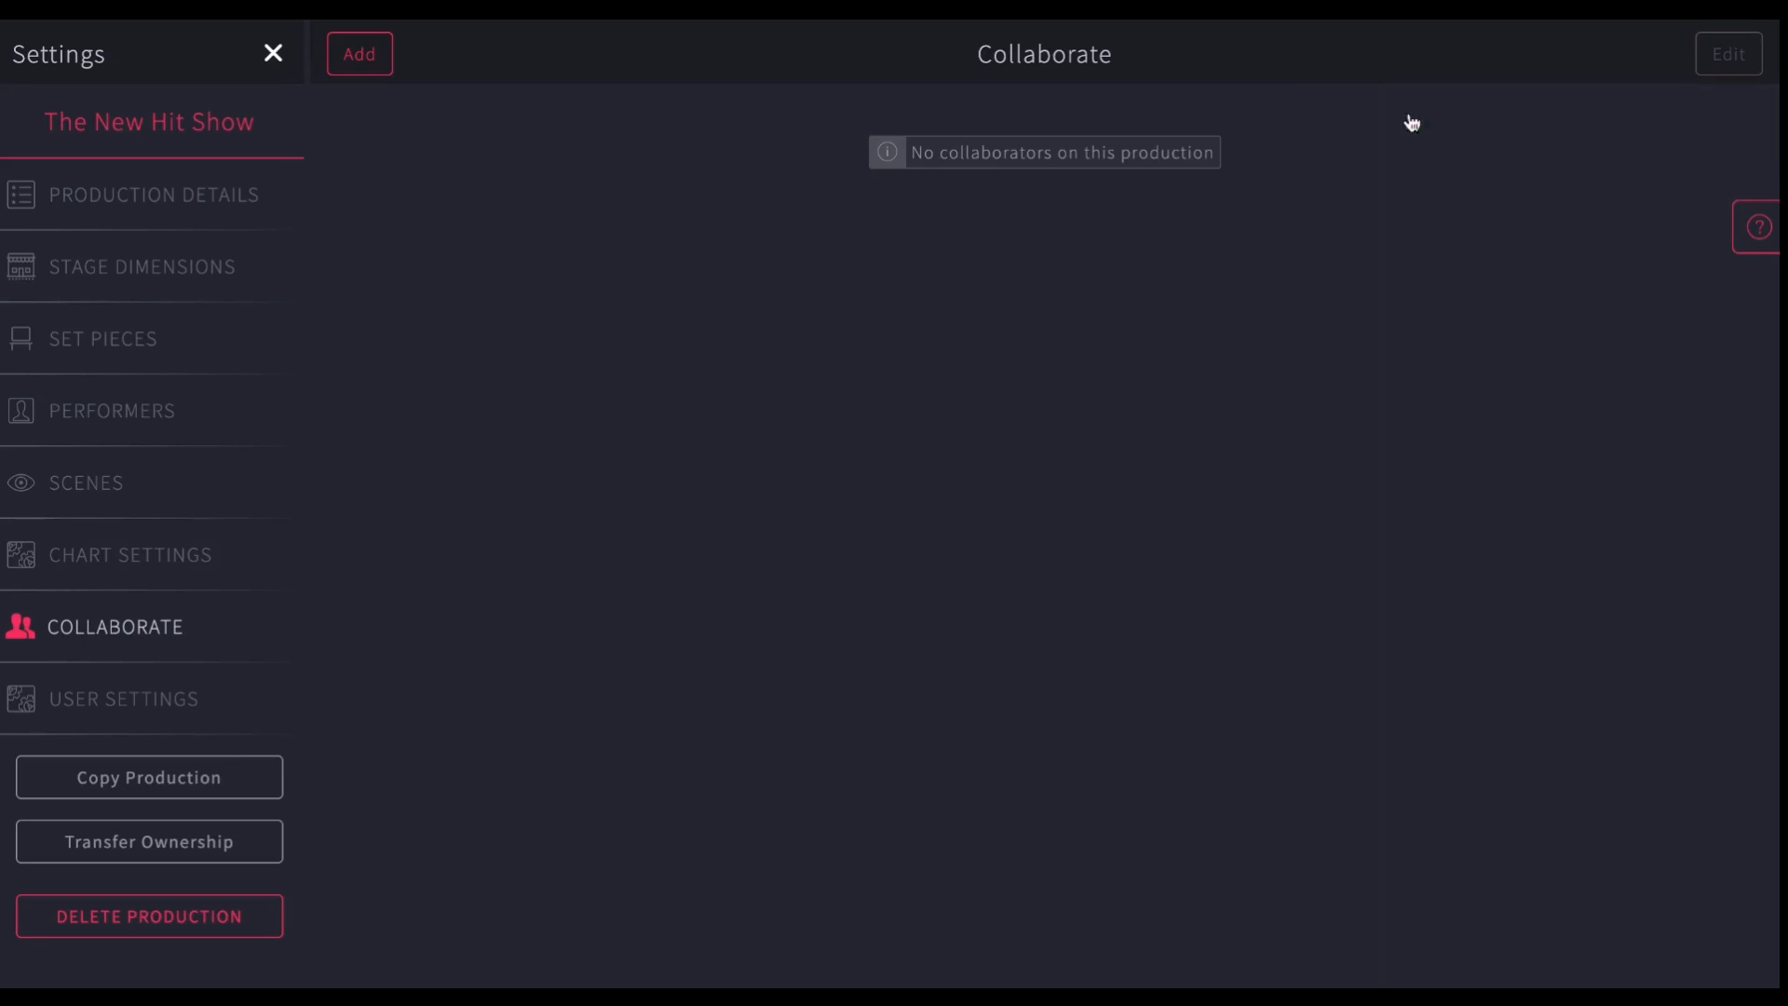
pyautogui.moveTo(359, 54)
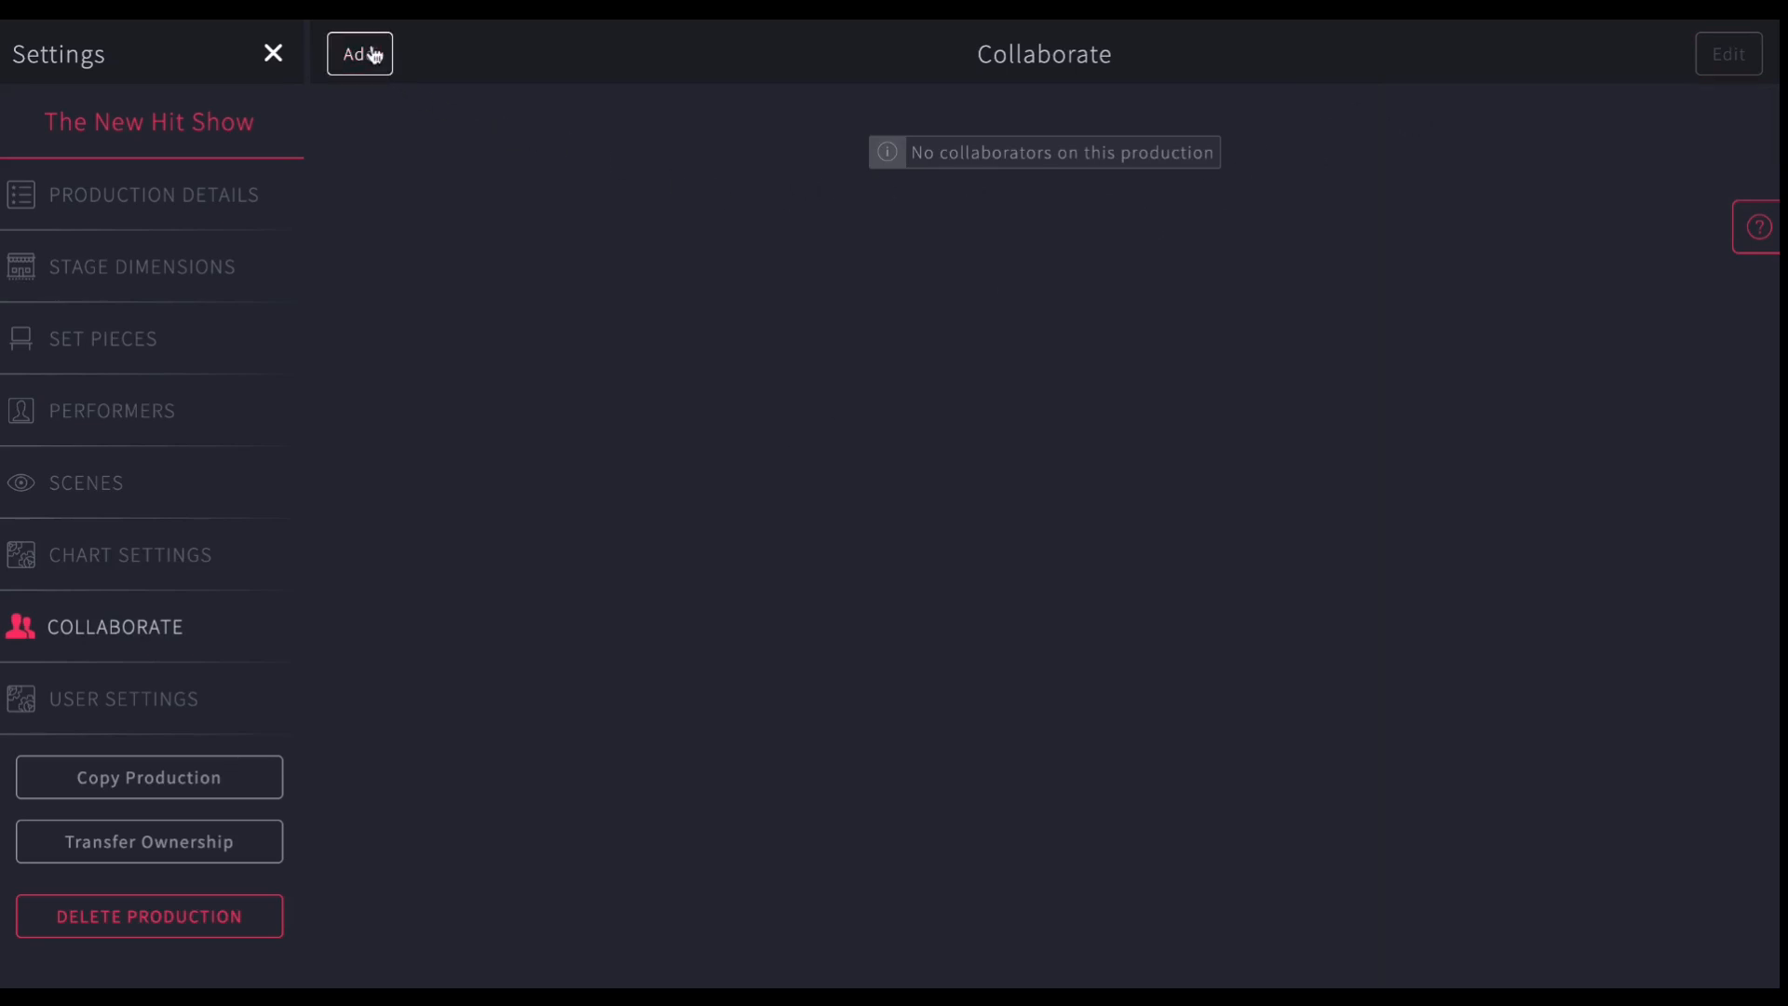
pyautogui.click(360, 54)
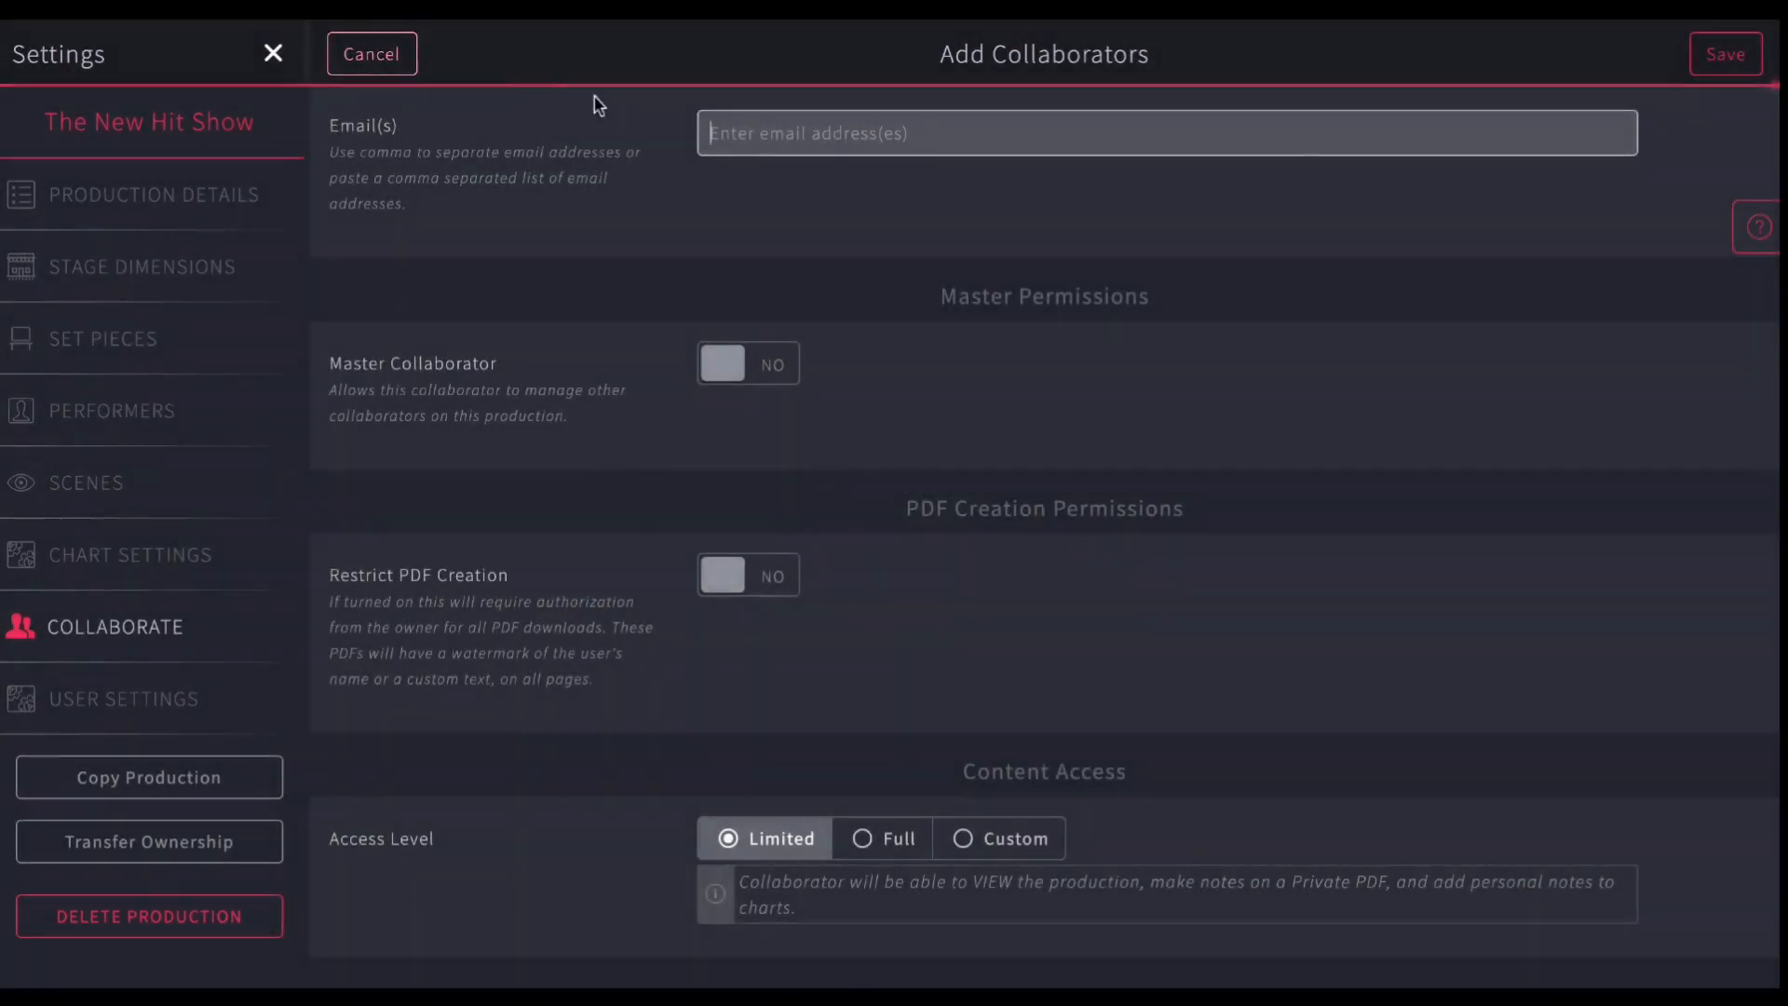
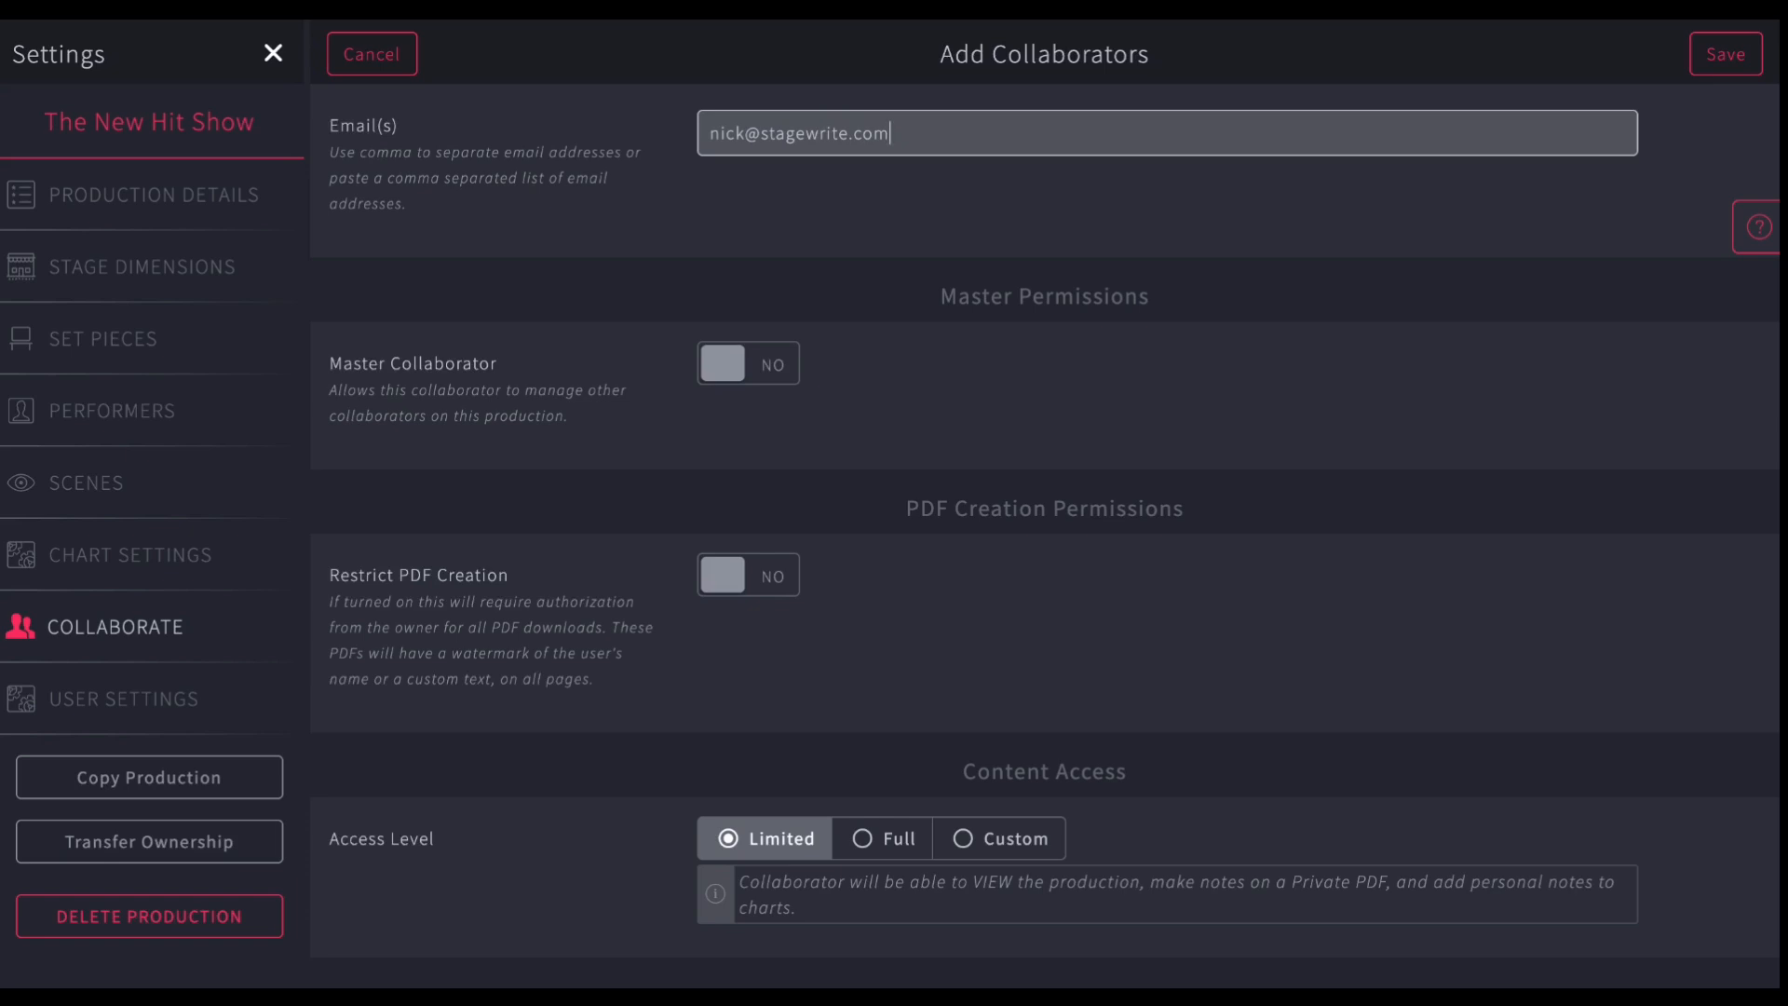
pyautogui.moveTo(693, 164)
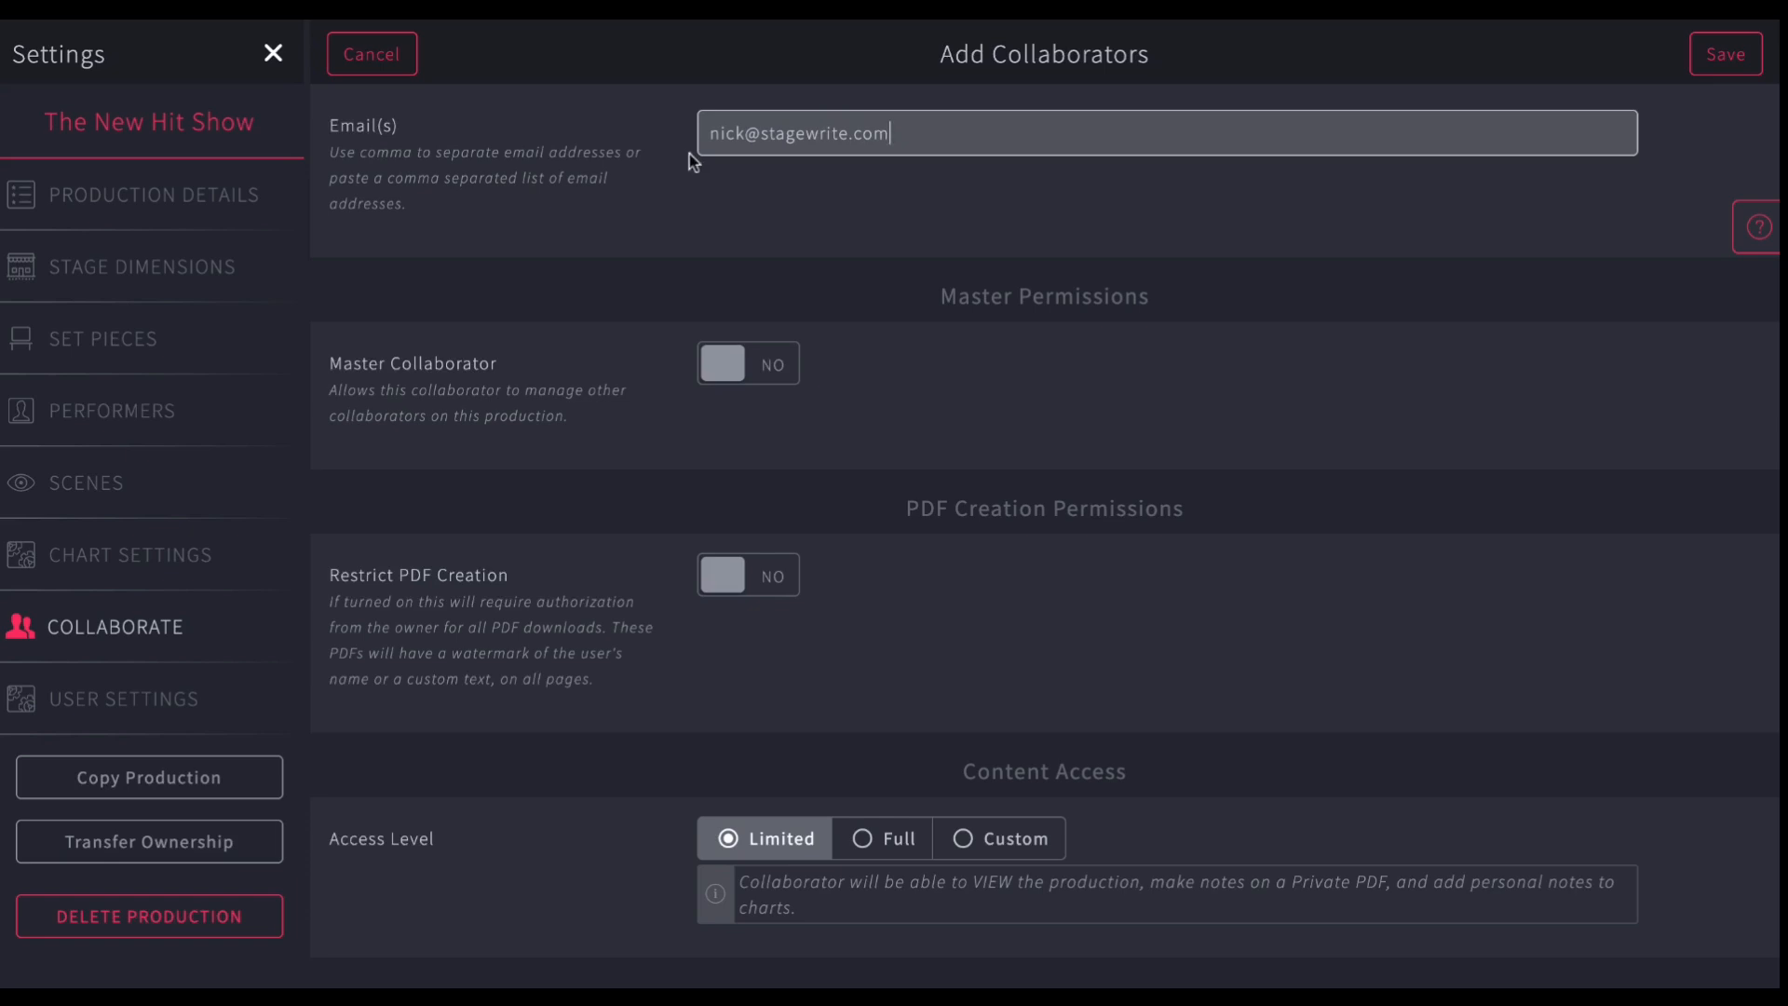
pyautogui.moveTo(775, 365)
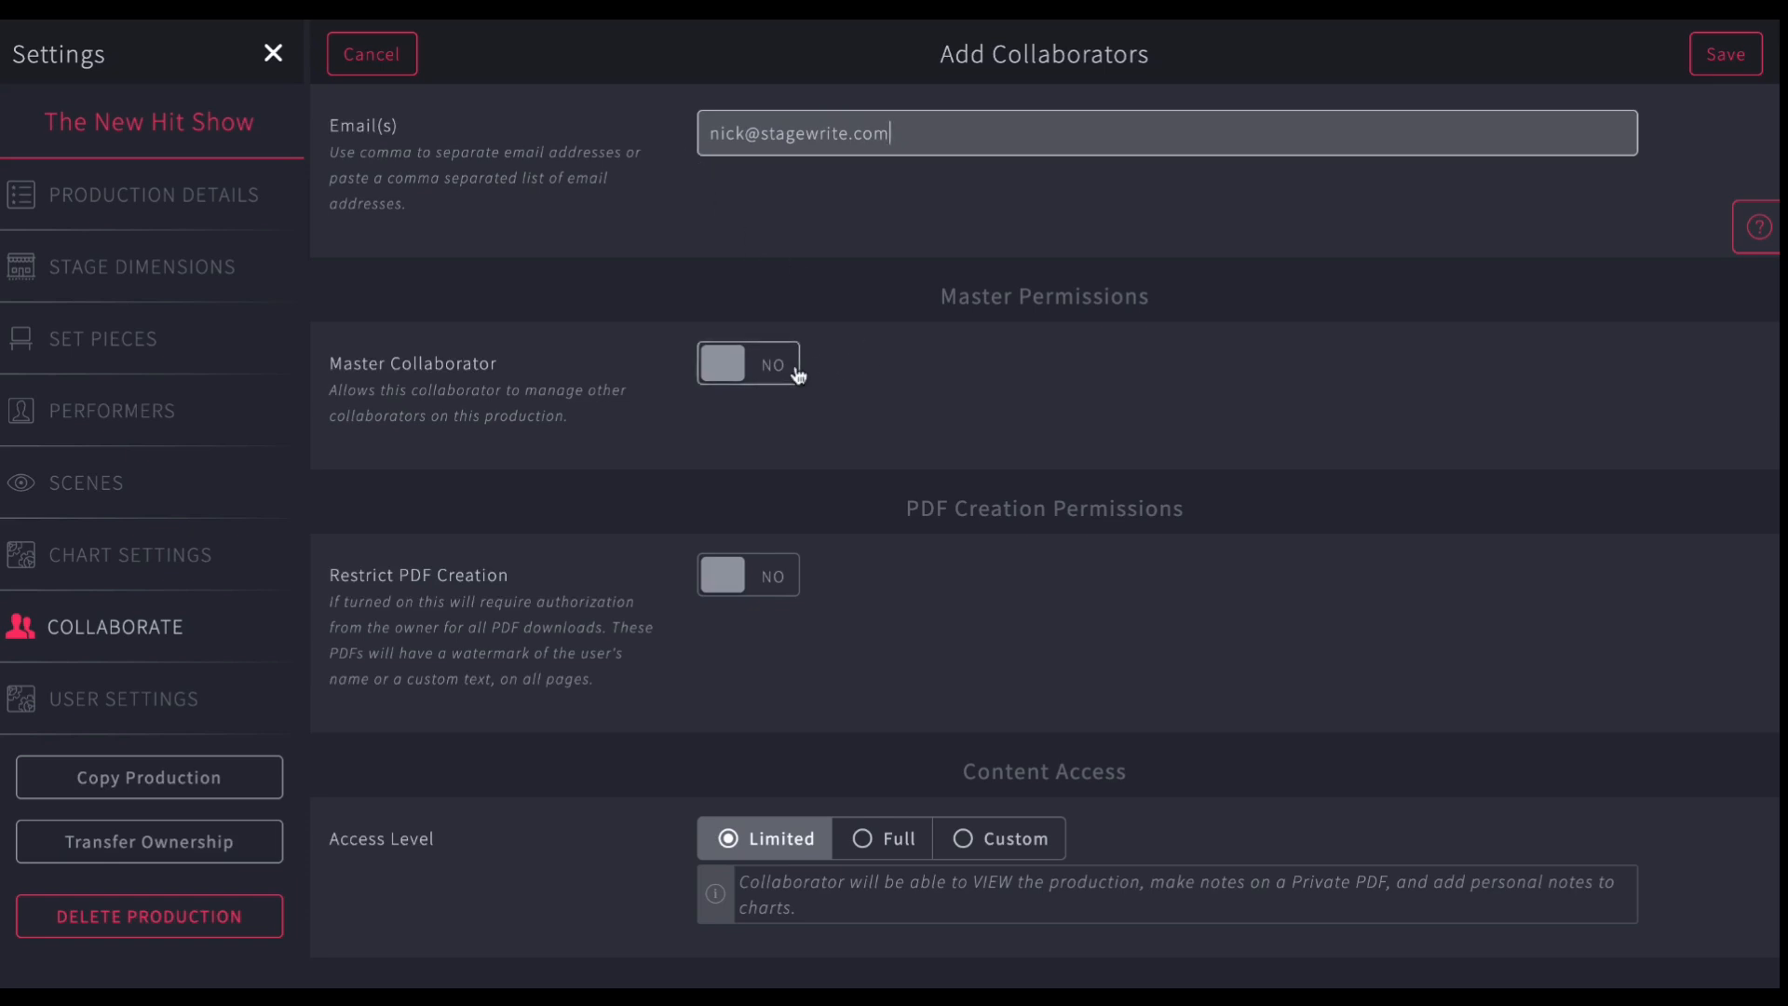
pyautogui.moveTo(775, 376)
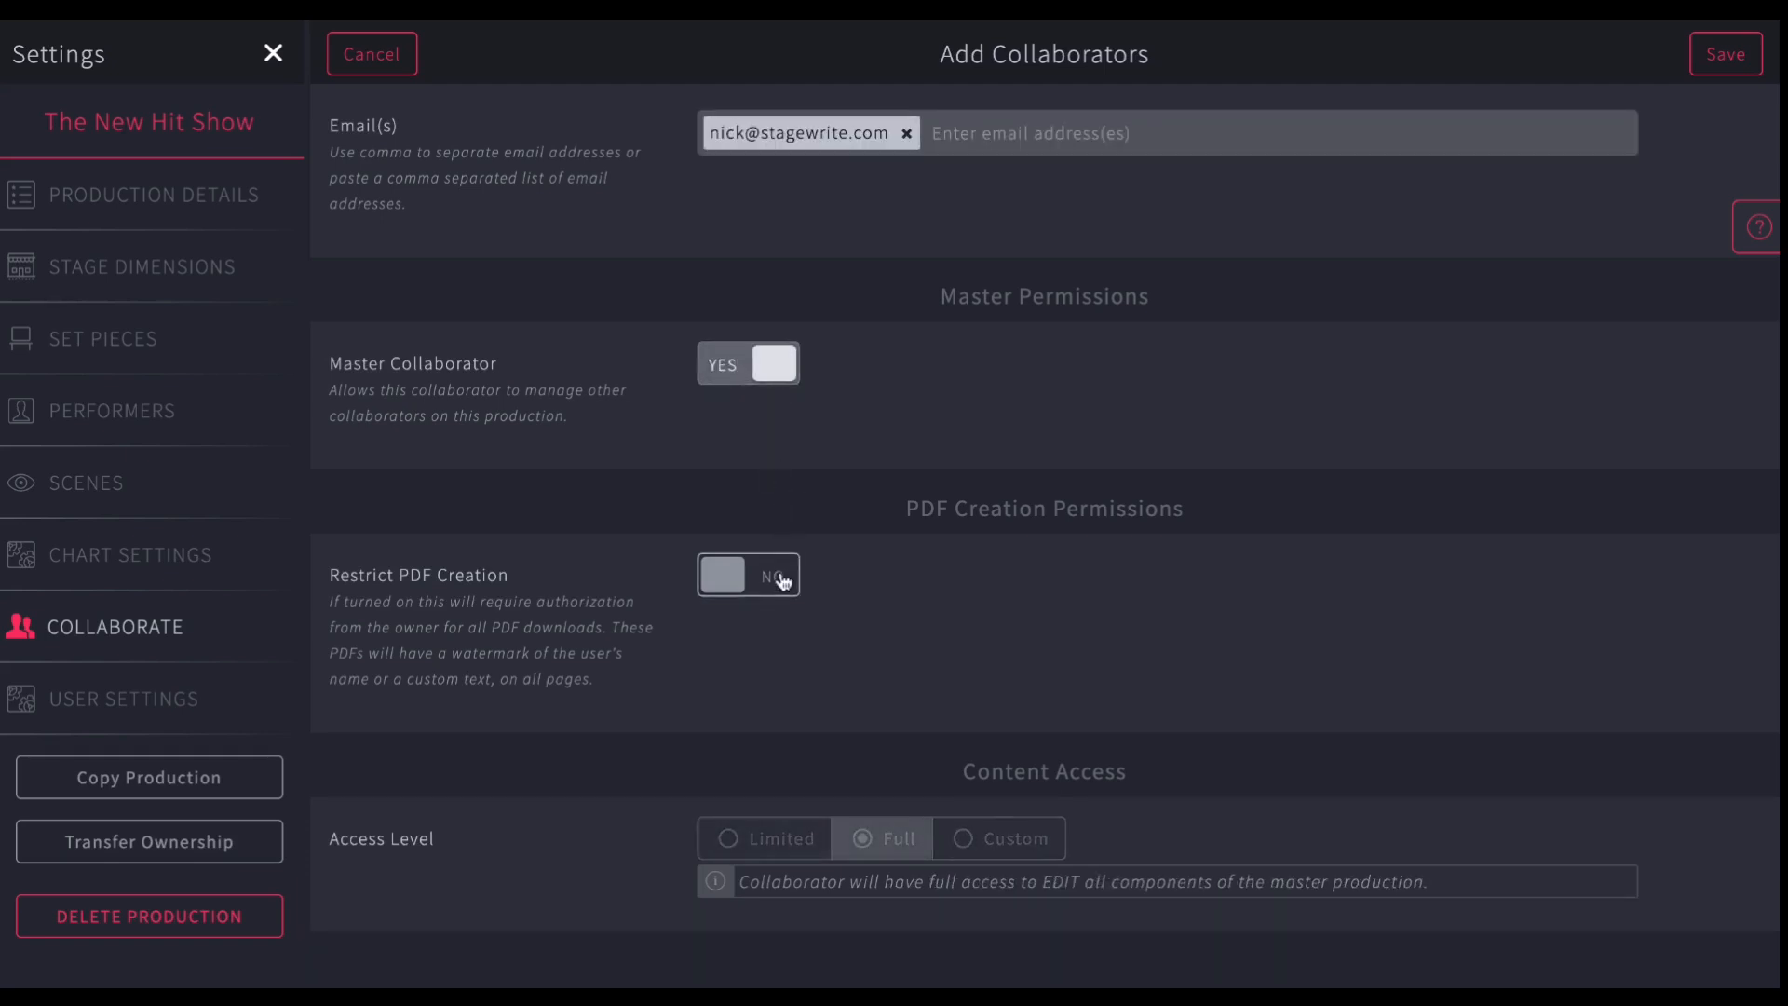
# Try the Restrict PDF Creation and master-bypass approval options
pyautogui.click(747, 576)
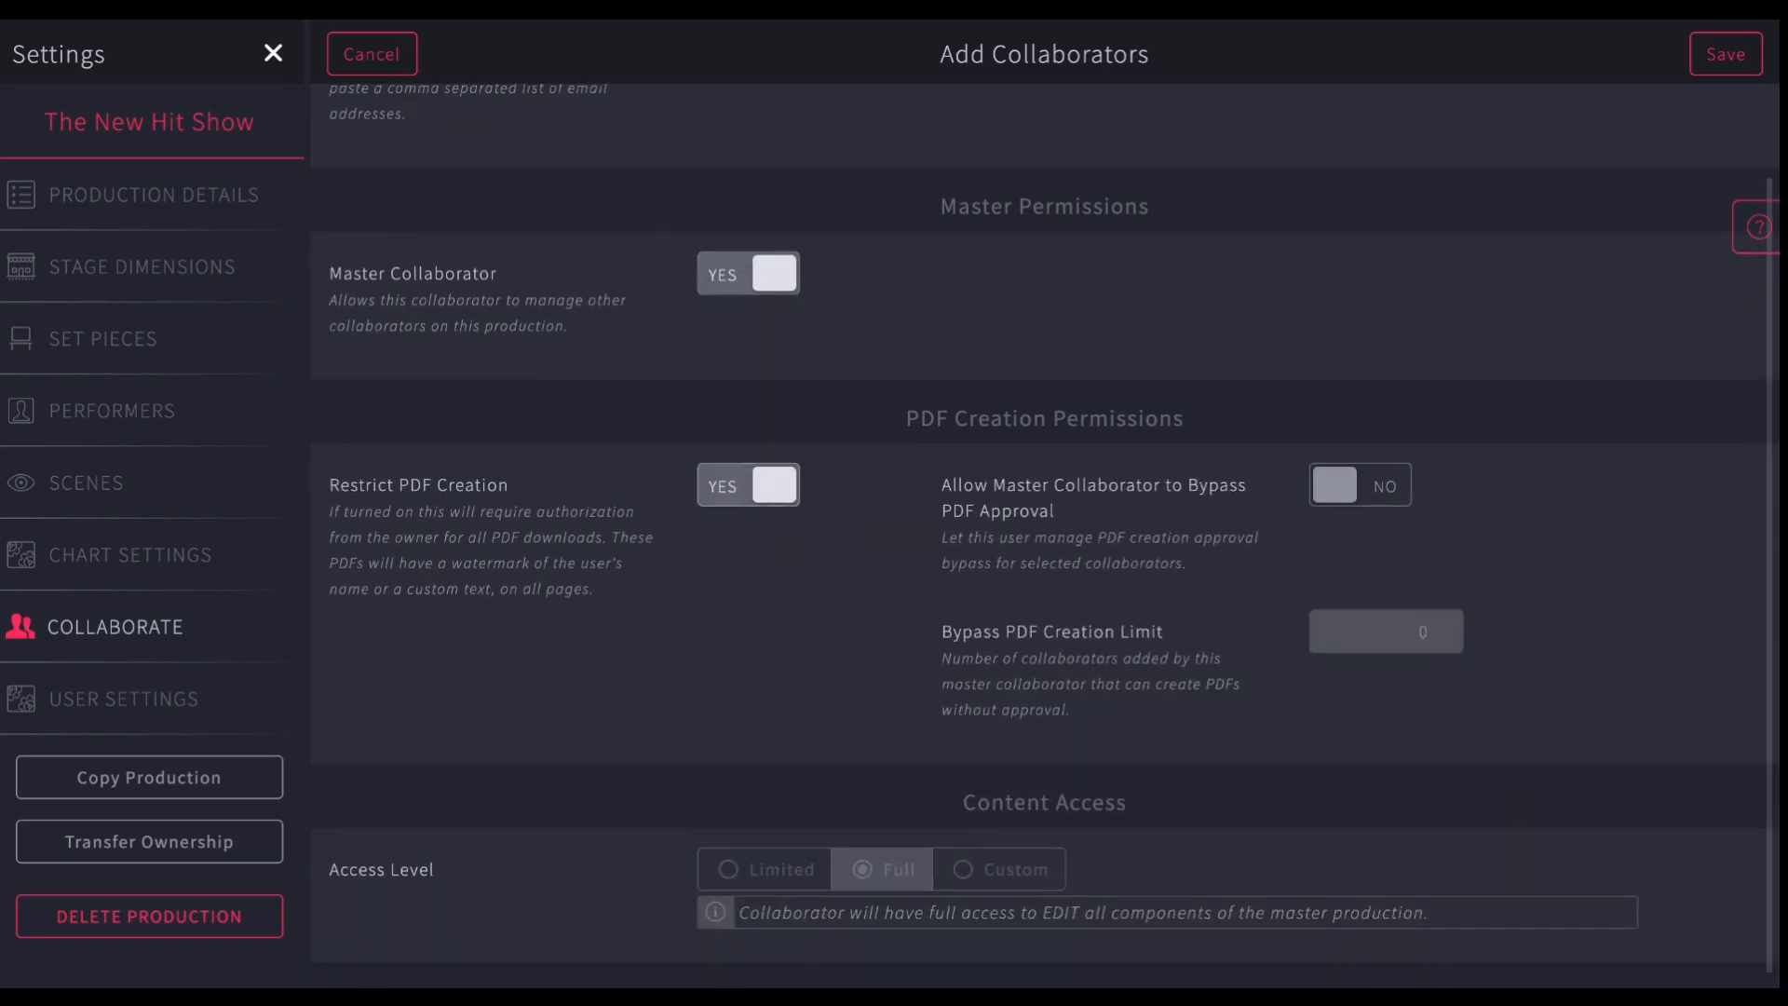
pyautogui.moveTo(1144, 505)
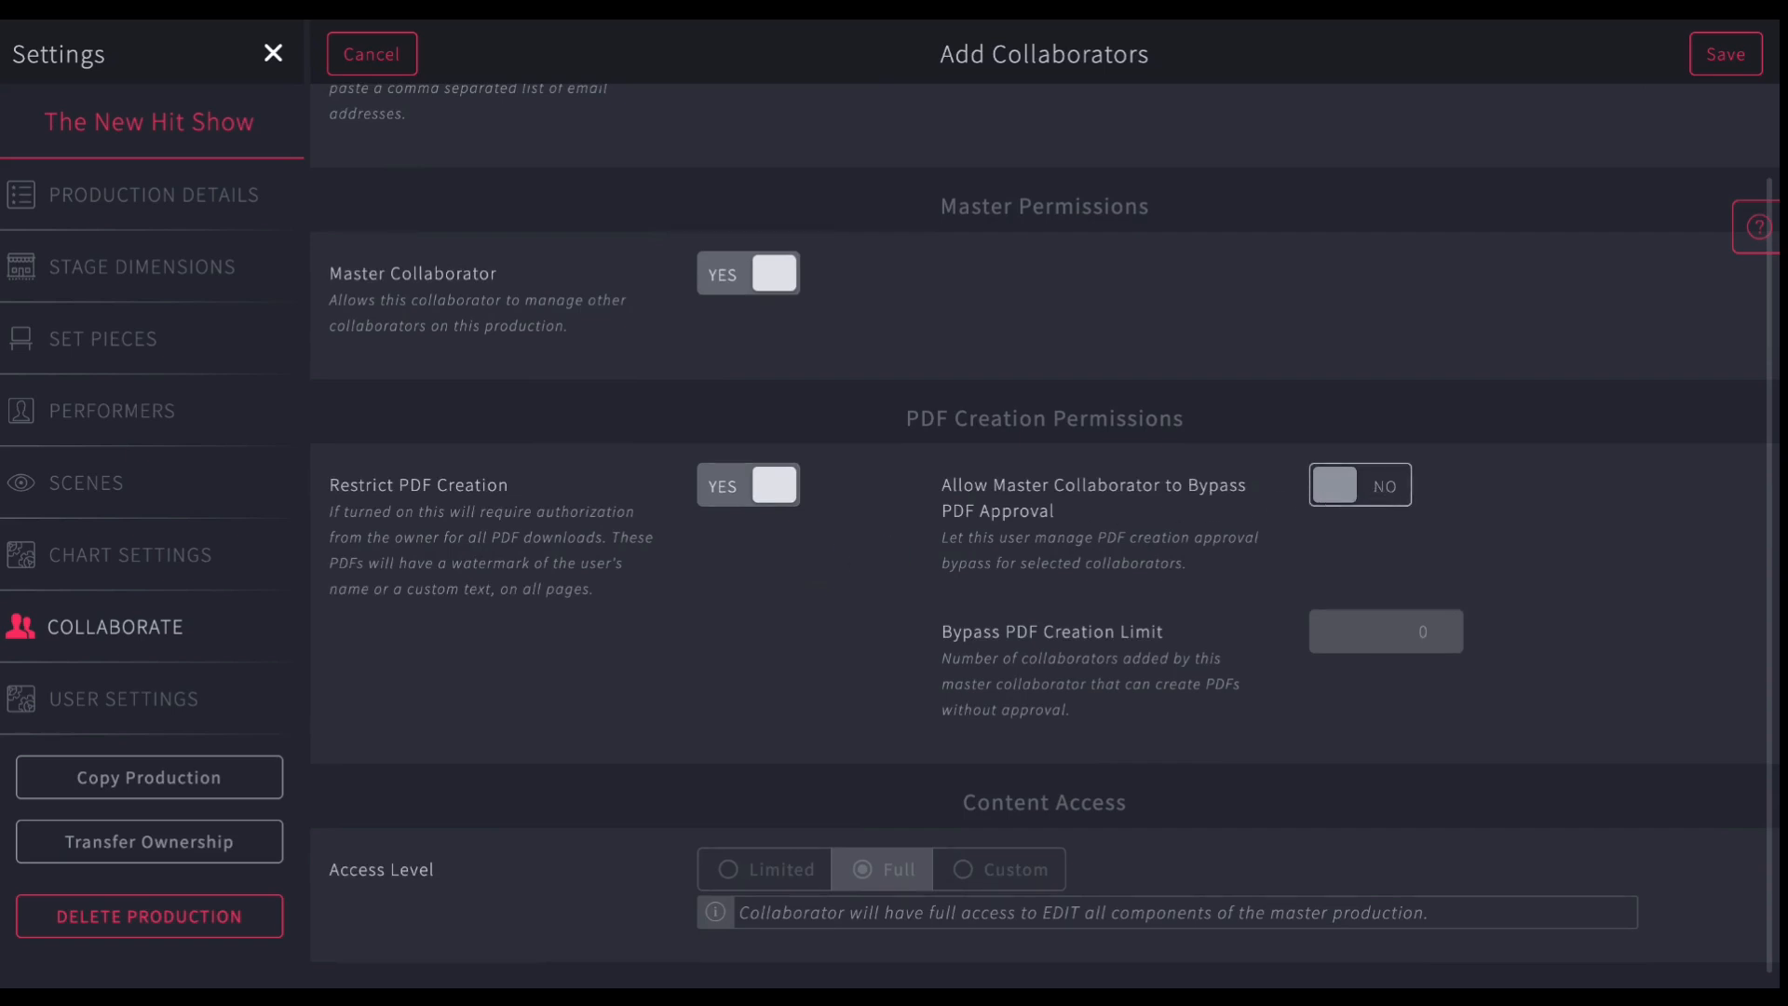
pyautogui.click(1359, 484)
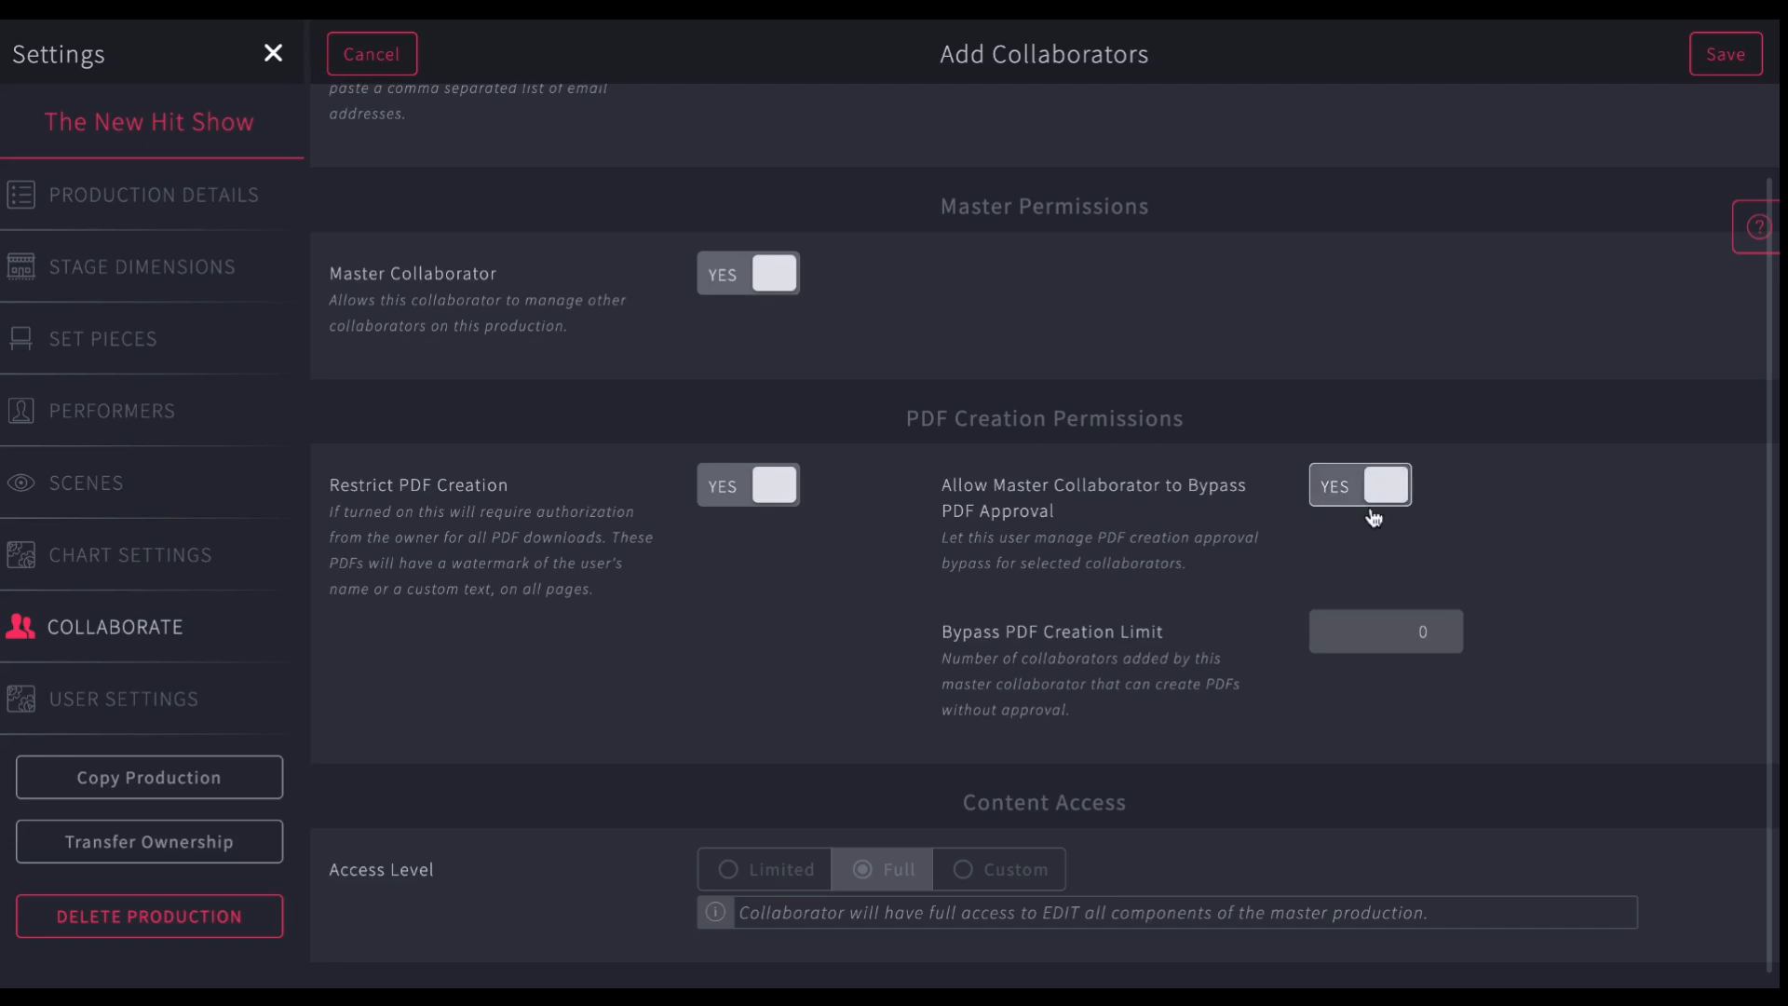
pyautogui.click(1384, 631)
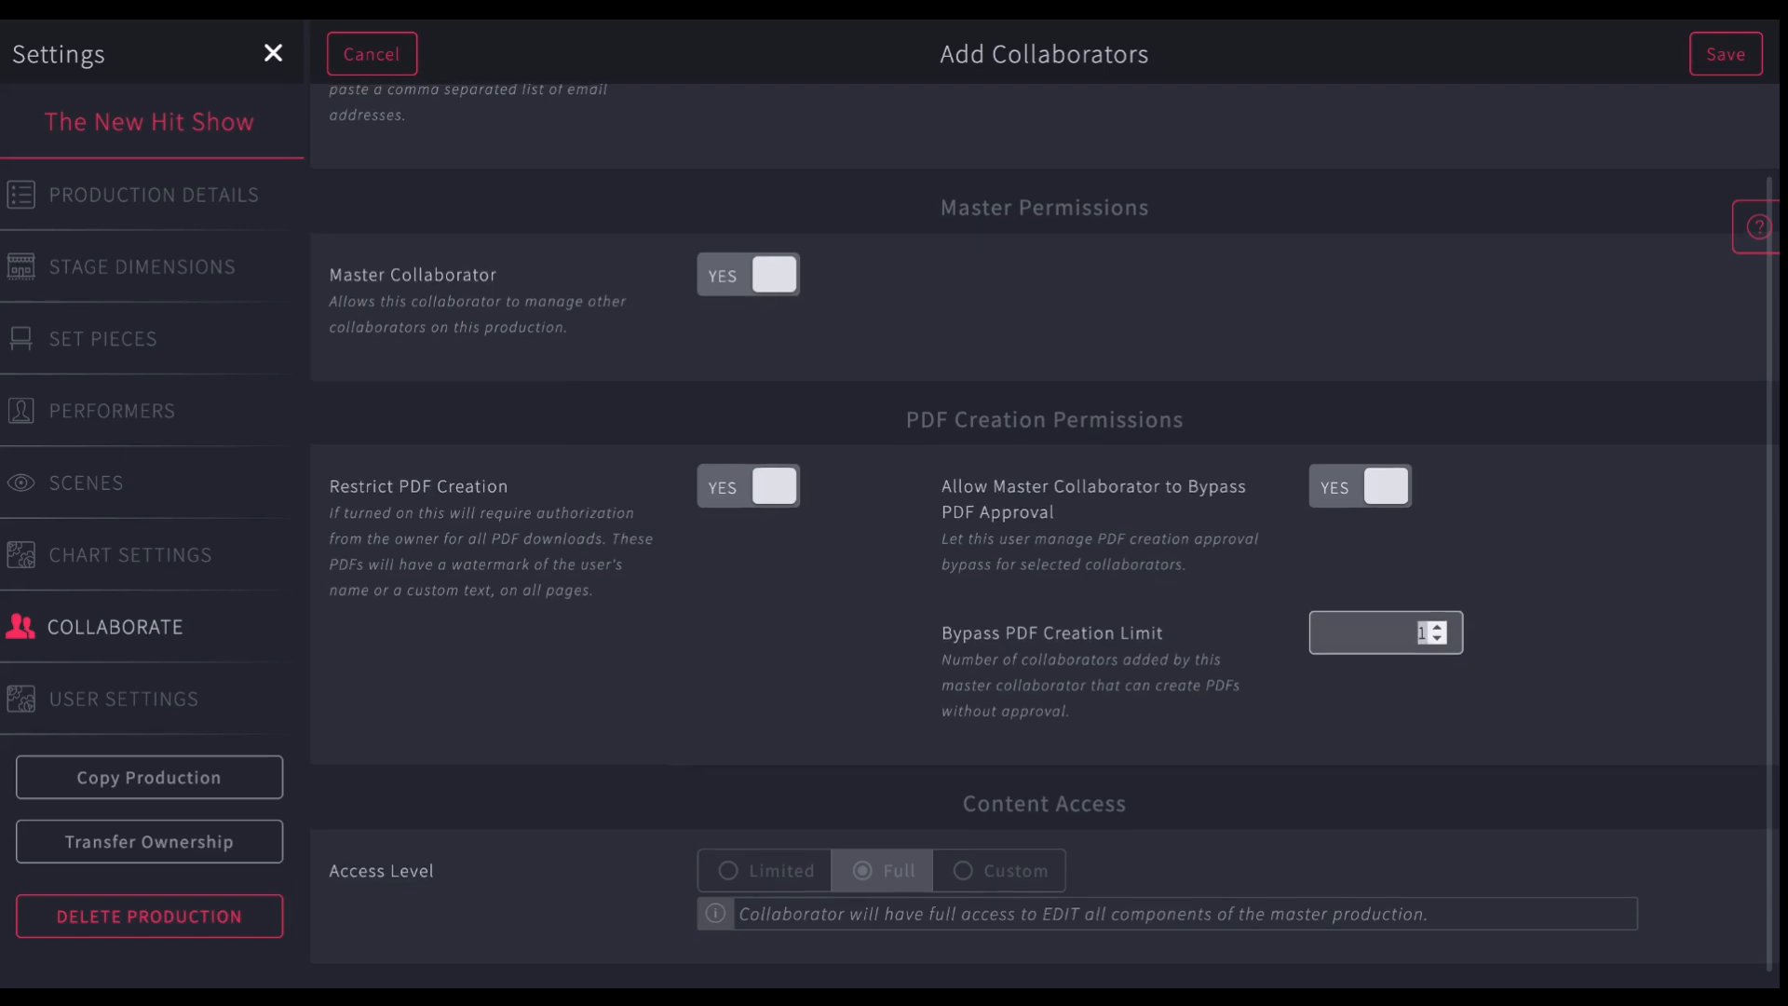
pyautogui.scroll(3)
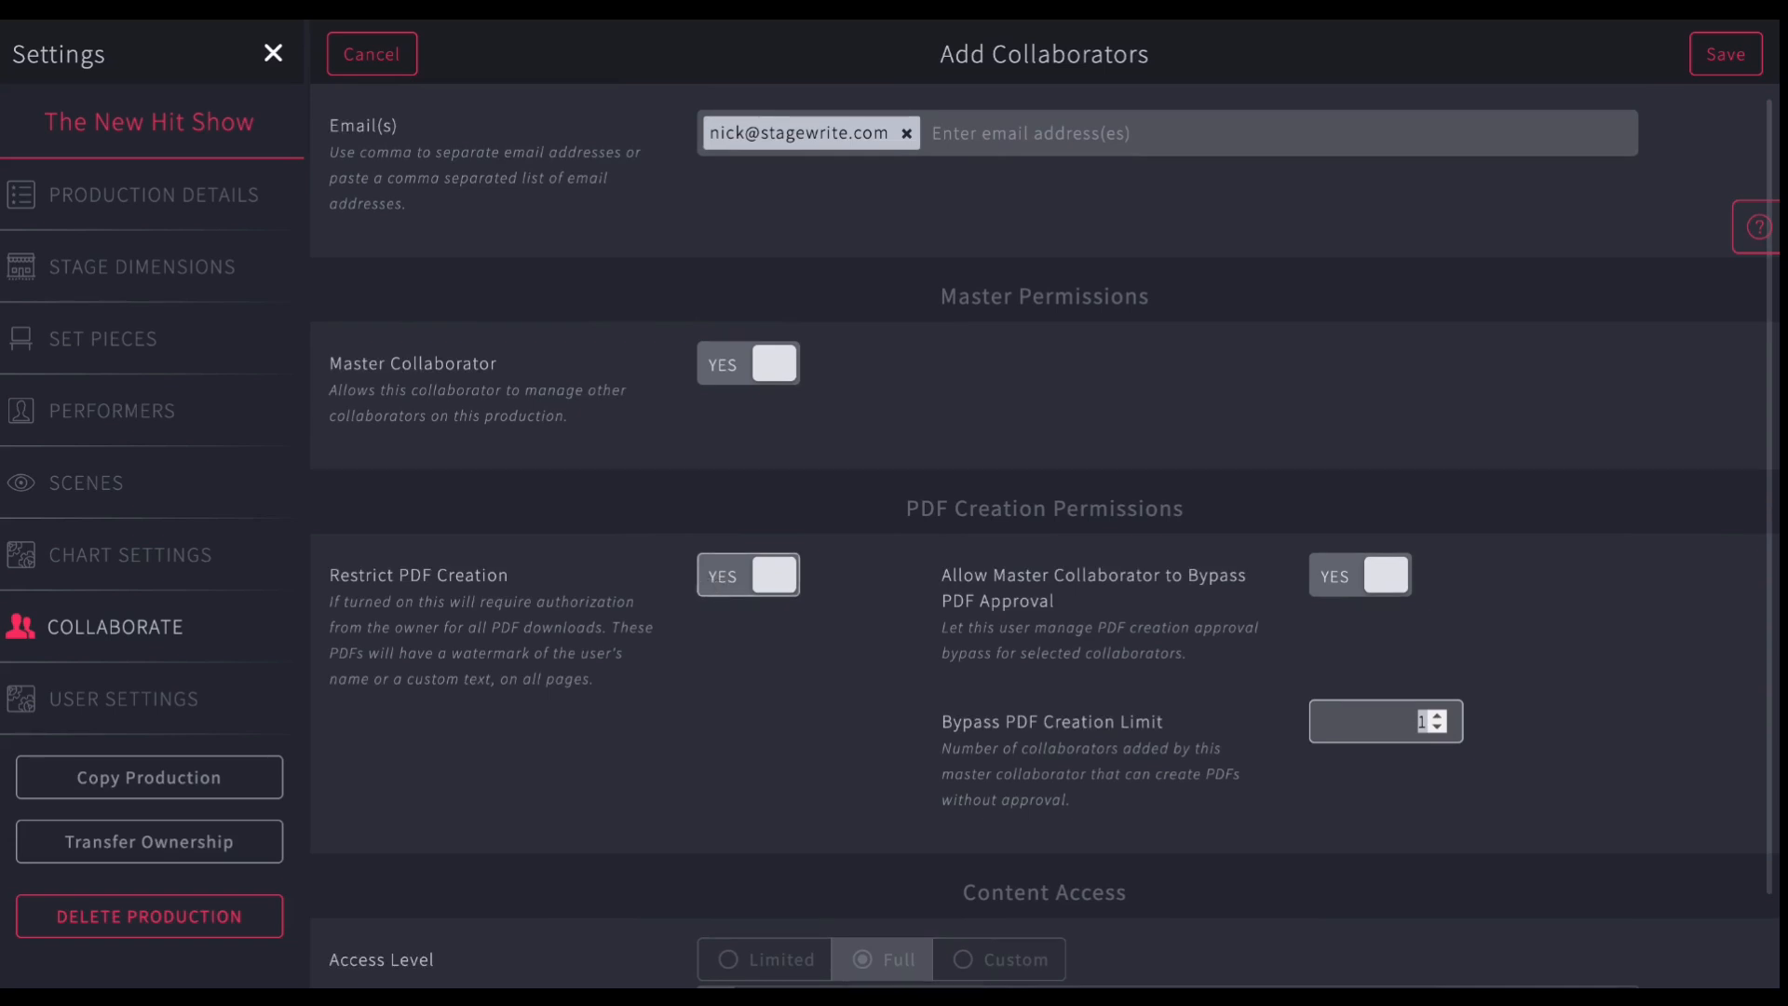
# Turn Master Collaborator off and set the access level to Limited, then Full
pyautogui.click(749, 363)
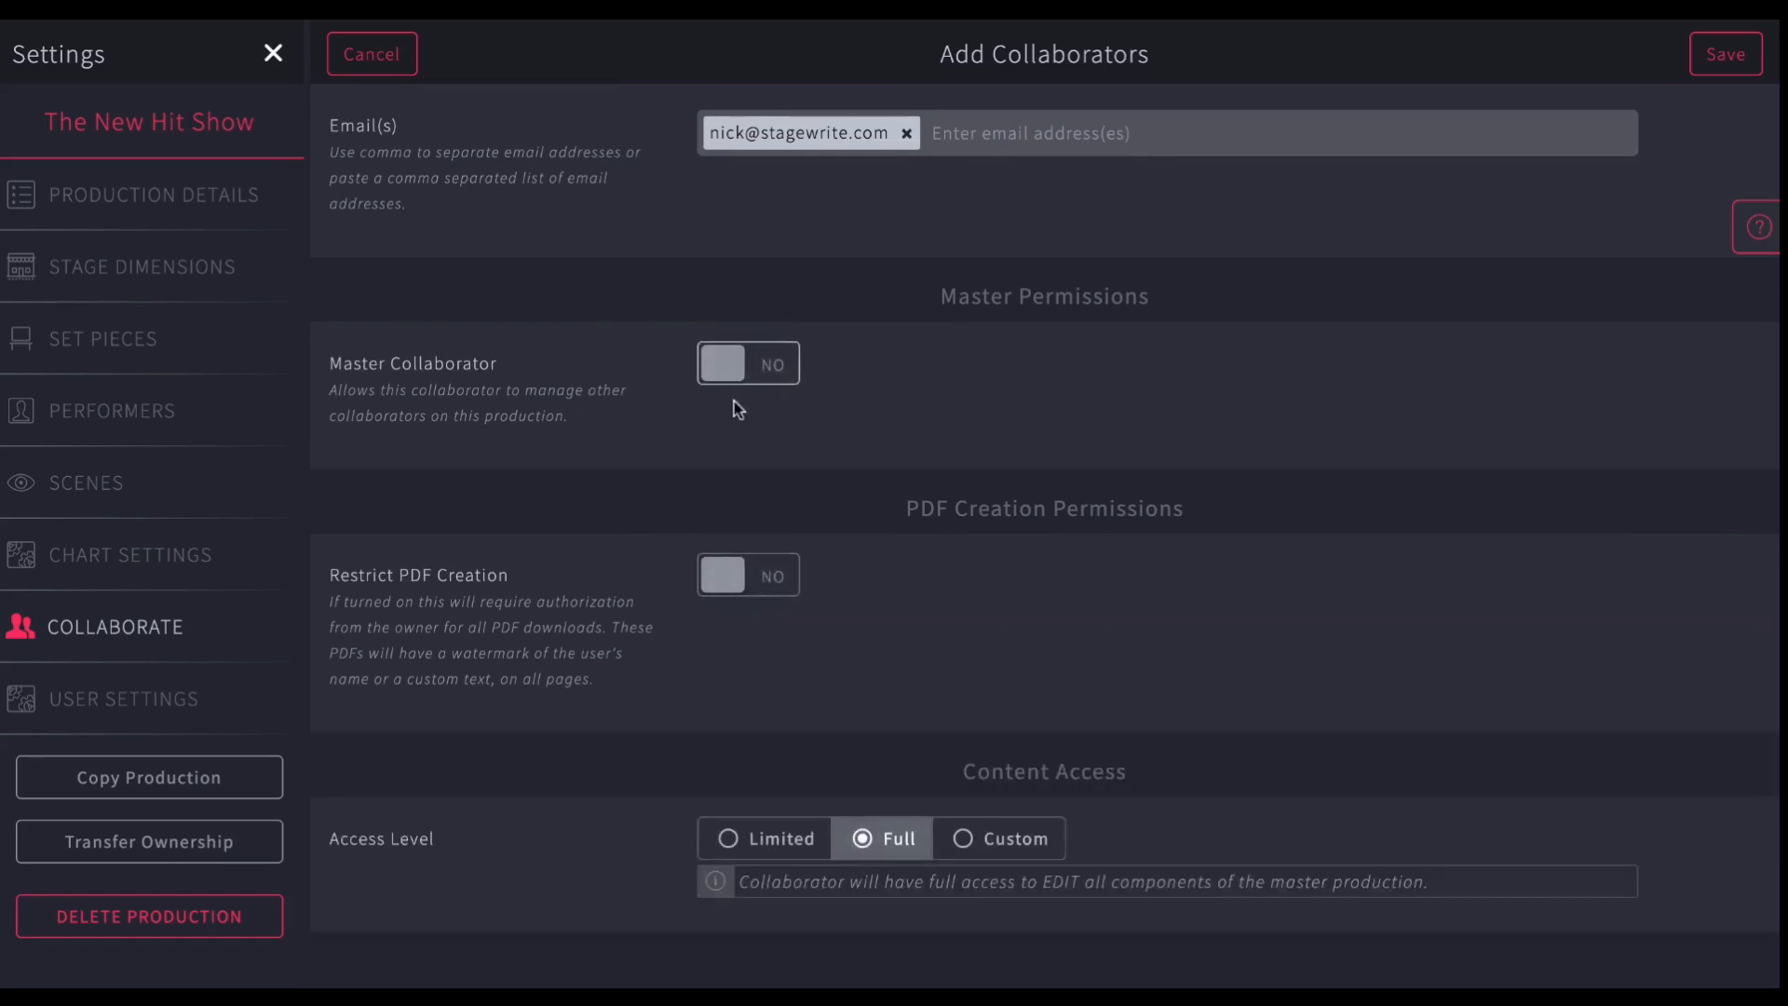
pyautogui.moveTo(736, 667)
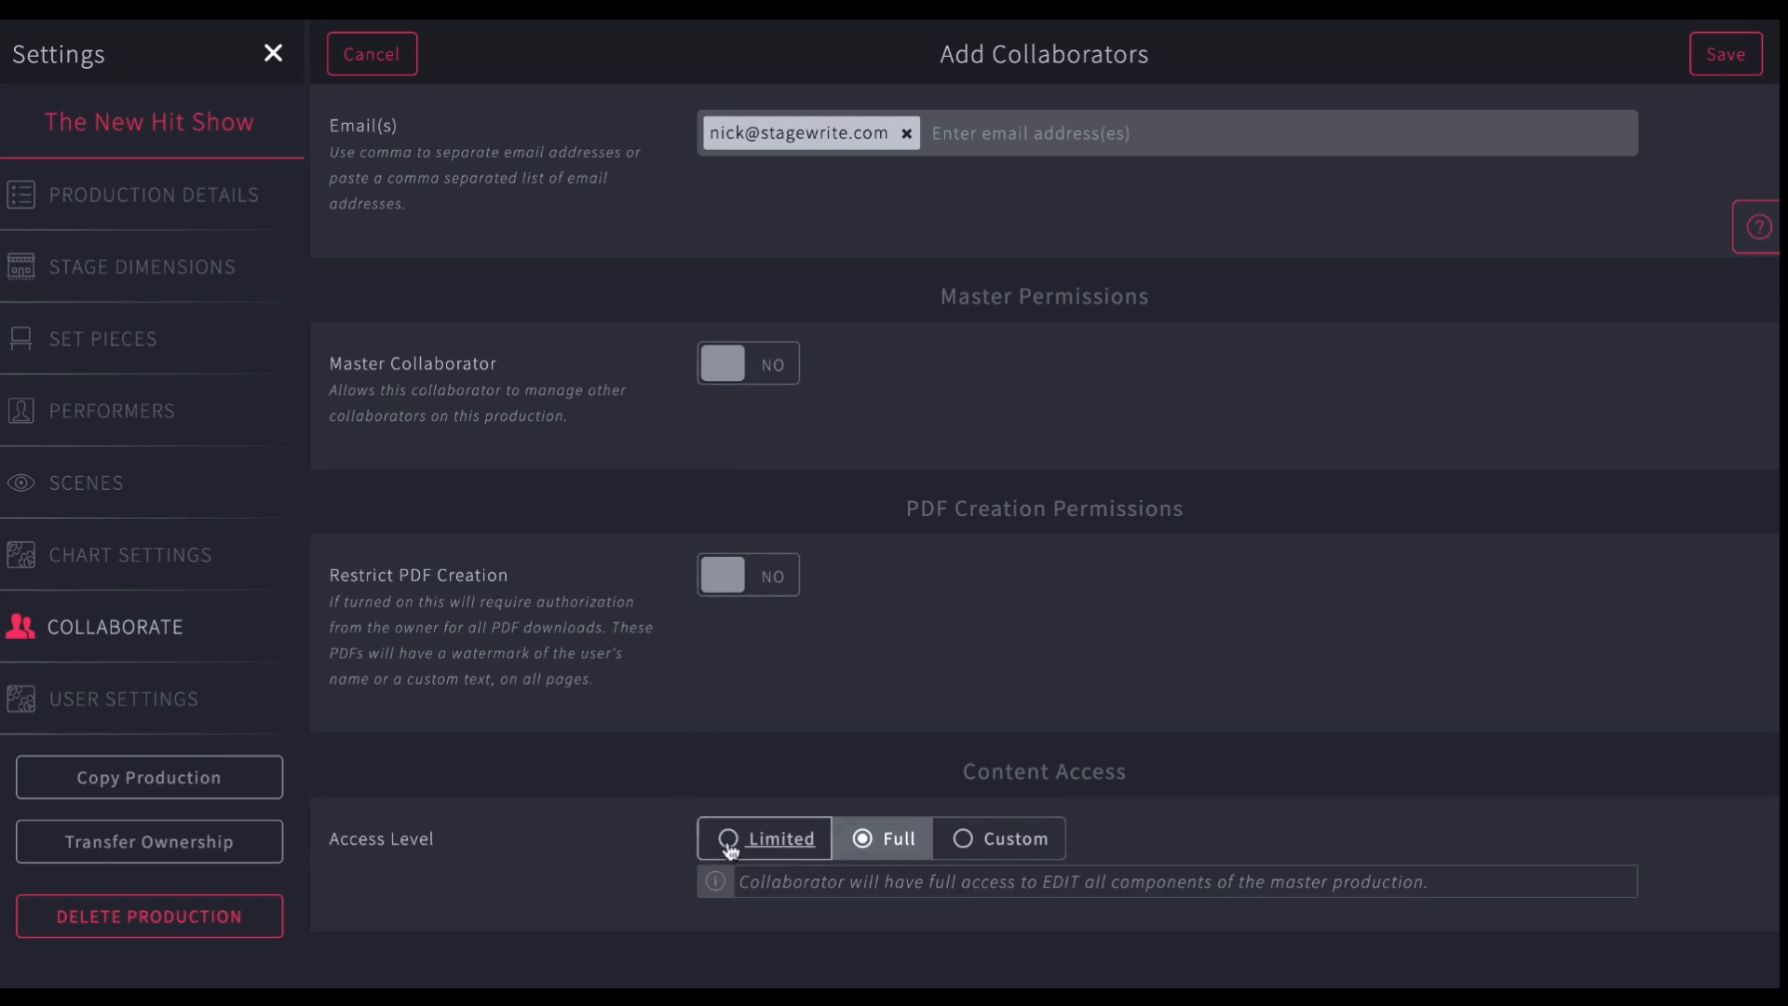
pyautogui.click(764, 838)
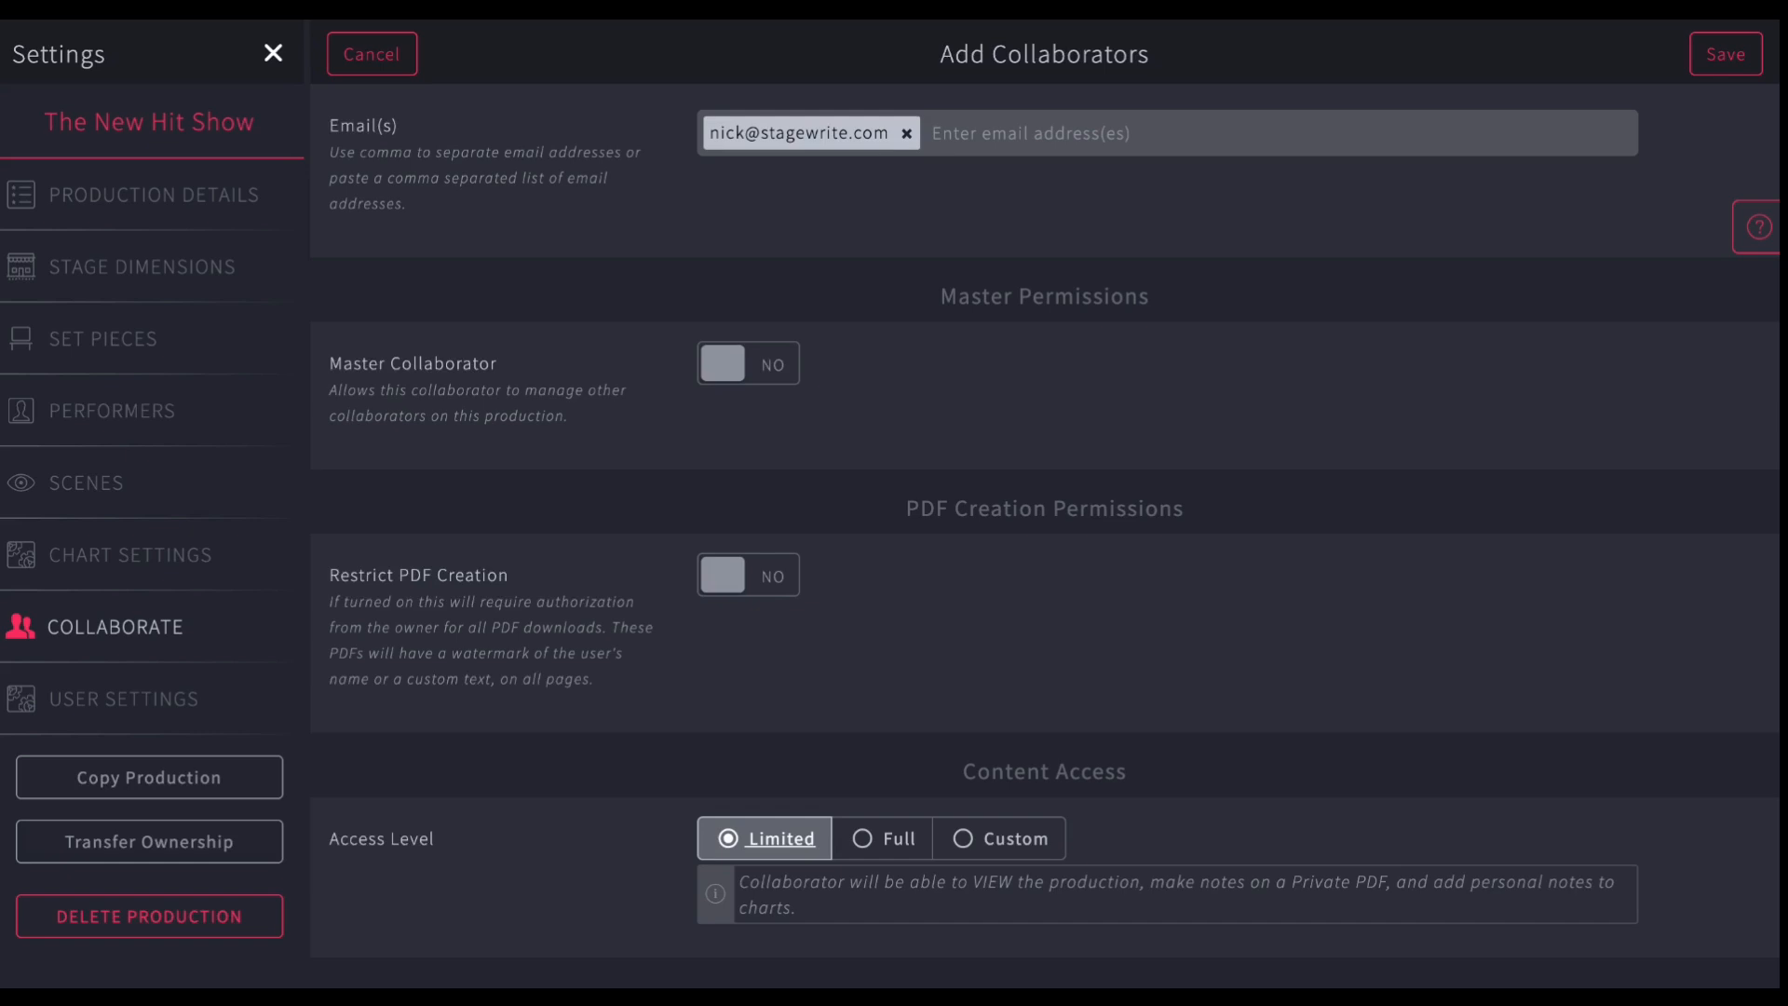
pyautogui.click(881, 839)
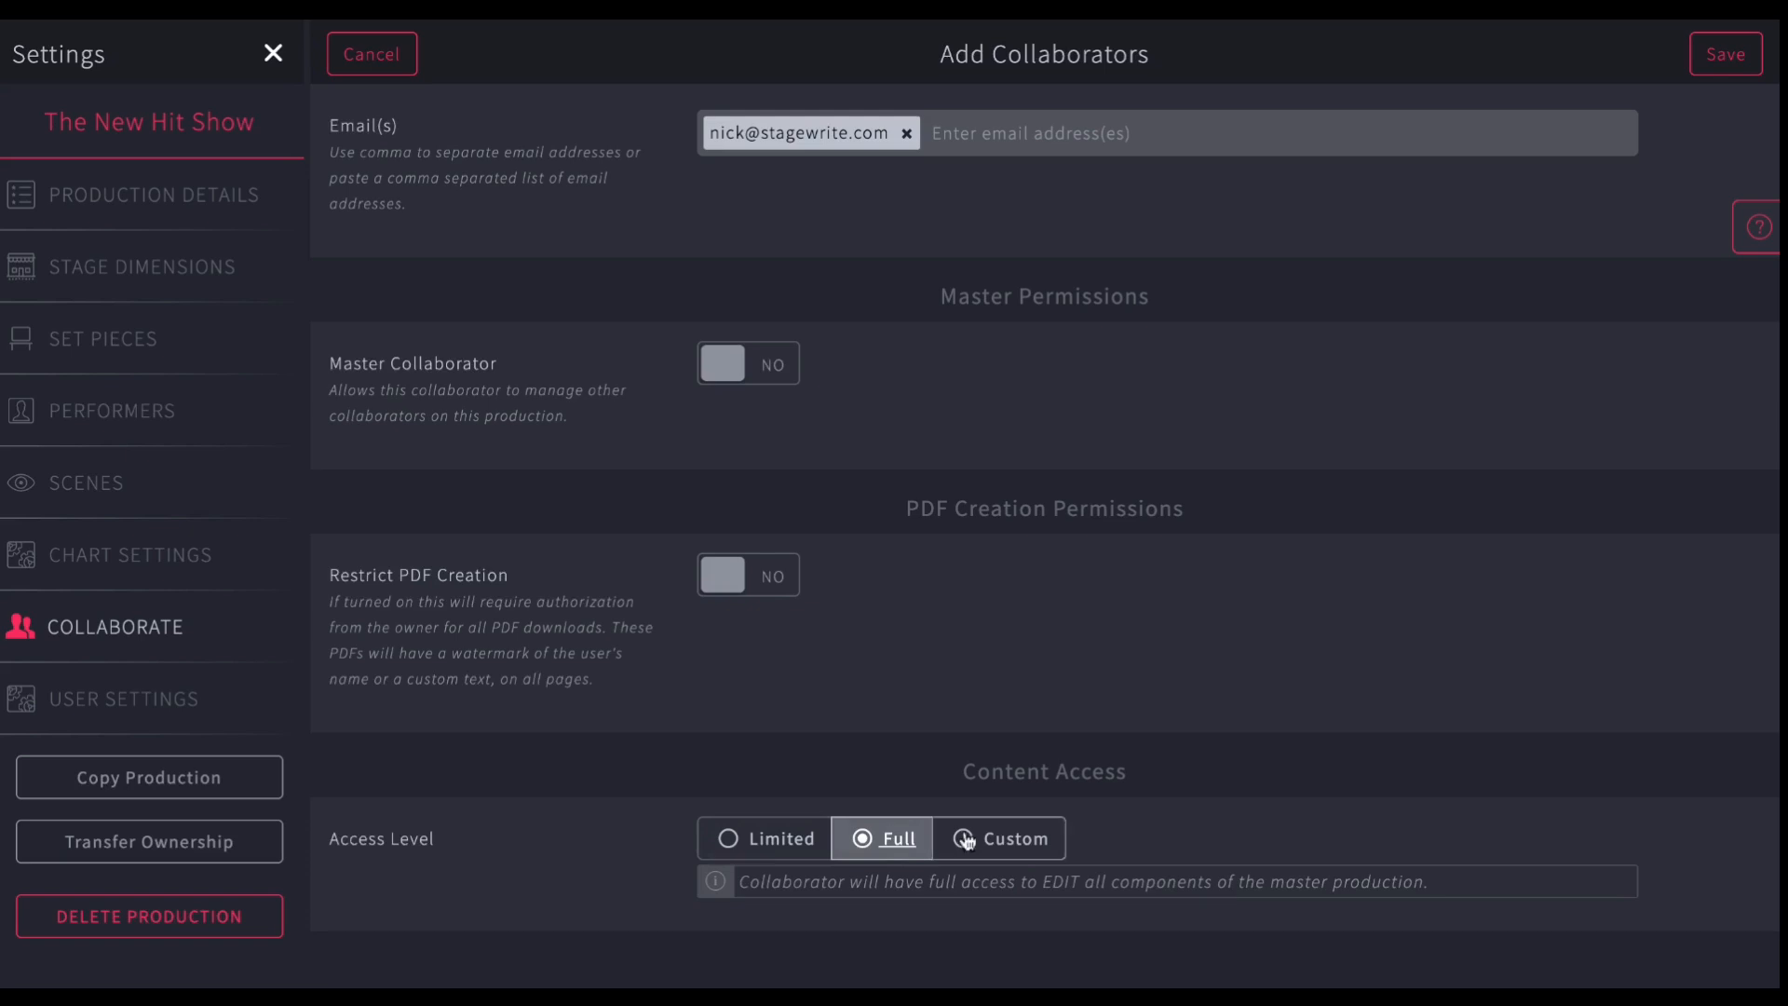
# Choose Custom access with shared PDF markups and chart editing off for Scene 1
pyautogui.click(1007, 838)
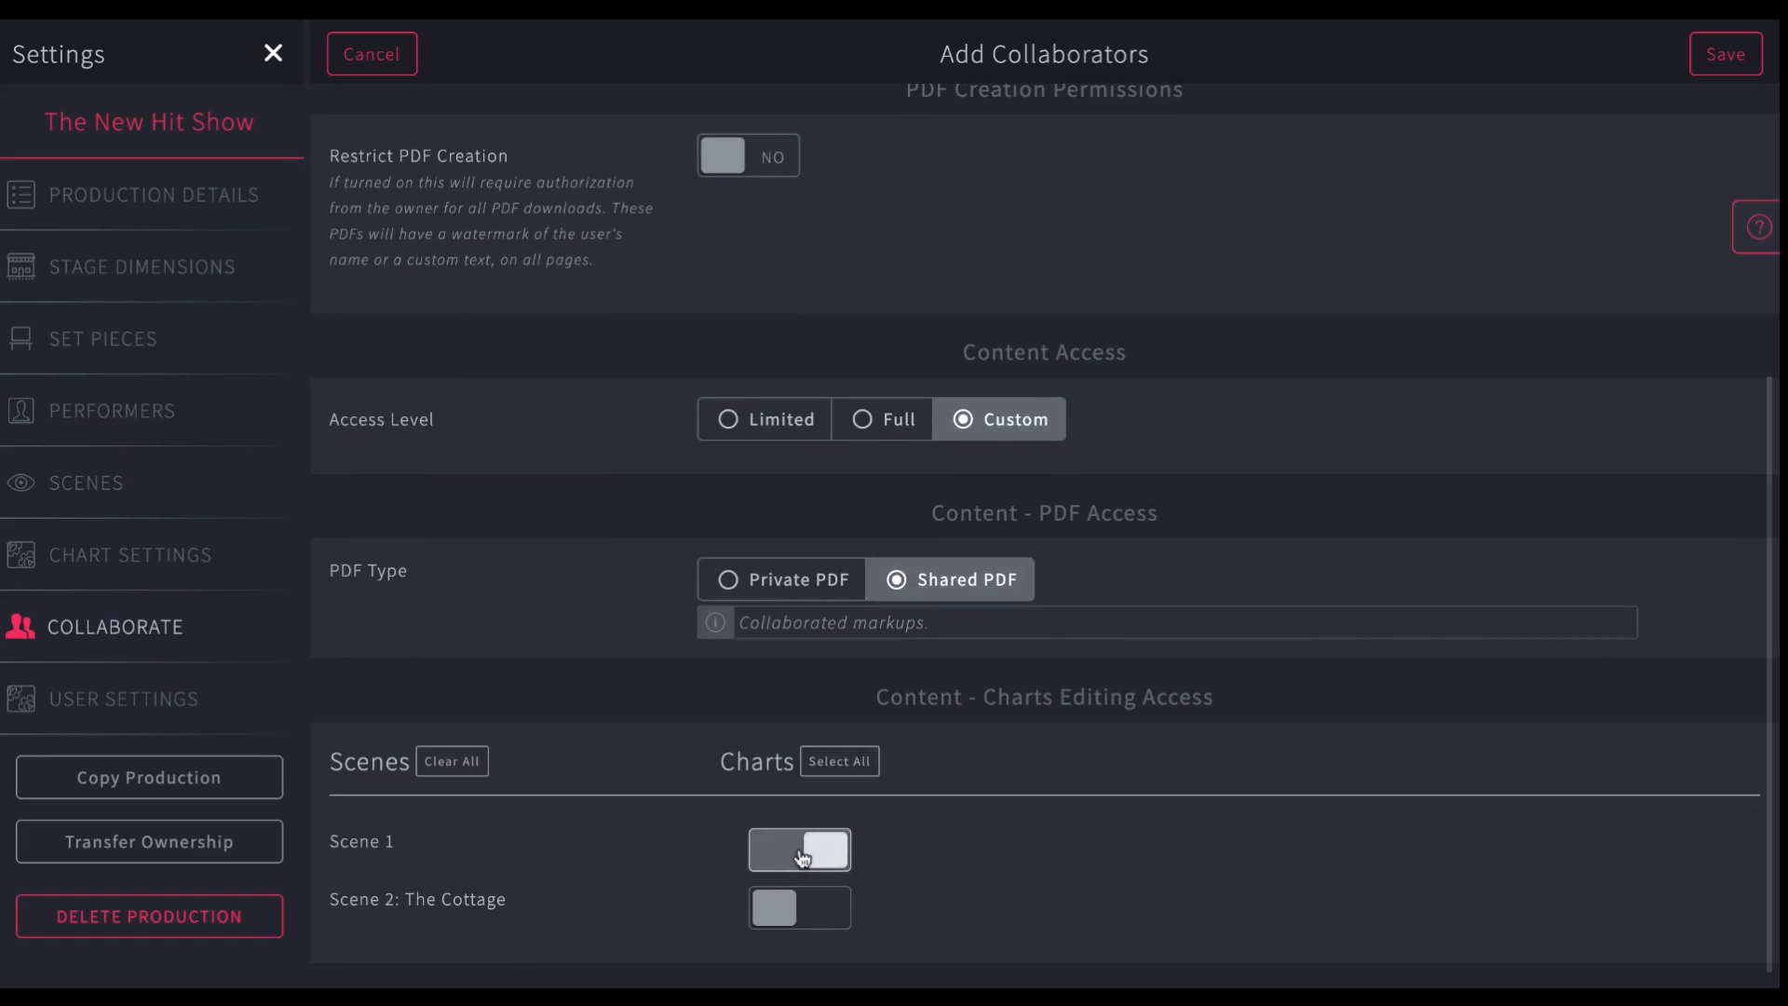
pyautogui.click(799, 849)
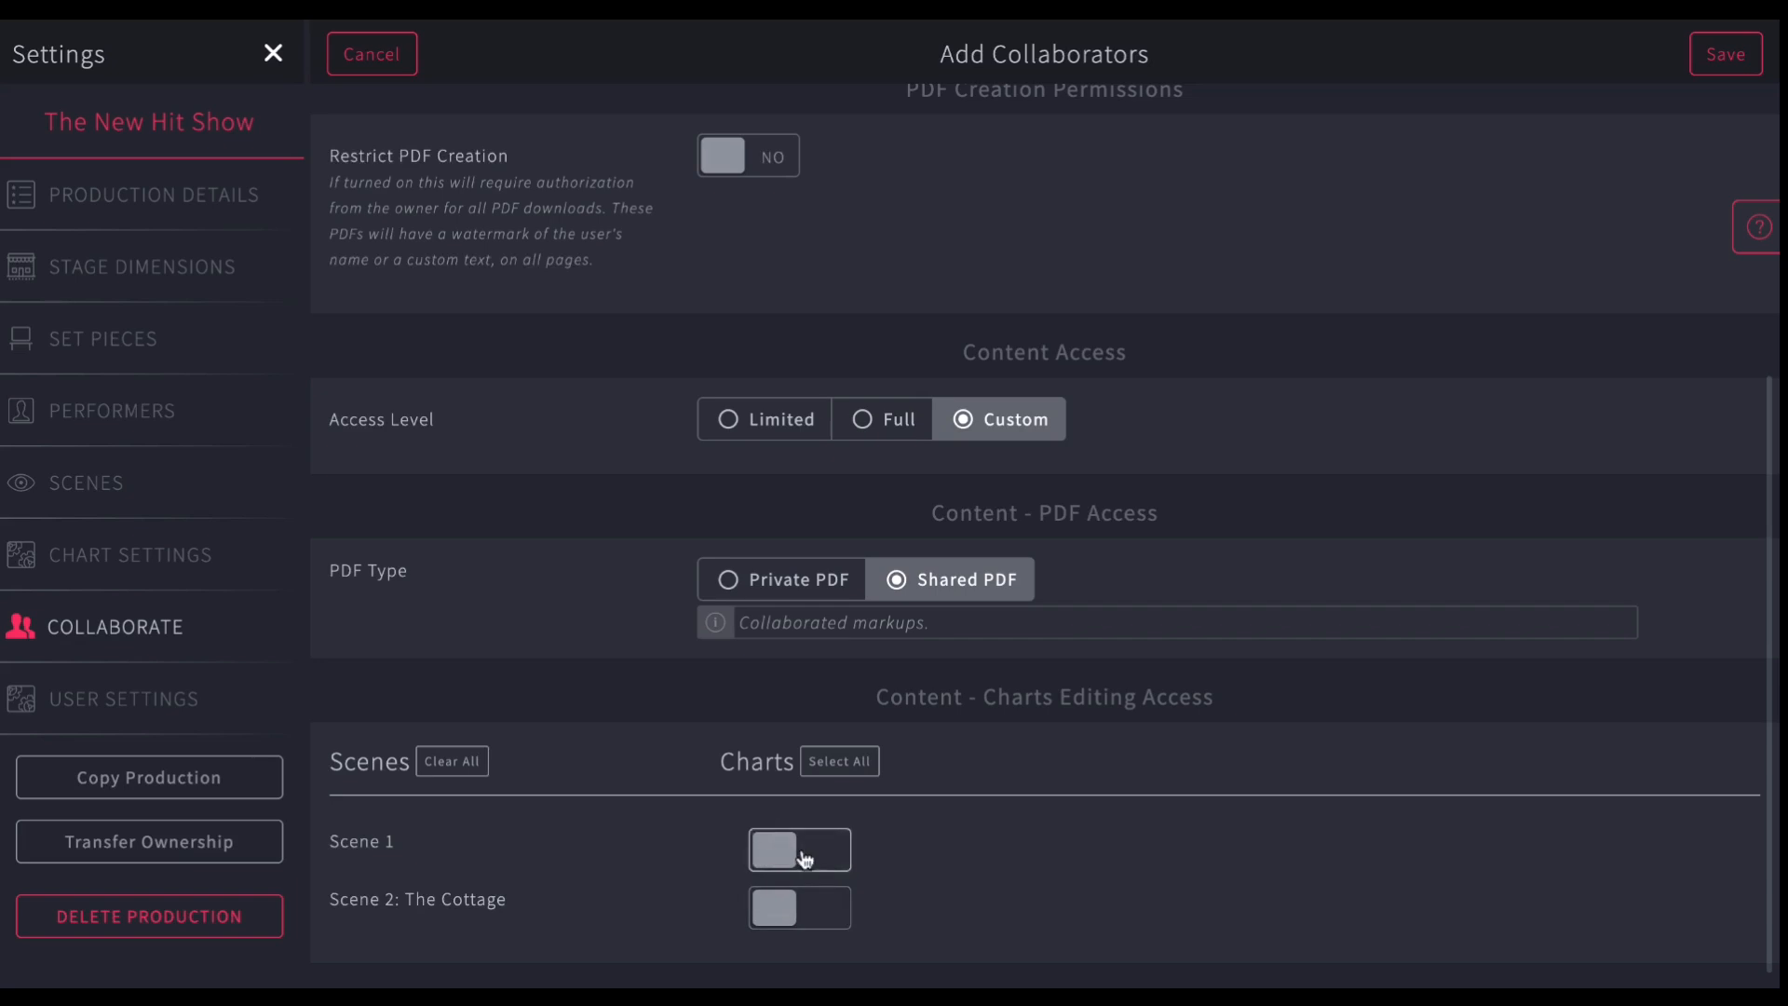
pyautogui.moveTo(838, 805)
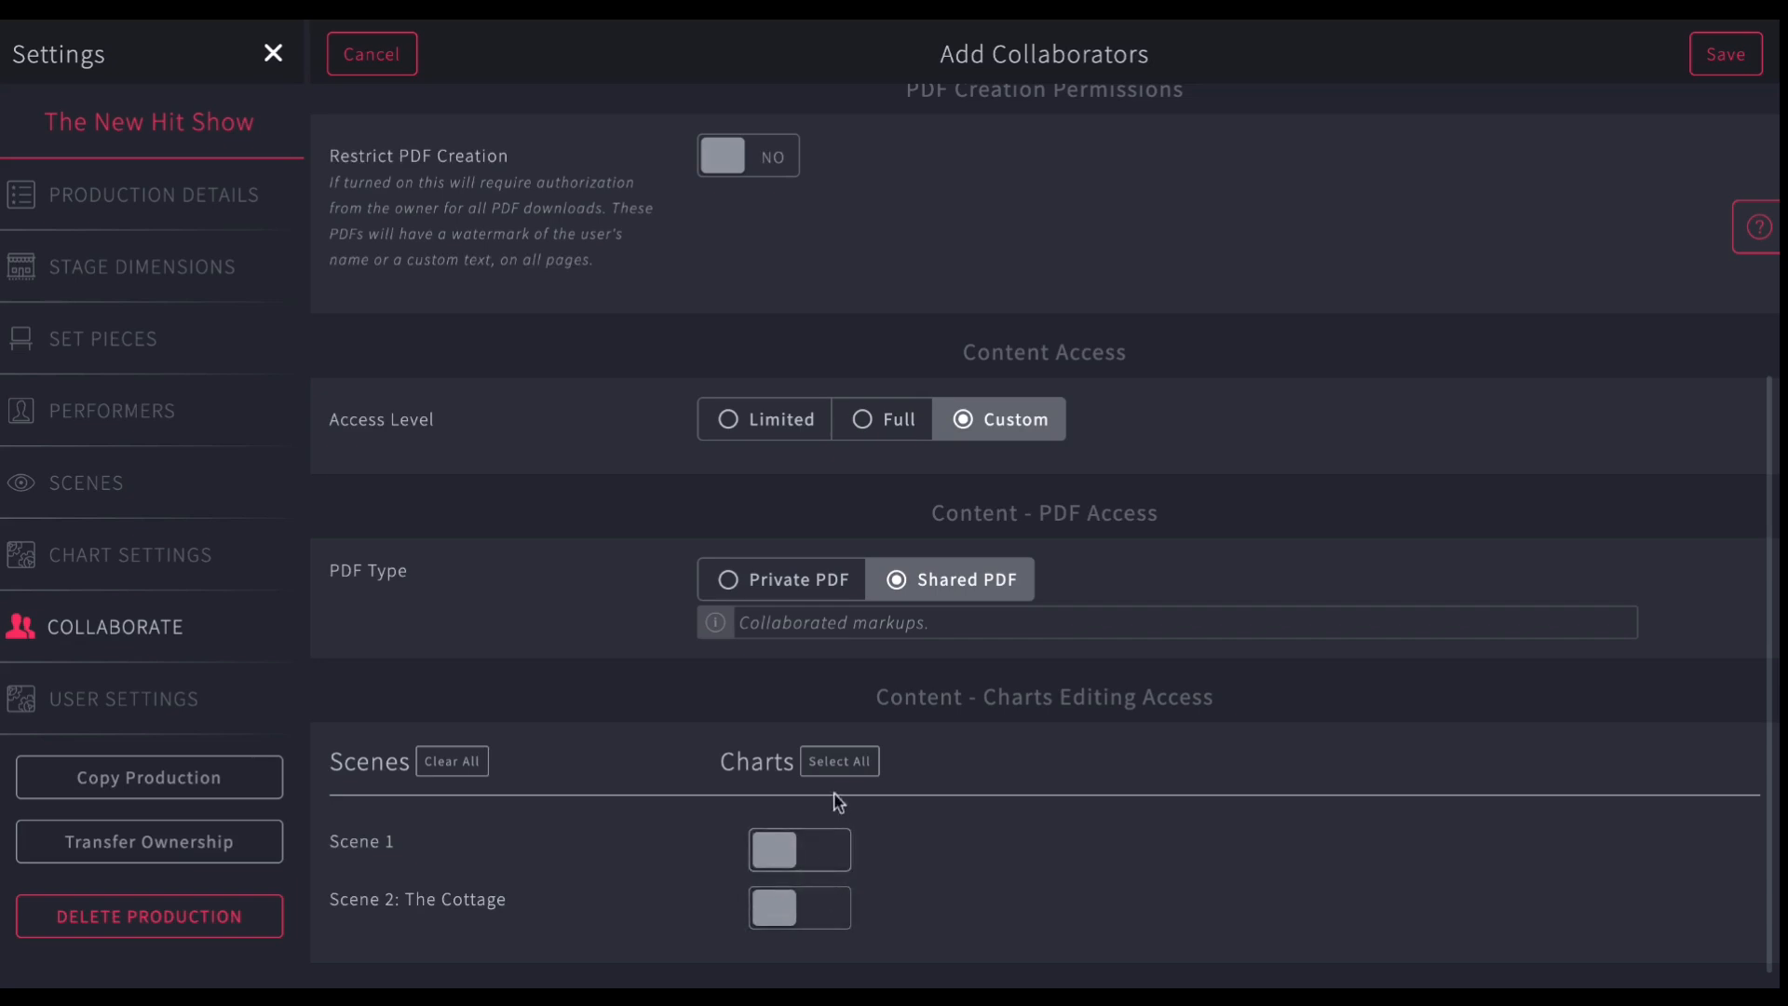
pyautogui.scroll(3)
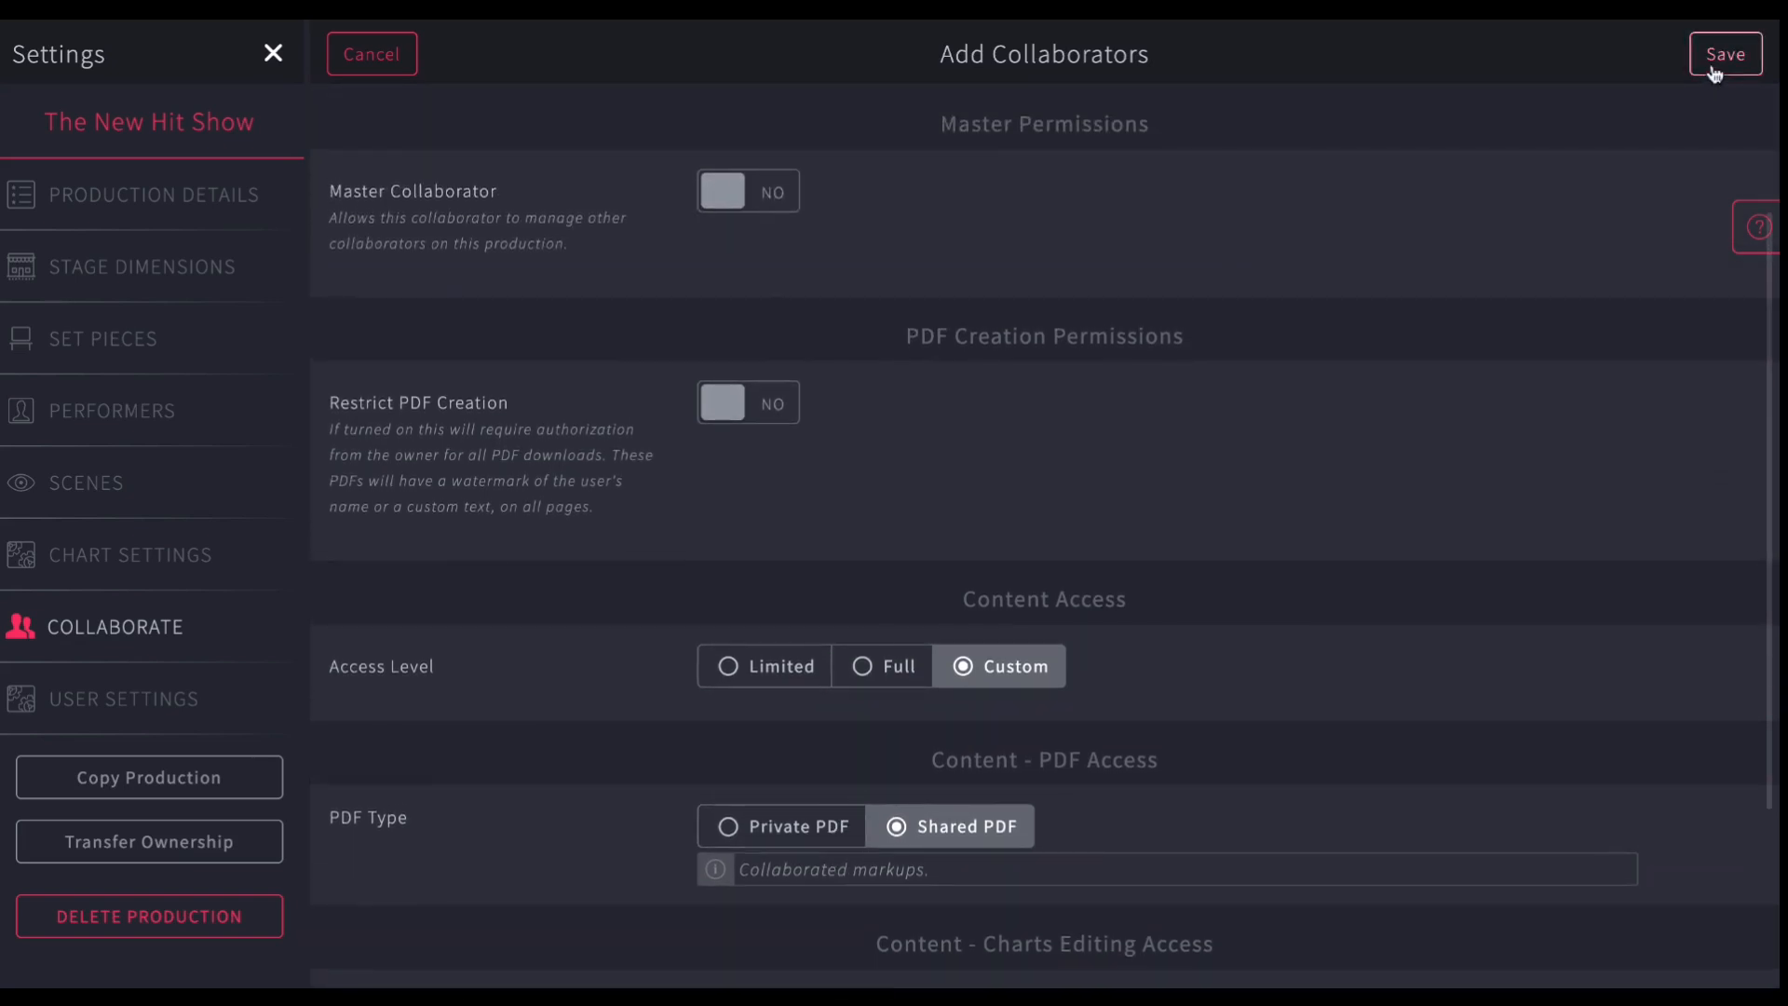
# Save the new collaborator to the production's collaborator list
pyautogui.click(1725, 54)
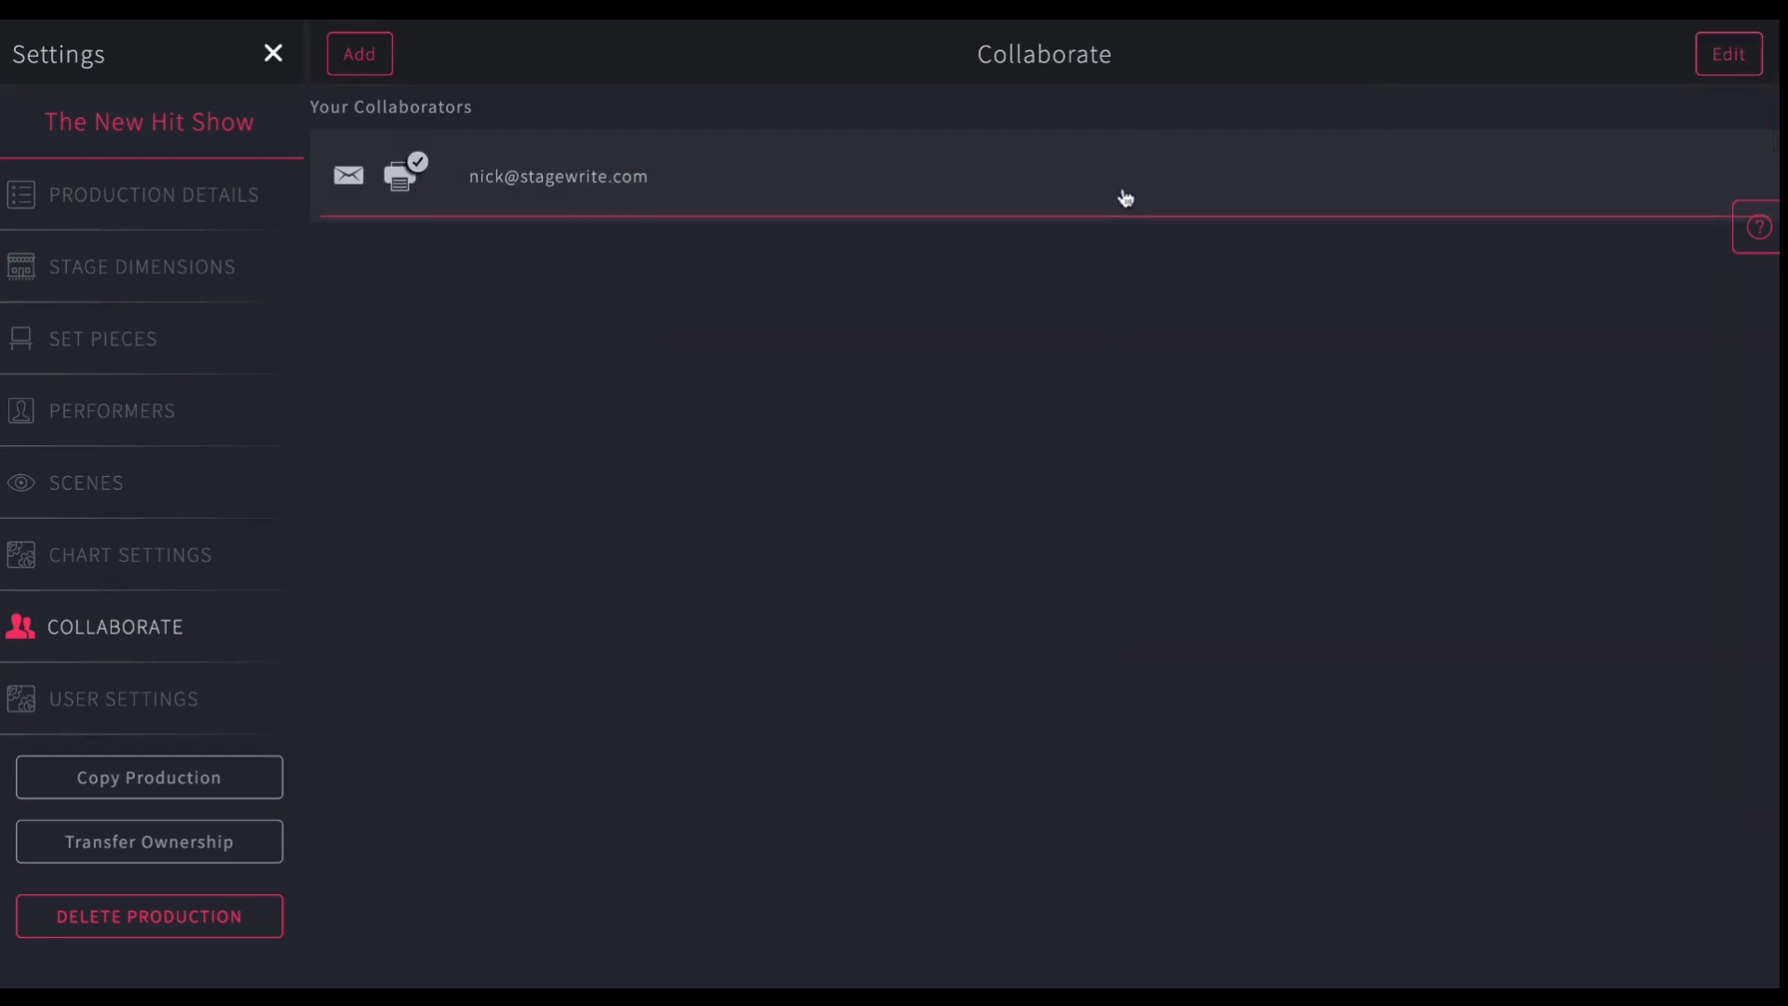
pyautogui.moveTo(1125, 198)
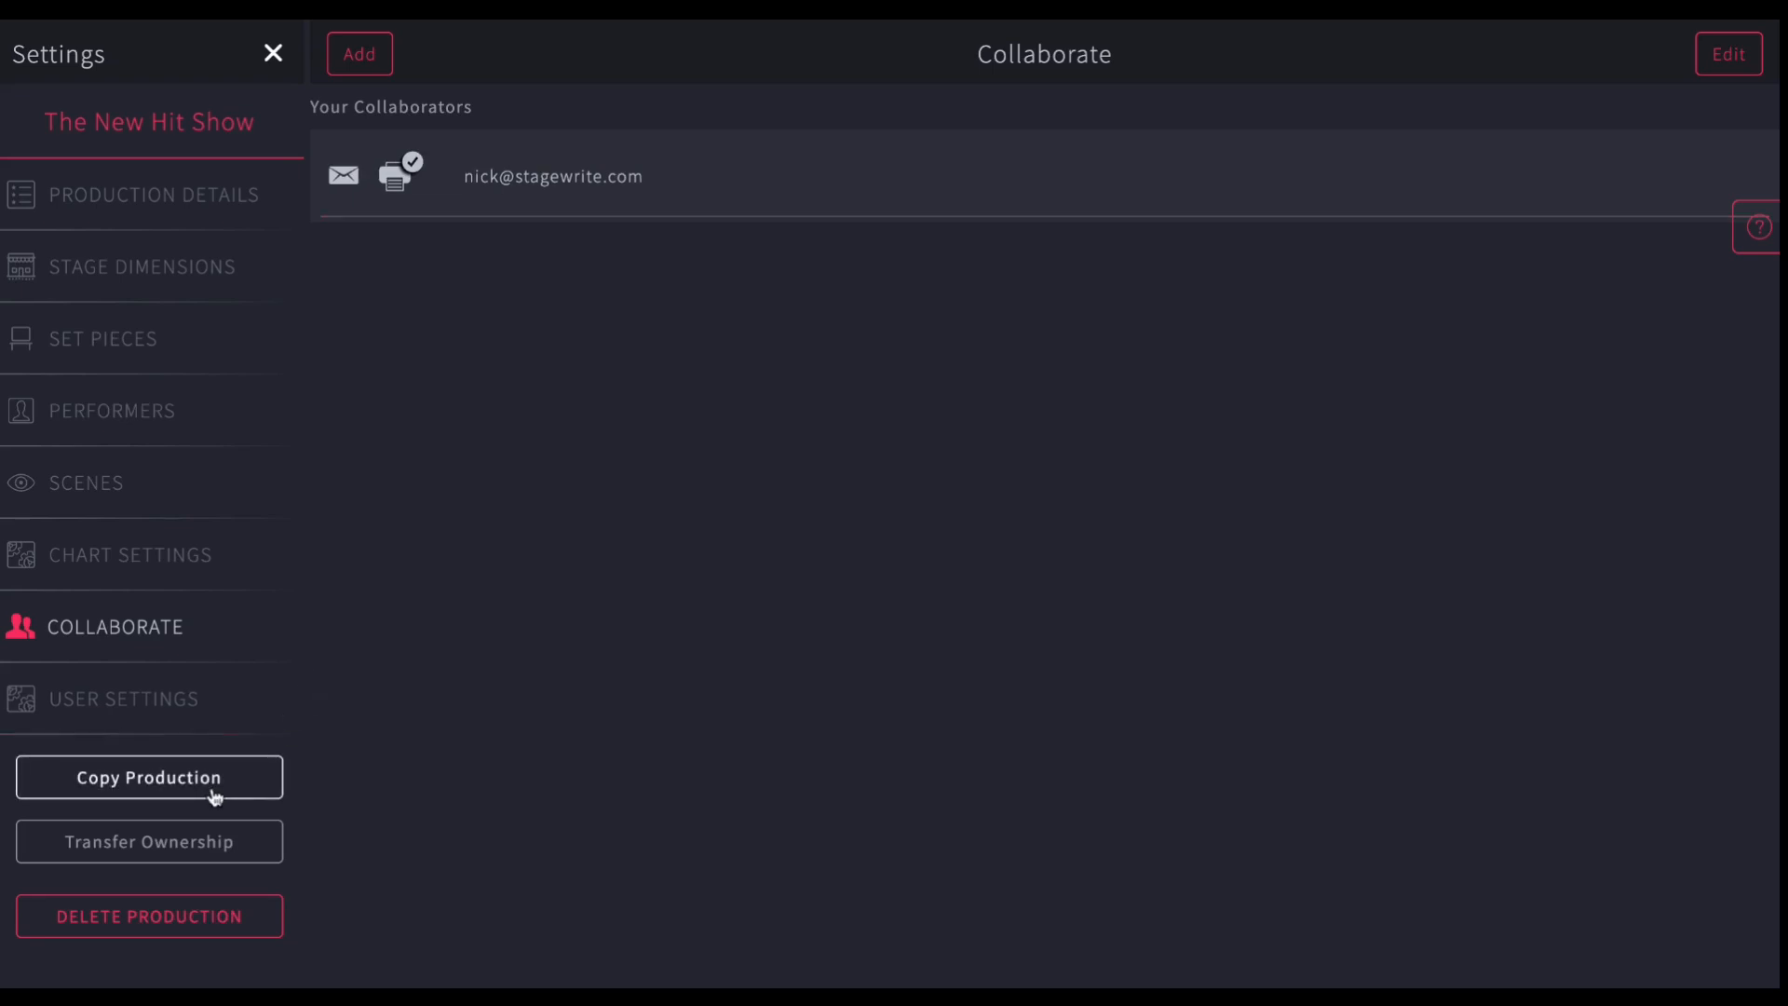
# Start a production copy named New Show National Tour
pyautogui.click(149, 776)
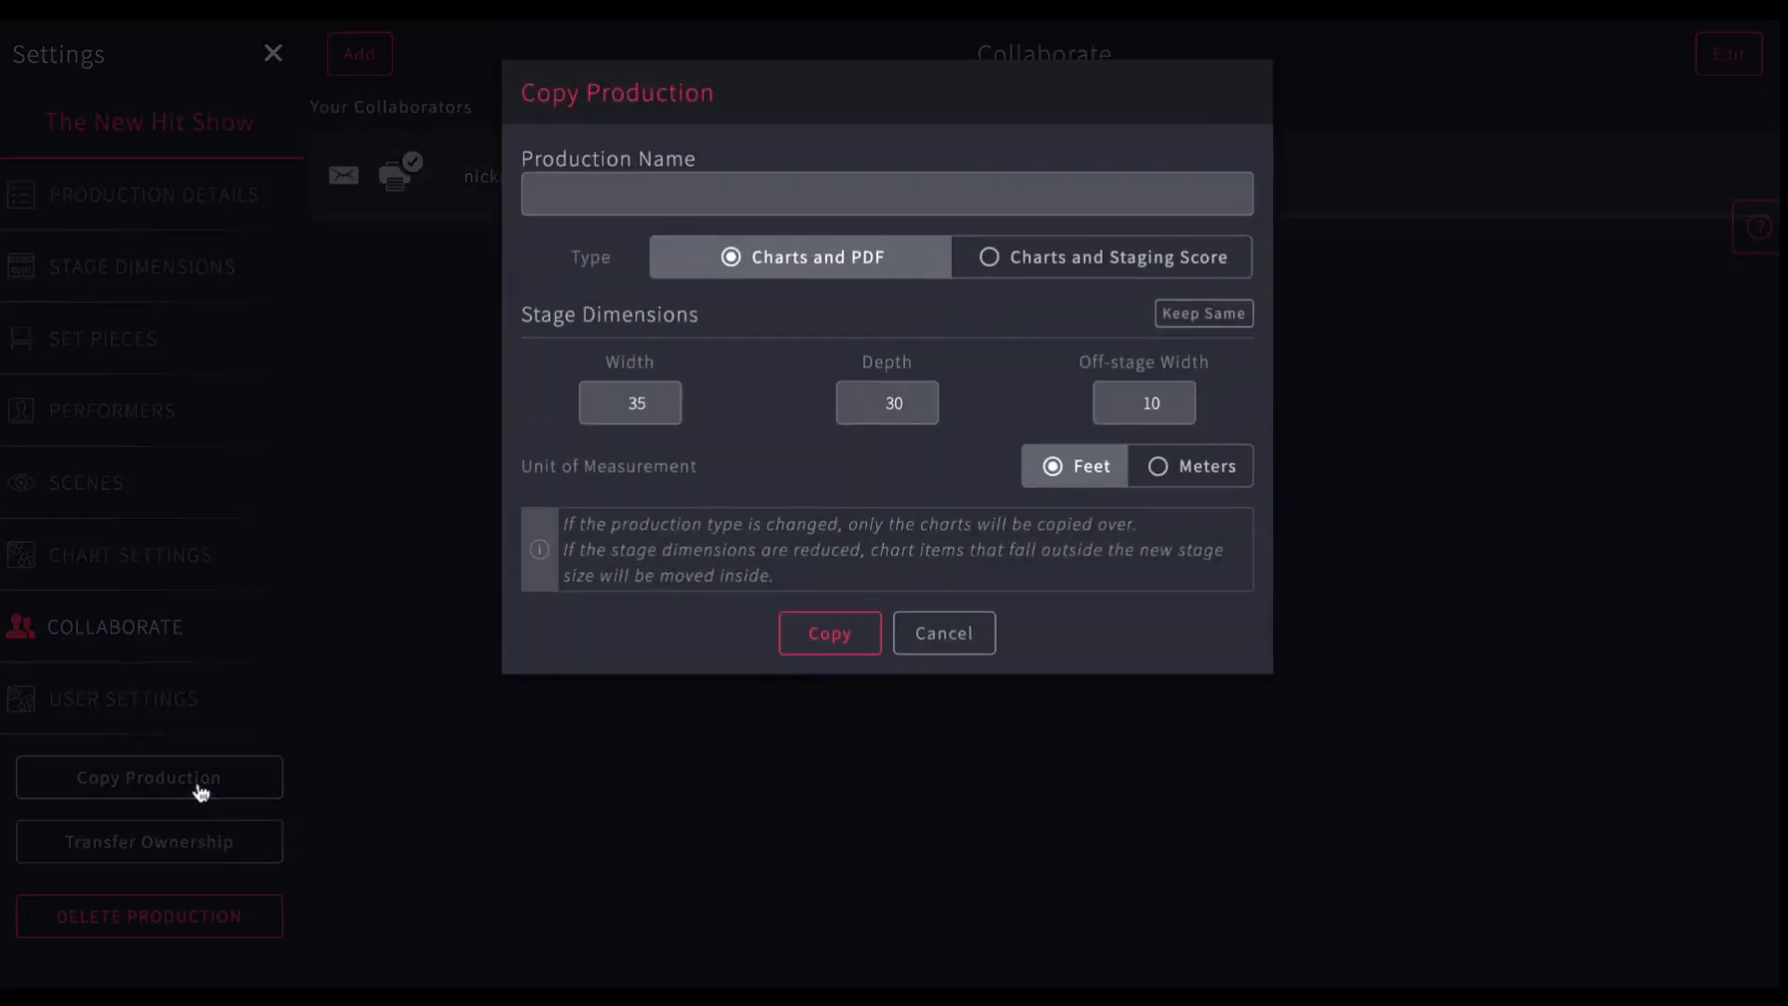
pyautogui.write('New')
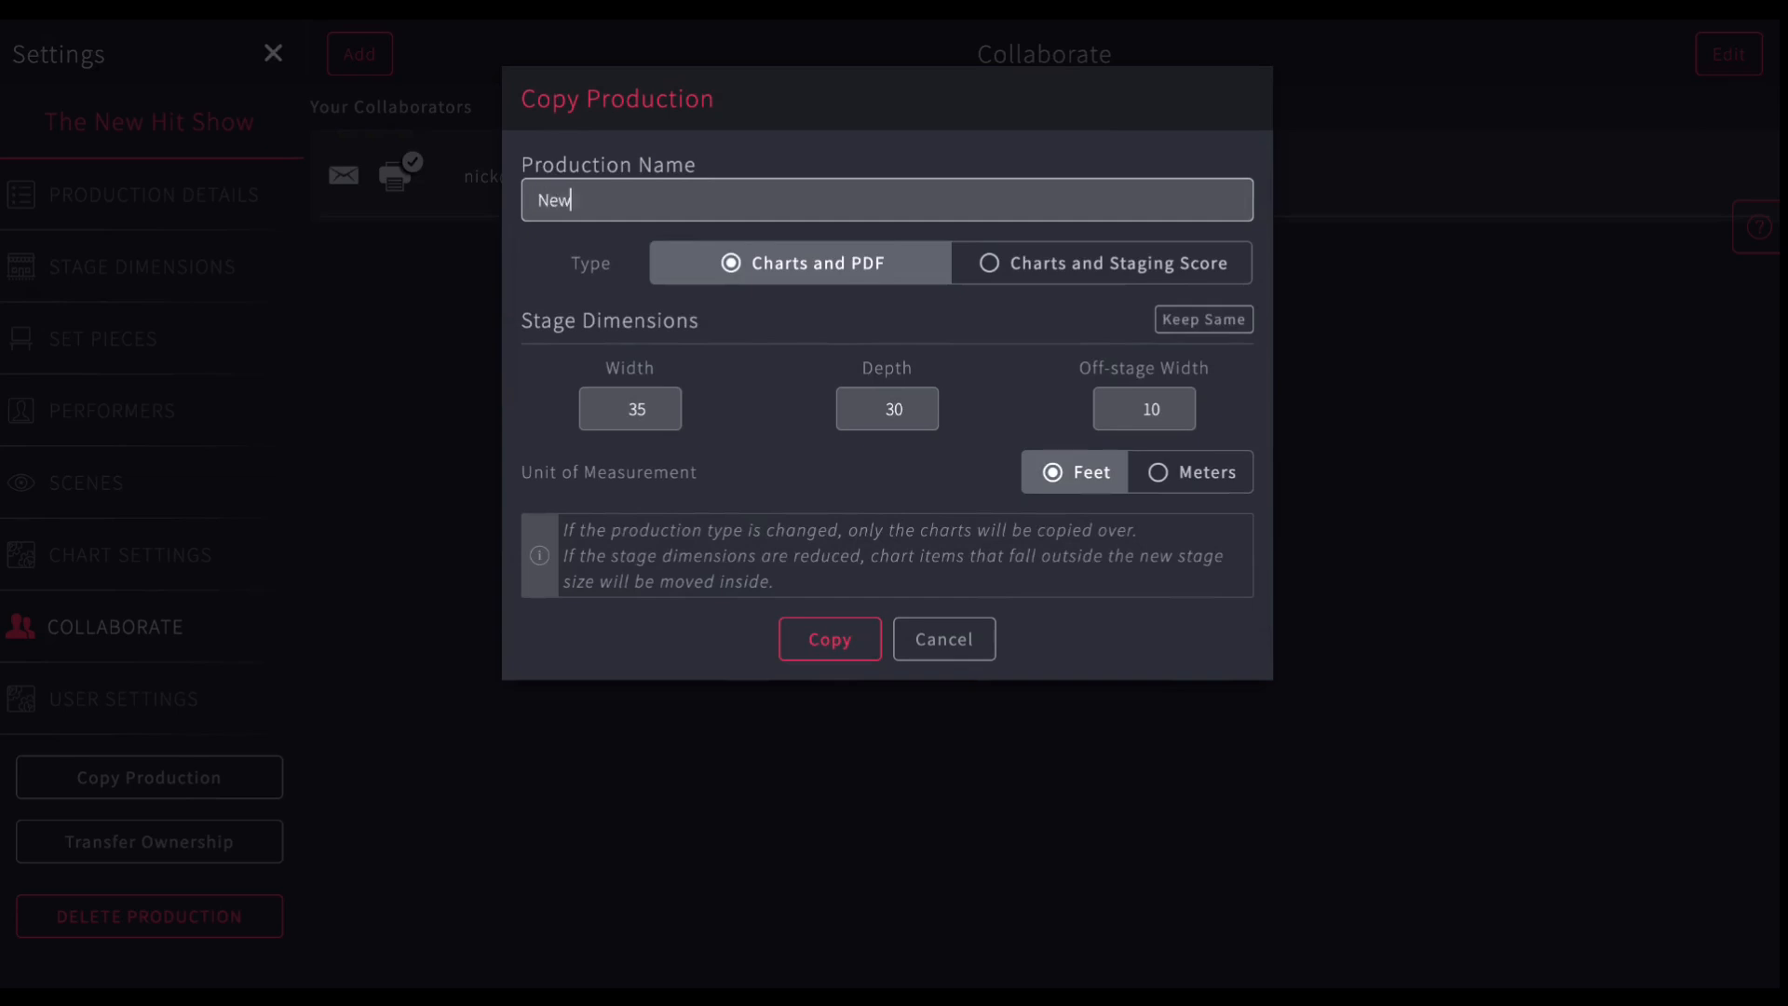
pyautogui.write('Show')
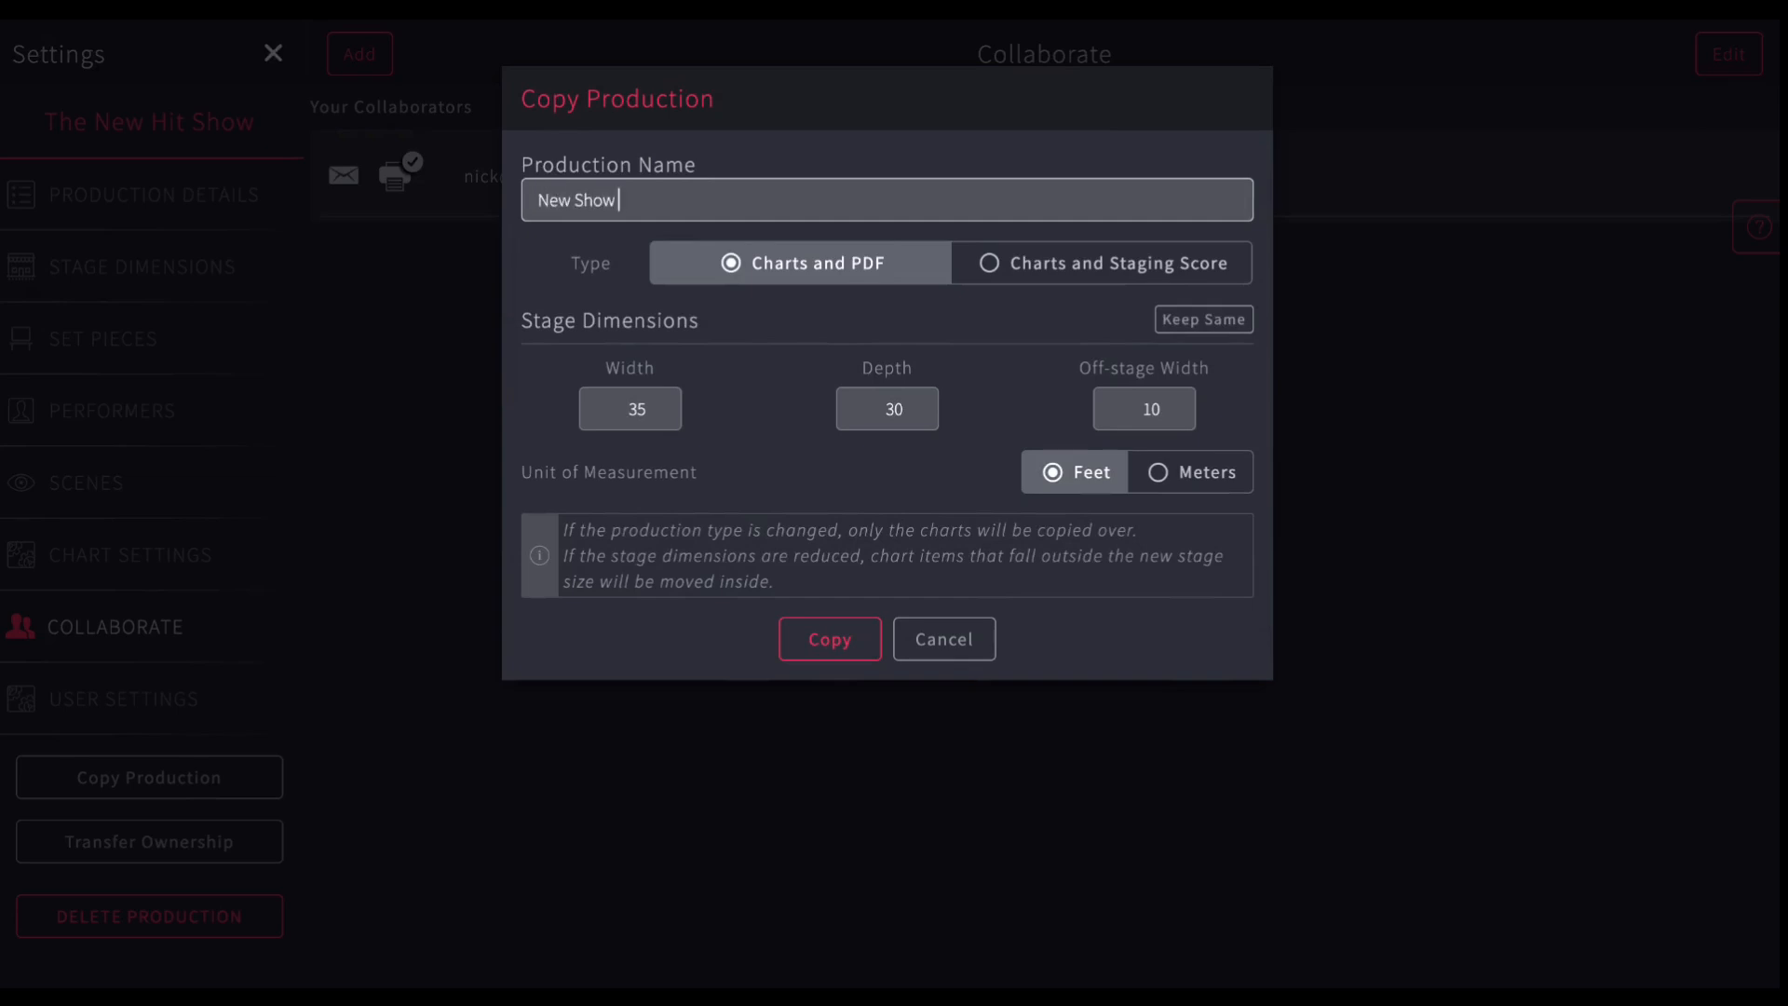
pyautogui.write('National Tour')
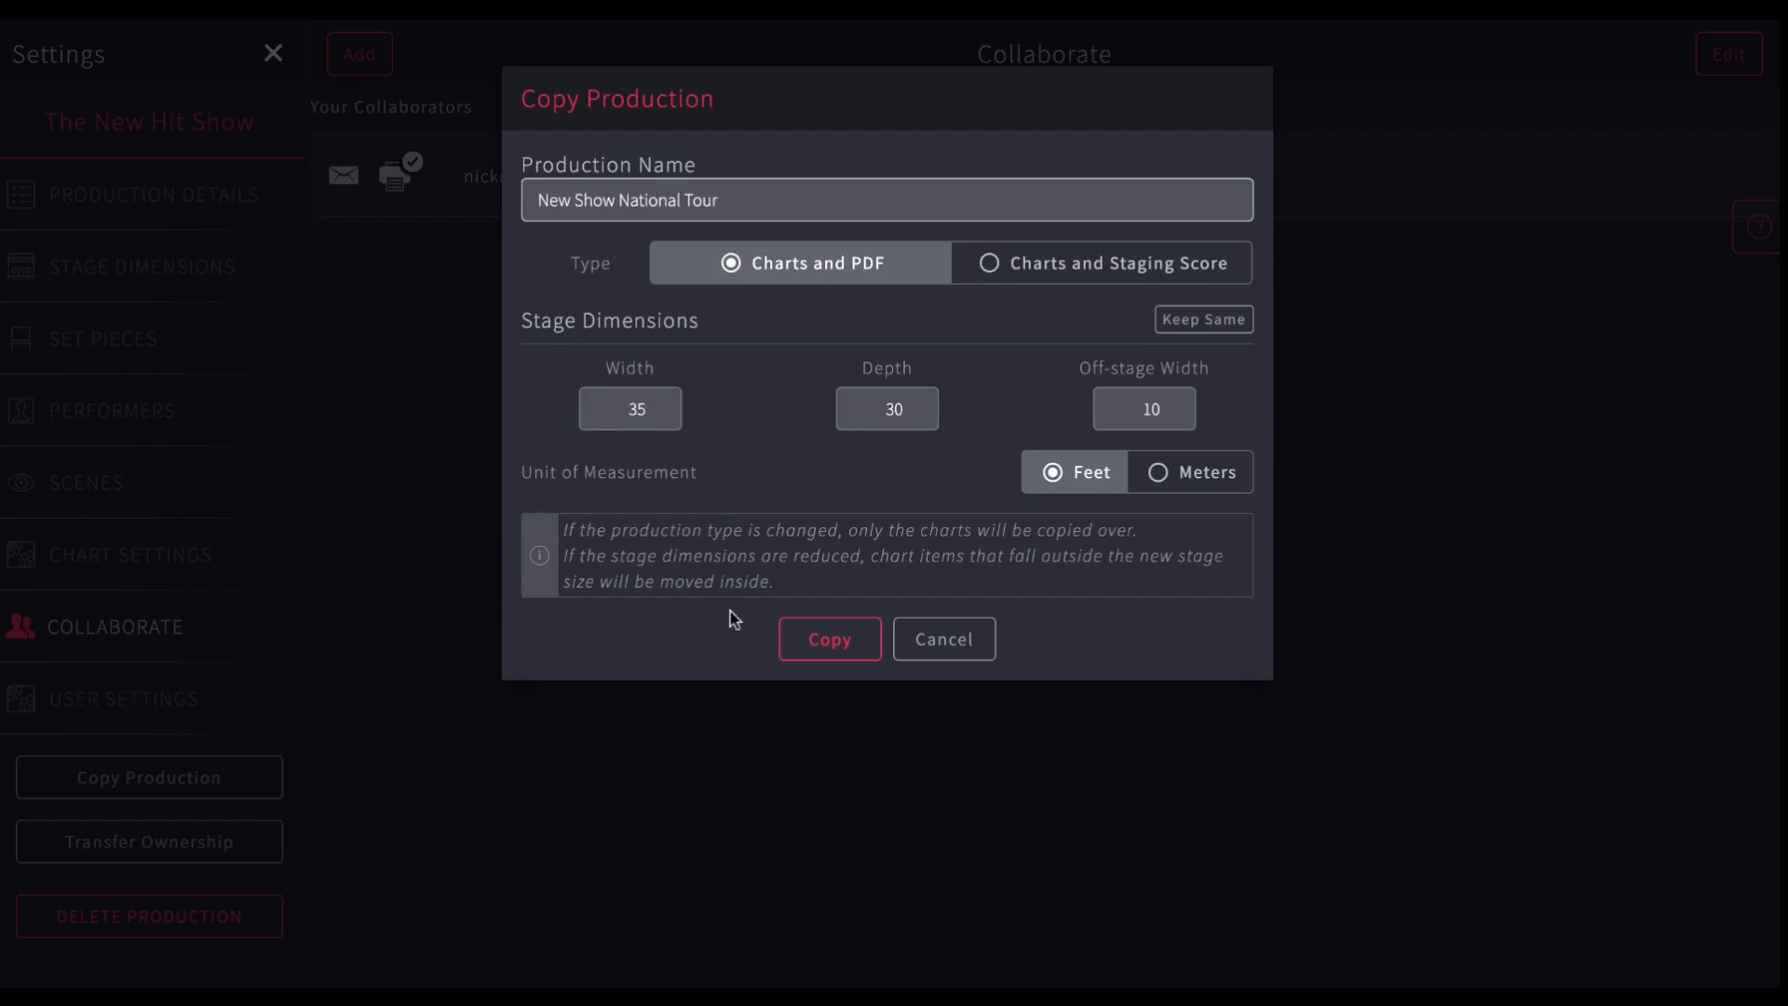
pyautogui.moveTo(828, 639)
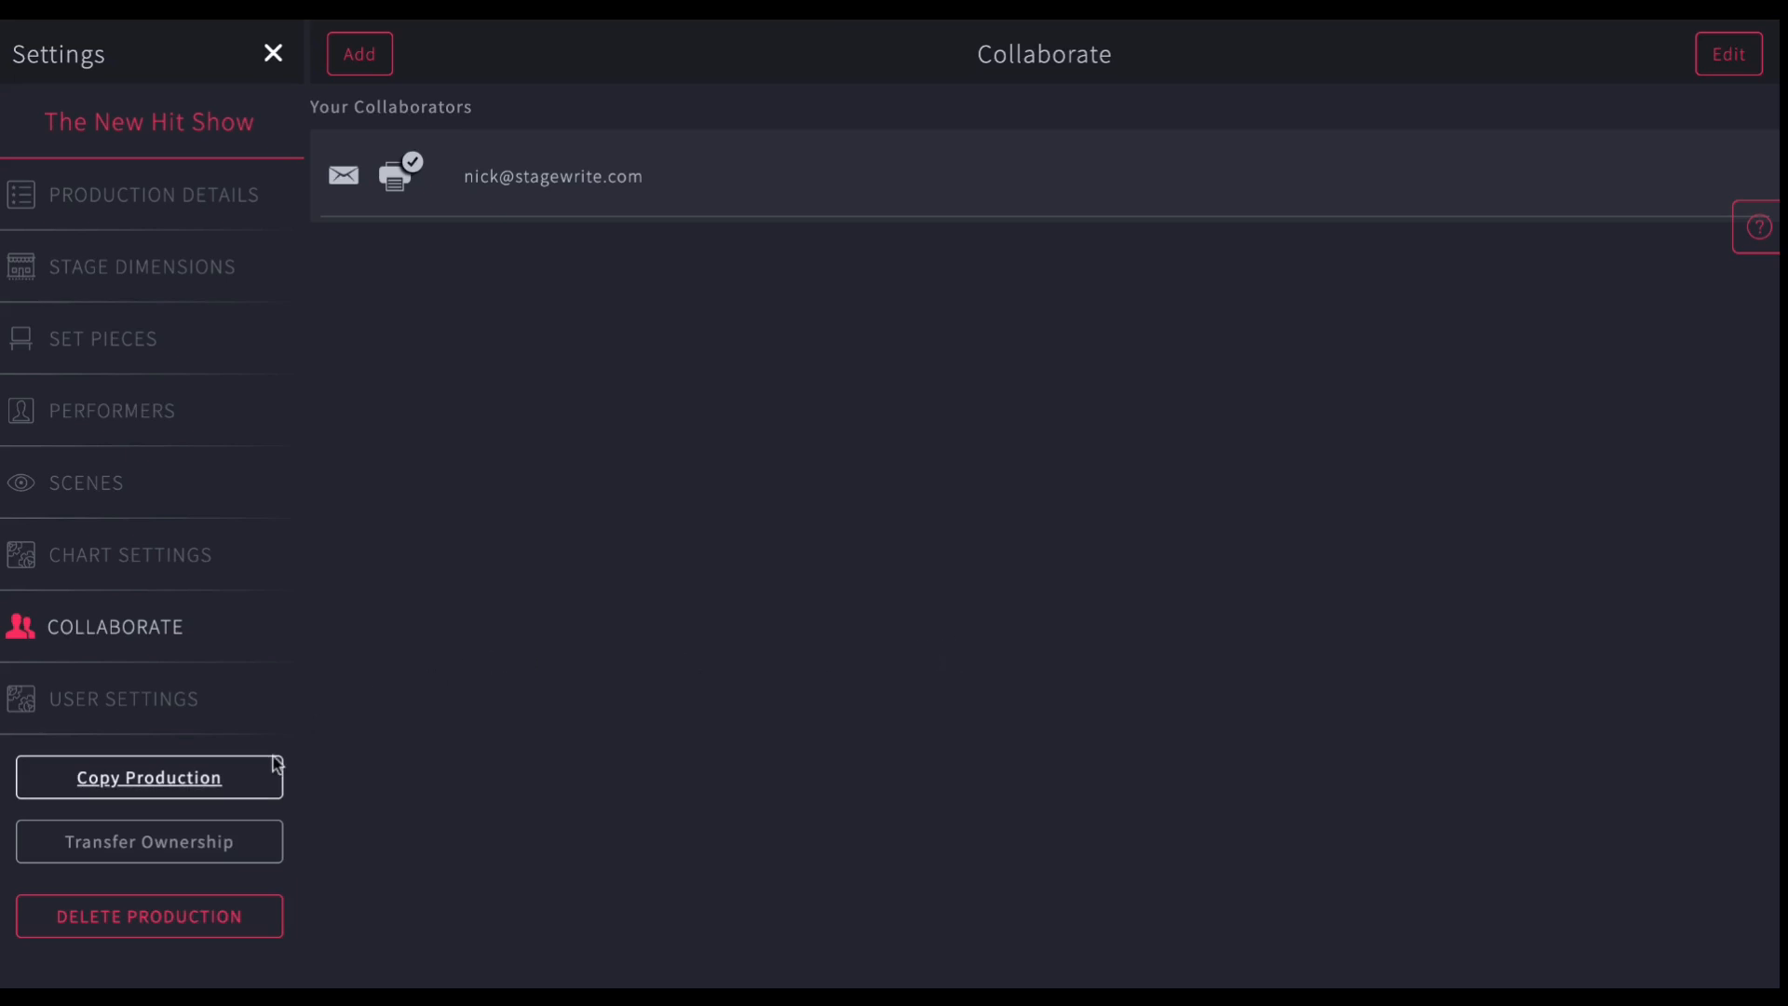
pyautogui.click(149, 840)
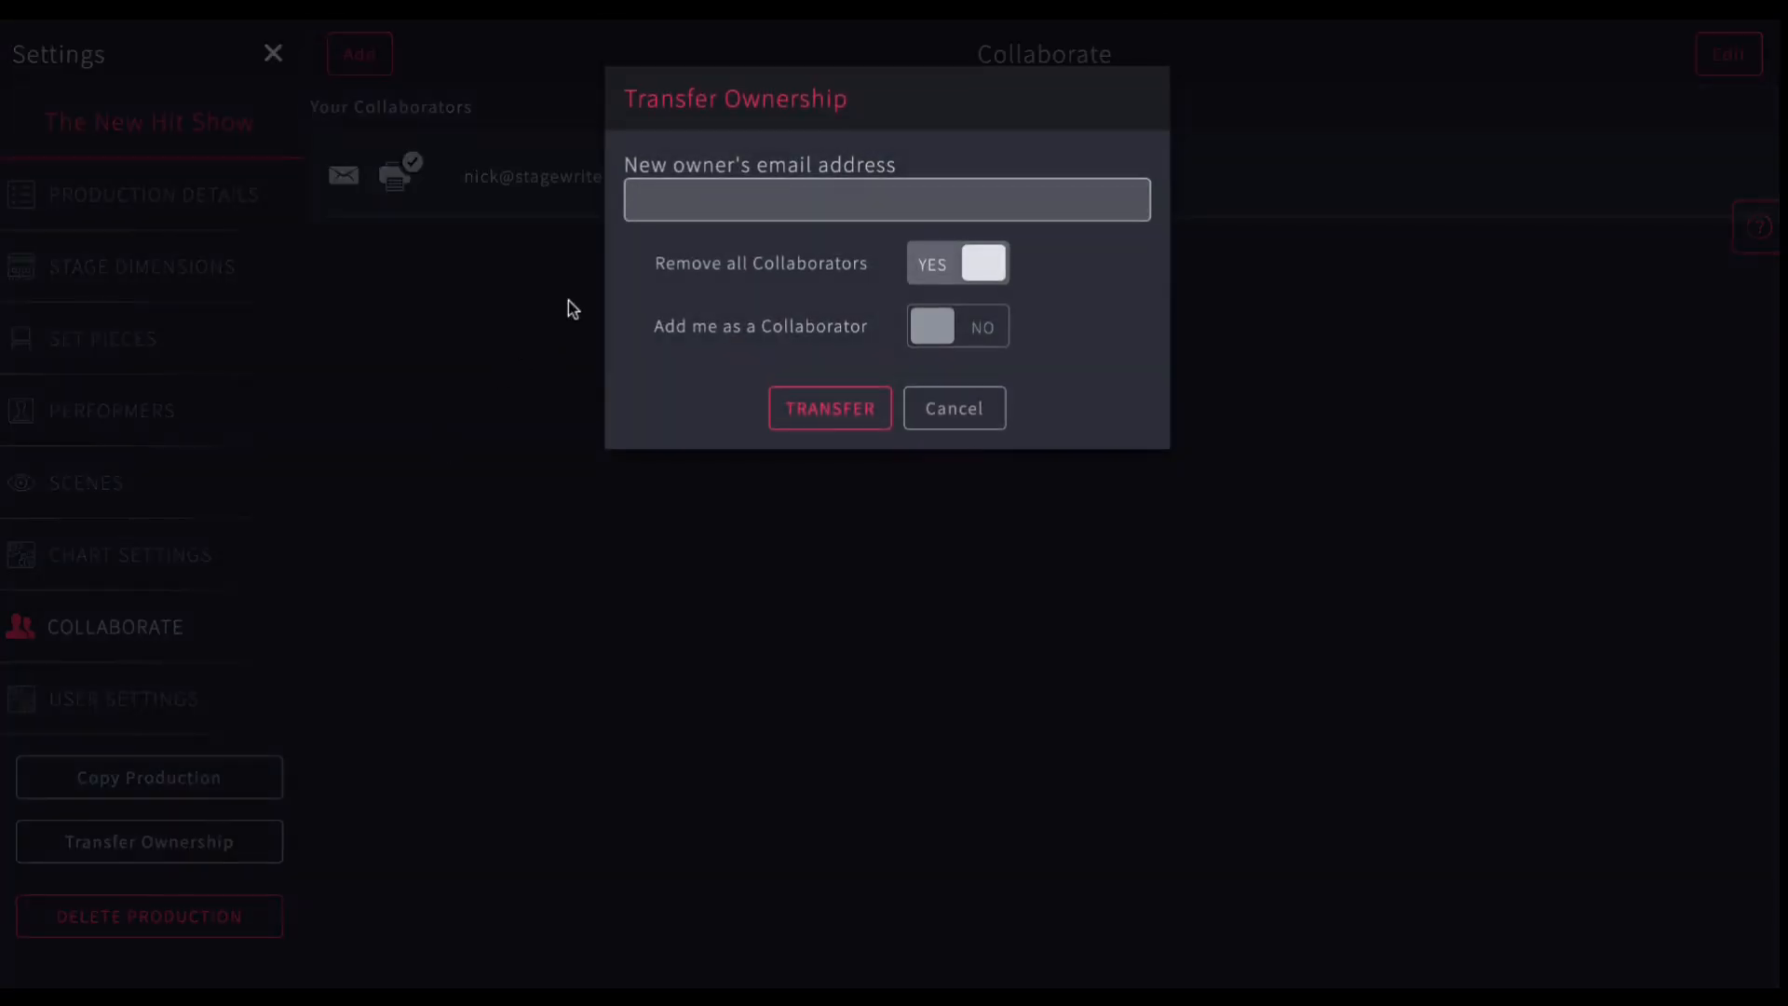
pyautogui.click(887, 200)
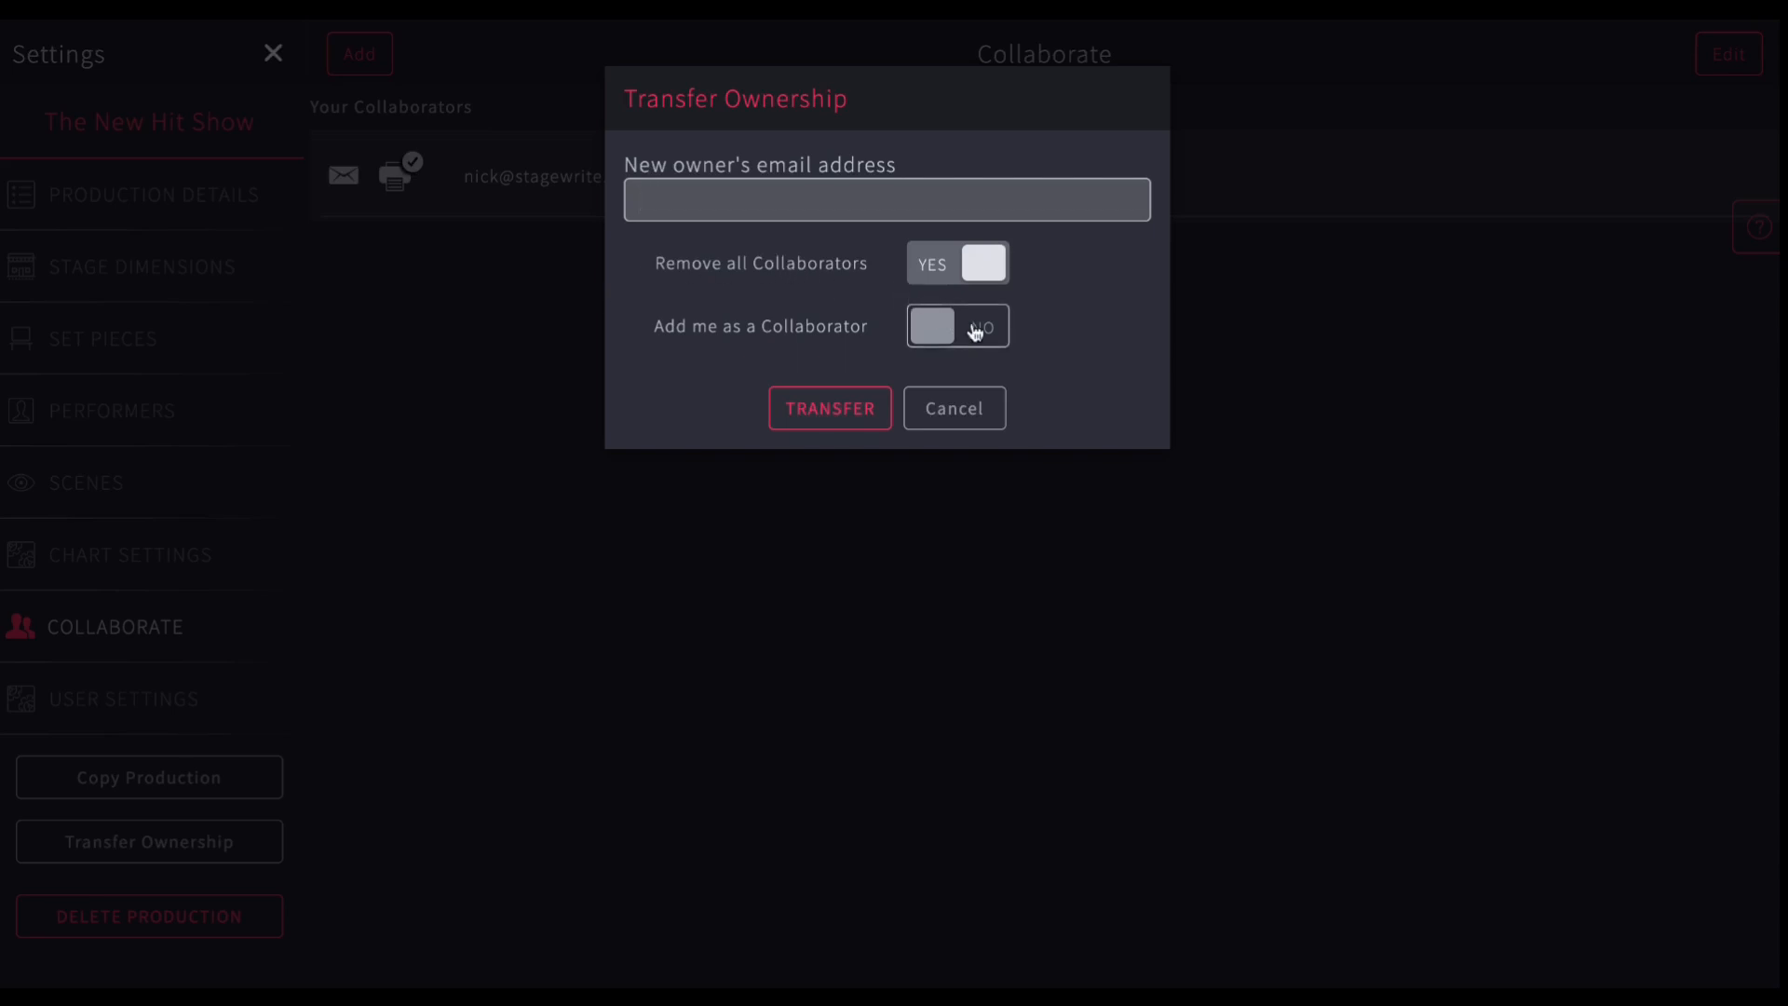
pyautogui.click(957, 325)
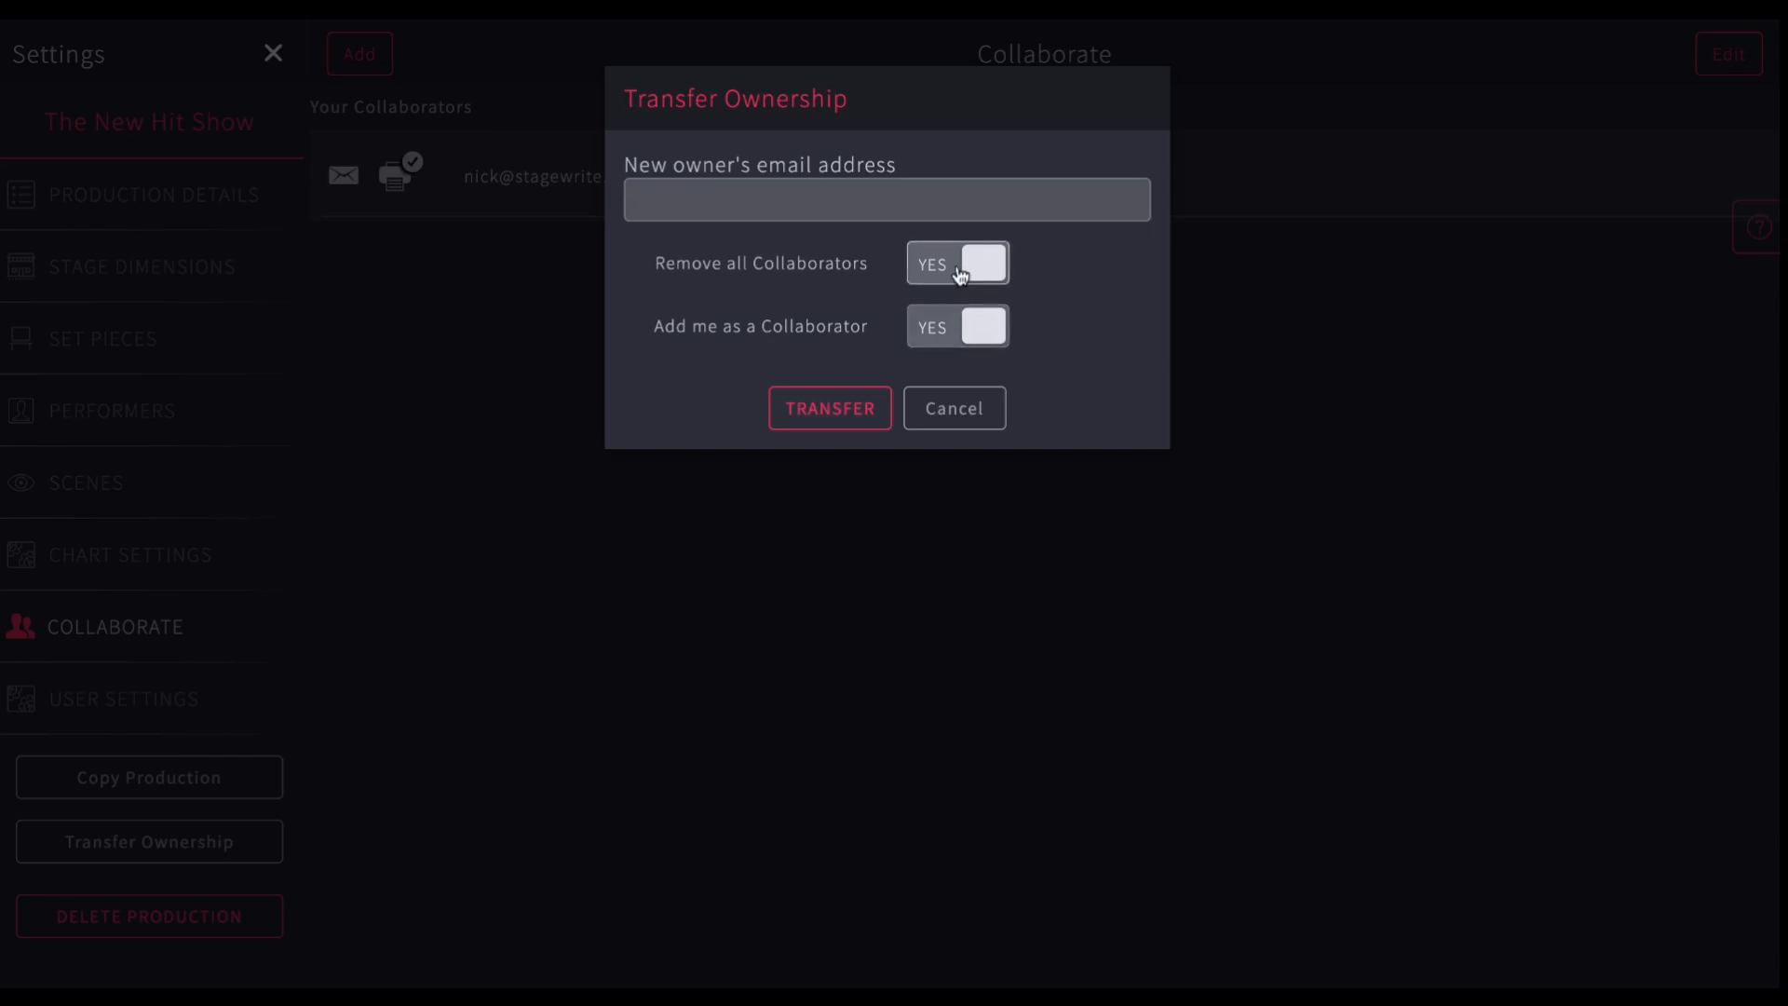
pyautogui.click(953, 408)
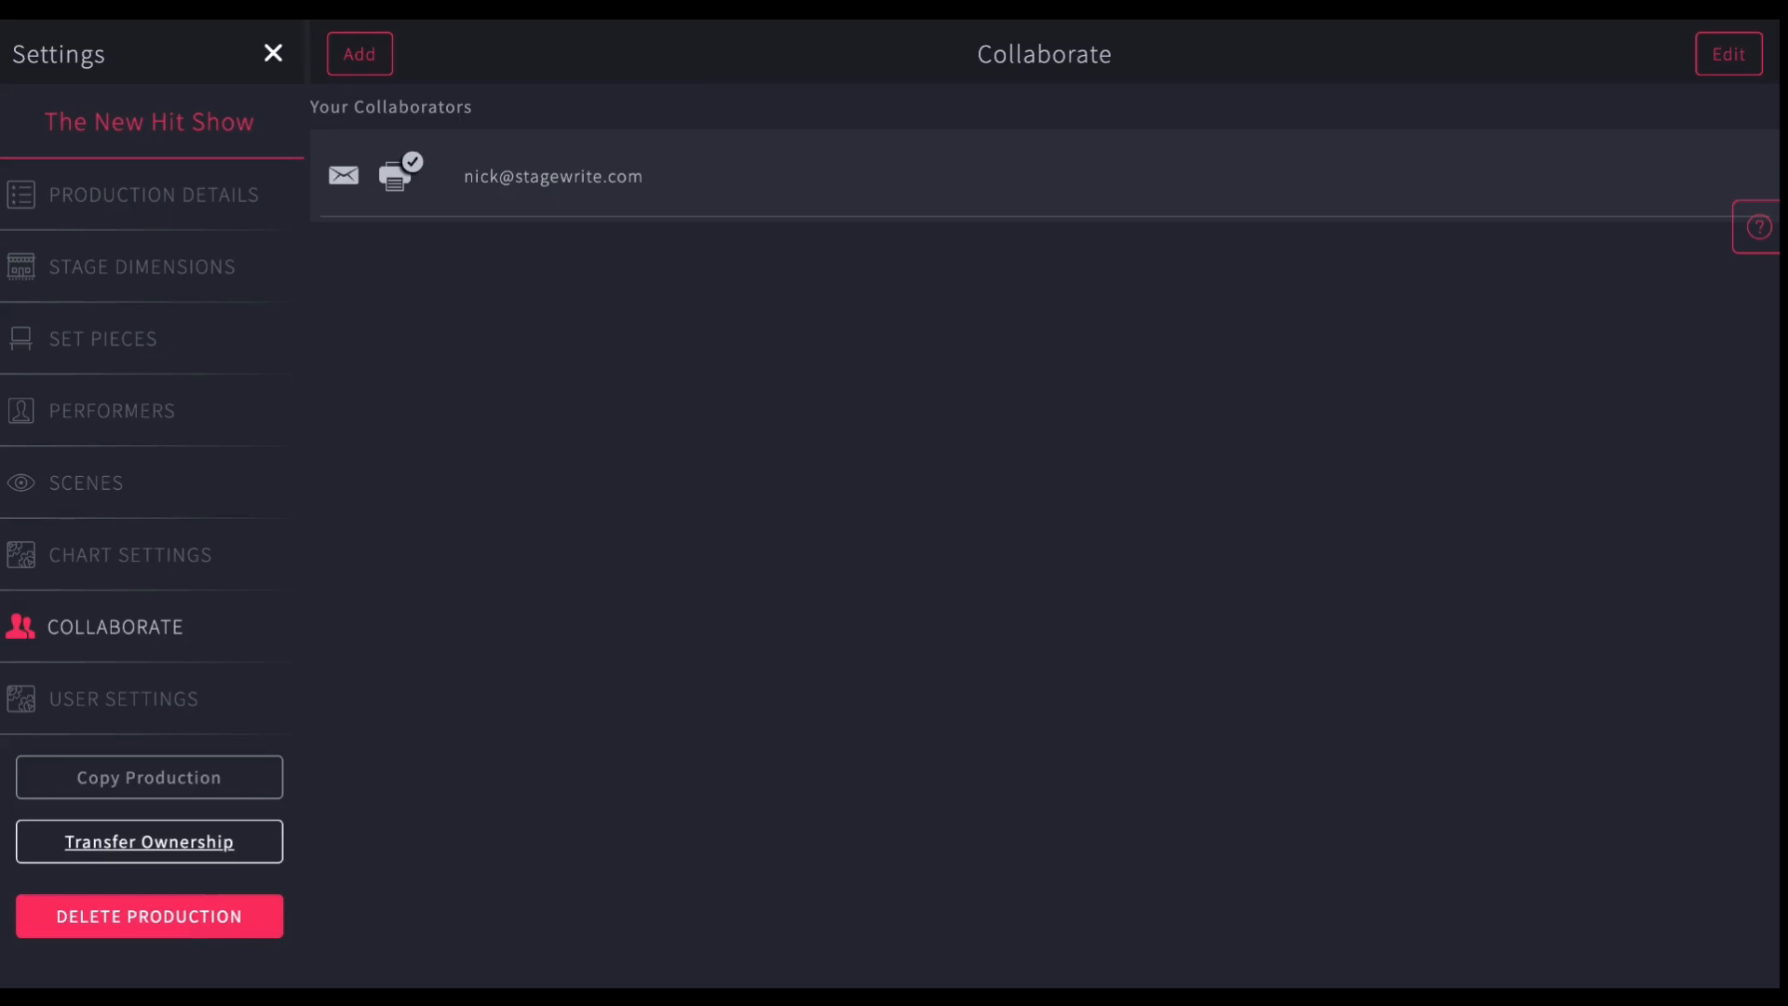
pyautogui.click(149, 916)
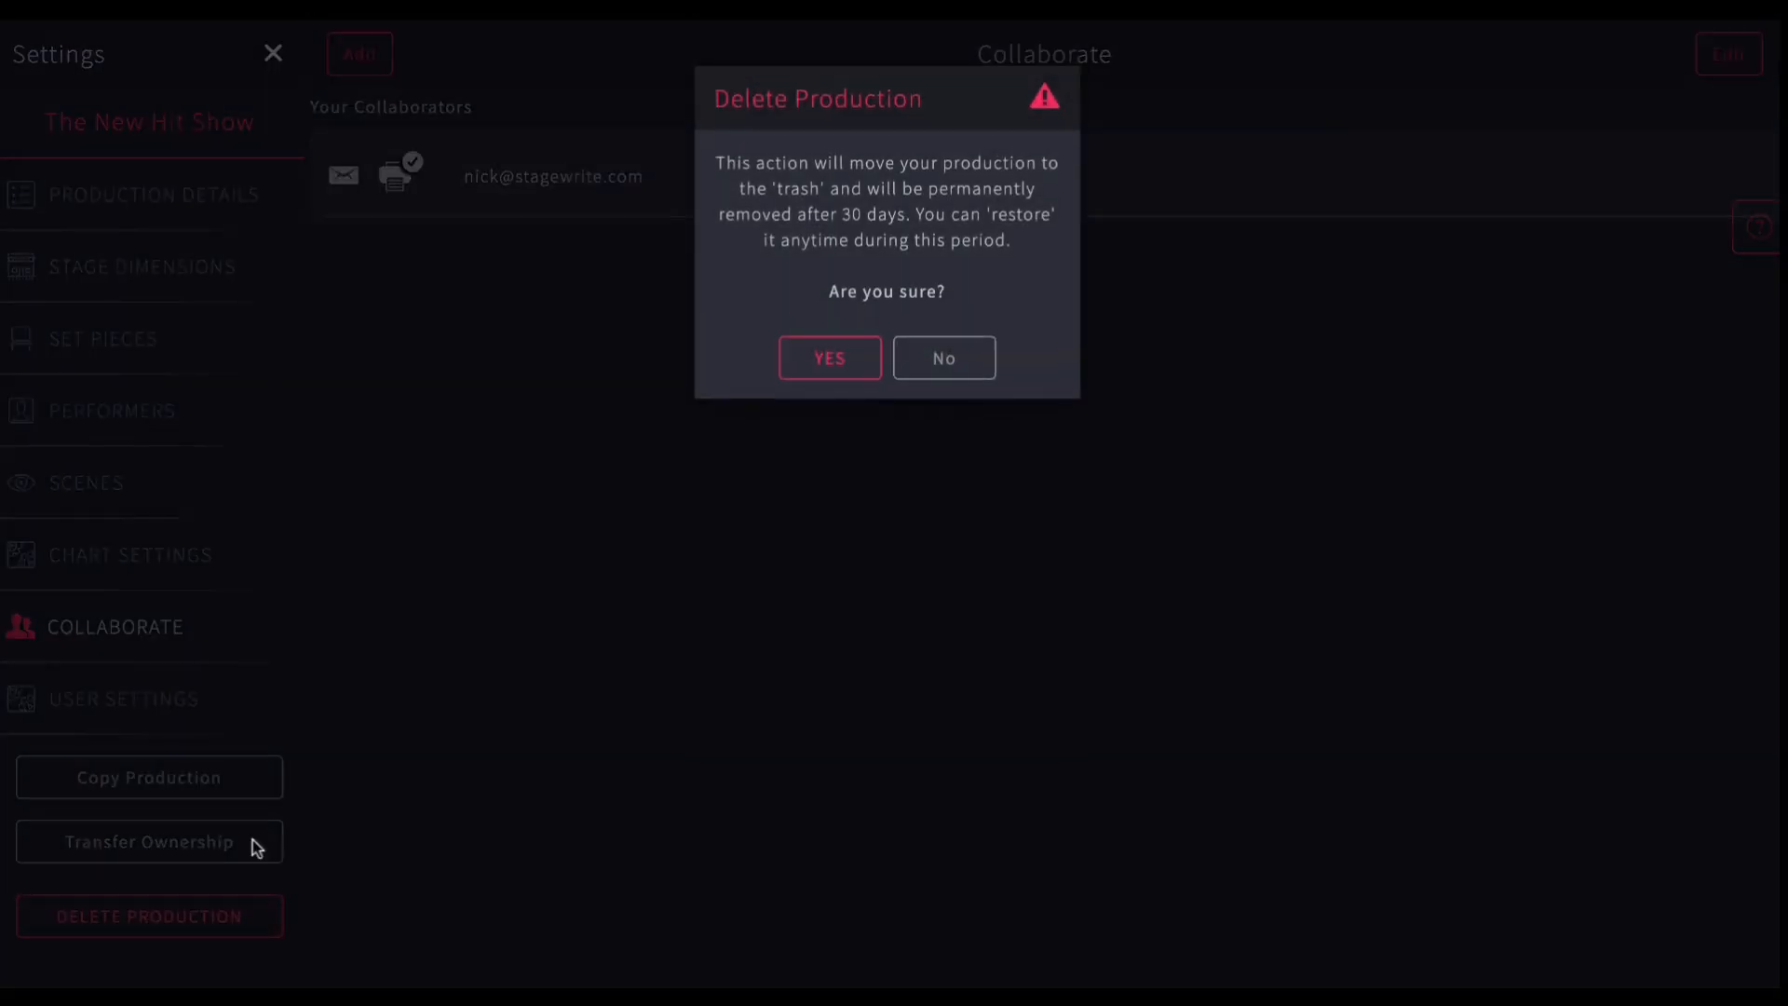
pyautogui.moveTo(901, 376)
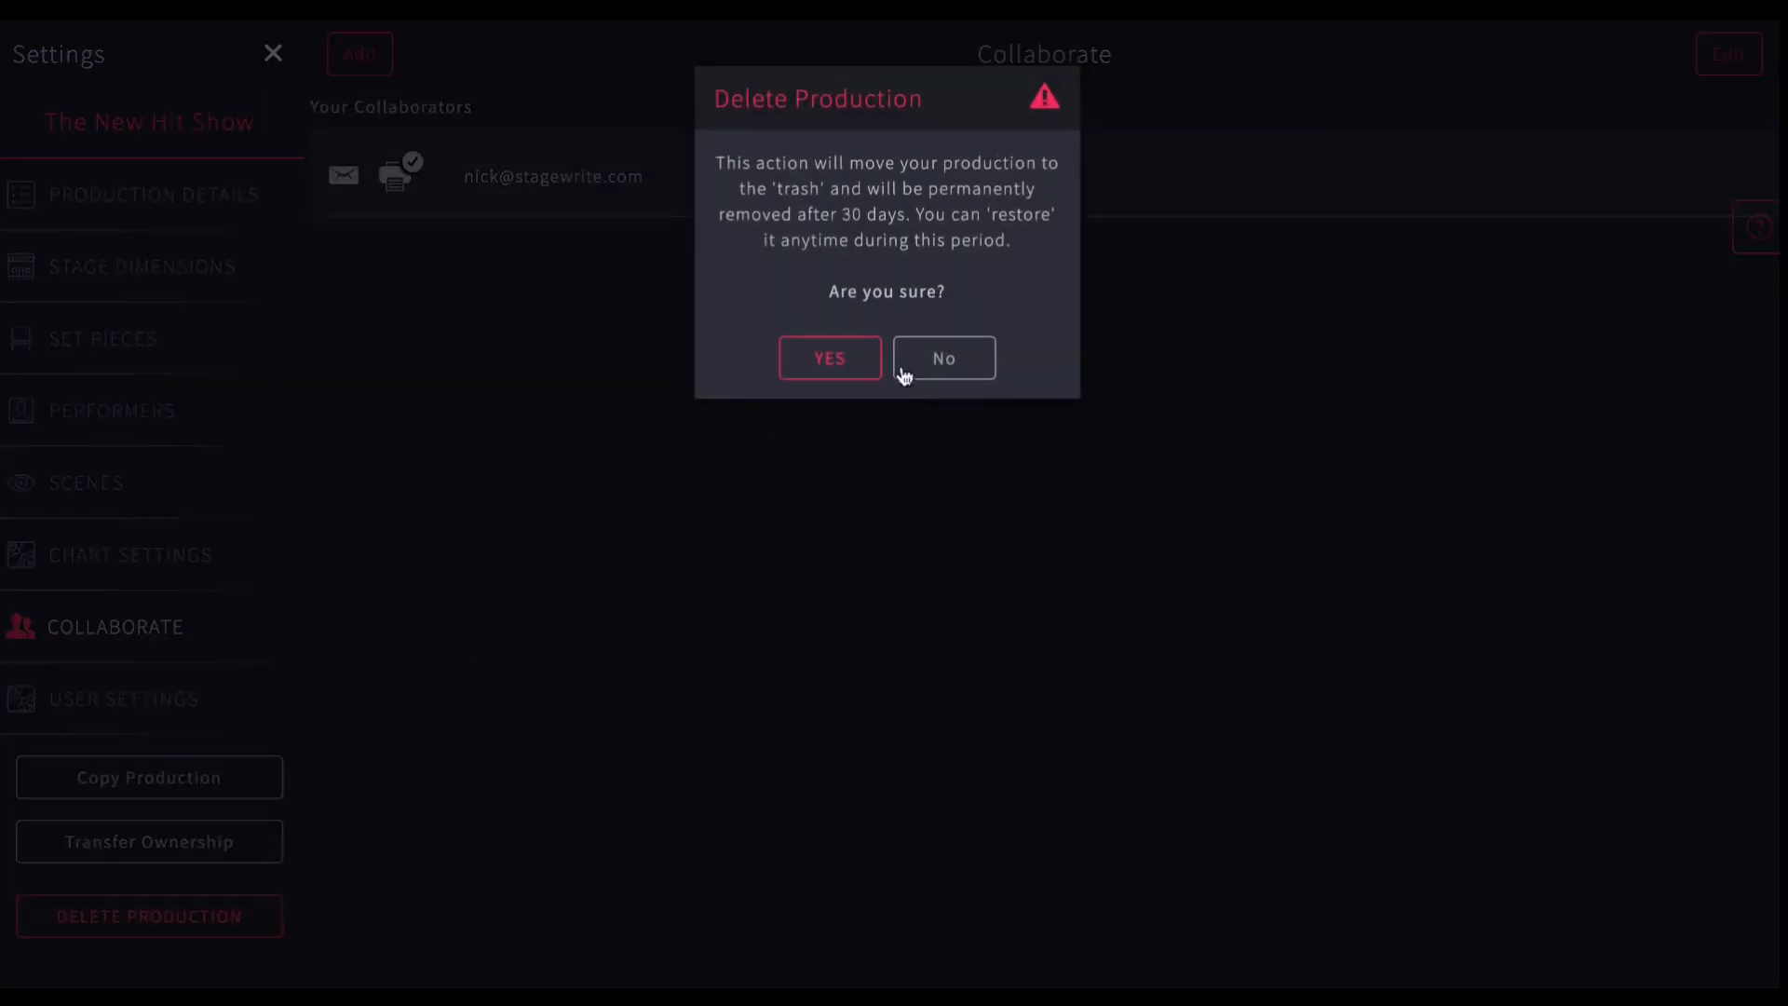
pyautogui.click(943, 357)
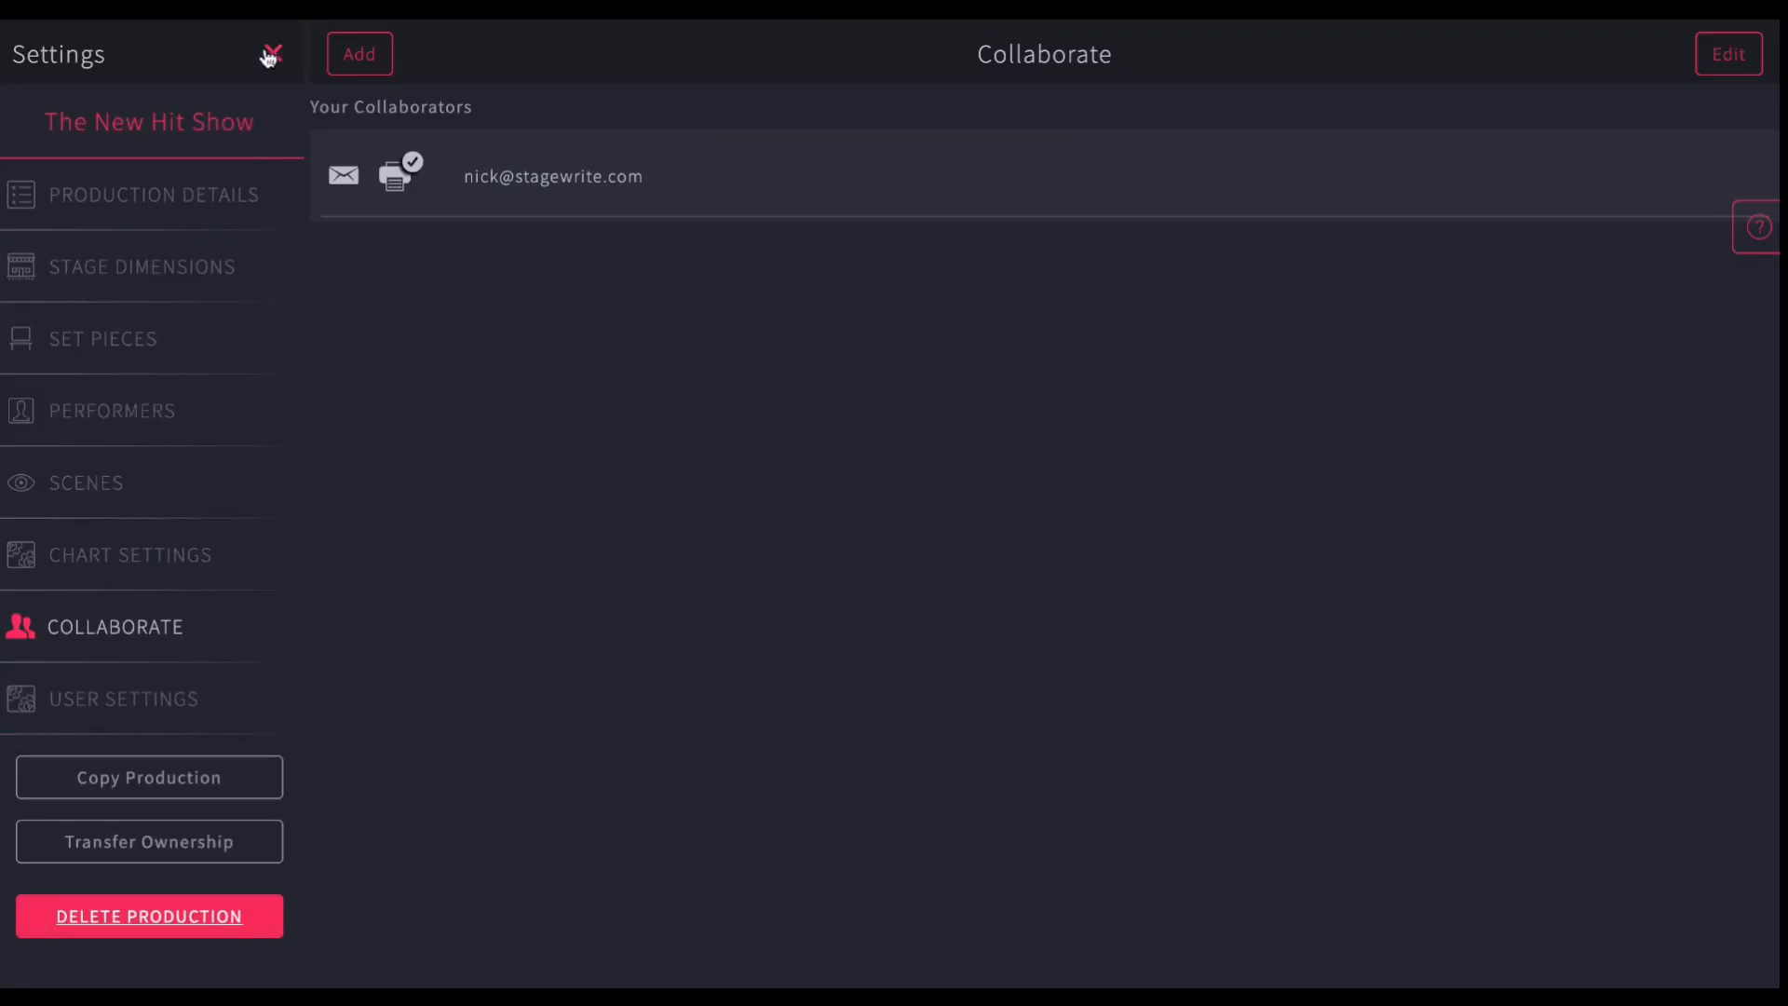
# Leave the production settings and switch the view to Charts
pyautogui.click(270, 54)
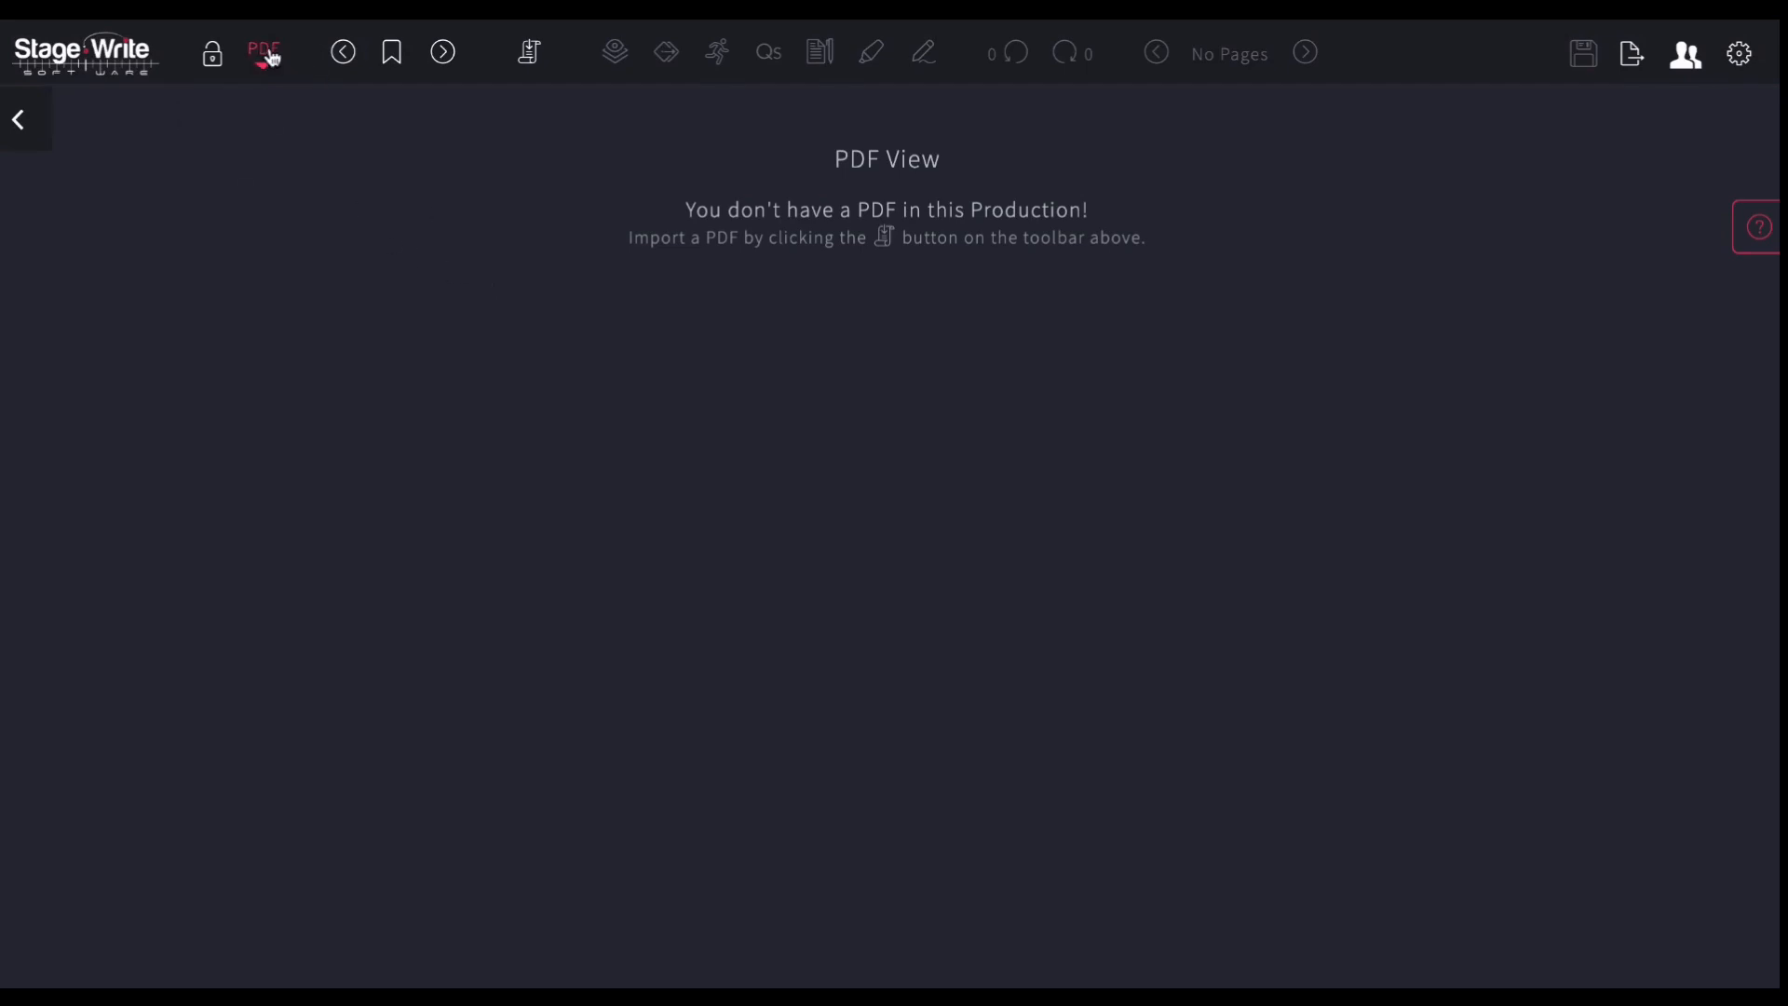
pyautogui.click(263, 52)
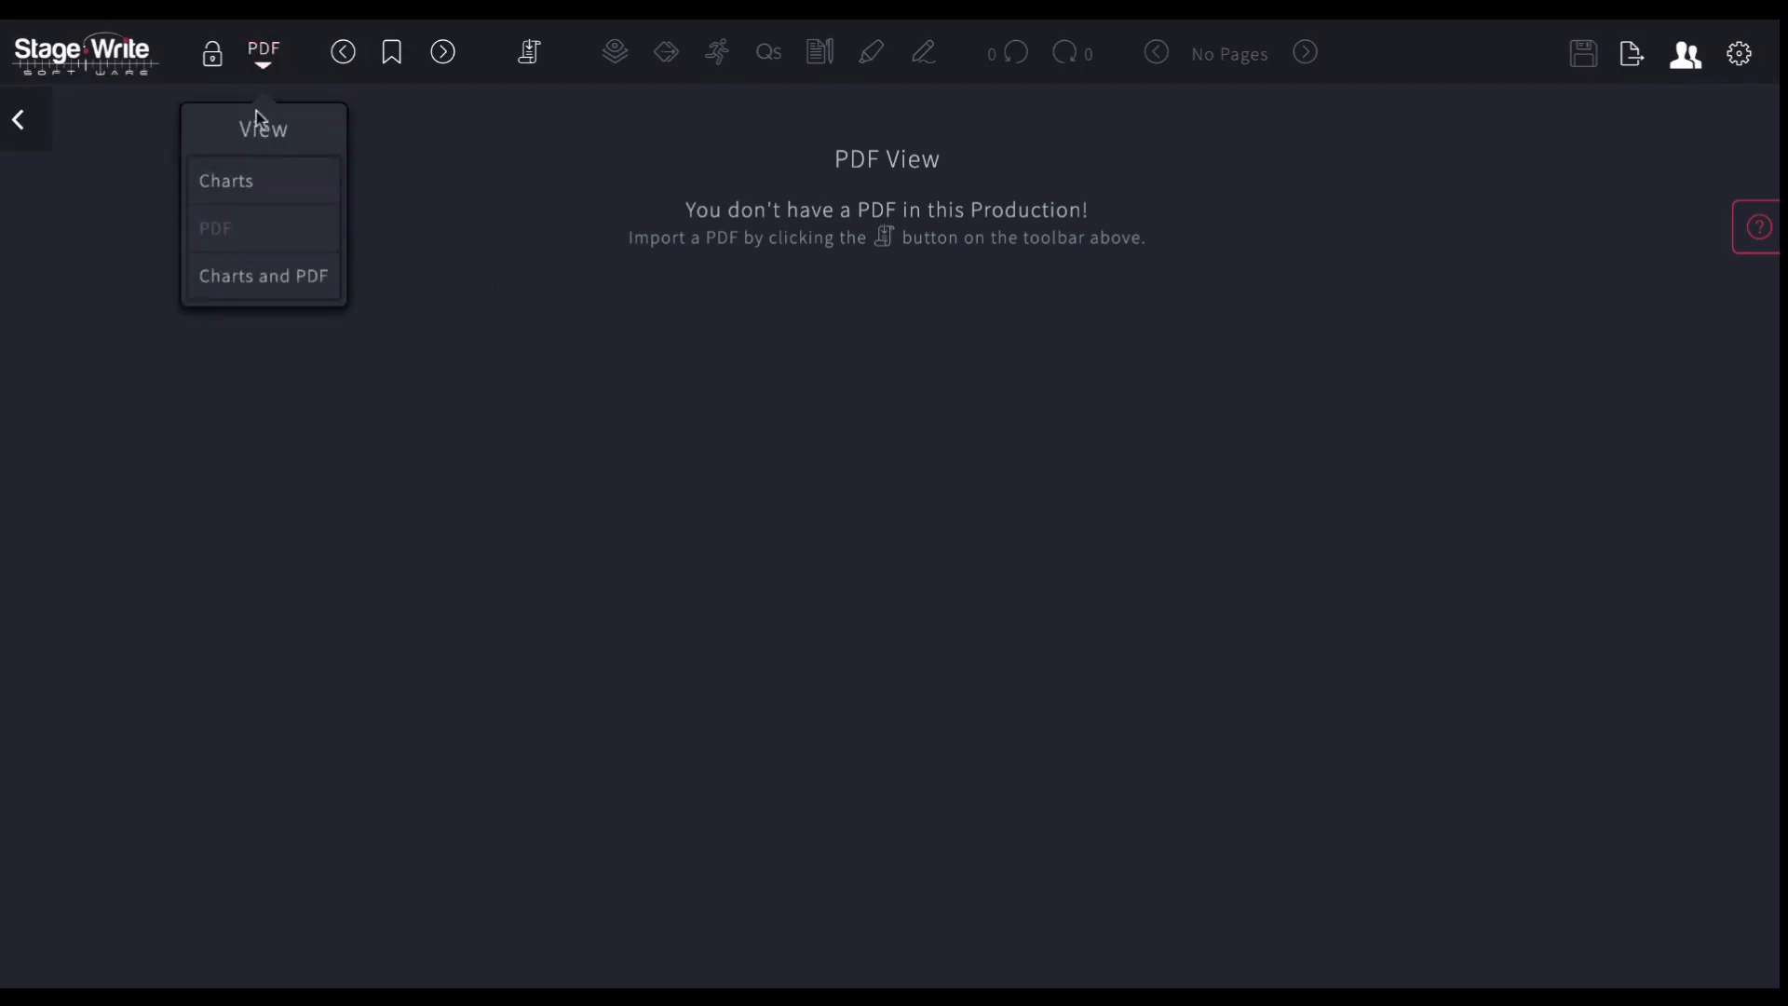
pyautogui.click(225, 180)
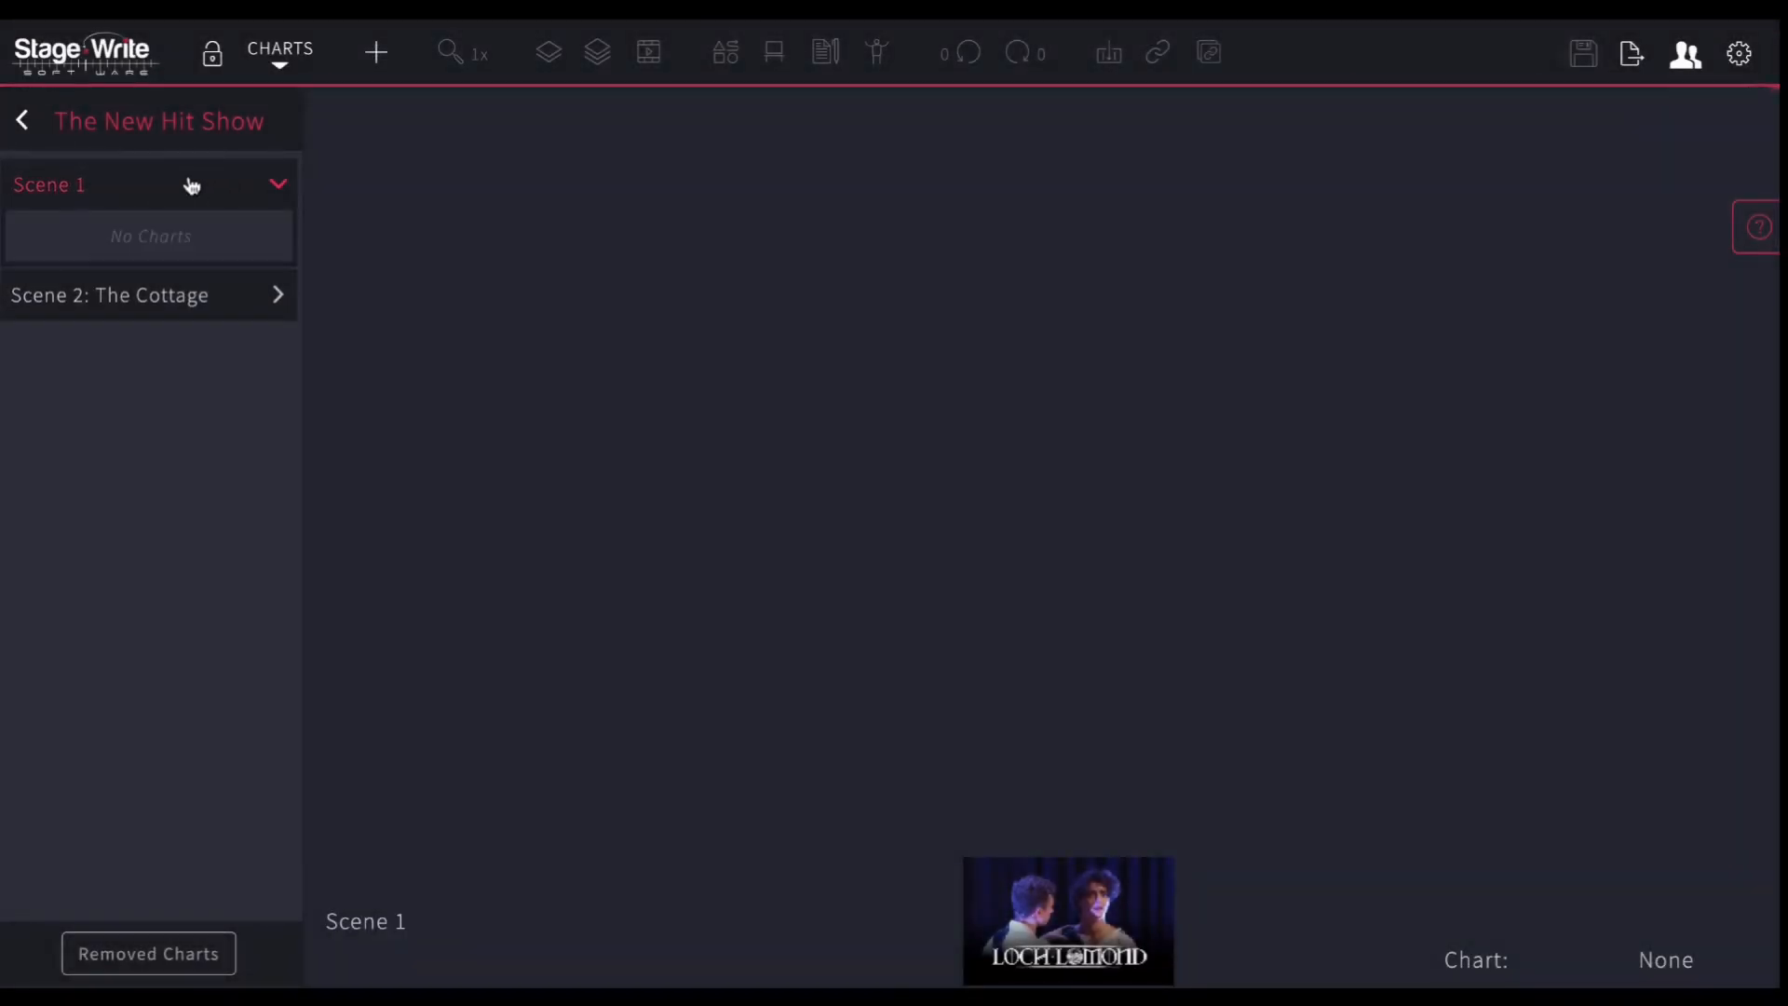
pyautogui.moveTo(155, 248)
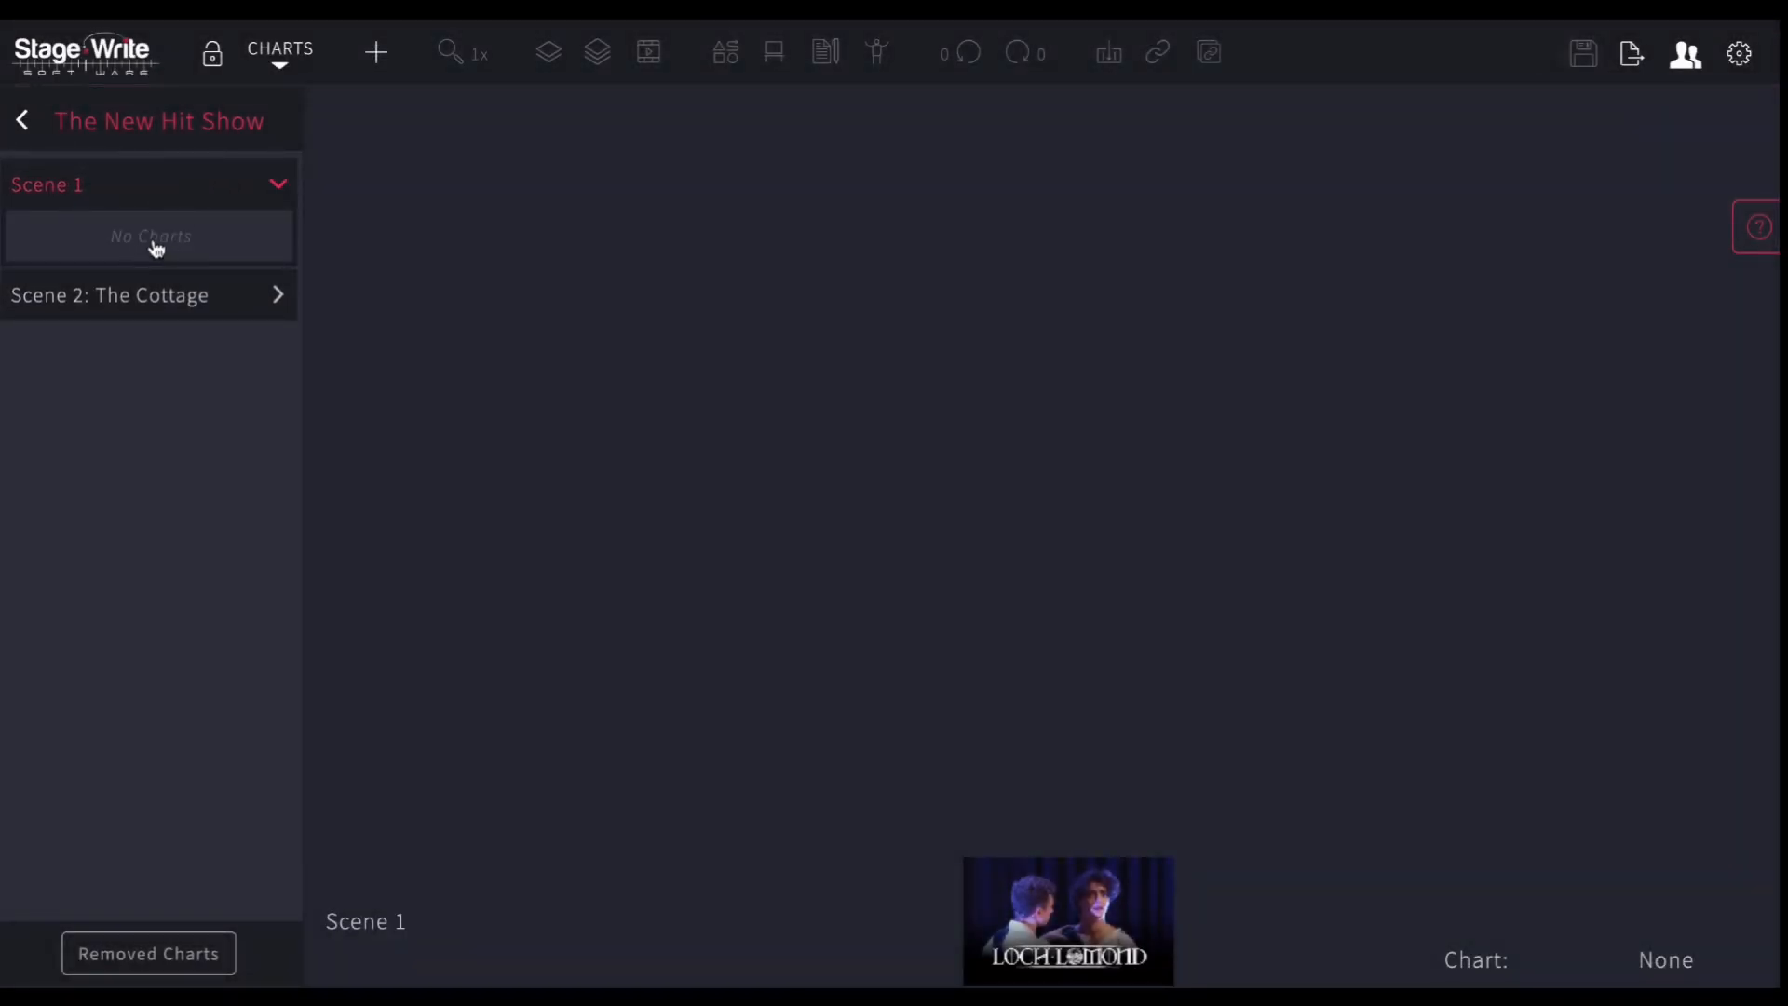
# Add a blank Chart 1.1 to Scene 1 and bring up the Green Room to place Helen and Elphie onstage
pyautogui.click(376, 52)
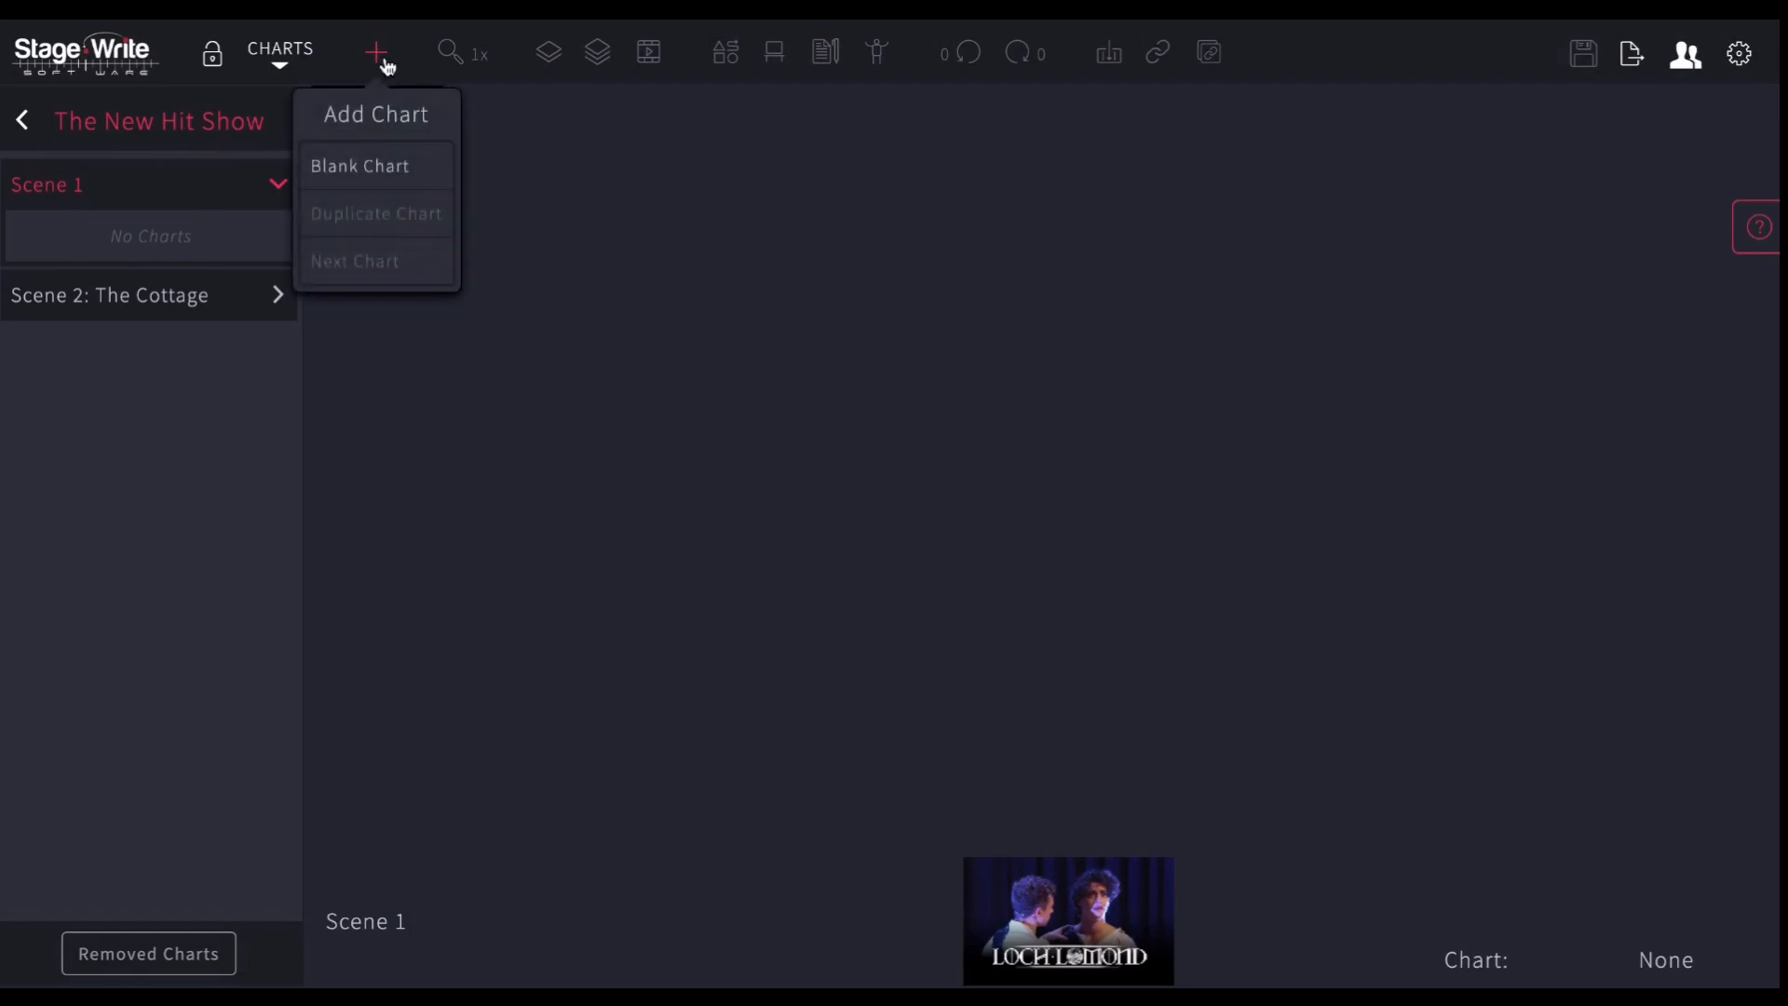
pyautogui.click(359, 166)
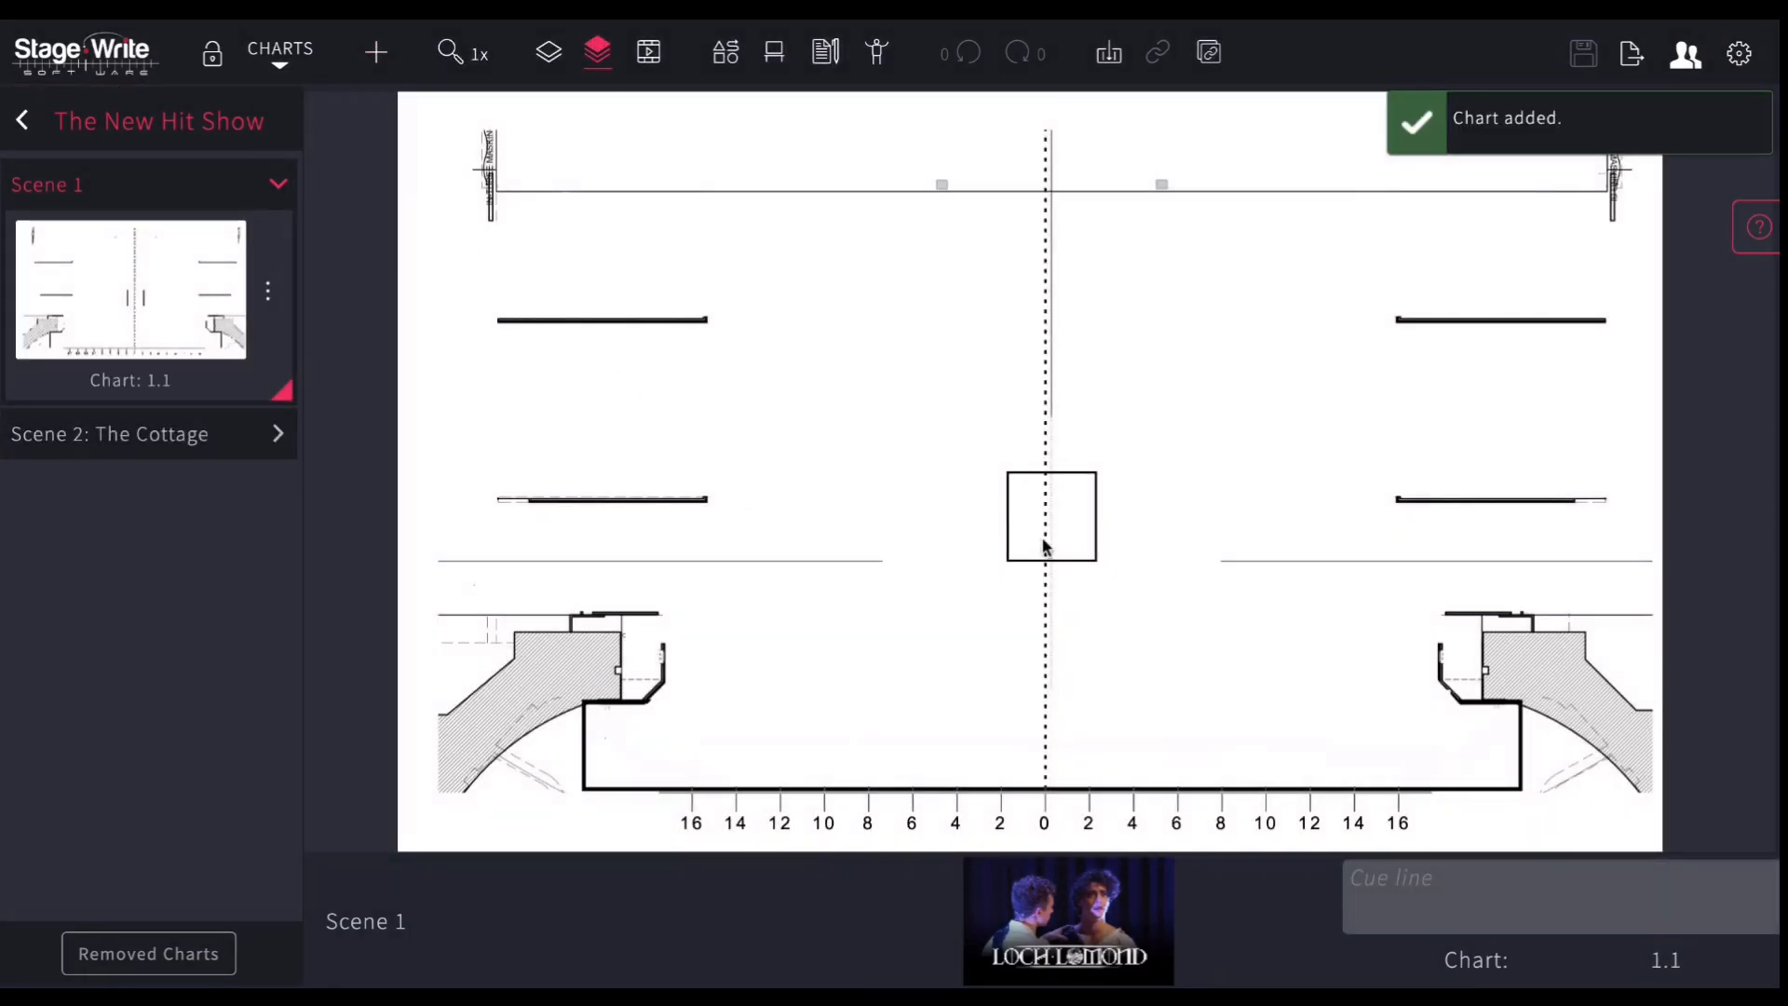
pyautogui.moveTo(796, 475)
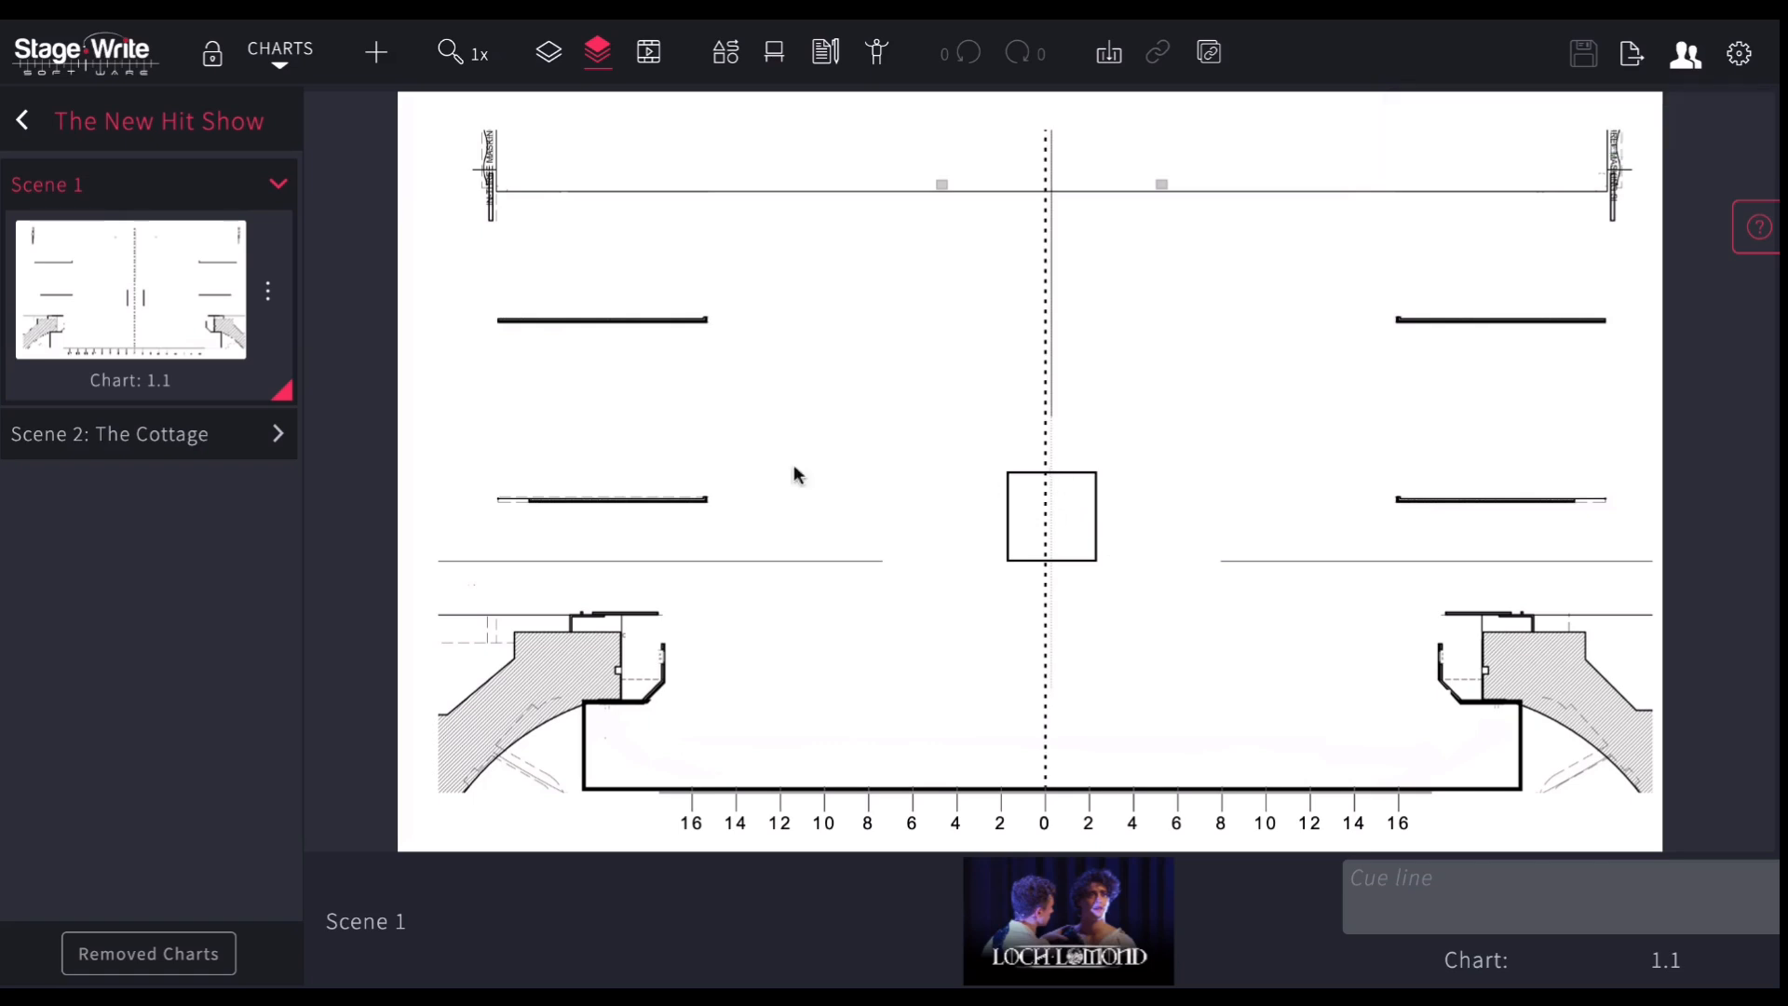
pyautogui.moveTo(527, 525)
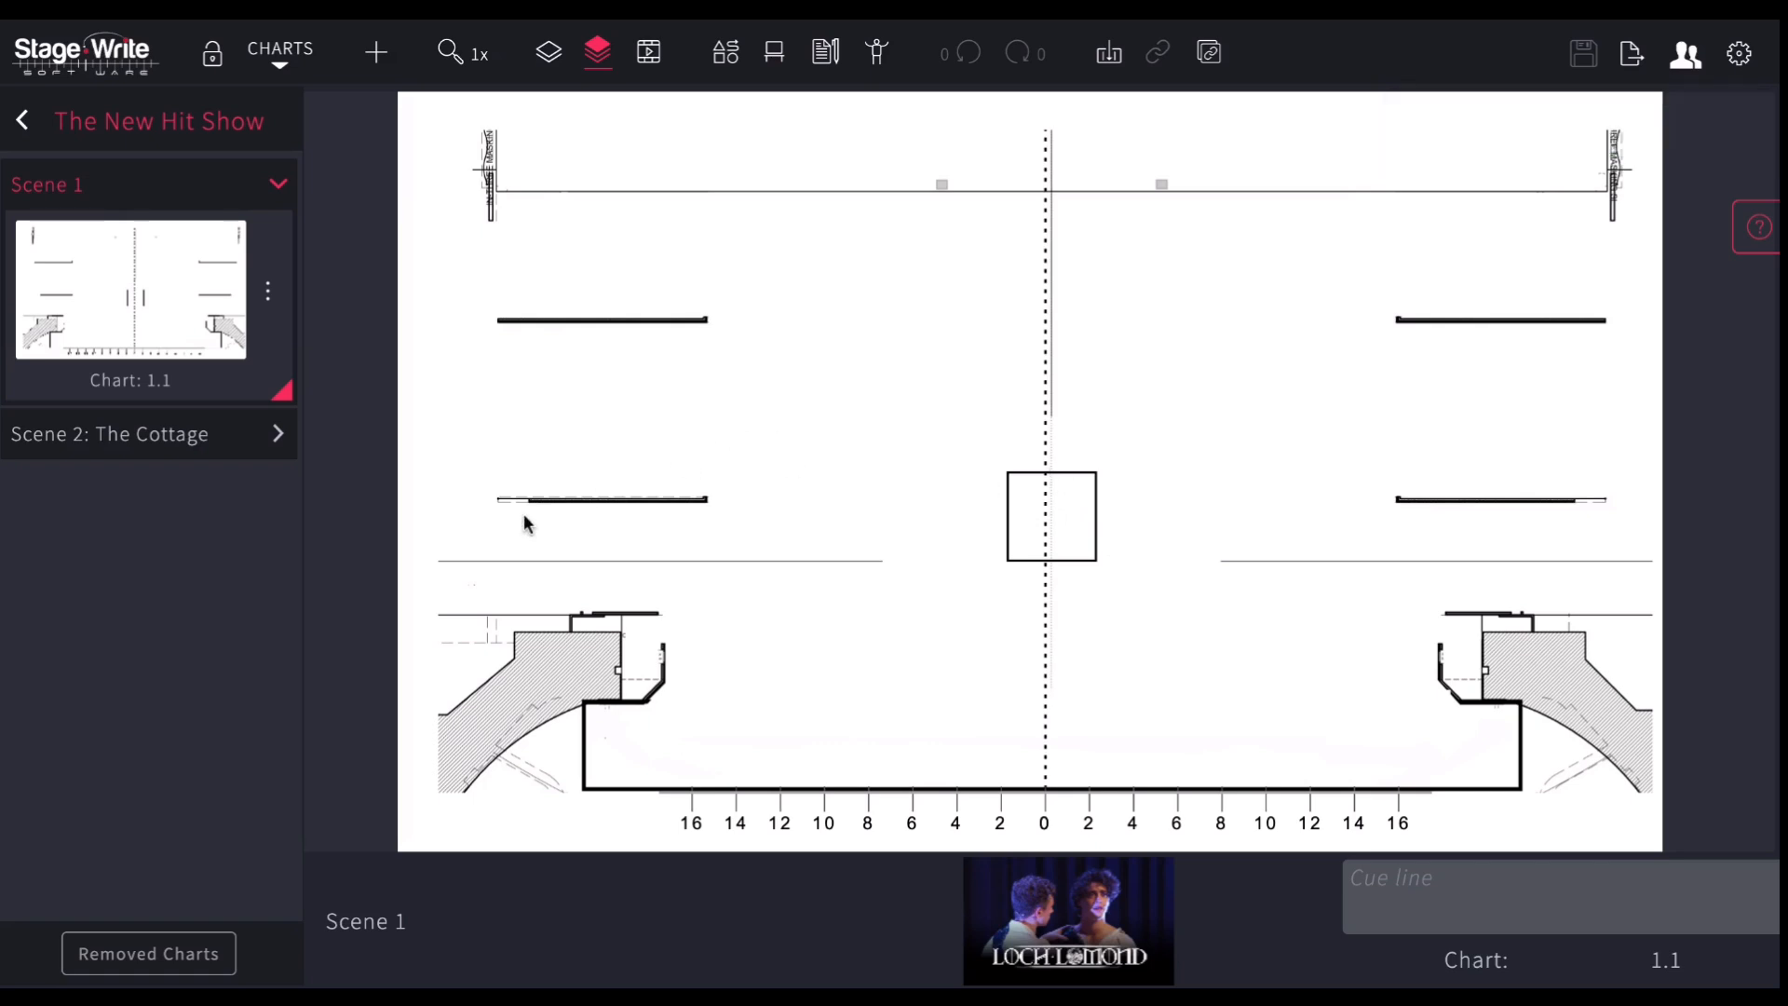
pyautogui.click(875, 52)
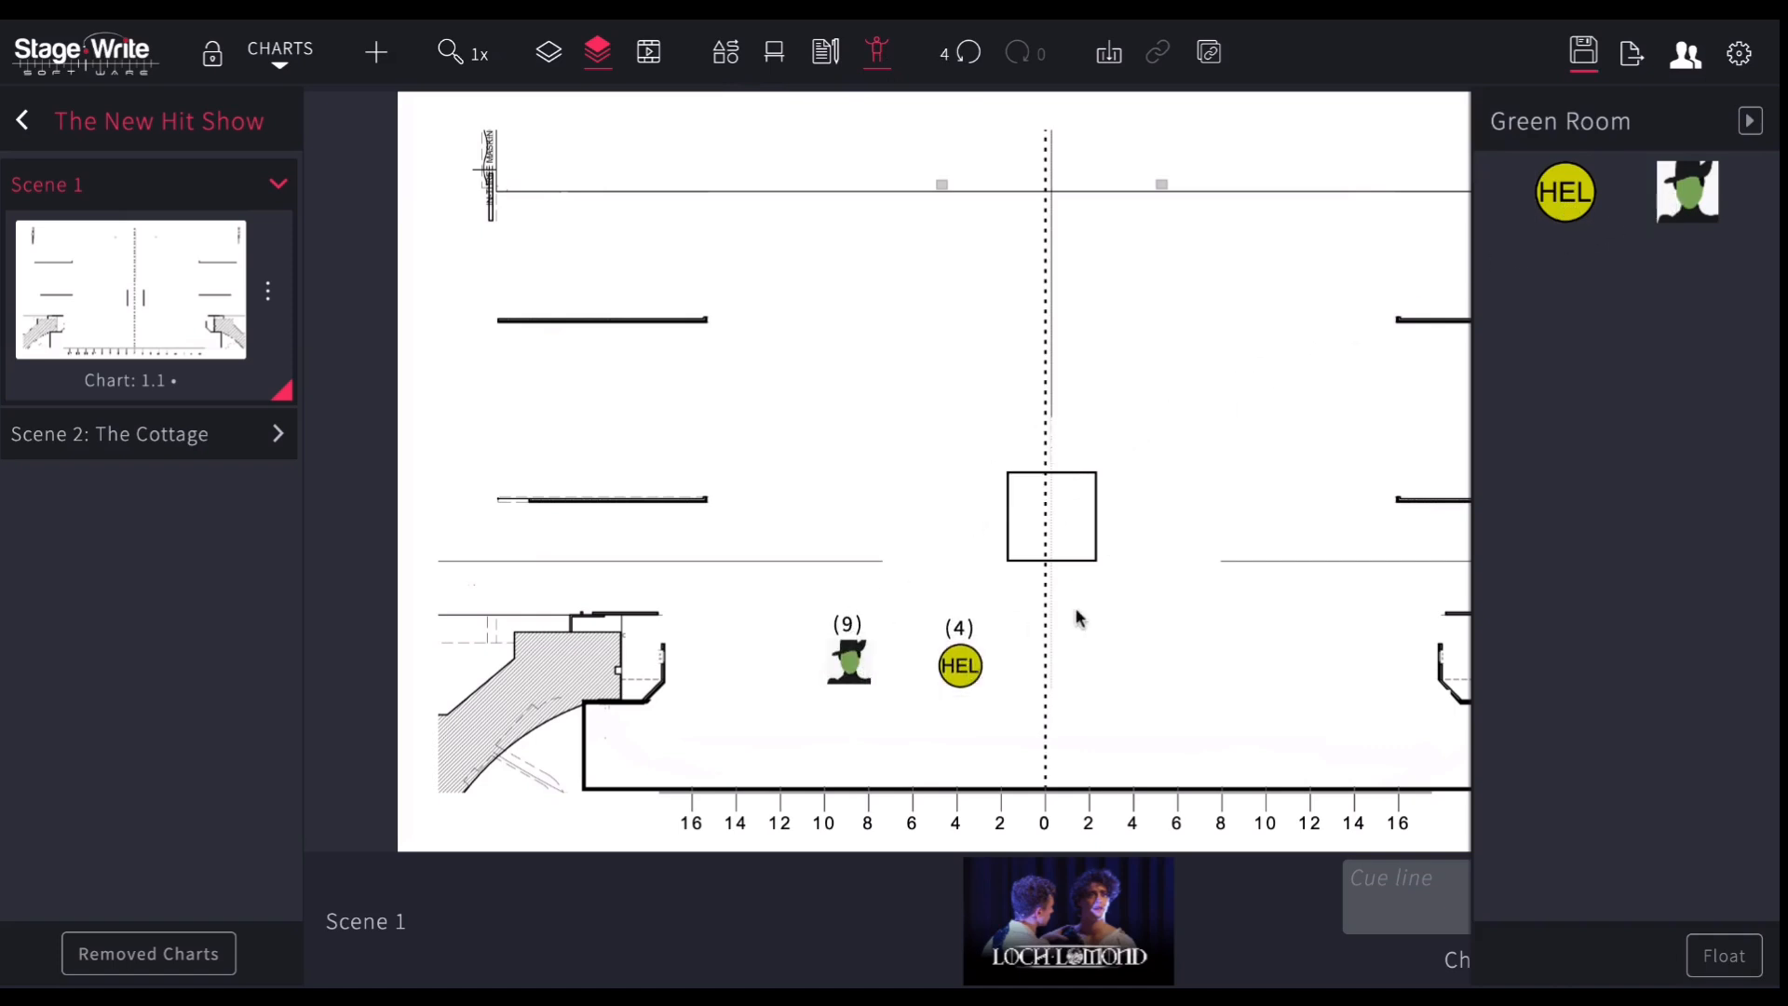
pyautogui.moveTo(1136, 177)
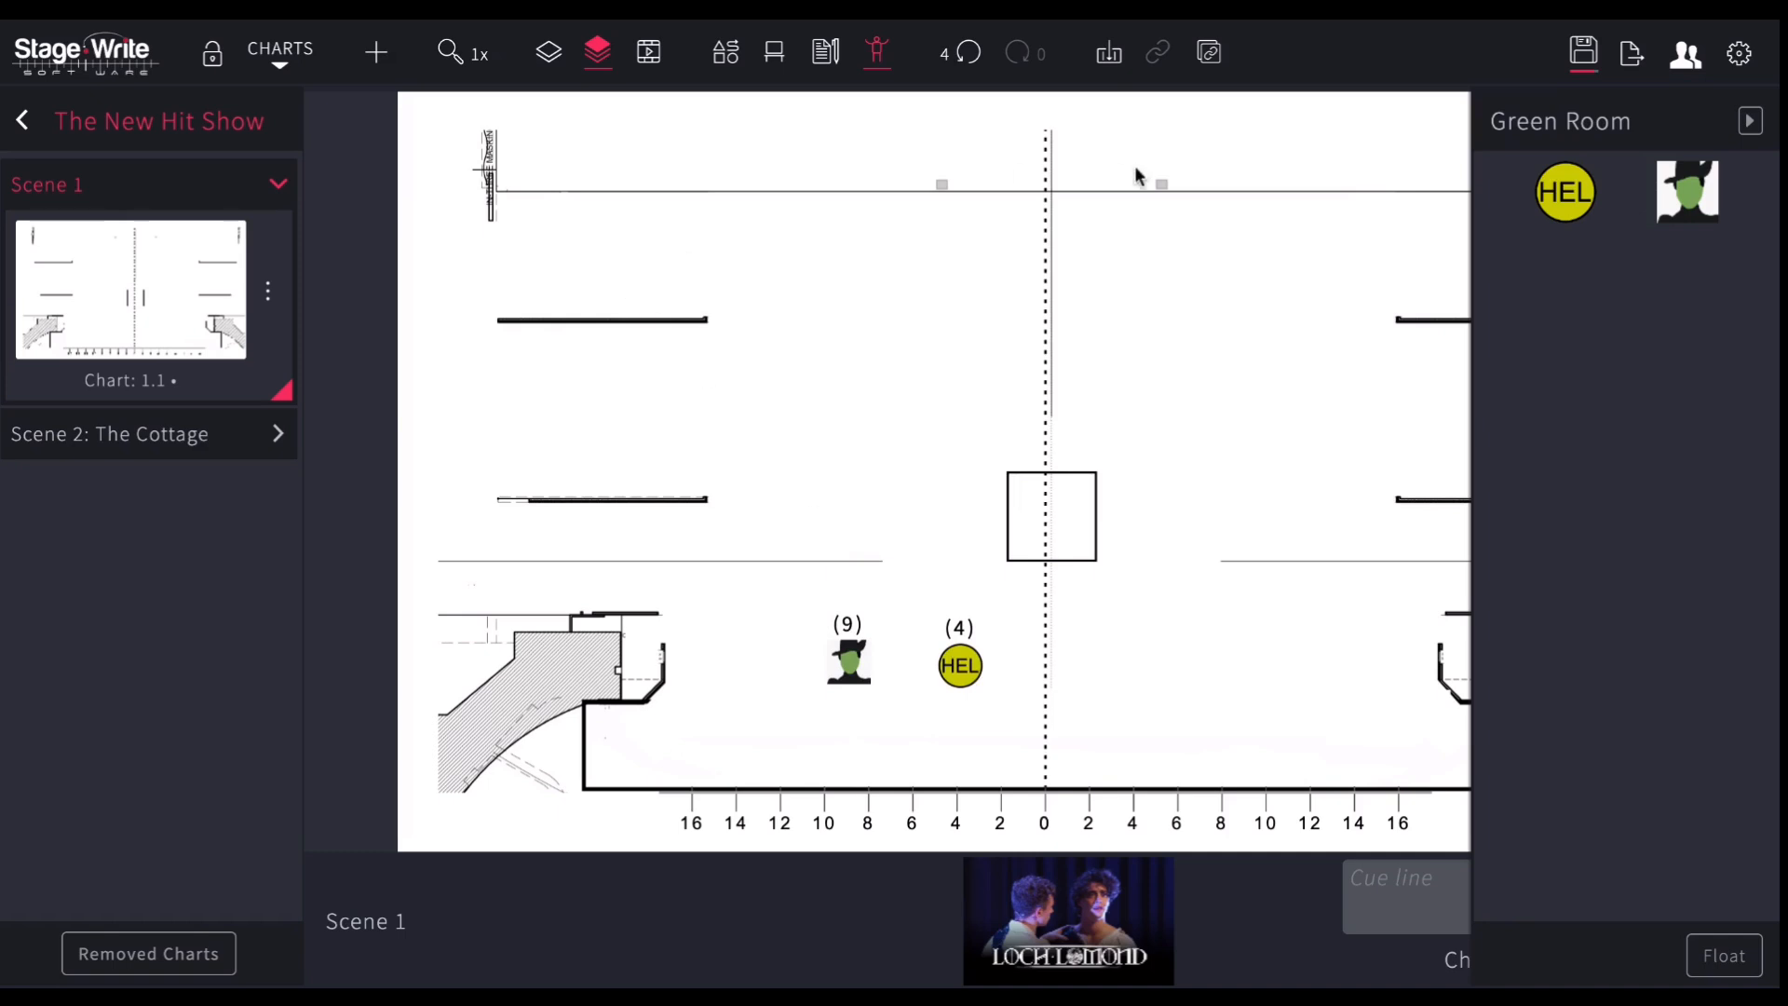
# Switch to the PDF view and confirm importing a new script PDF
pyautogui.click(278, 52)
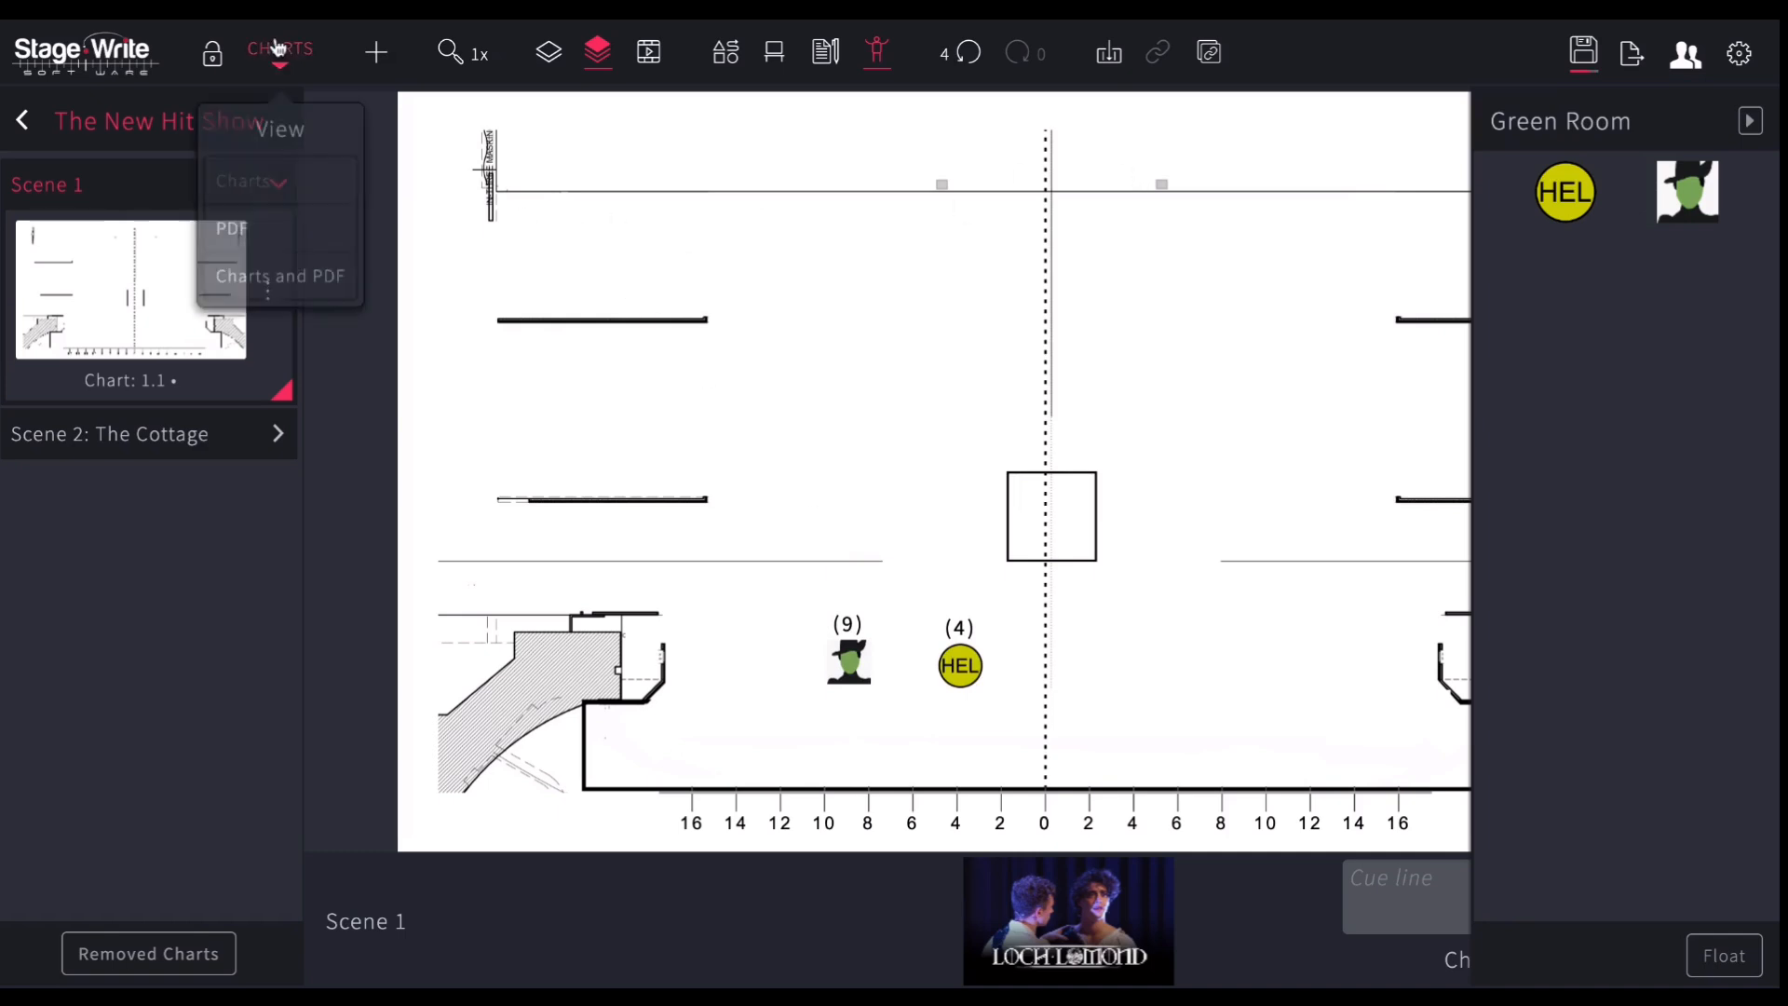
pyautogui.click(231, 229)
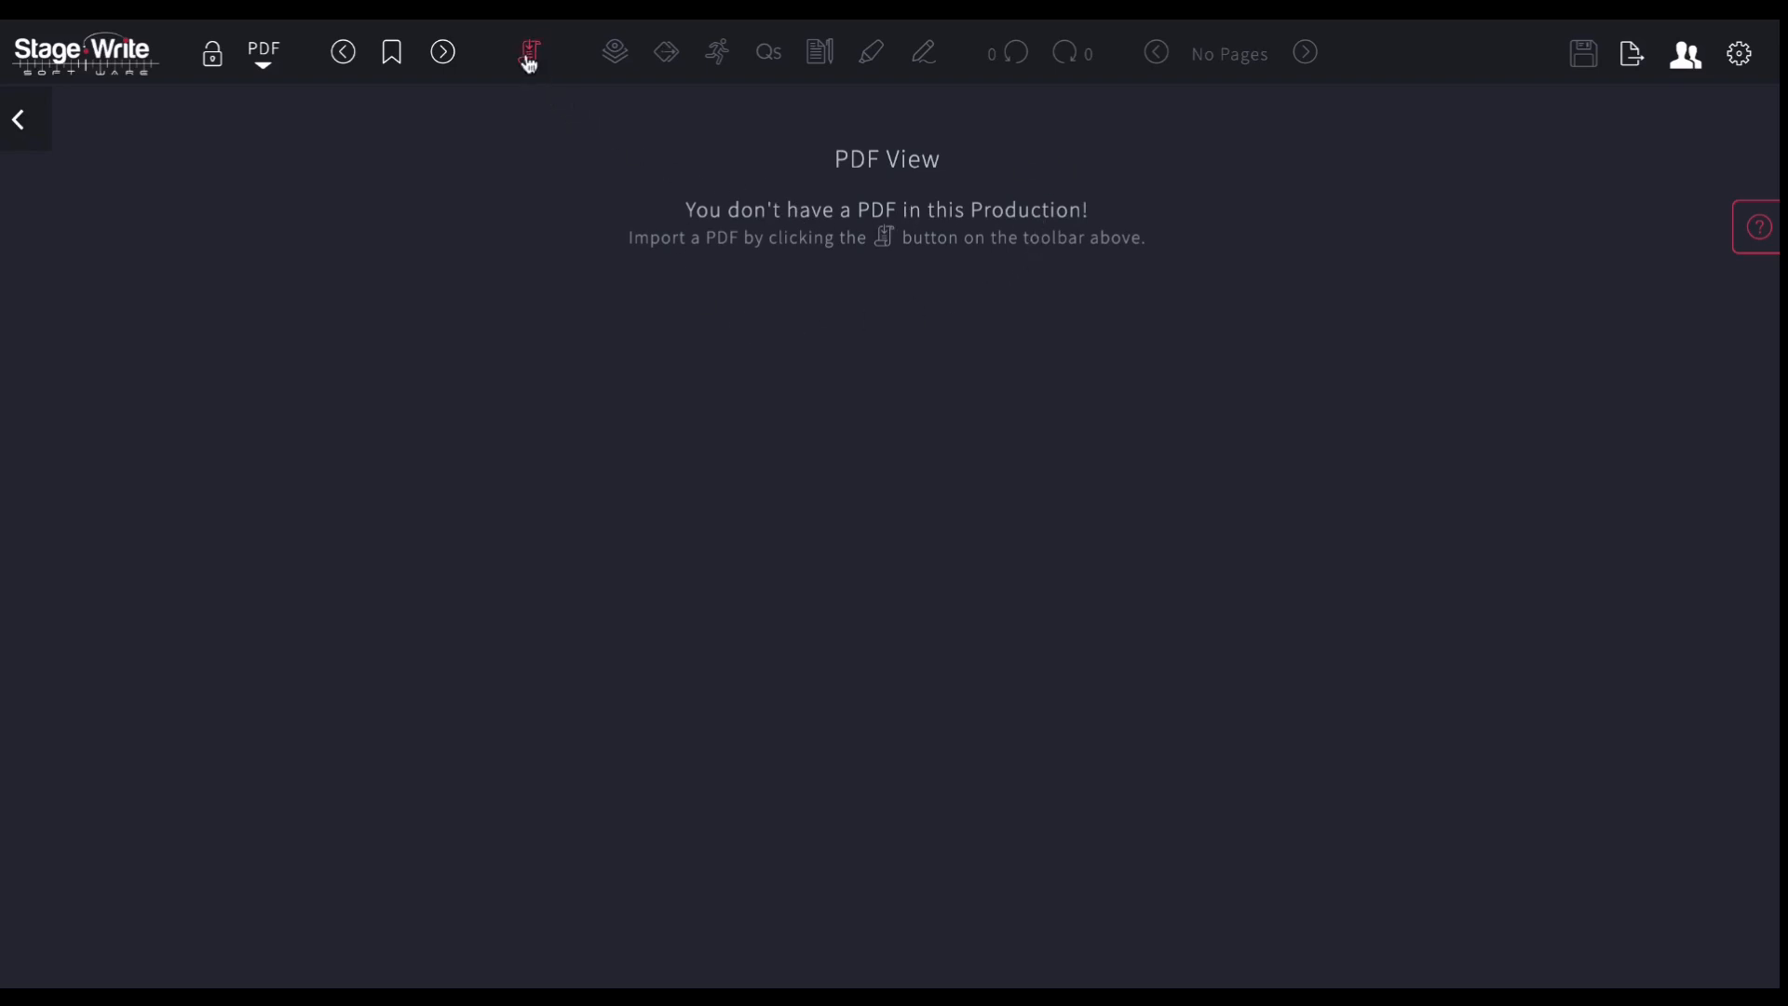
pyautogui.click(527, 52)
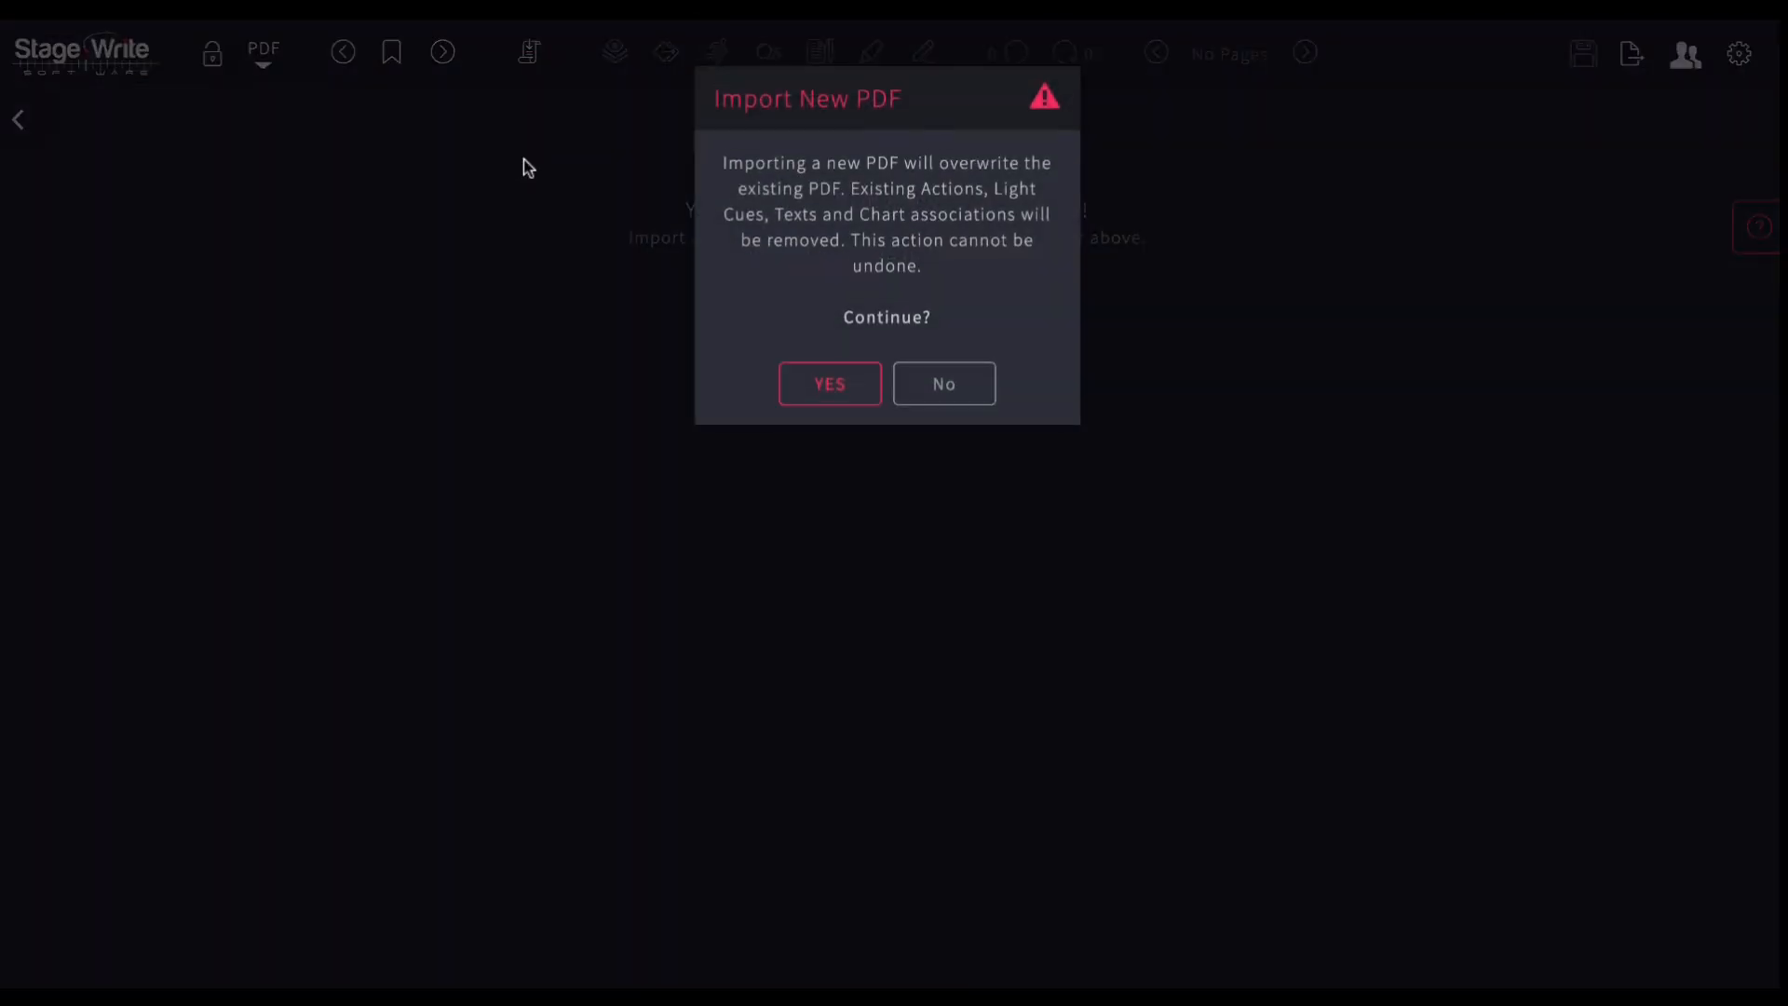
pyautogui.click(942, 384)
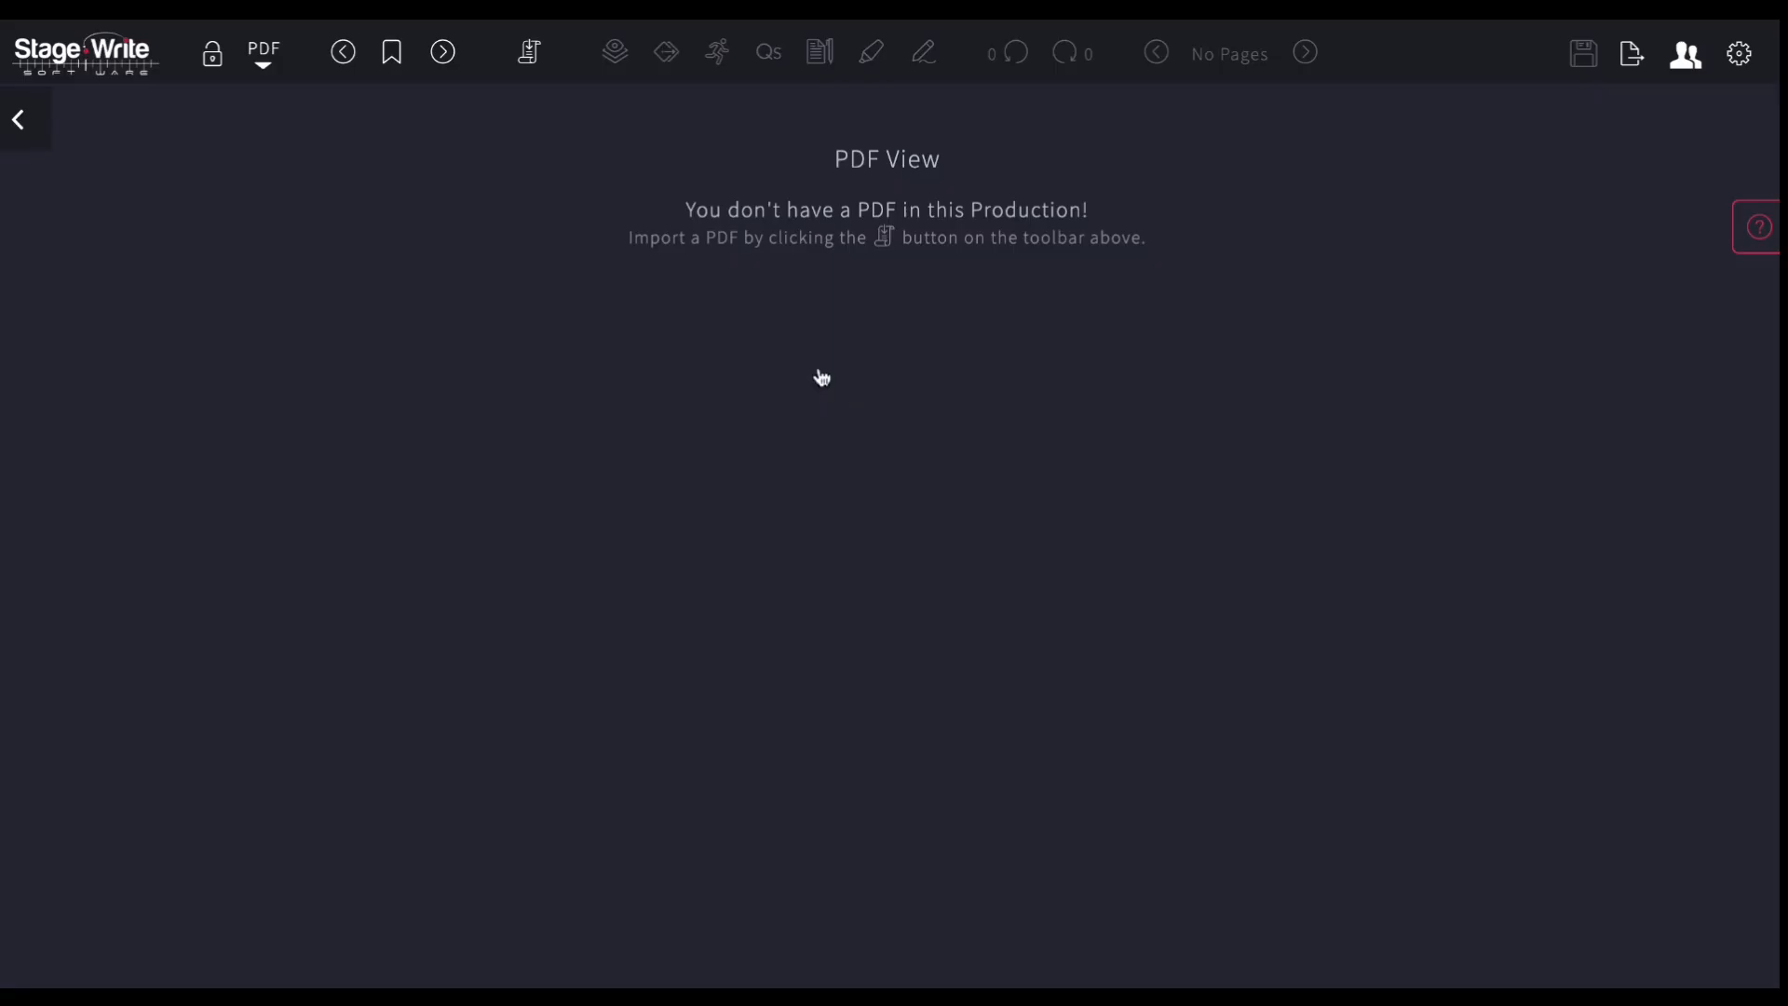
pyautogui.moveTo(821, 378)
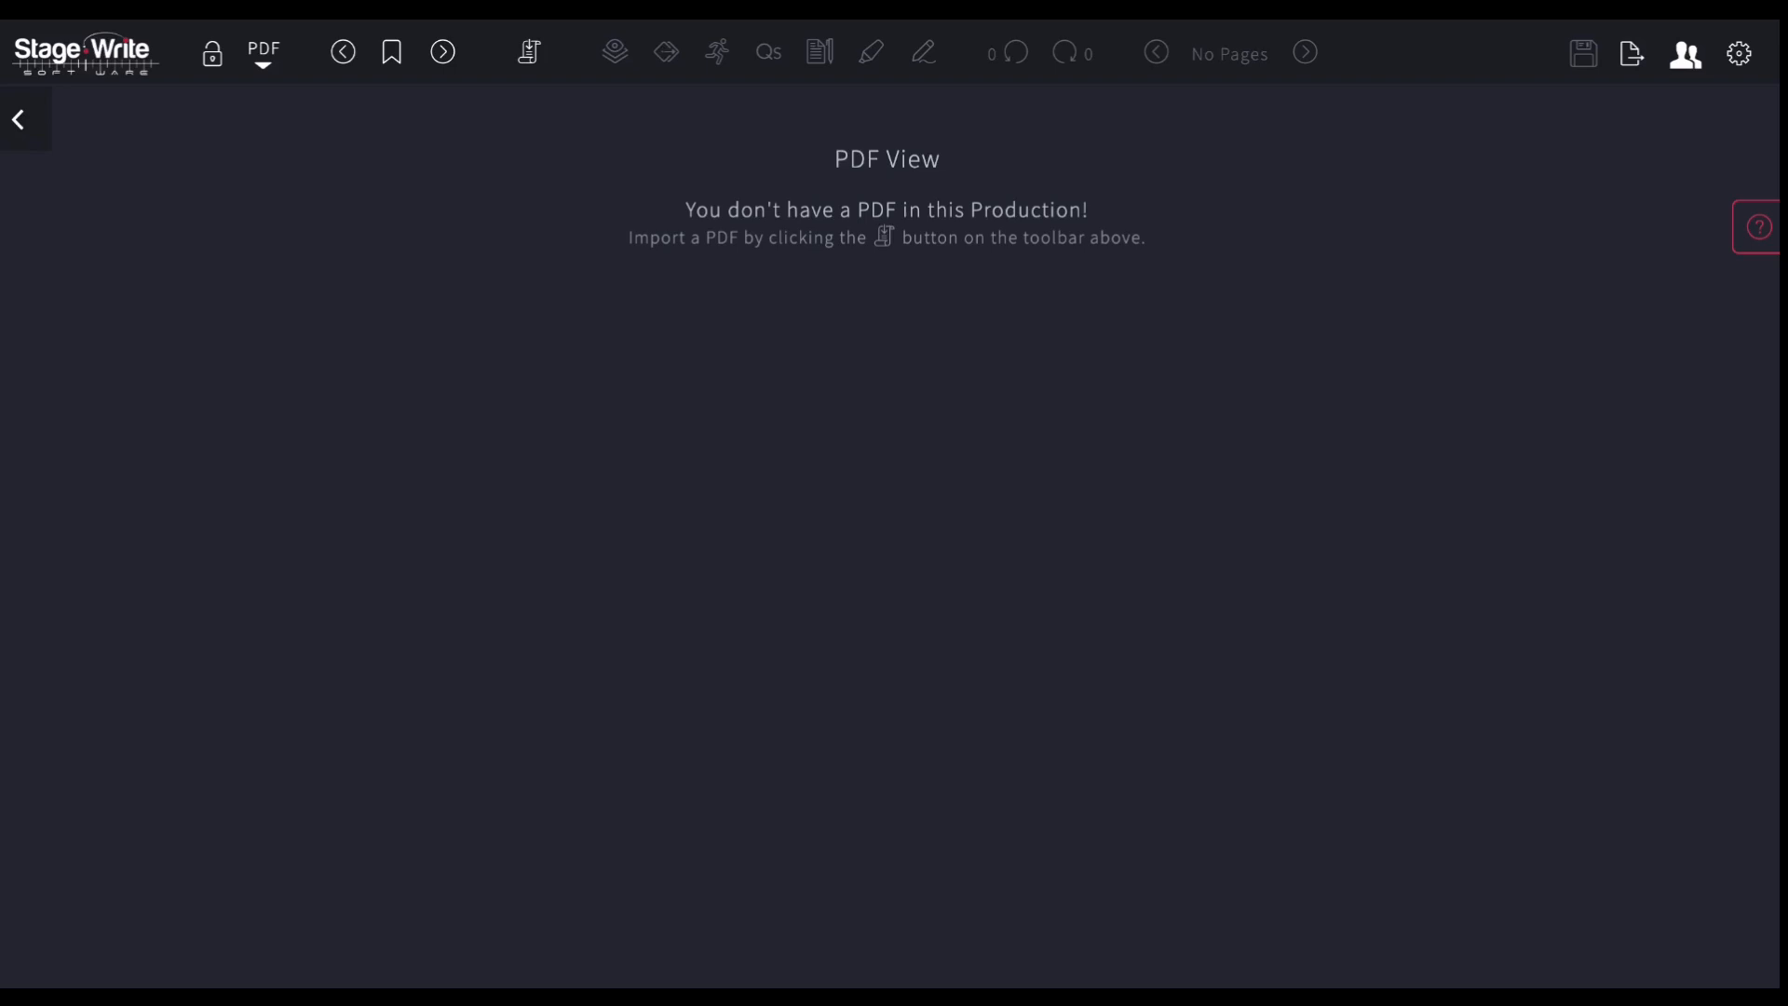
# Choose the Loch Lomond script file, page through it, and return to Scene 1's chart
pyautogui.click(528, 52)
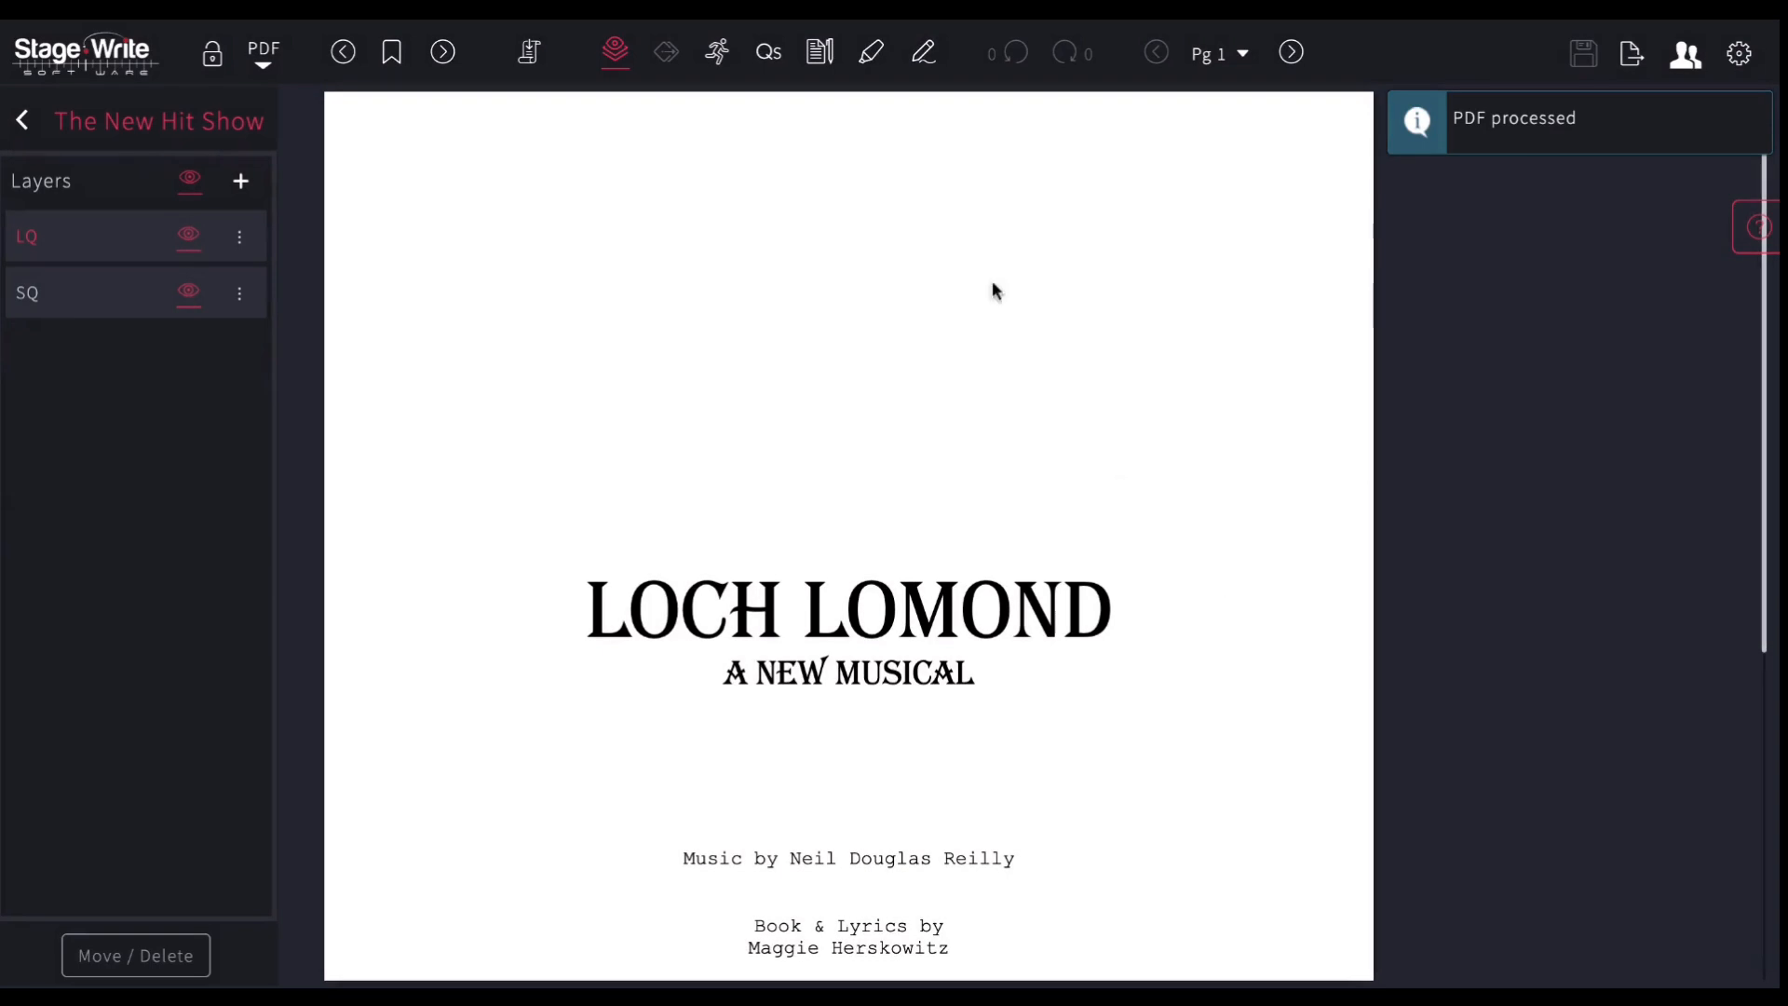
pyautogui.click(1289, 52)
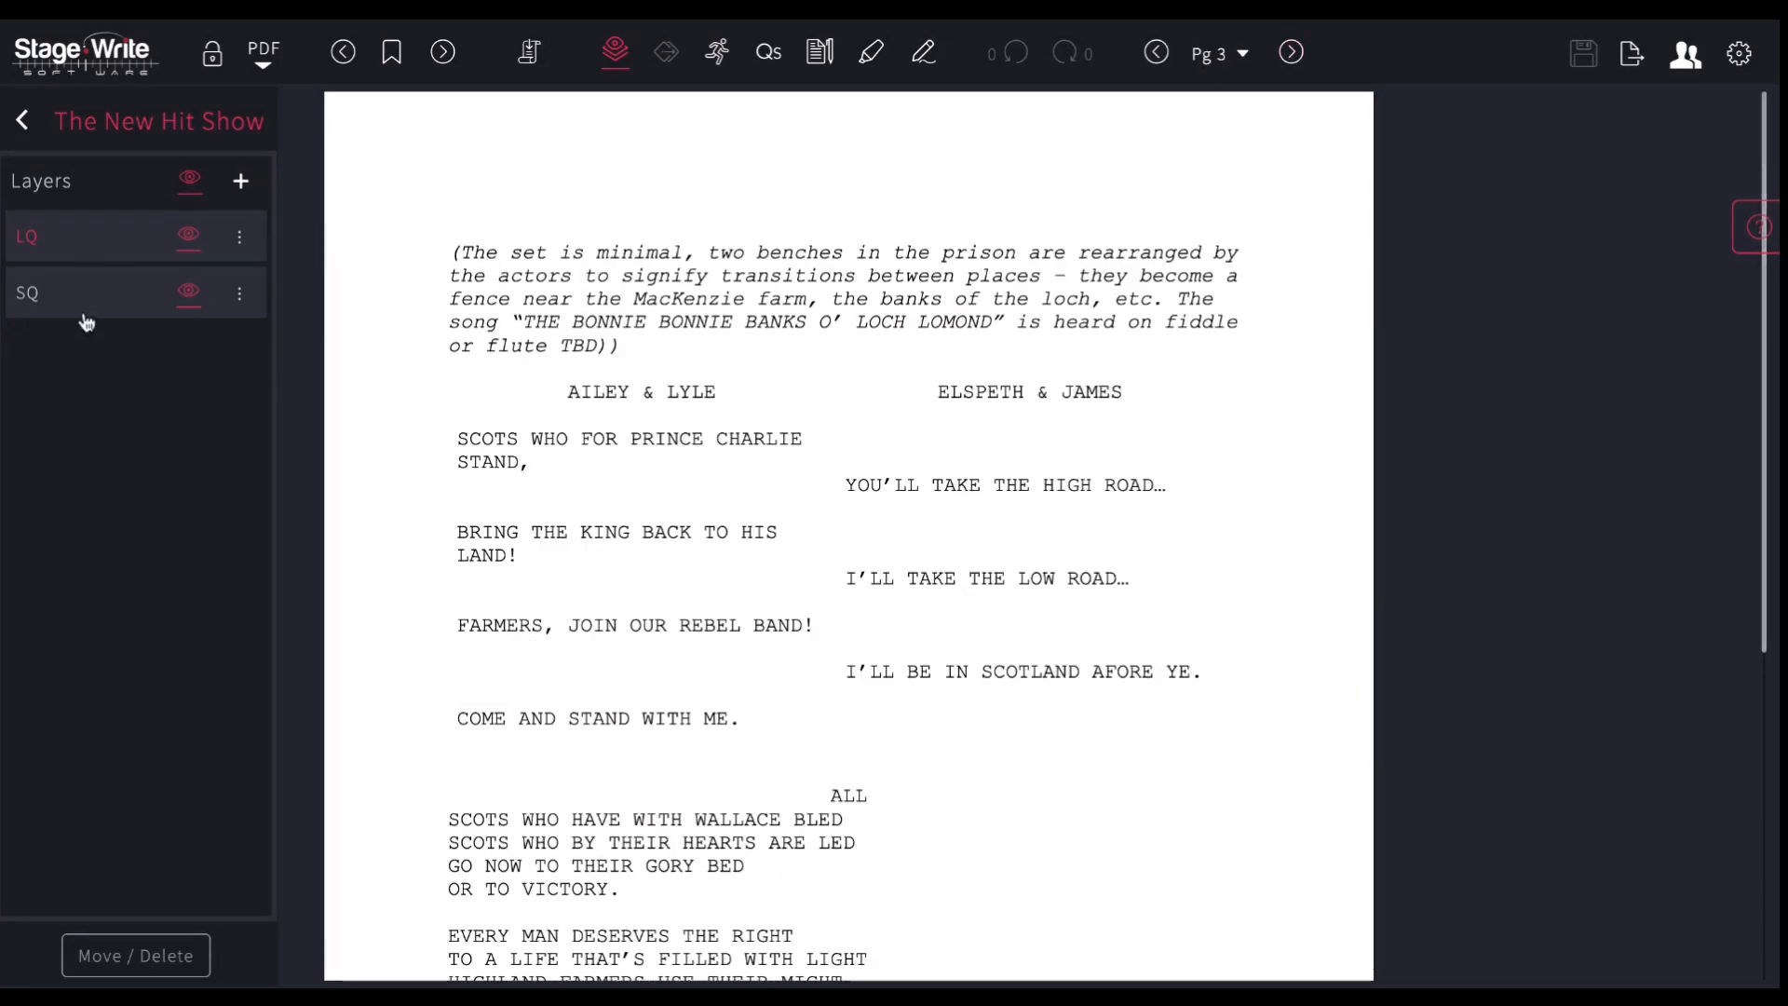
pyautogui.click(1155, 53)
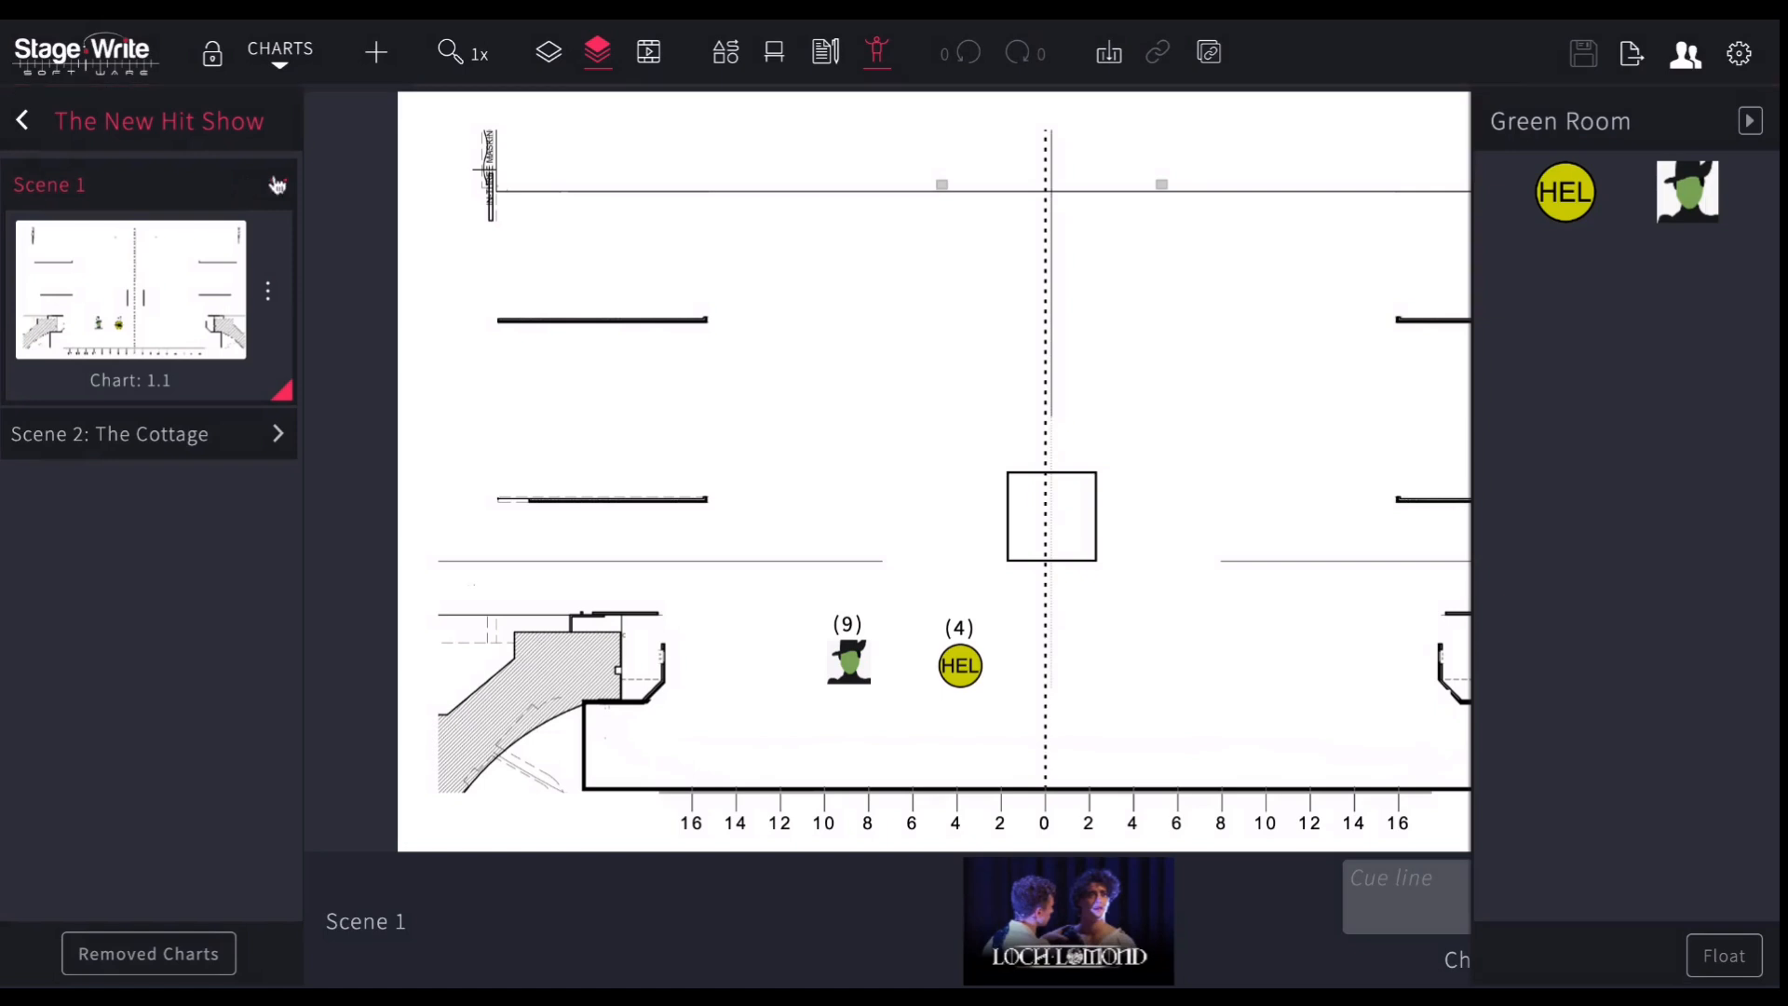
# Hide the Green Room and show the set pieces library with Set Design, Helen's Unit and Chair 1
pyautogui.click(876, 52)
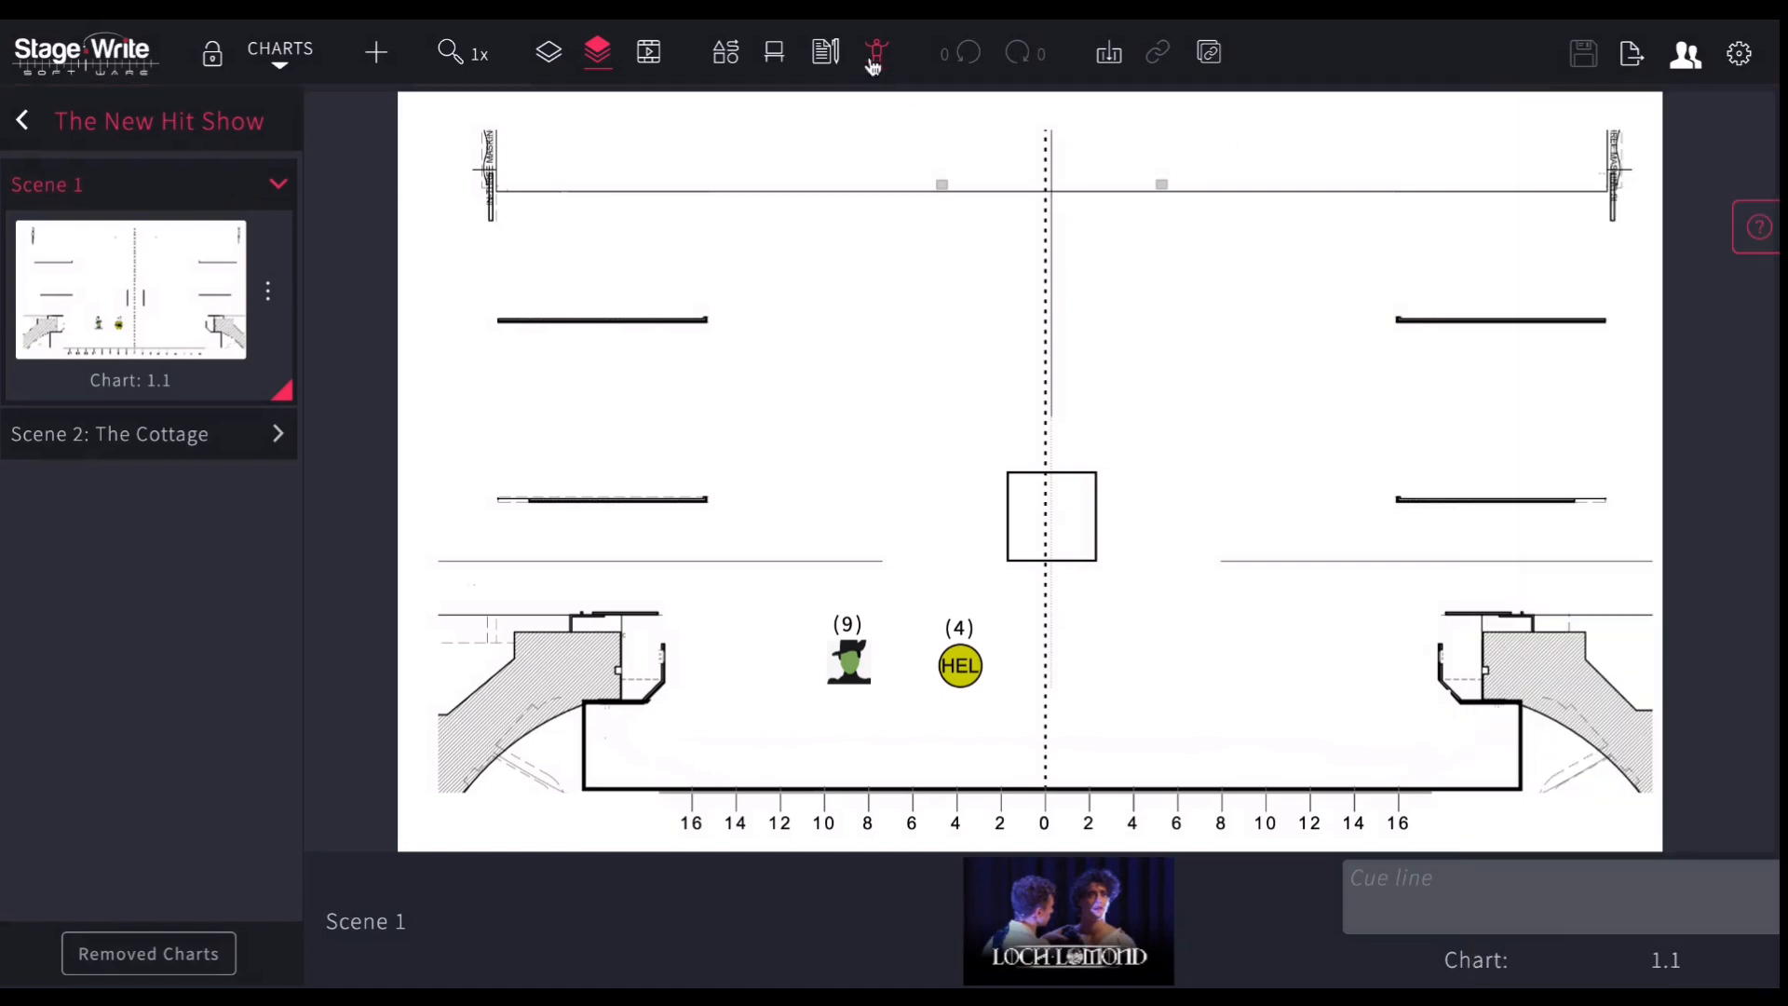
pyautogui.click(775, 53)
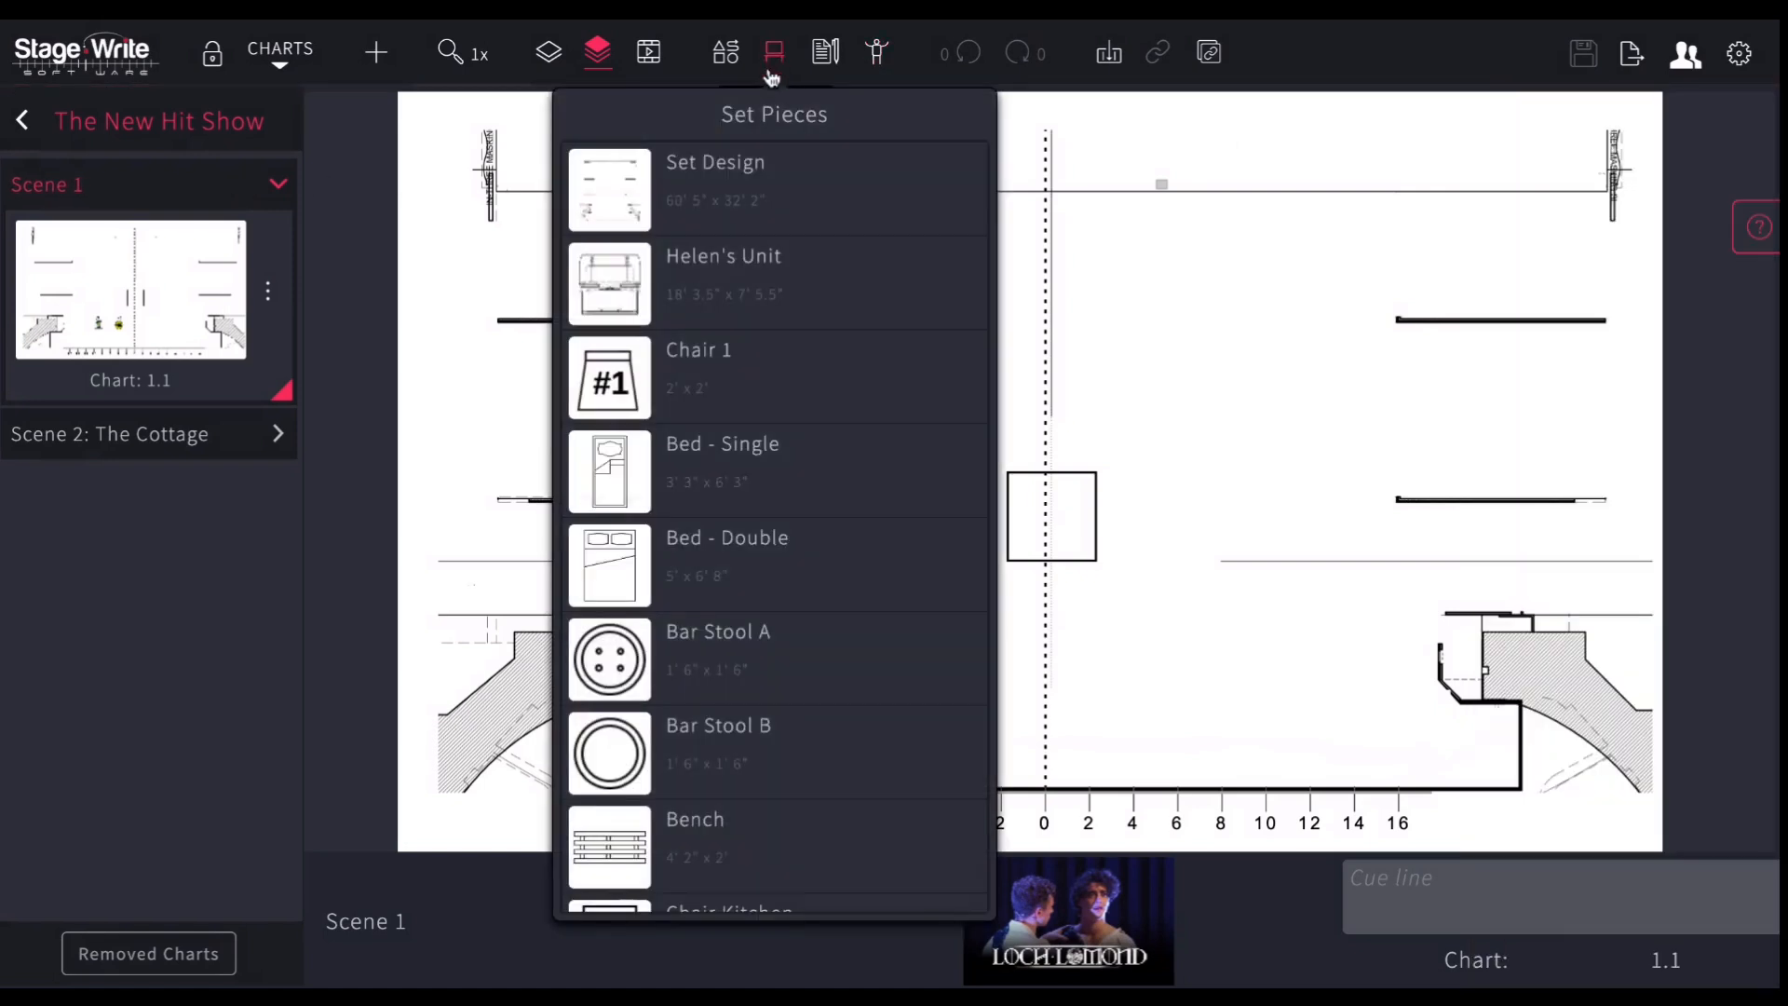